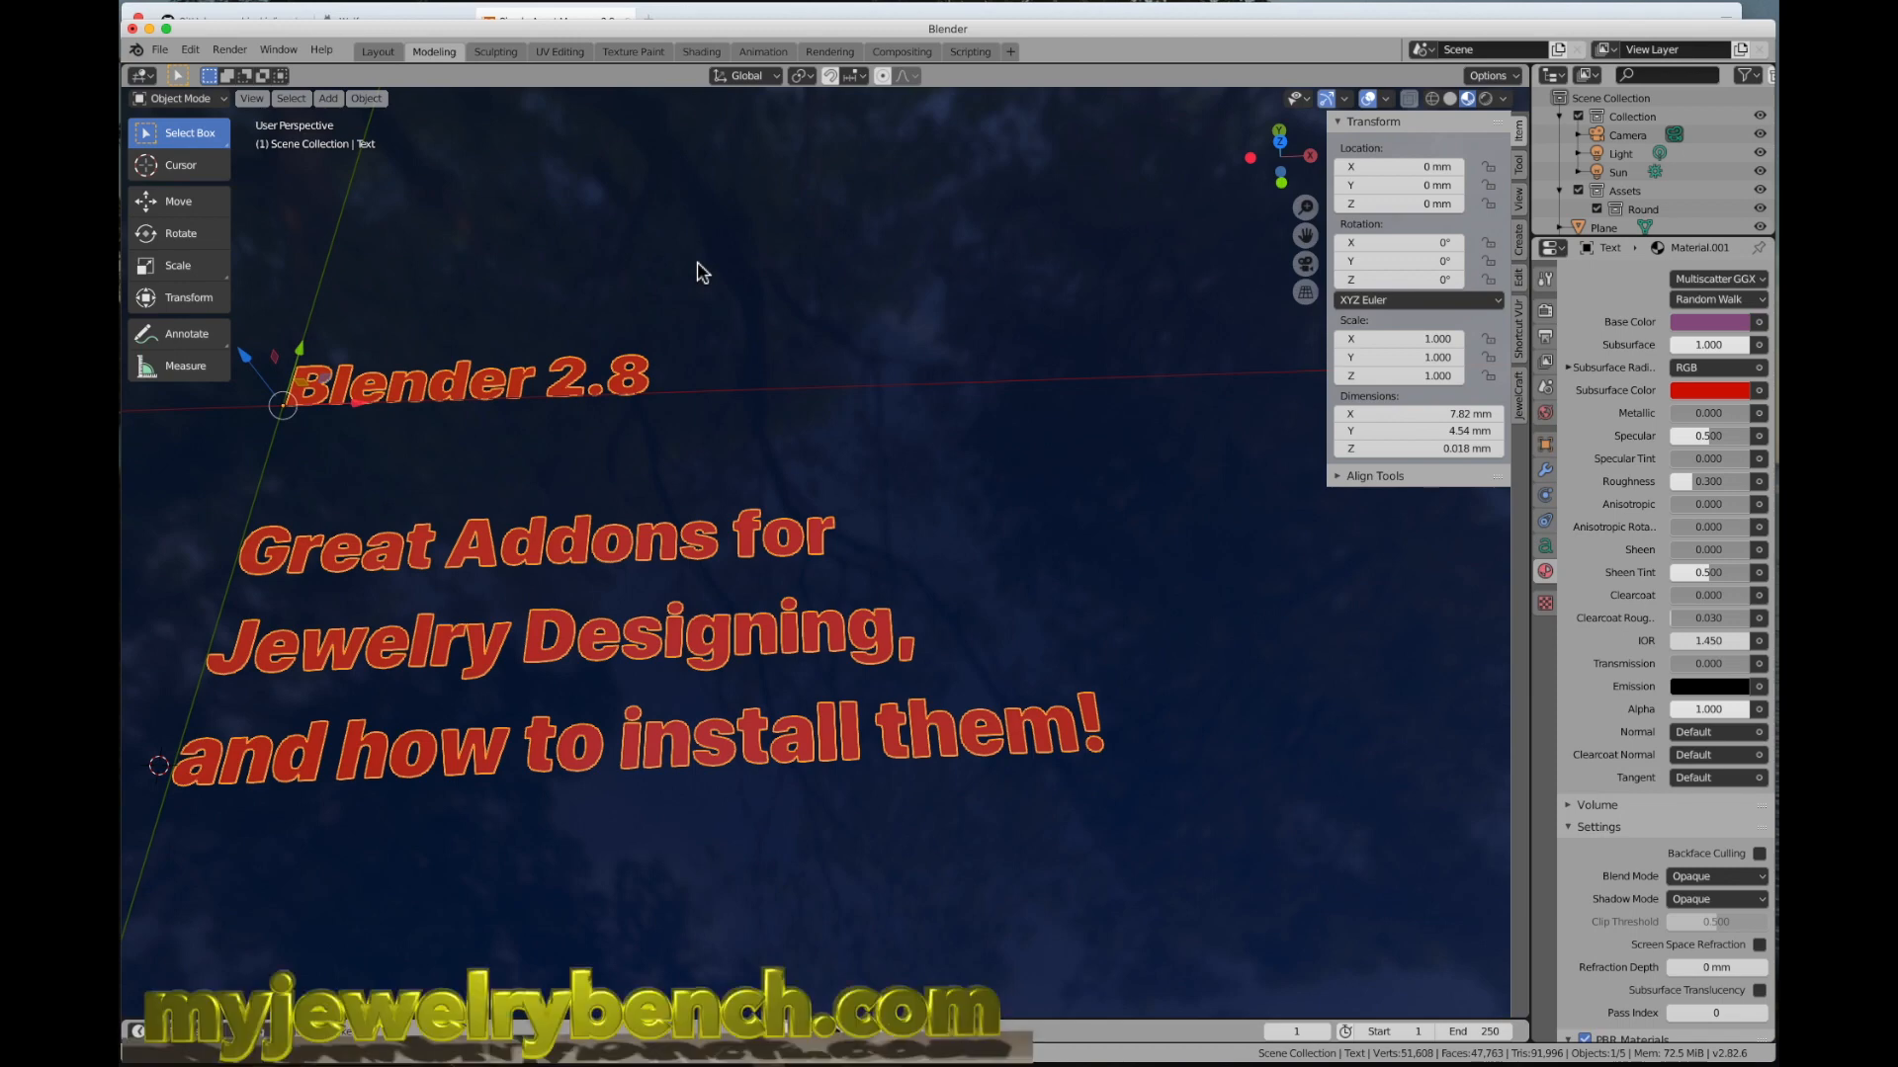
mouse_move(925, 541)
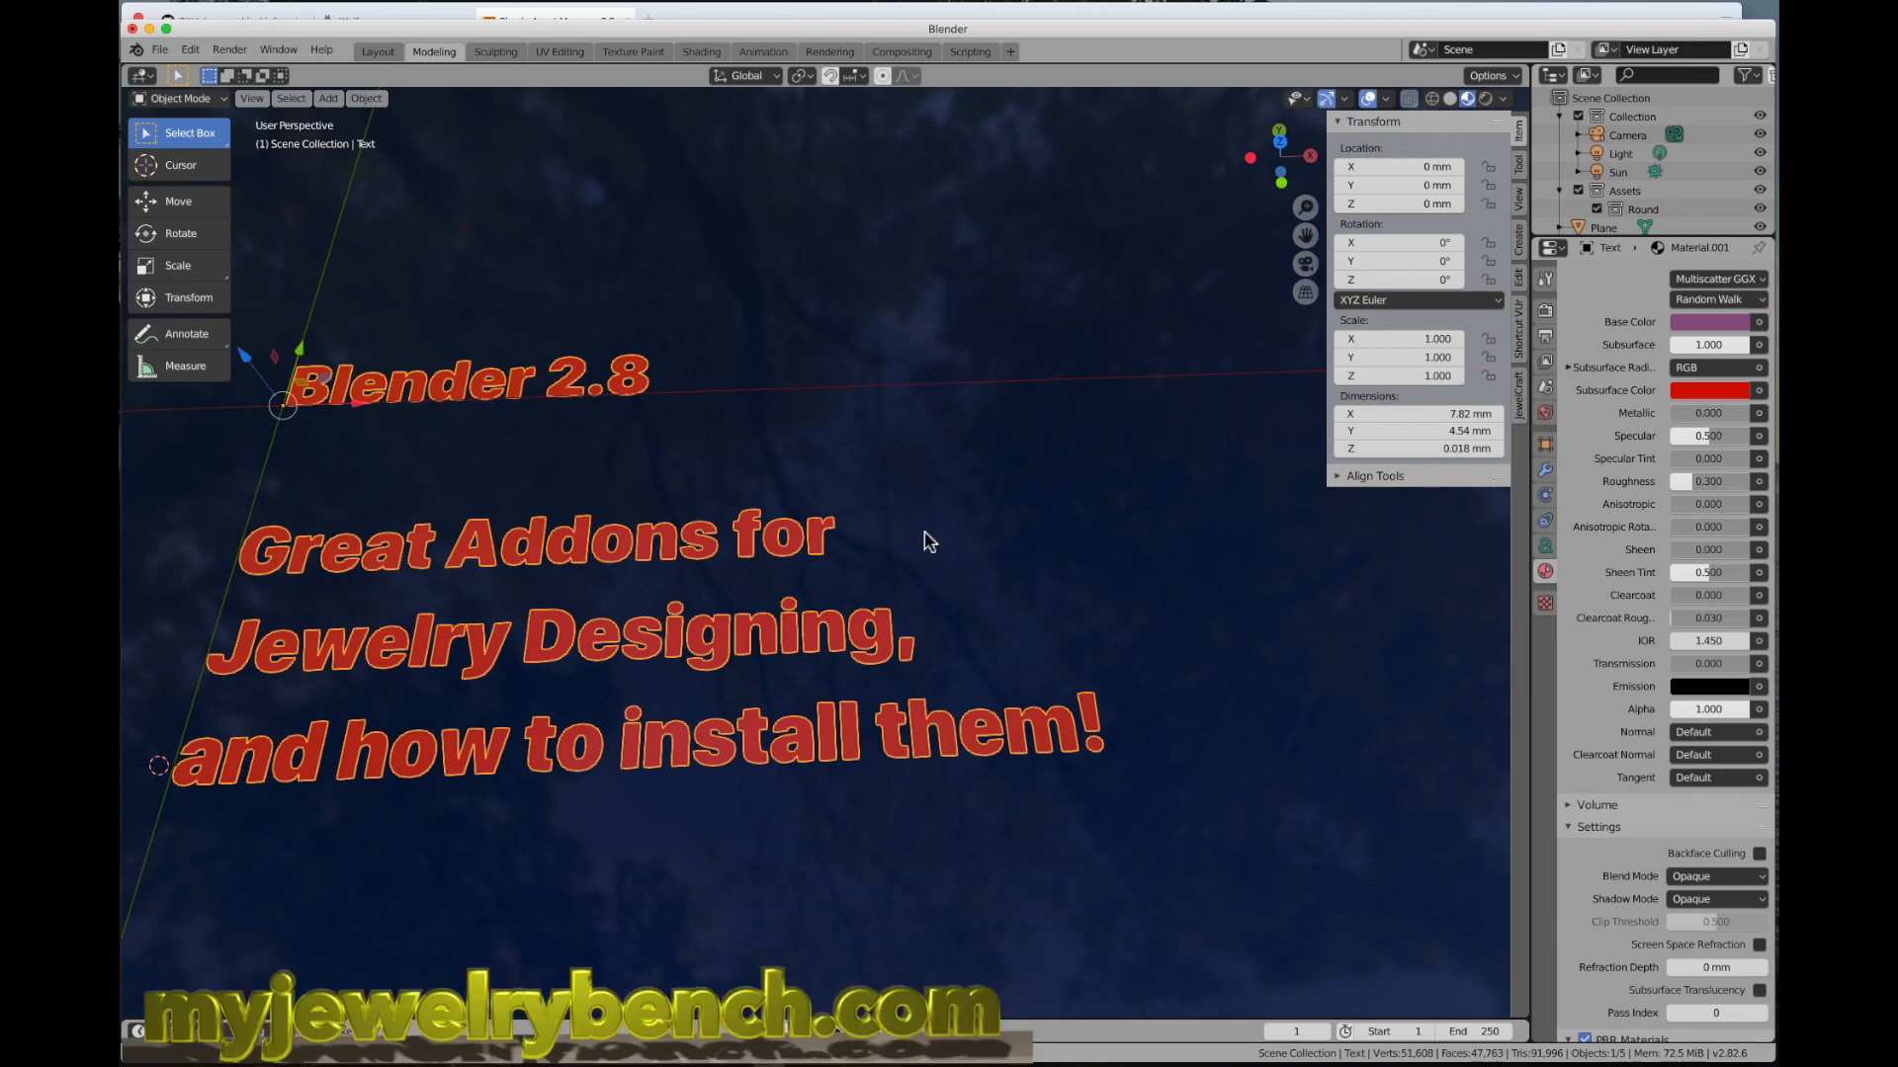
mouse_move(1135, 609)
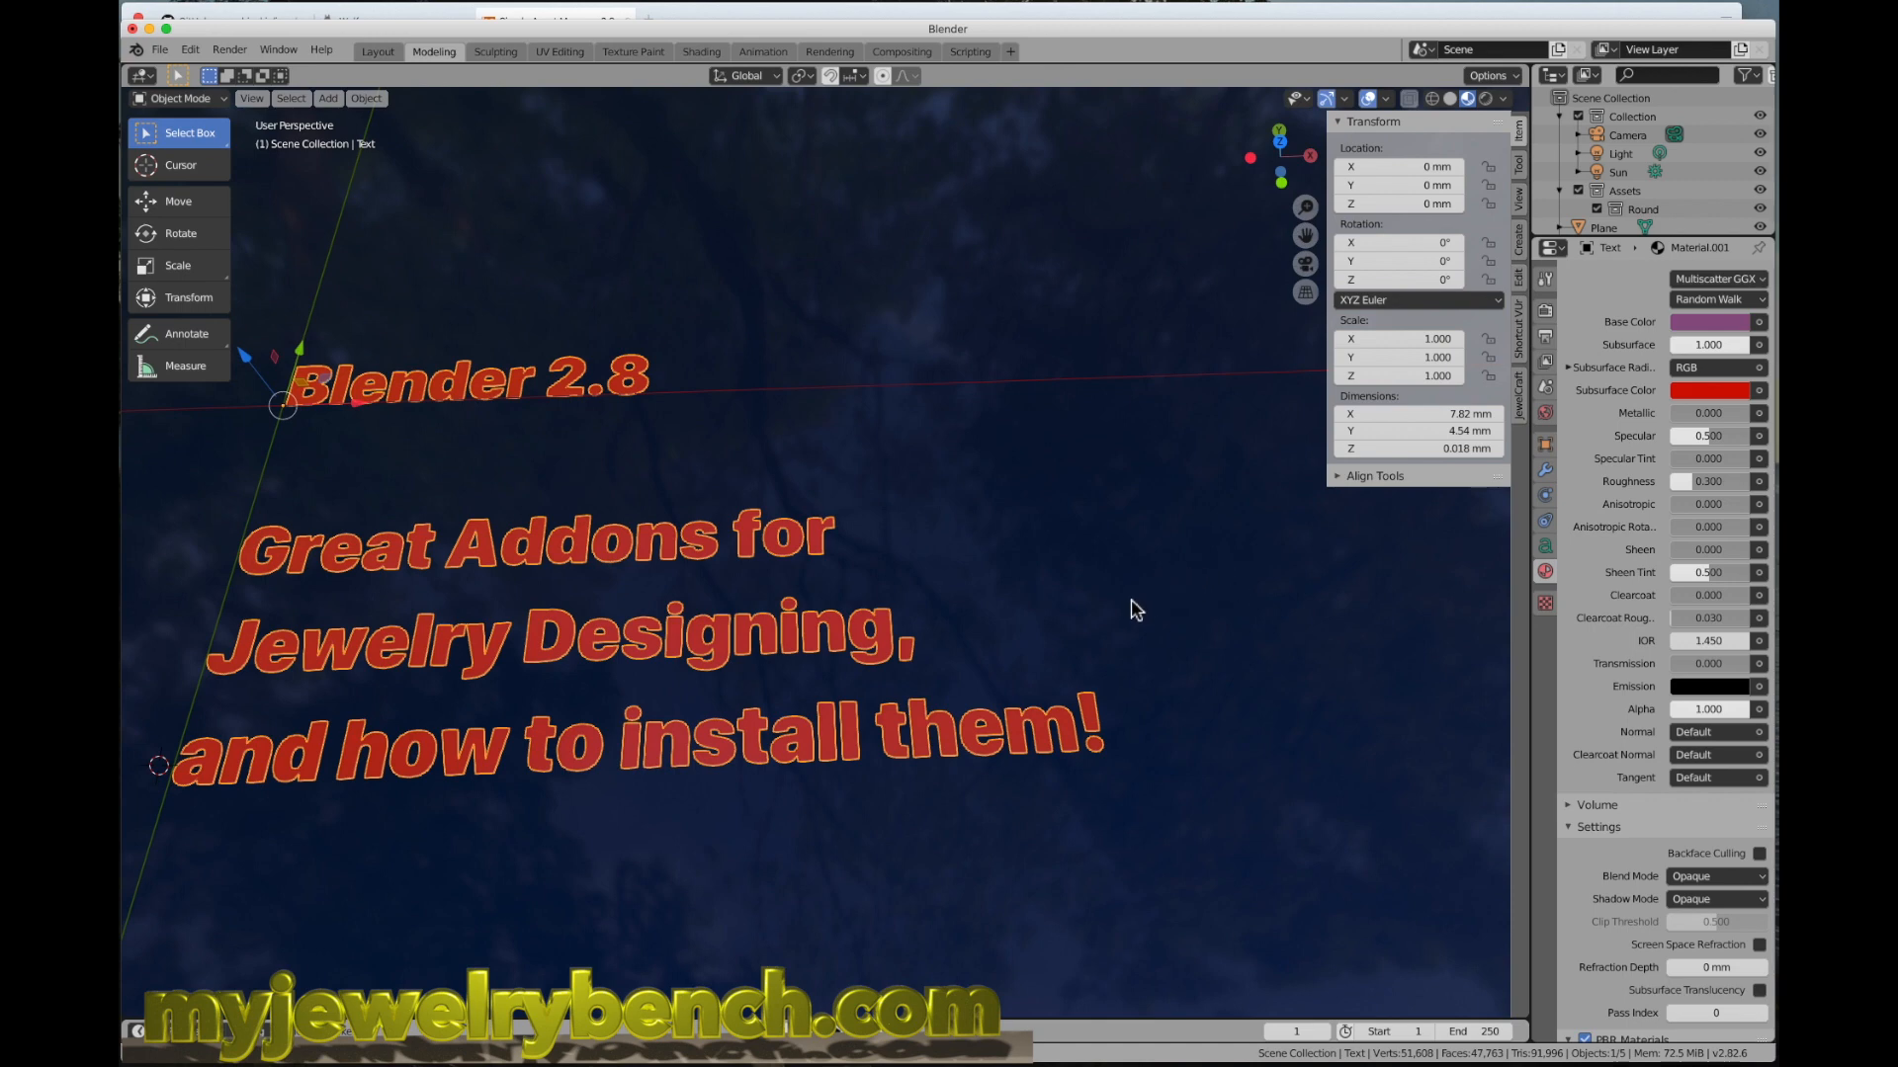
mouse_move(964, 518)
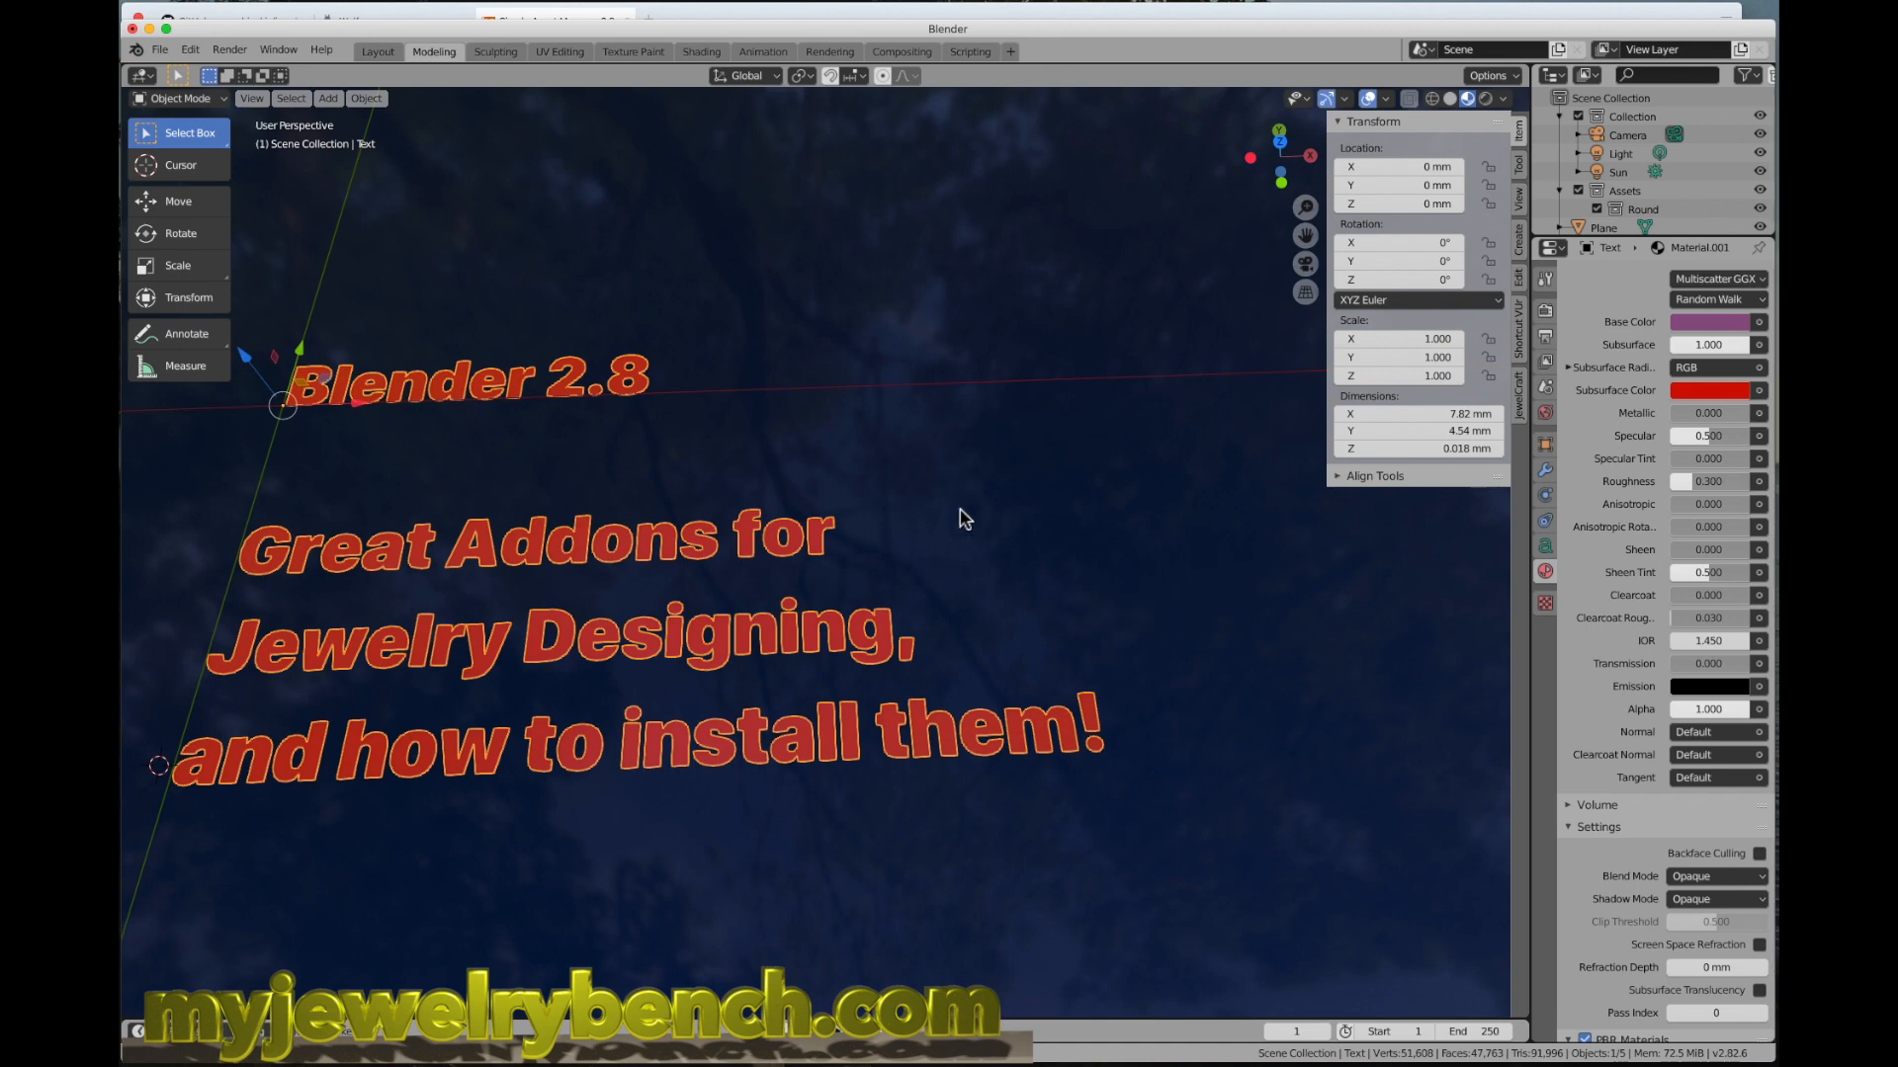
mouse_move(389, 641)
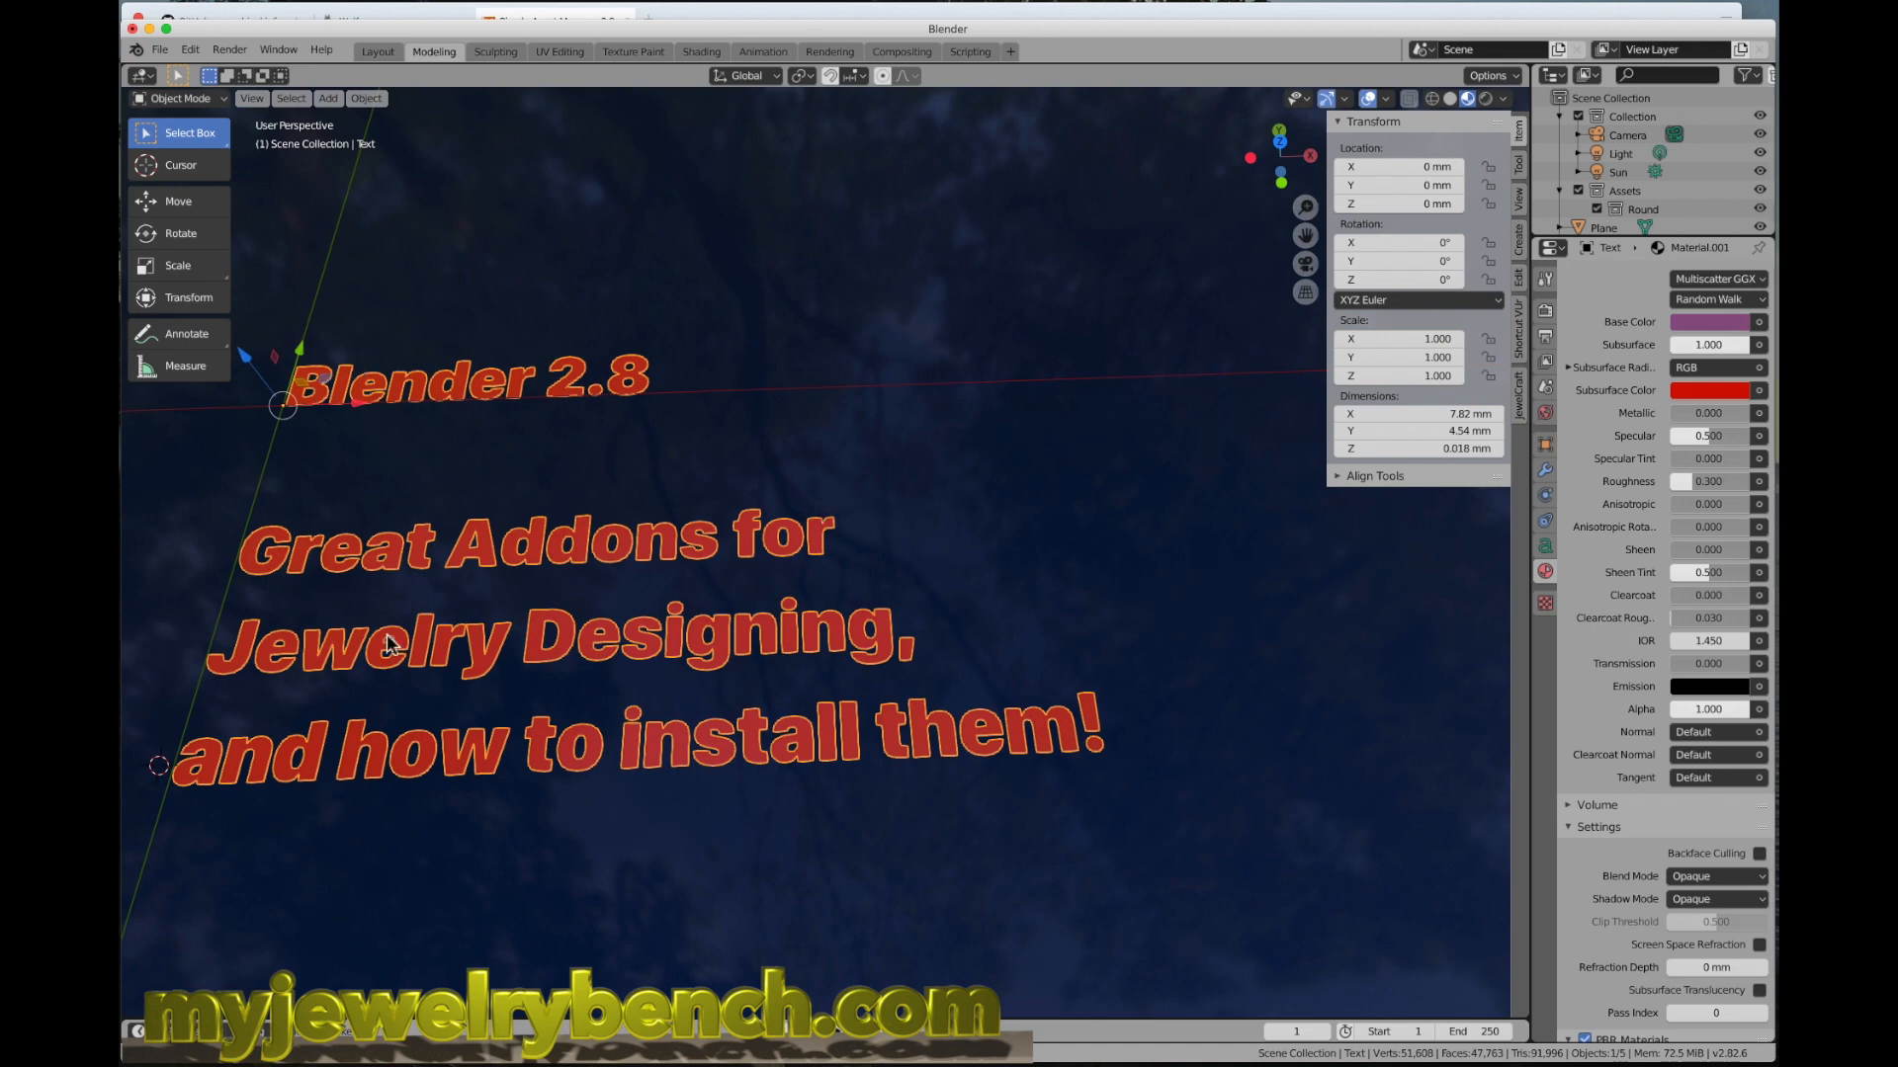
mouse_move(946, 623)
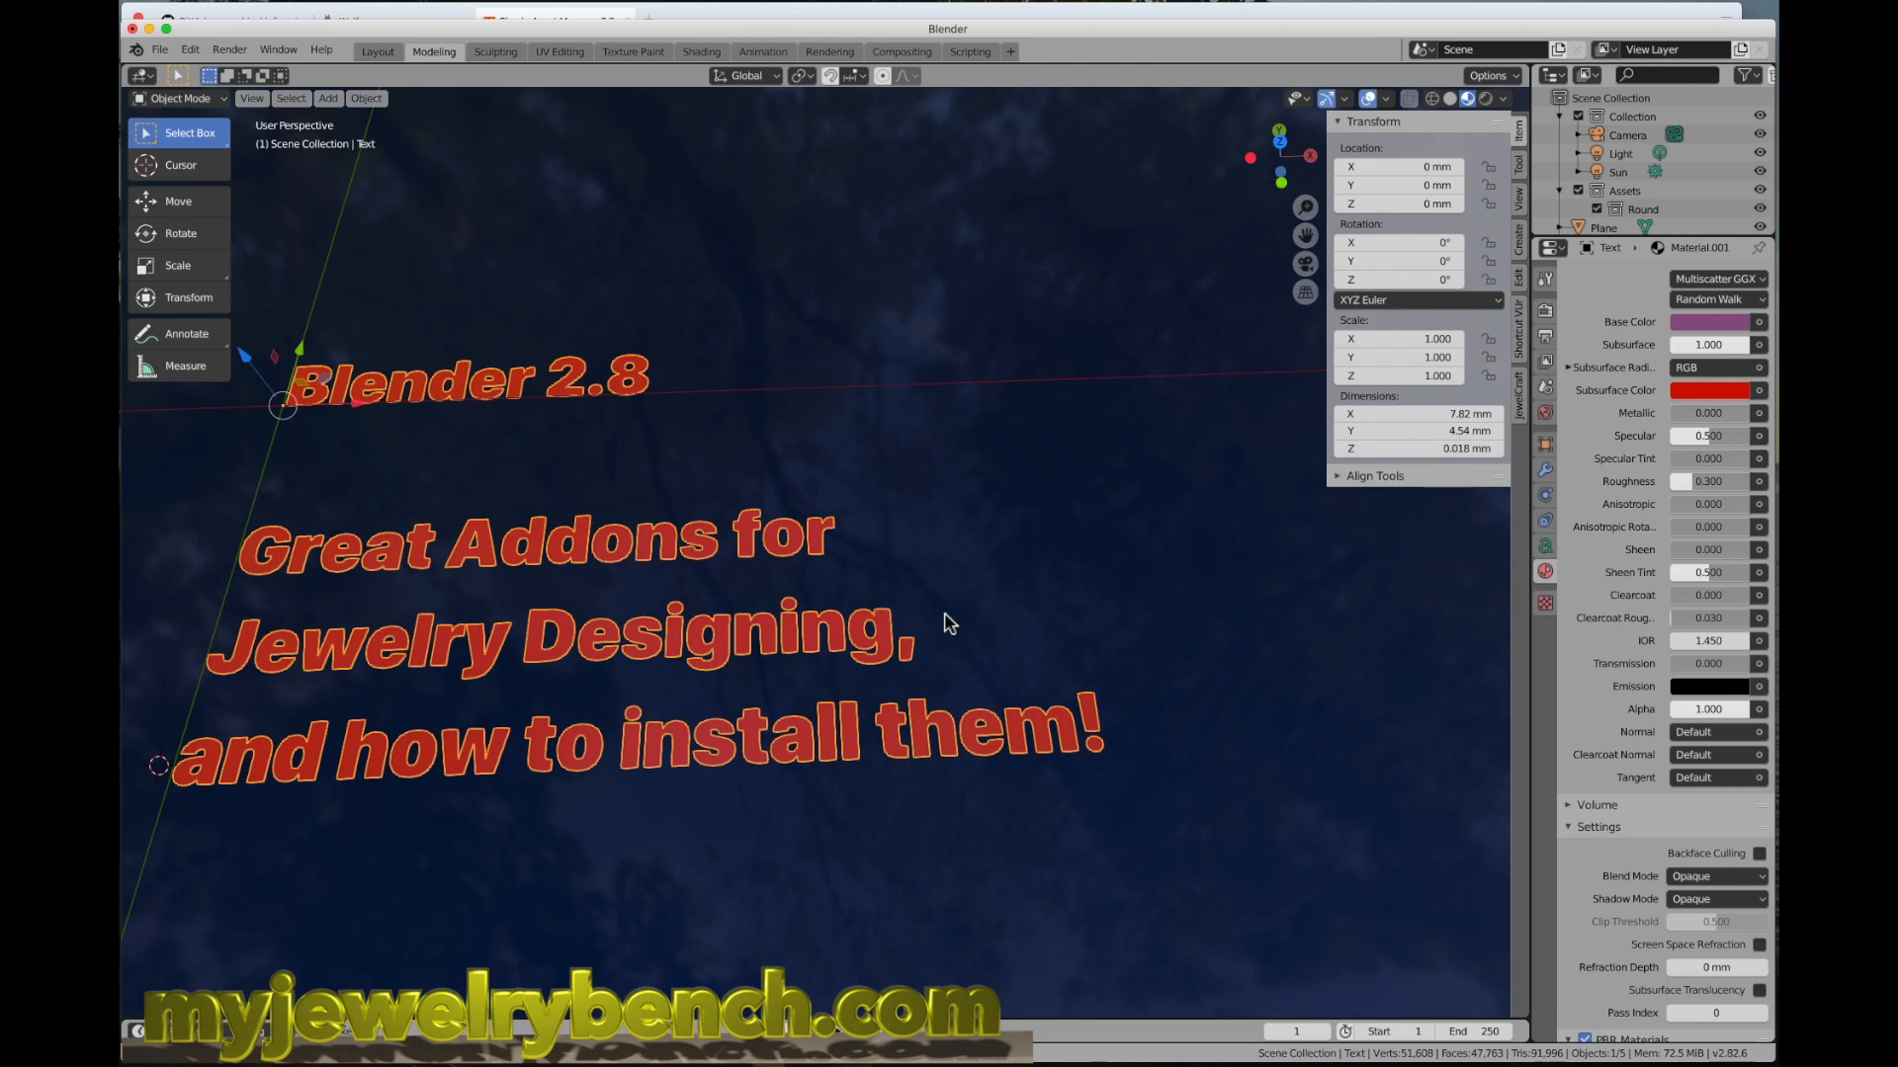
mouse_move(952, 619)
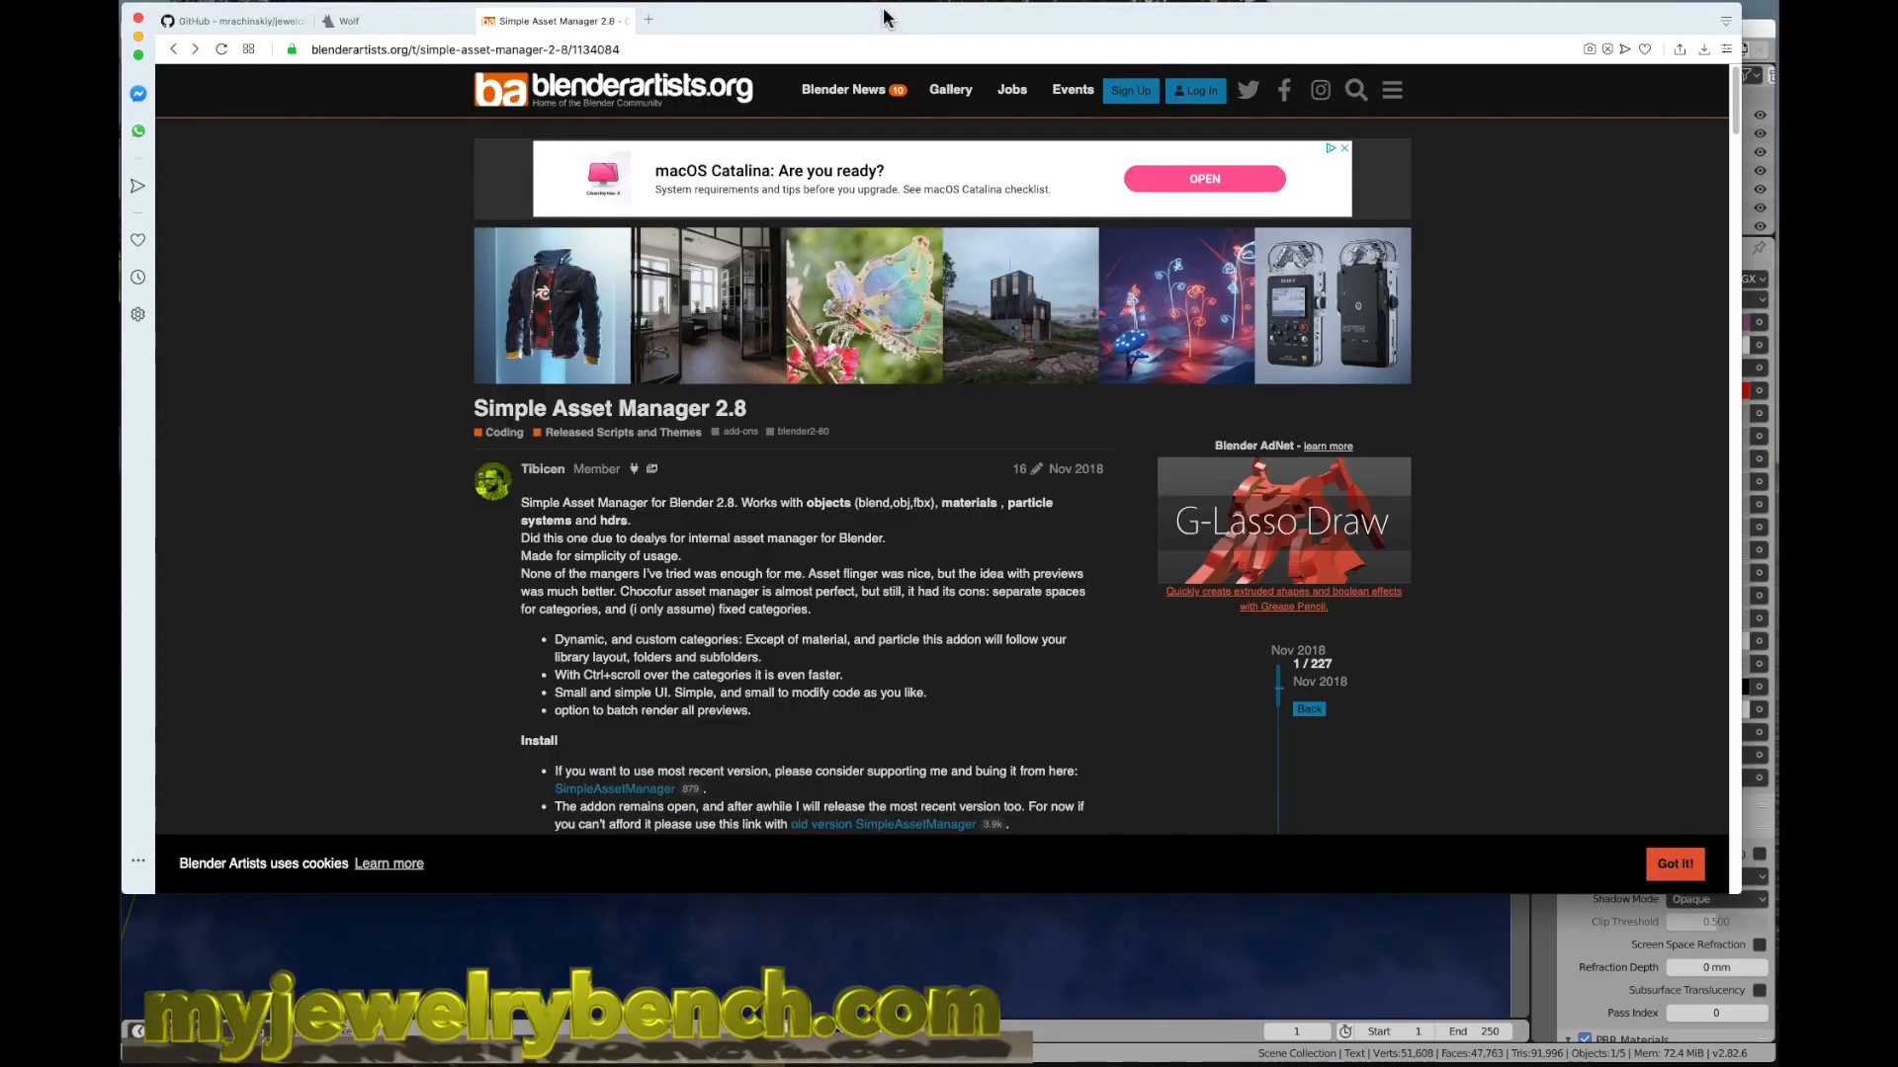
Step: Show the JewelCraft jewelry tool panels in the N sidebar of the title scene
click(230, 20)
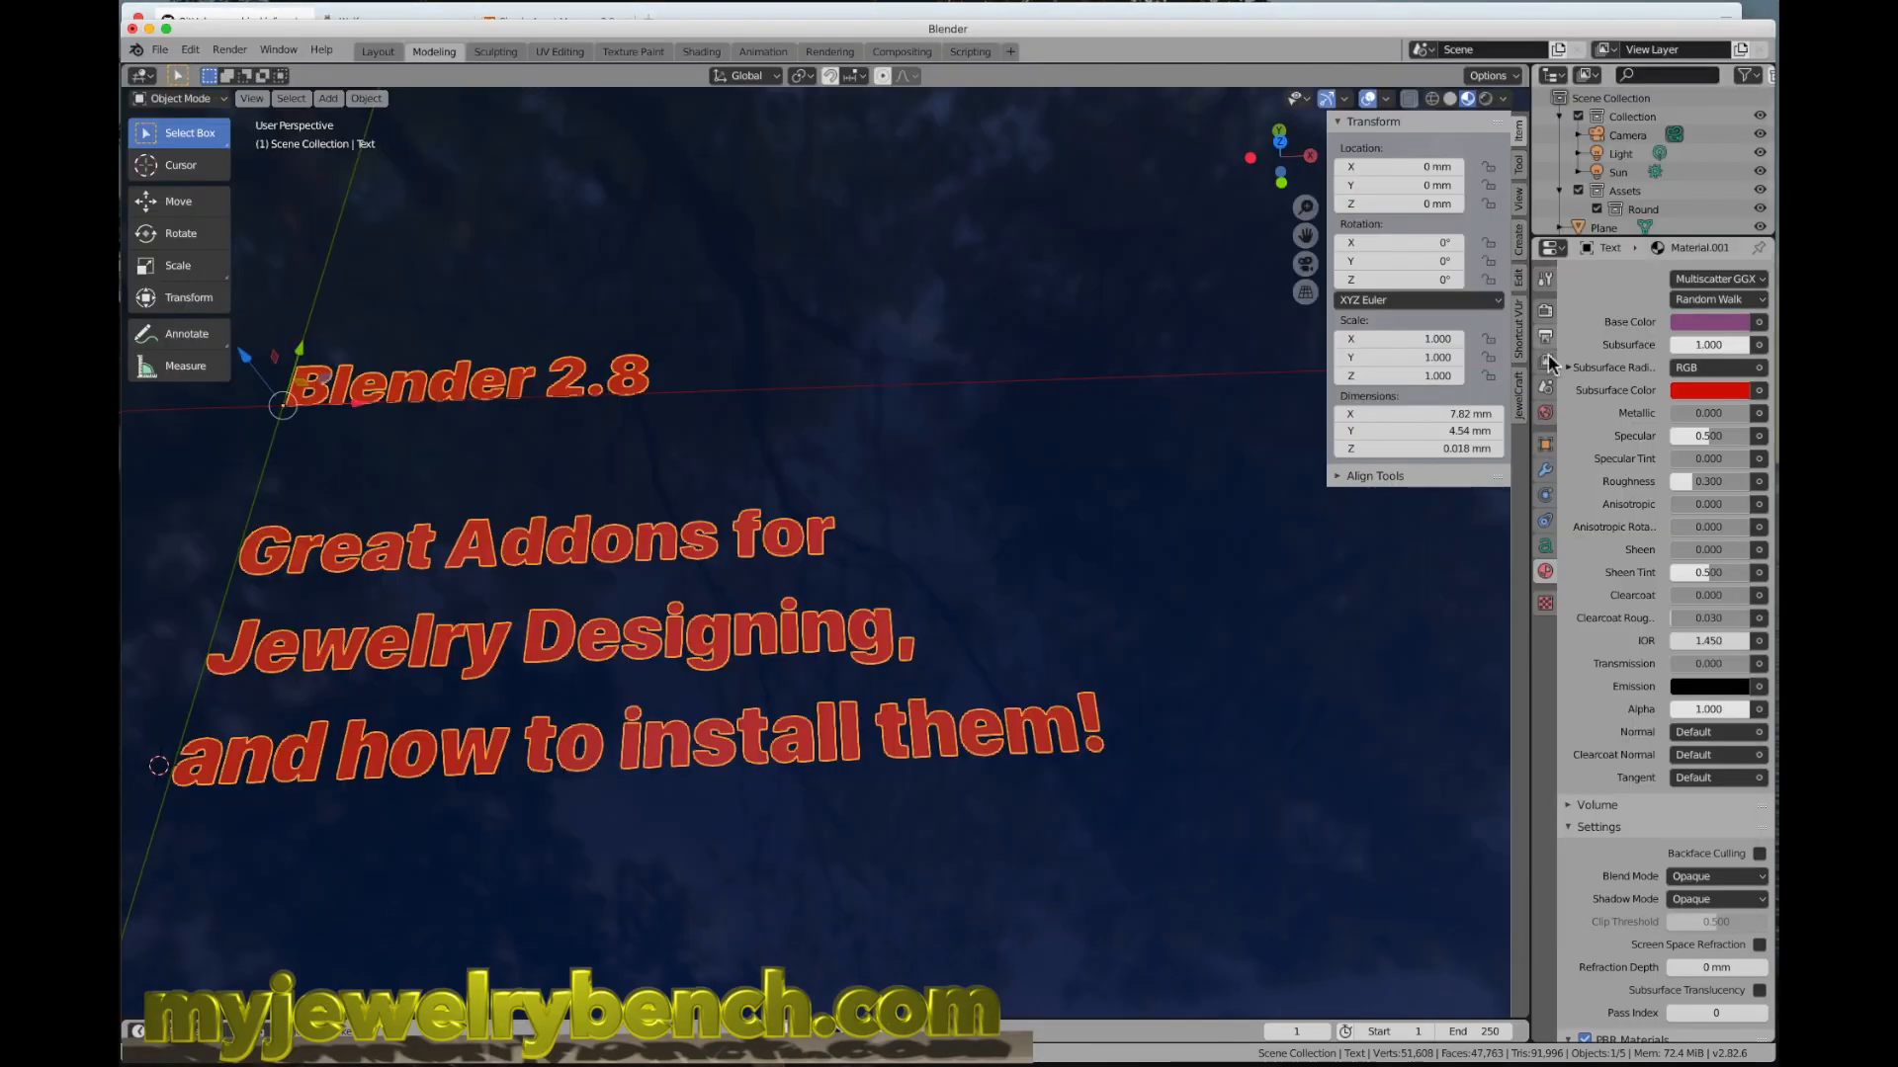
click(1520, 385)
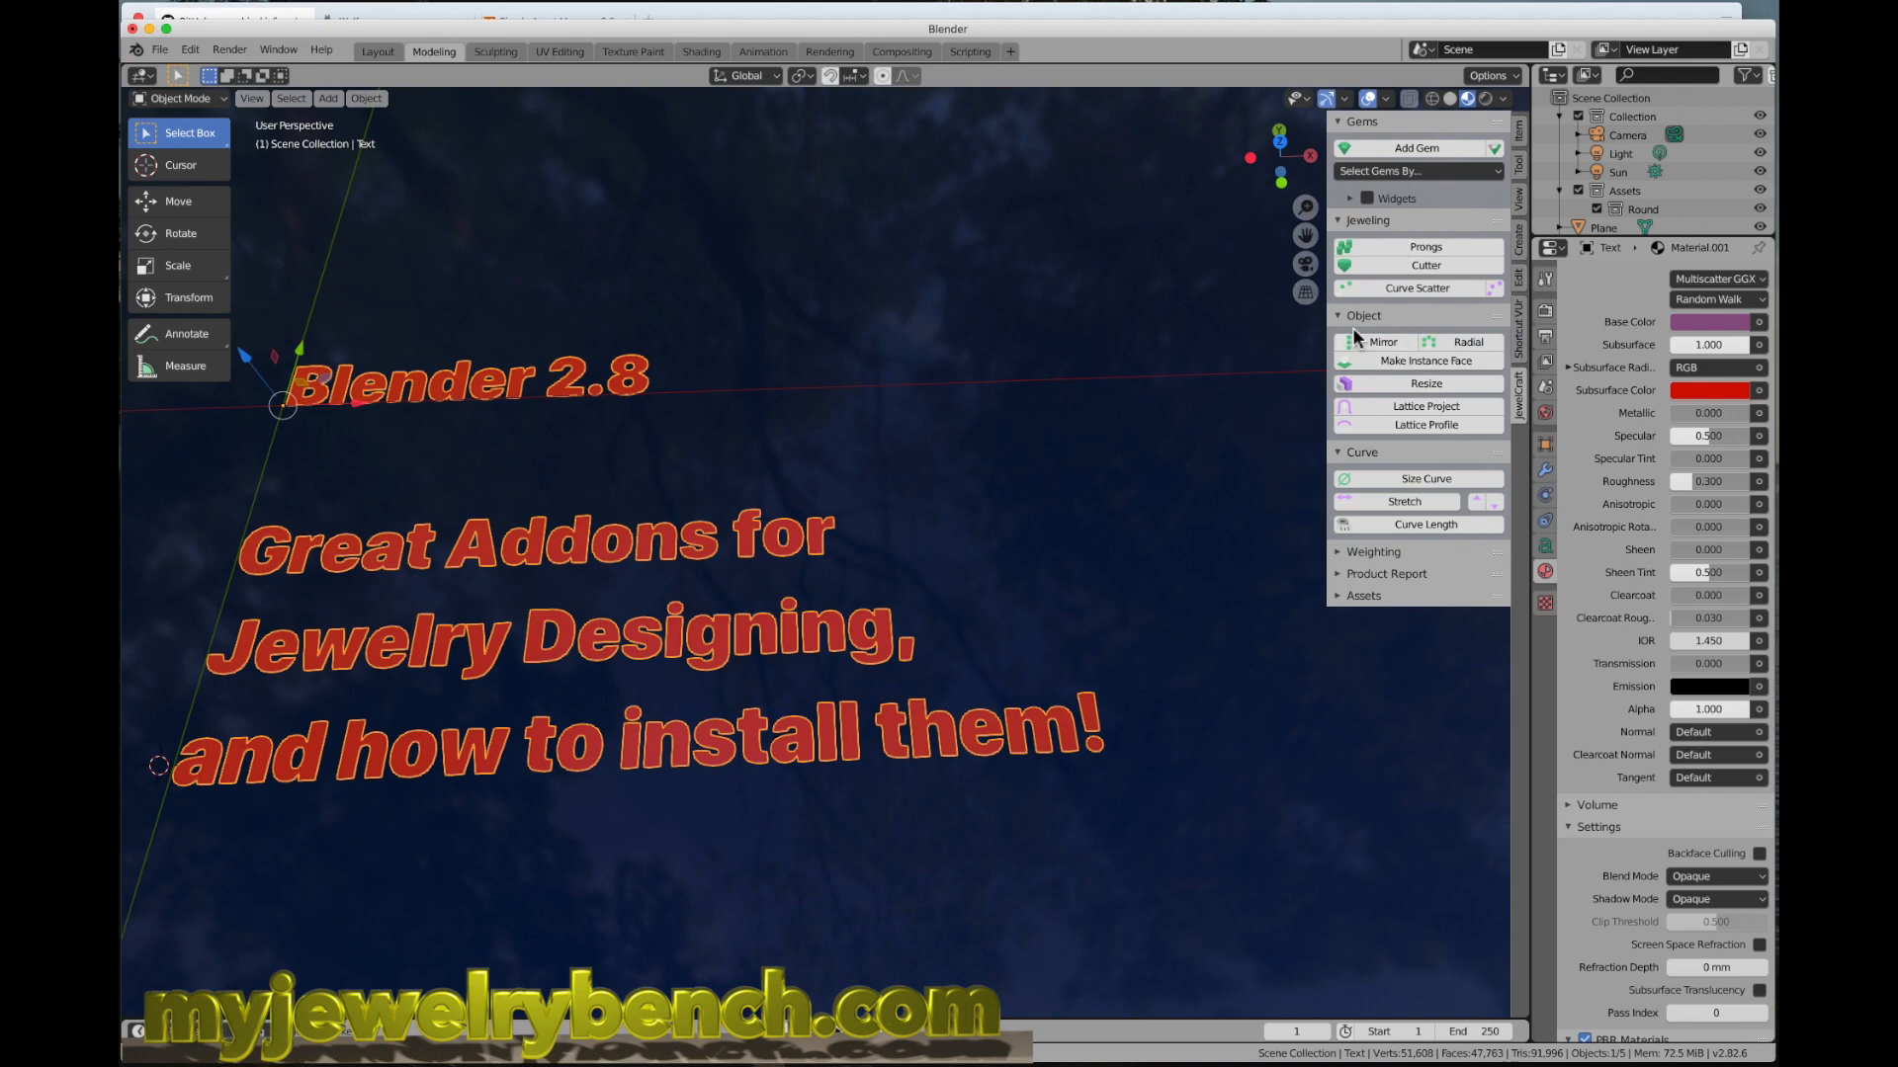
mouse_move(1425, 405)
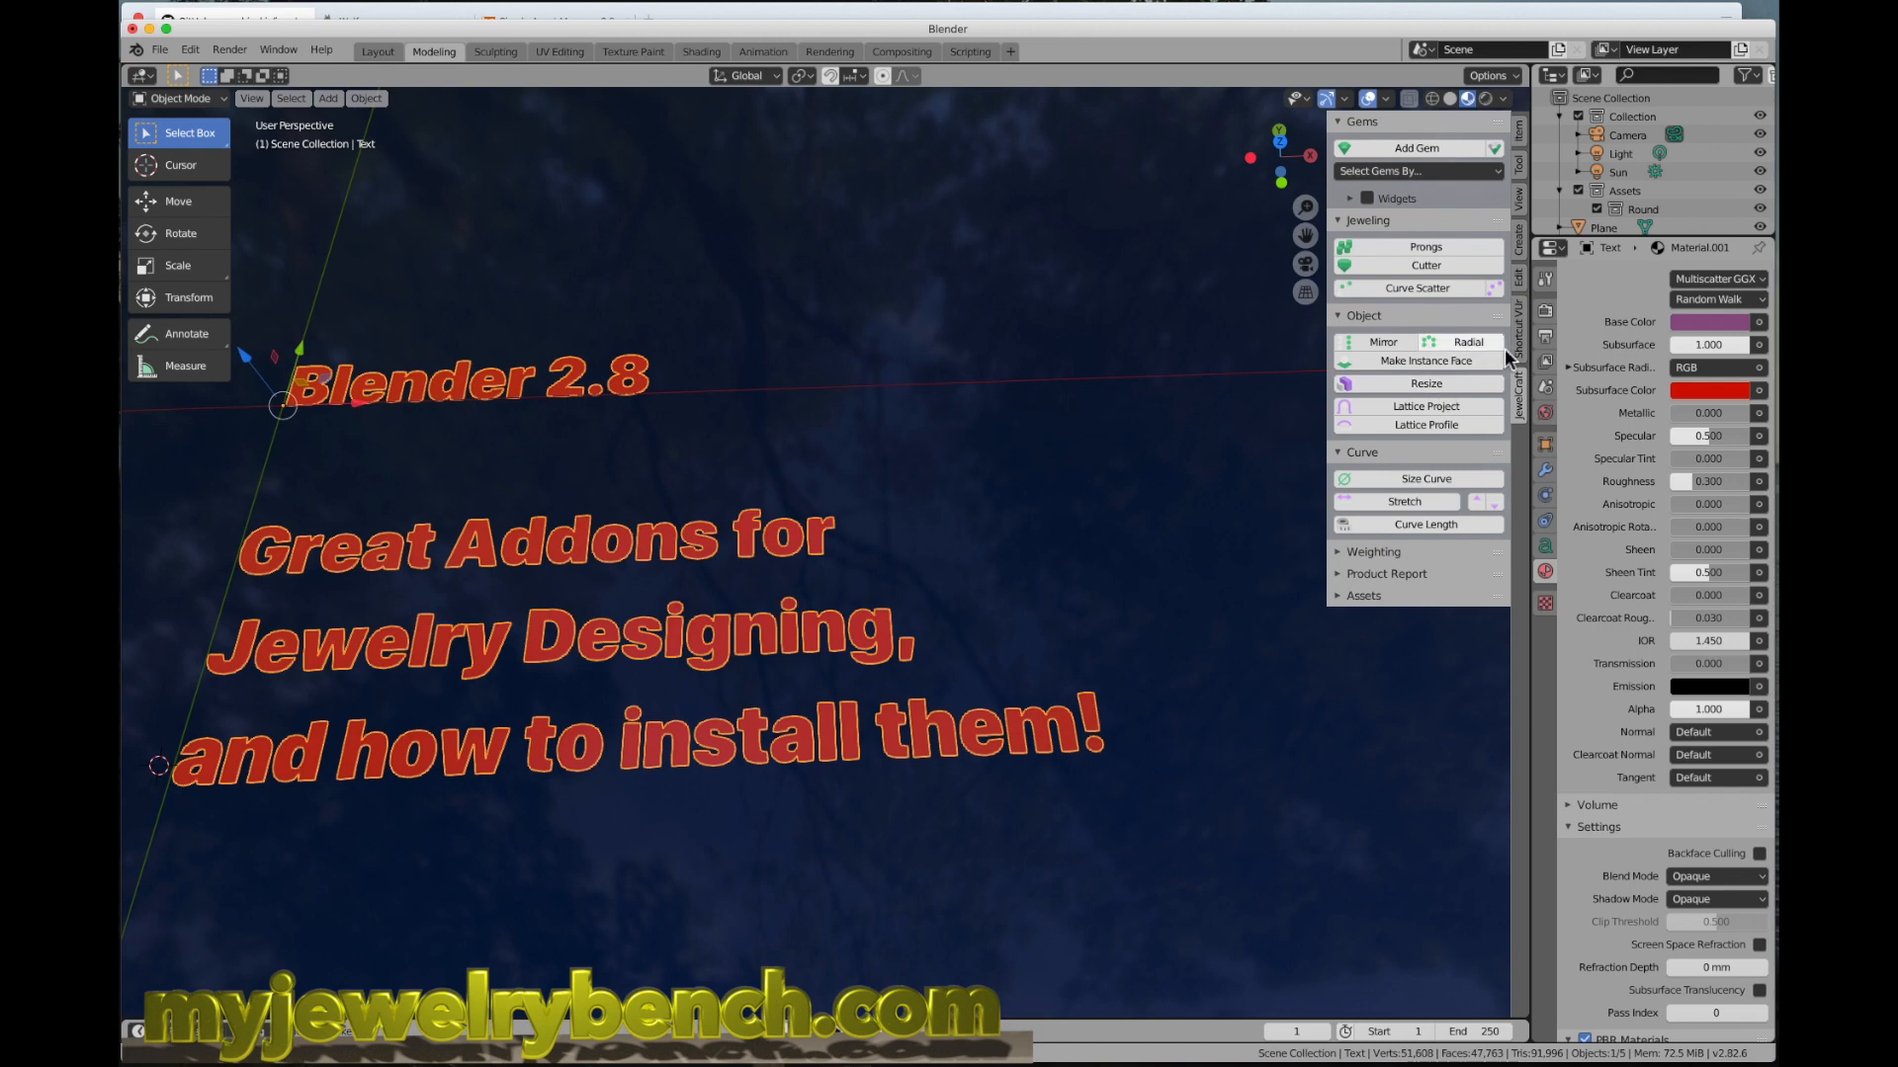
mouse_move(1493, 189)
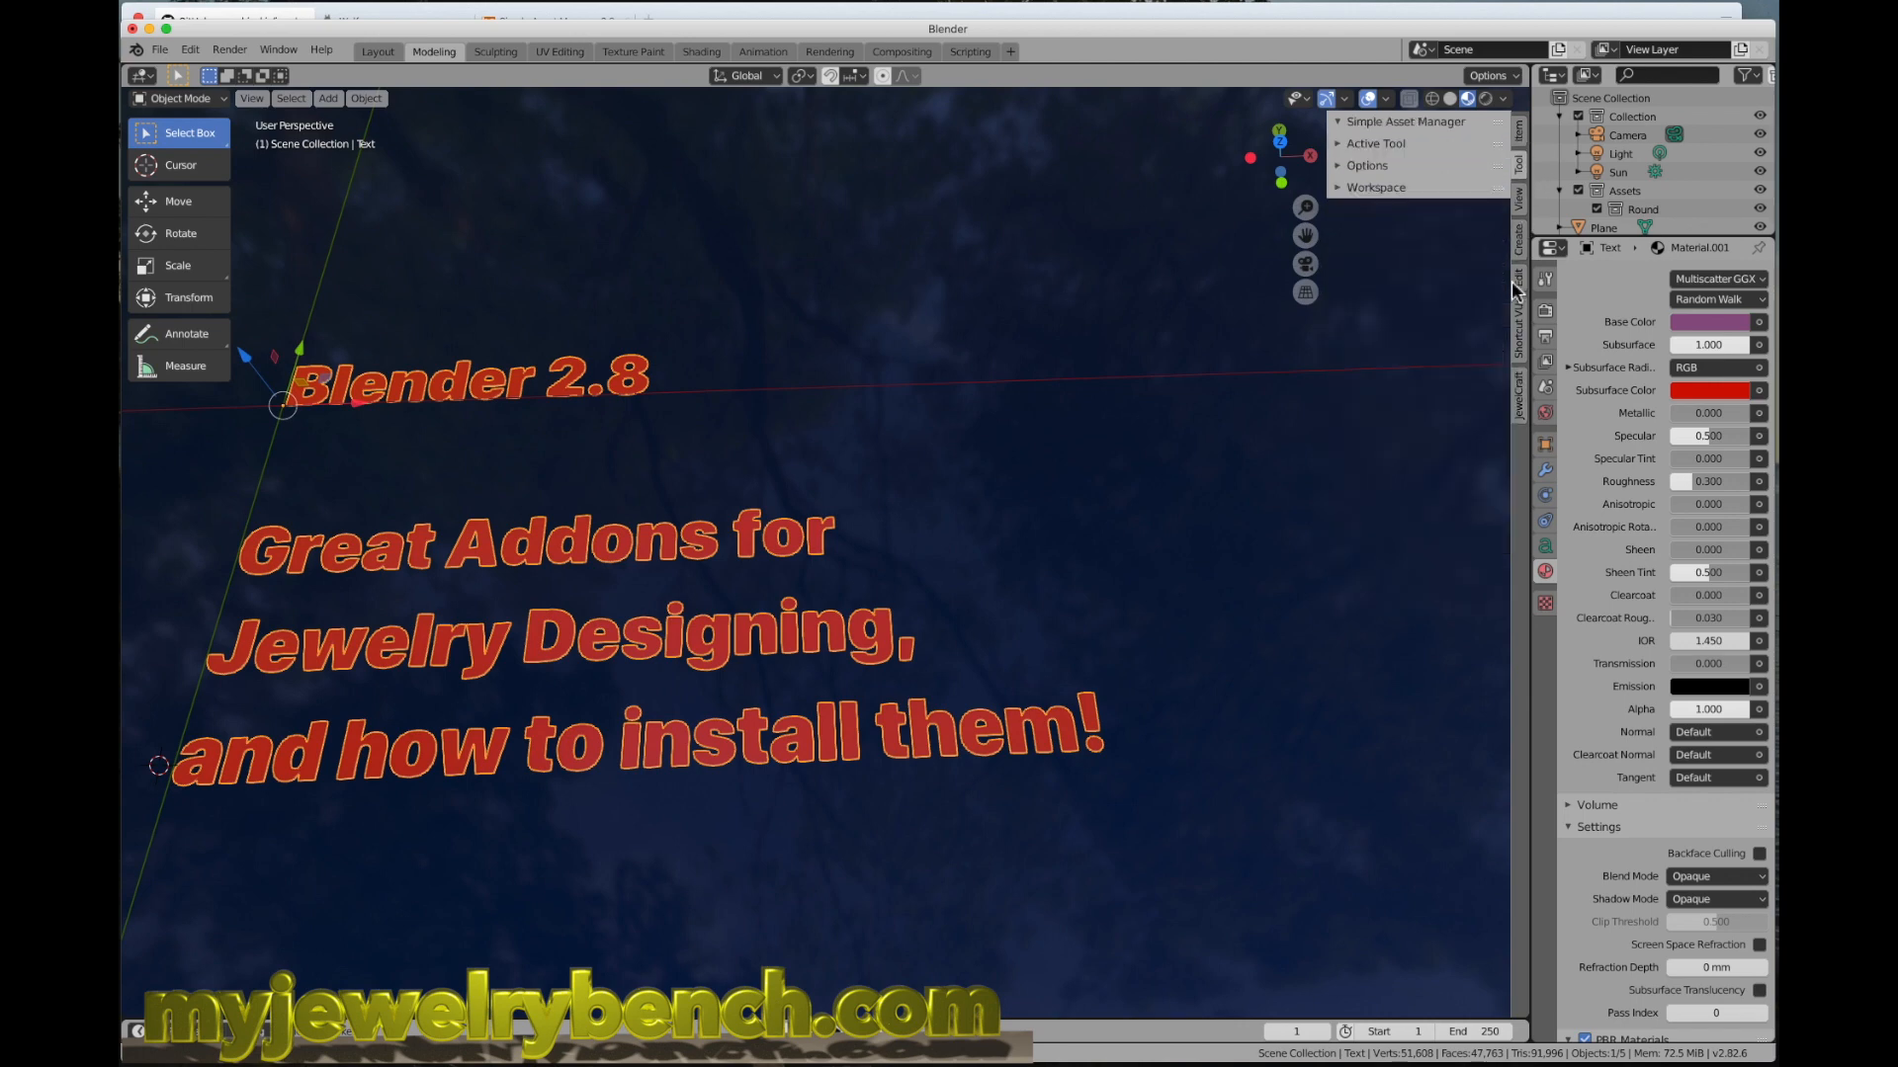
mouse_move(1457, 461)
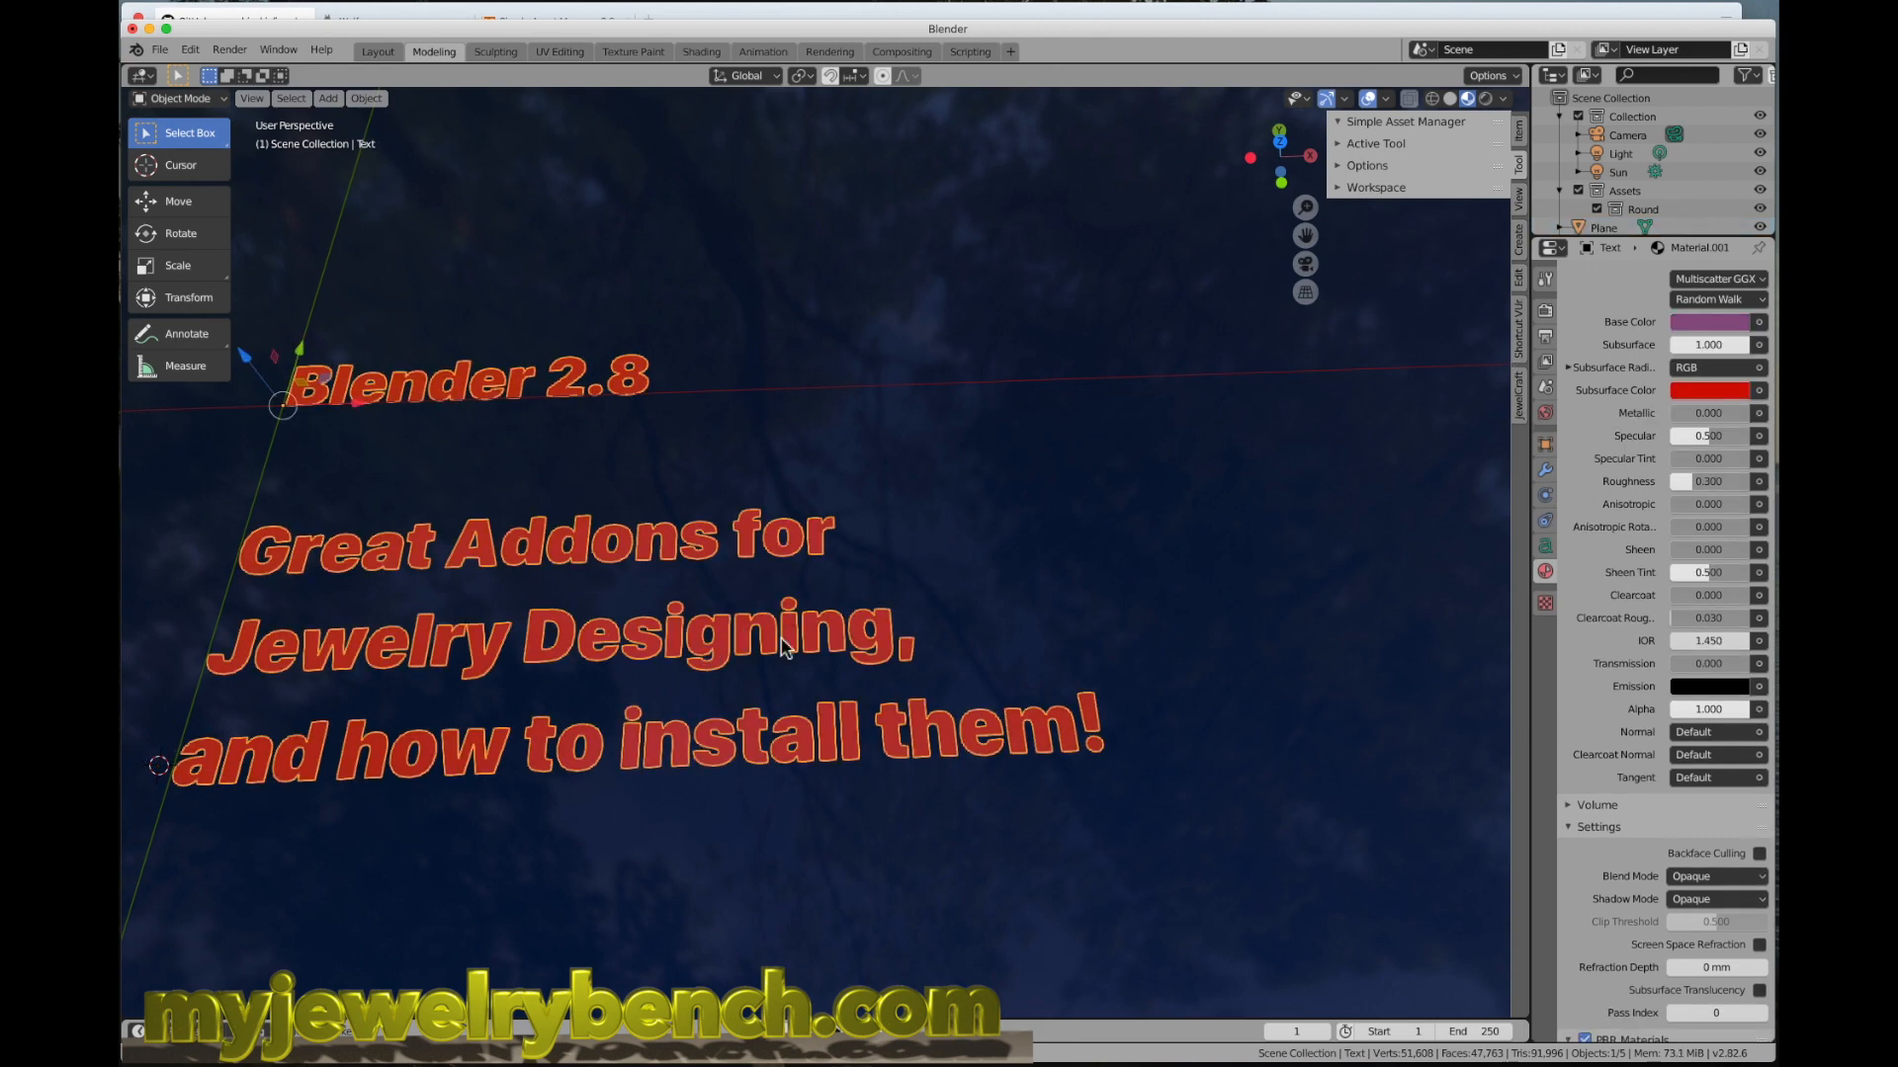
mouse_move(683, 427)
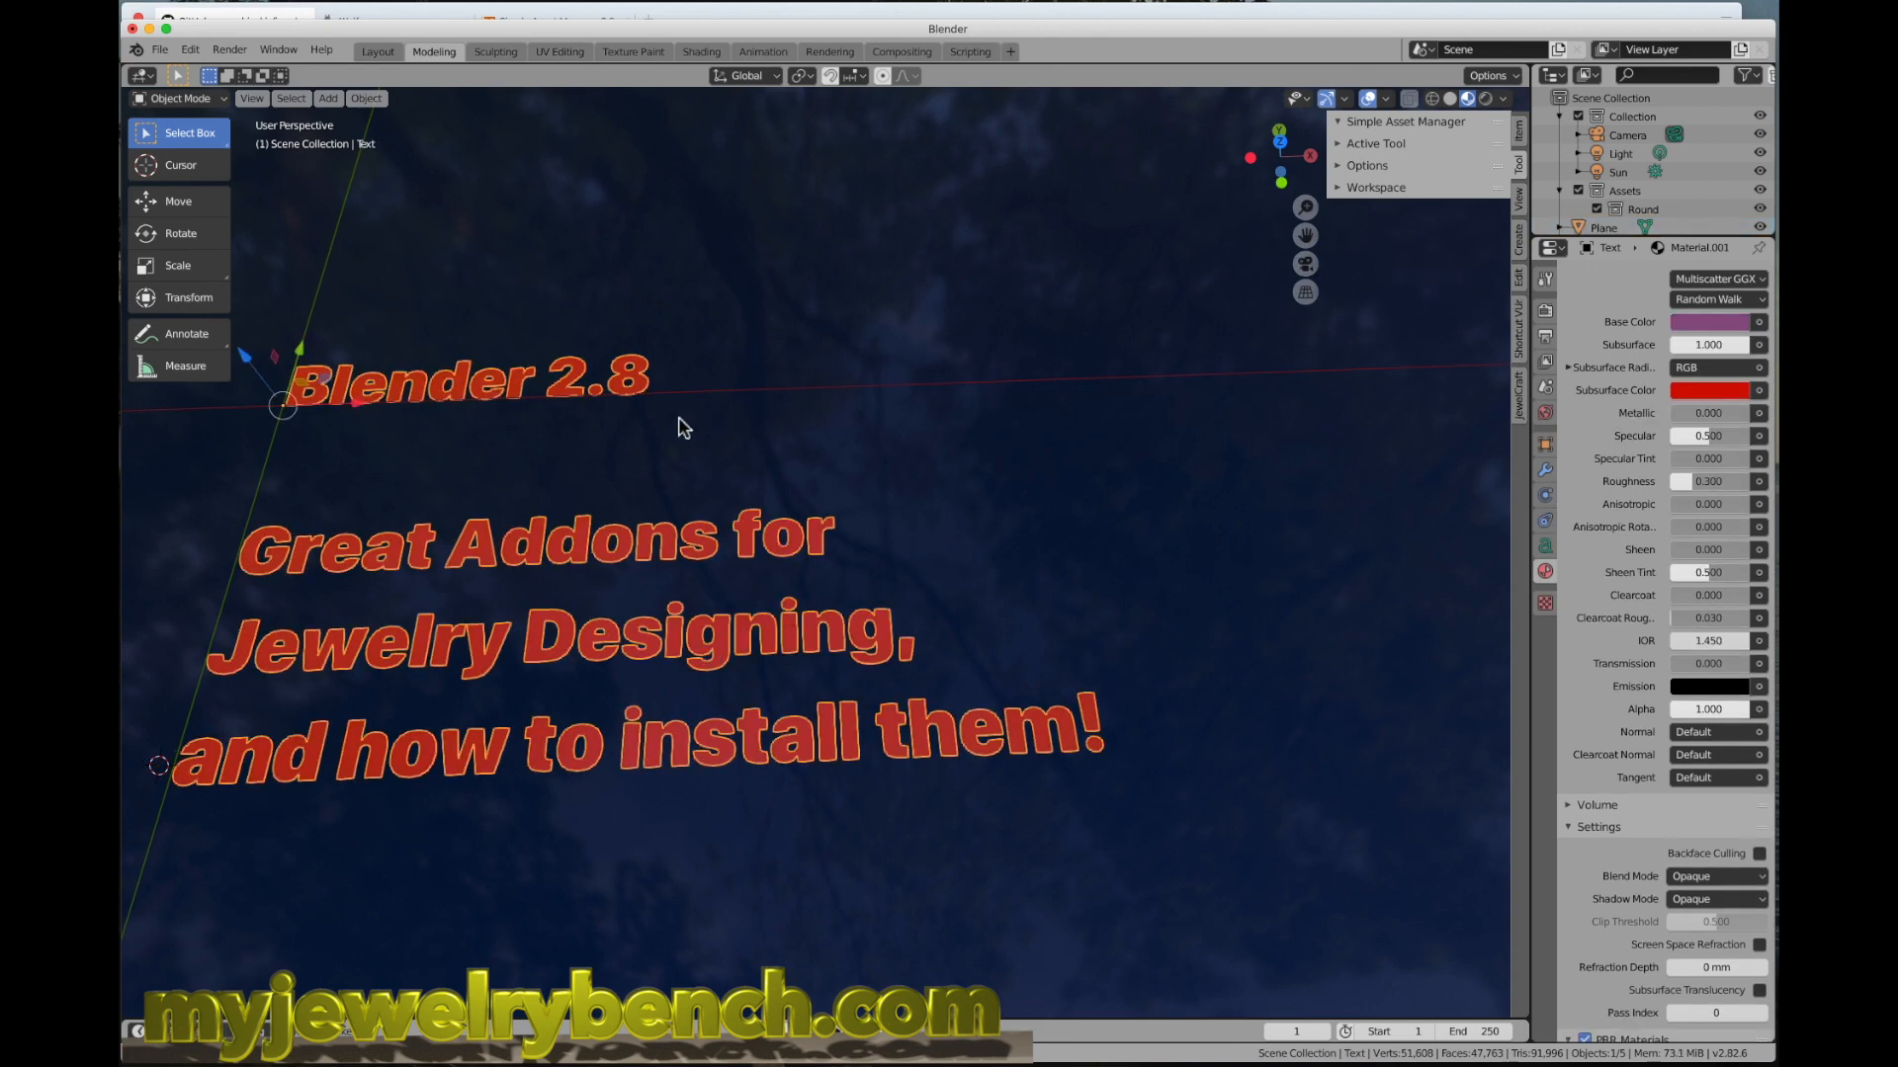
scroll(down, 3)
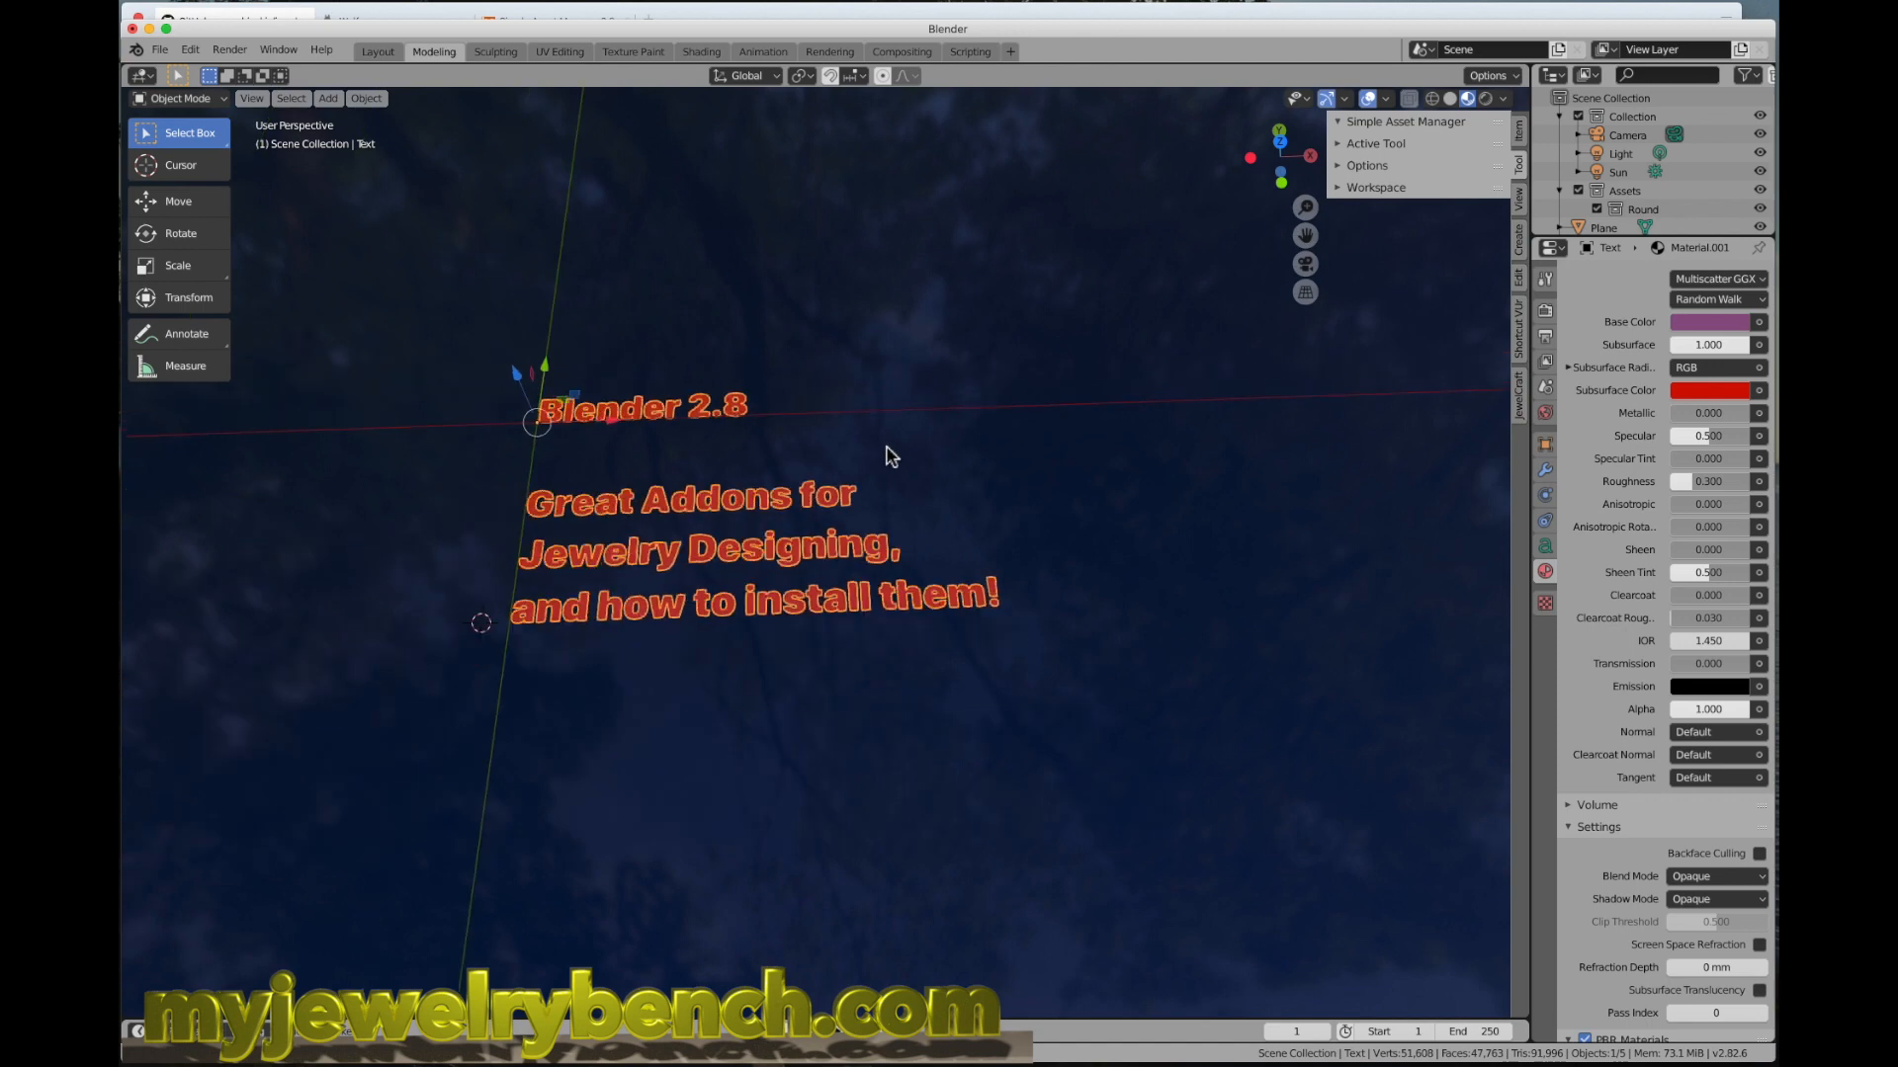
Step: Switch to the scene holding the RoundDiamond mesh with the 3D-Print toolbox shown
click(158, 49)
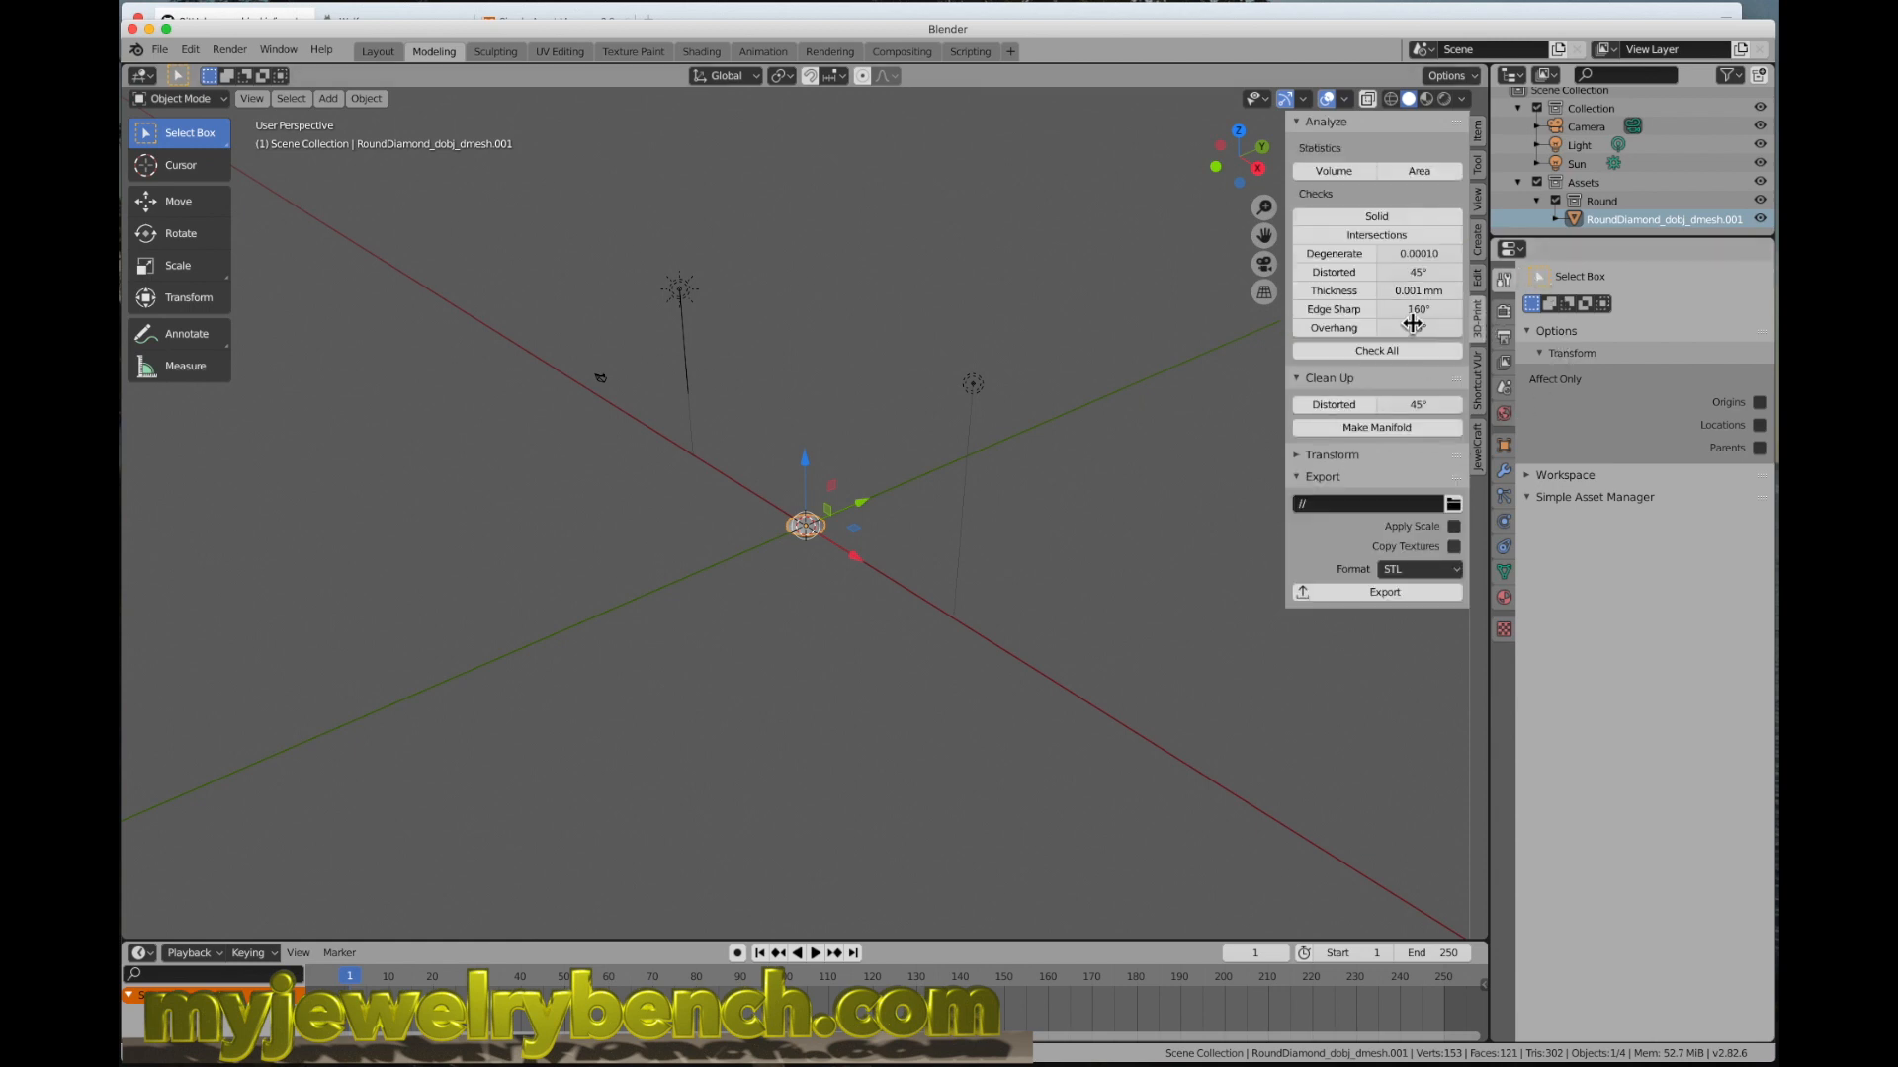
mouse_move(1415, 270)
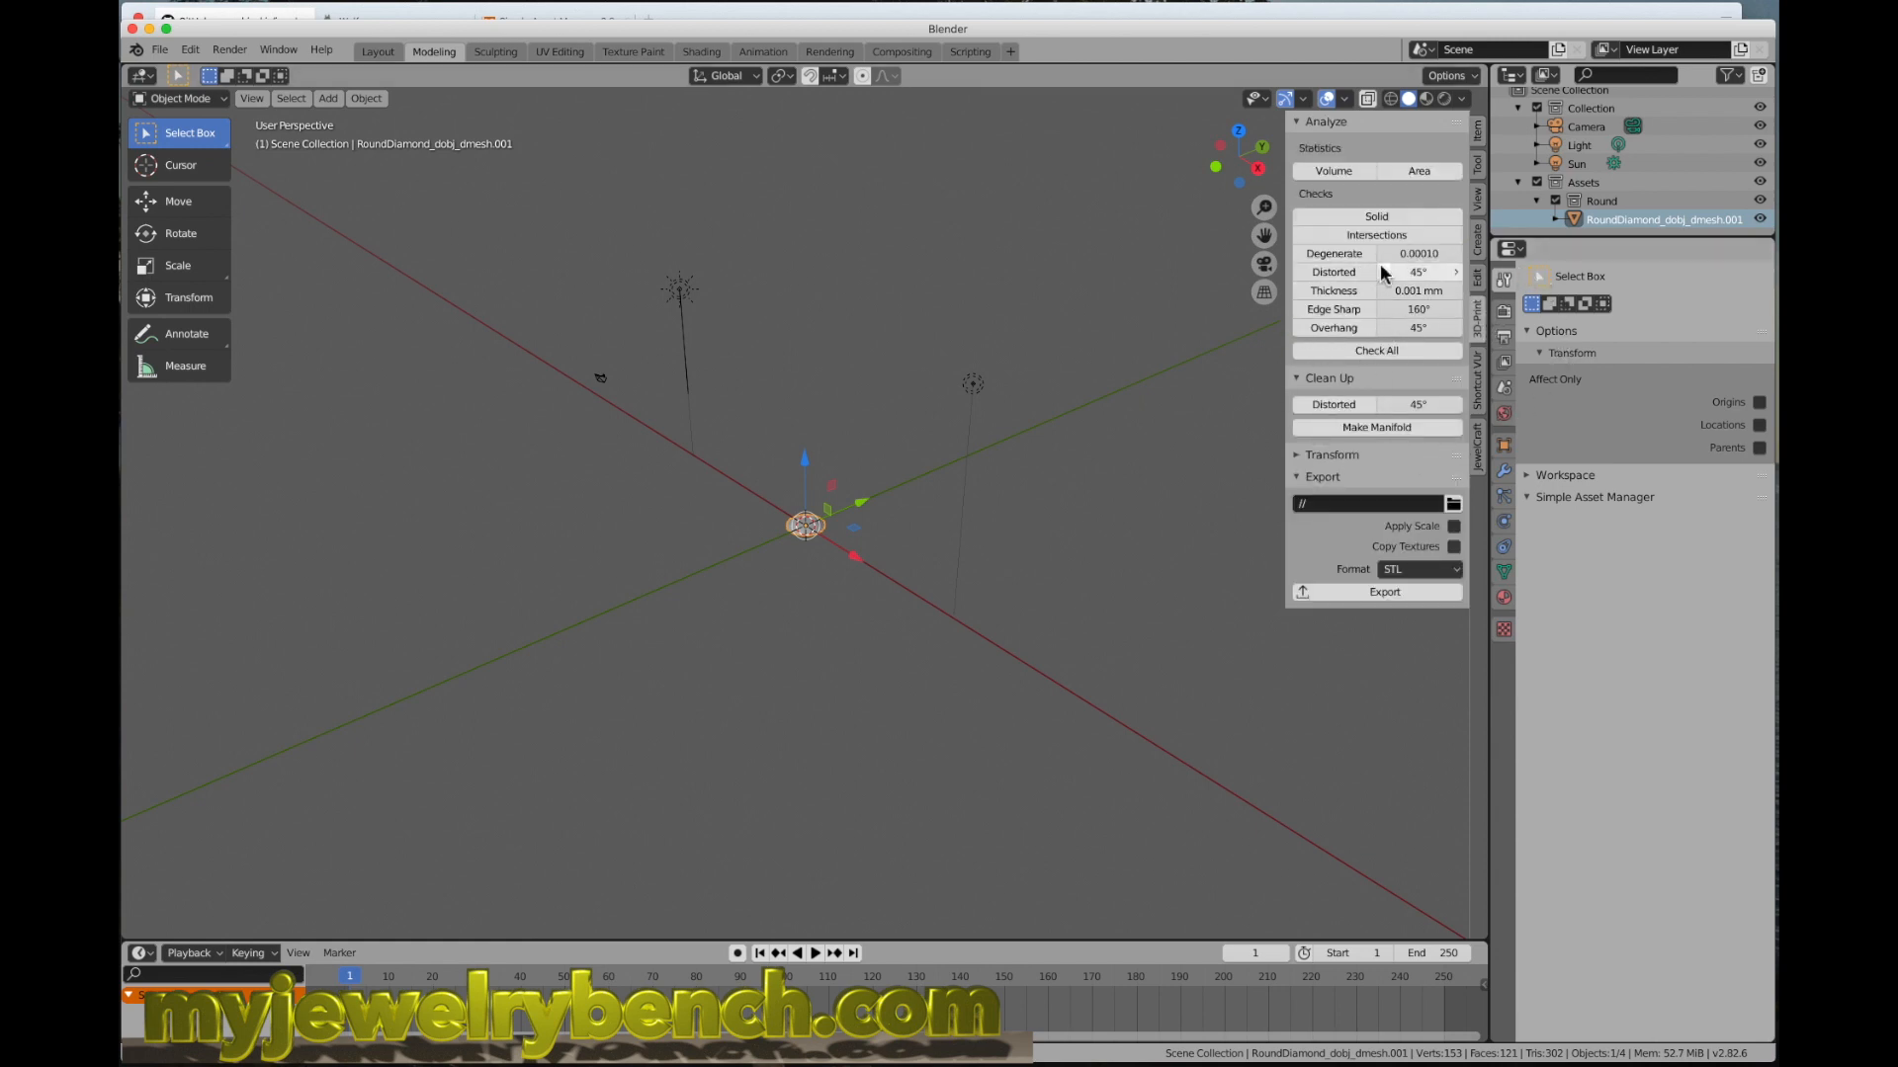
mouse_move(725, 535)
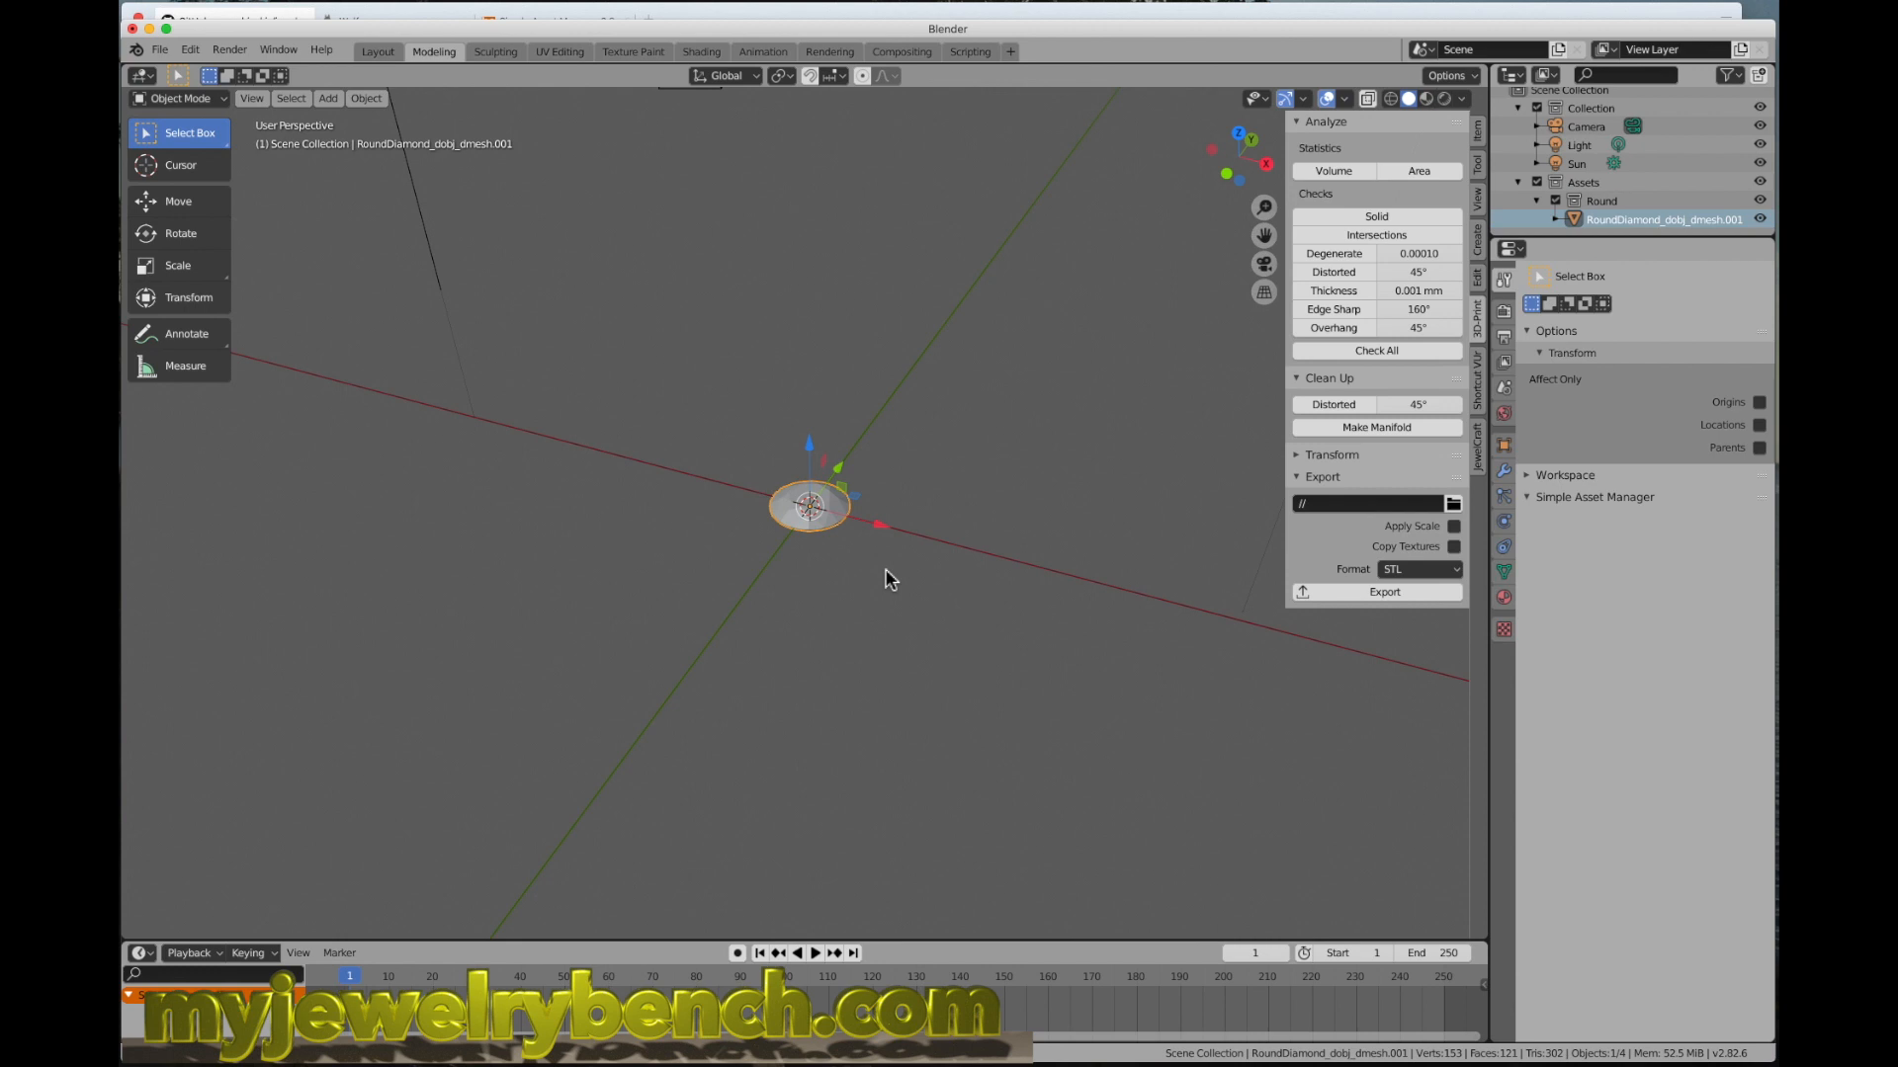
mouse_move(882, 591)
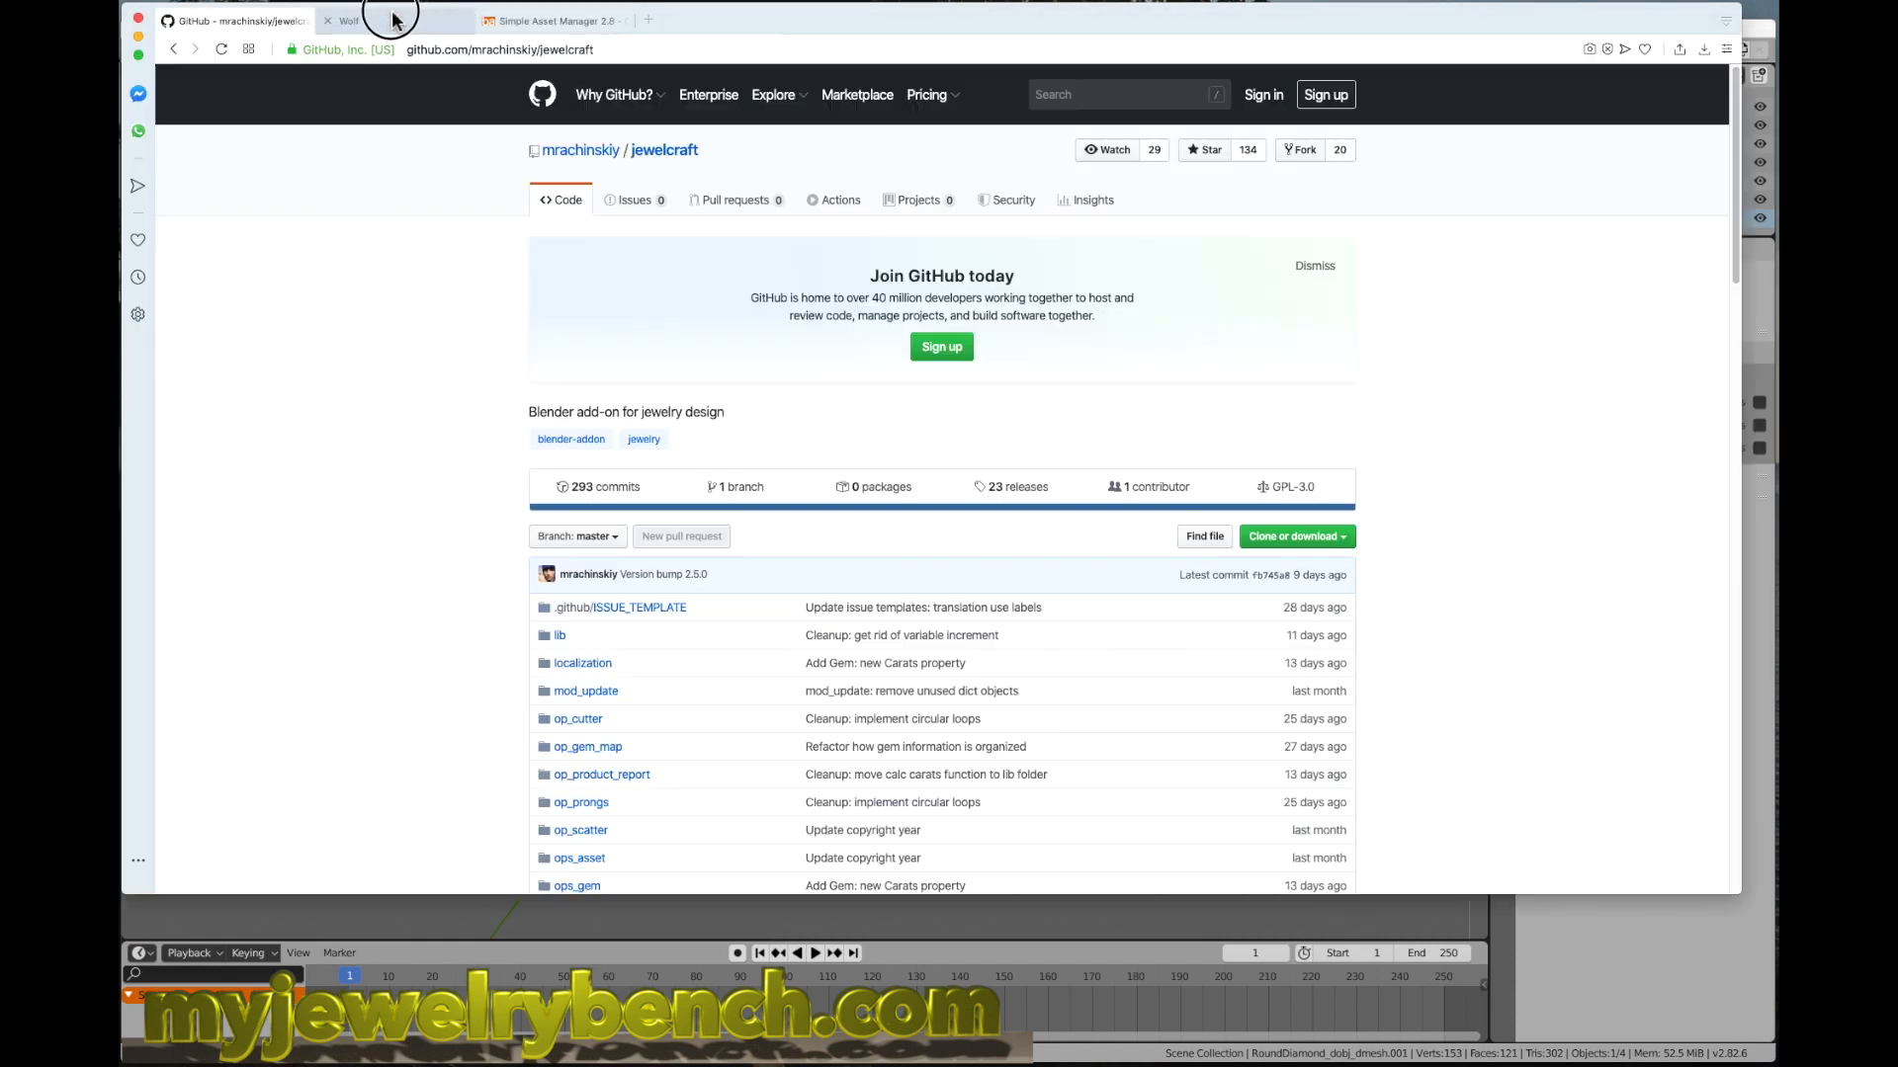
mouse_move(815, 435)
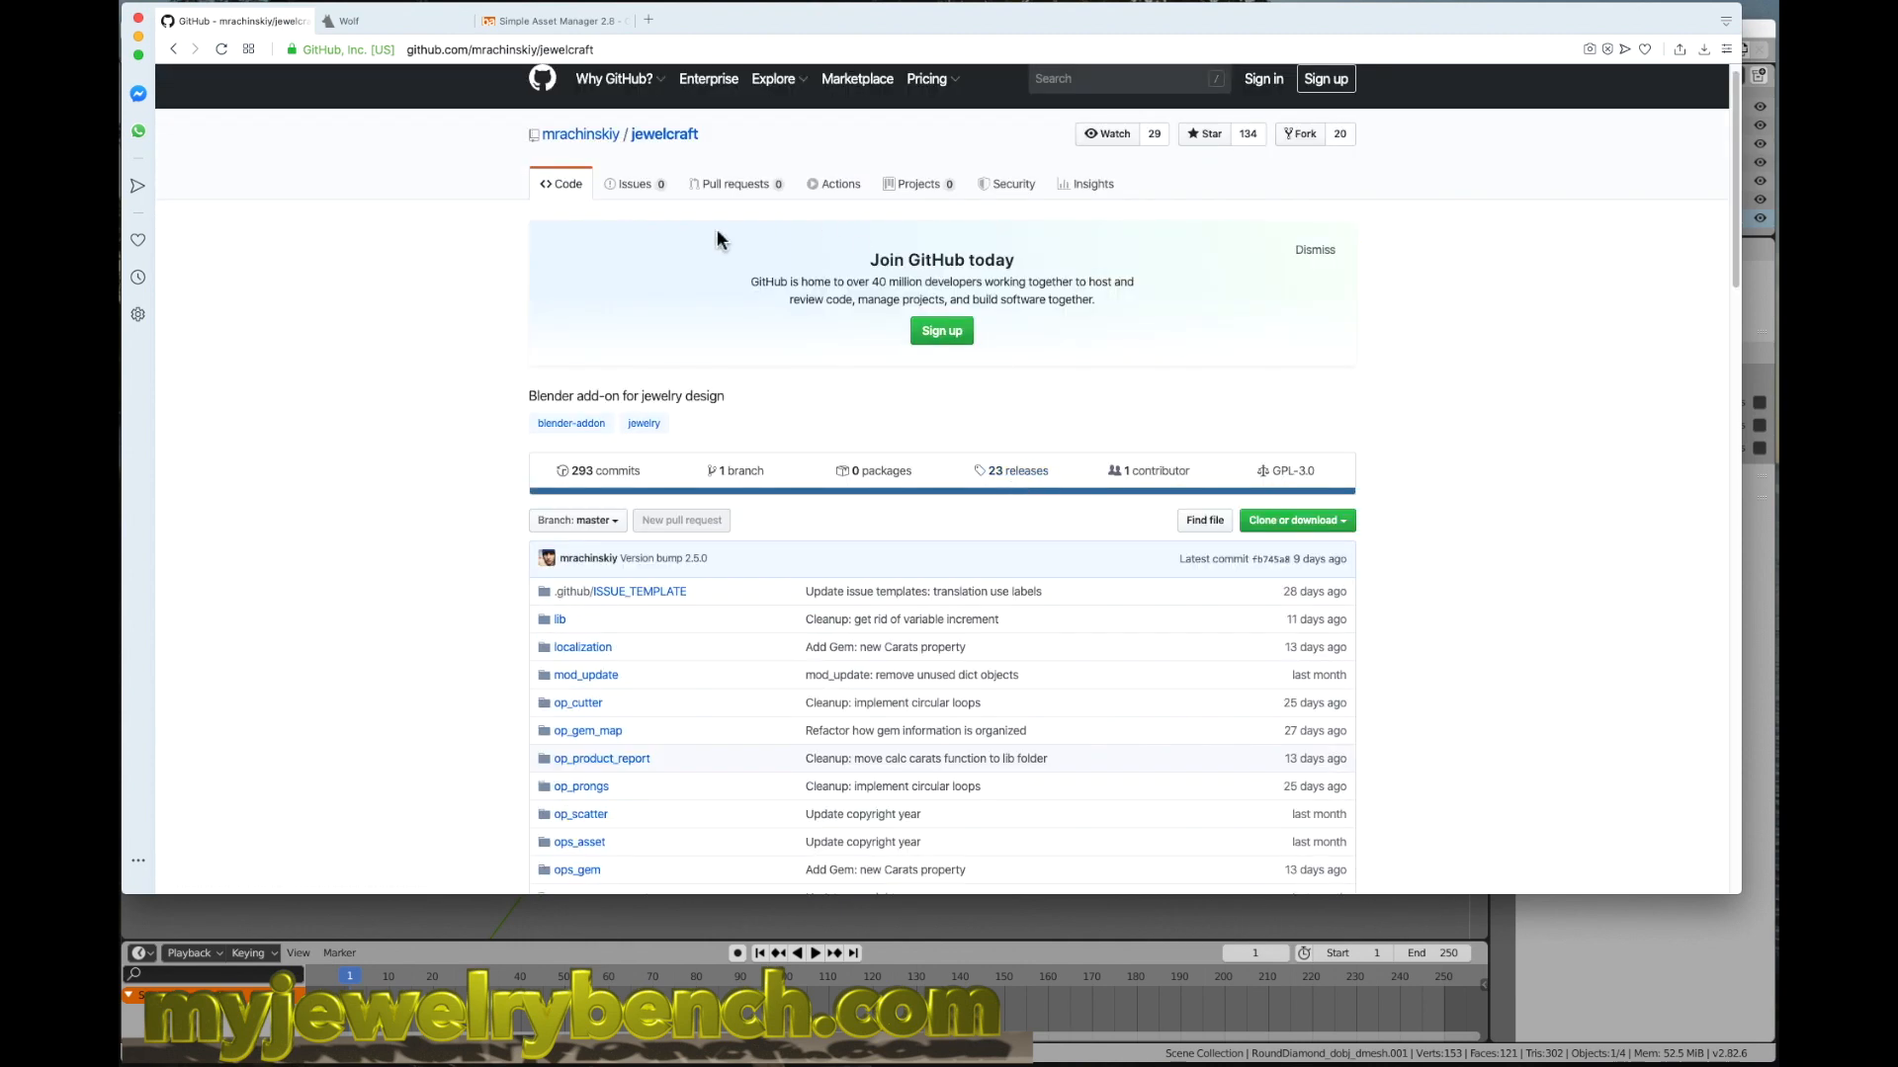
mouse_move(579, 132)
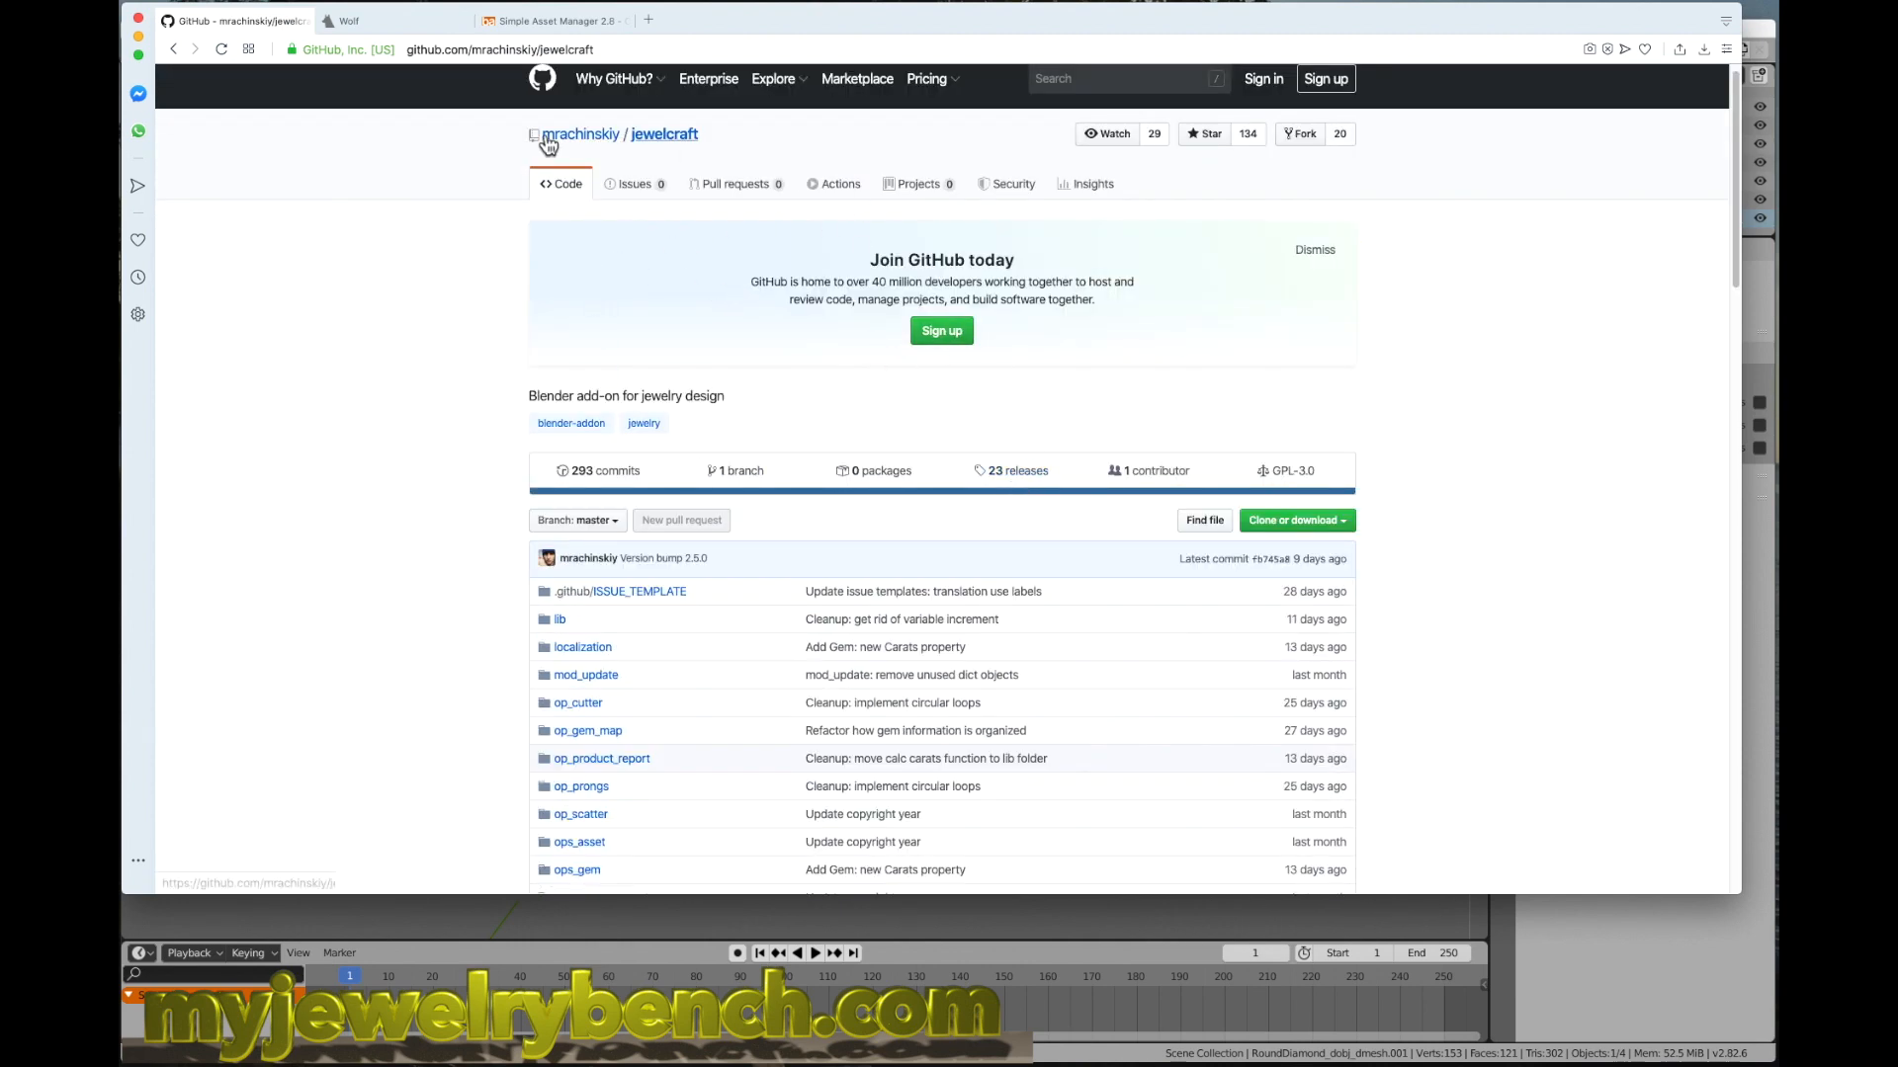
mouse_move(564, 48)
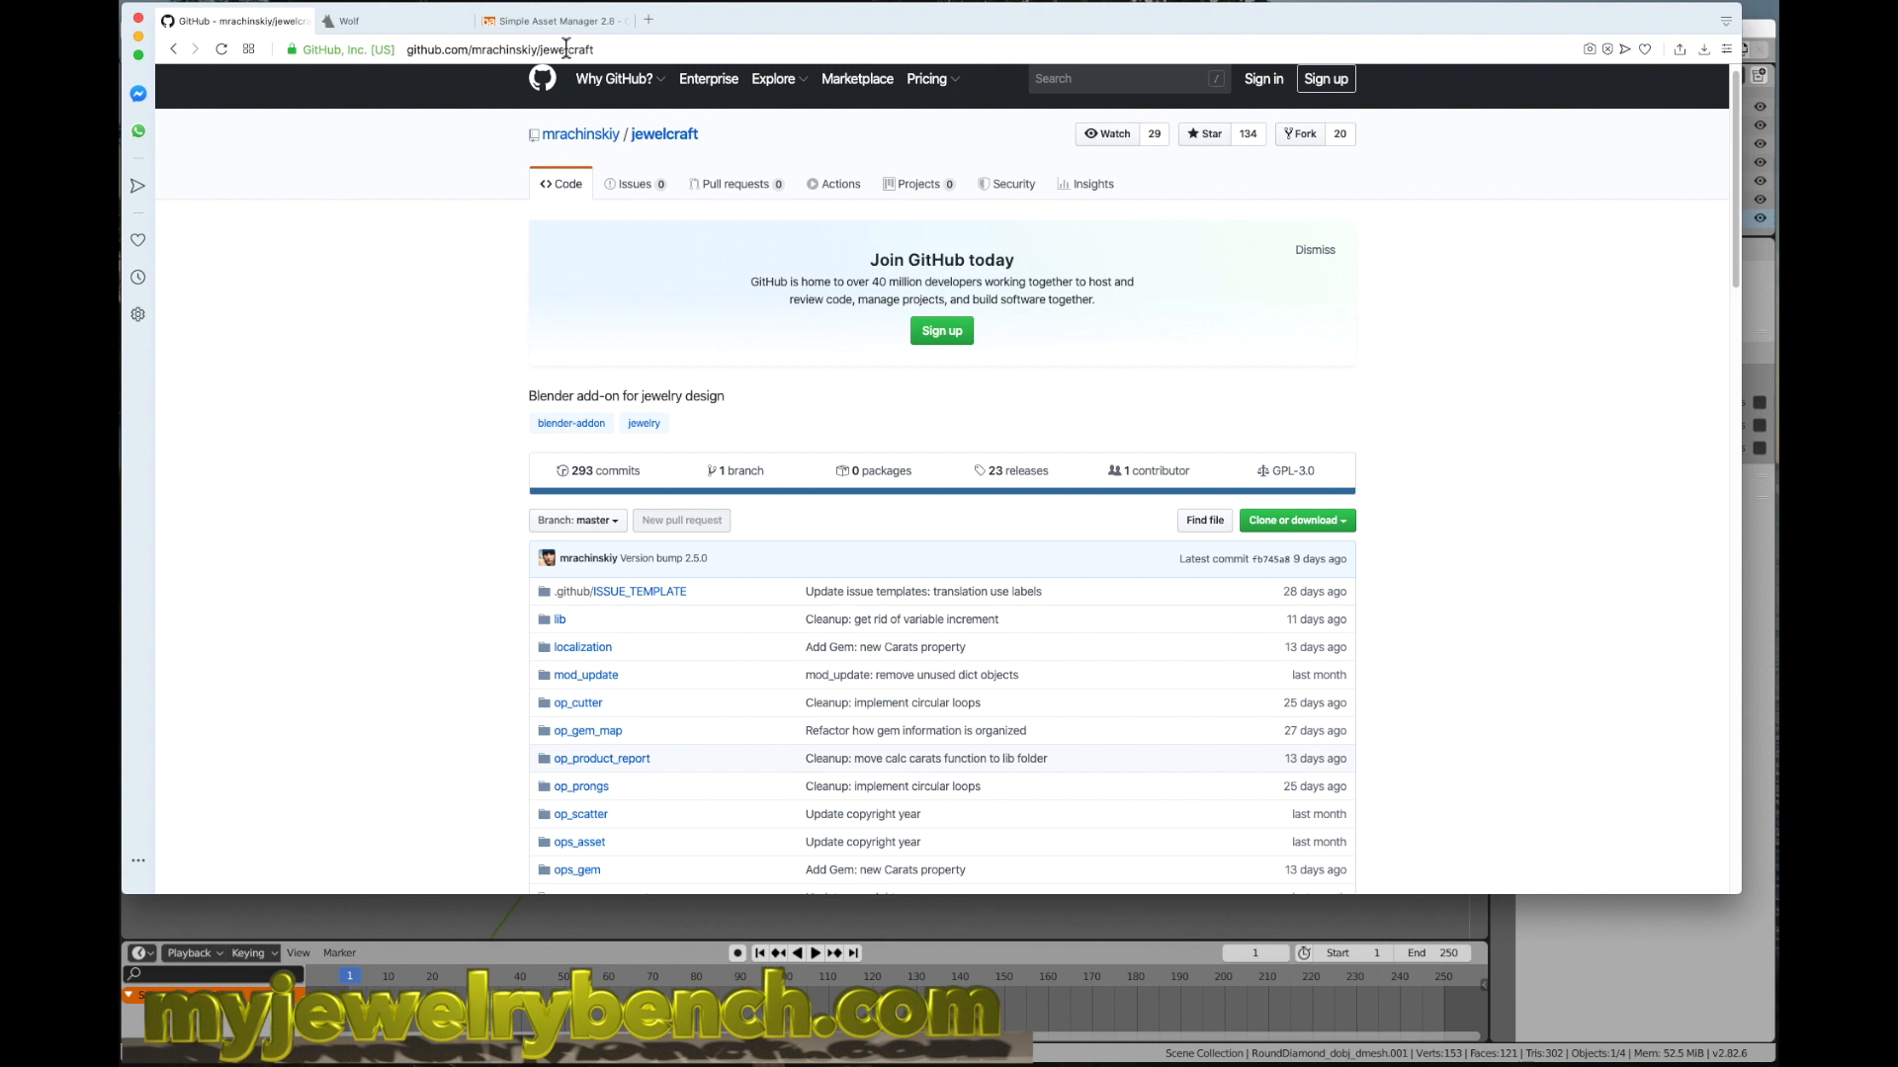
Step: Download the mrachinskiy/jewelcraft repository as a master ZIP archive
click(498, 47)
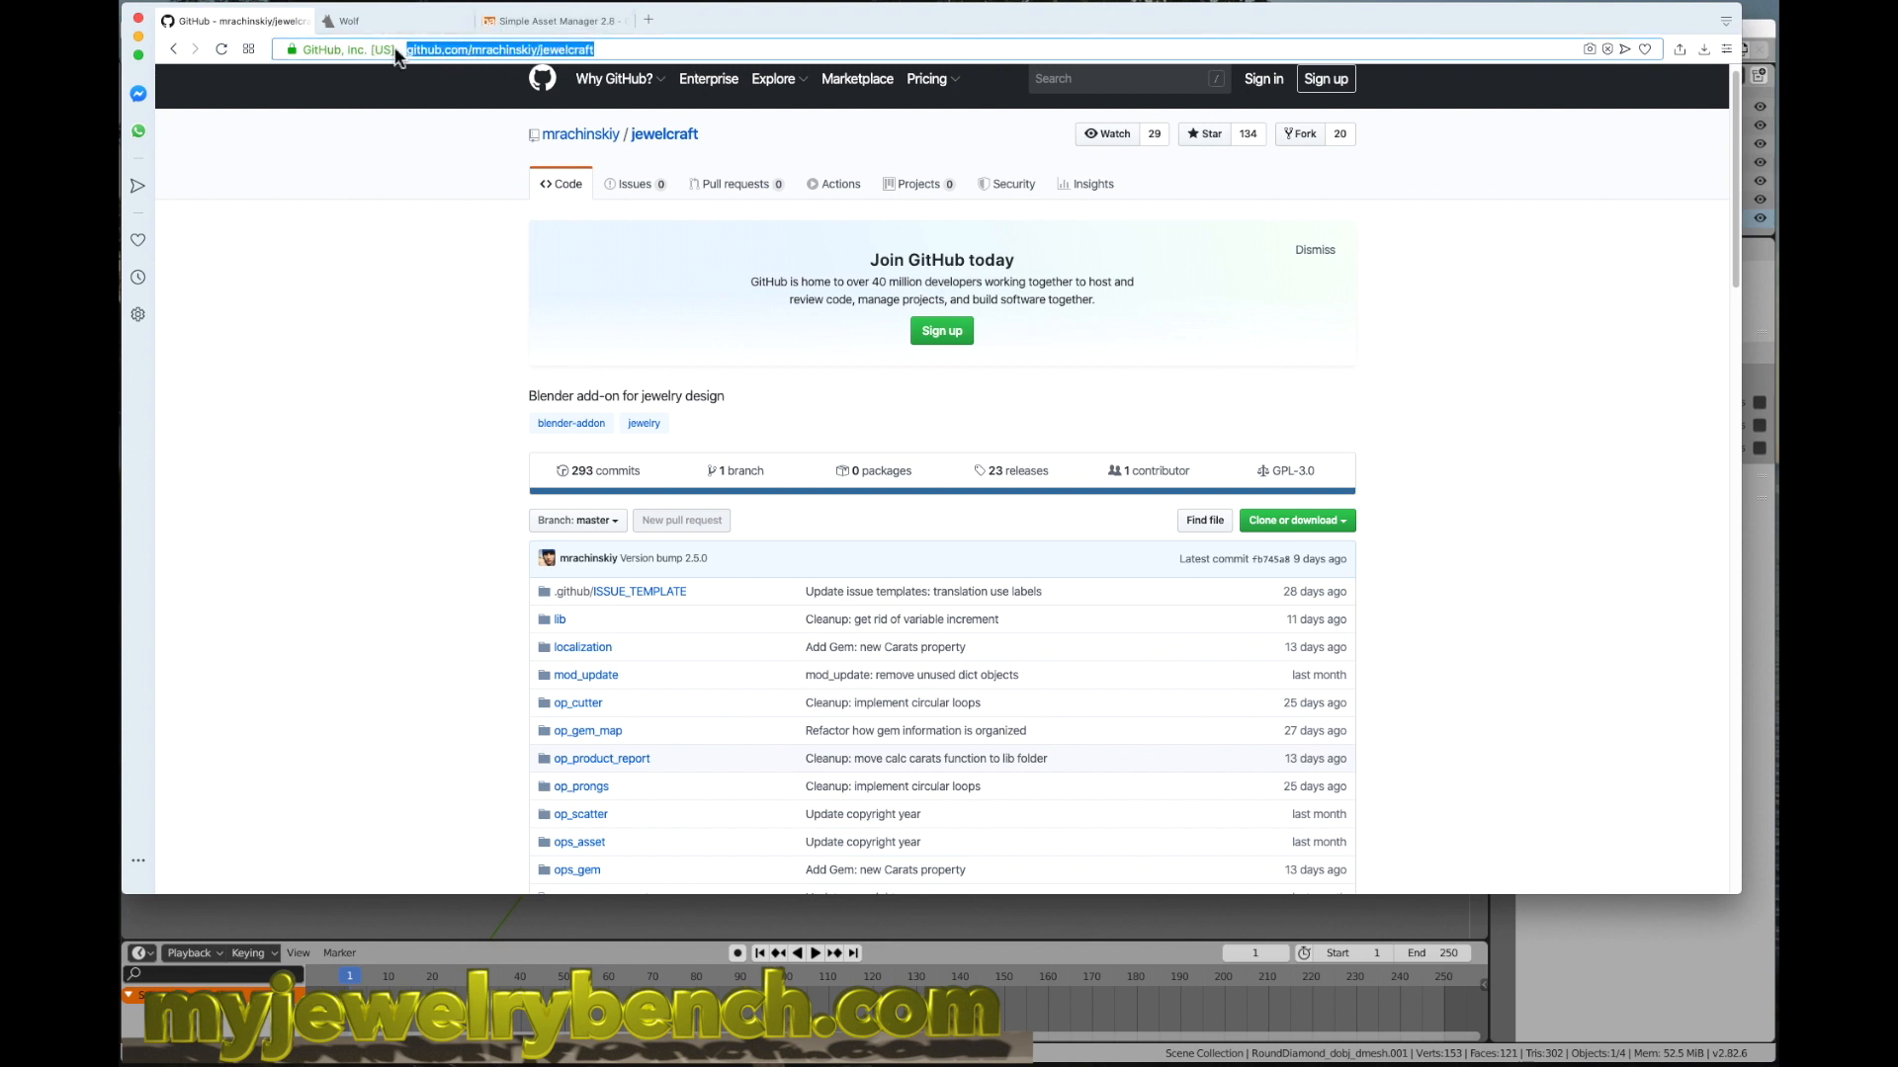
mouse_move(591, 170)
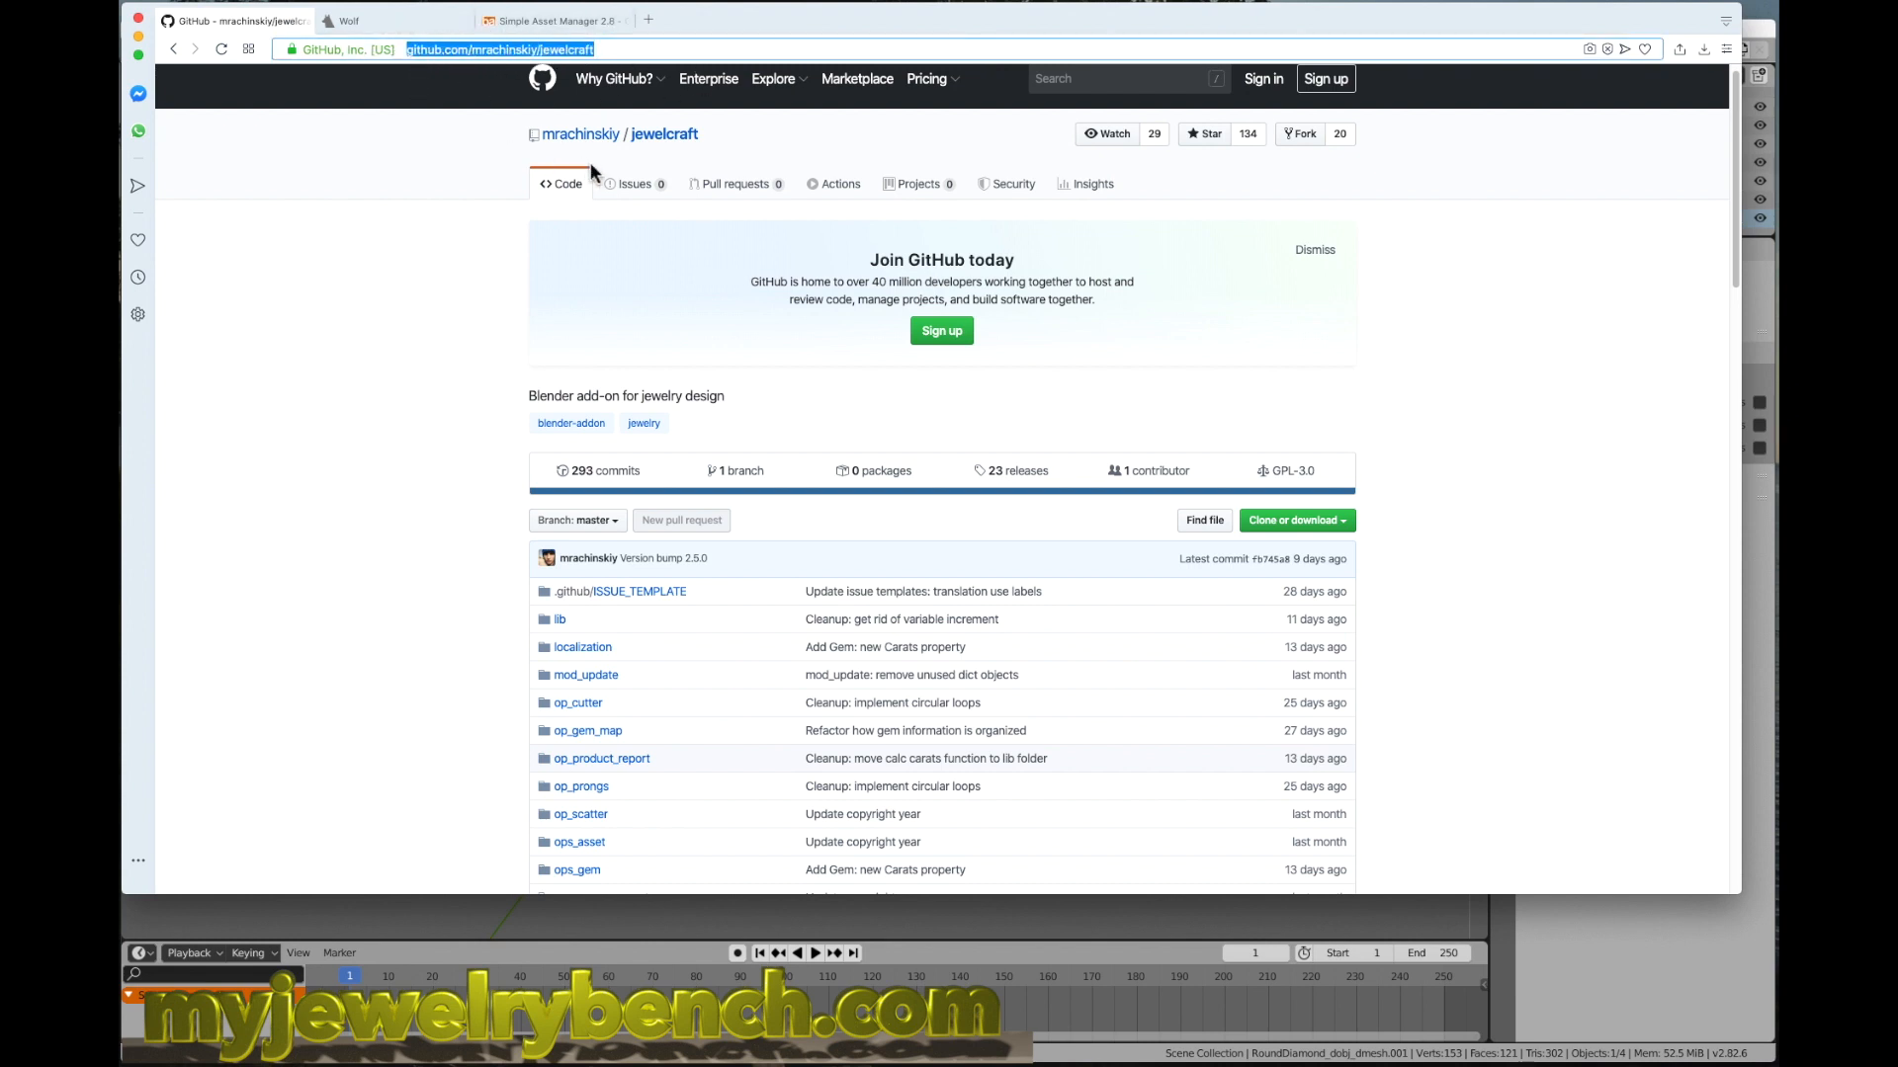
mouse_move(877, 200)
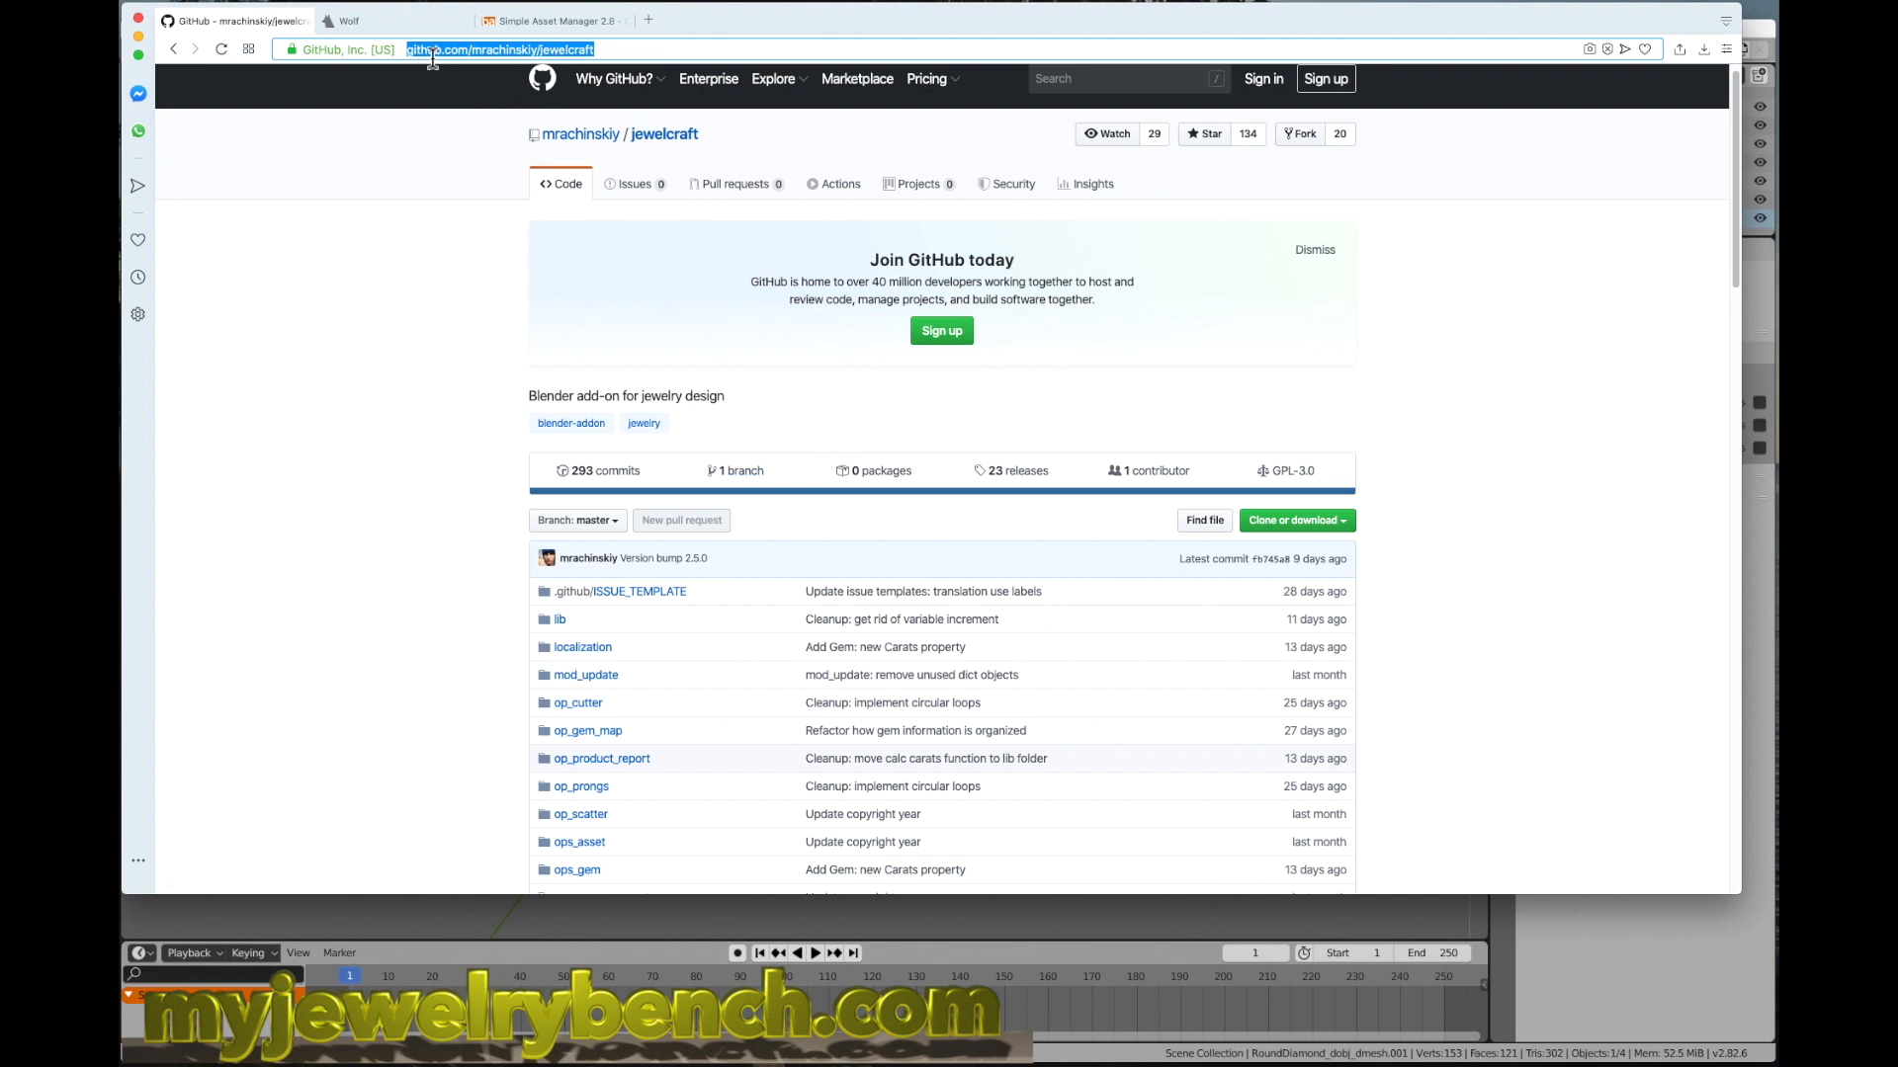
mouse_move(477, 101)
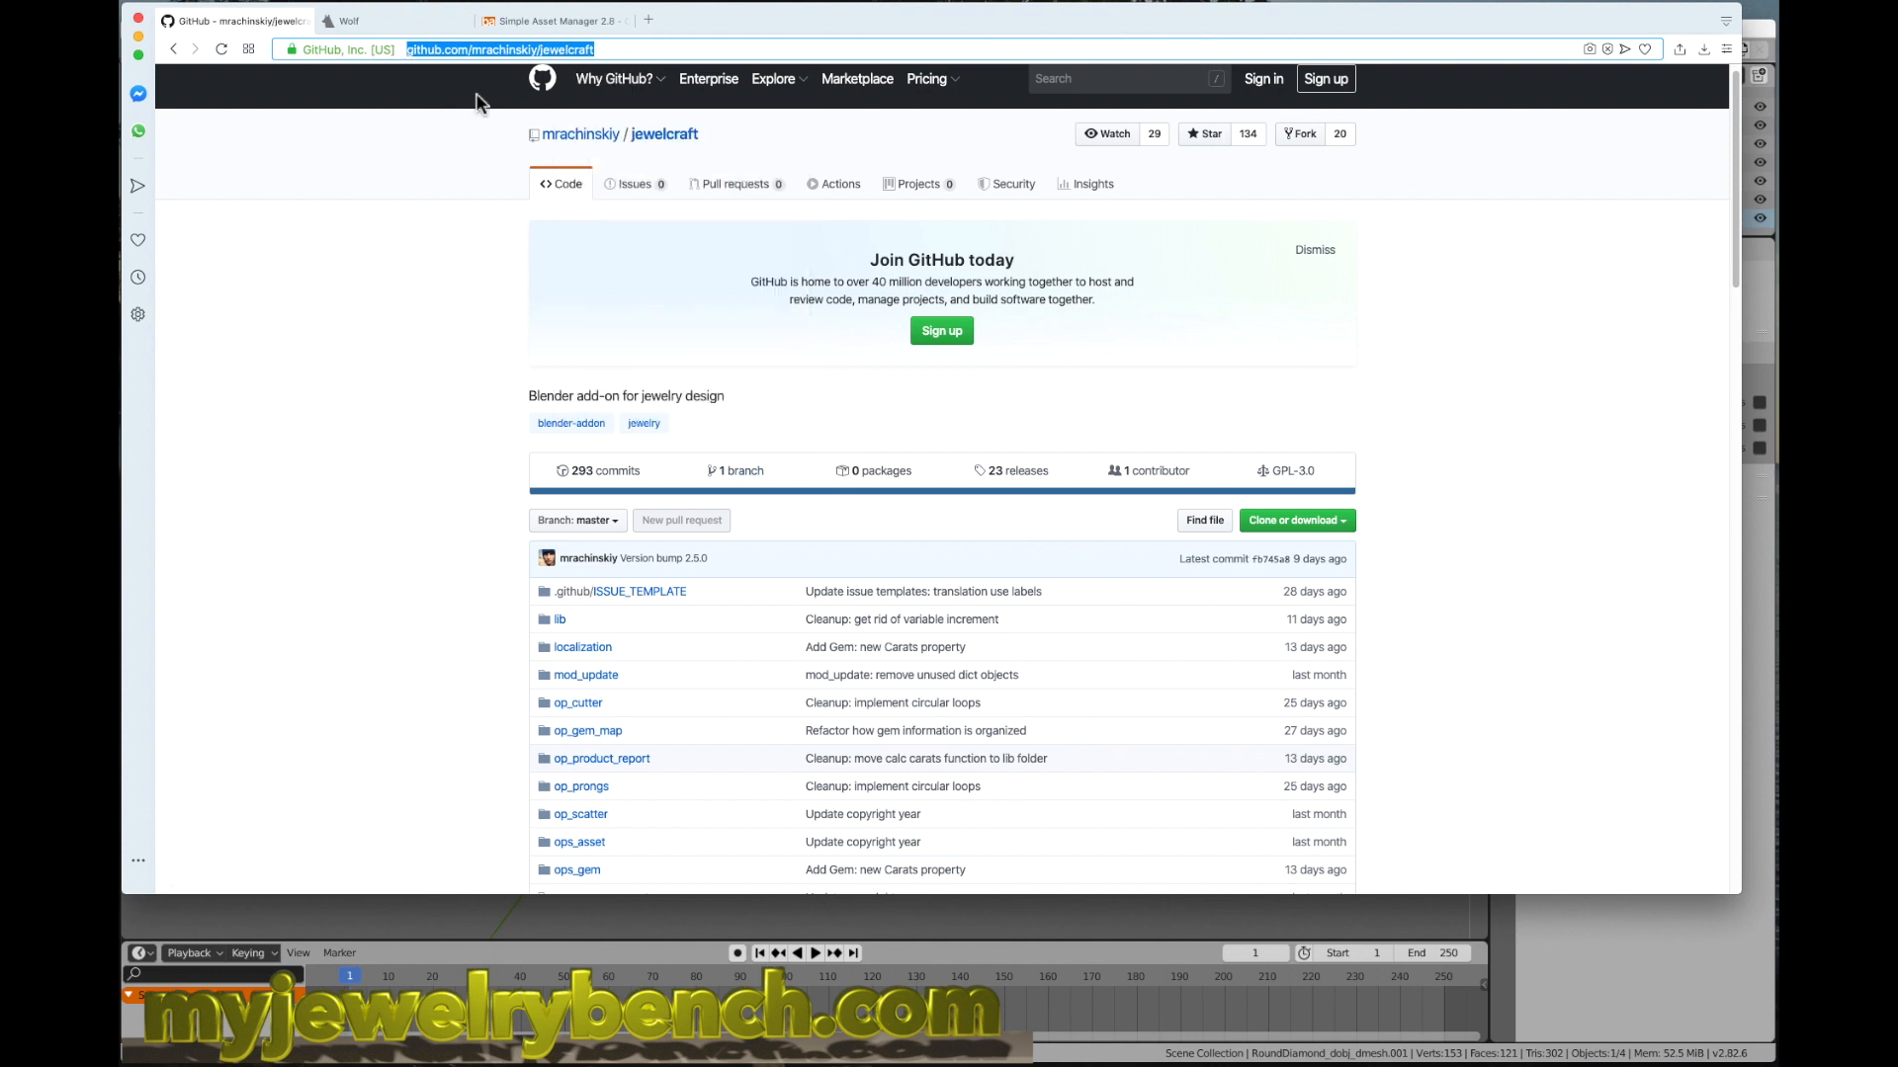
mouse_move(1522, 597)
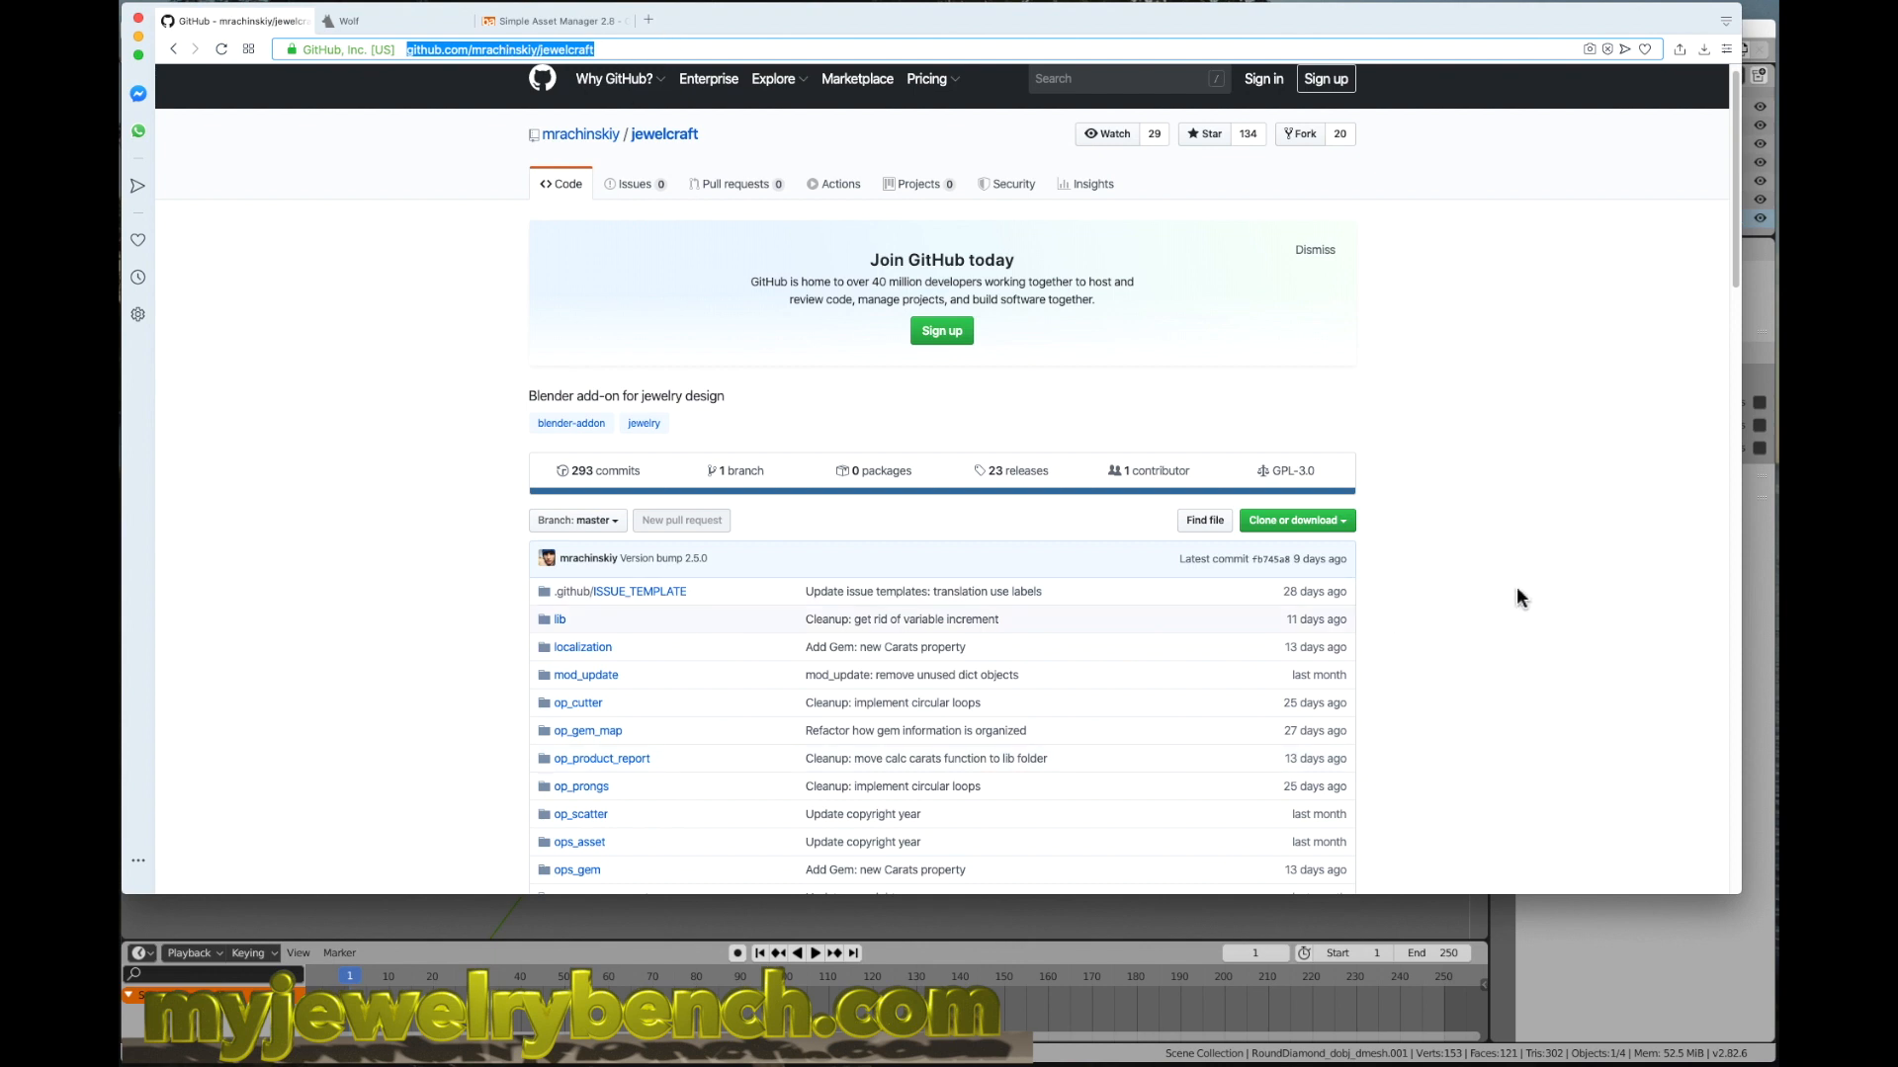
mouse_move(1295, 531)
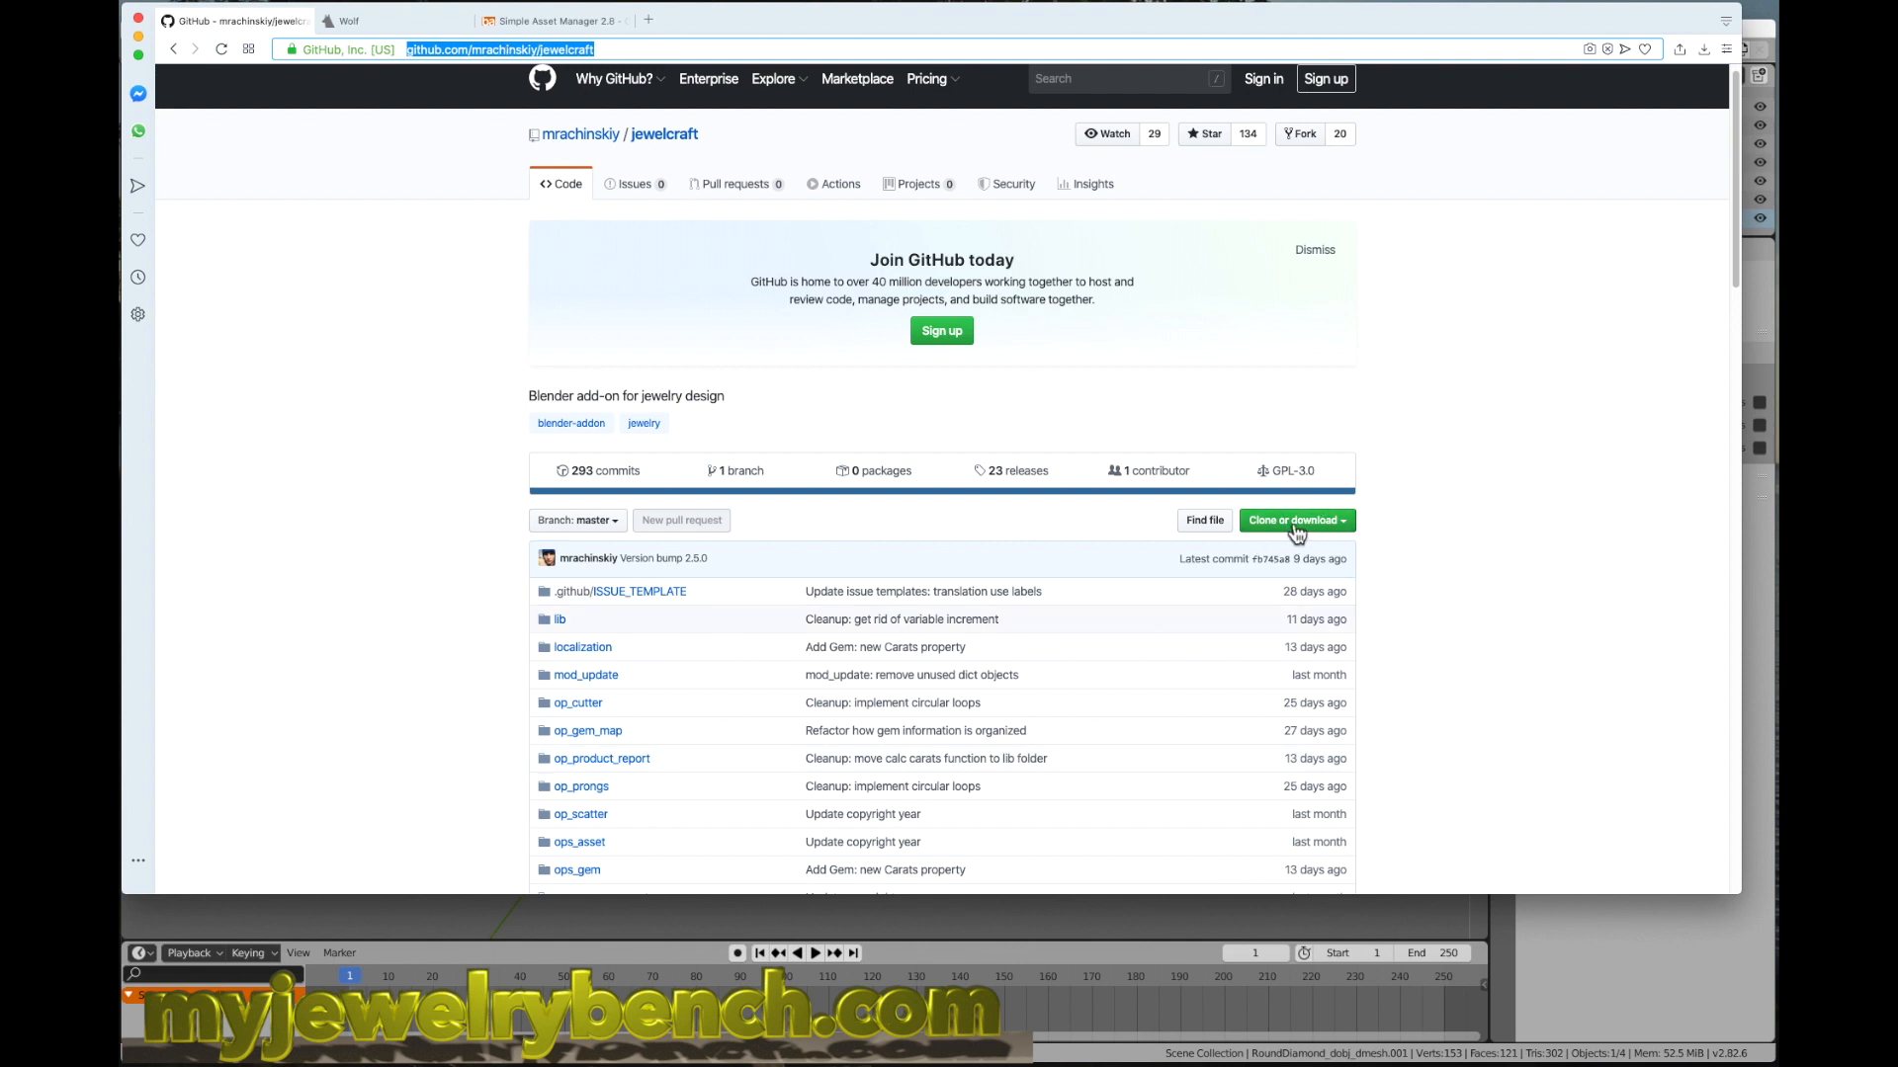
right_click(1300, 532)
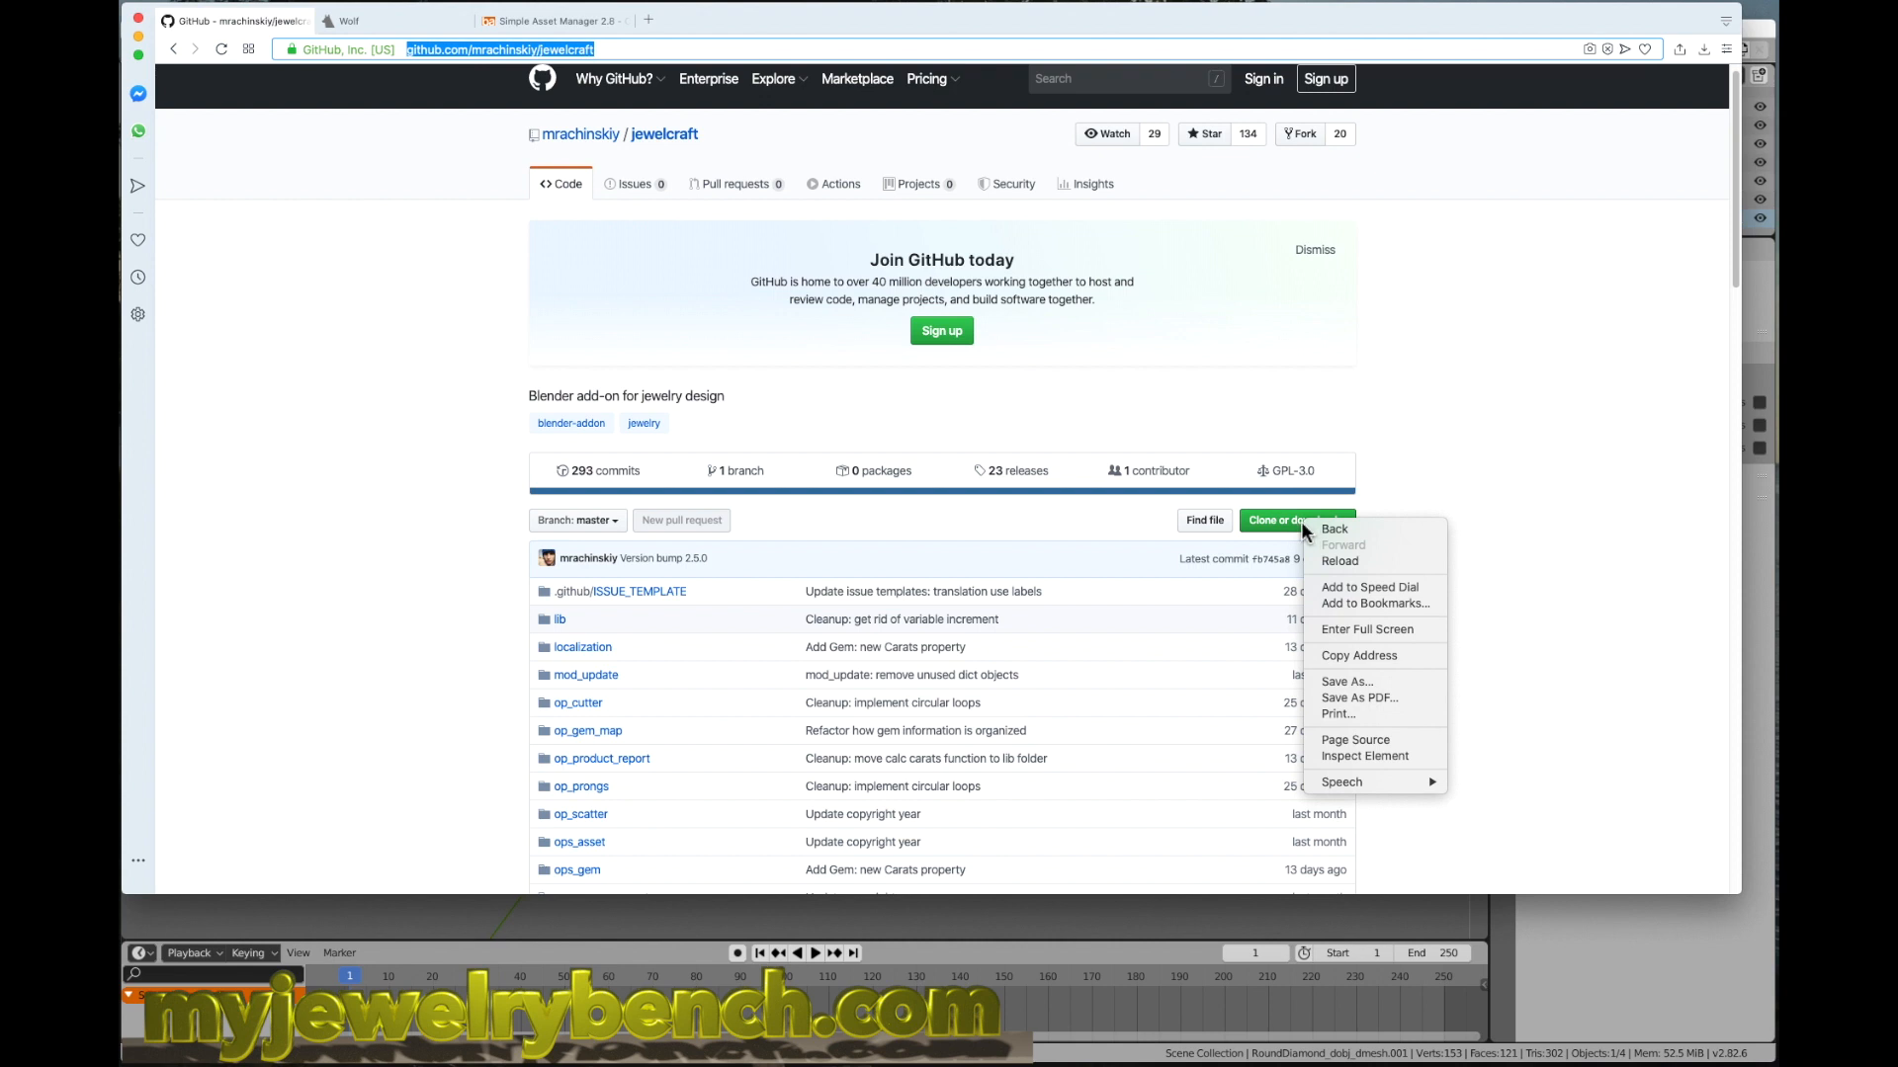
click(1290, 520)
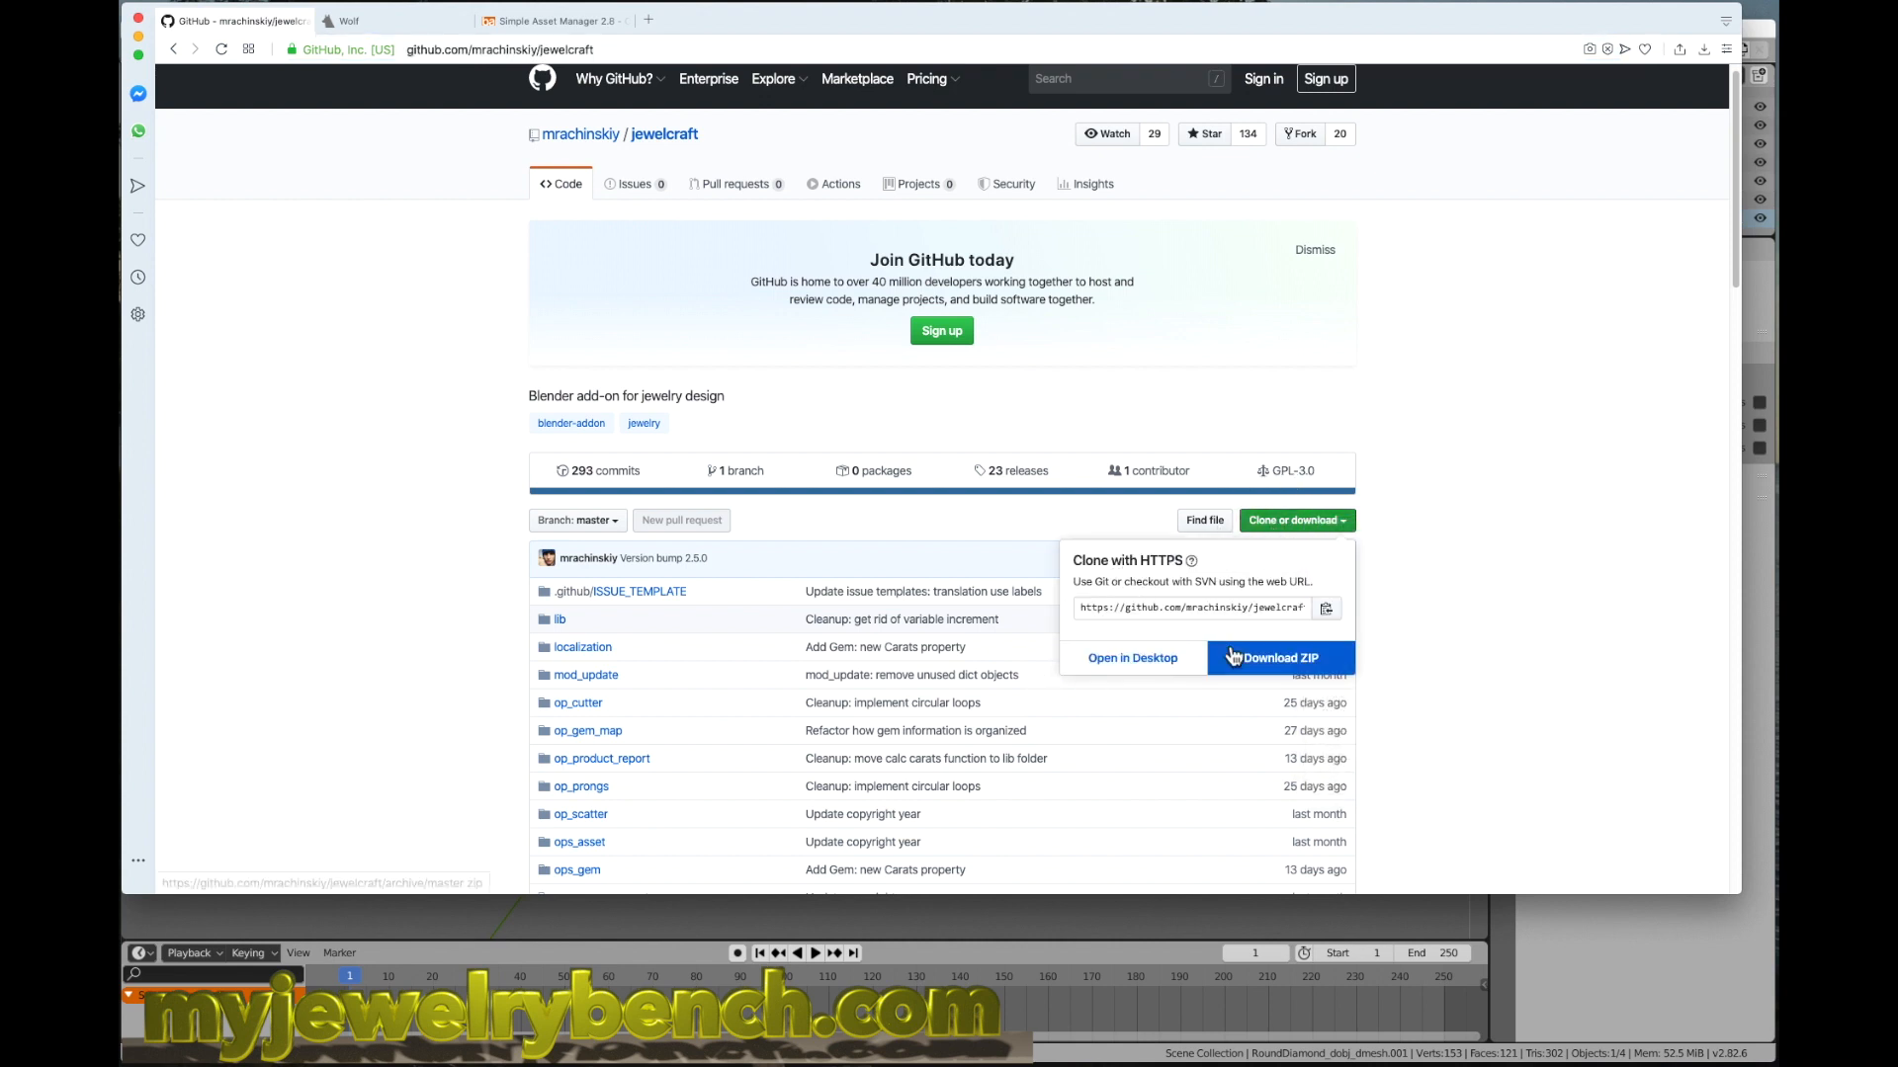
click(1275, 657)
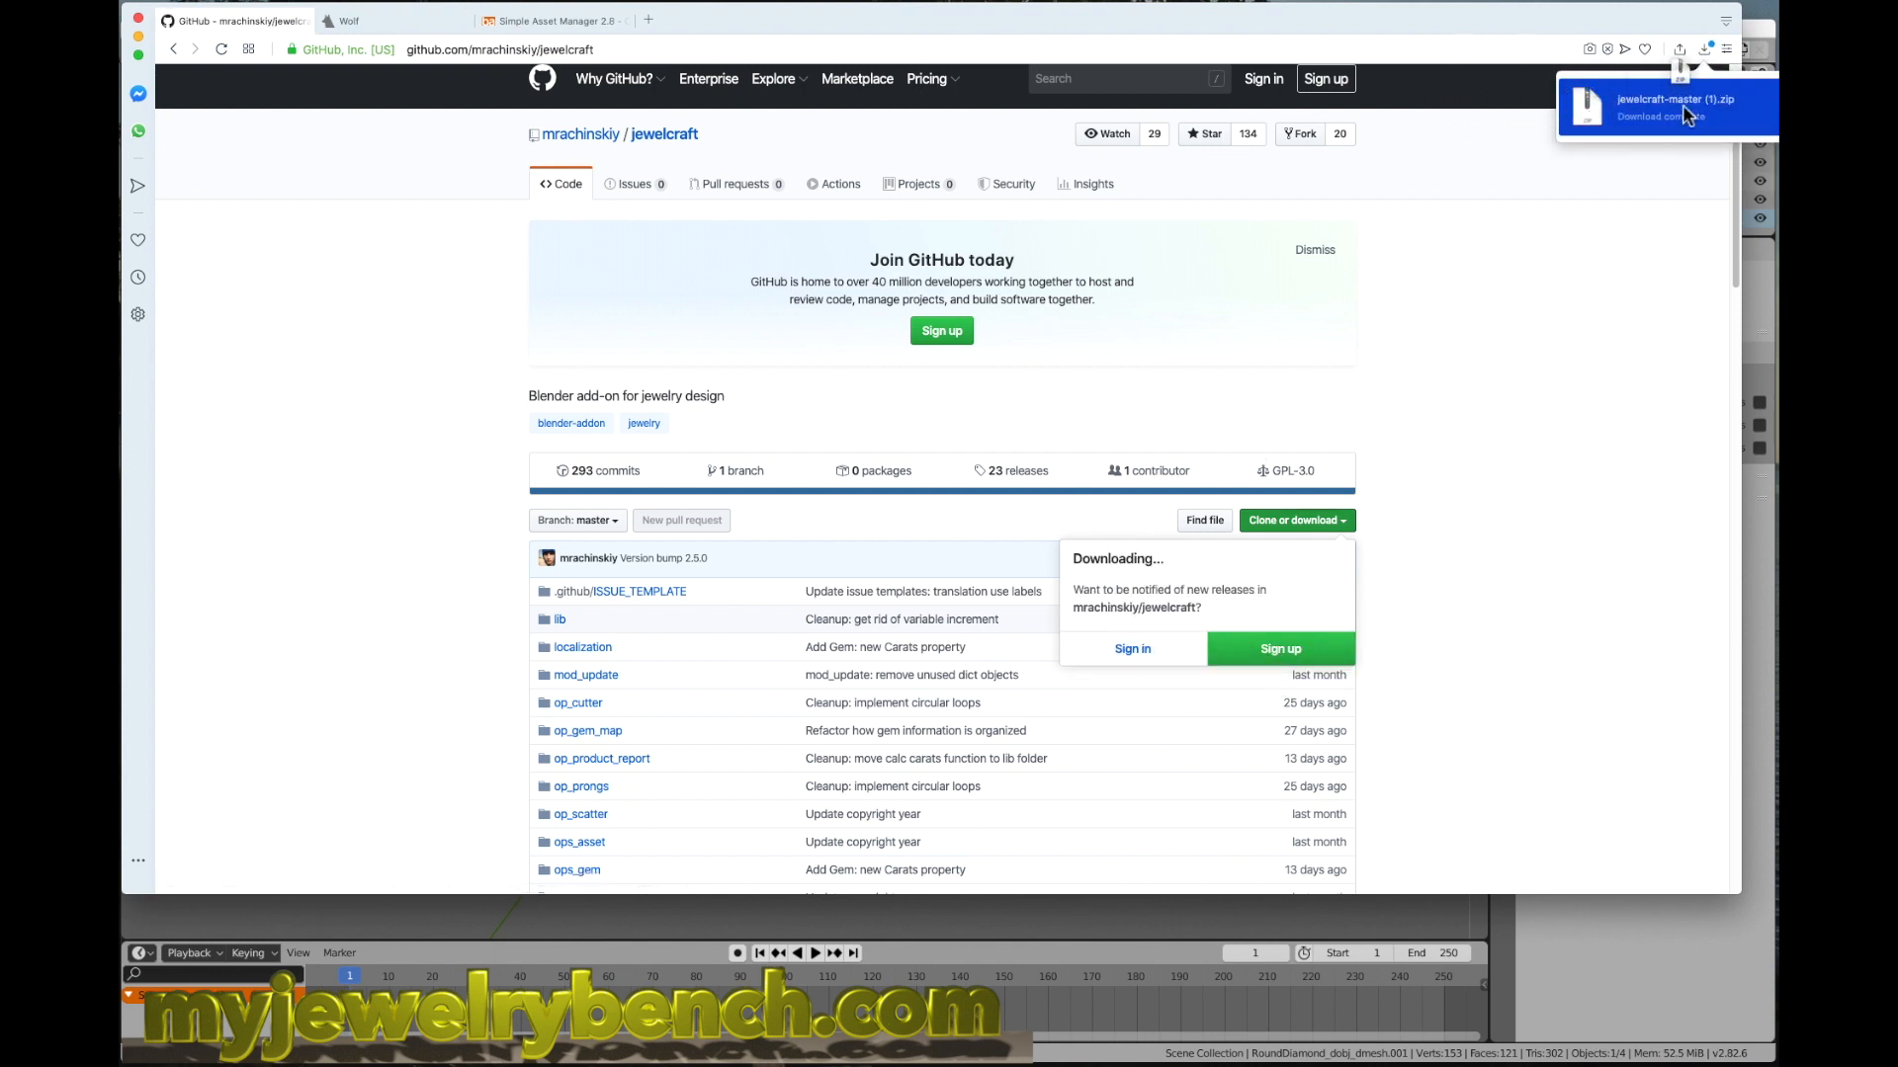
Step: Create a Desktop folder and name it 'blender addons for 2.8'
click(1680, 106)
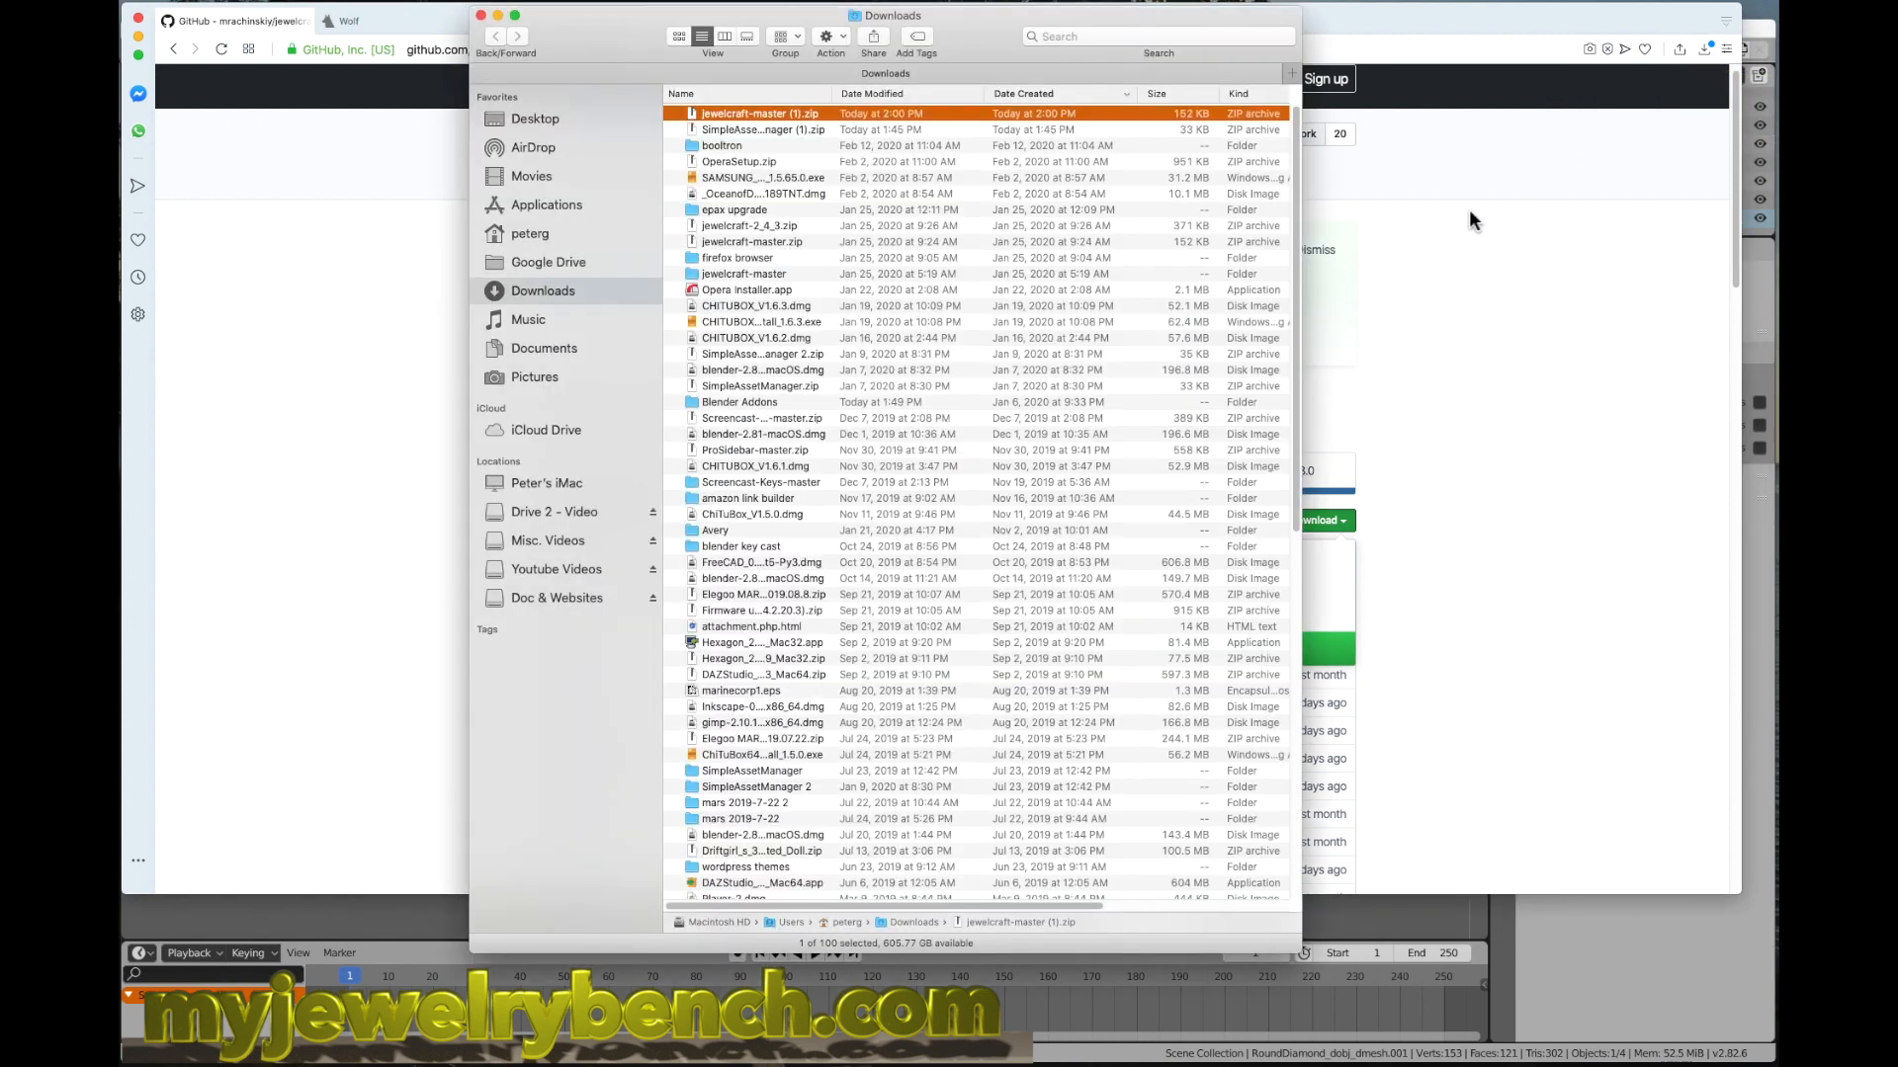
click(534, 119)
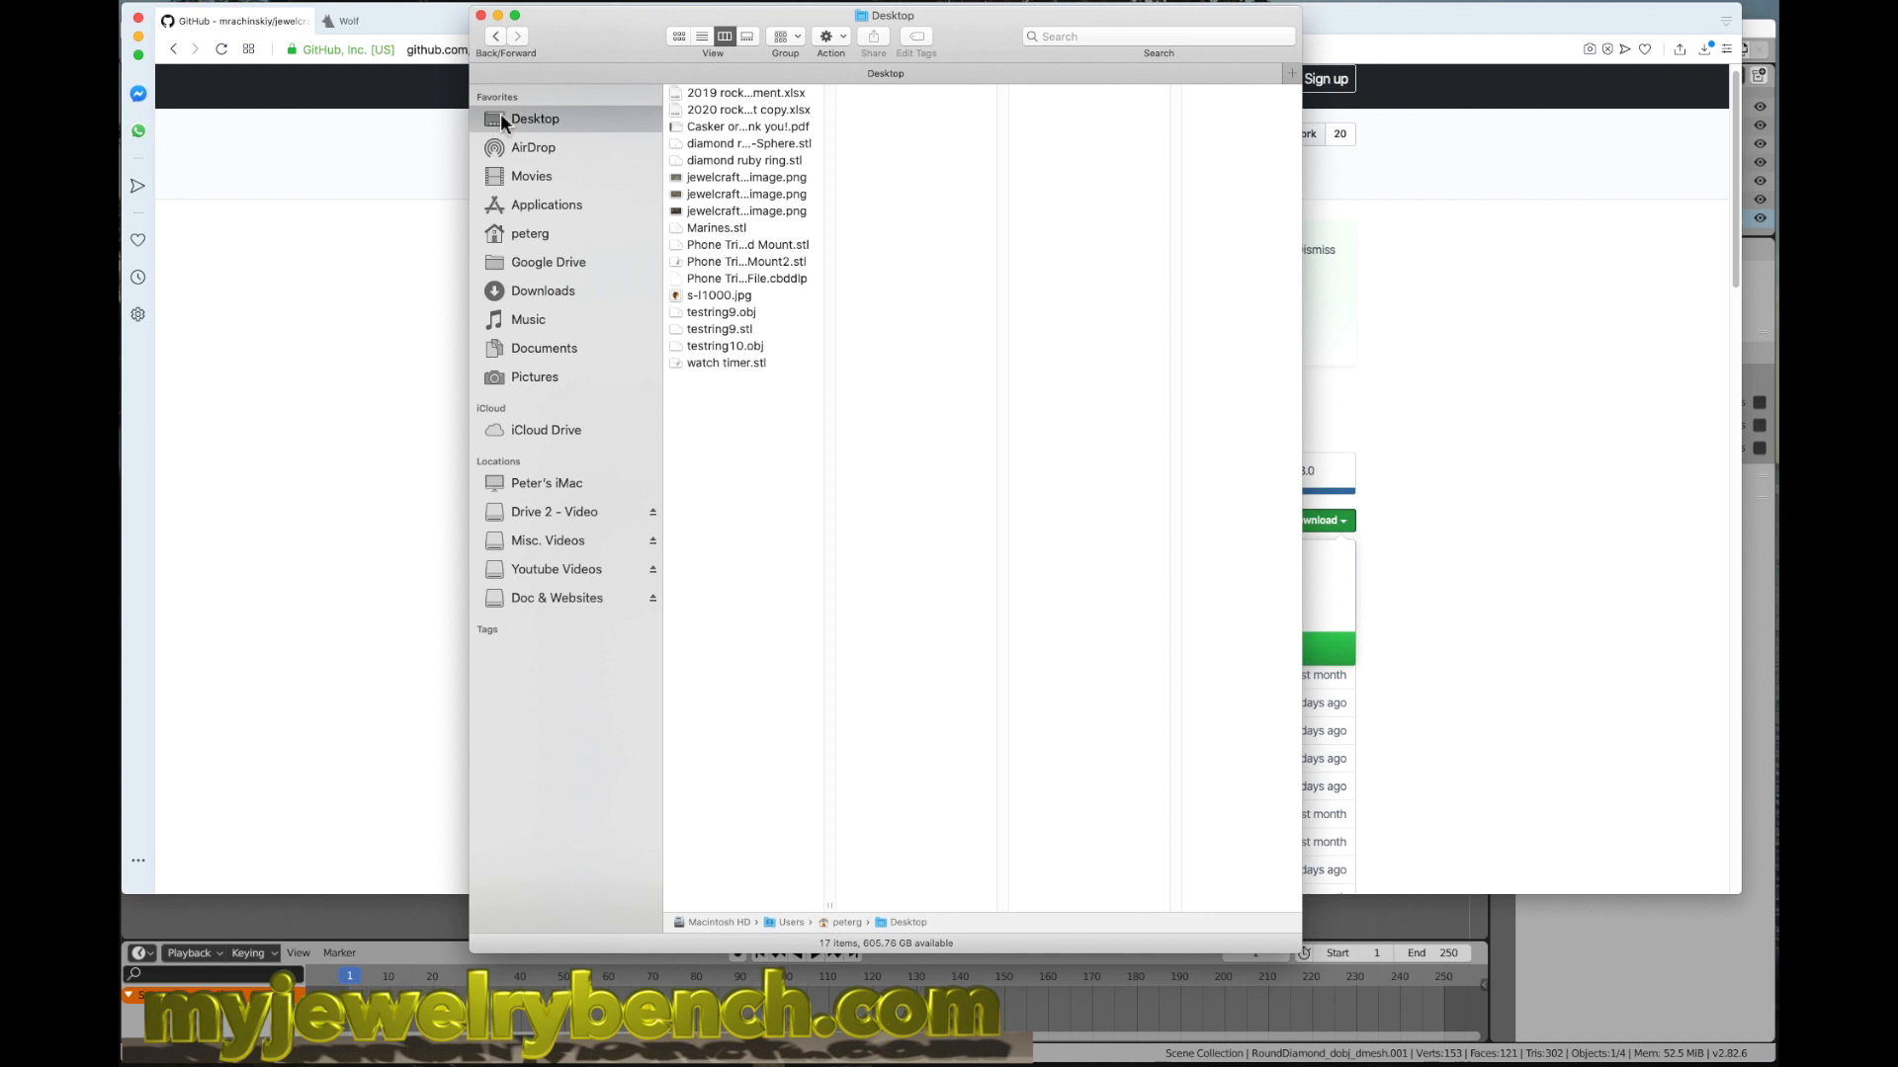
click(832, 36)
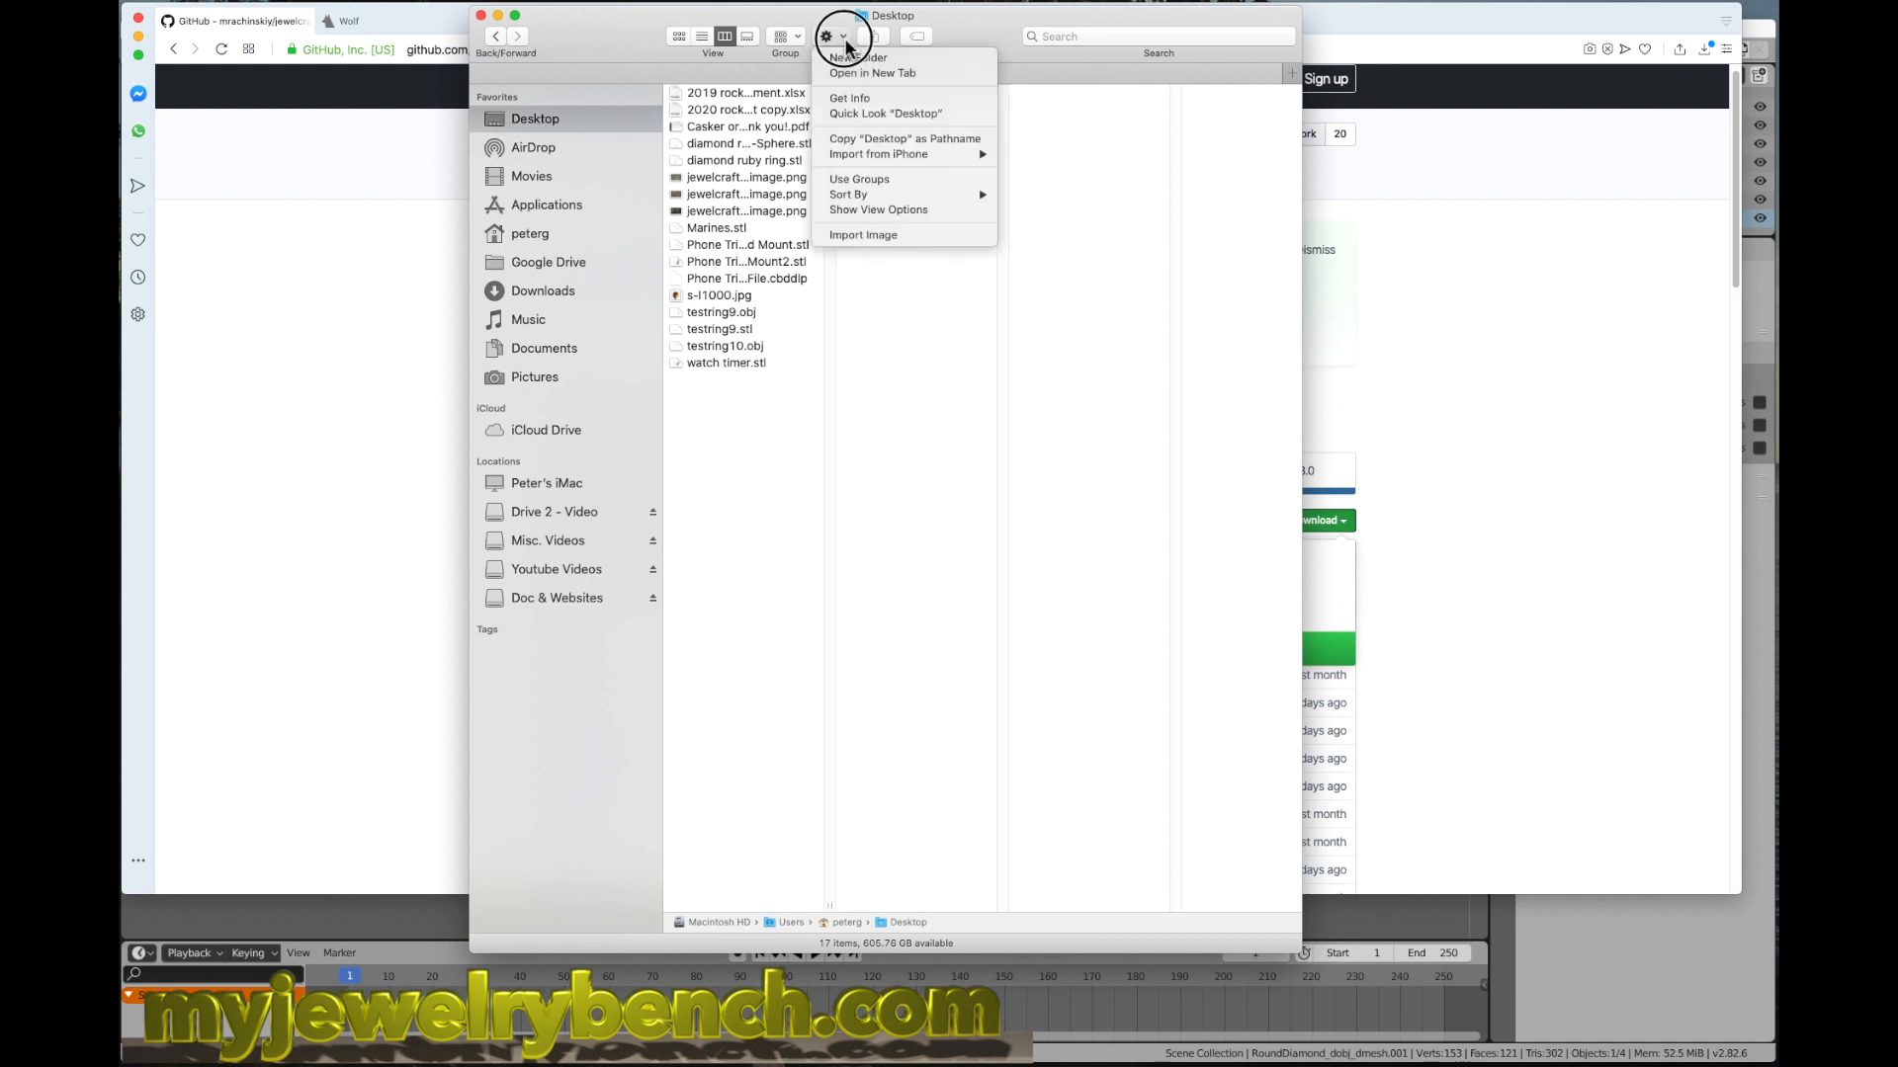
click(856, 57)
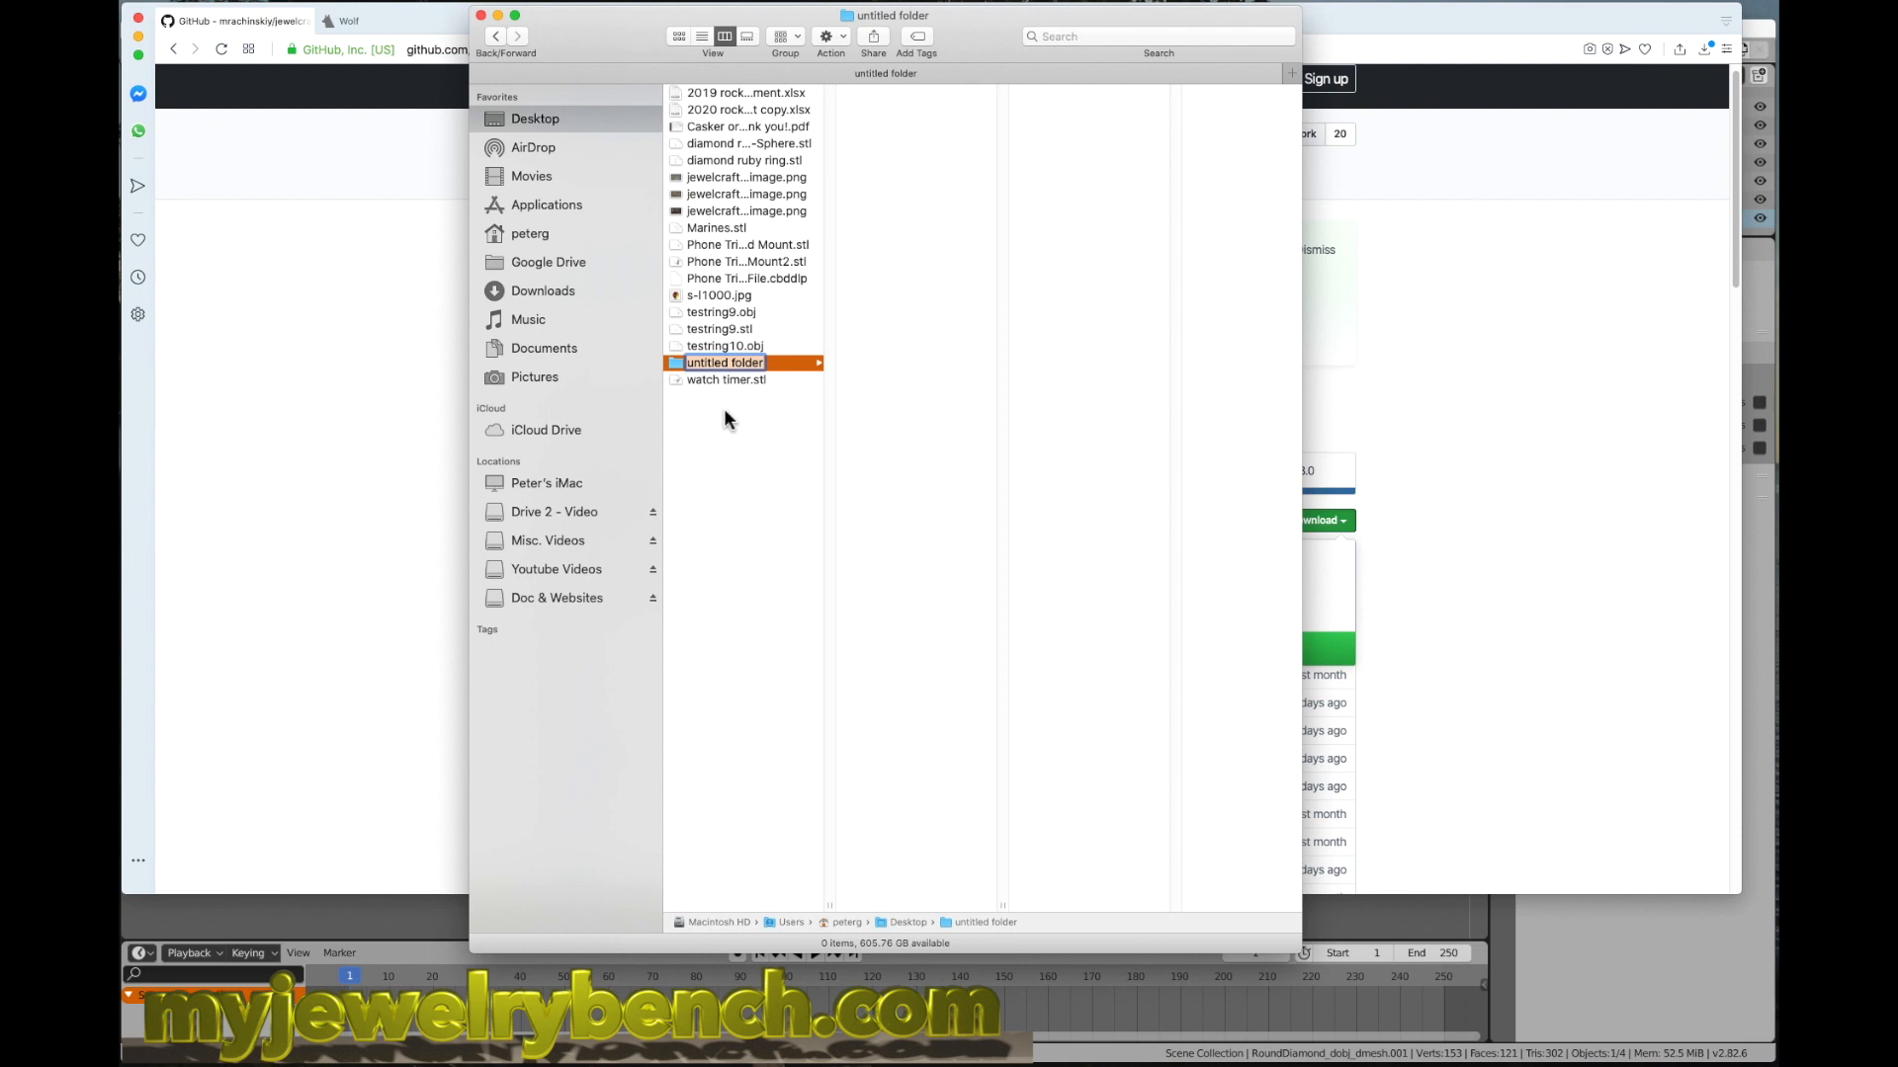
text(blender addons for 2.8)
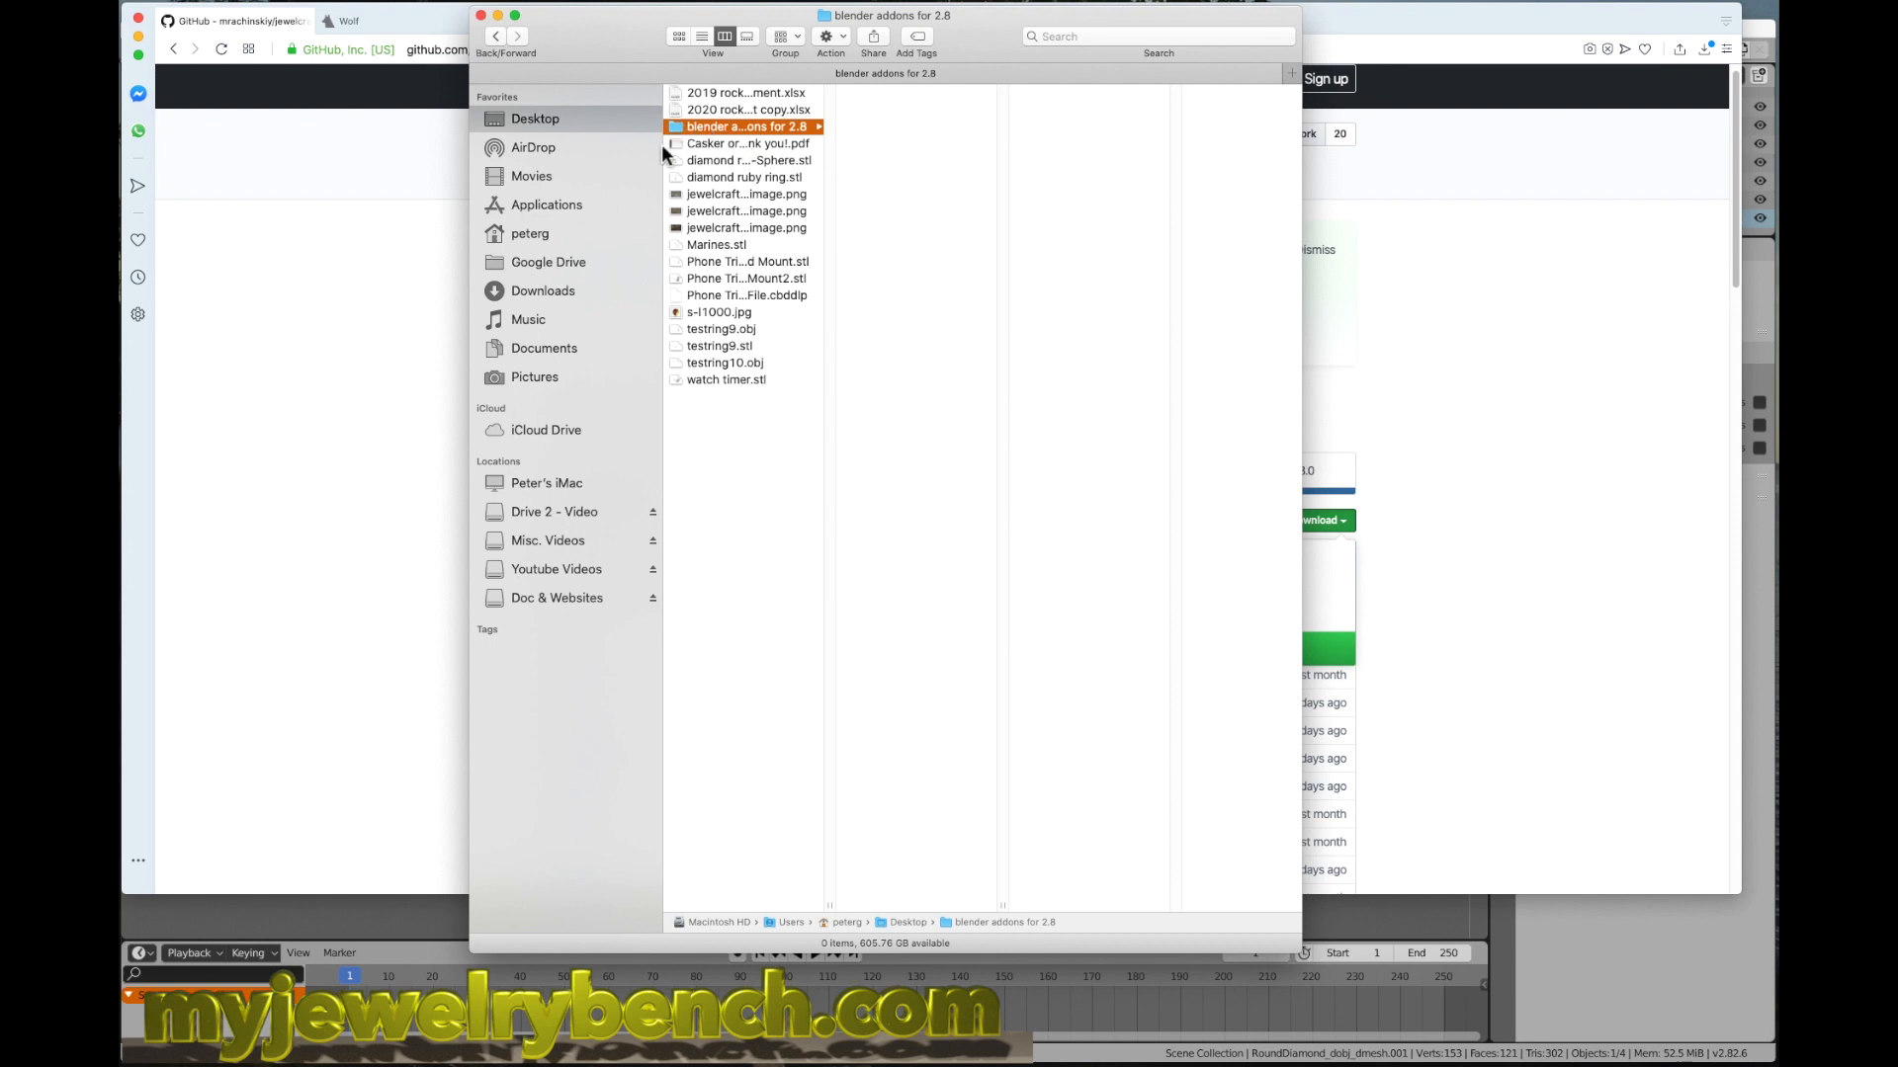
mouse_move(502, 34)
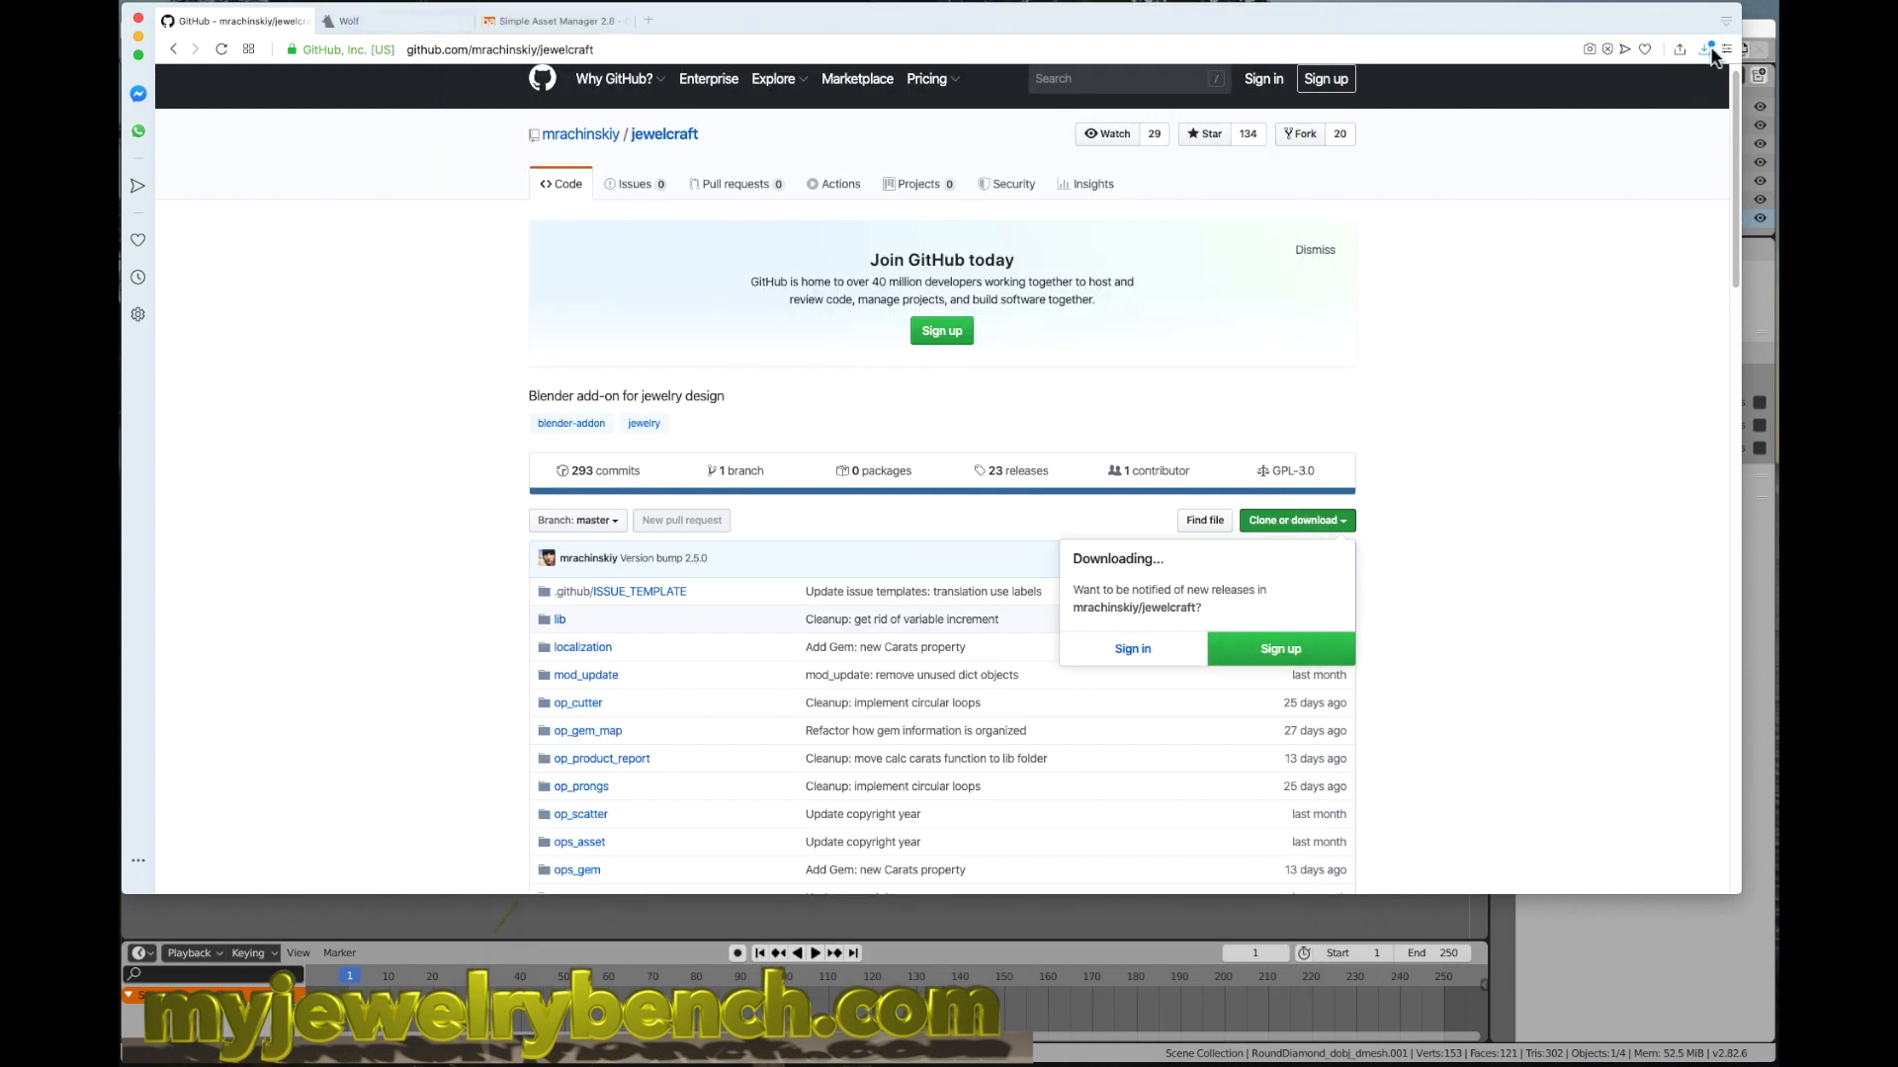
Step: Drag jewelcraft-master (1).zip from Downloads into the add-ons folder
click(1703, 50)
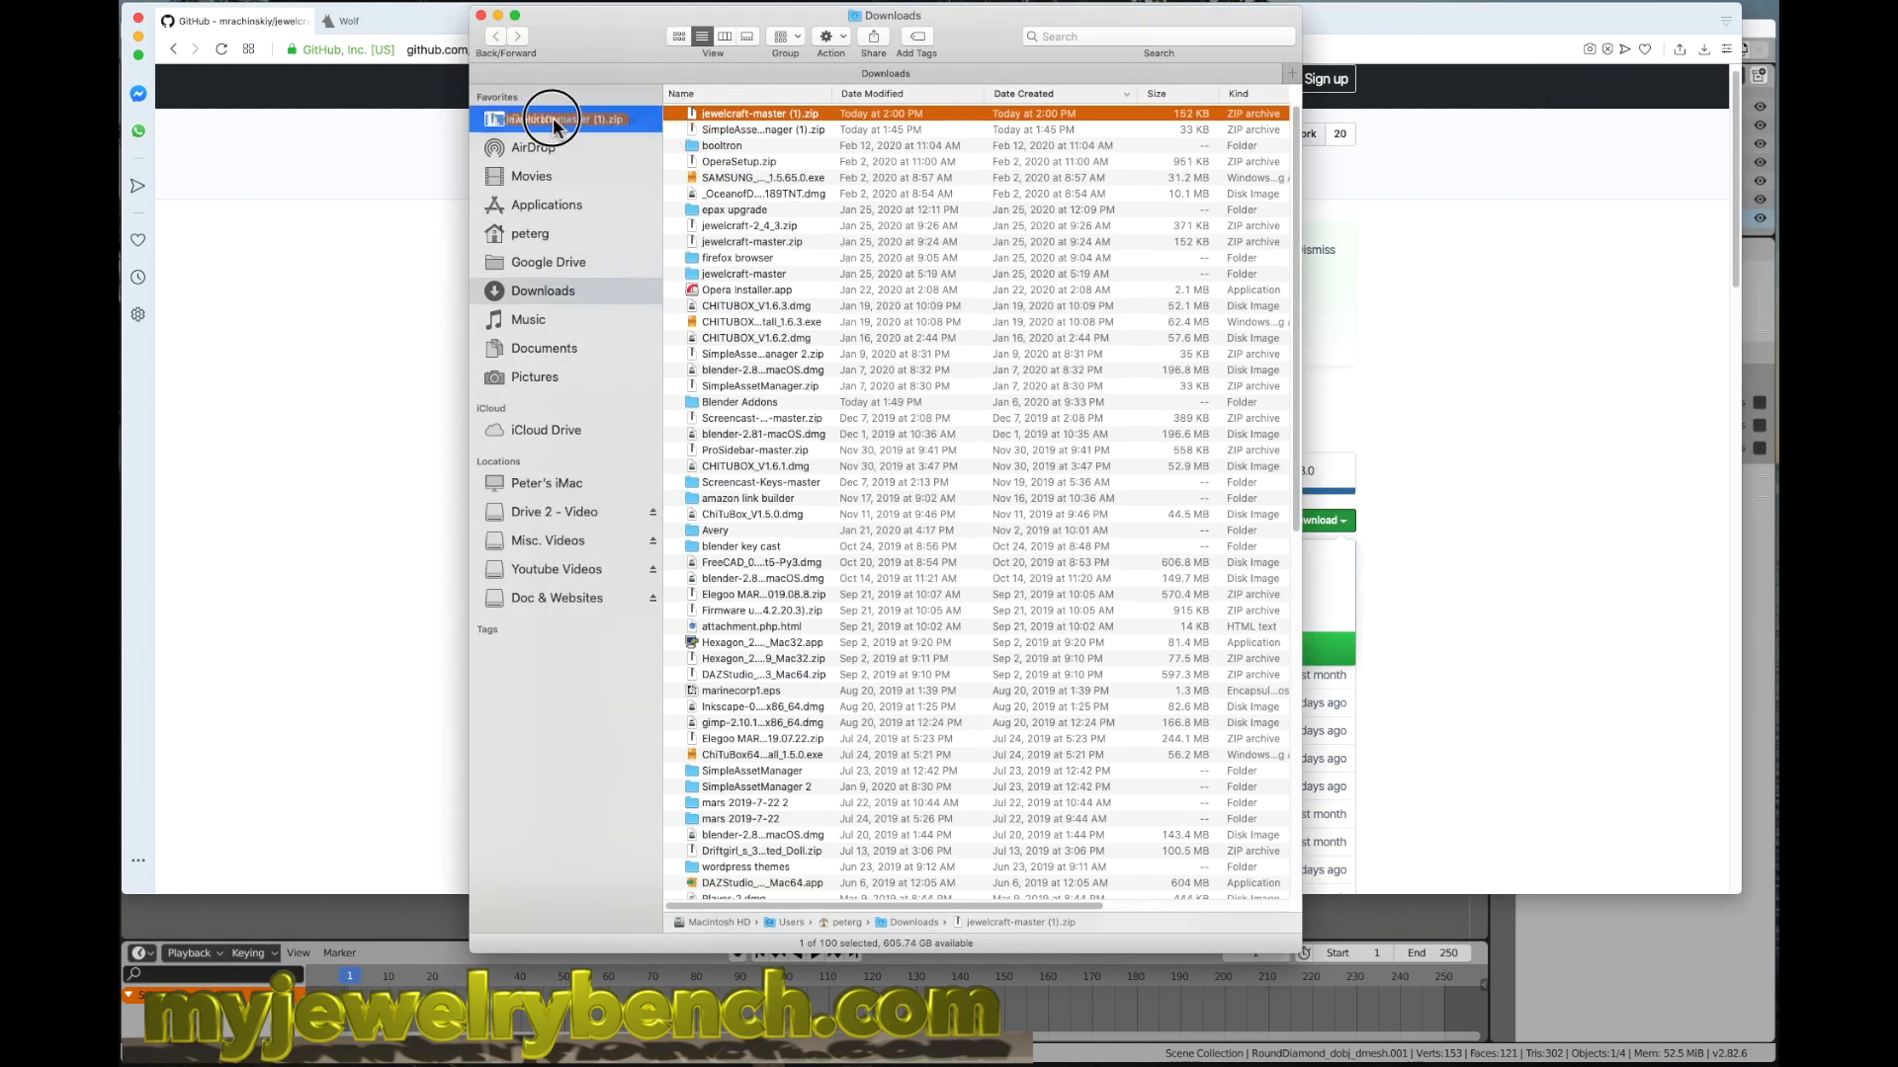
click(536, 117)
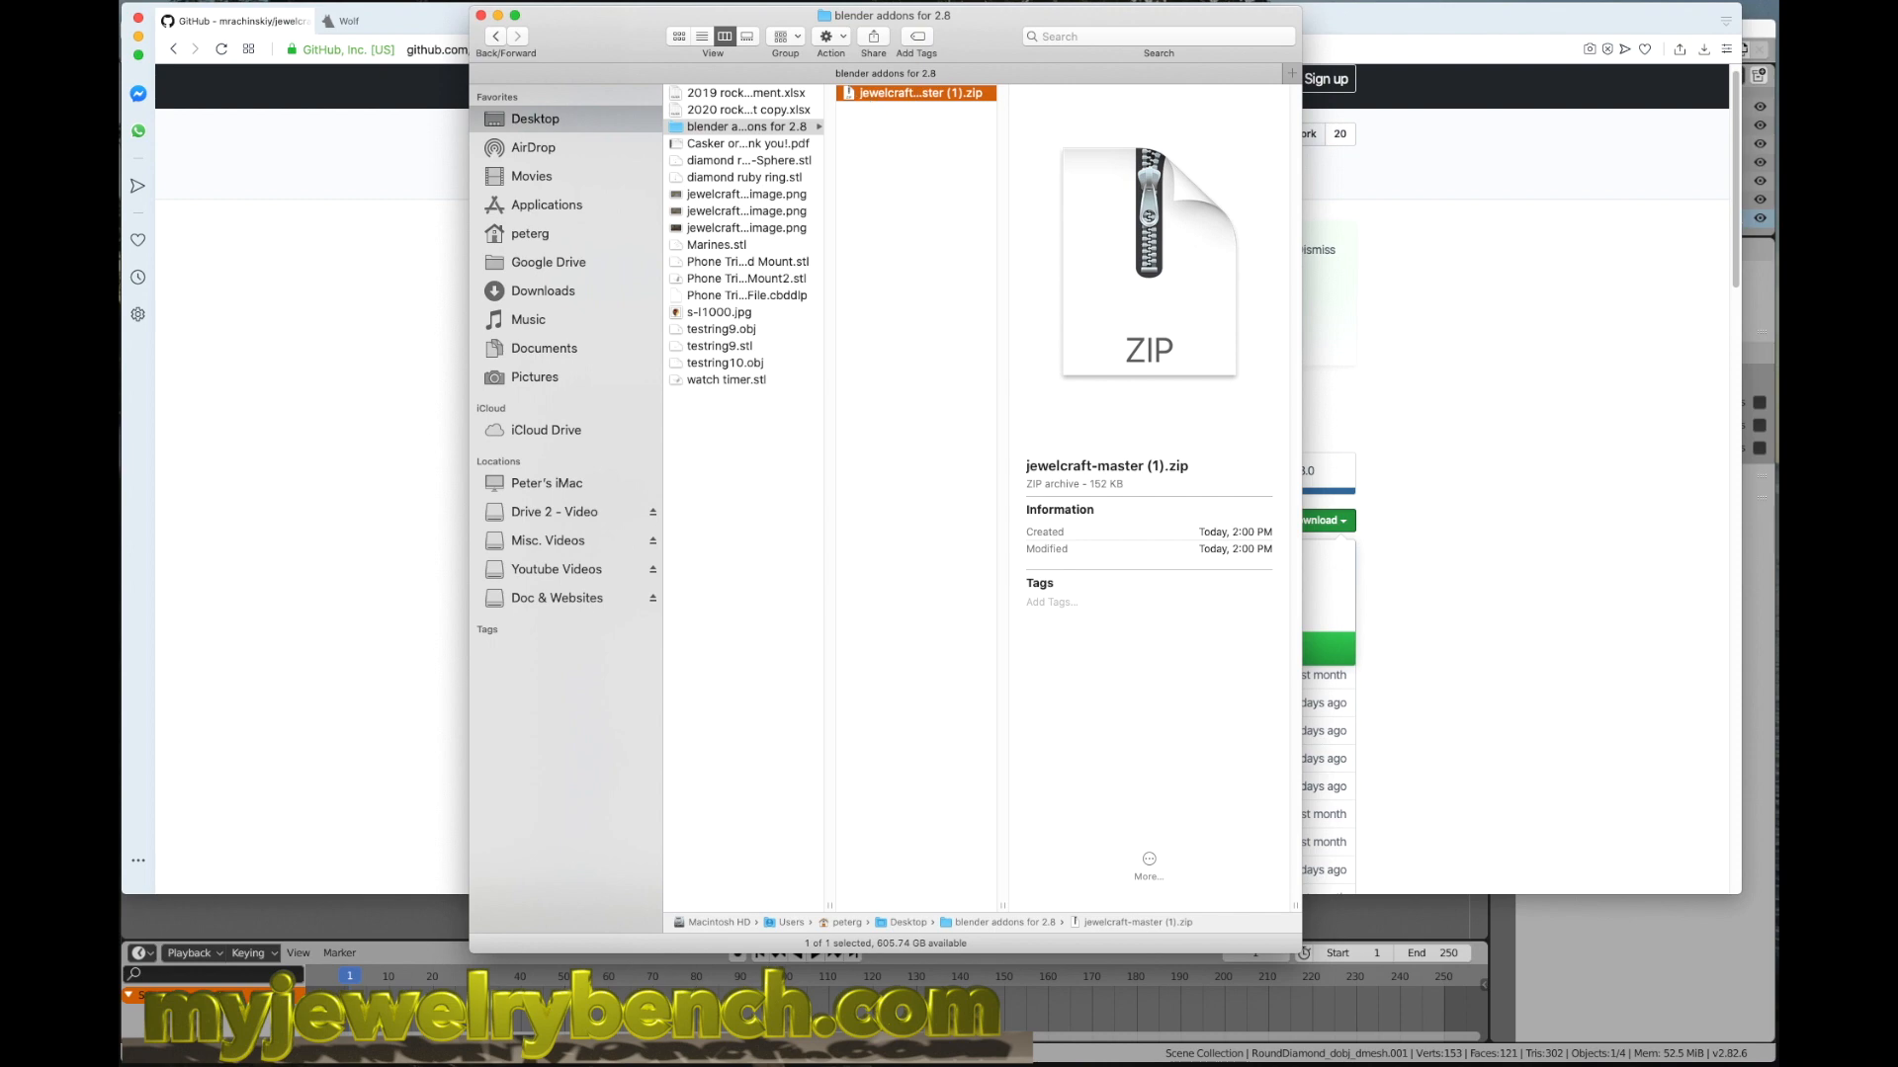
mouse_move(551, 24)
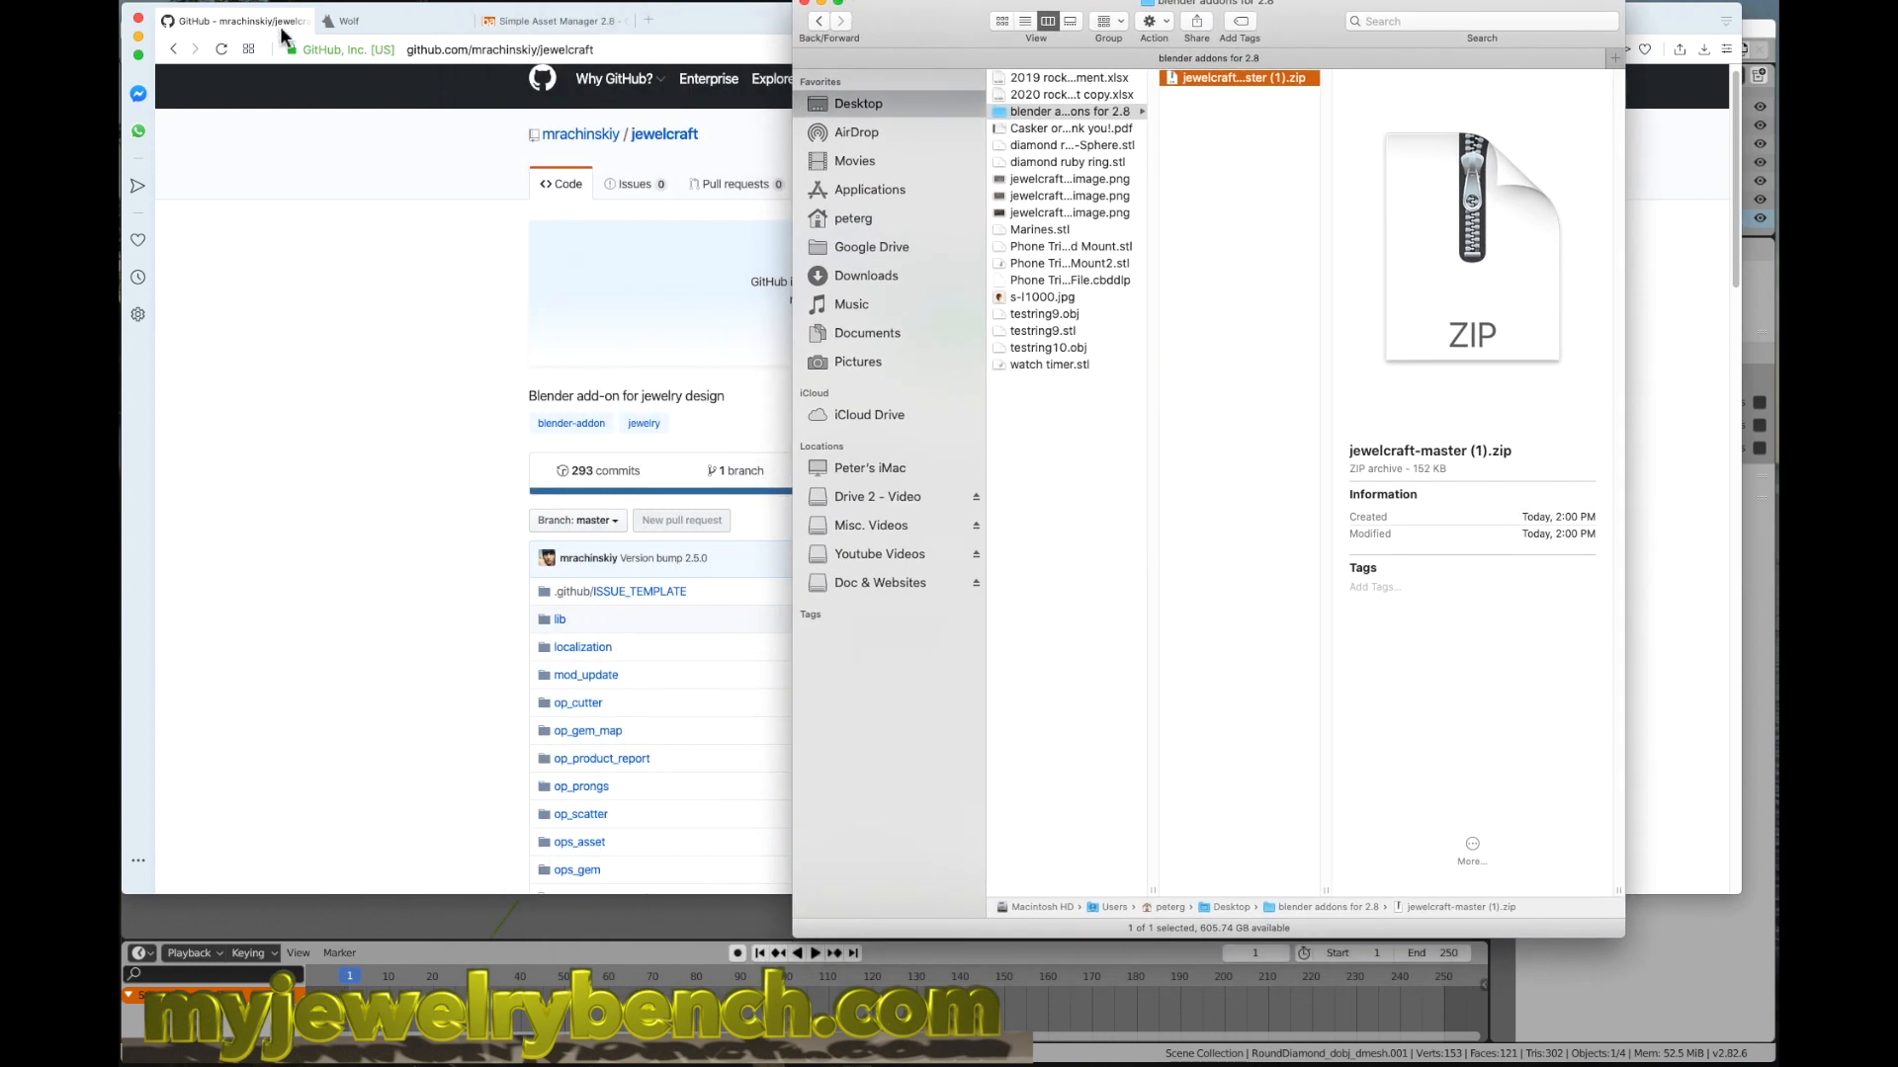
Step: Go to the Products page of the 3D-Wolf site
click(348, 19)
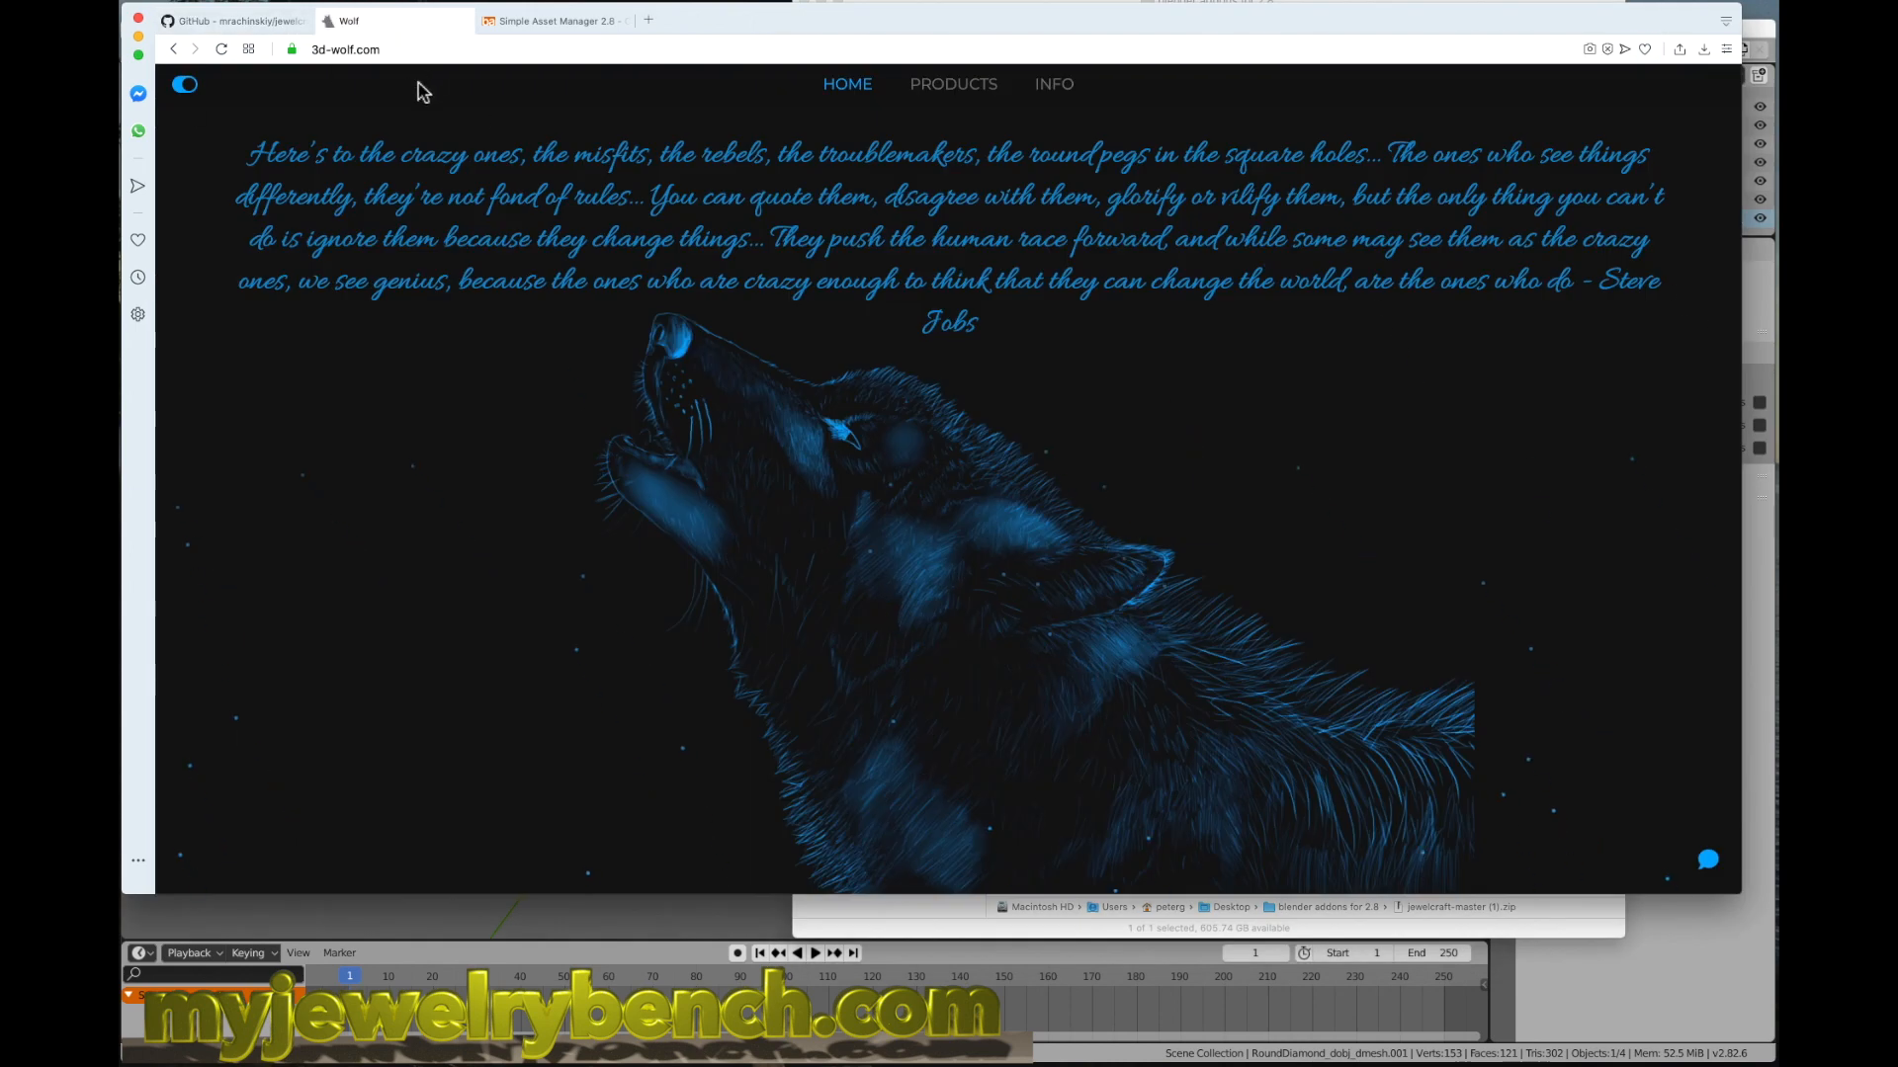
mouse_move(471, 265)
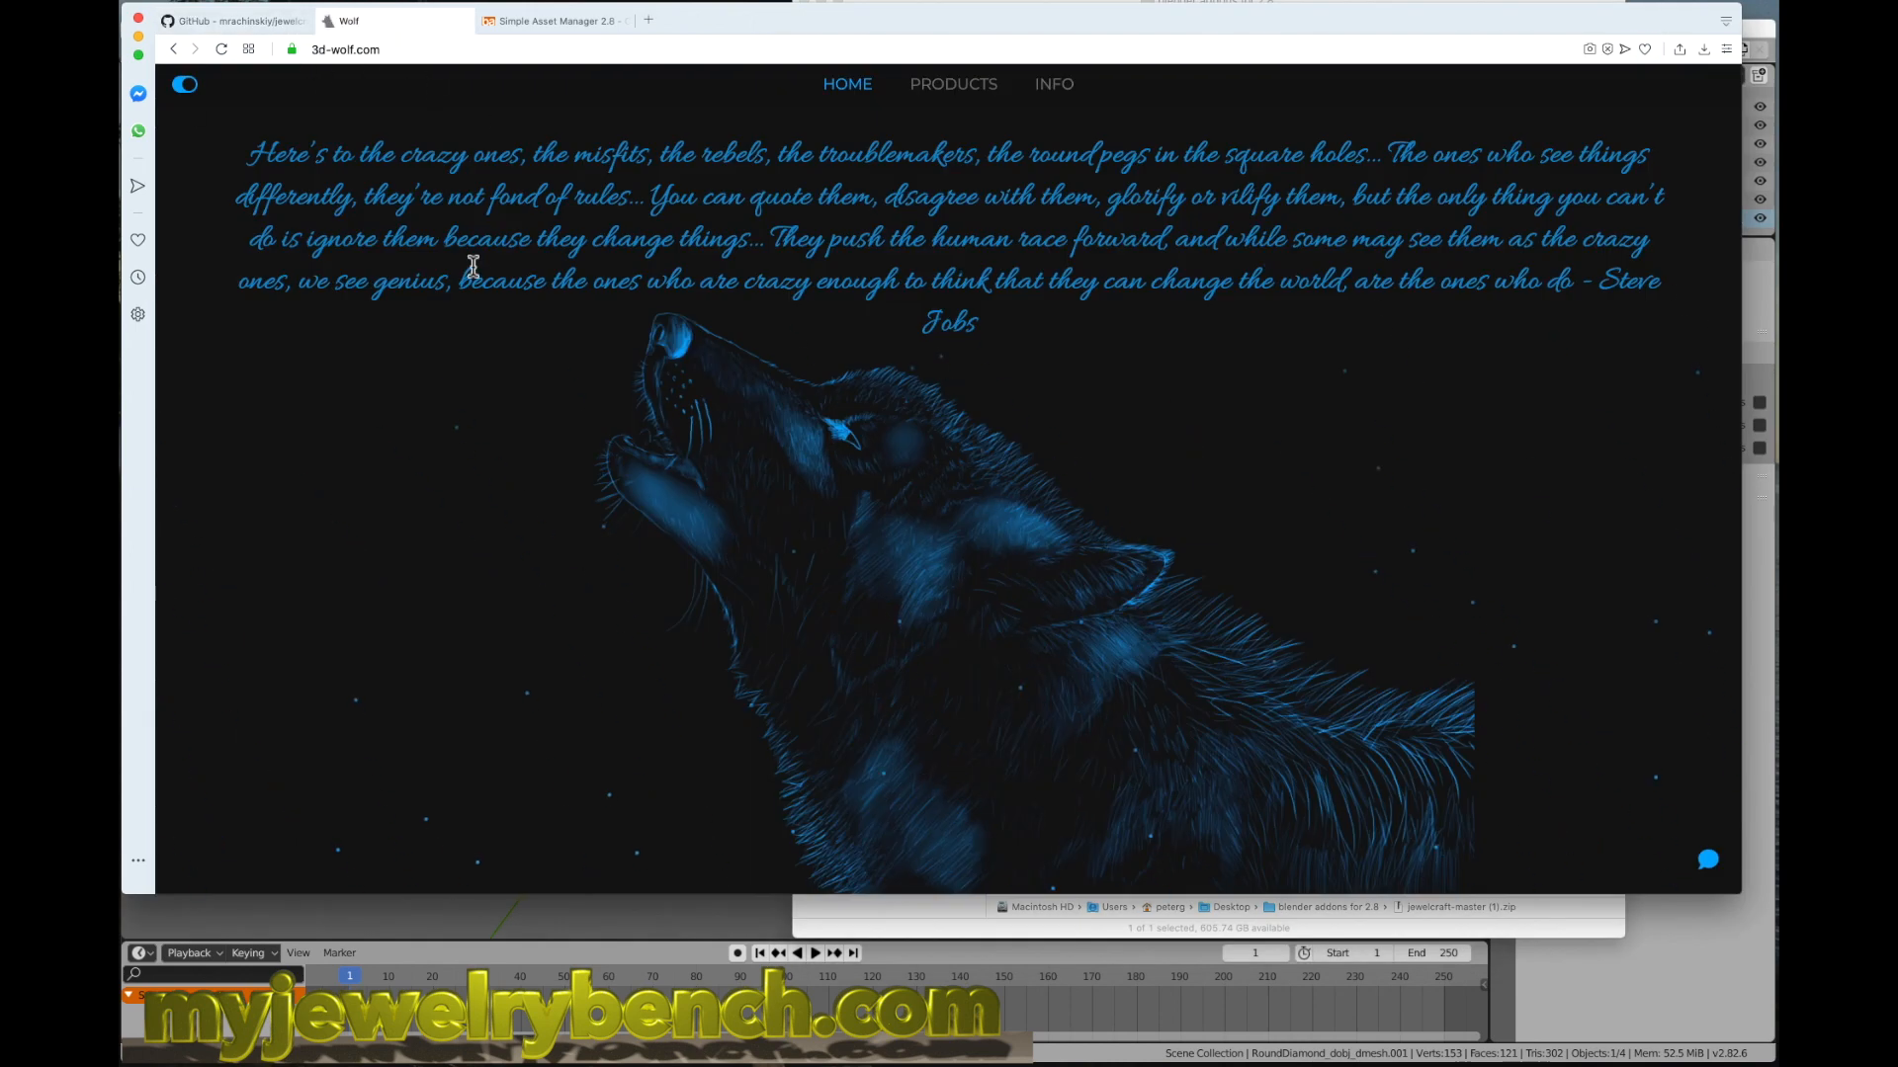
mouse_move(759, 257)
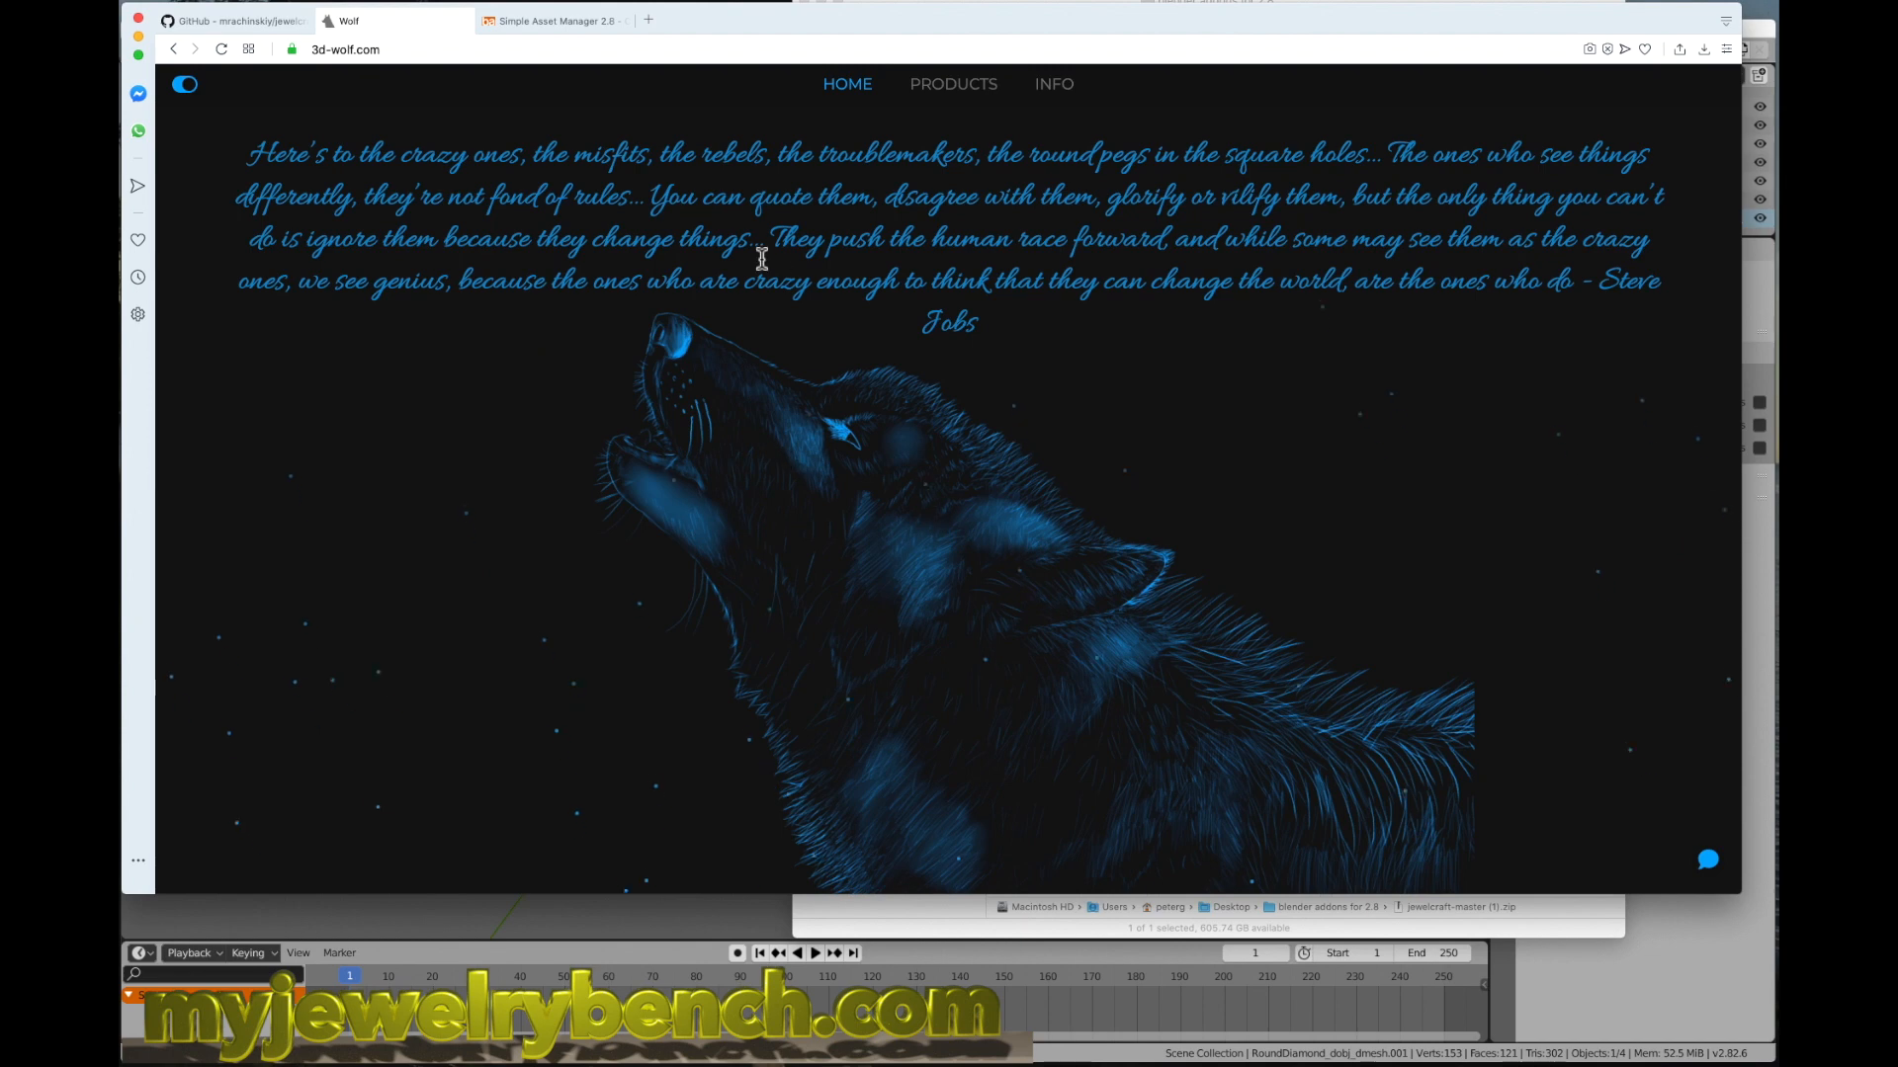
mouse_move(1182, 336)
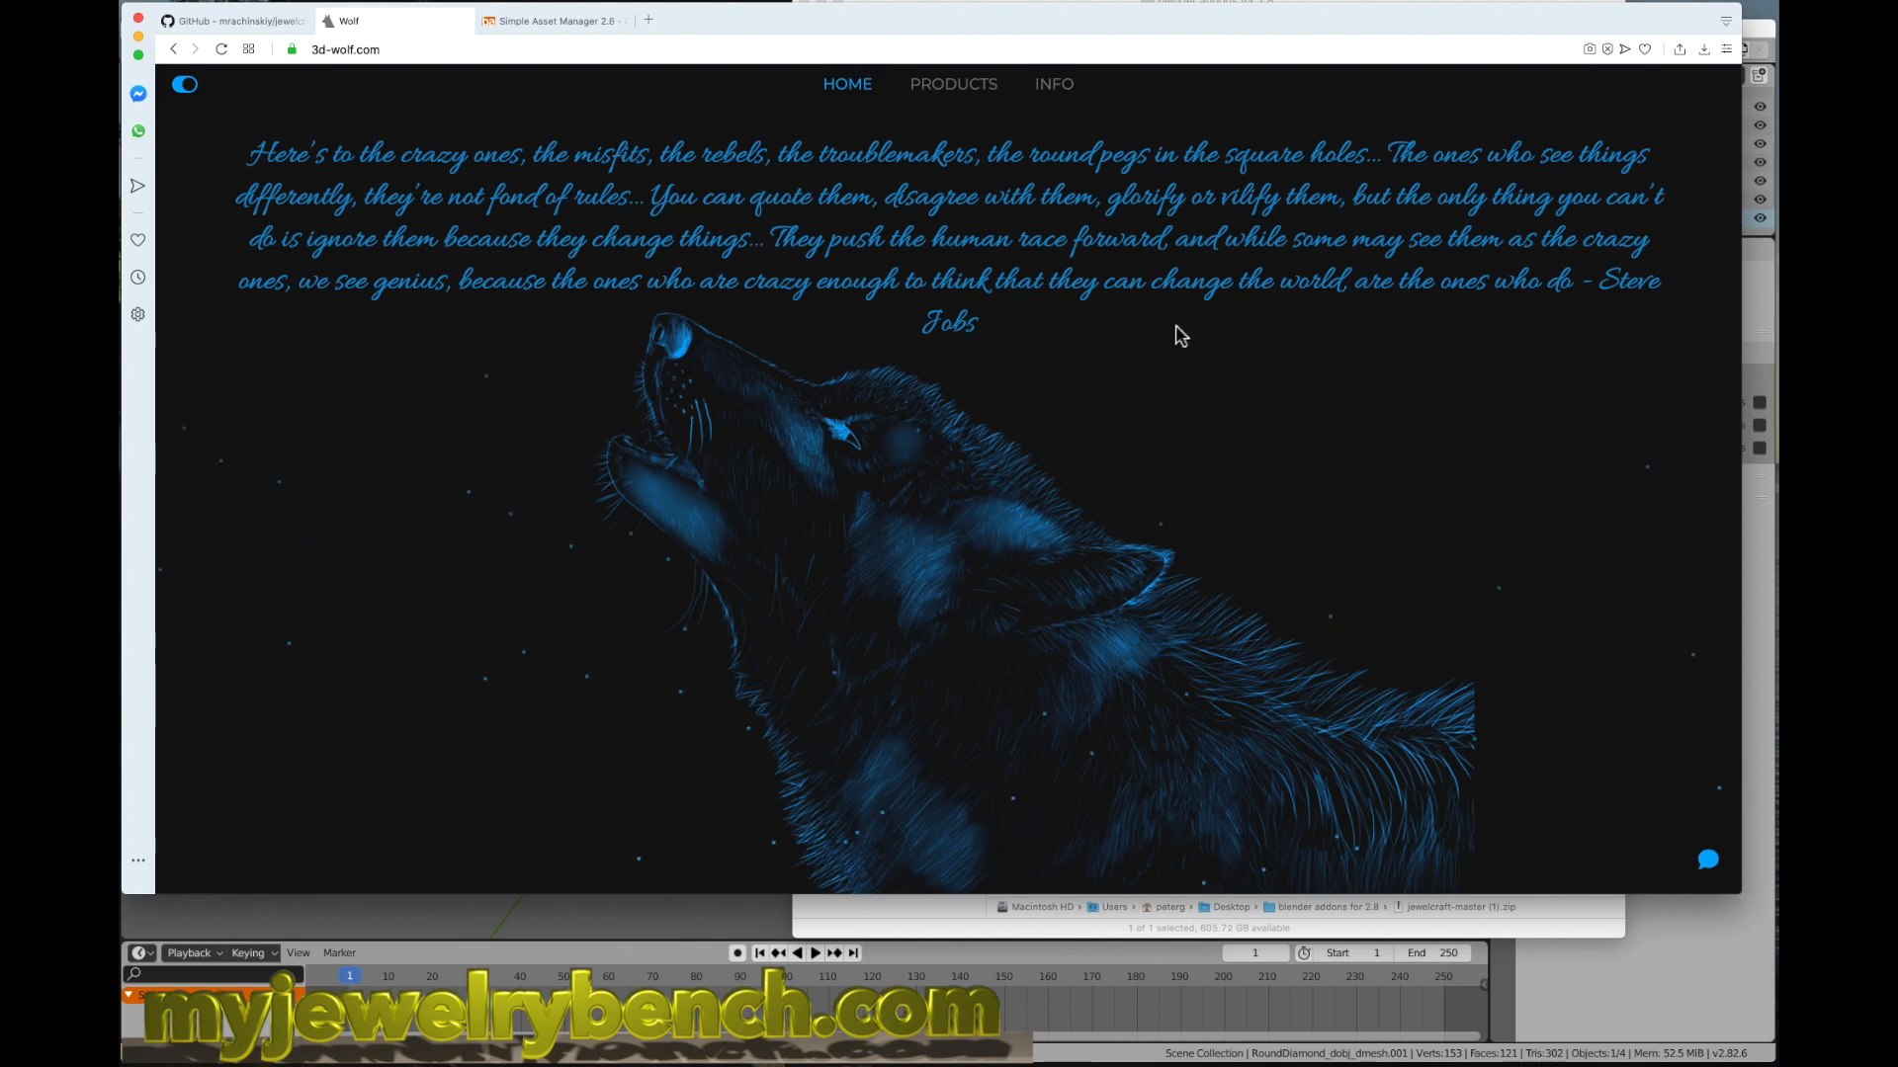
click(947, 83)
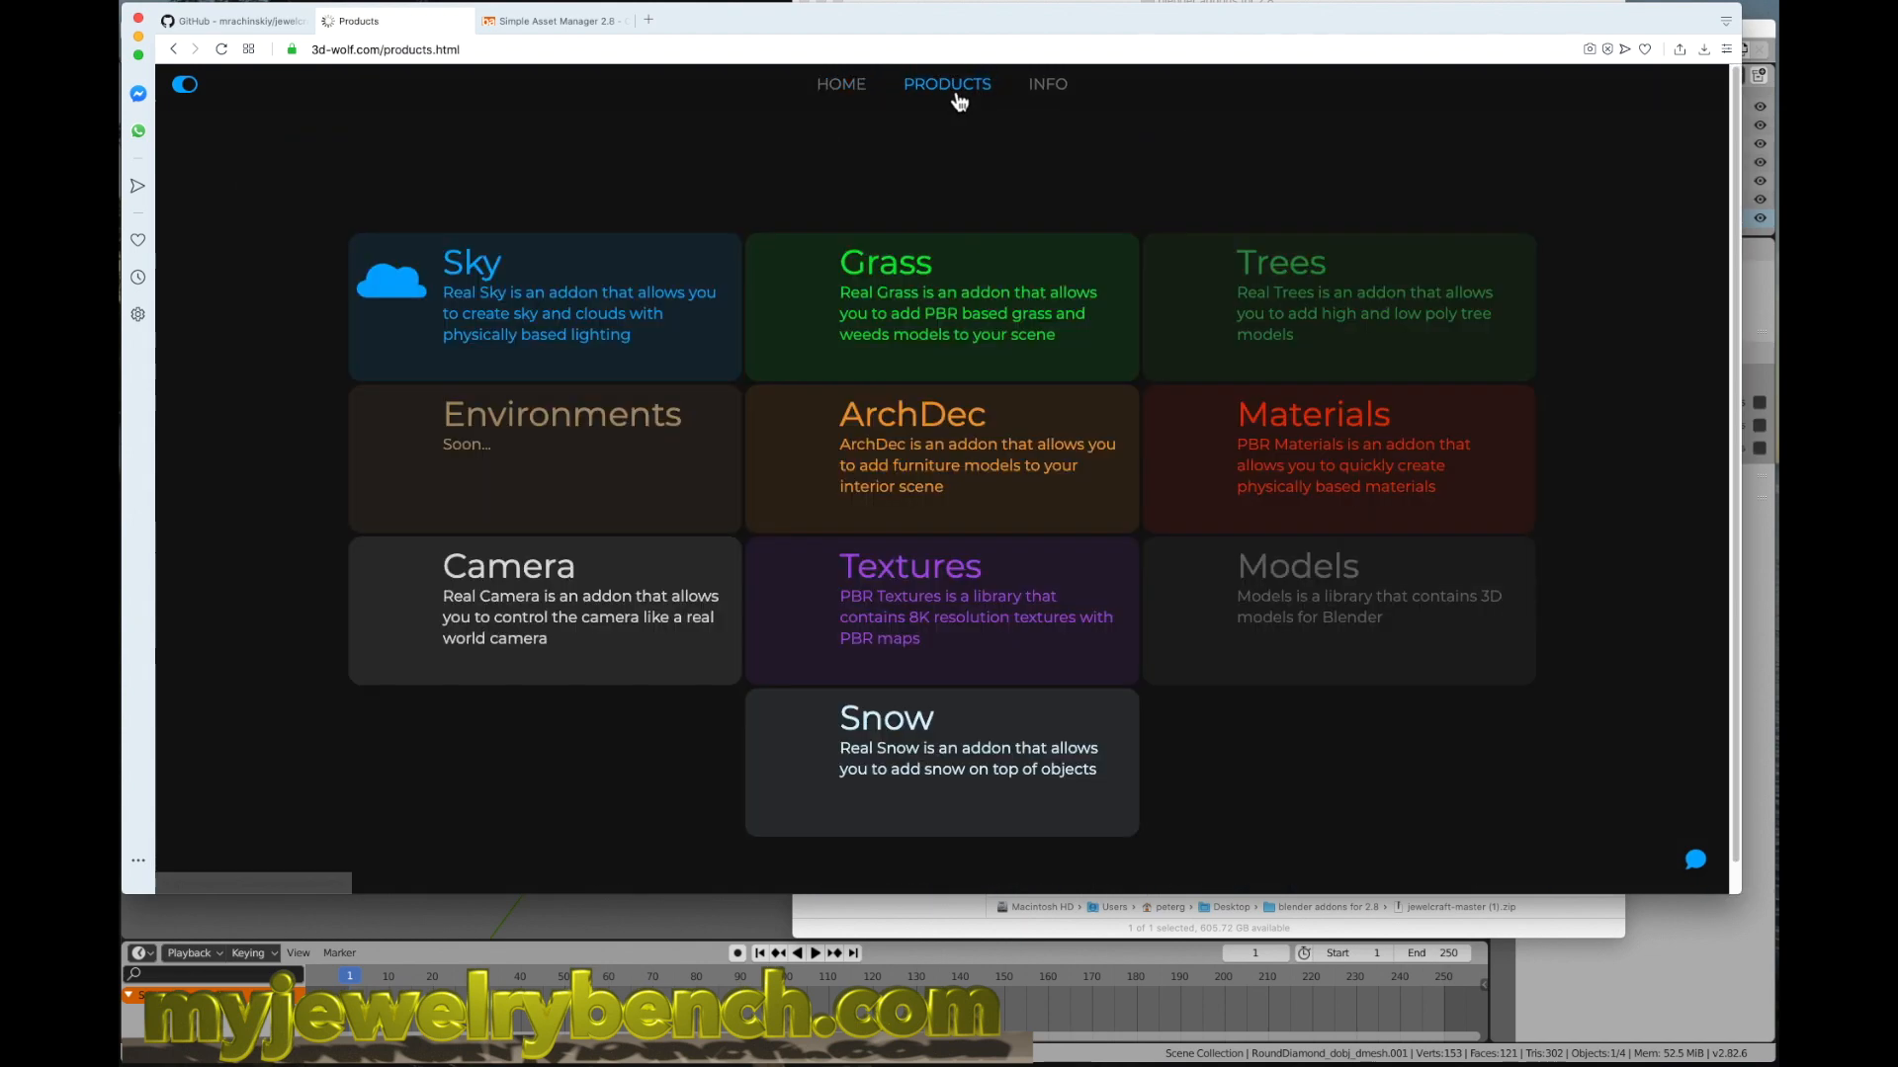
mouse_move(1278, 448)
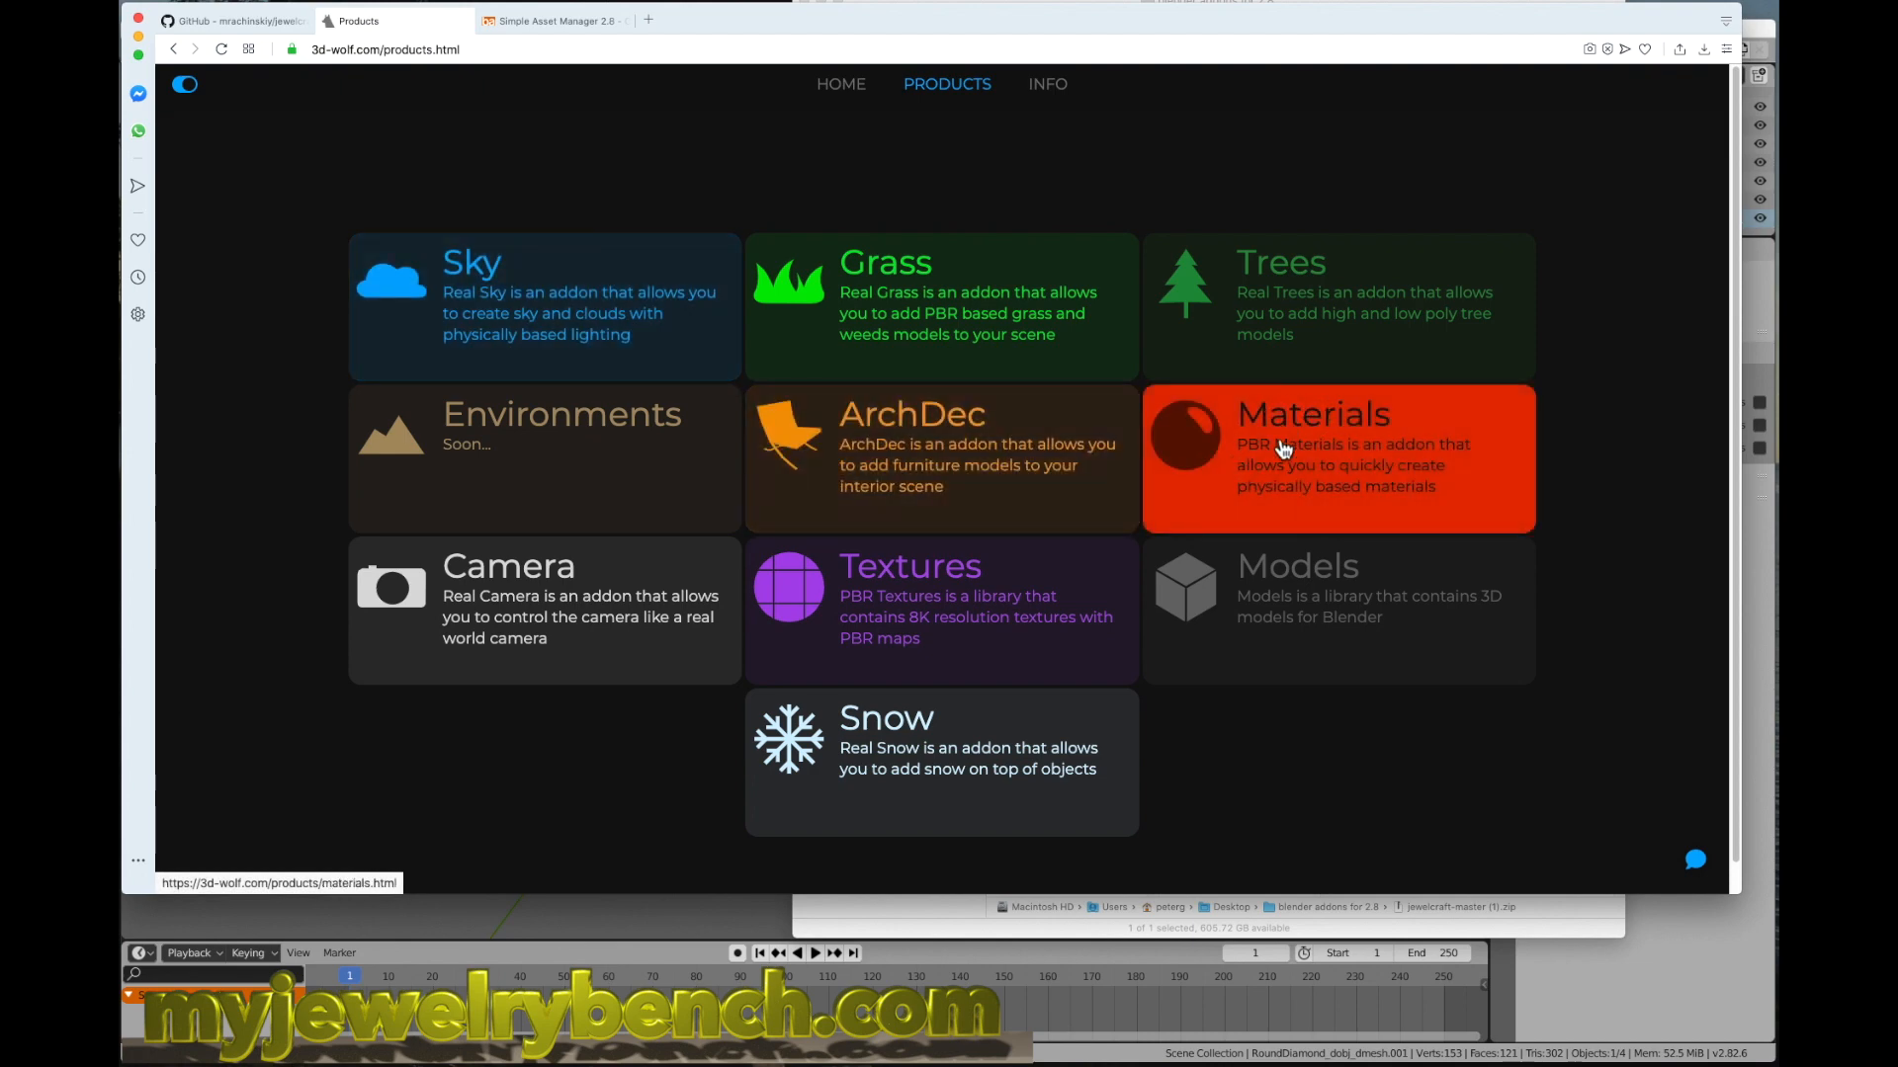
mouse_move(1346, 460)
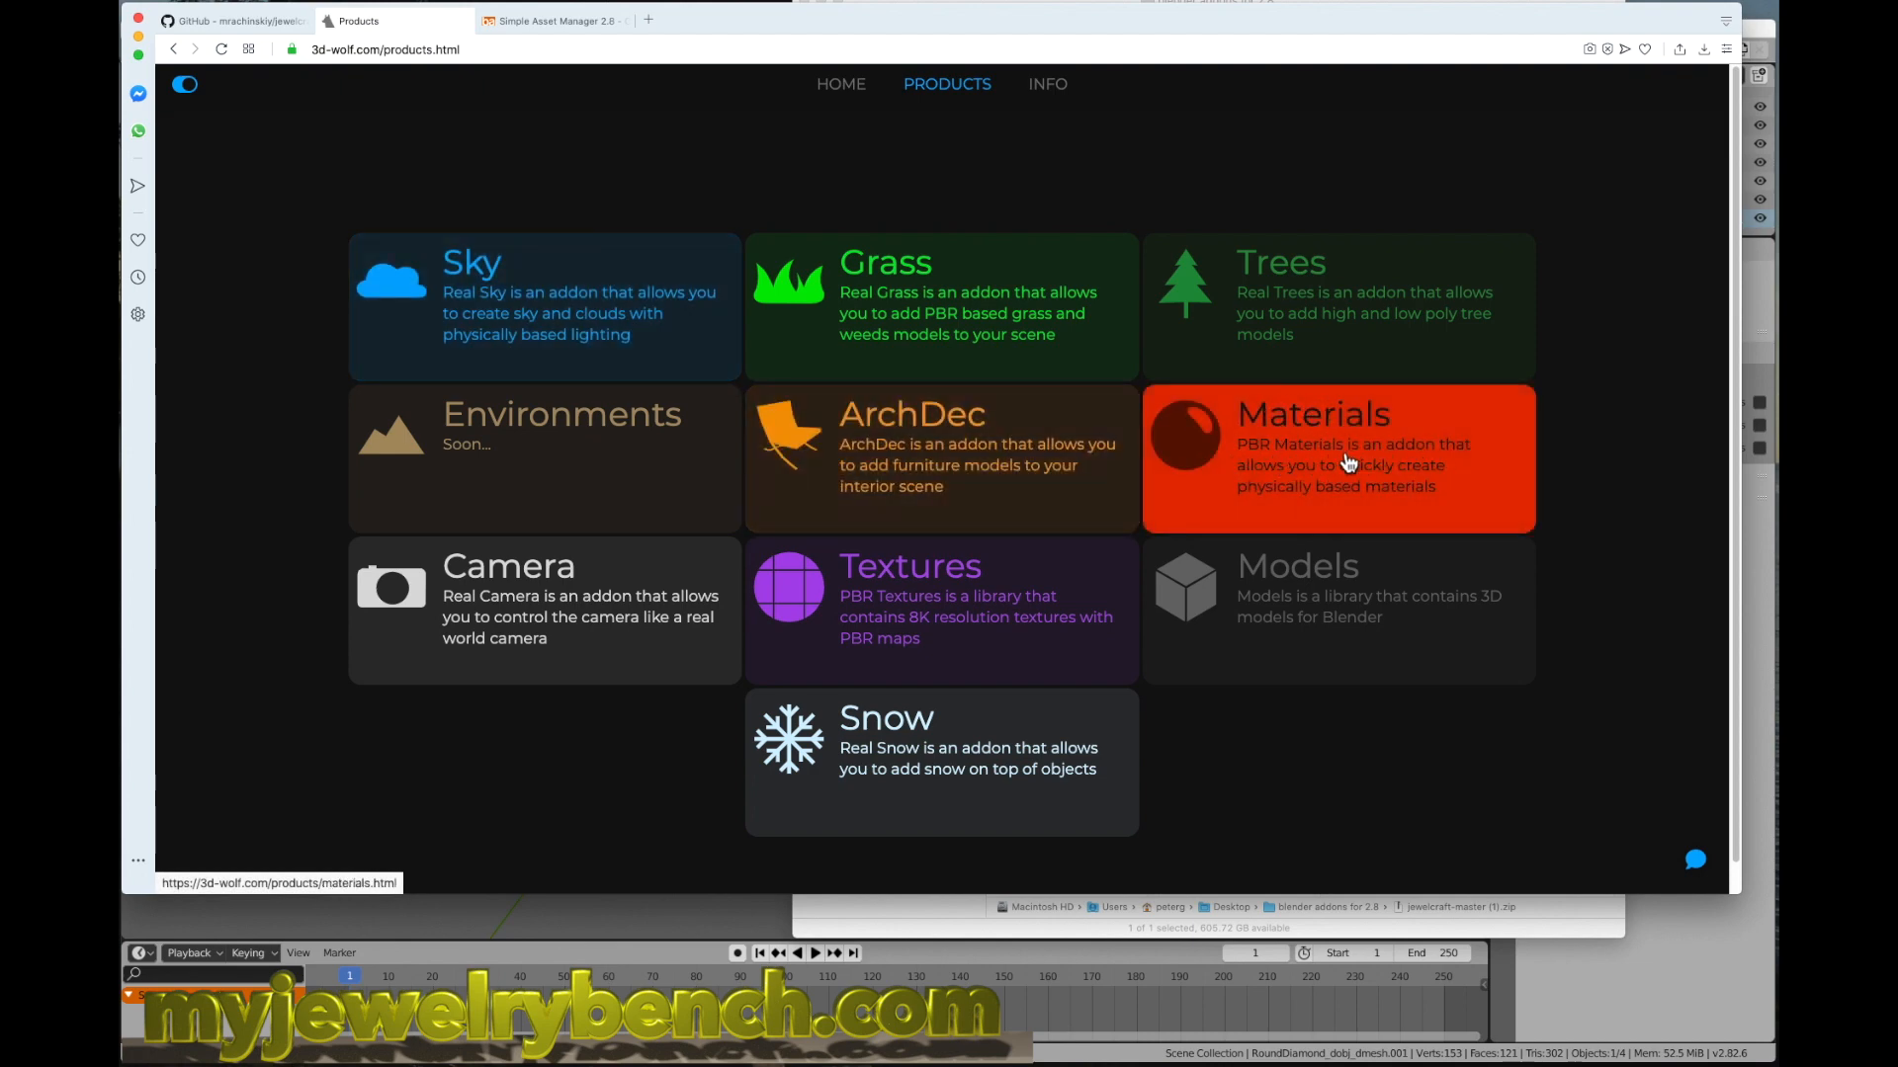
Step: Review the PBR Materials page's dielectric and metal swatches, then return to the top
click(1336, 457)
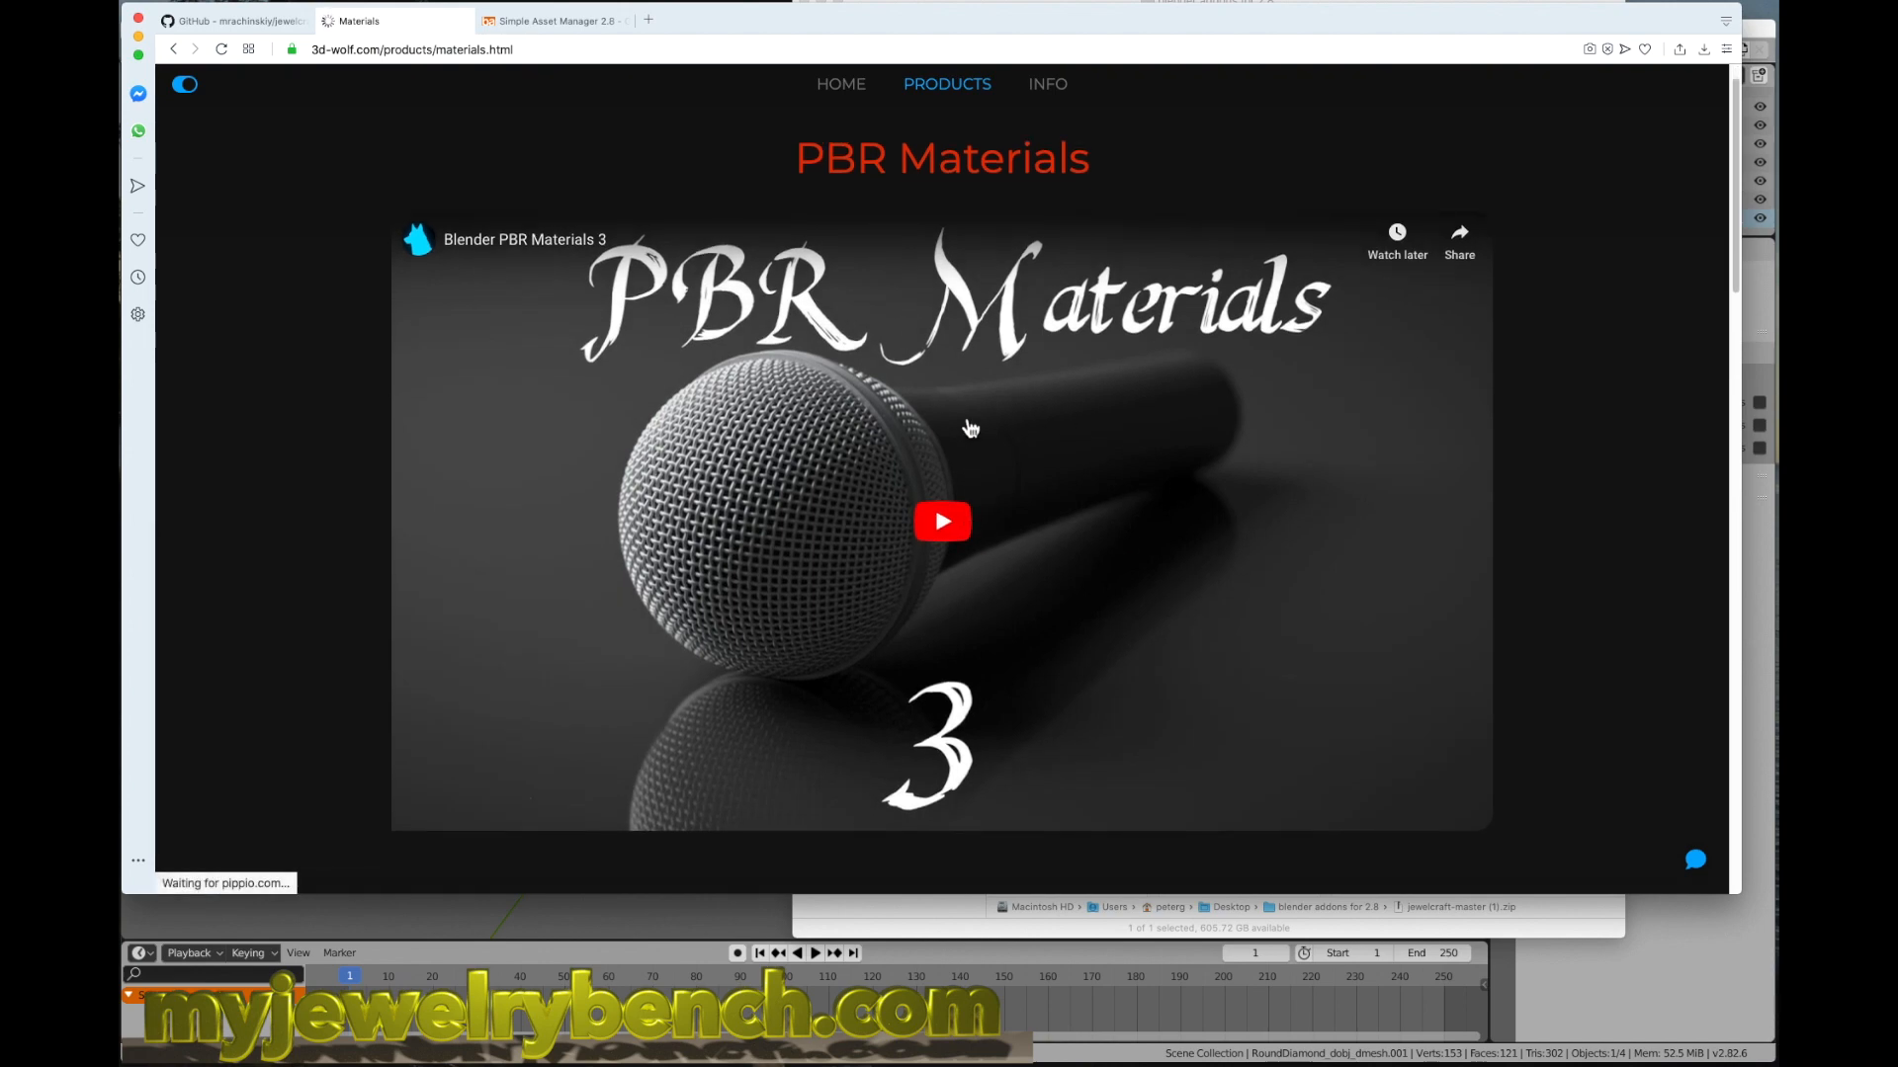
scroll(down, 3)
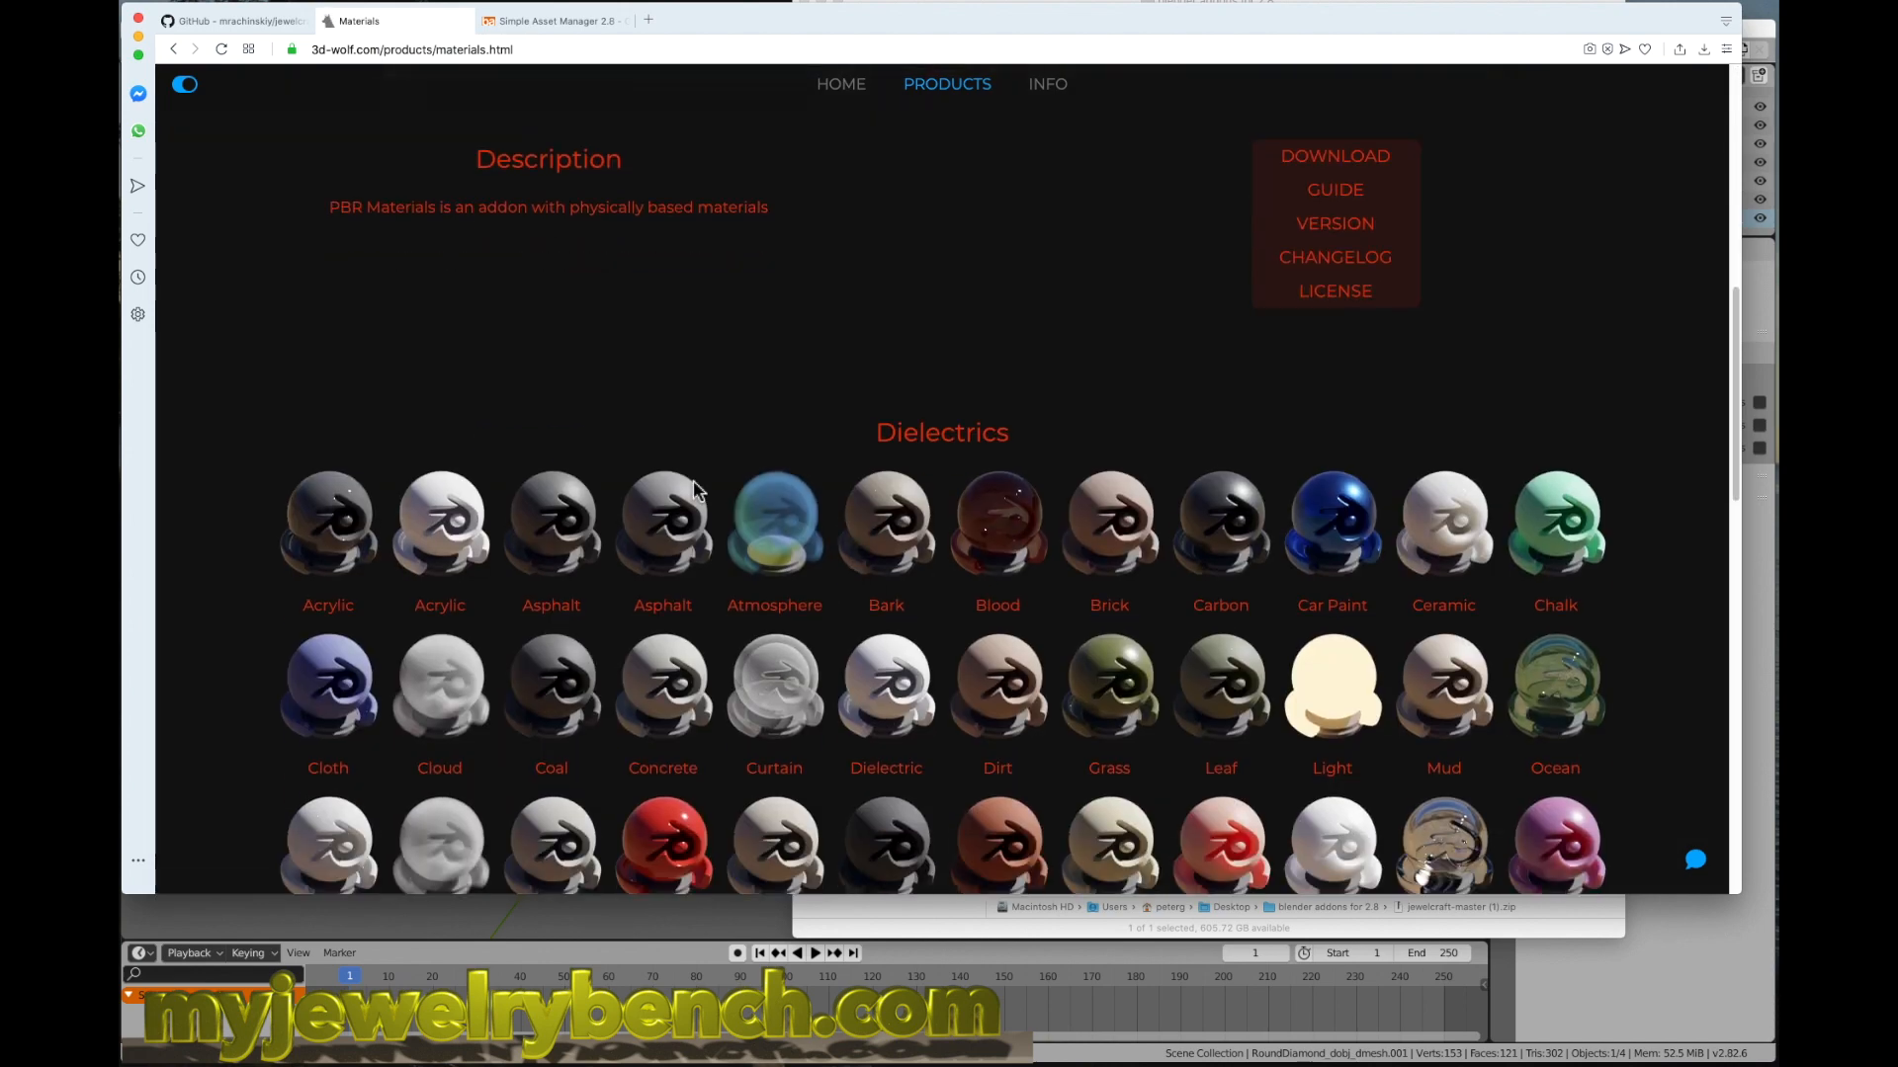
scroll(down, 3)
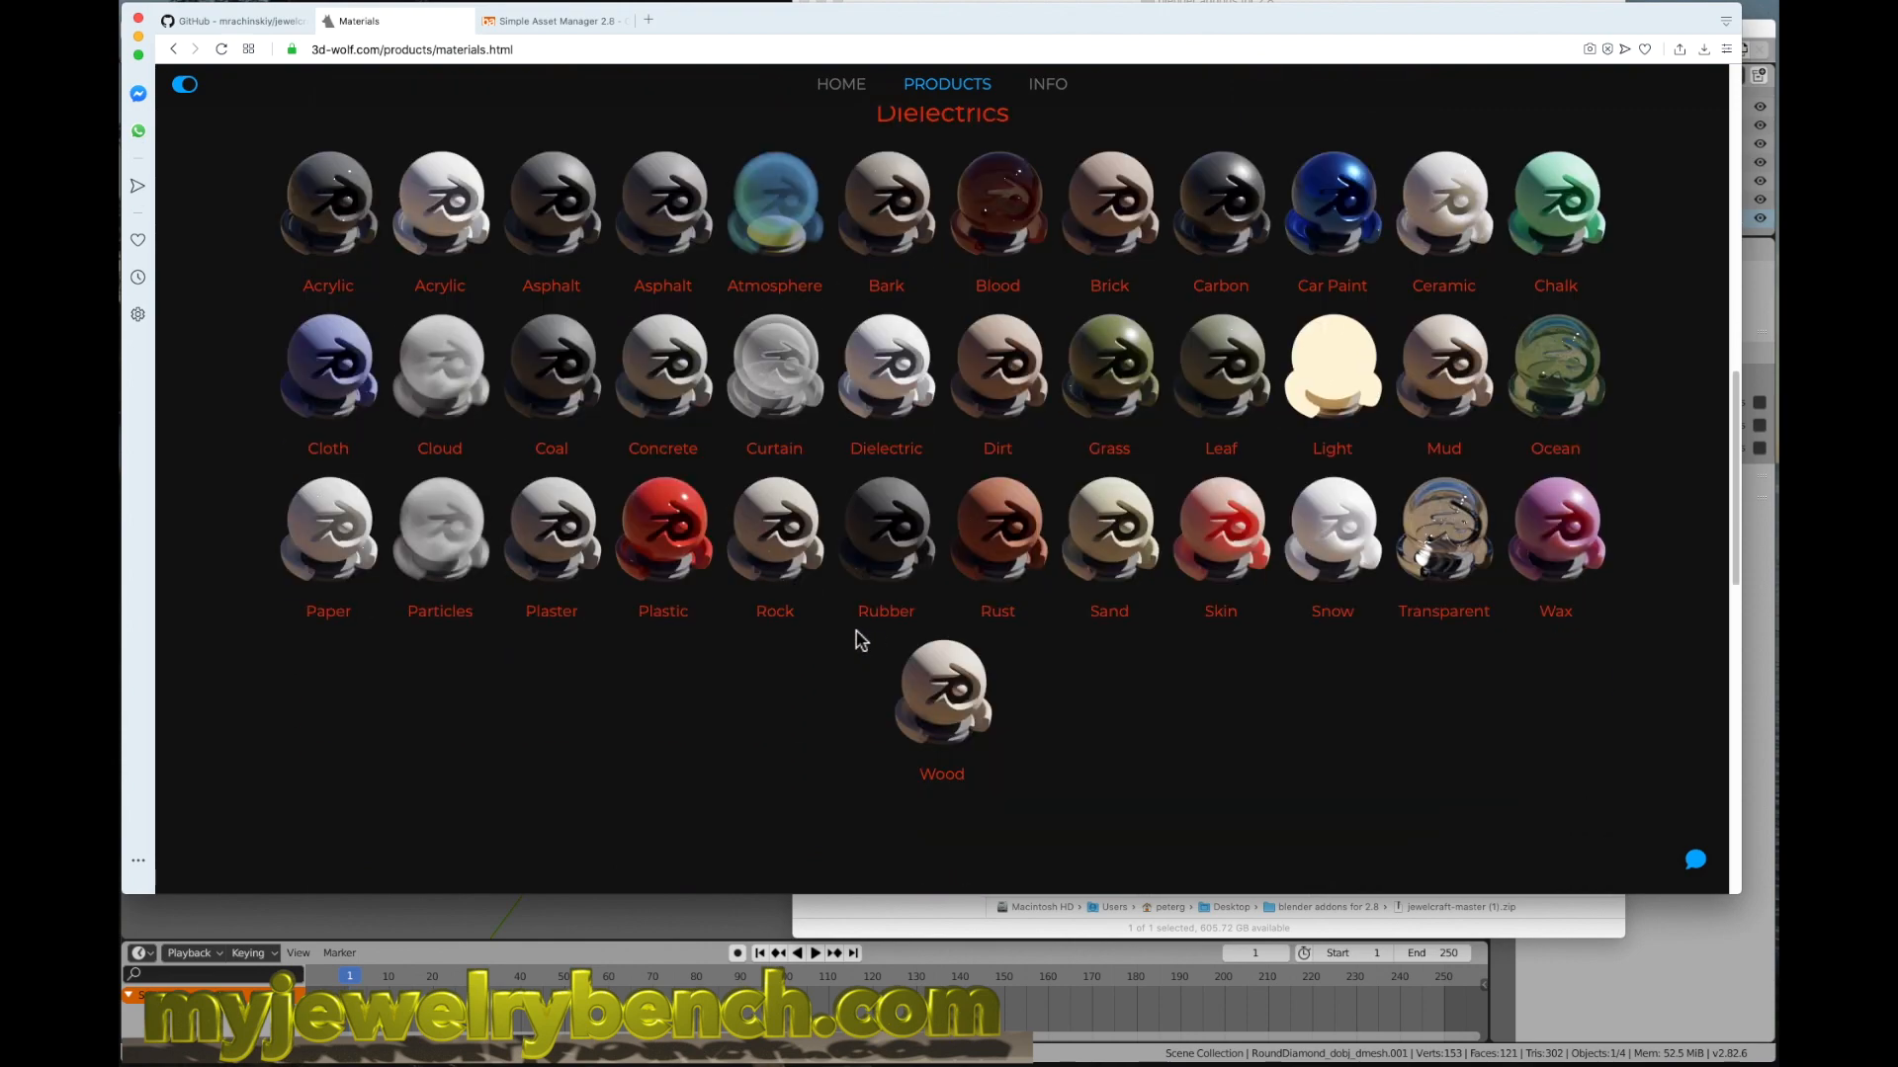
scroll(down, 3)
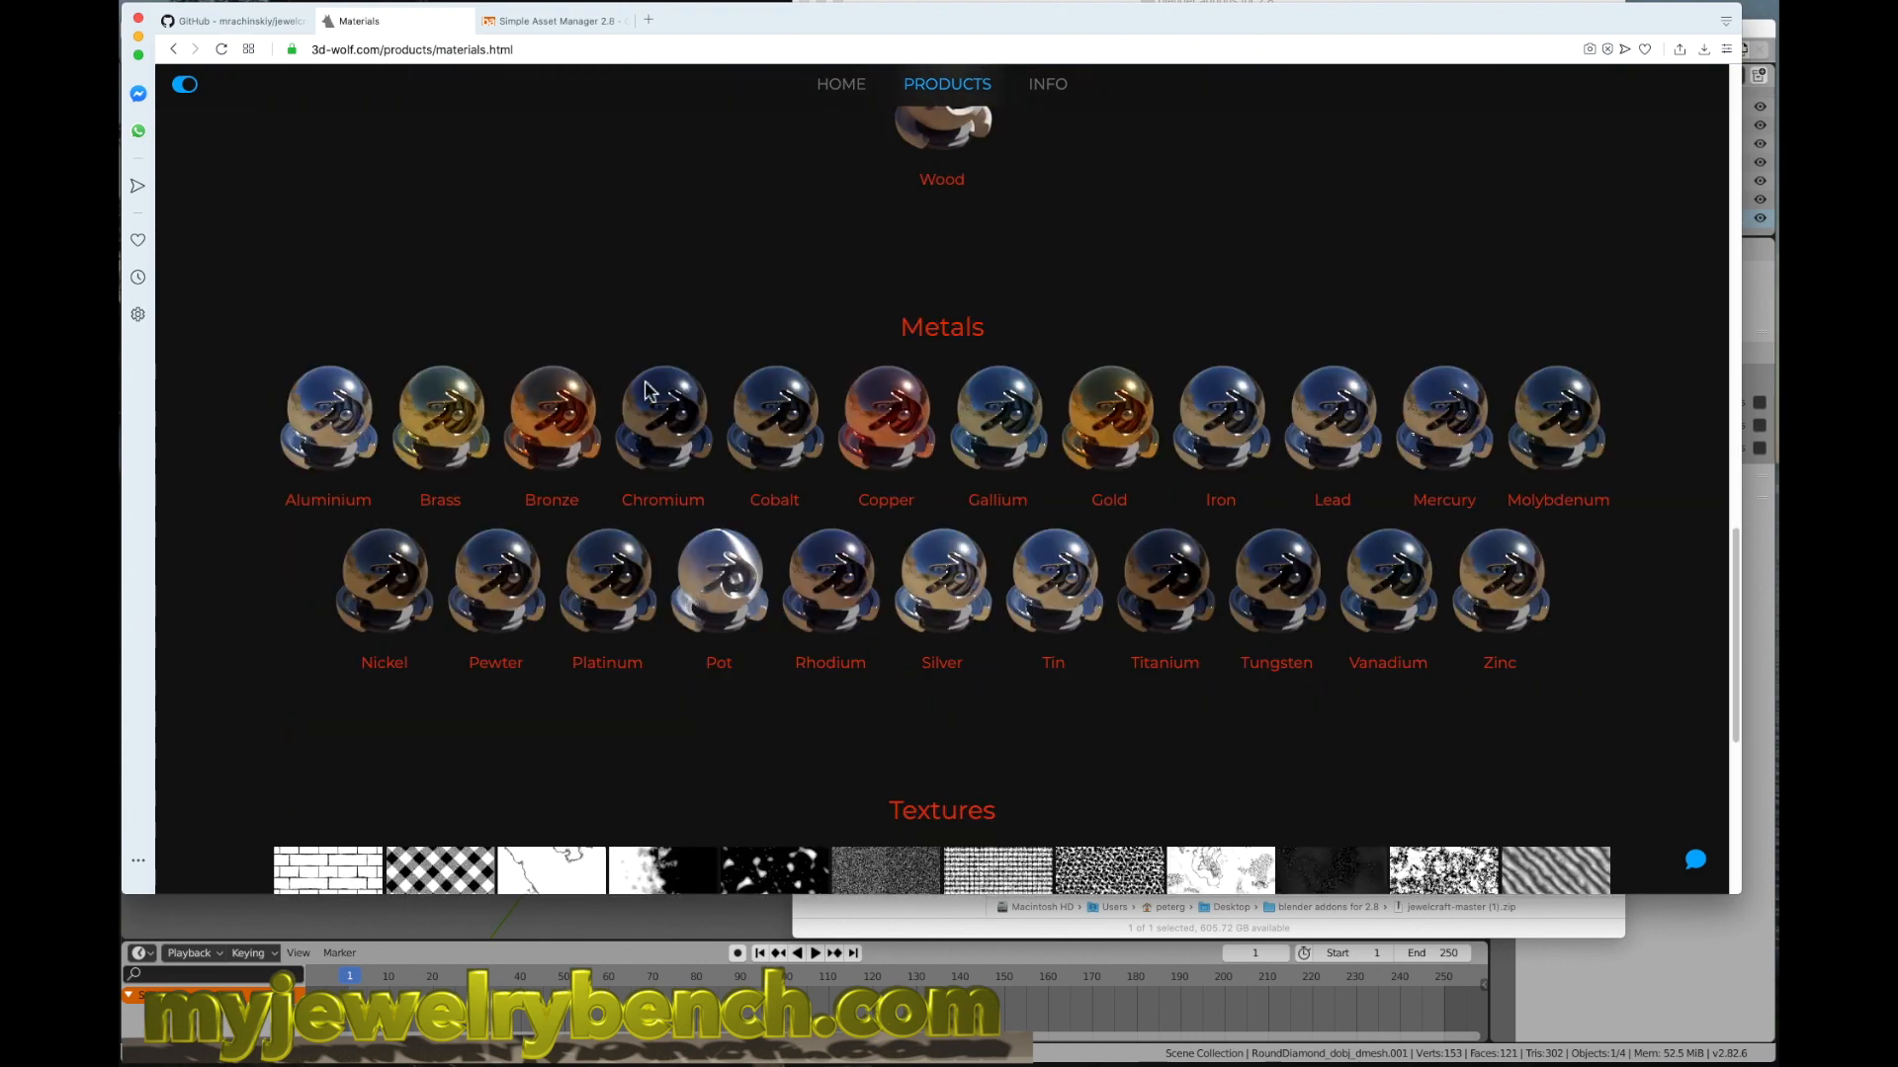
scroll(down, 3)
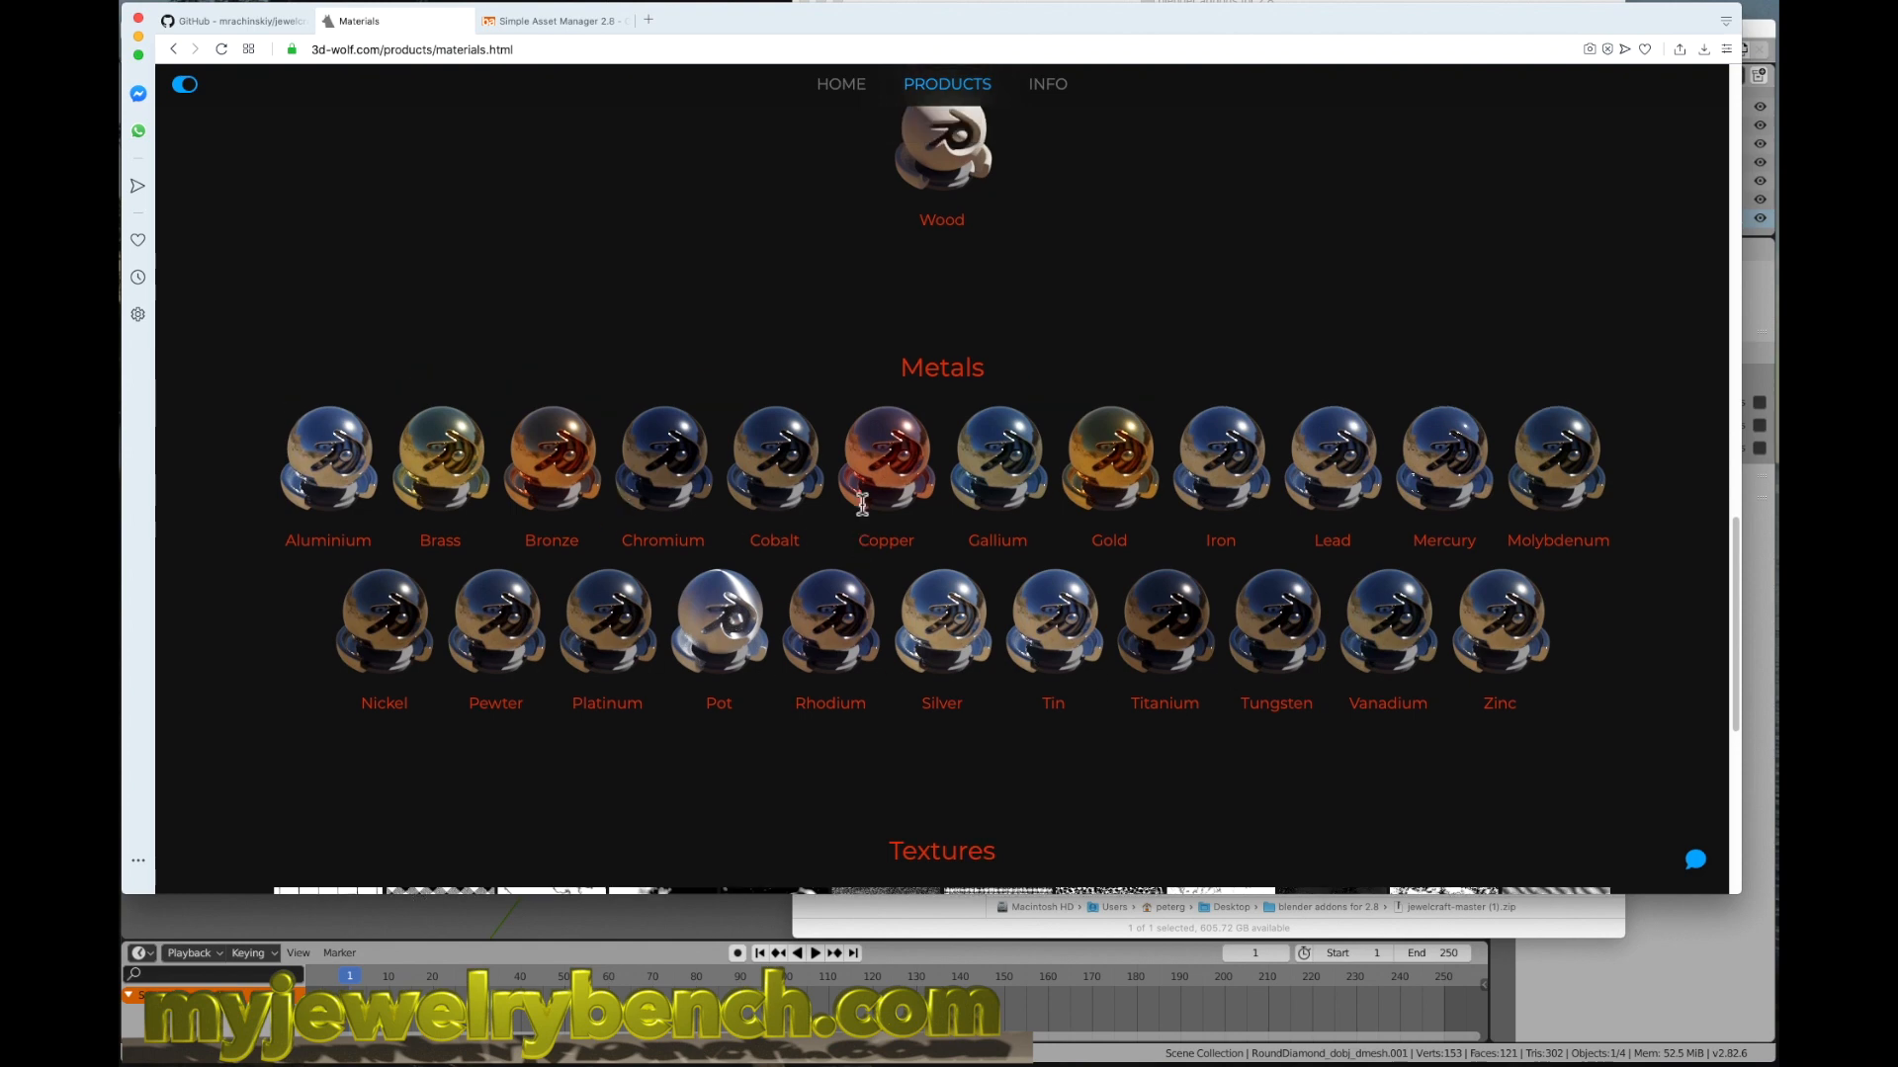
mouse_move(611, 369)
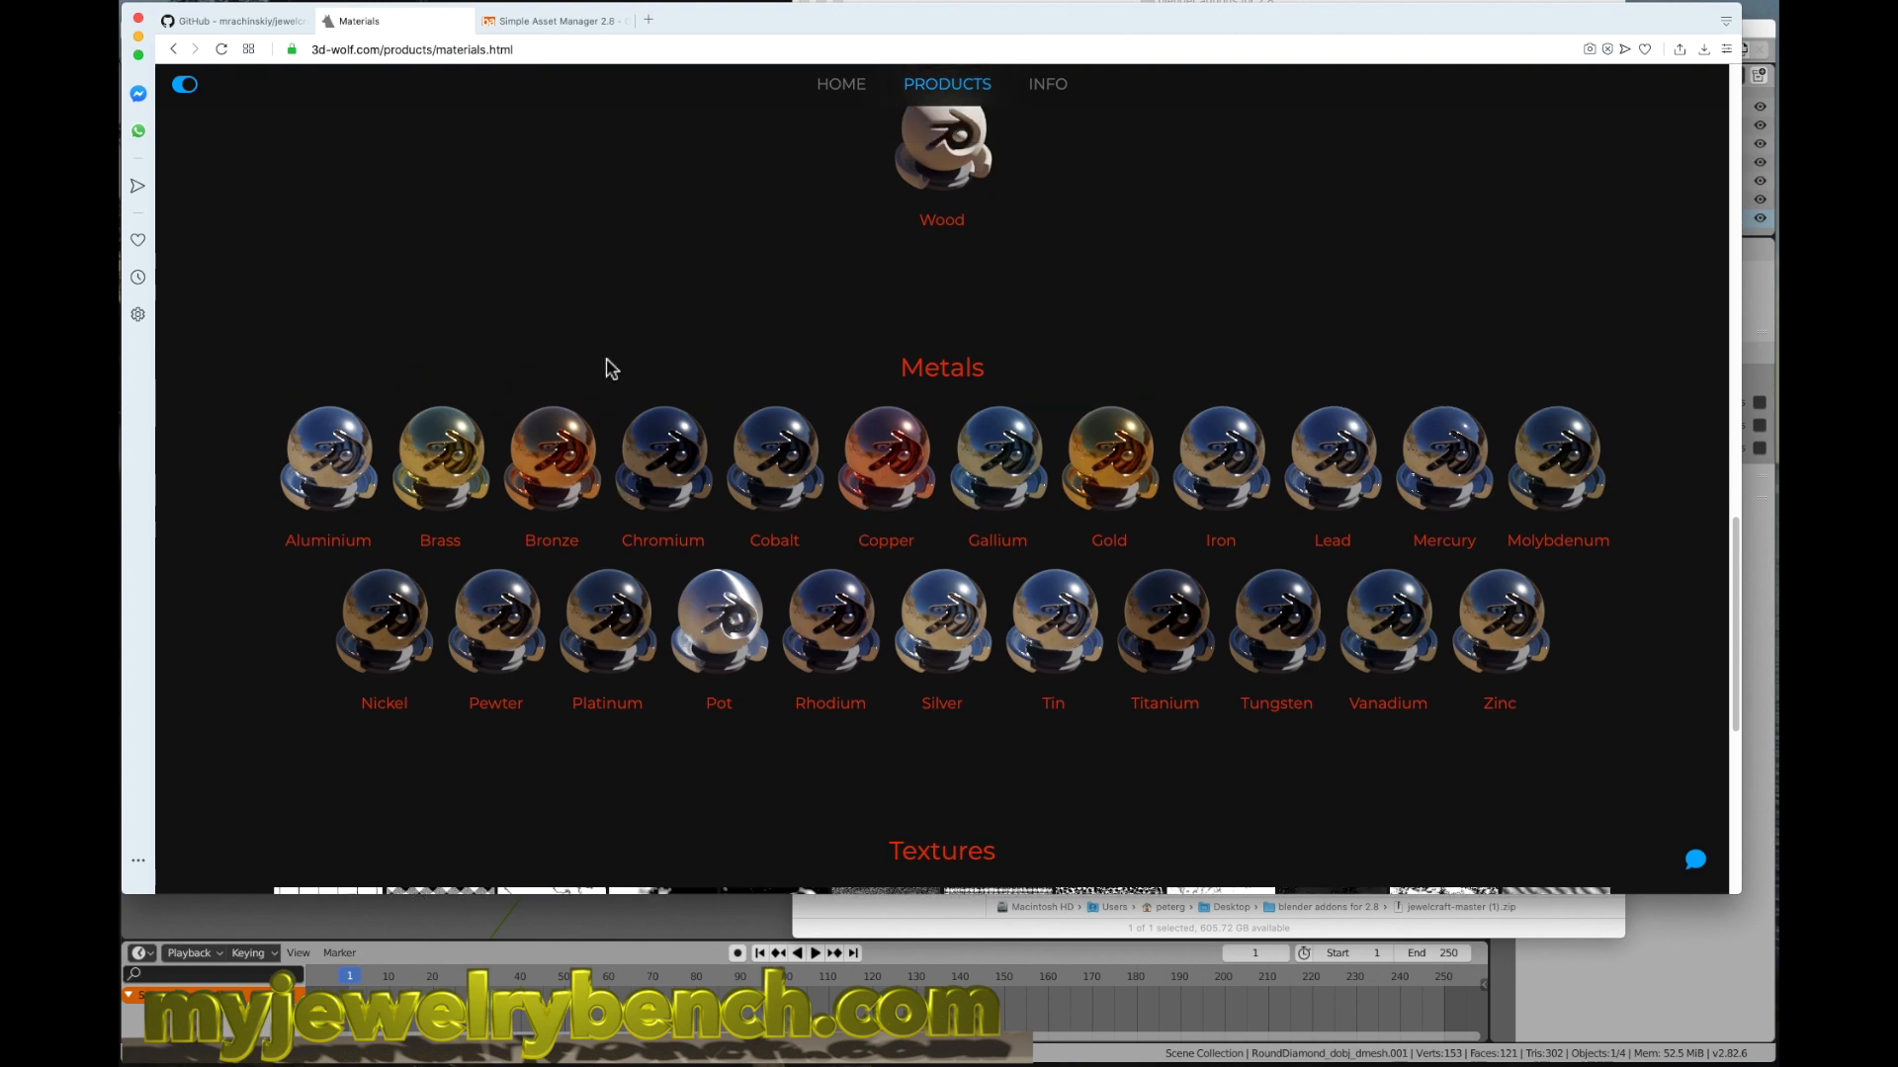
scroll(up, 3)
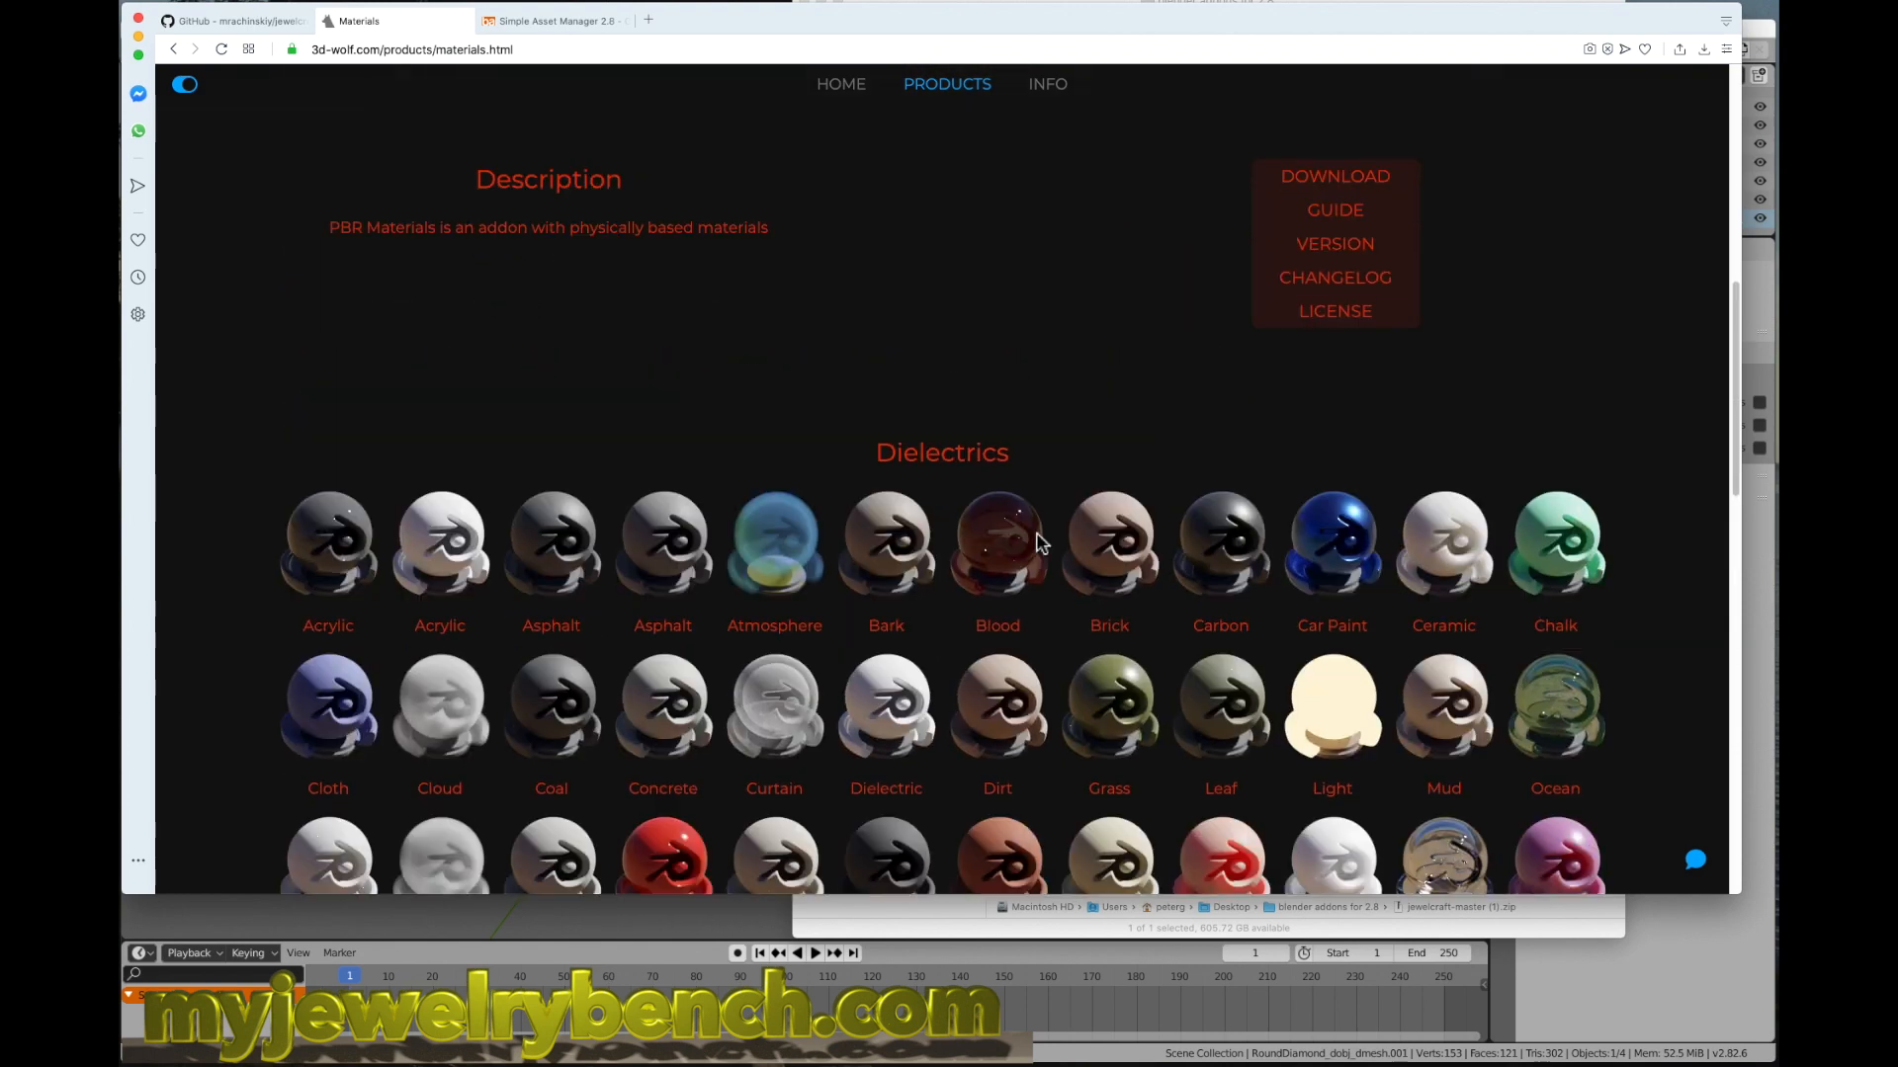
scroll(down, 3)
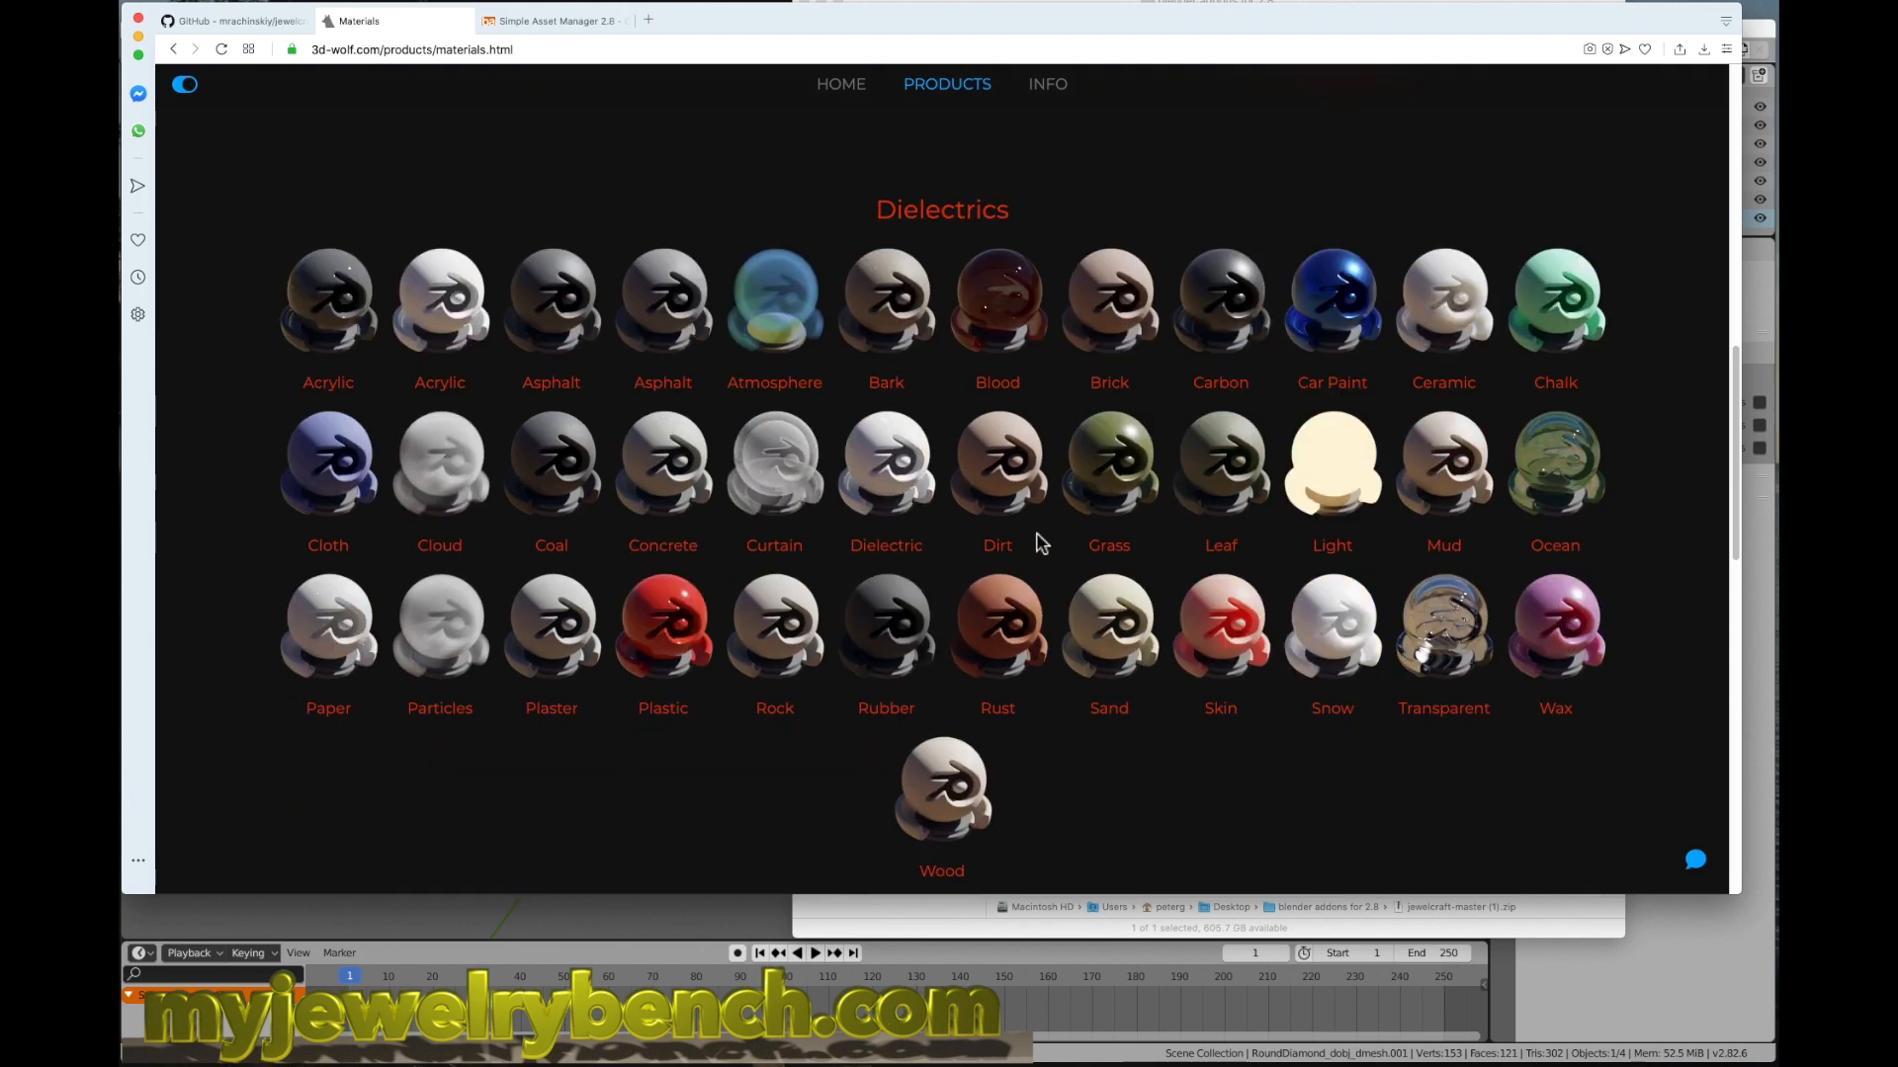
mouse_move(913, 336)
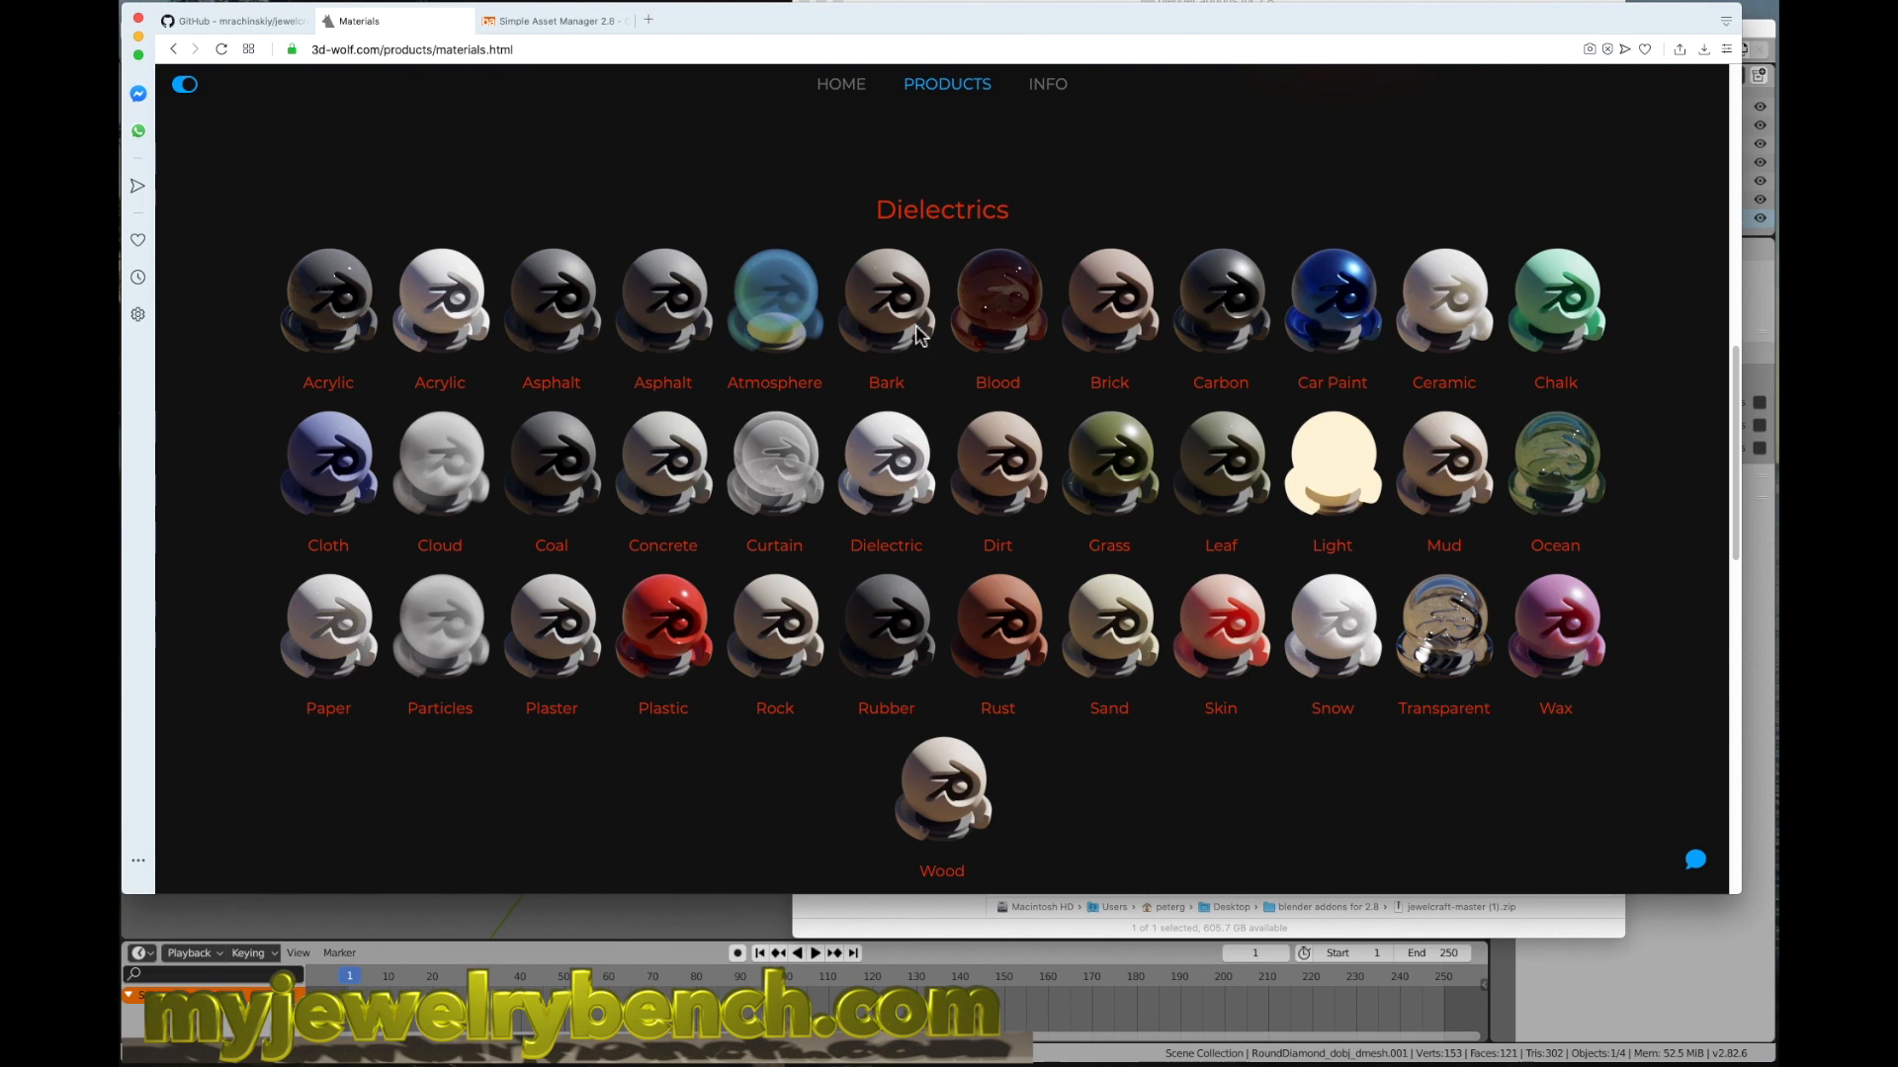
mouse_move(629, 215)
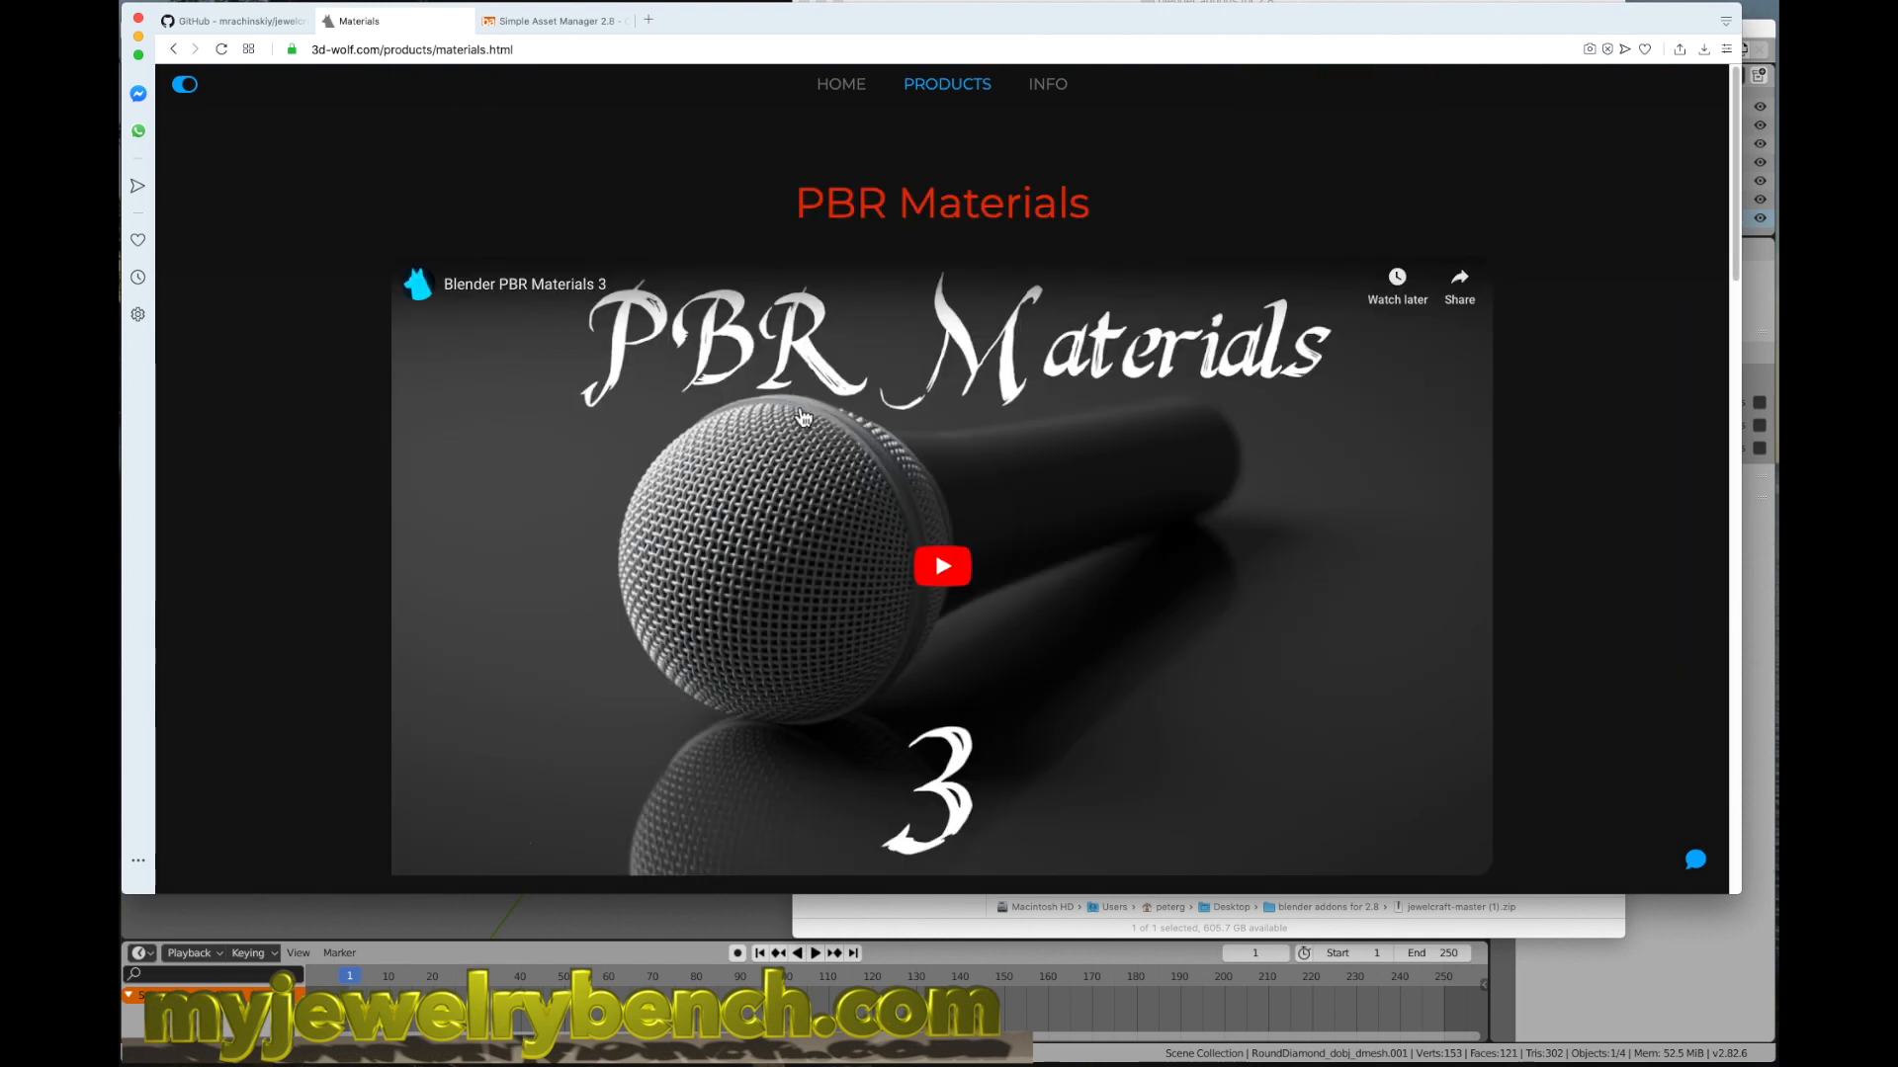
scroll(down, 3)
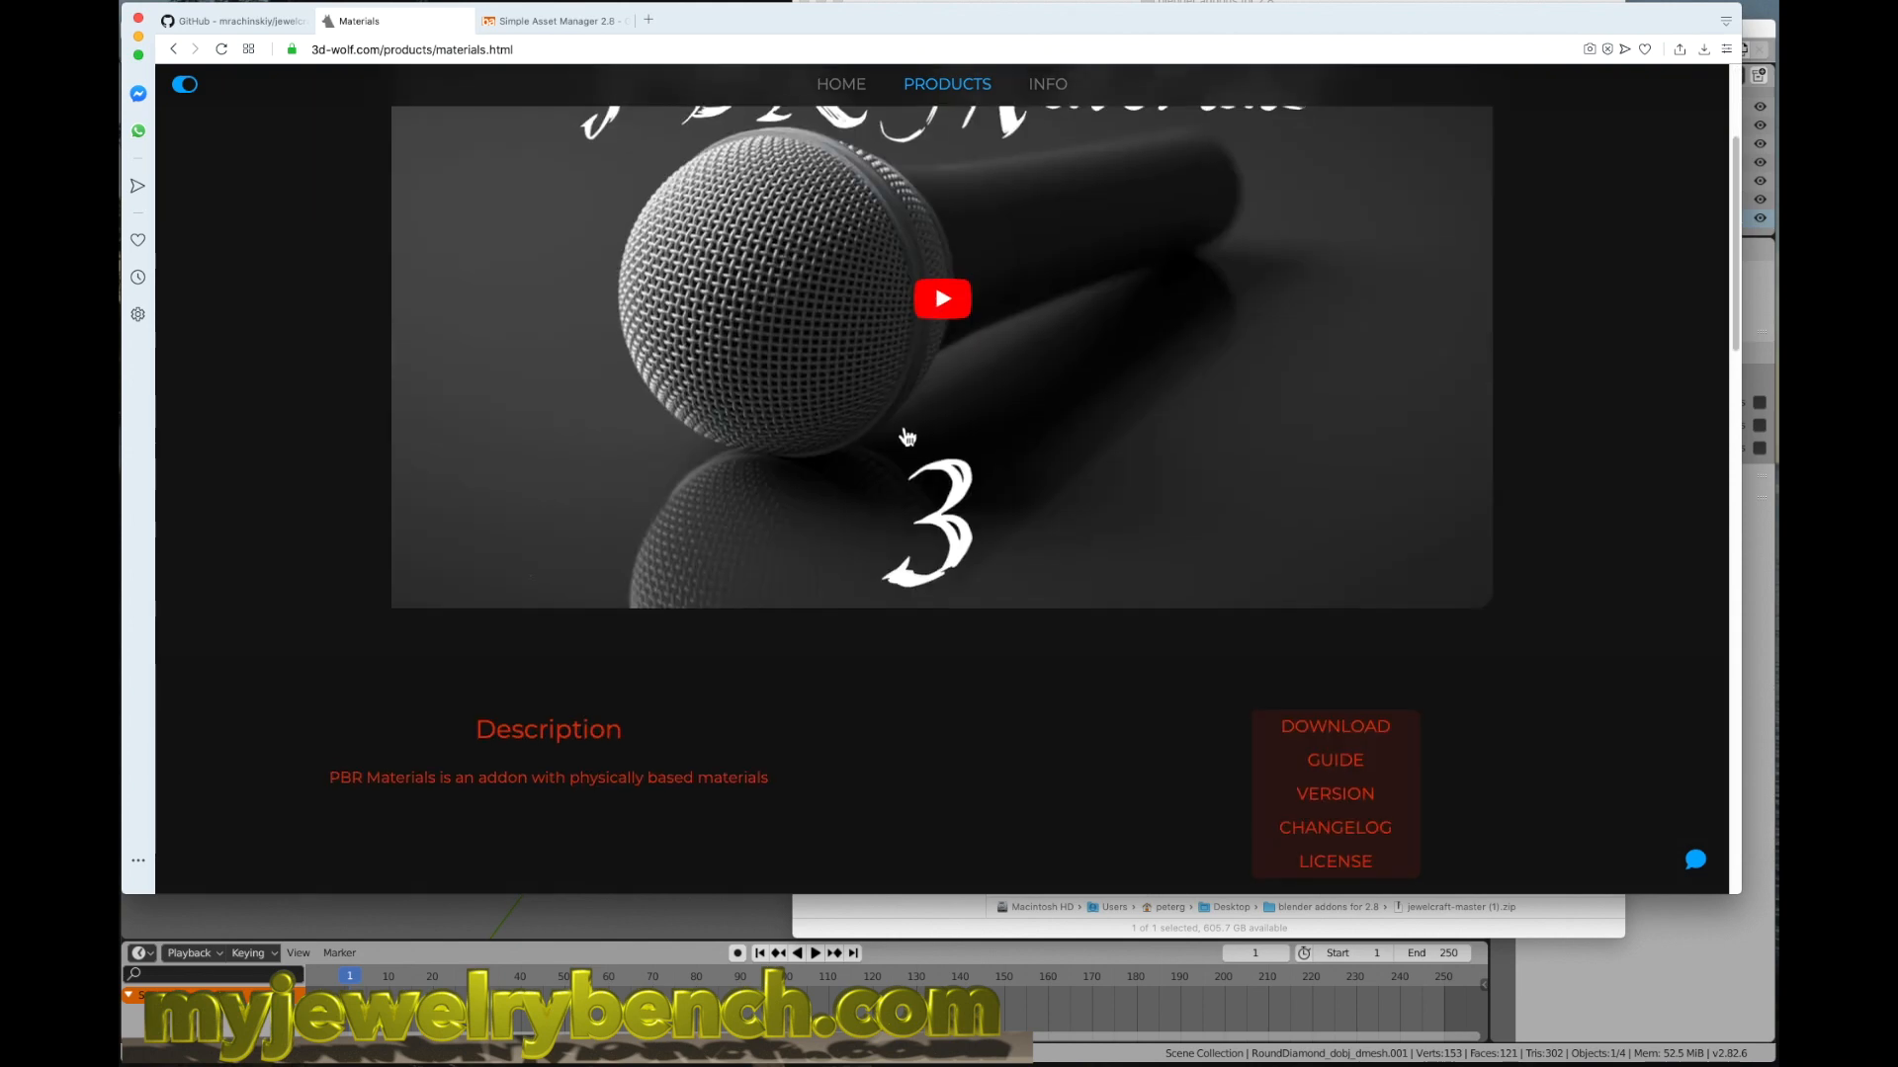
scroll(up, 3)
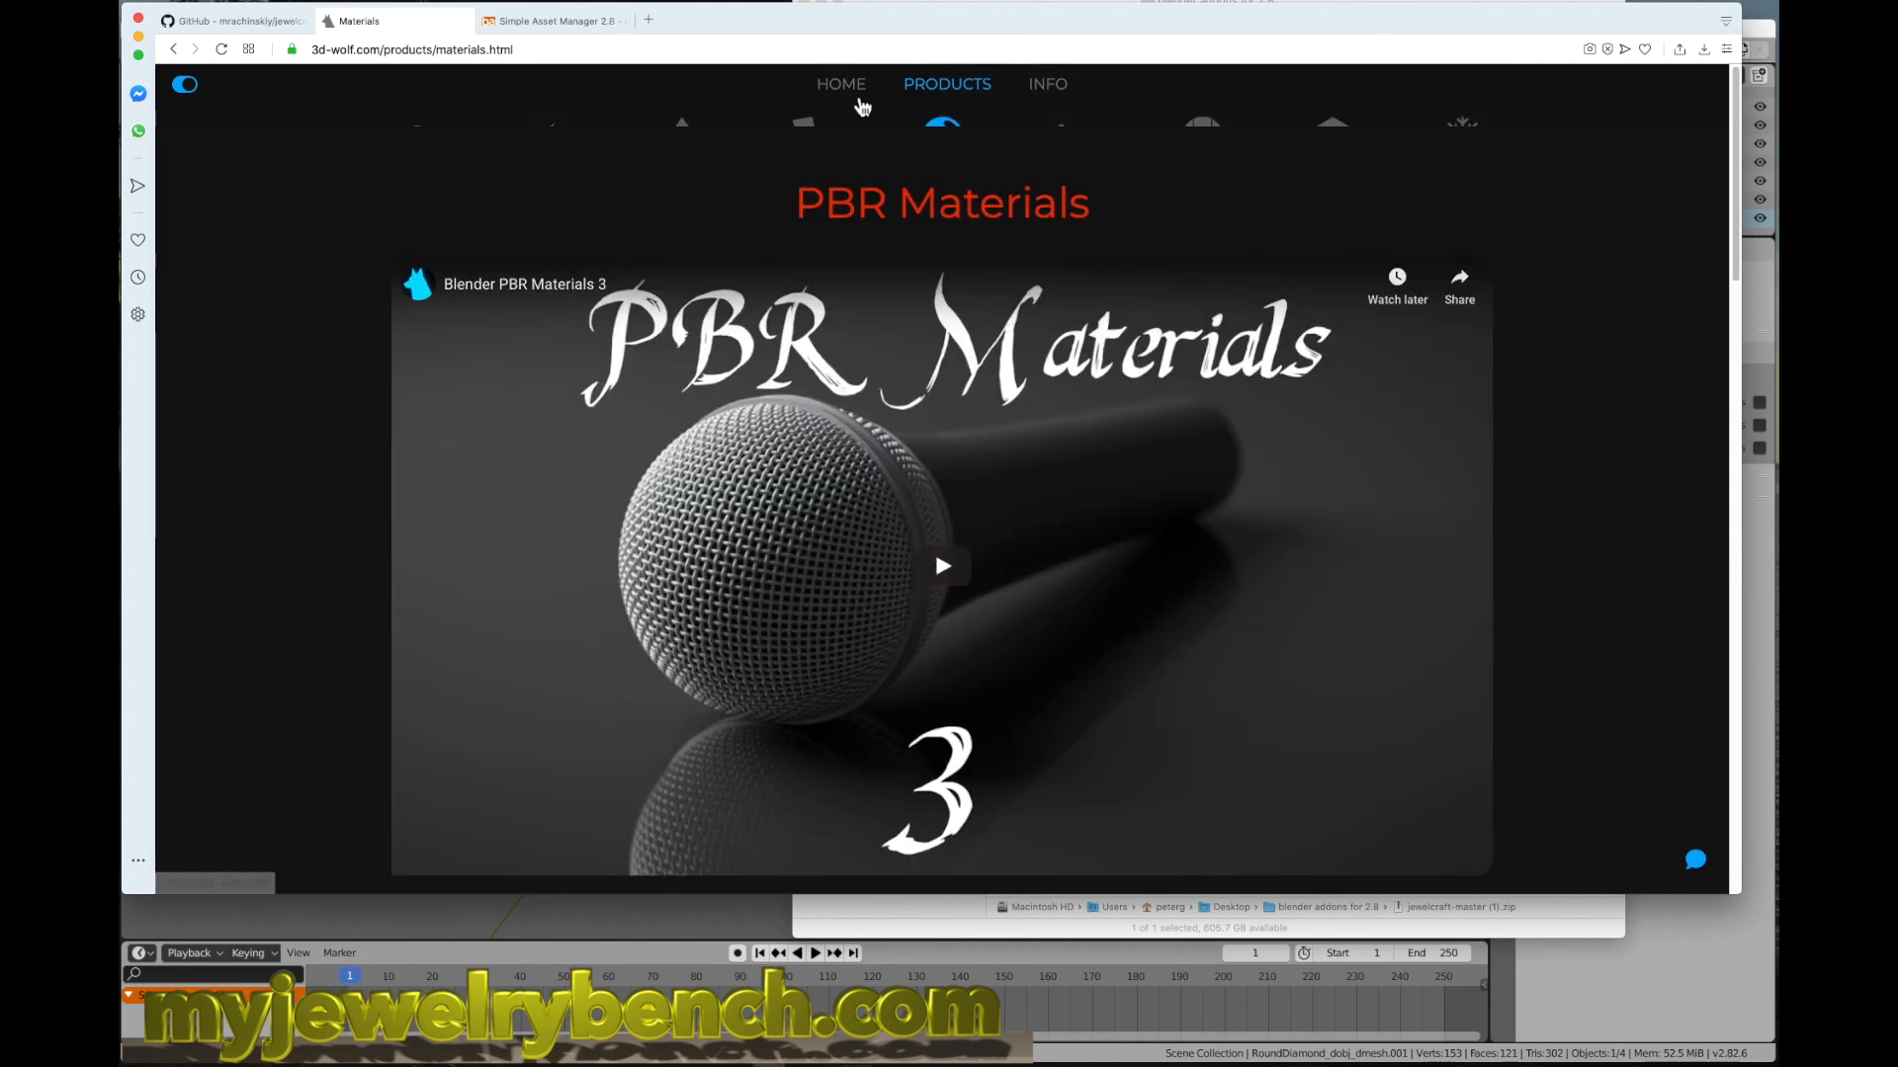
mouse_move(552, 417)
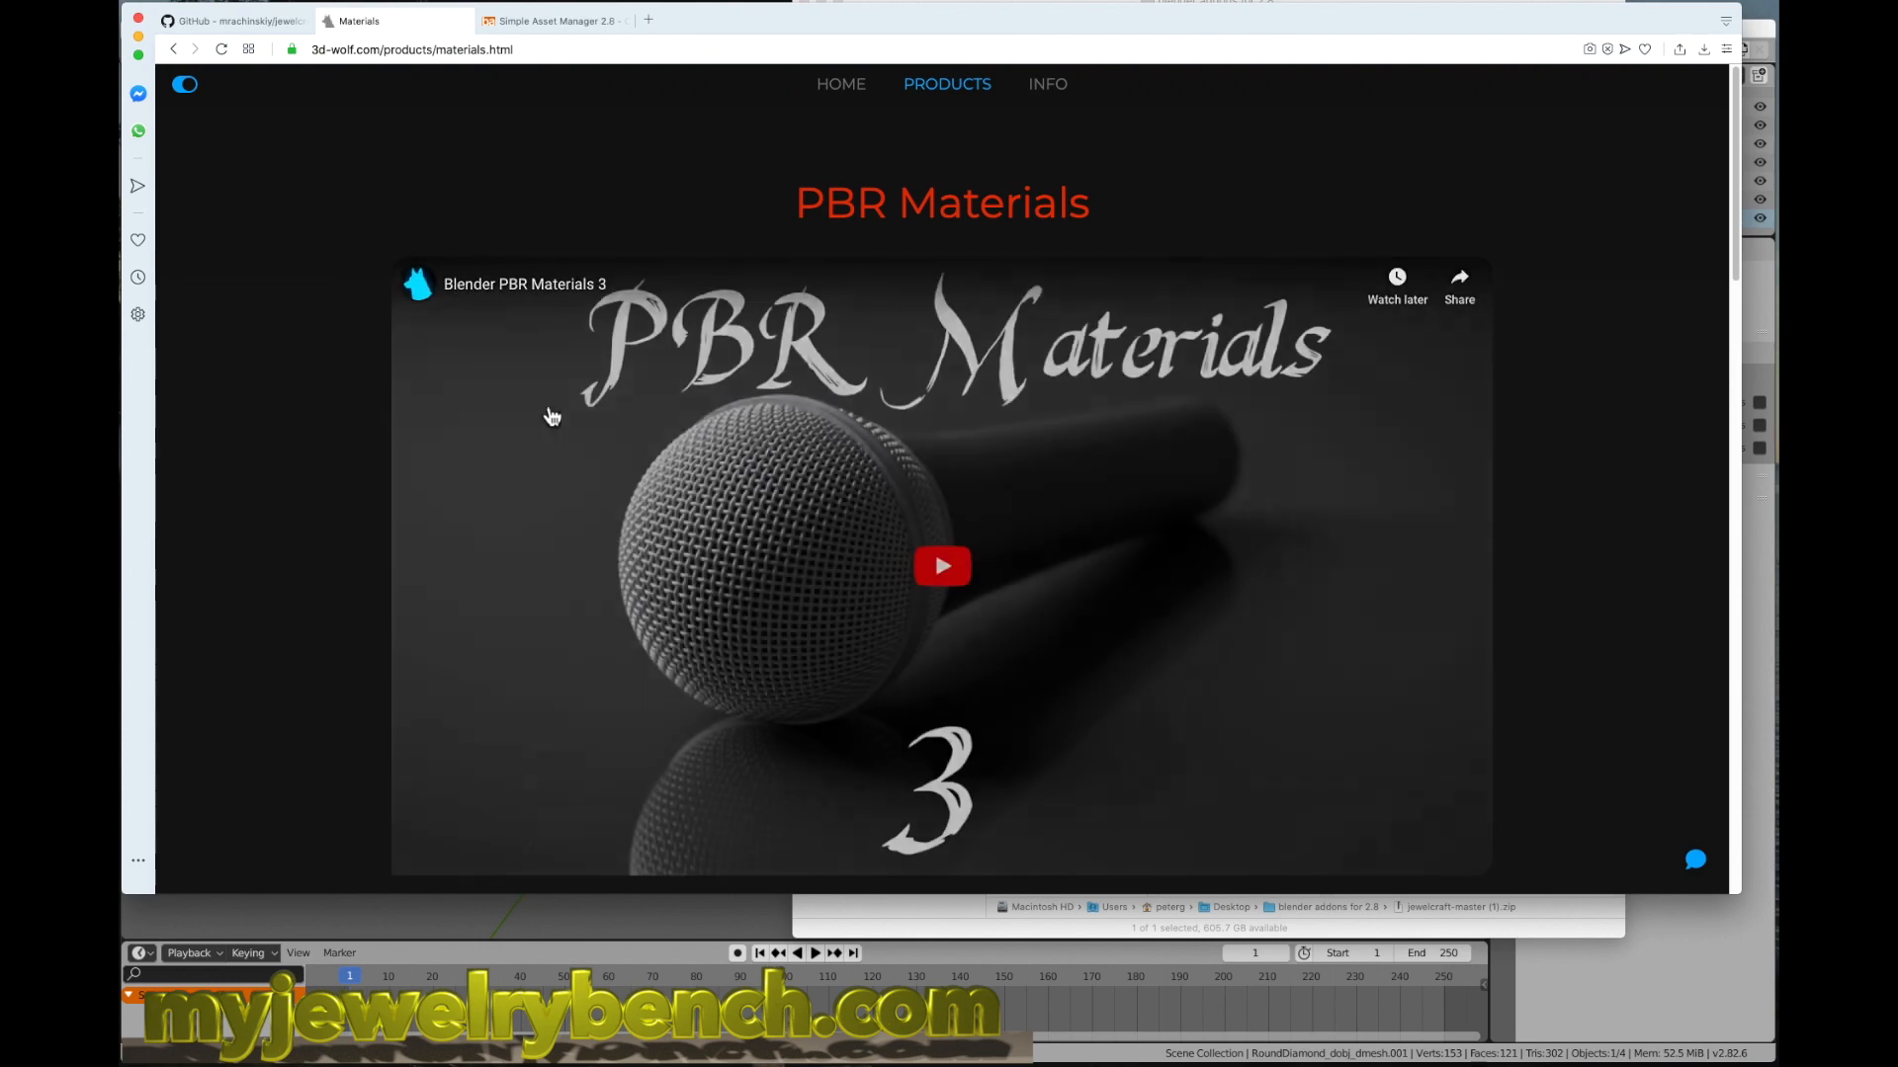
Step: Download PBR Materials (1).zip and drop it into the add-ons folder
scroll(down, 3)
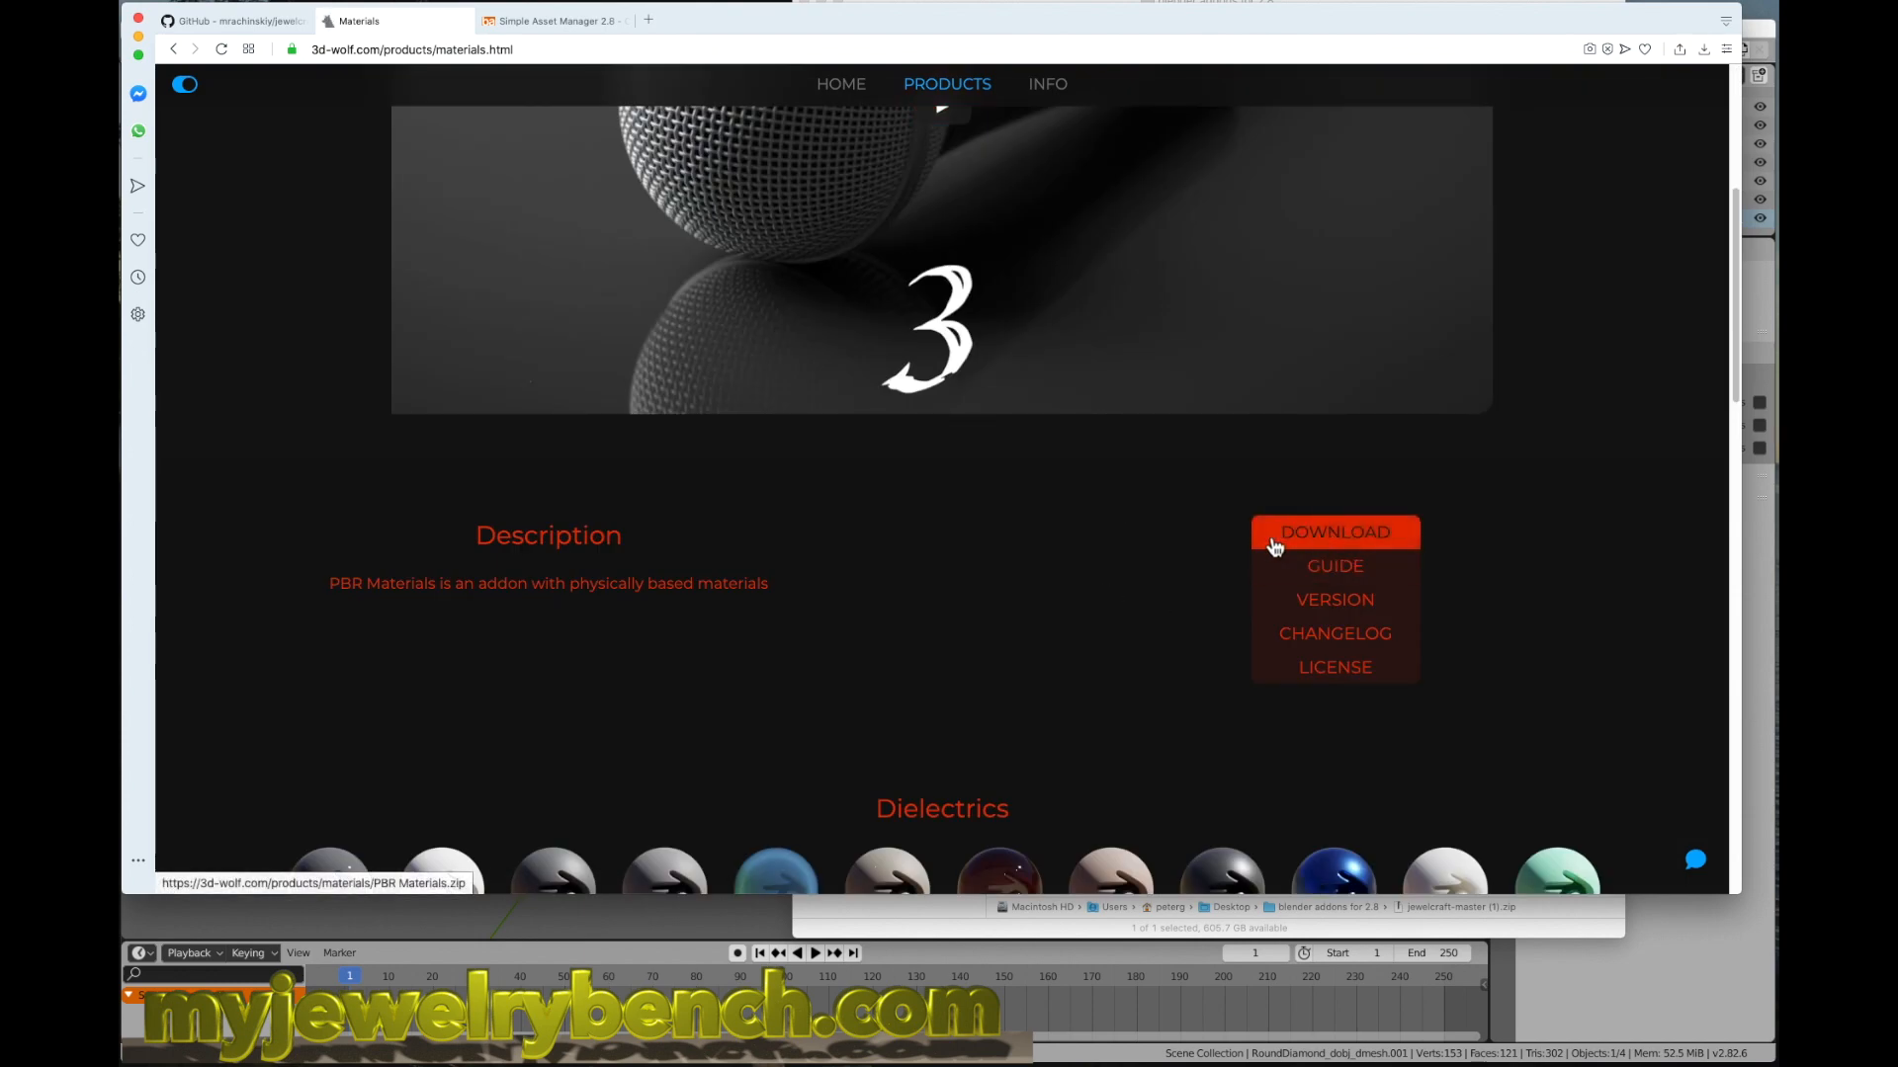
click(1332, 532)
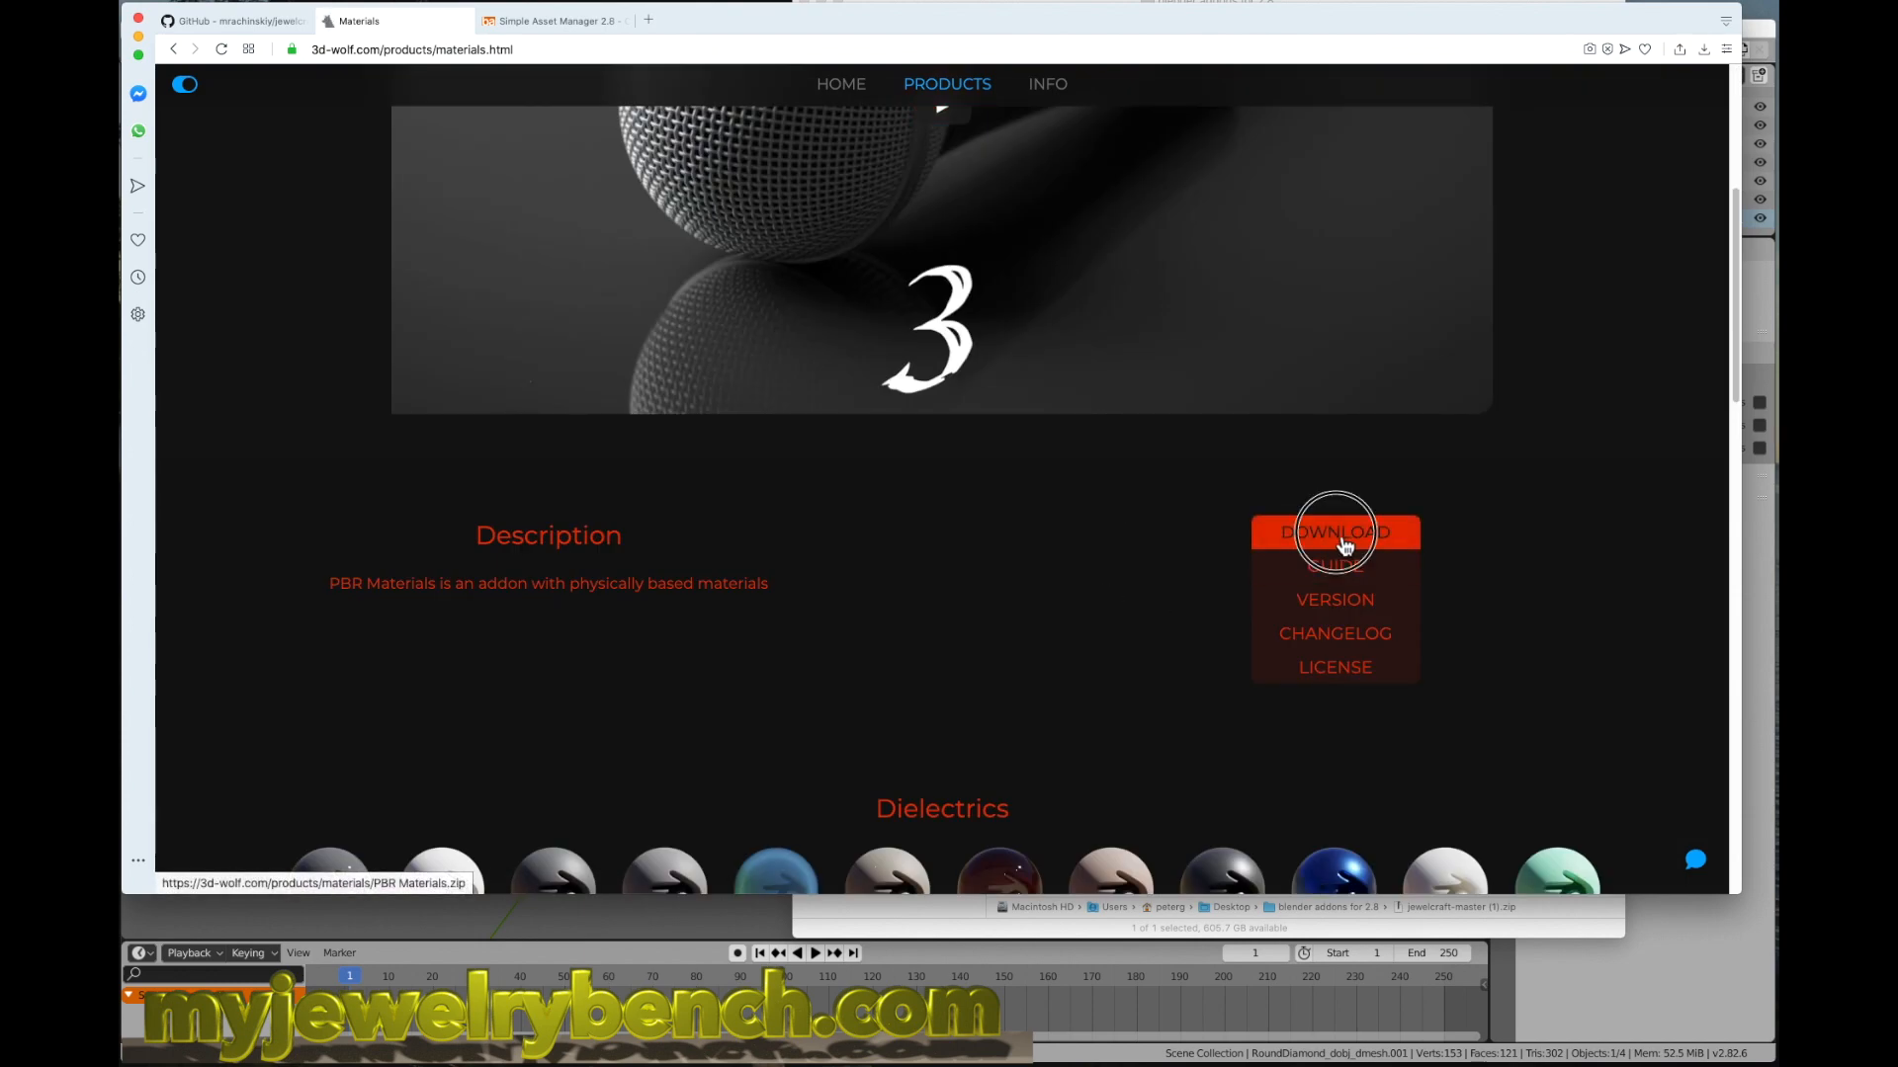
click(1335, 531)
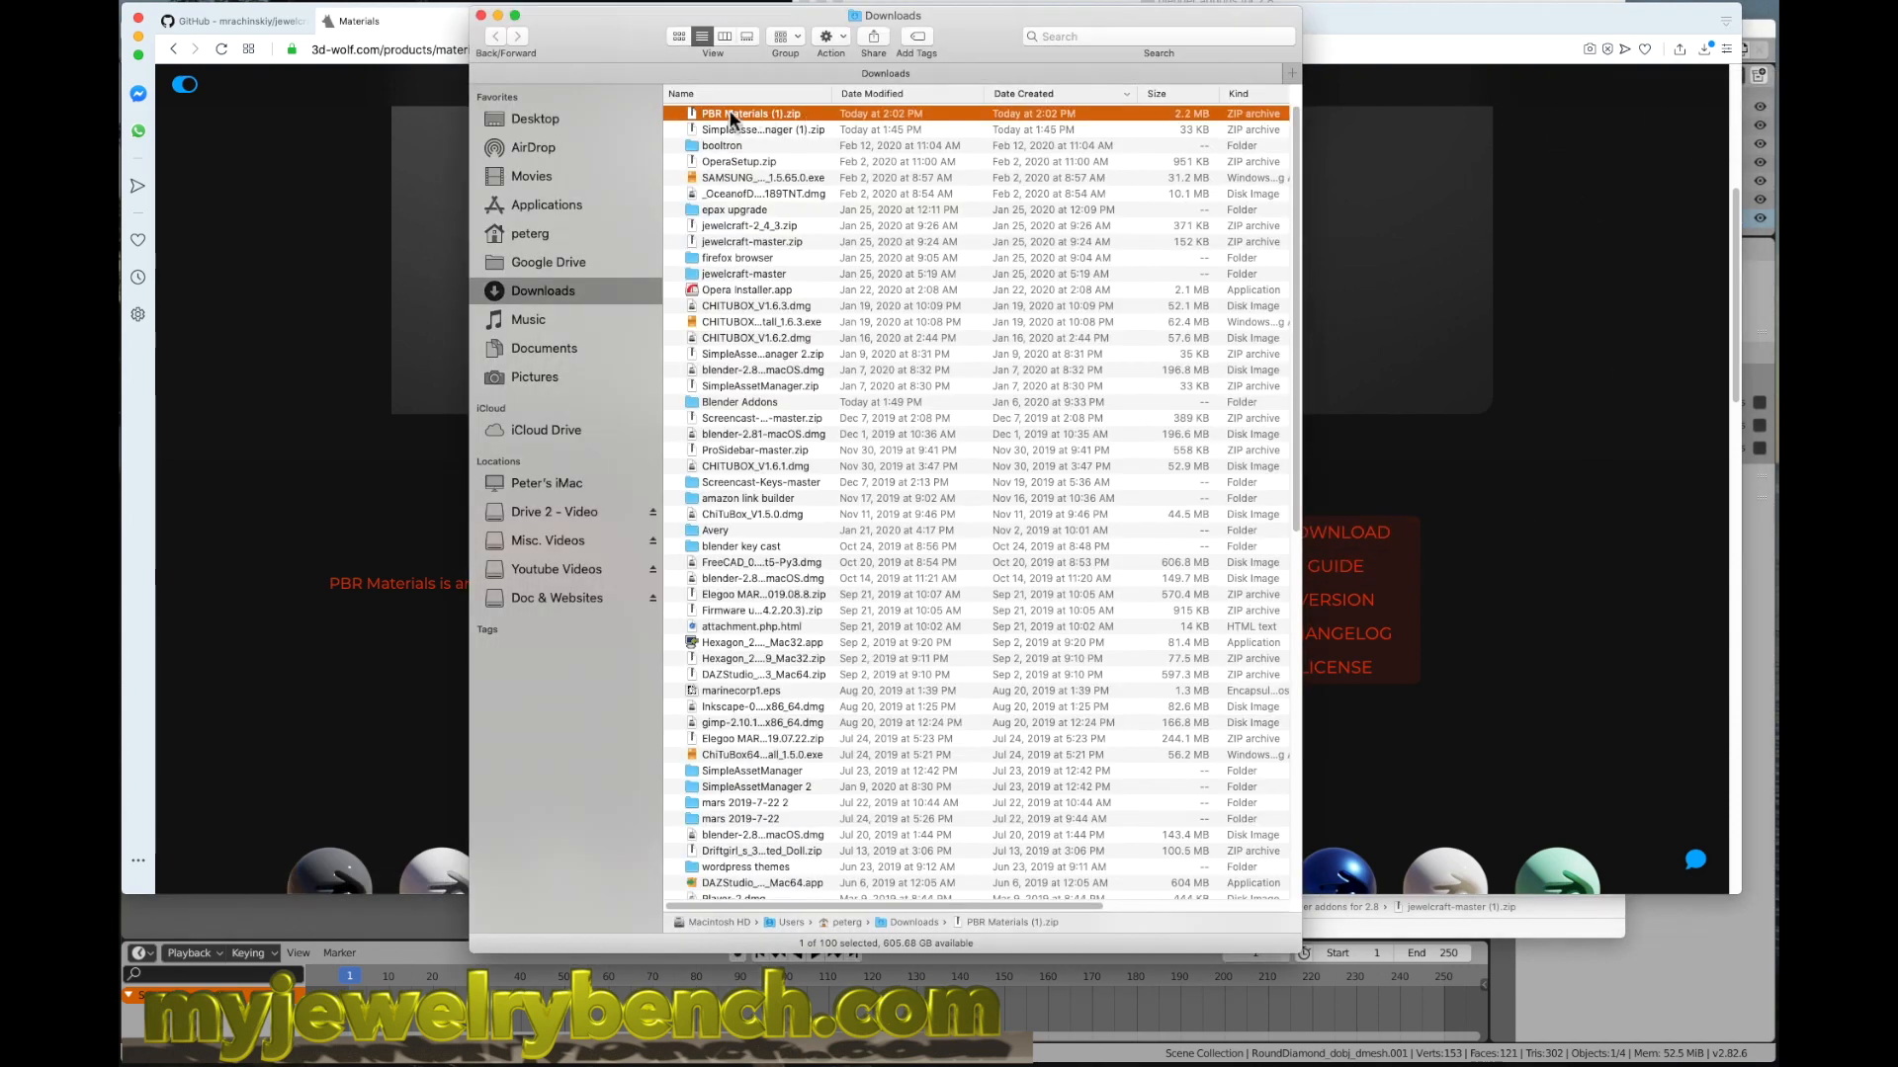
click(536, 119)
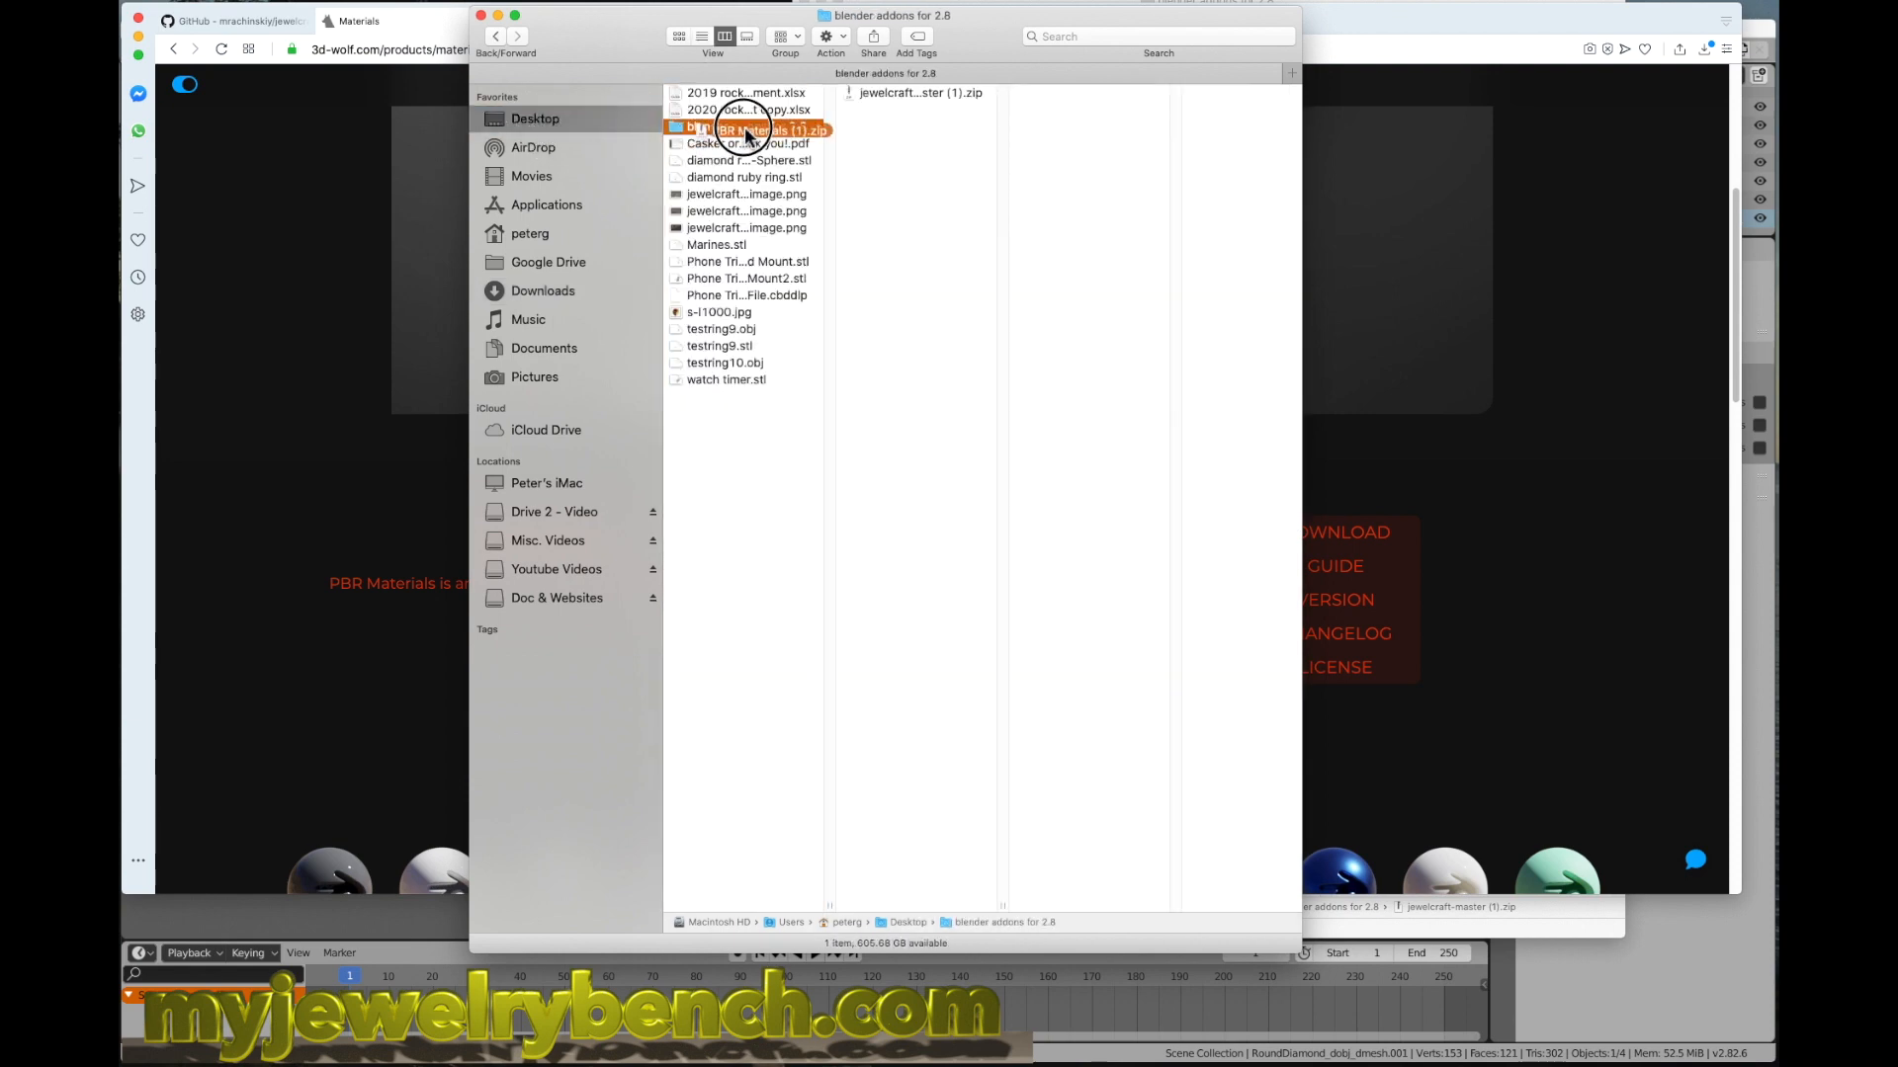
click(915, 109)
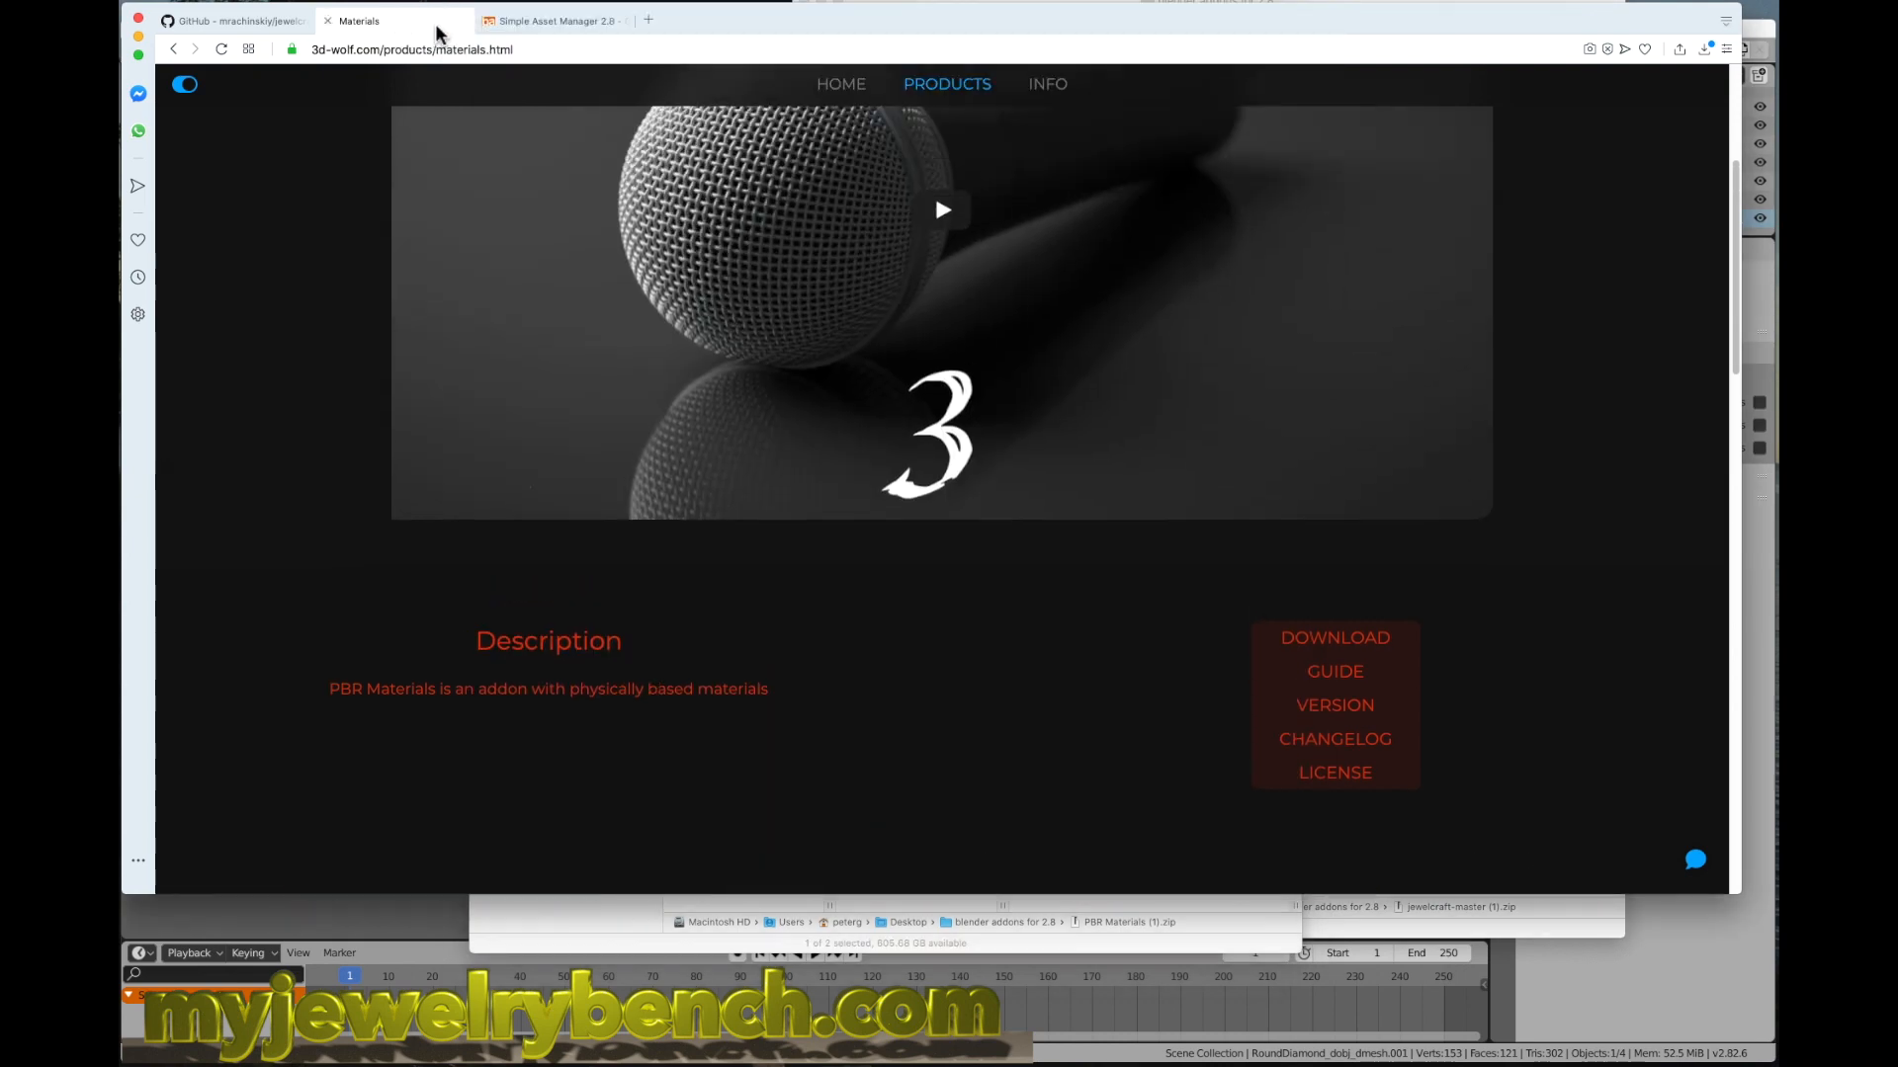
Step: Download the old Simple Asset Manager version from its forum thread's Install section
scroll(up, 3)
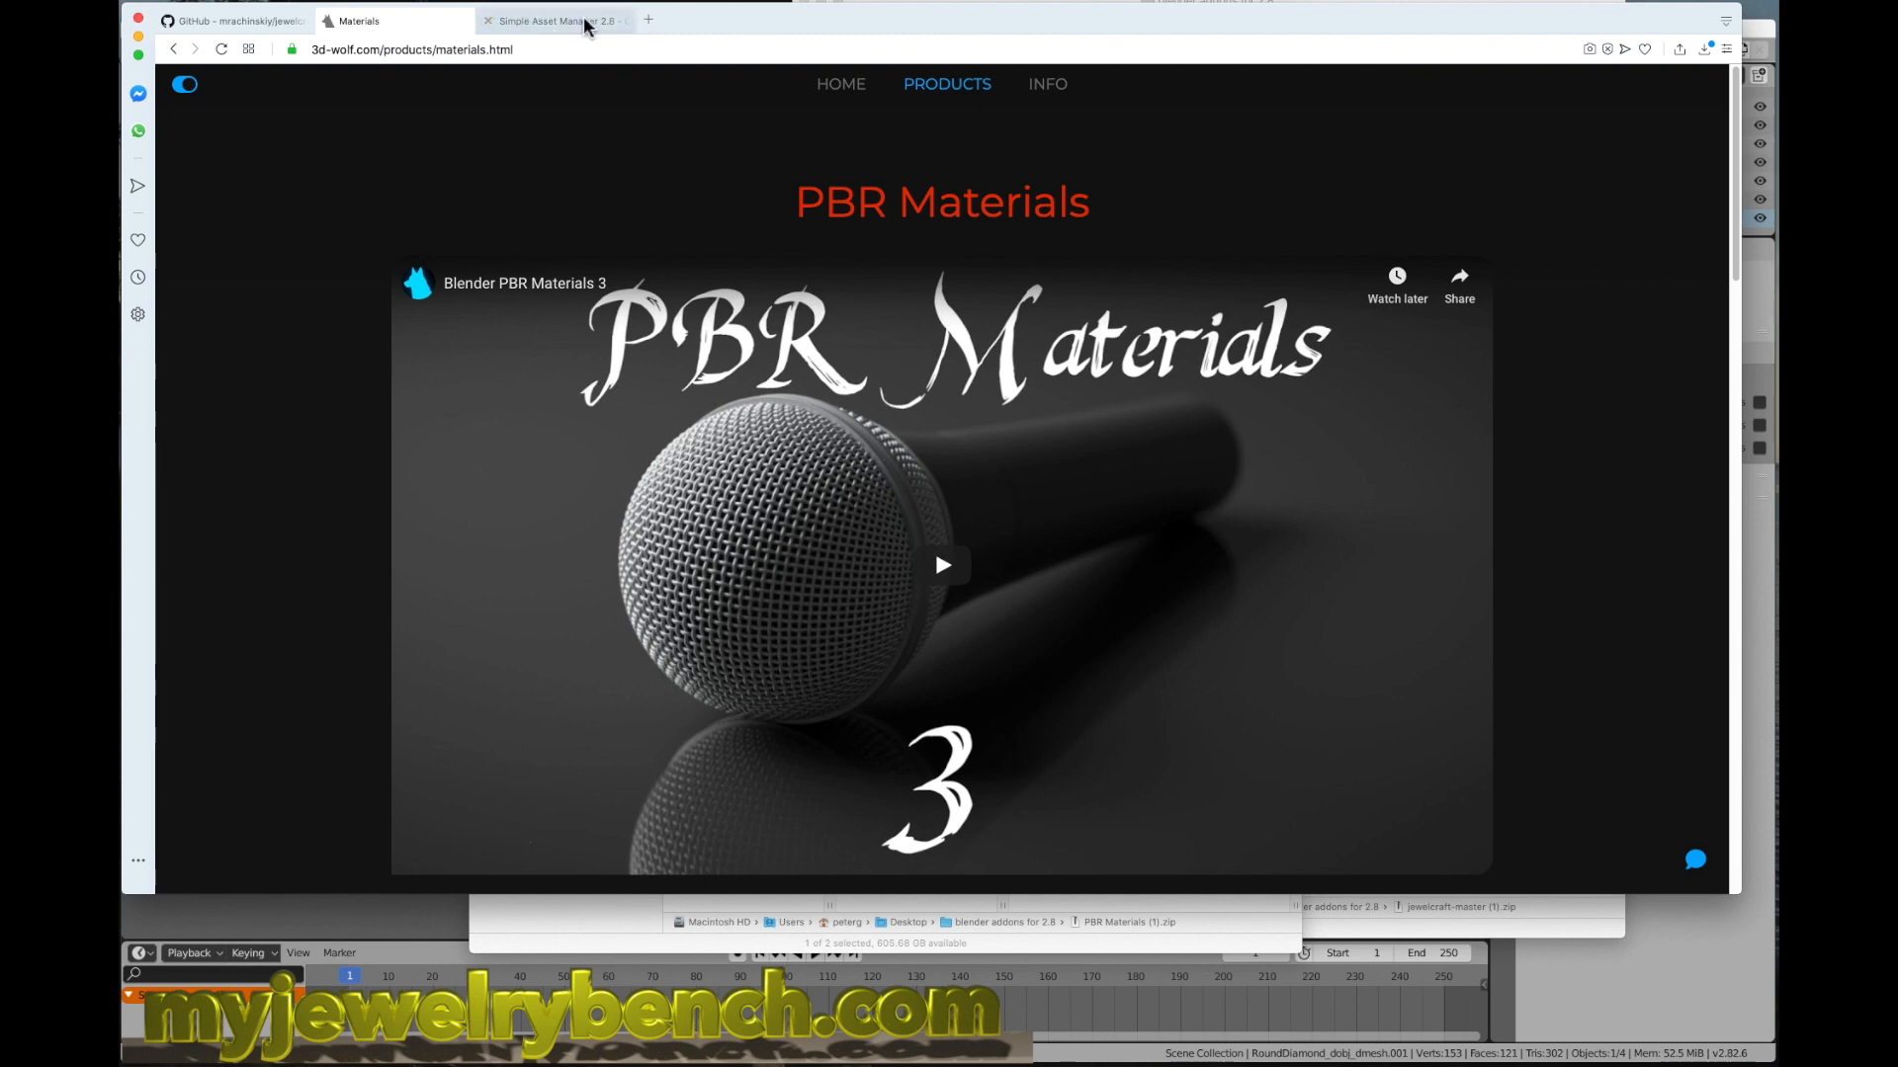
click(552, 20)
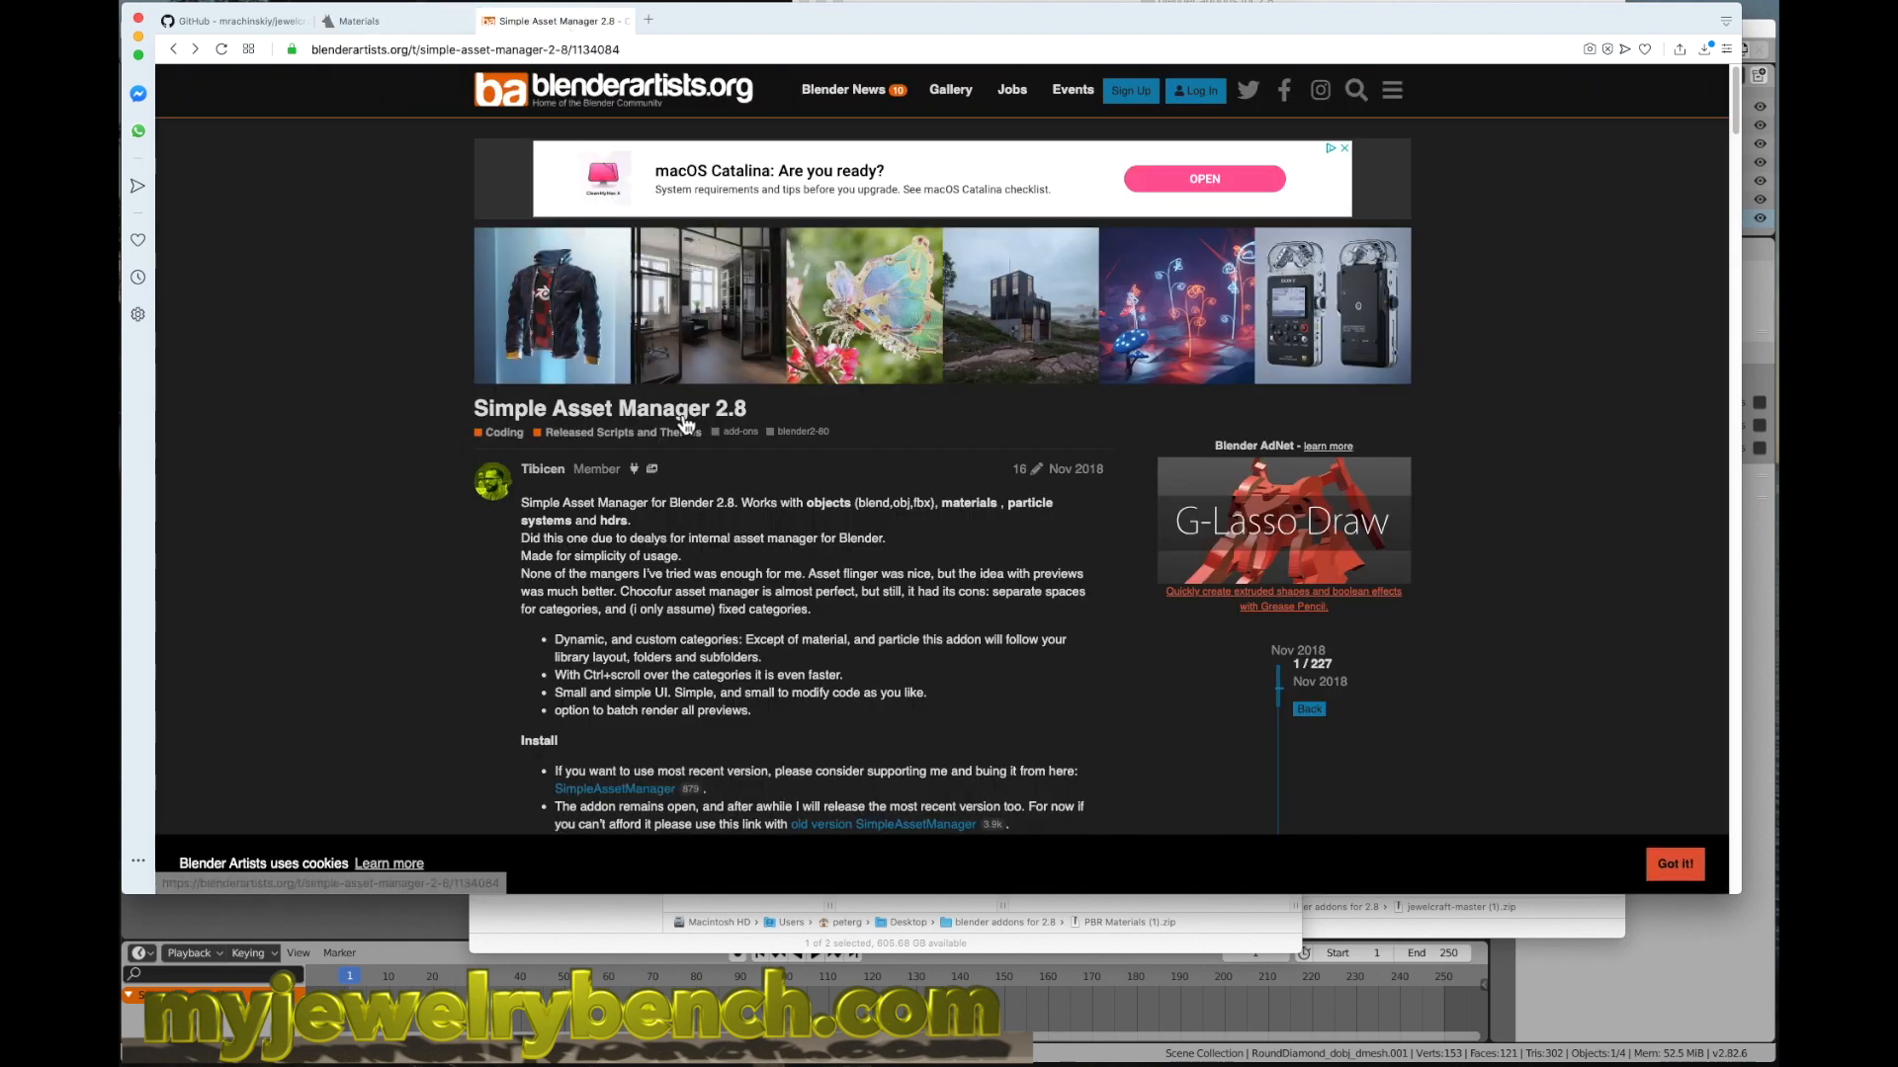
scroll(down, 3)
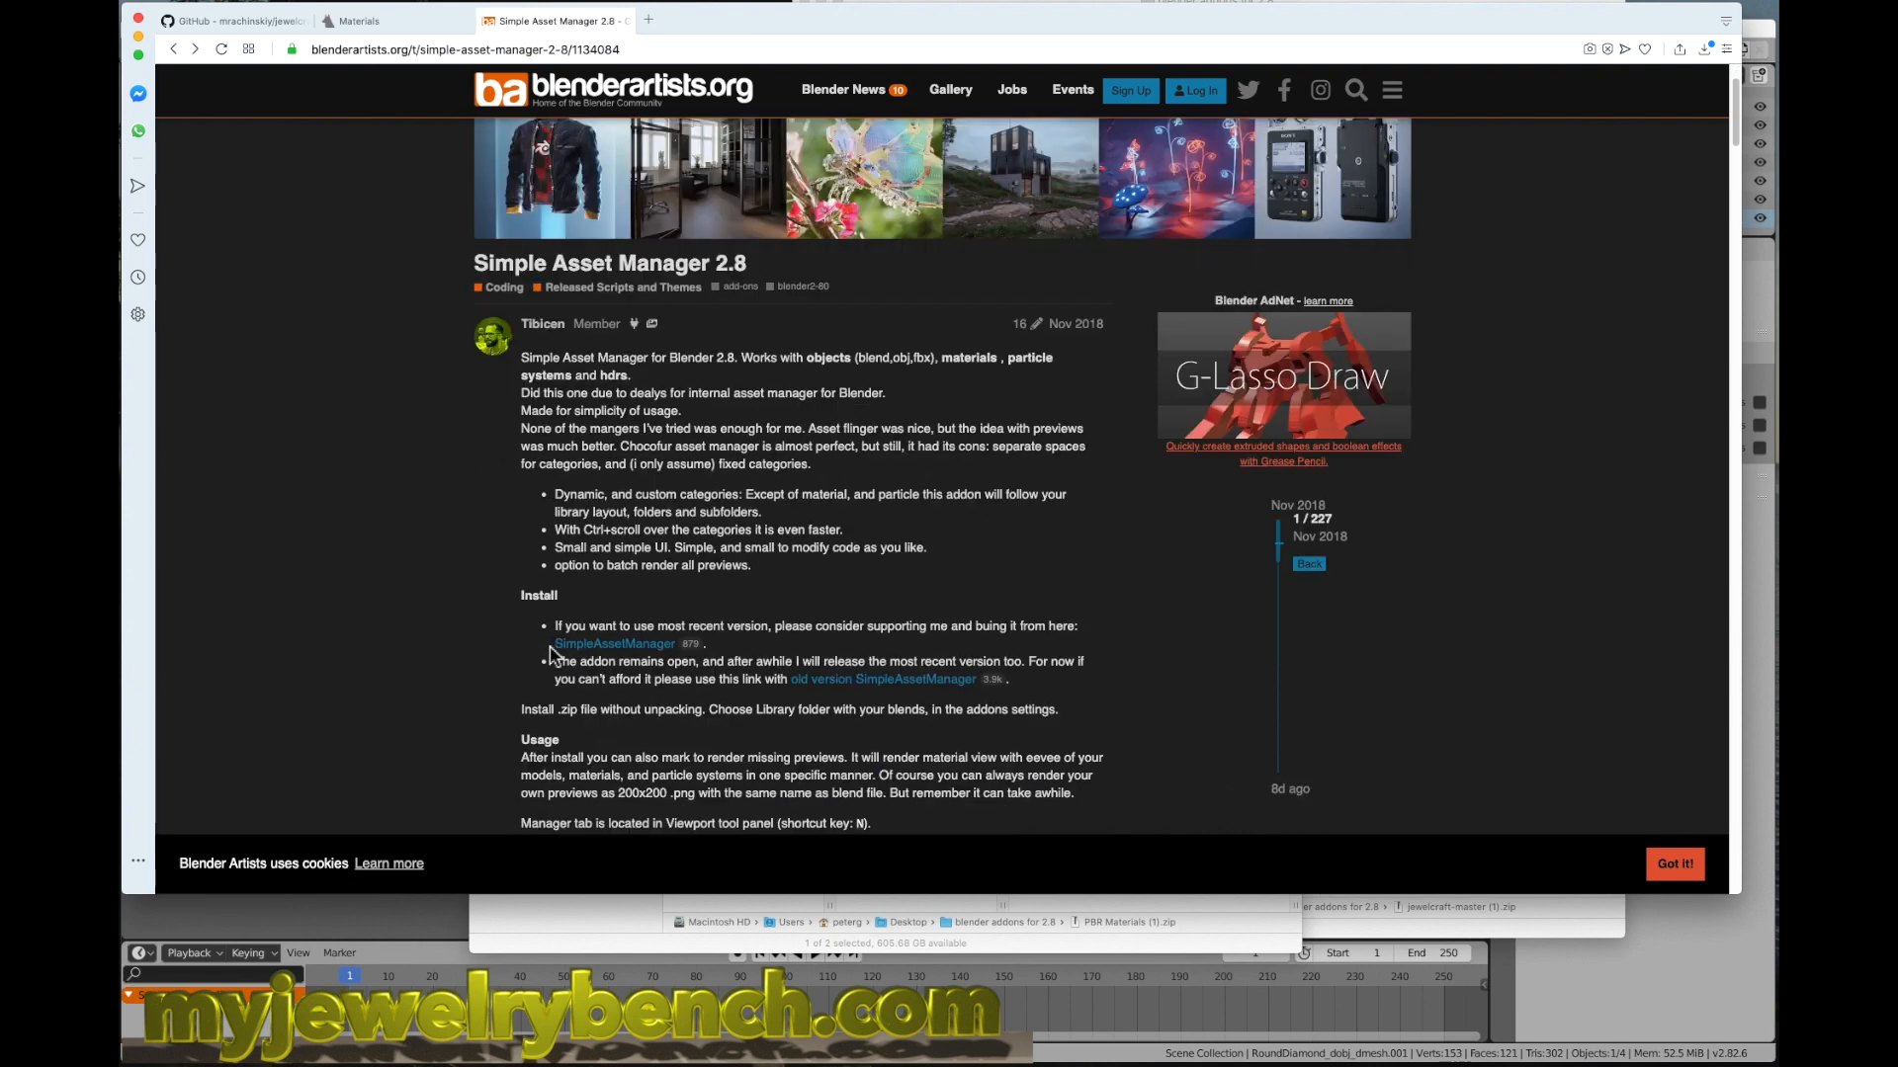
mouse_move(646, 626)
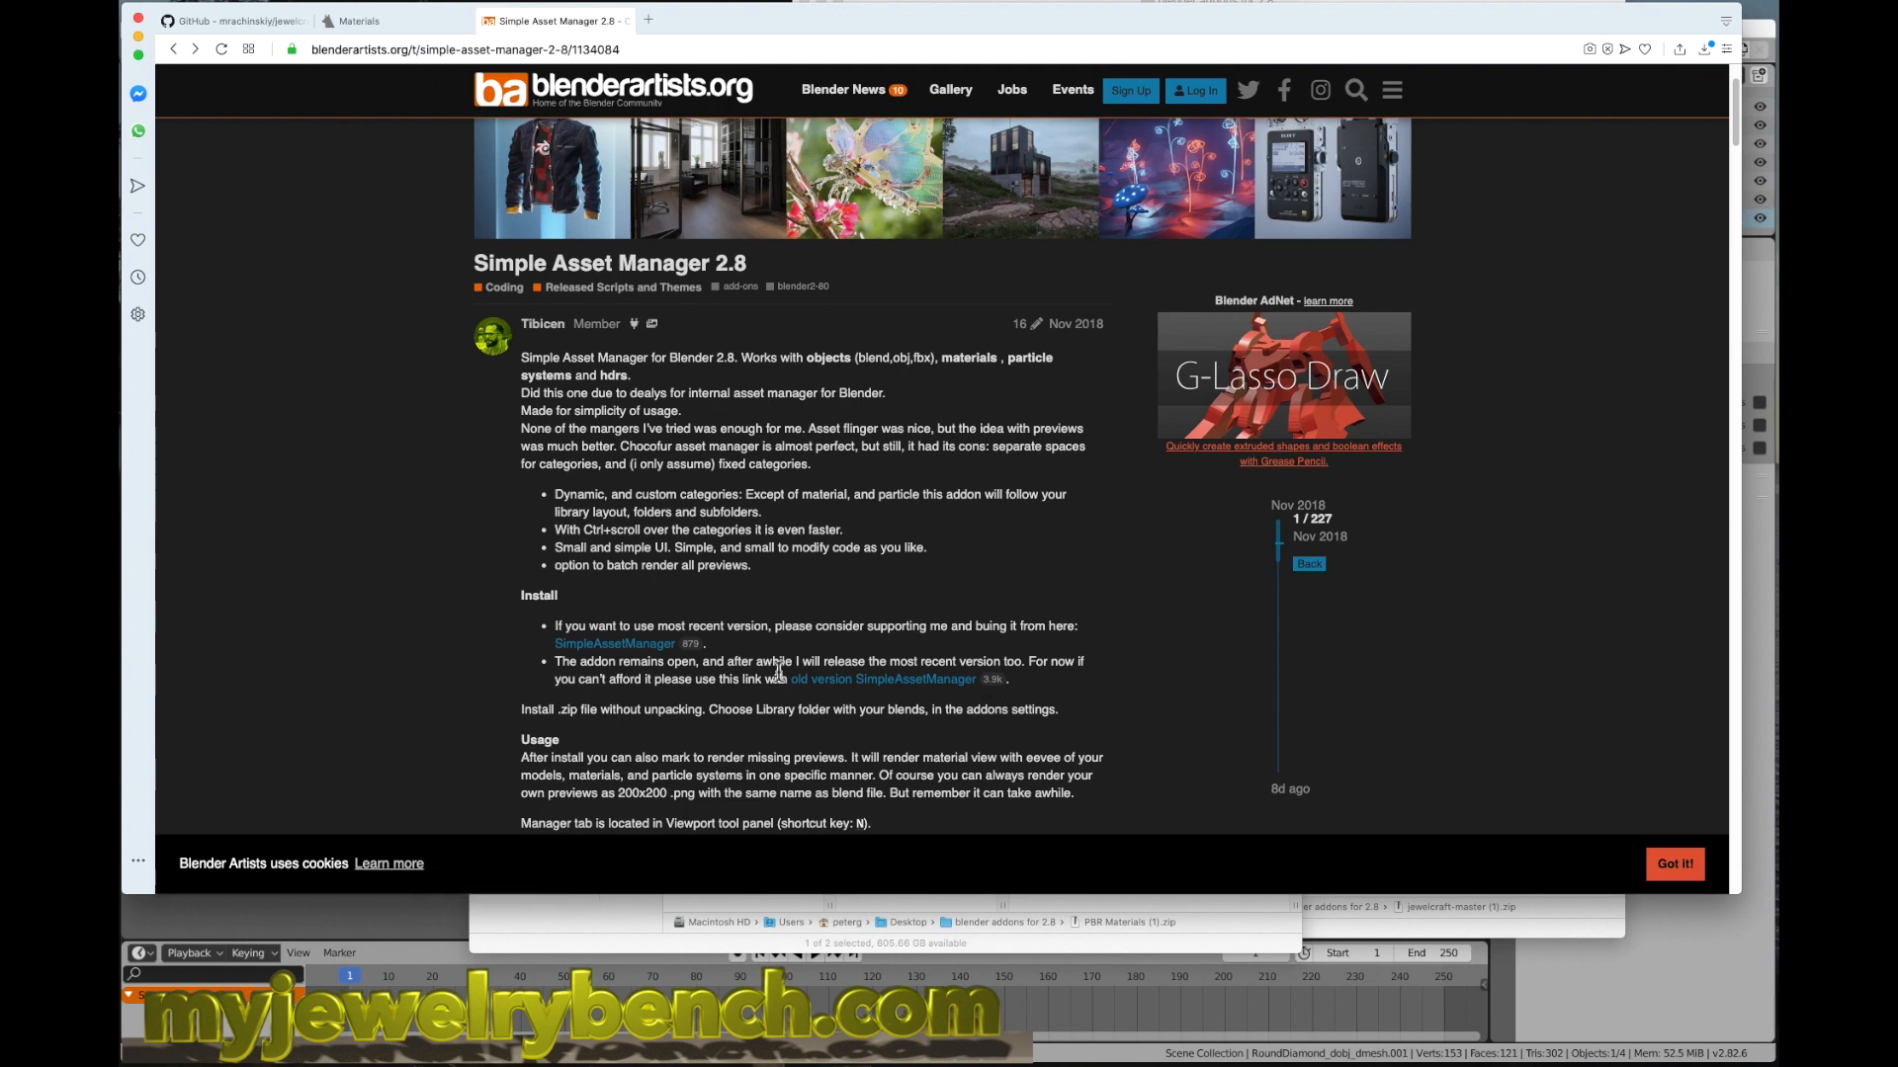
mouse_move(820, 691)
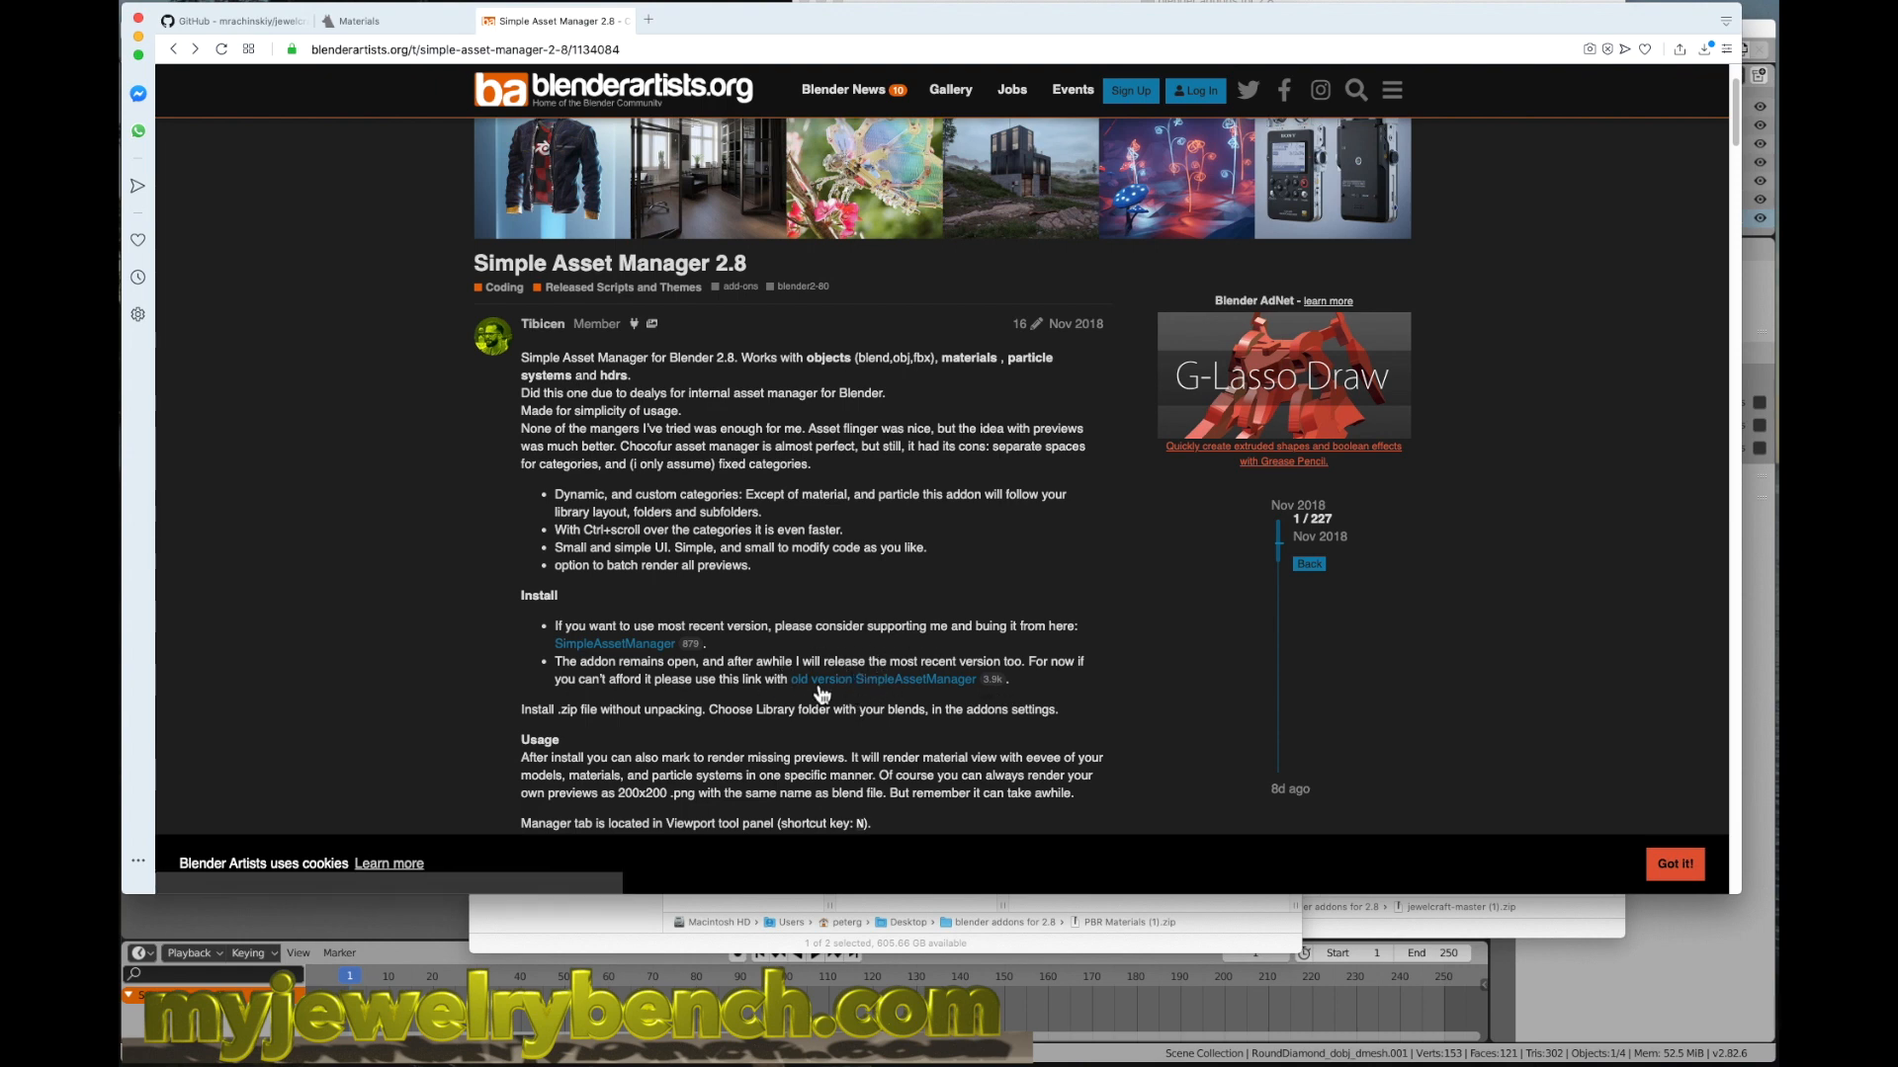
mouse_move(888, 690)
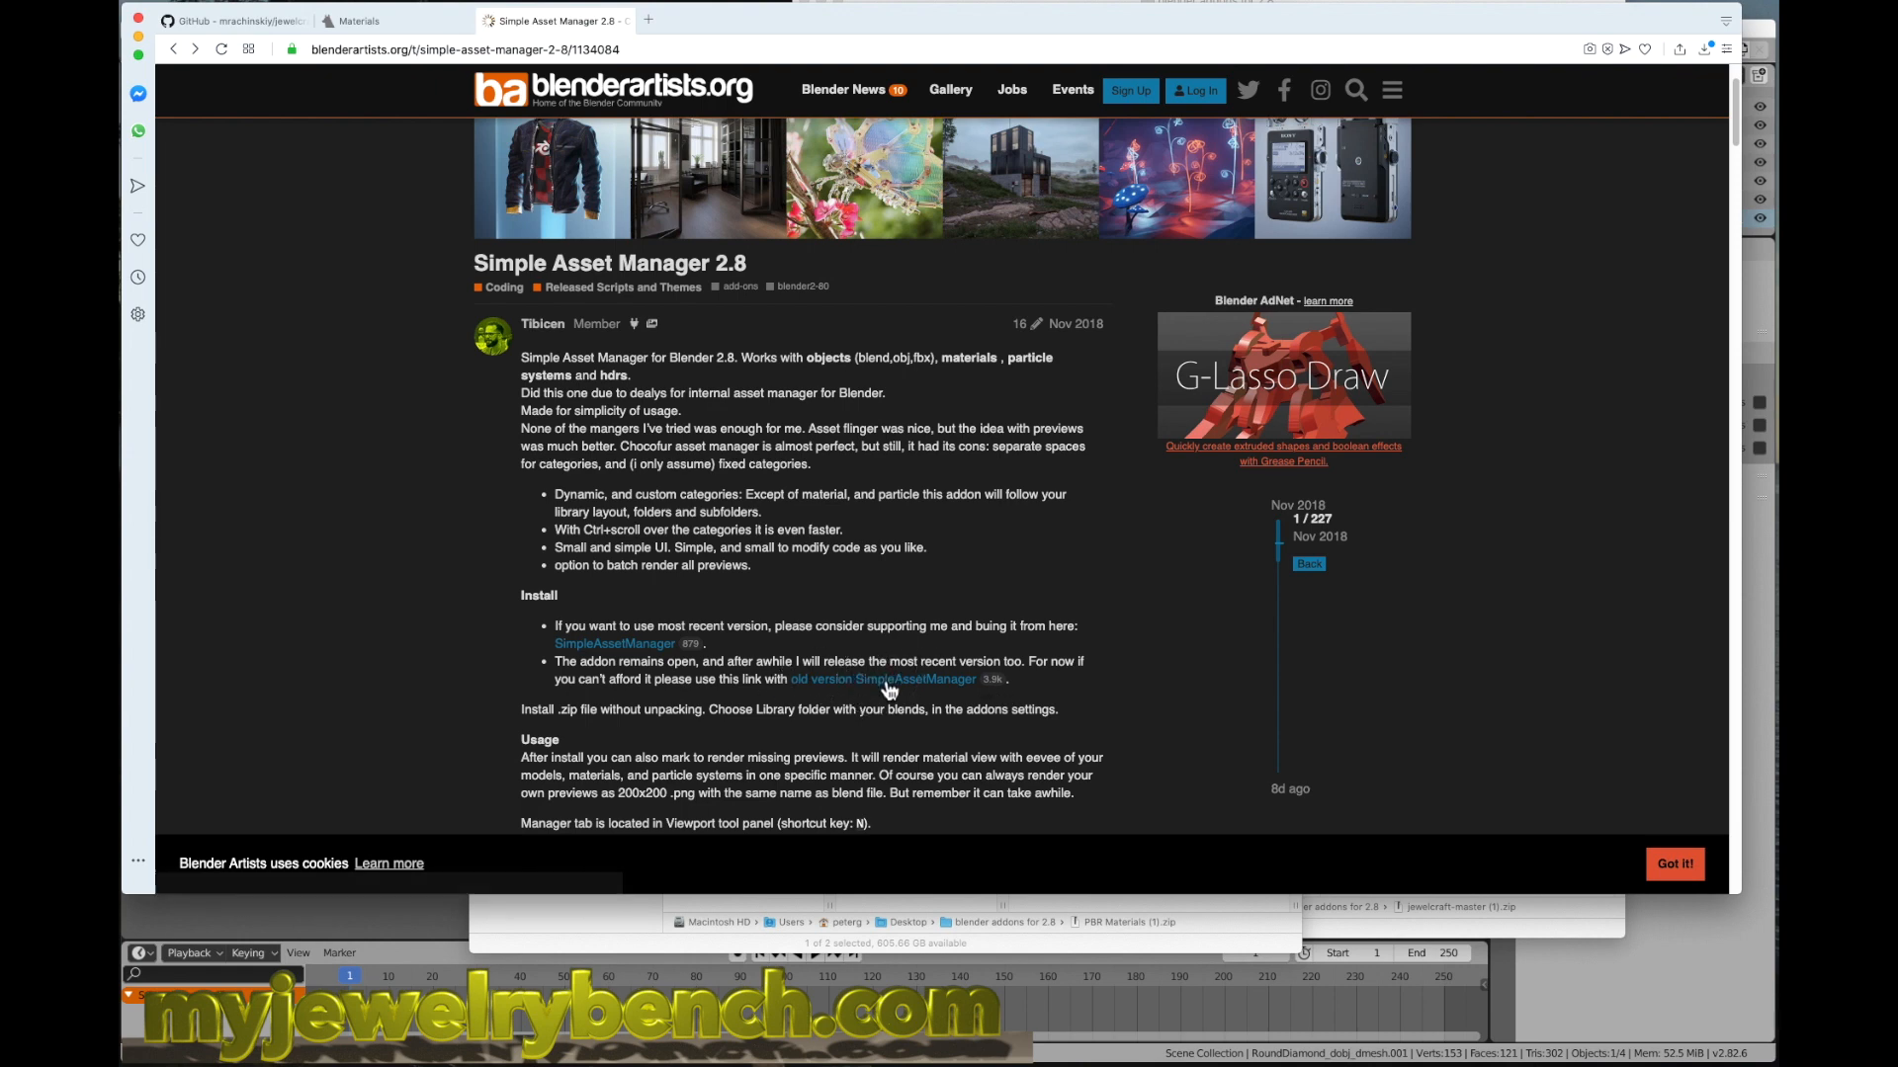
click(1706, 48)
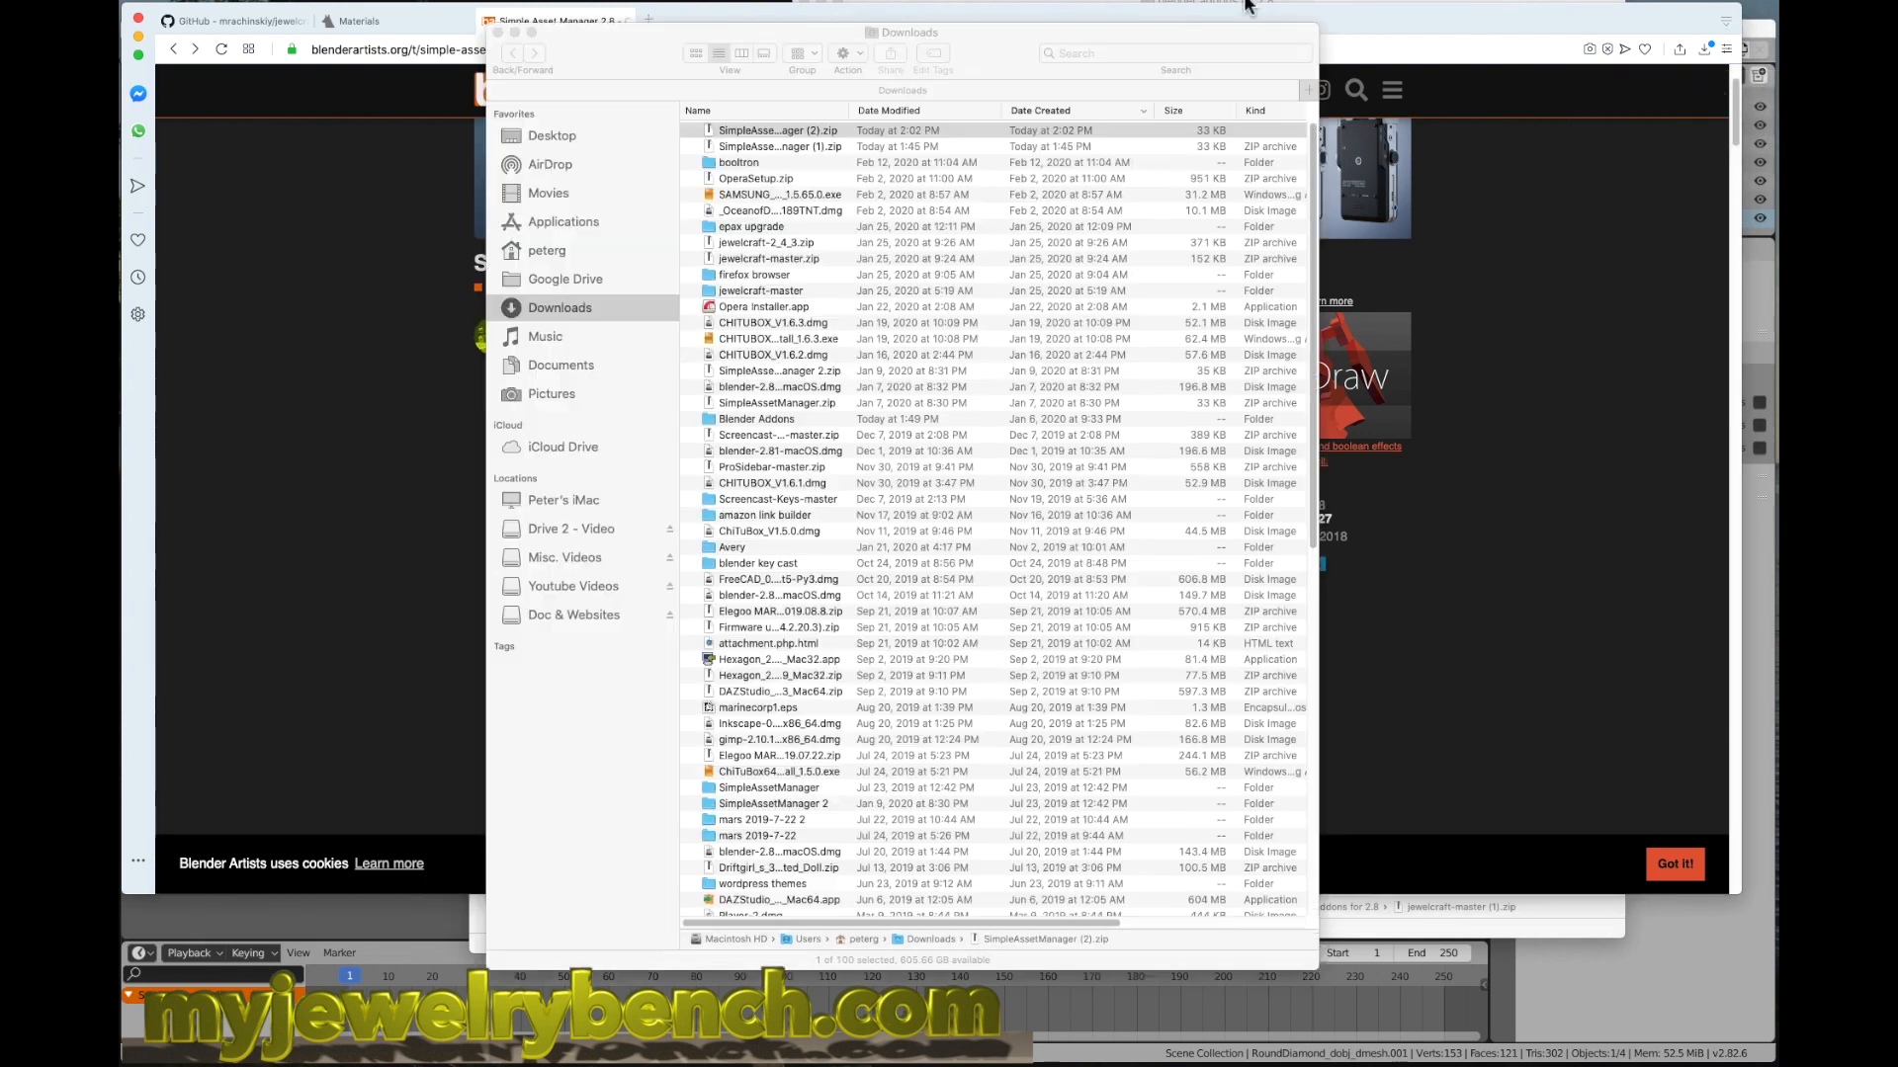
Step: Drop SimpleAssetManager (2).zip into the add-ons folder and close the Finder window
click(775, 130)
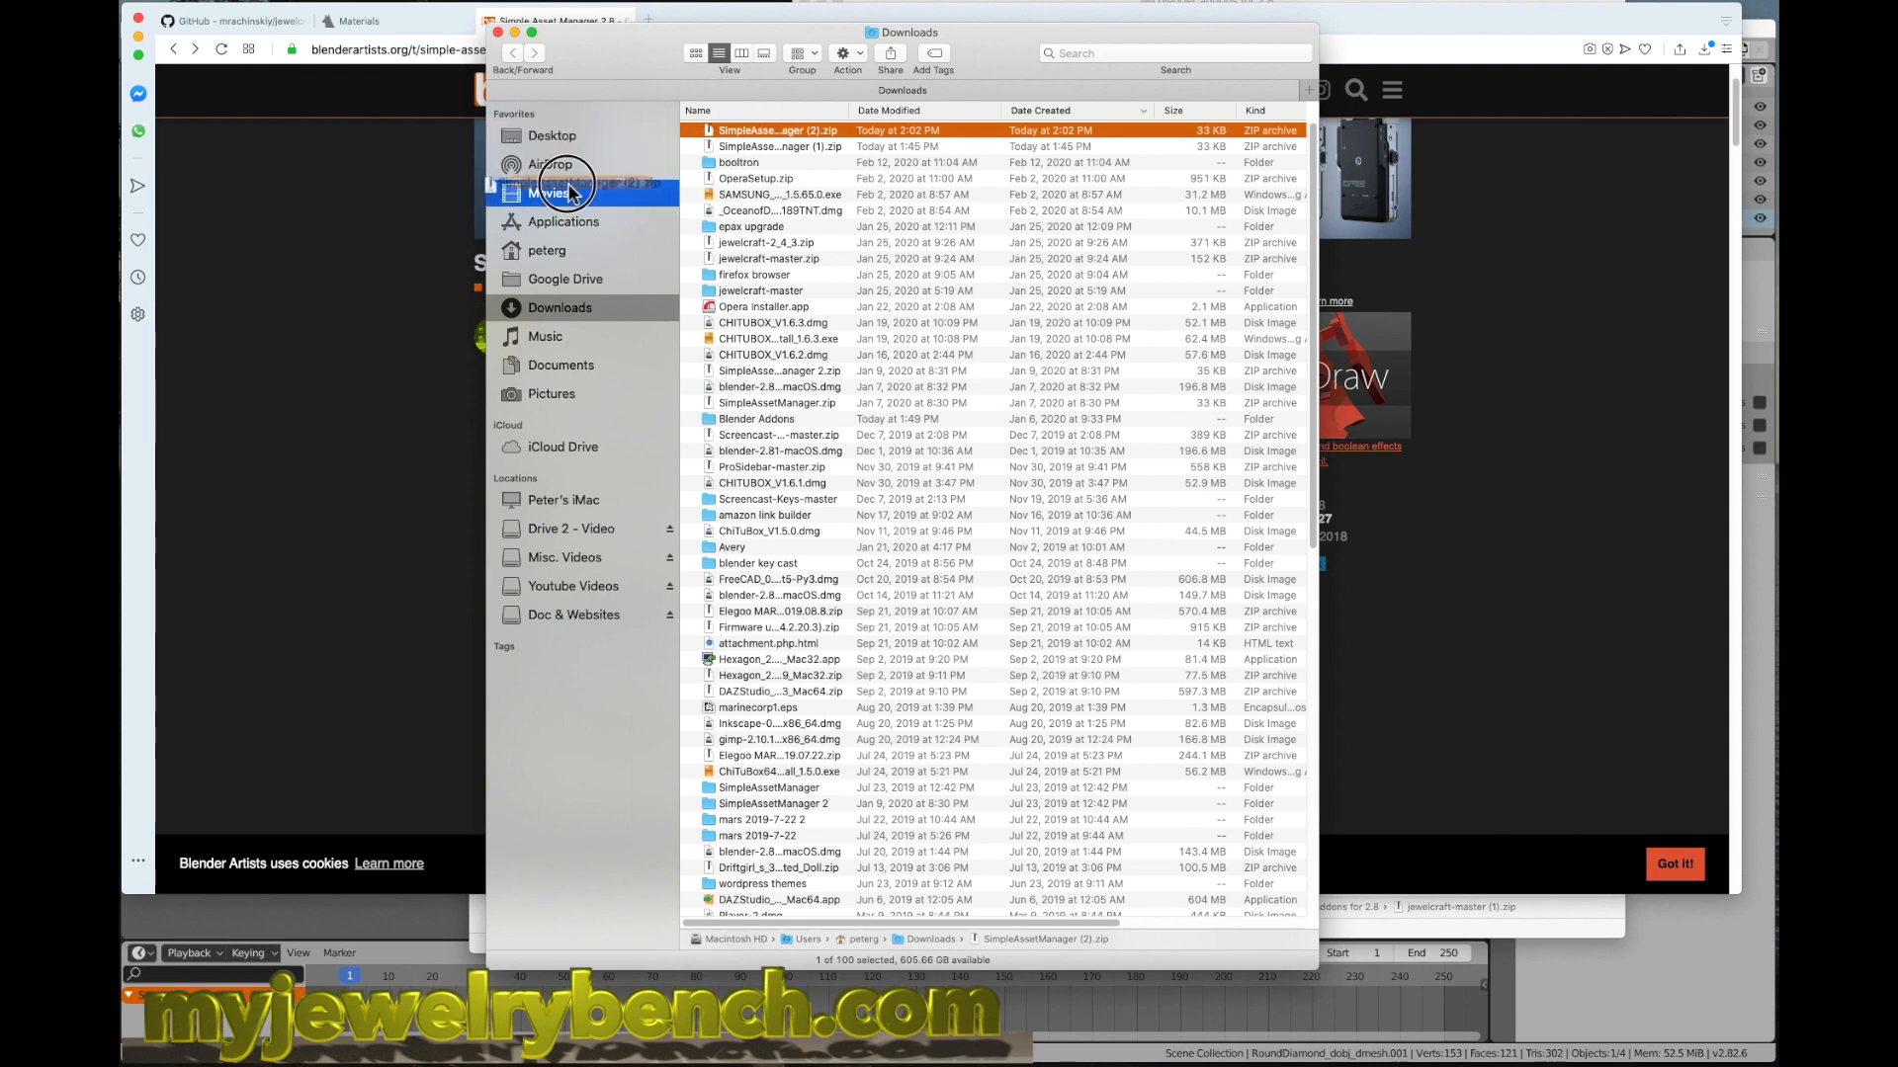
click(552, 134)
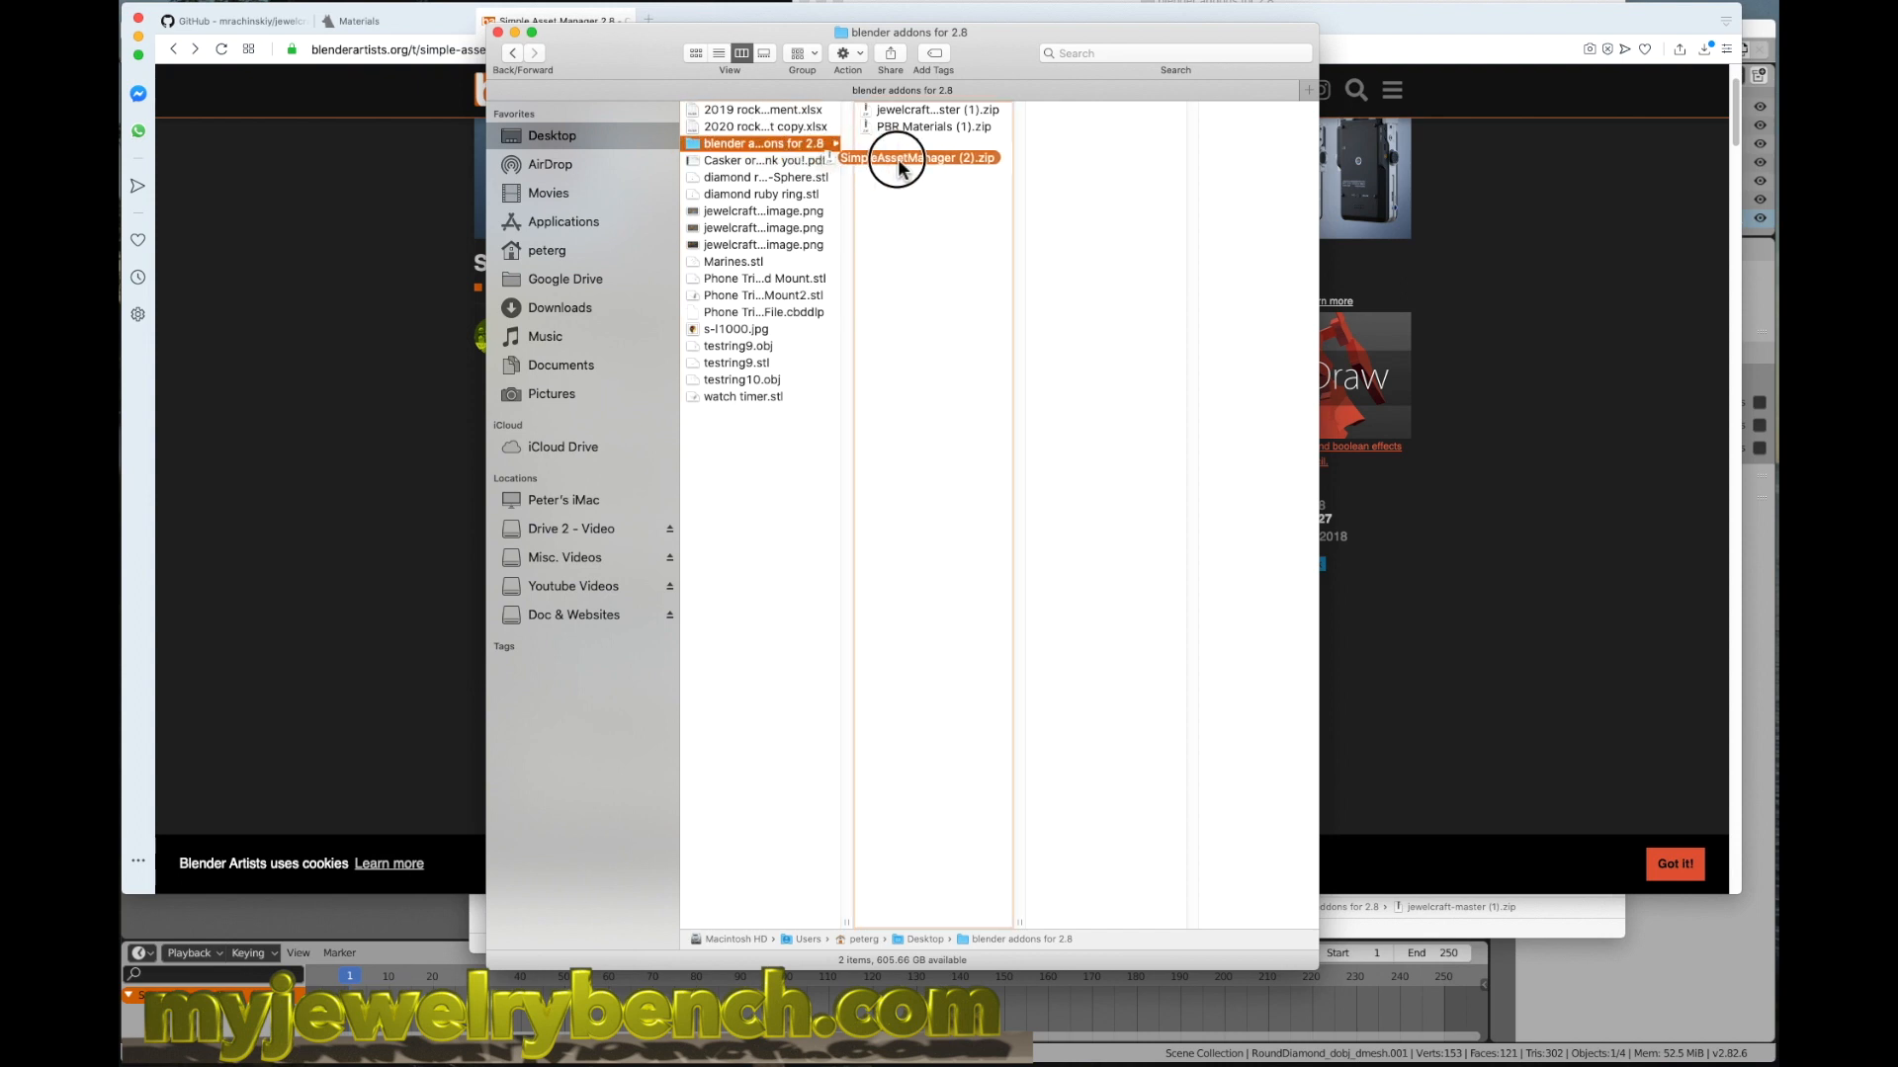
click(925, 142)
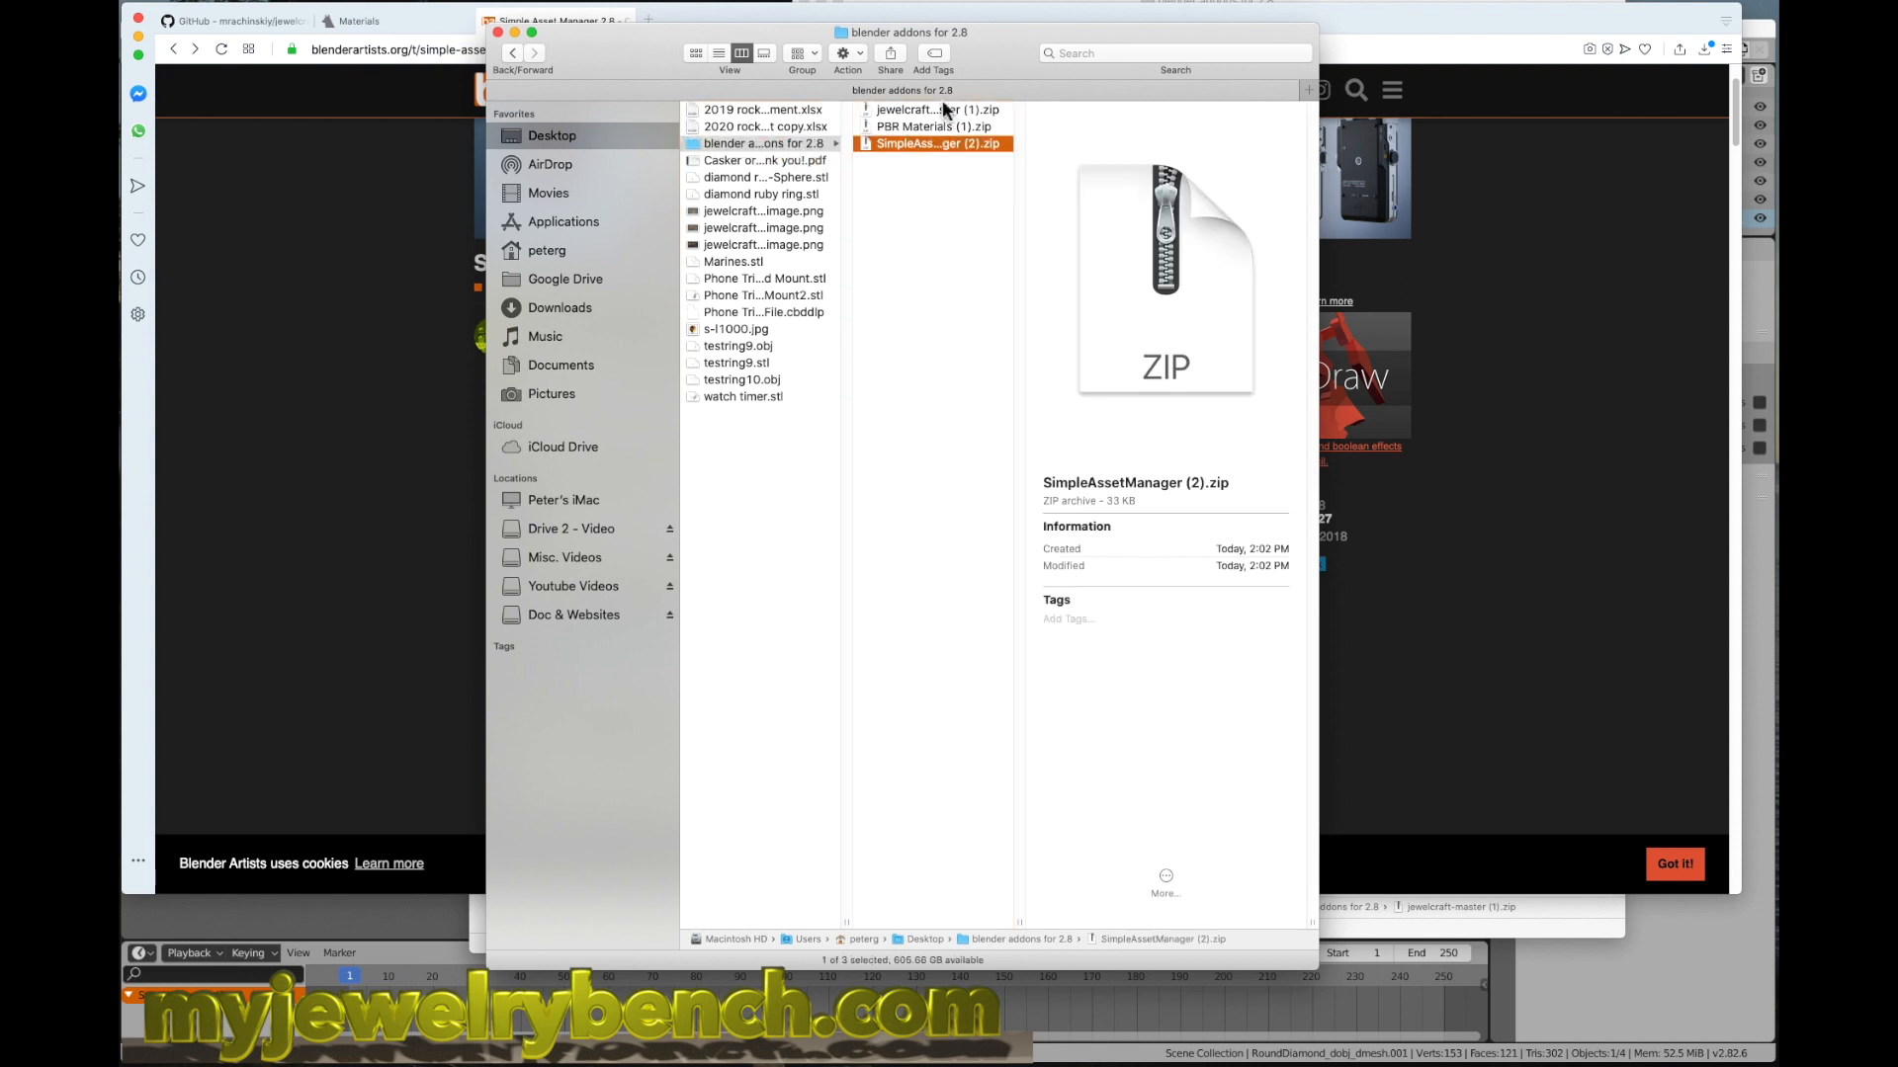
mouse_move(947, 196)
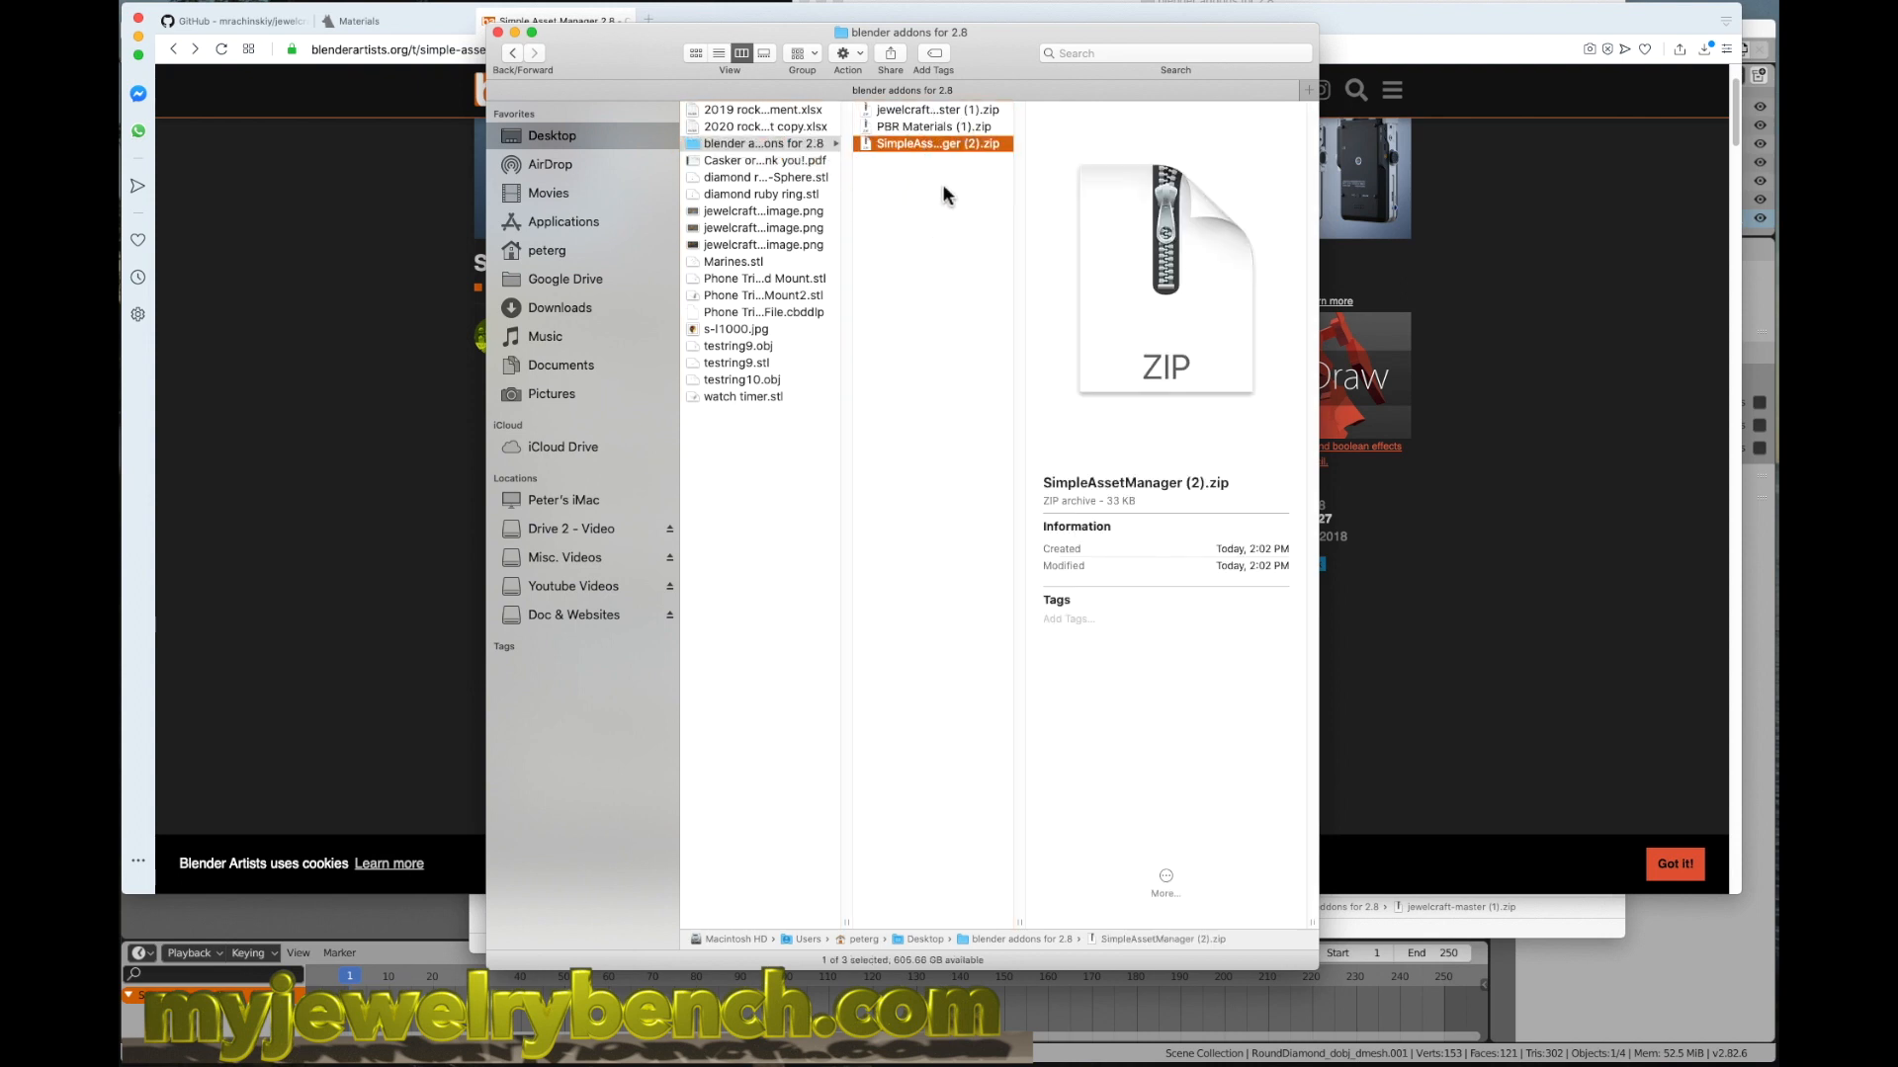
mouse_move(919, 229)
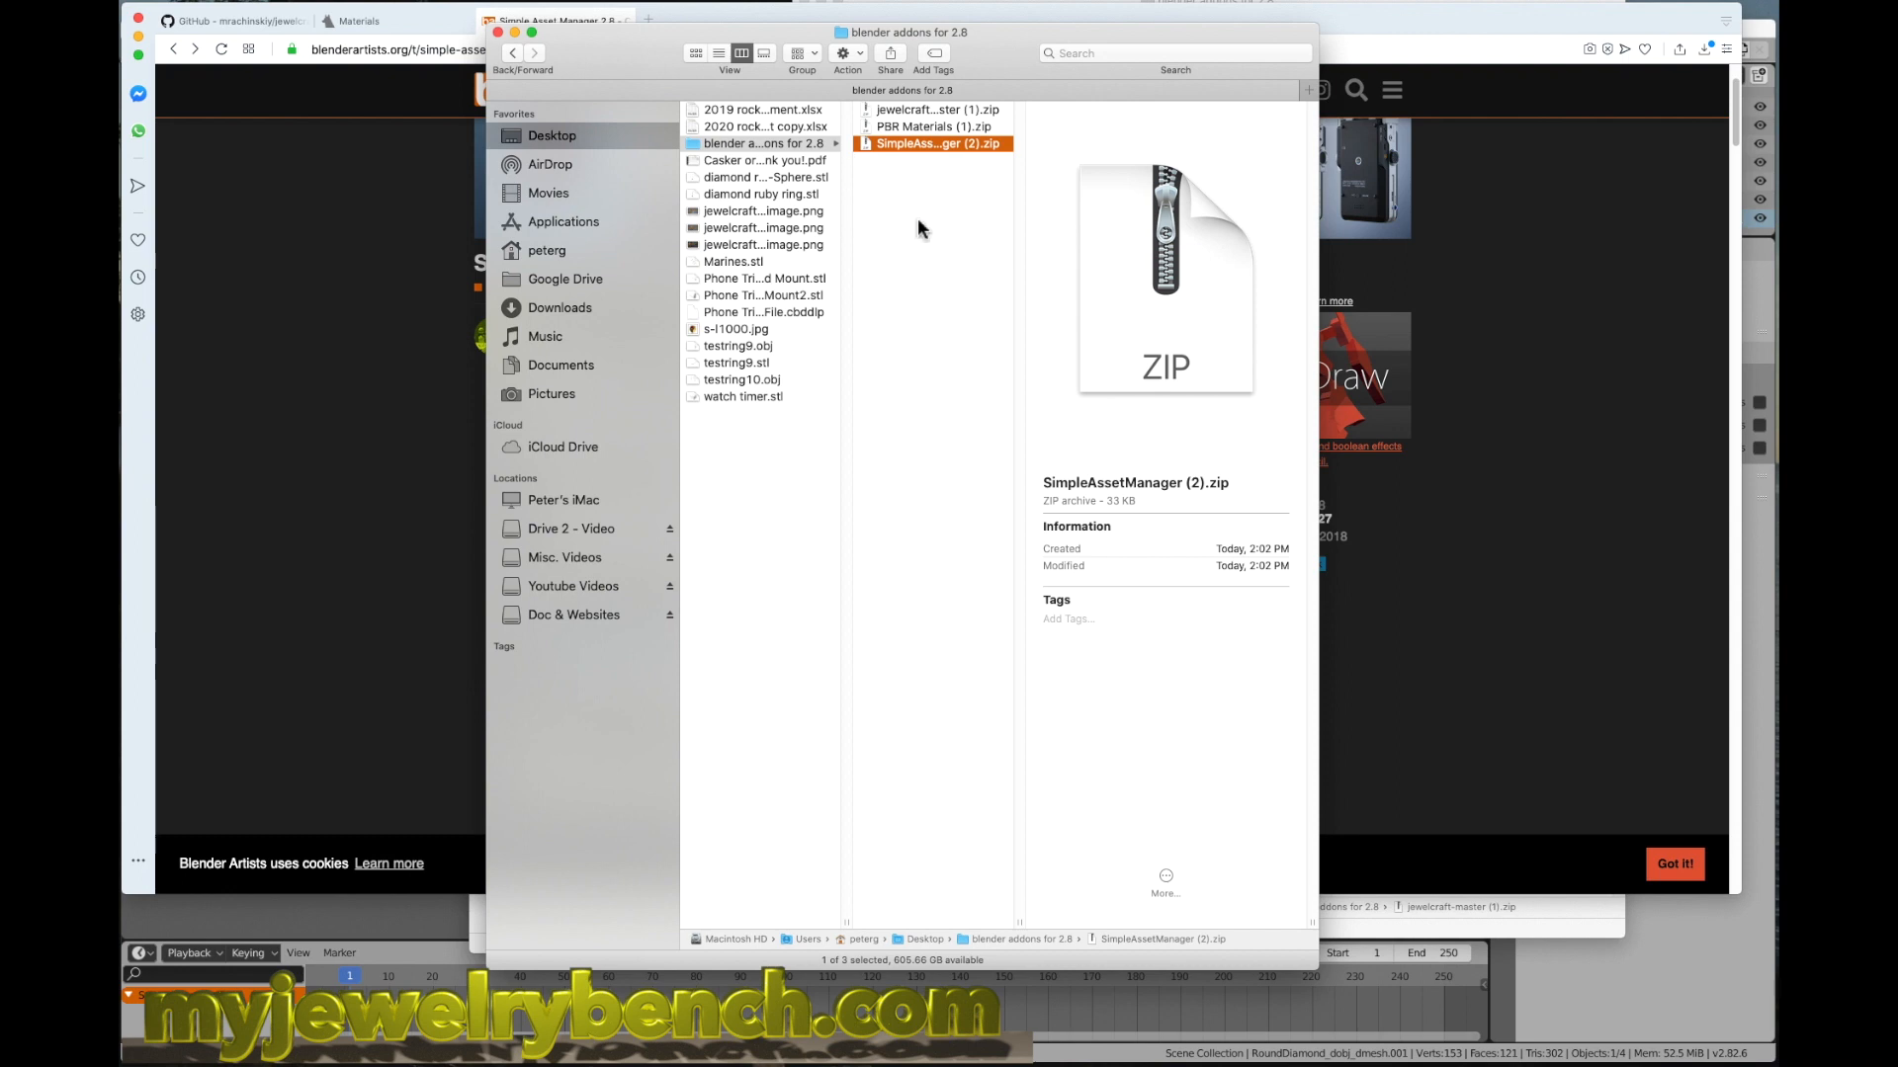
mouse_move(977, 164)
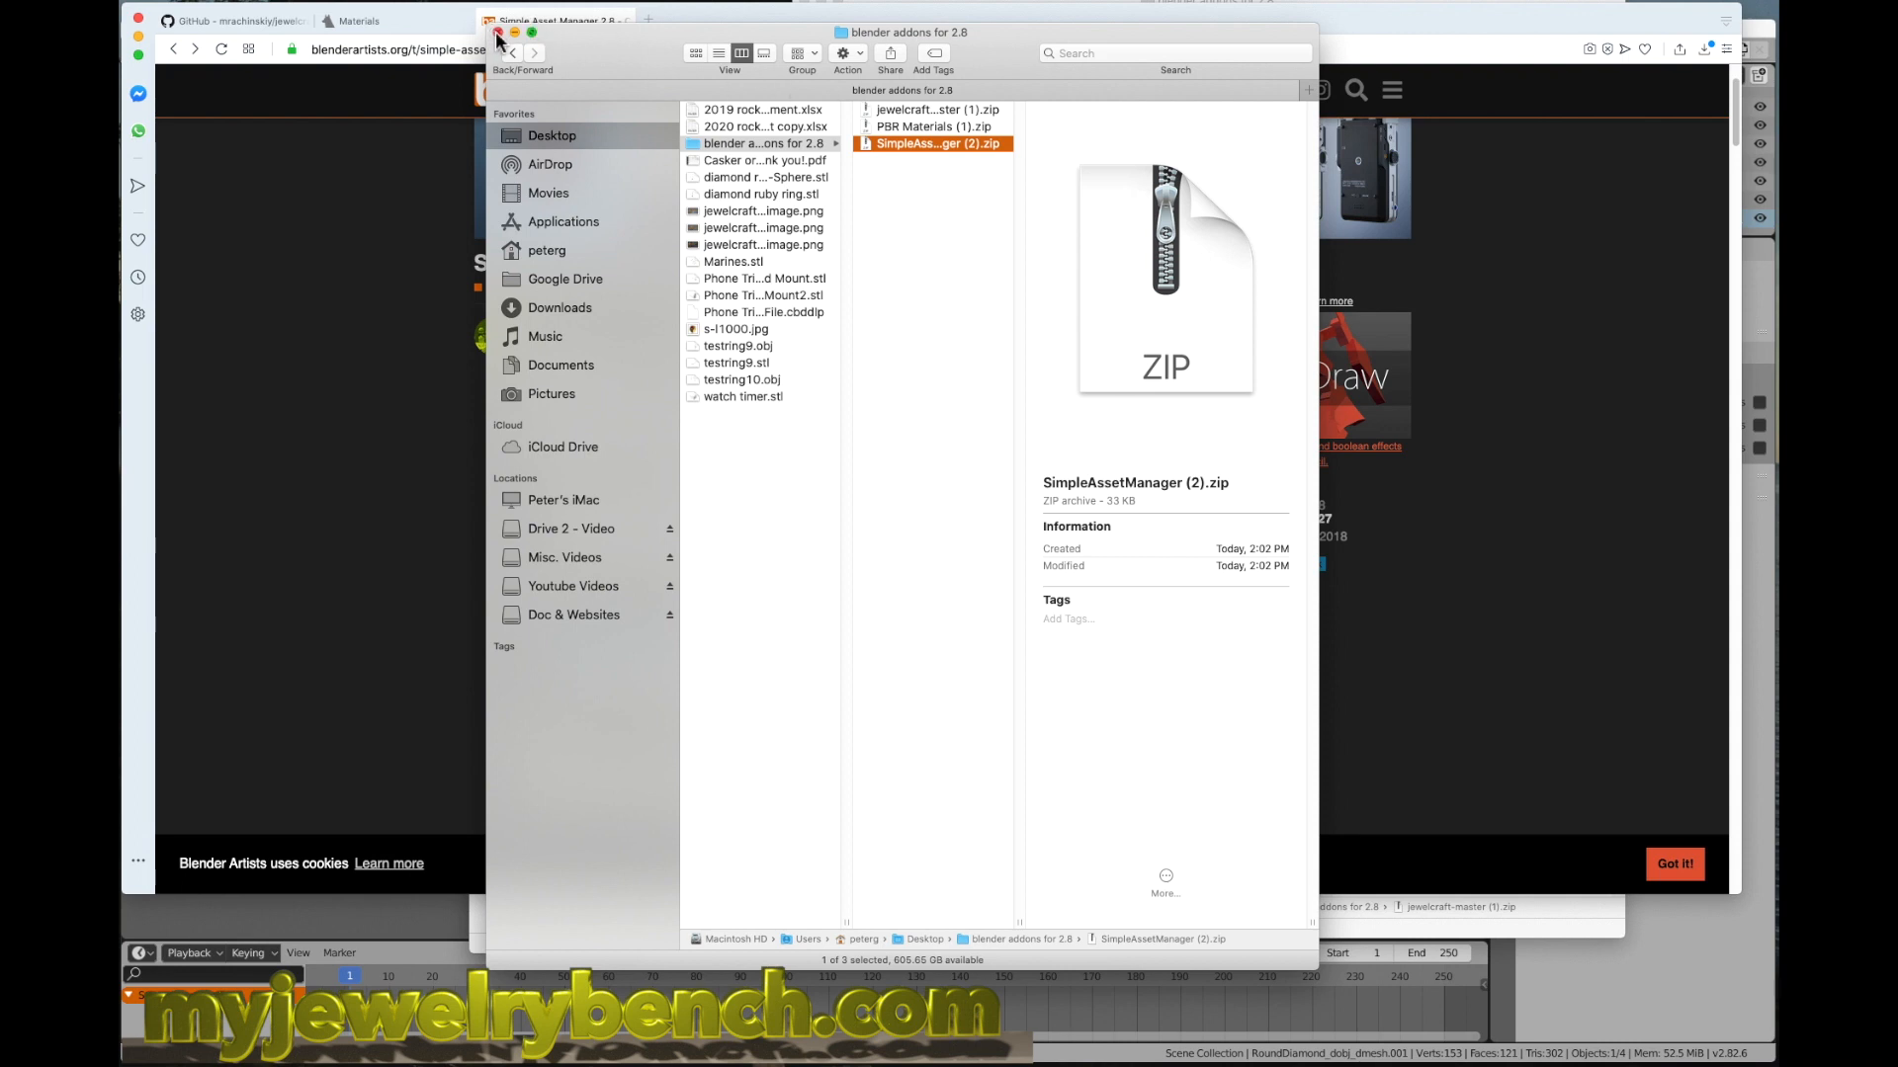
click(931, 108)
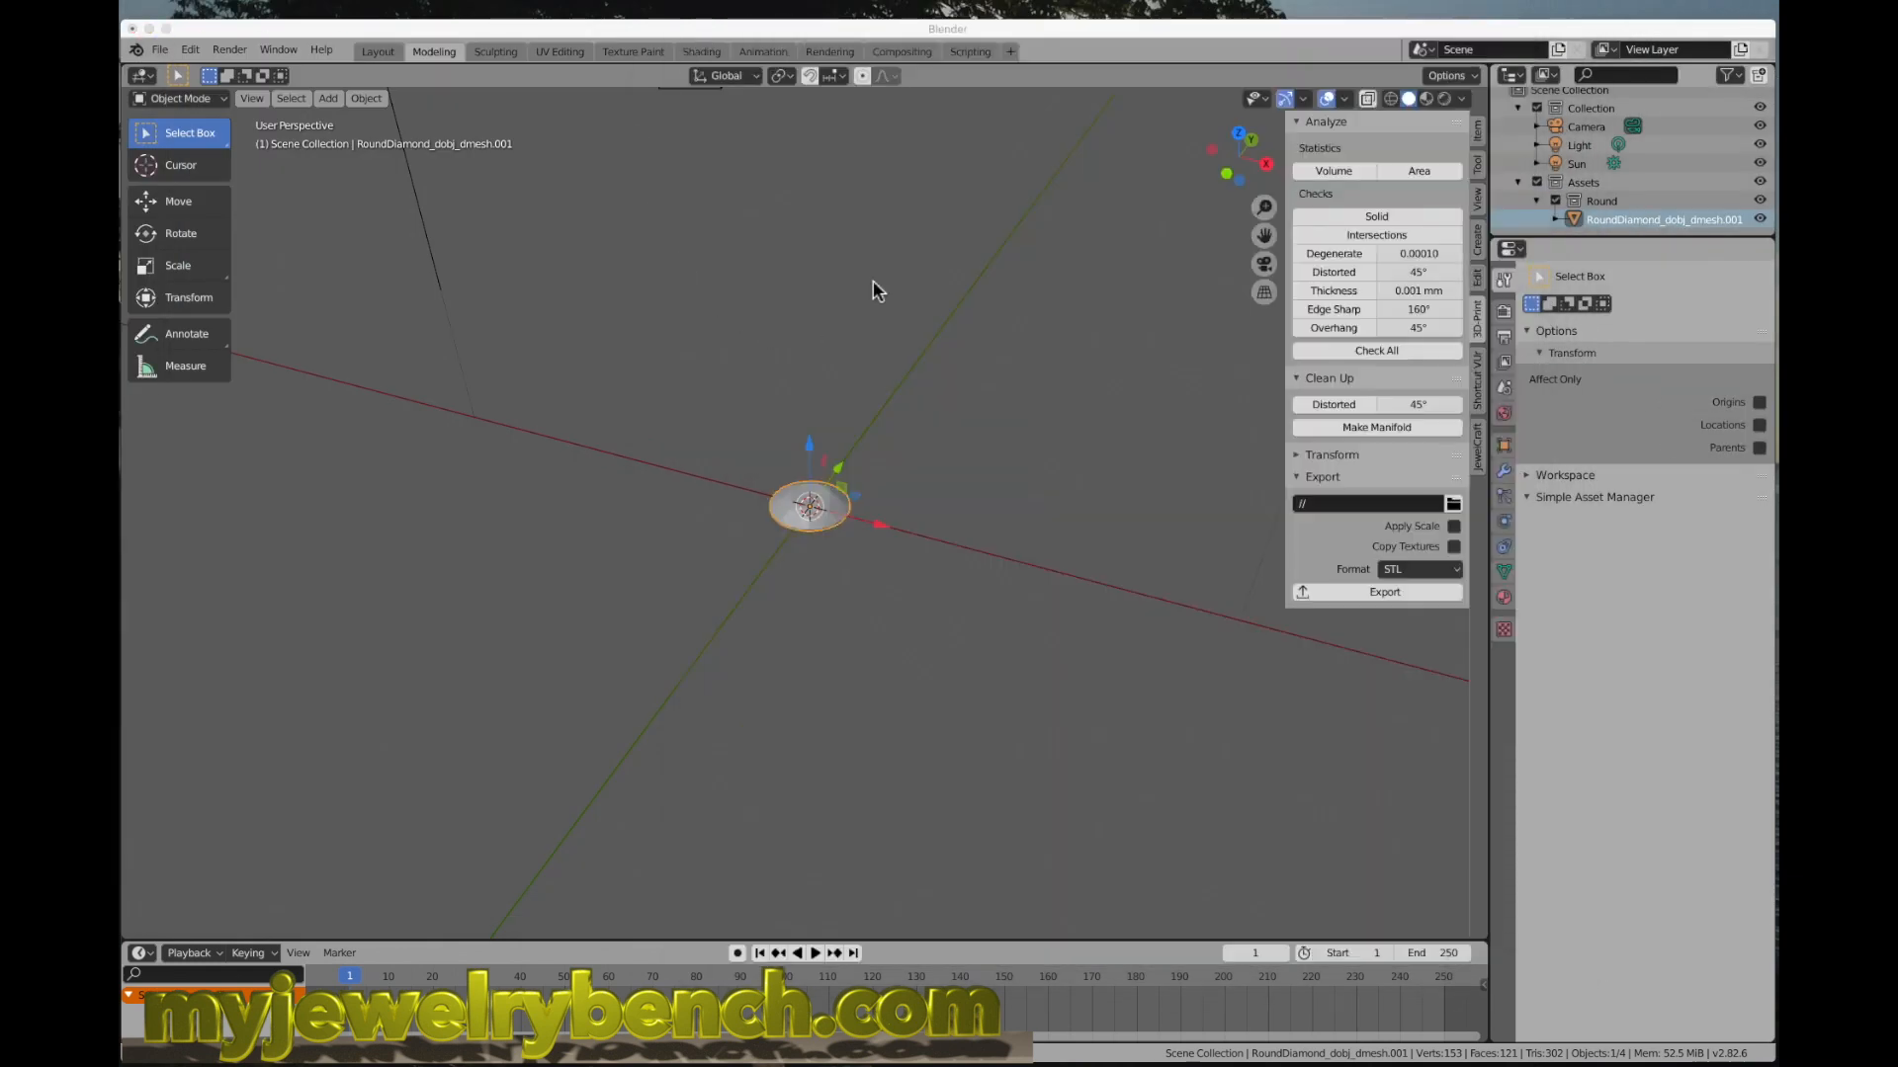
mouse_move(753, 895)
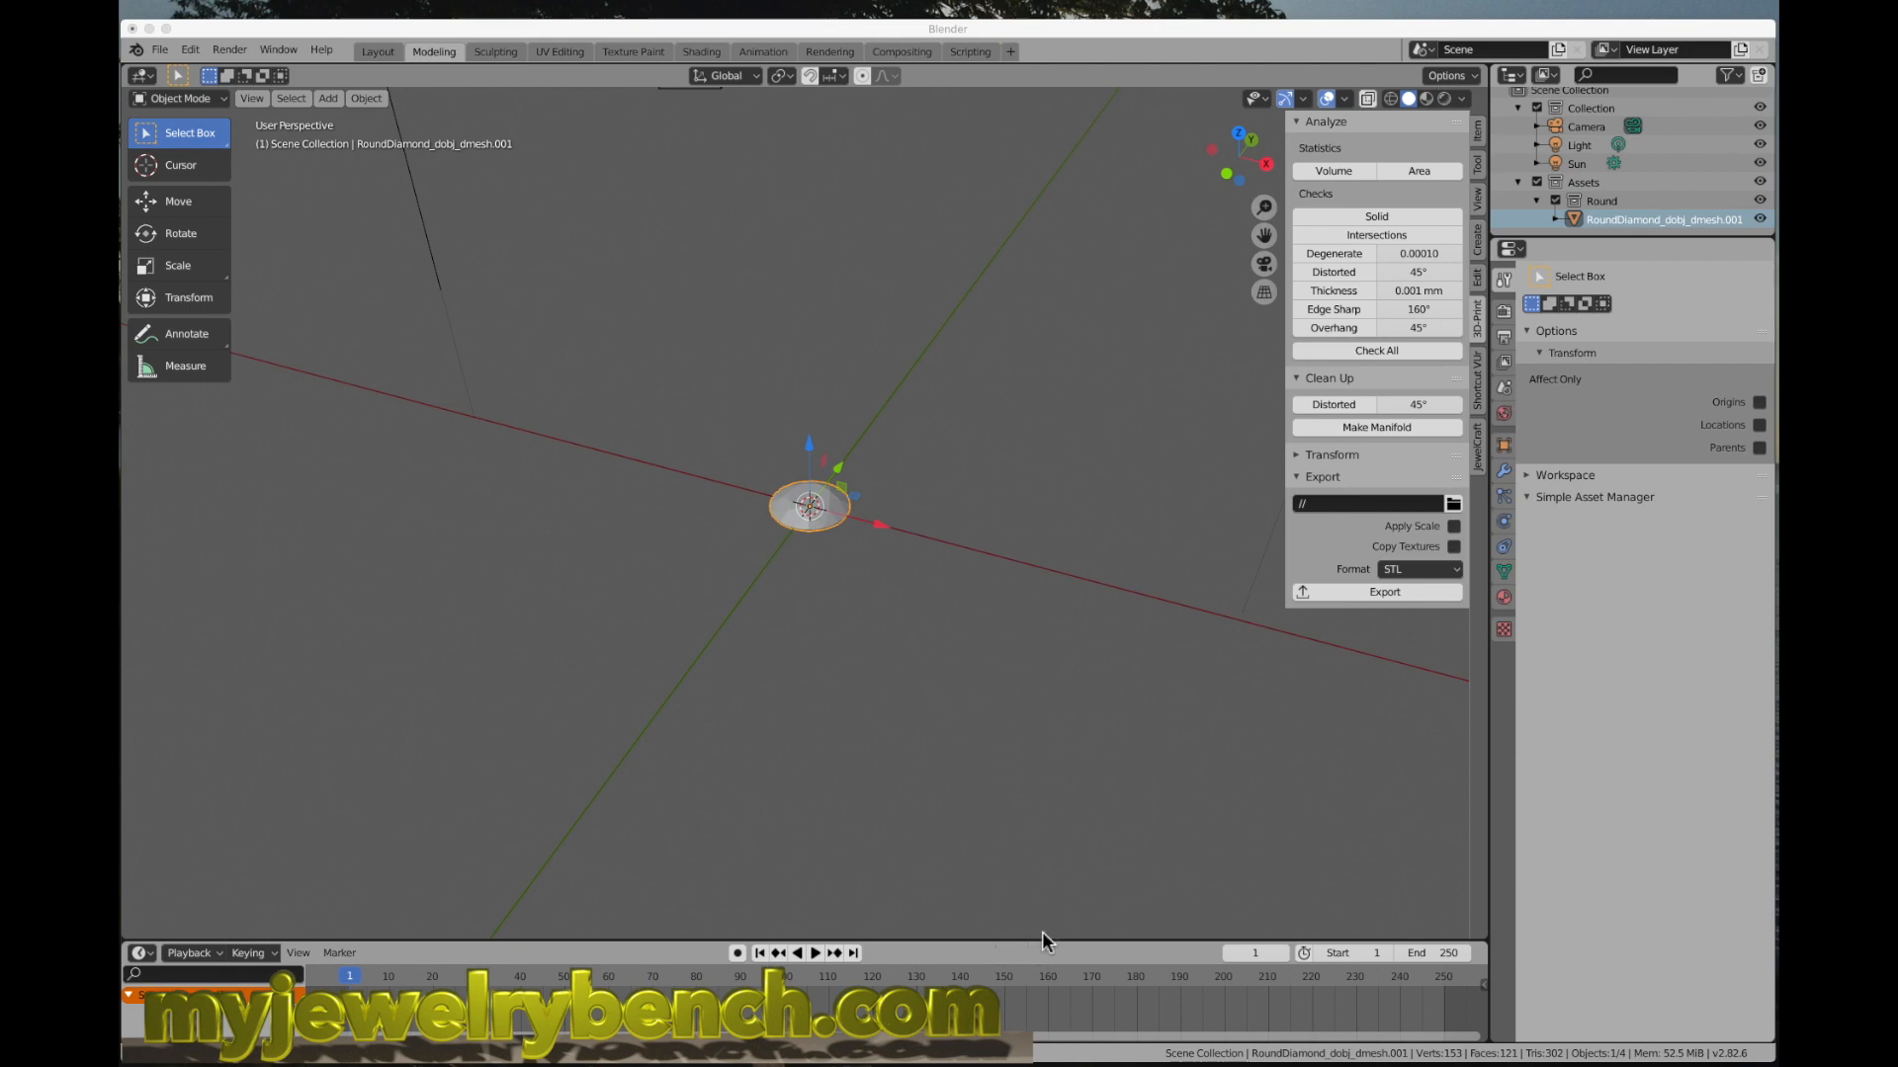
mouse_move(947, 442)
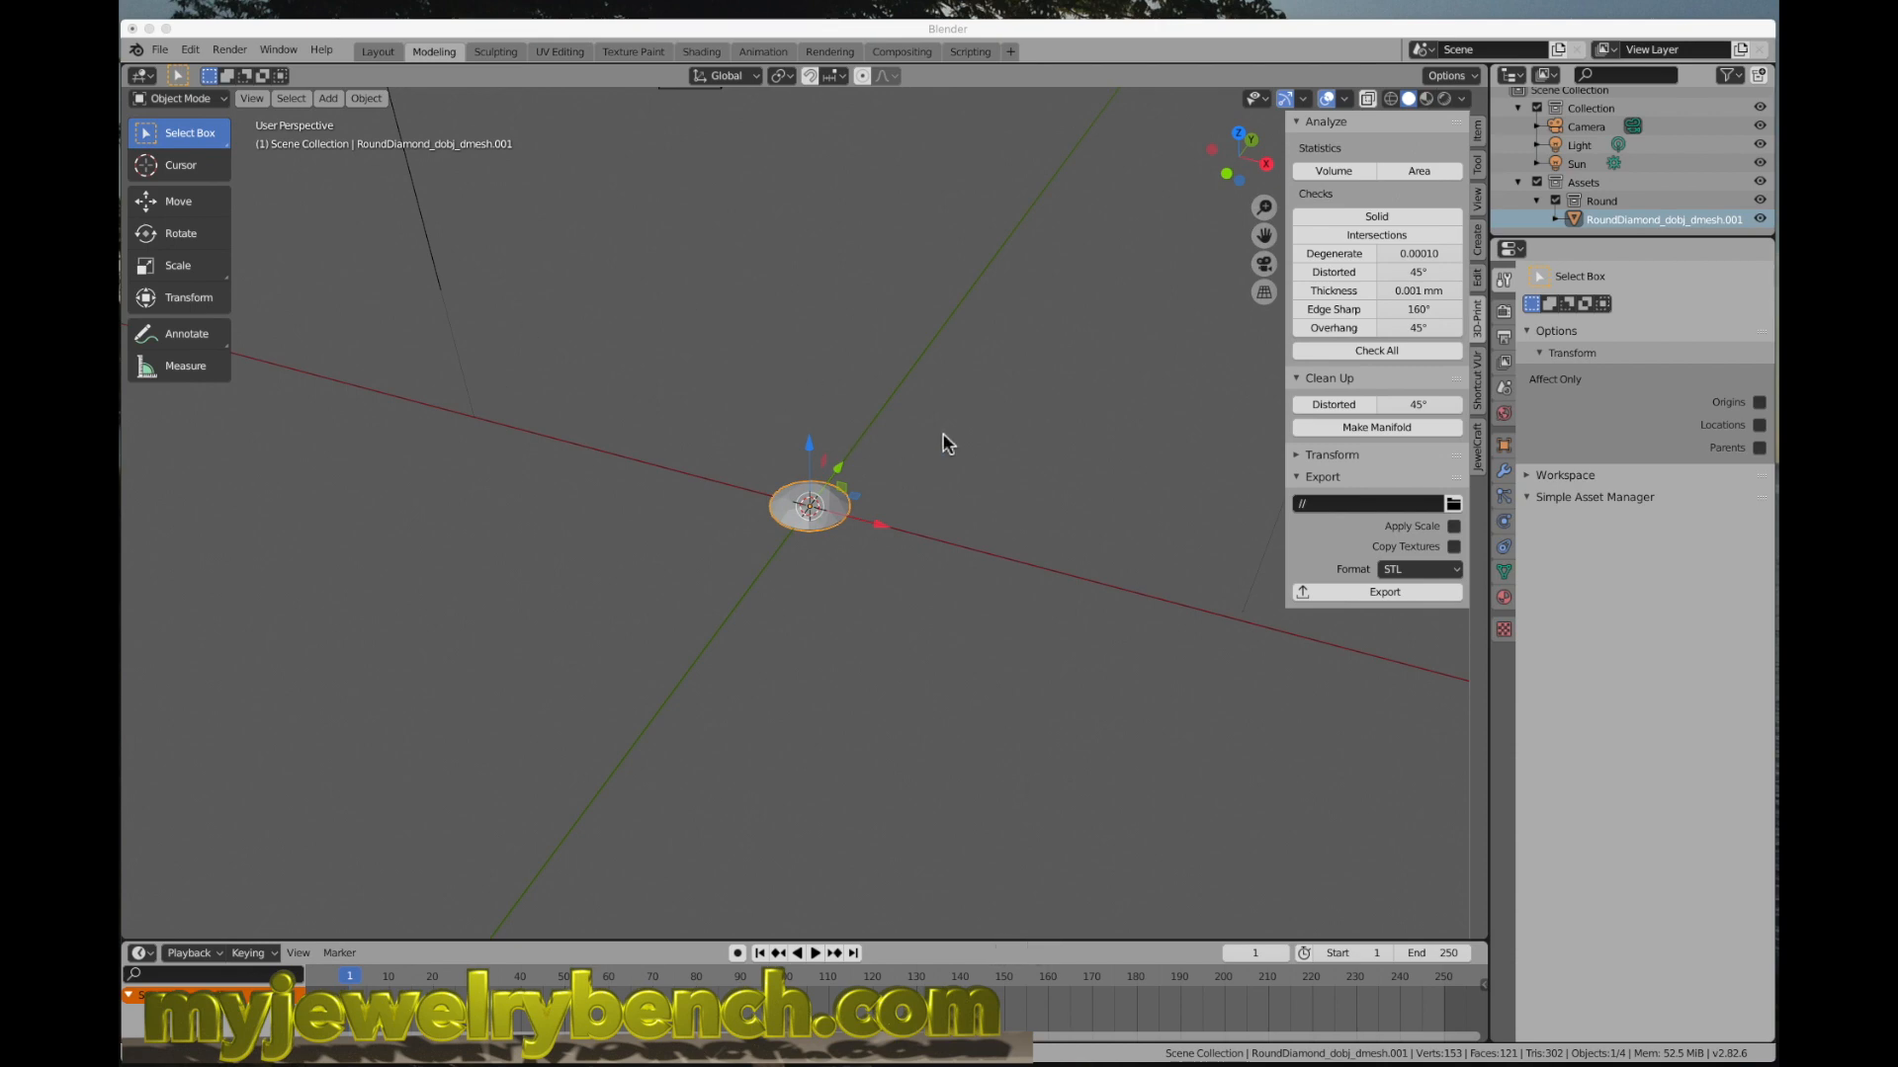
mouse_move(621, 462)
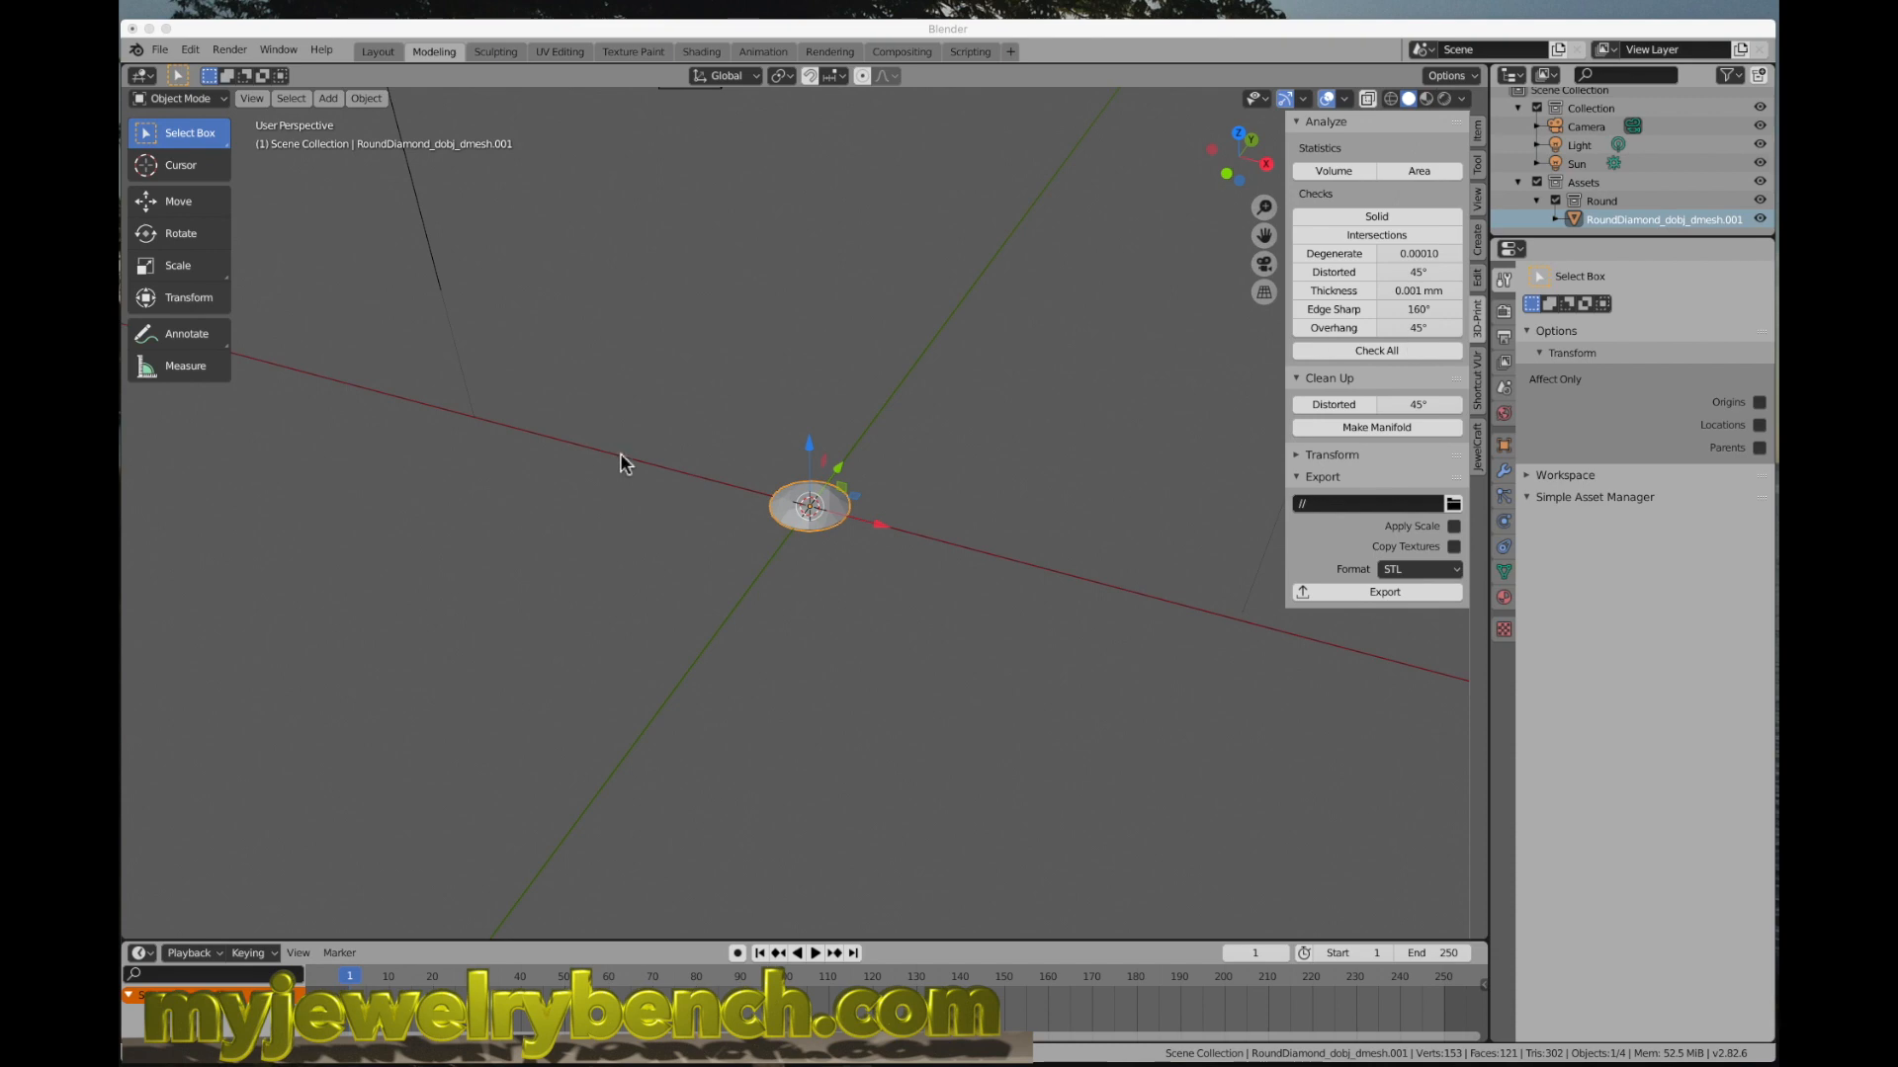
mouse_move(1063, 440)
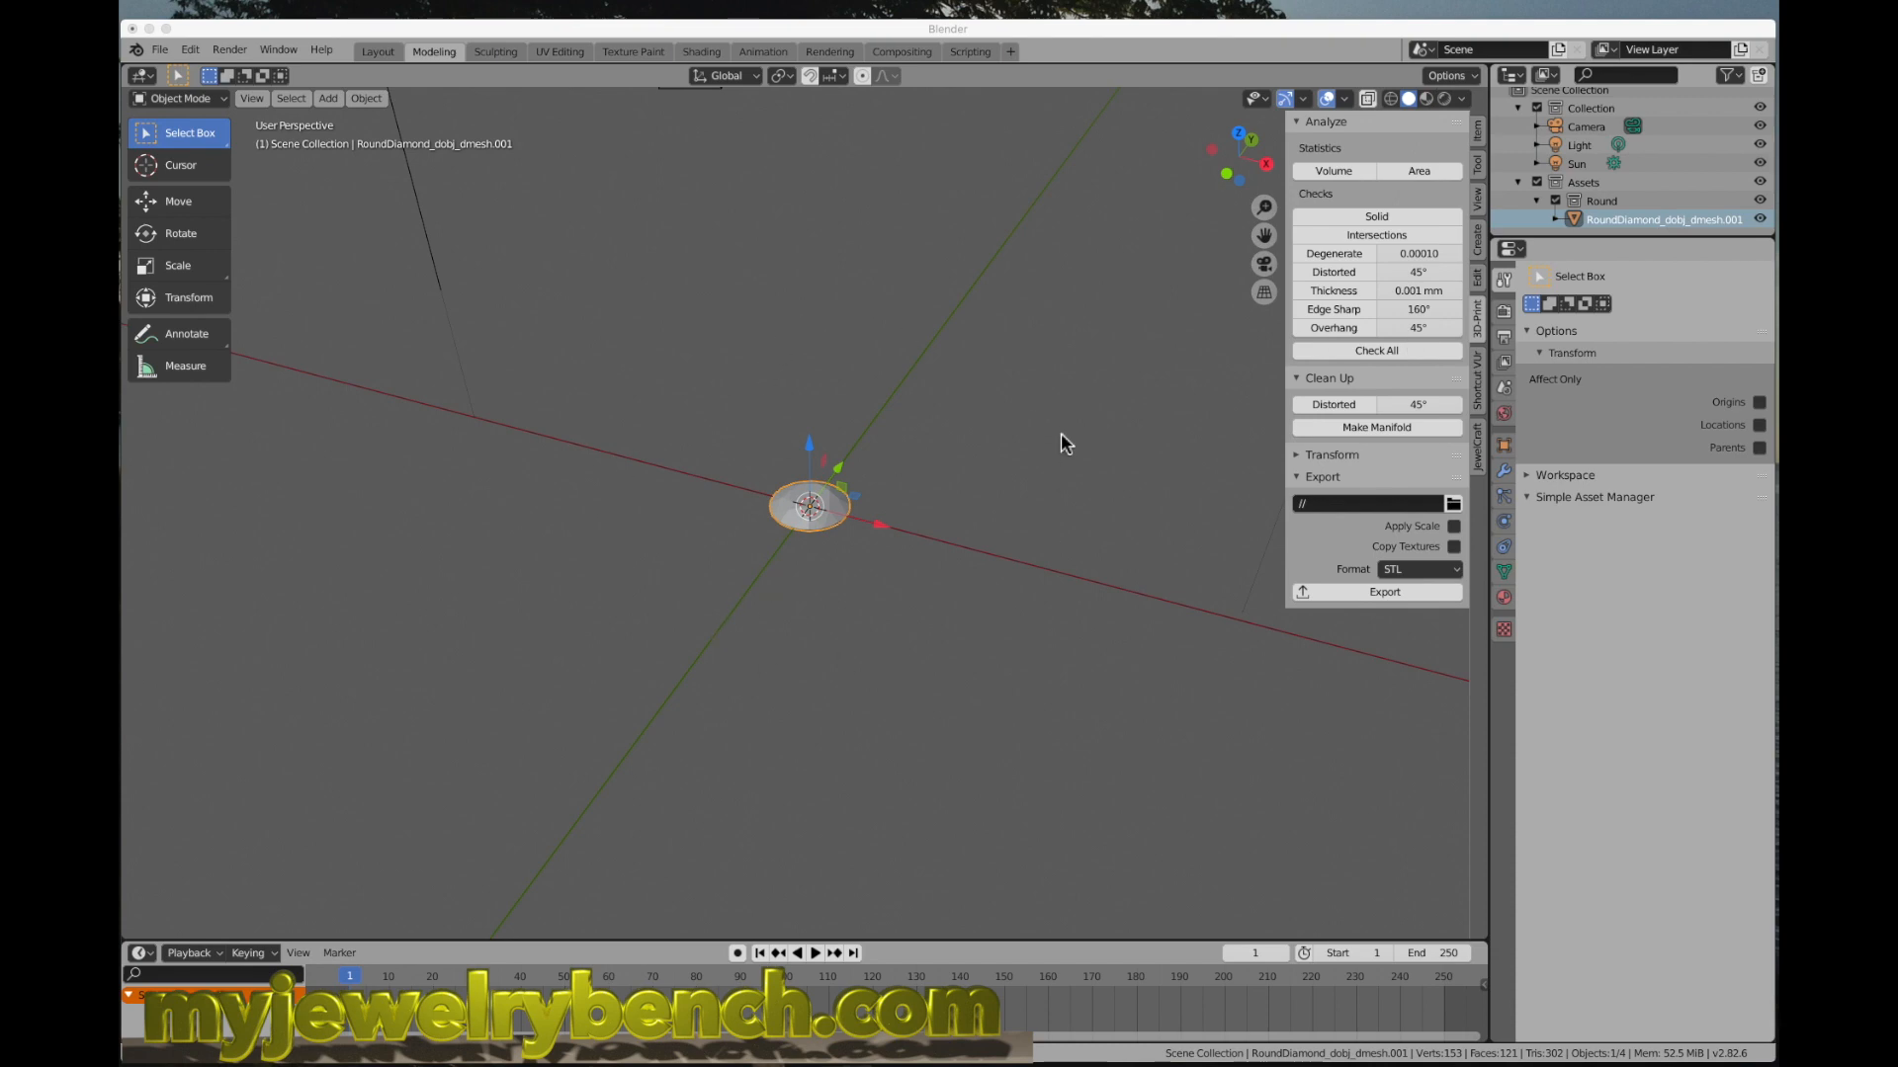
mouse_move(148, 67)
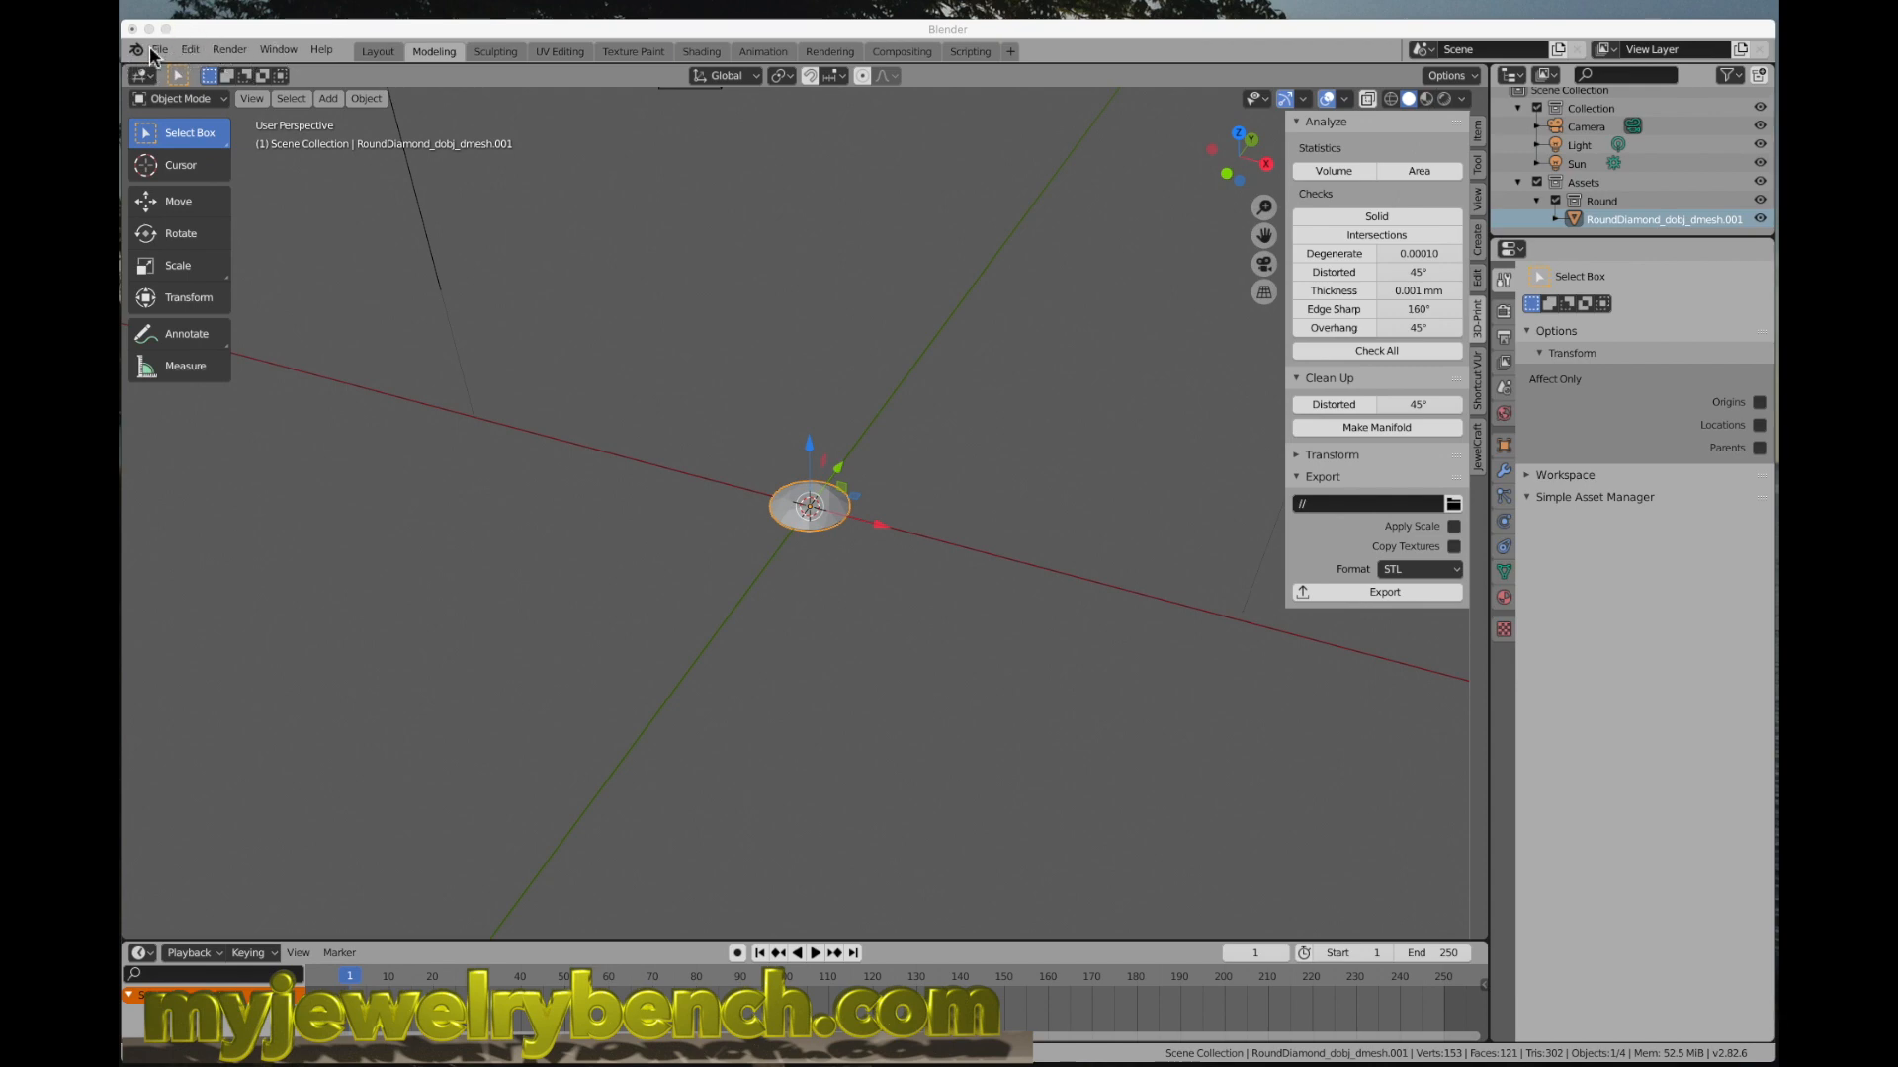
click(189, 49)
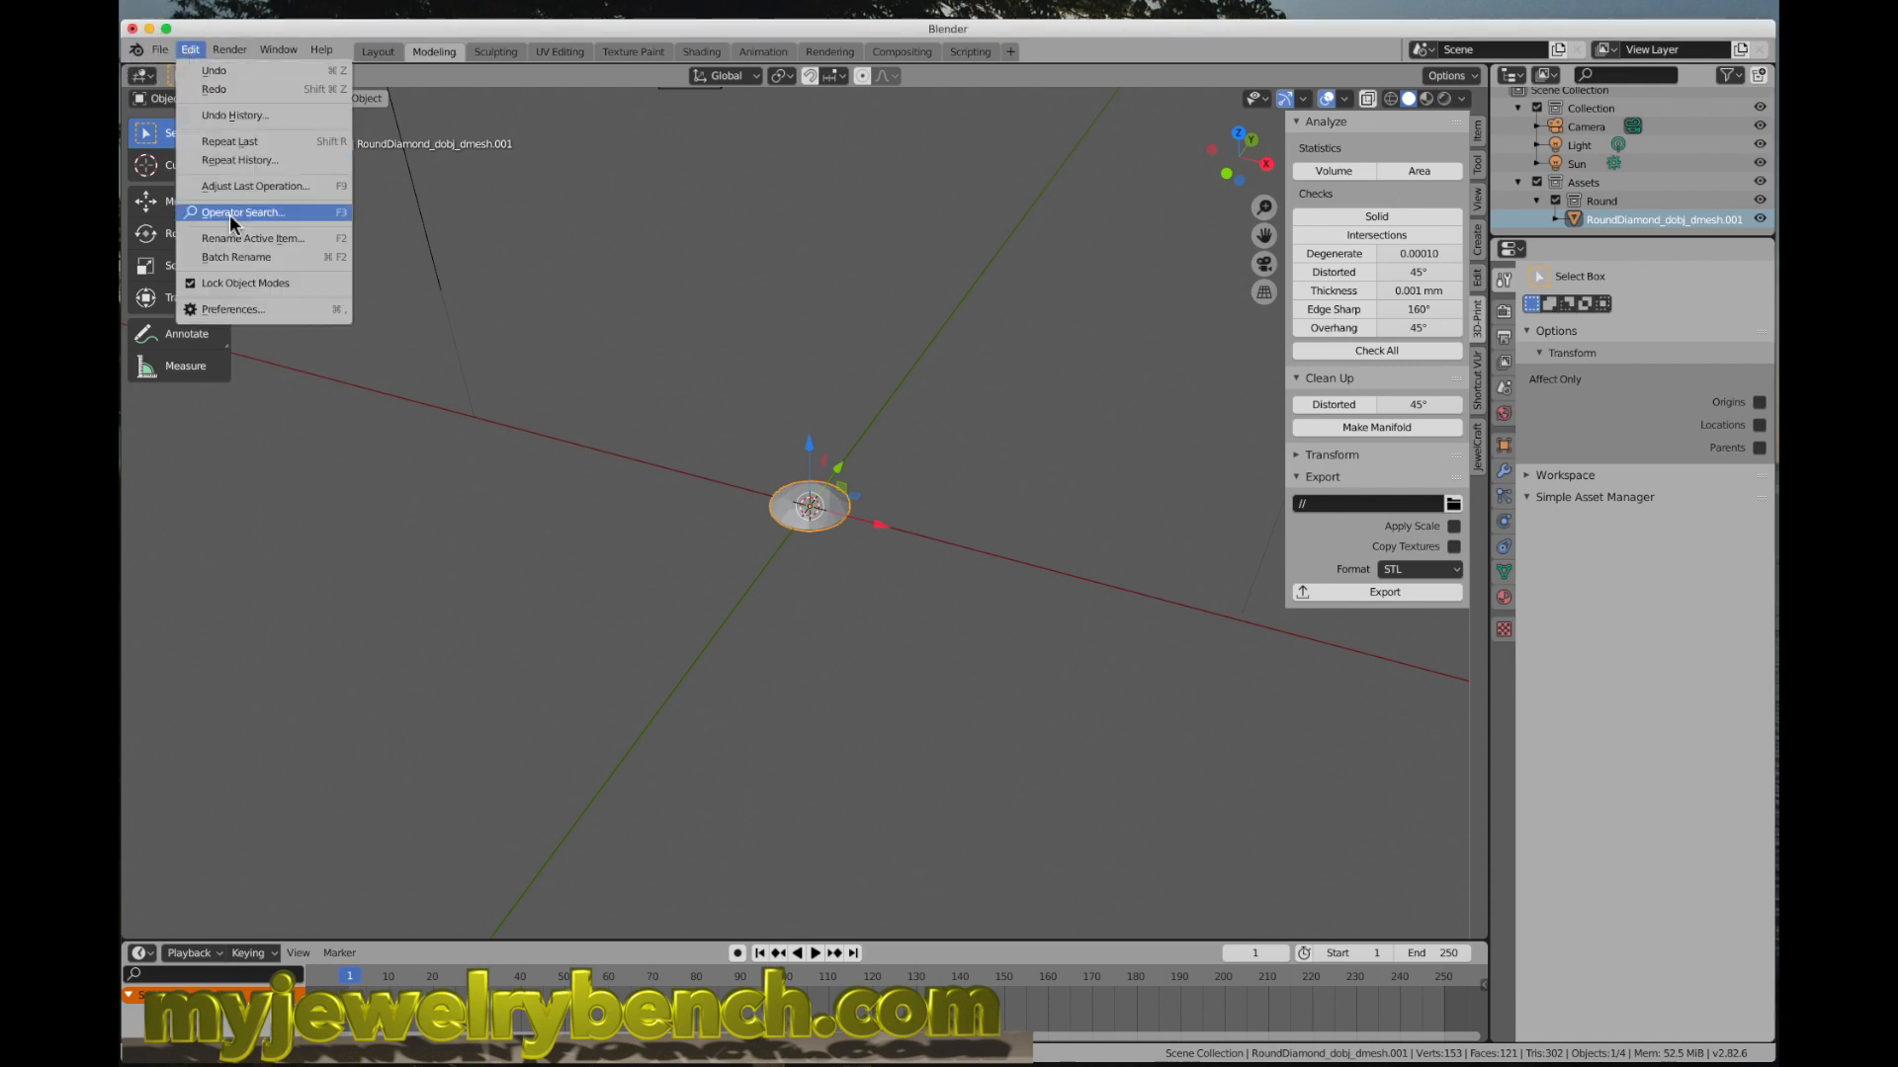
Step: Show the Add-ons preferences and start installing an add-on from a file
click(234, 308)
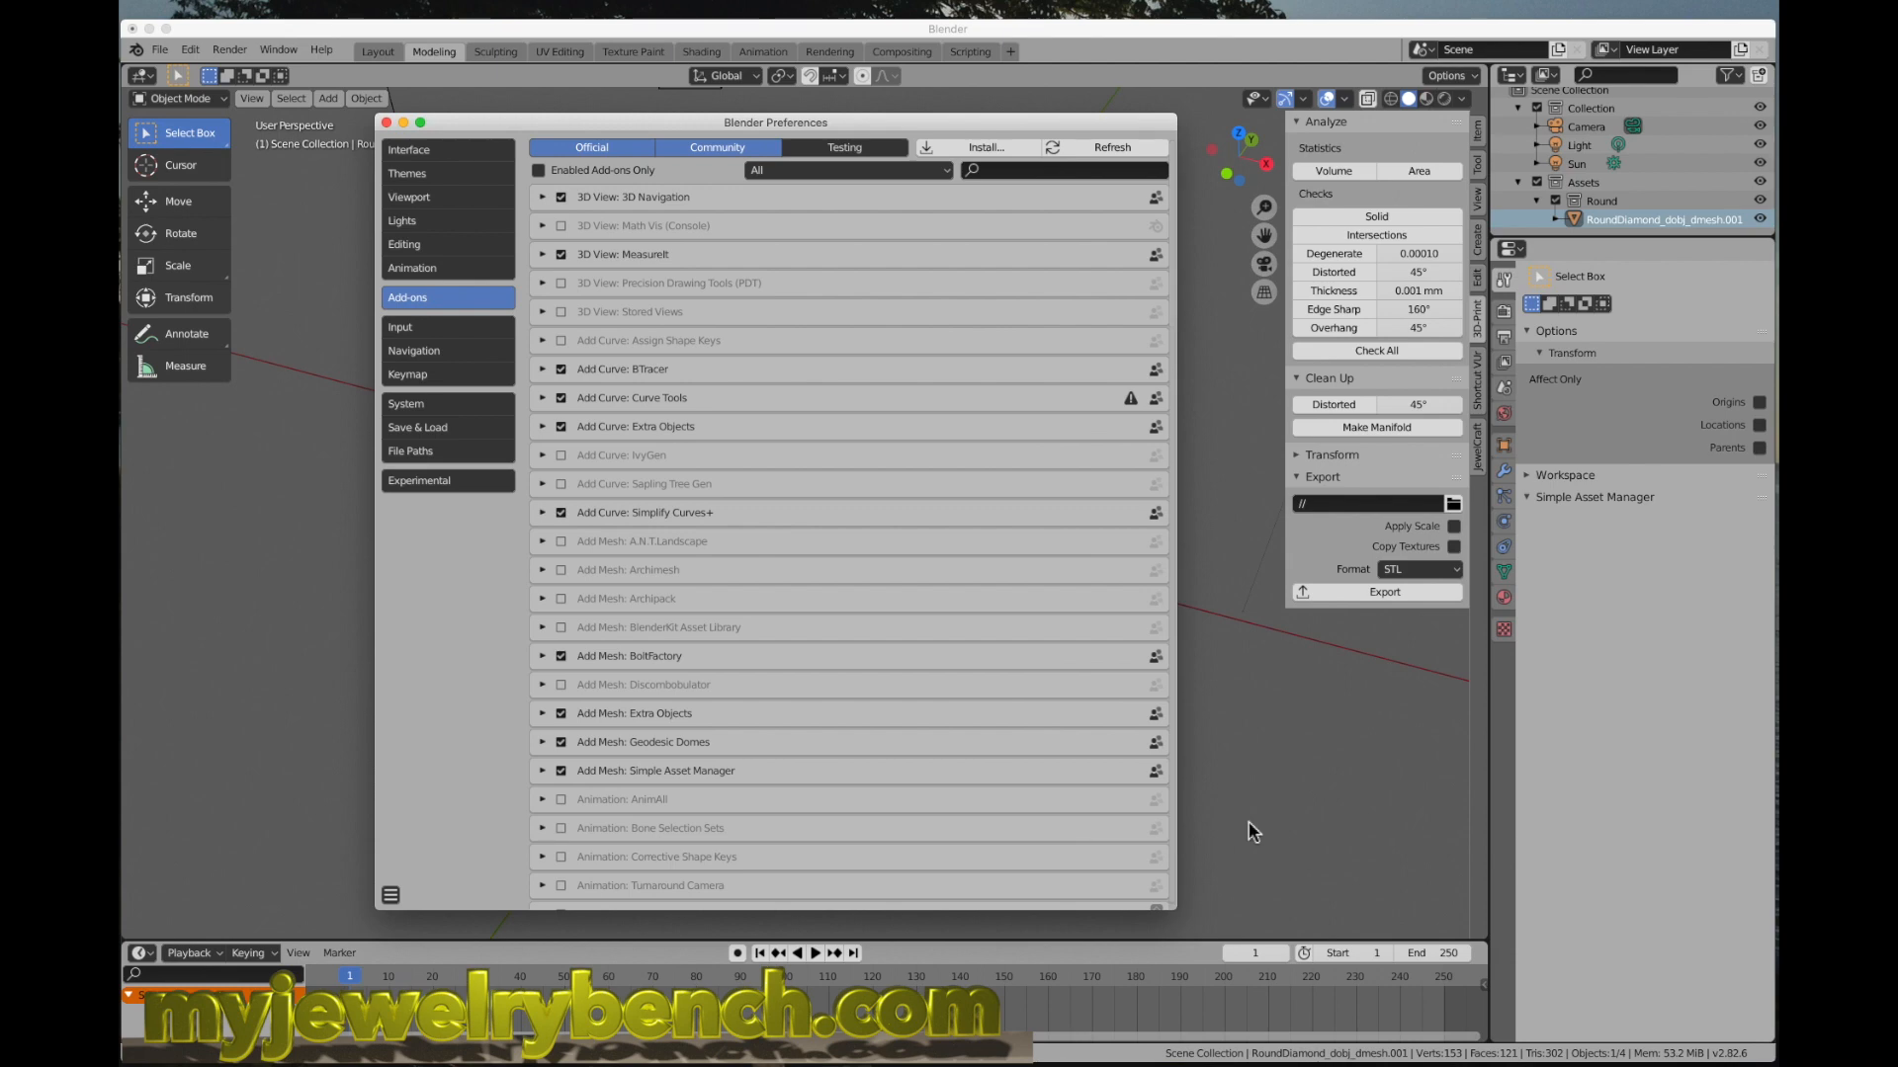
mouse_move(1026, 234)
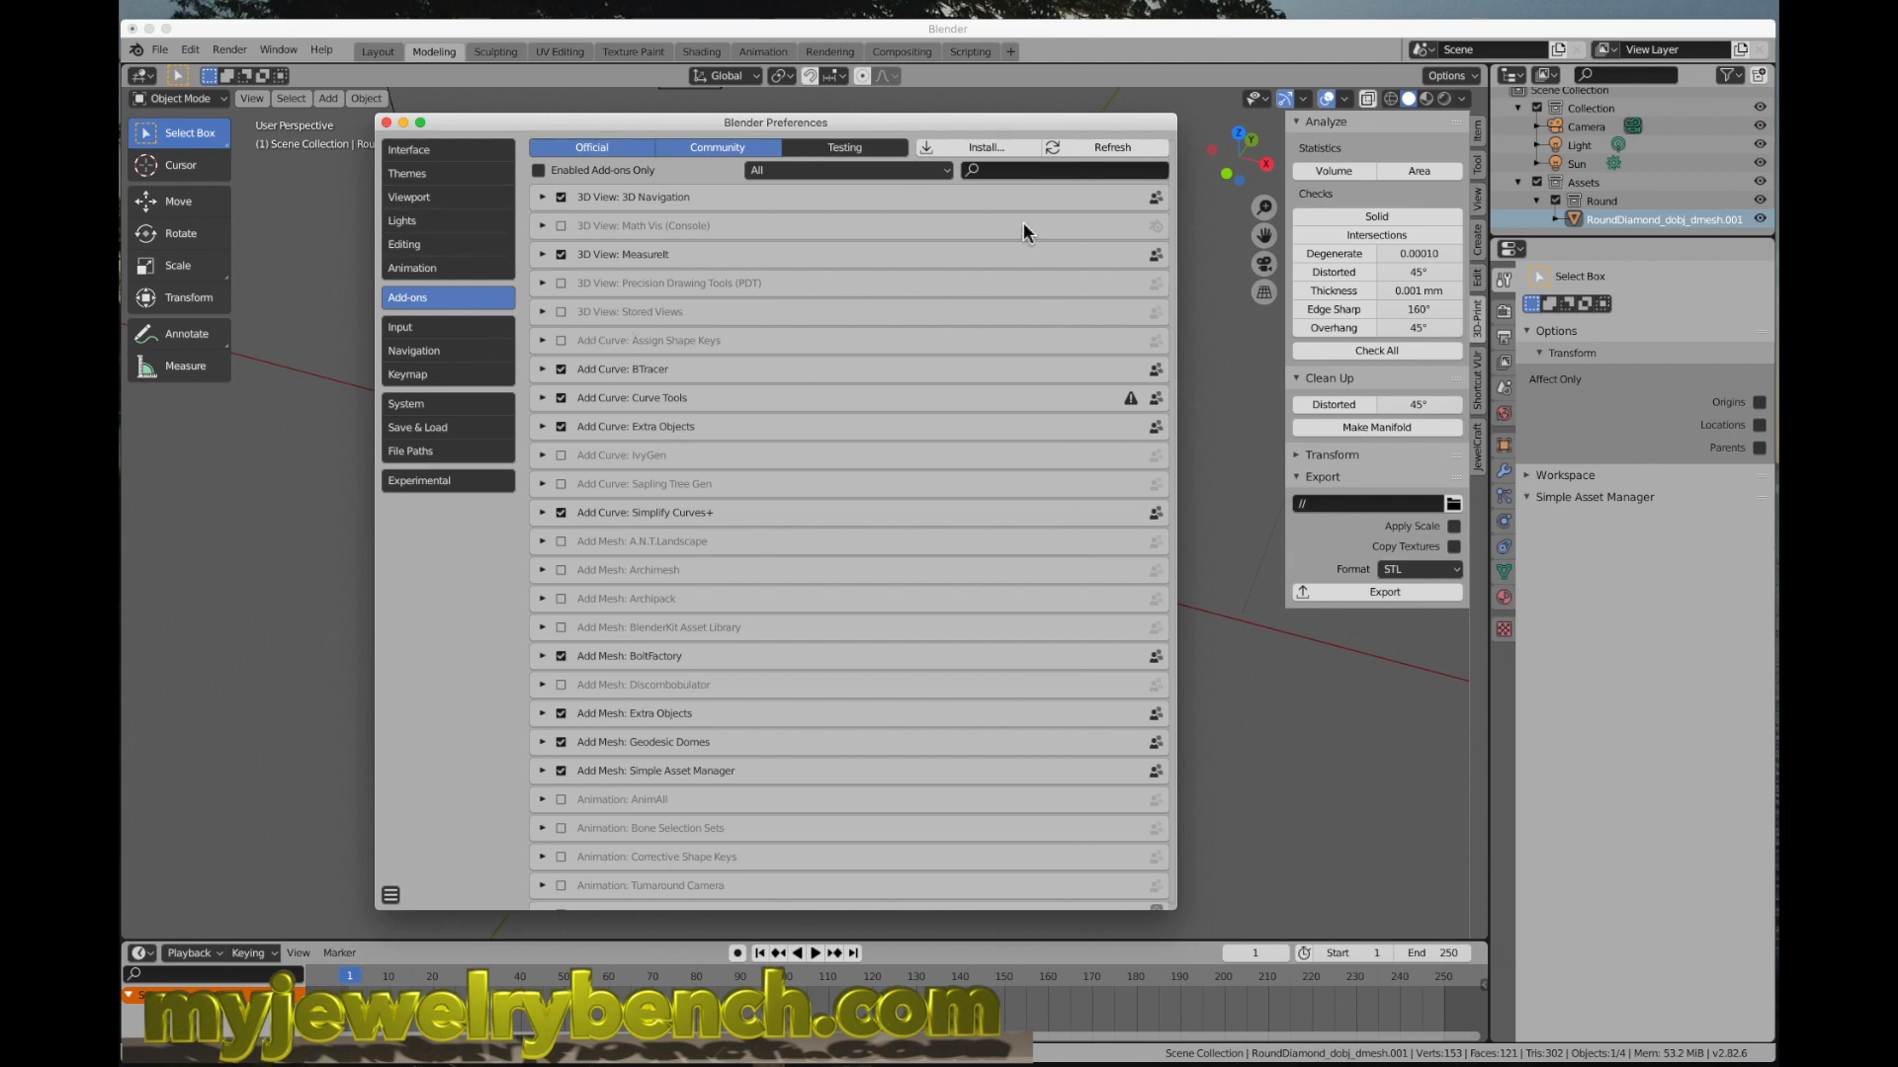
mouse_move(408, 299)
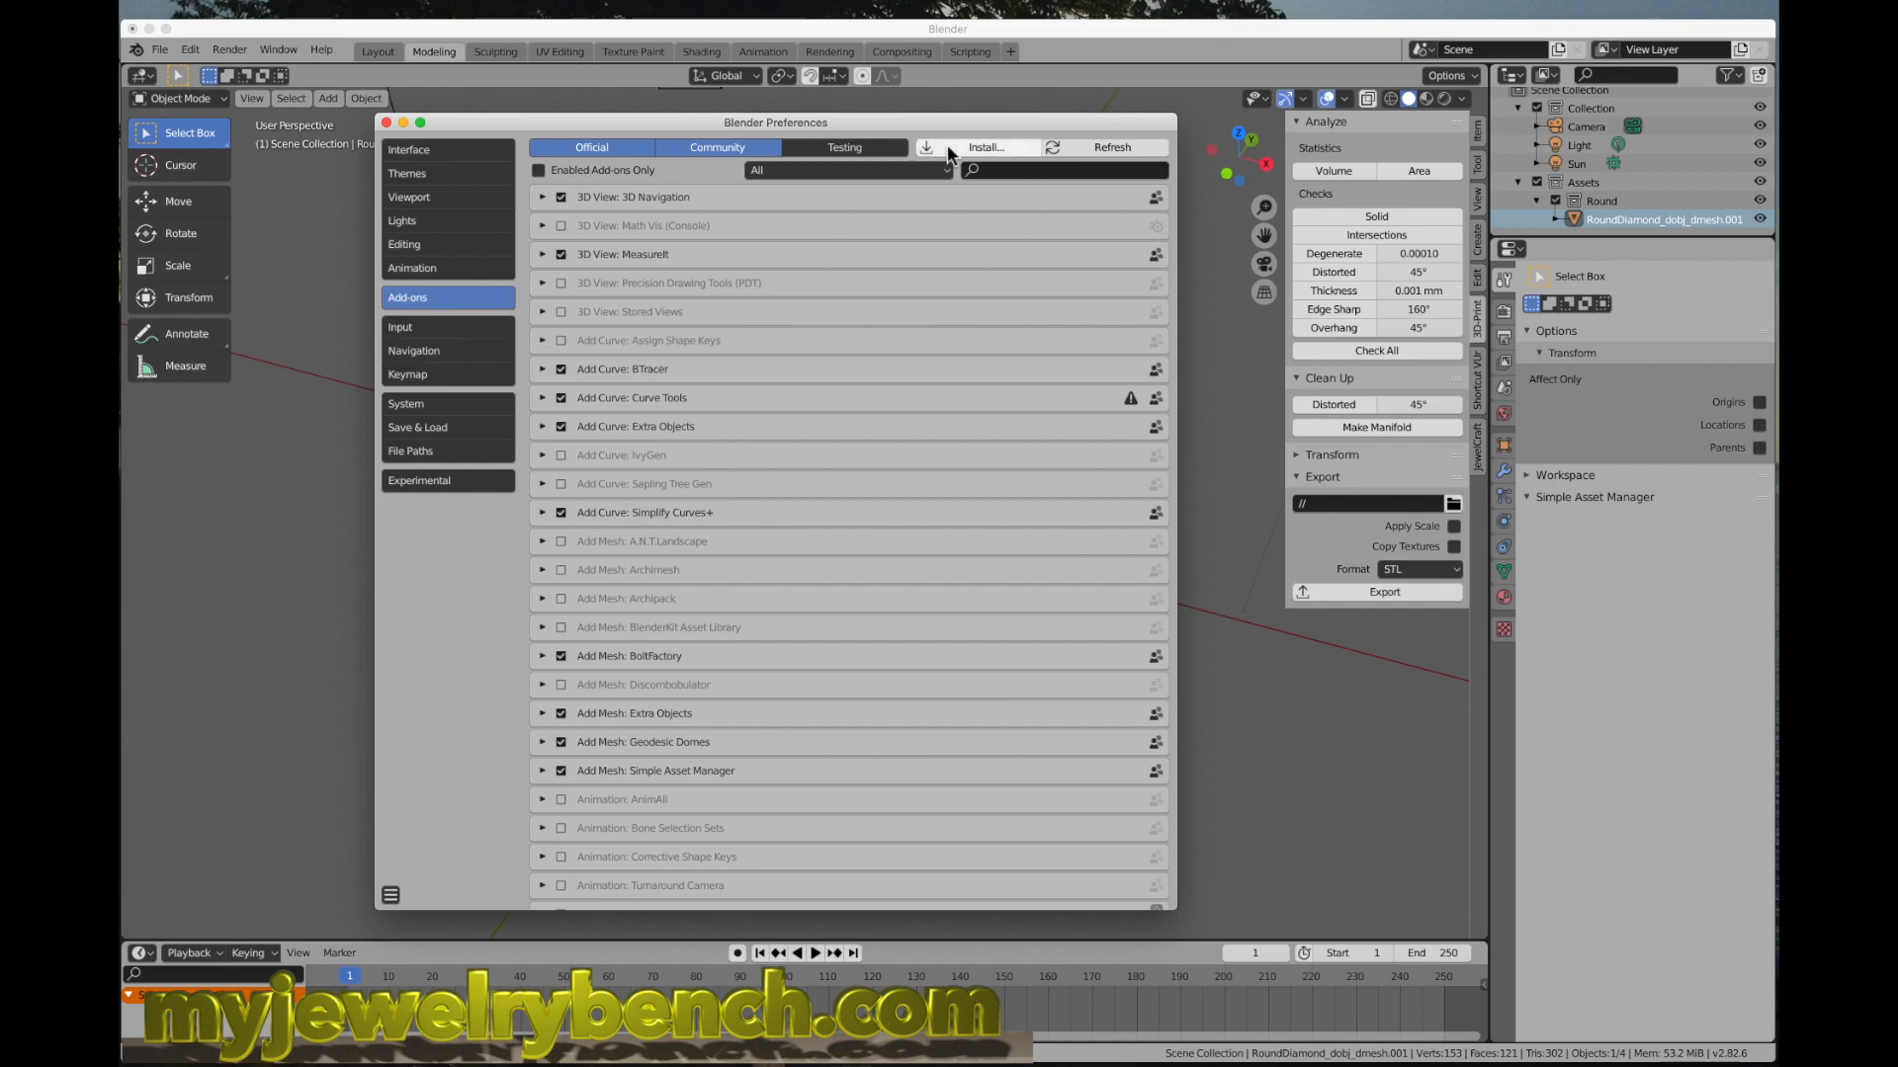
click(989, 147)
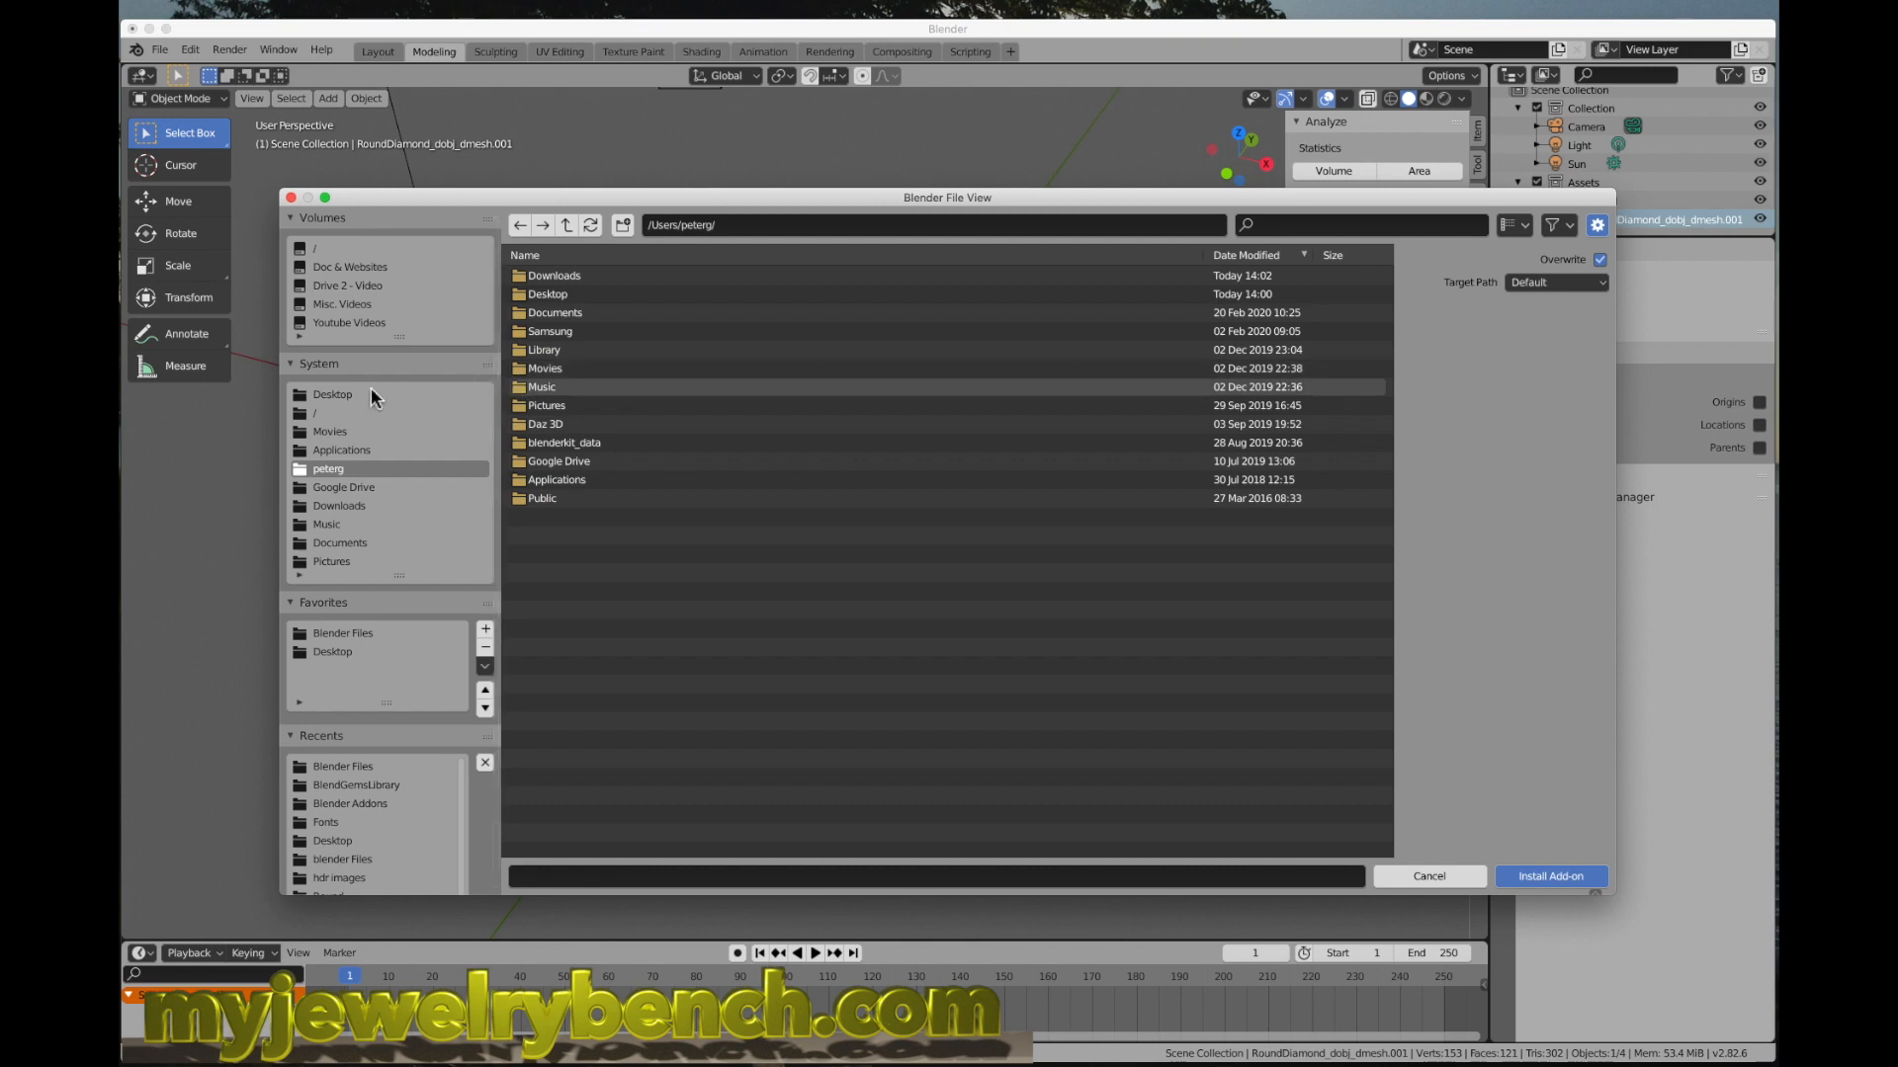
mouse_move(342, 400)
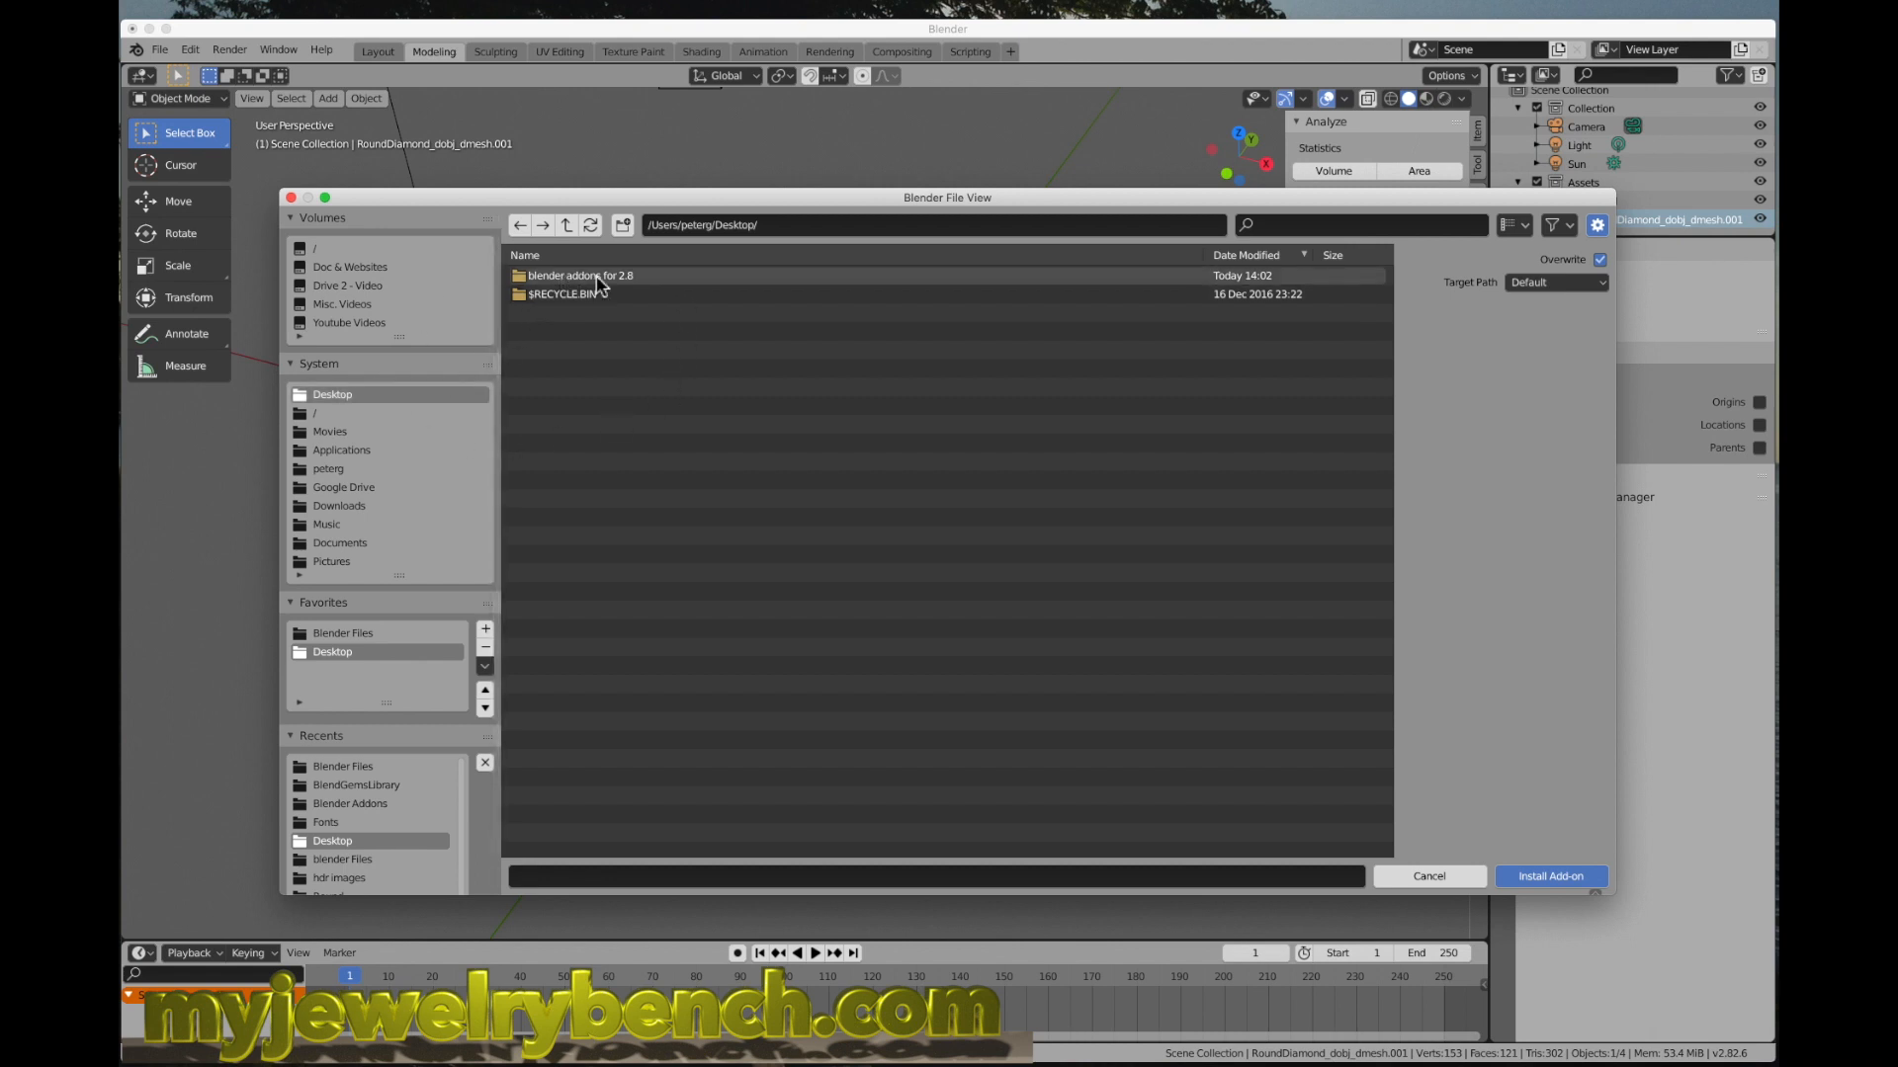
mouse_move(611, 287)
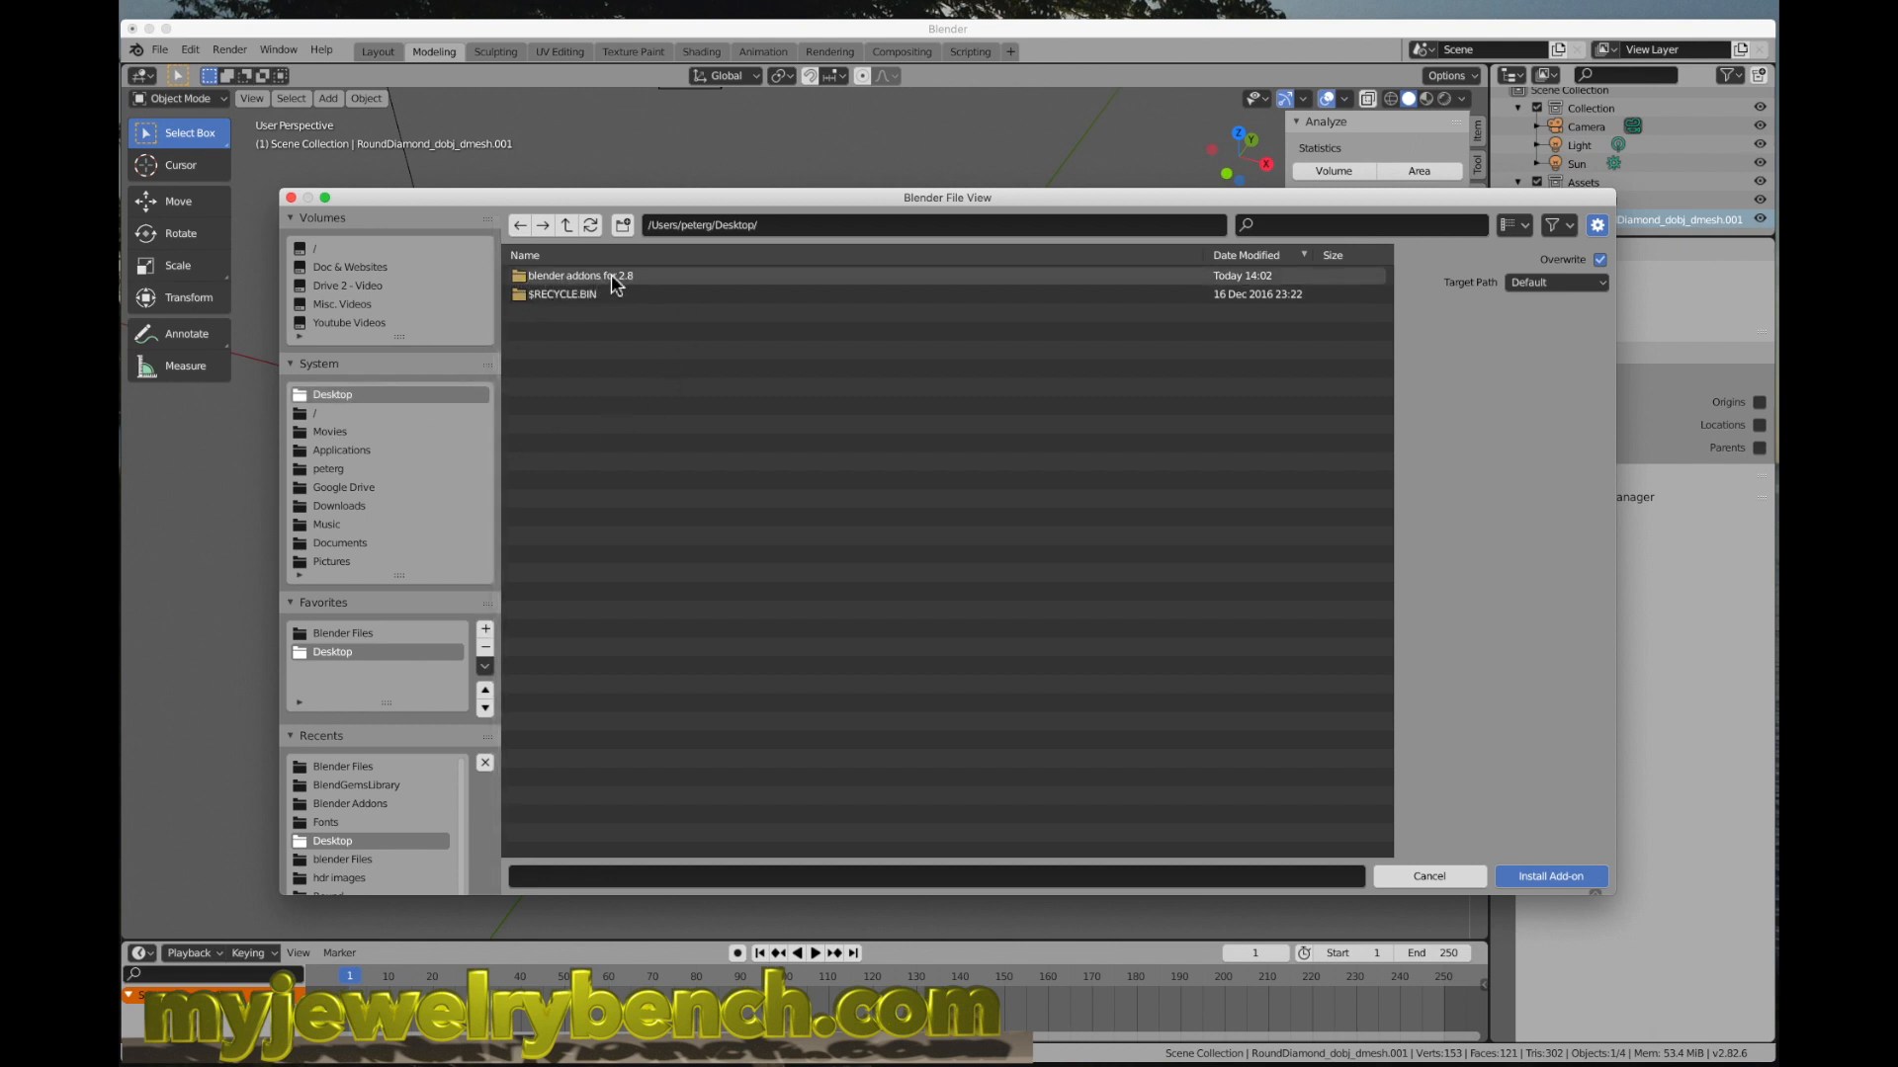
Step: Install jewelcraft-master (1).zip from the 'blender addons for 2.8' folder
double_click(579, 275)
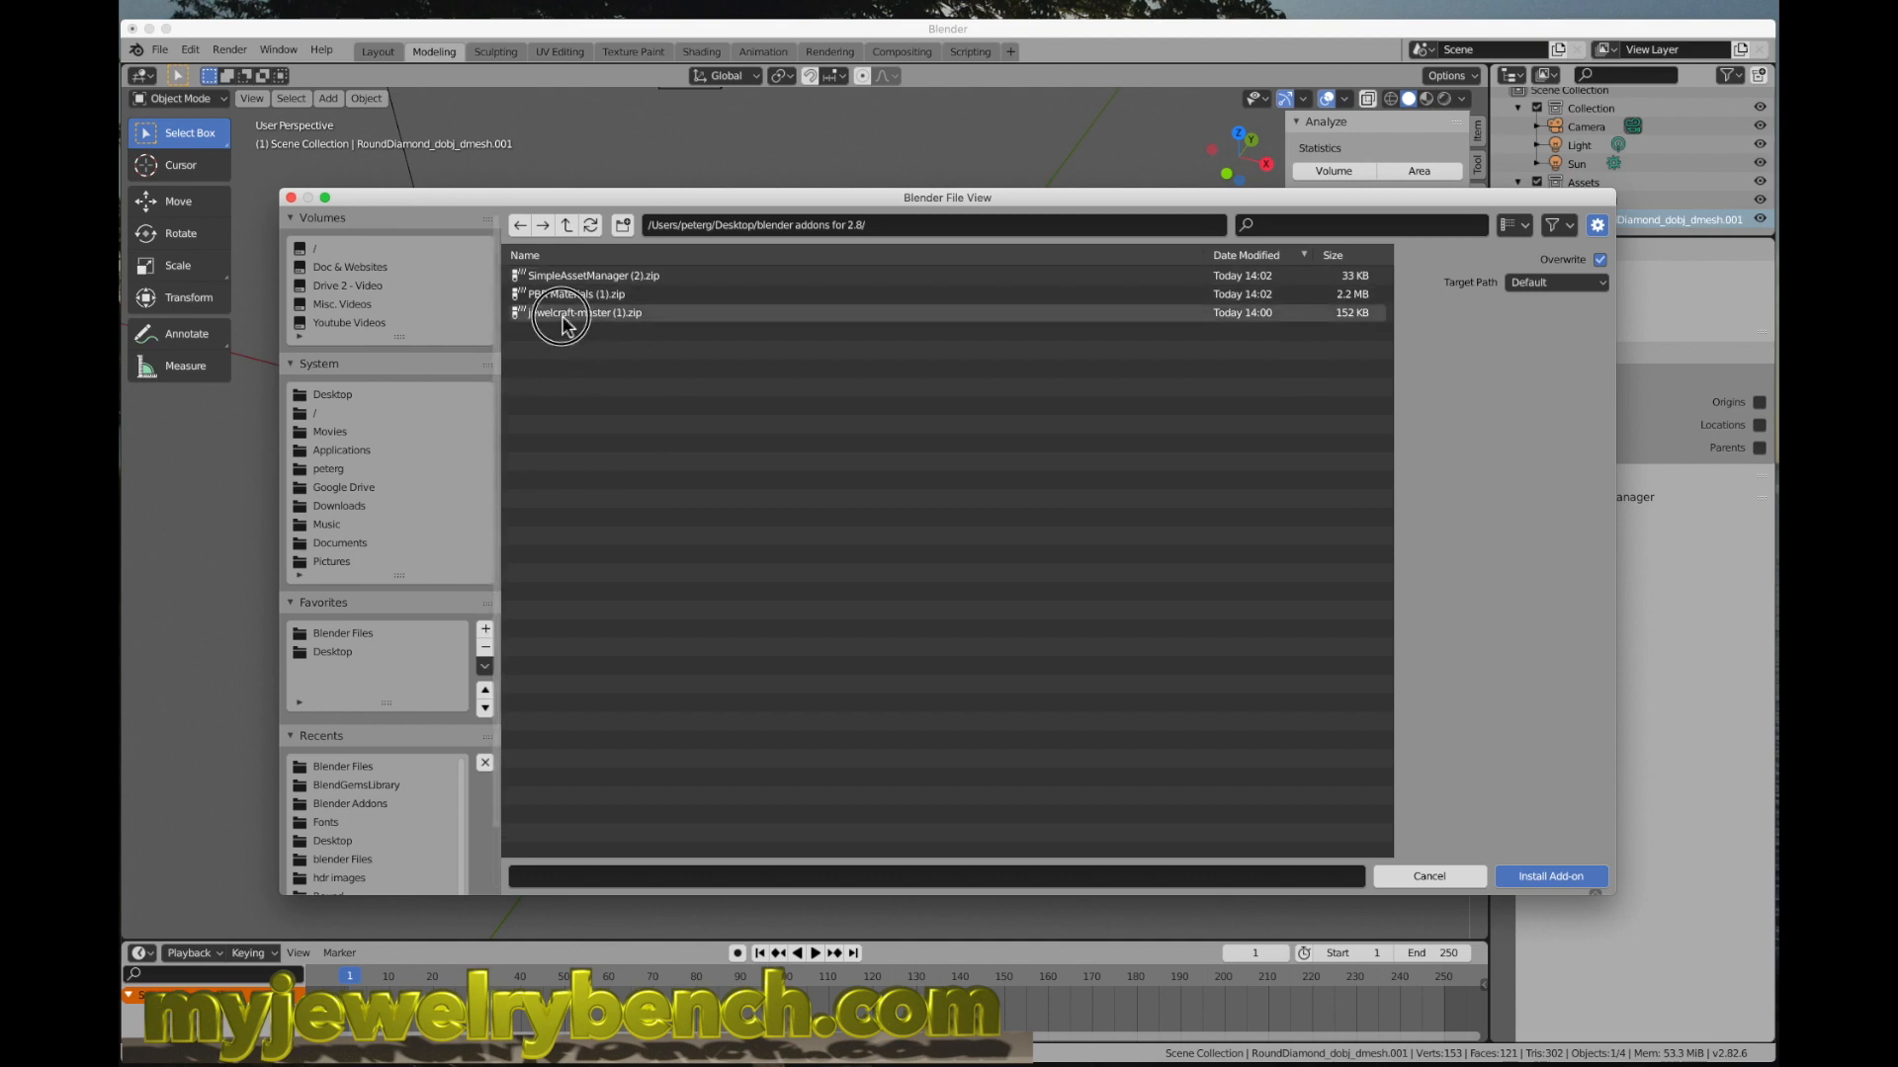
click(585, 312)
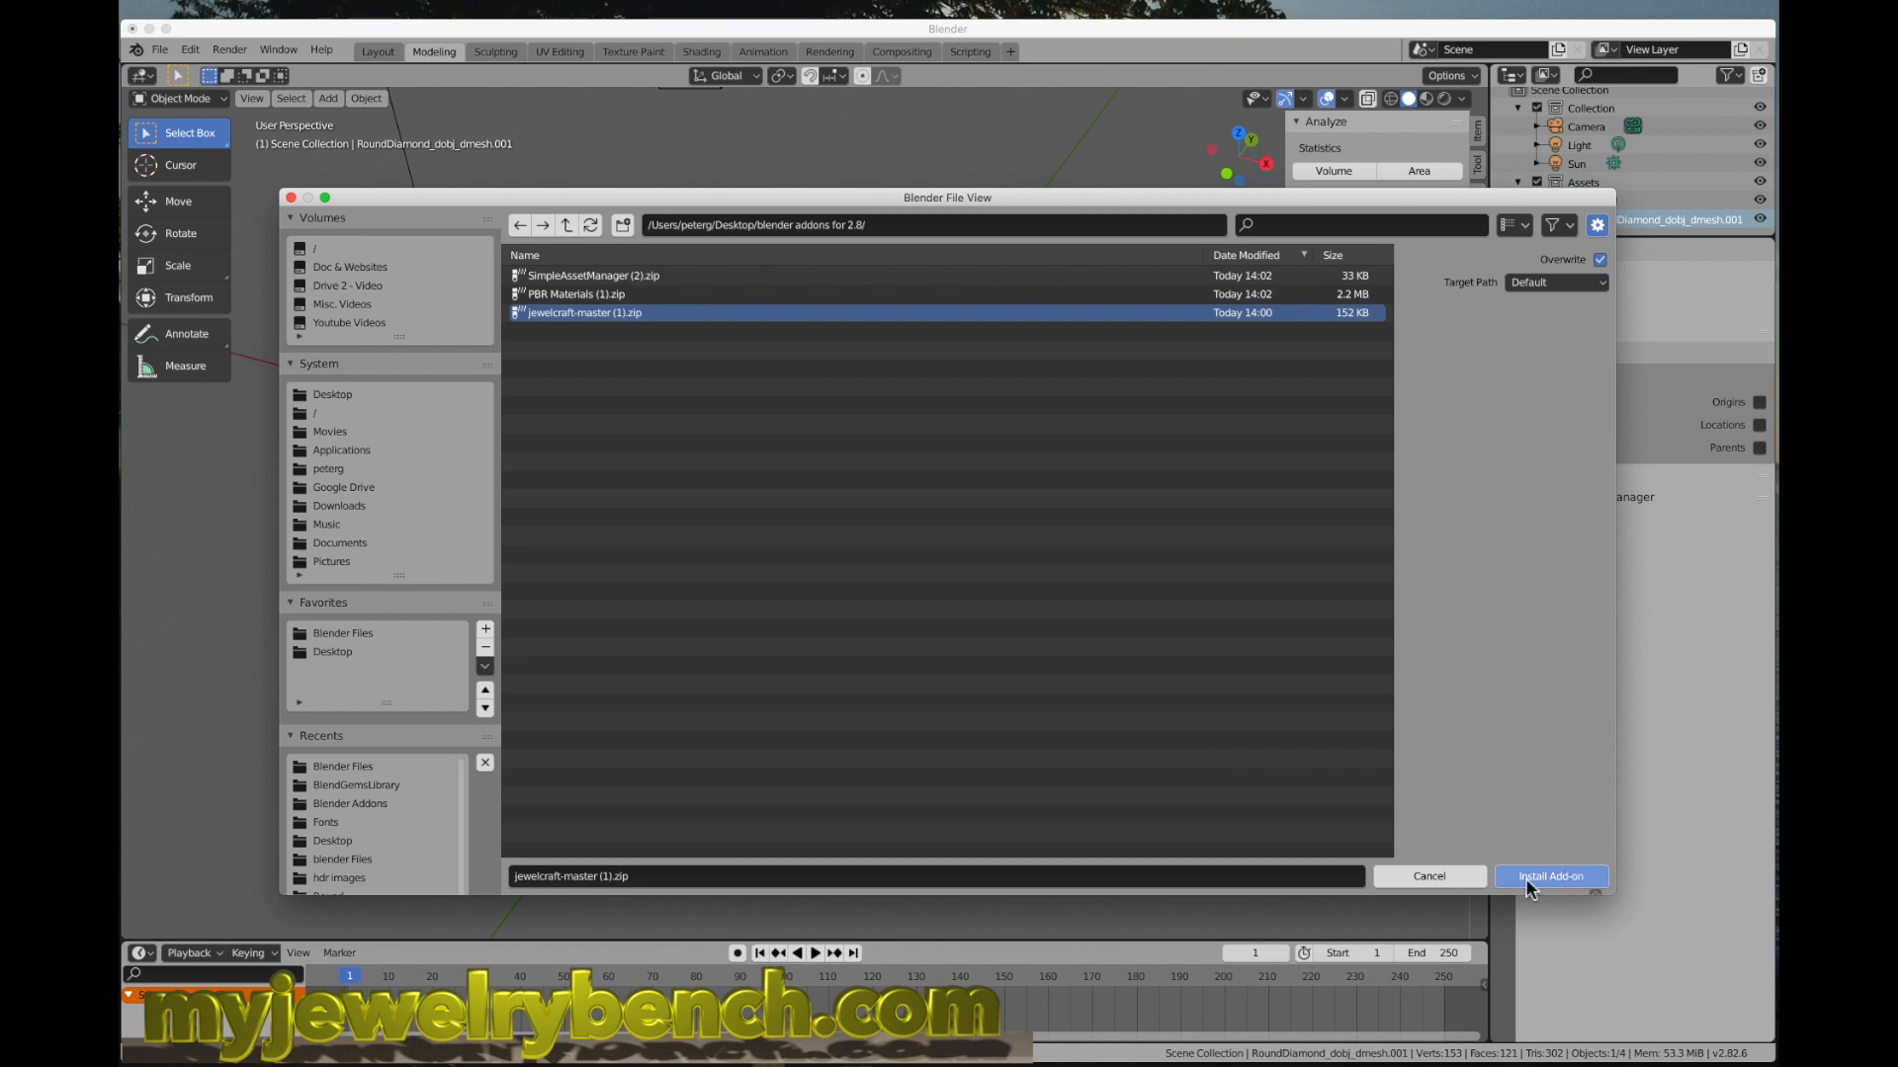
mouse_move(1577, 887)
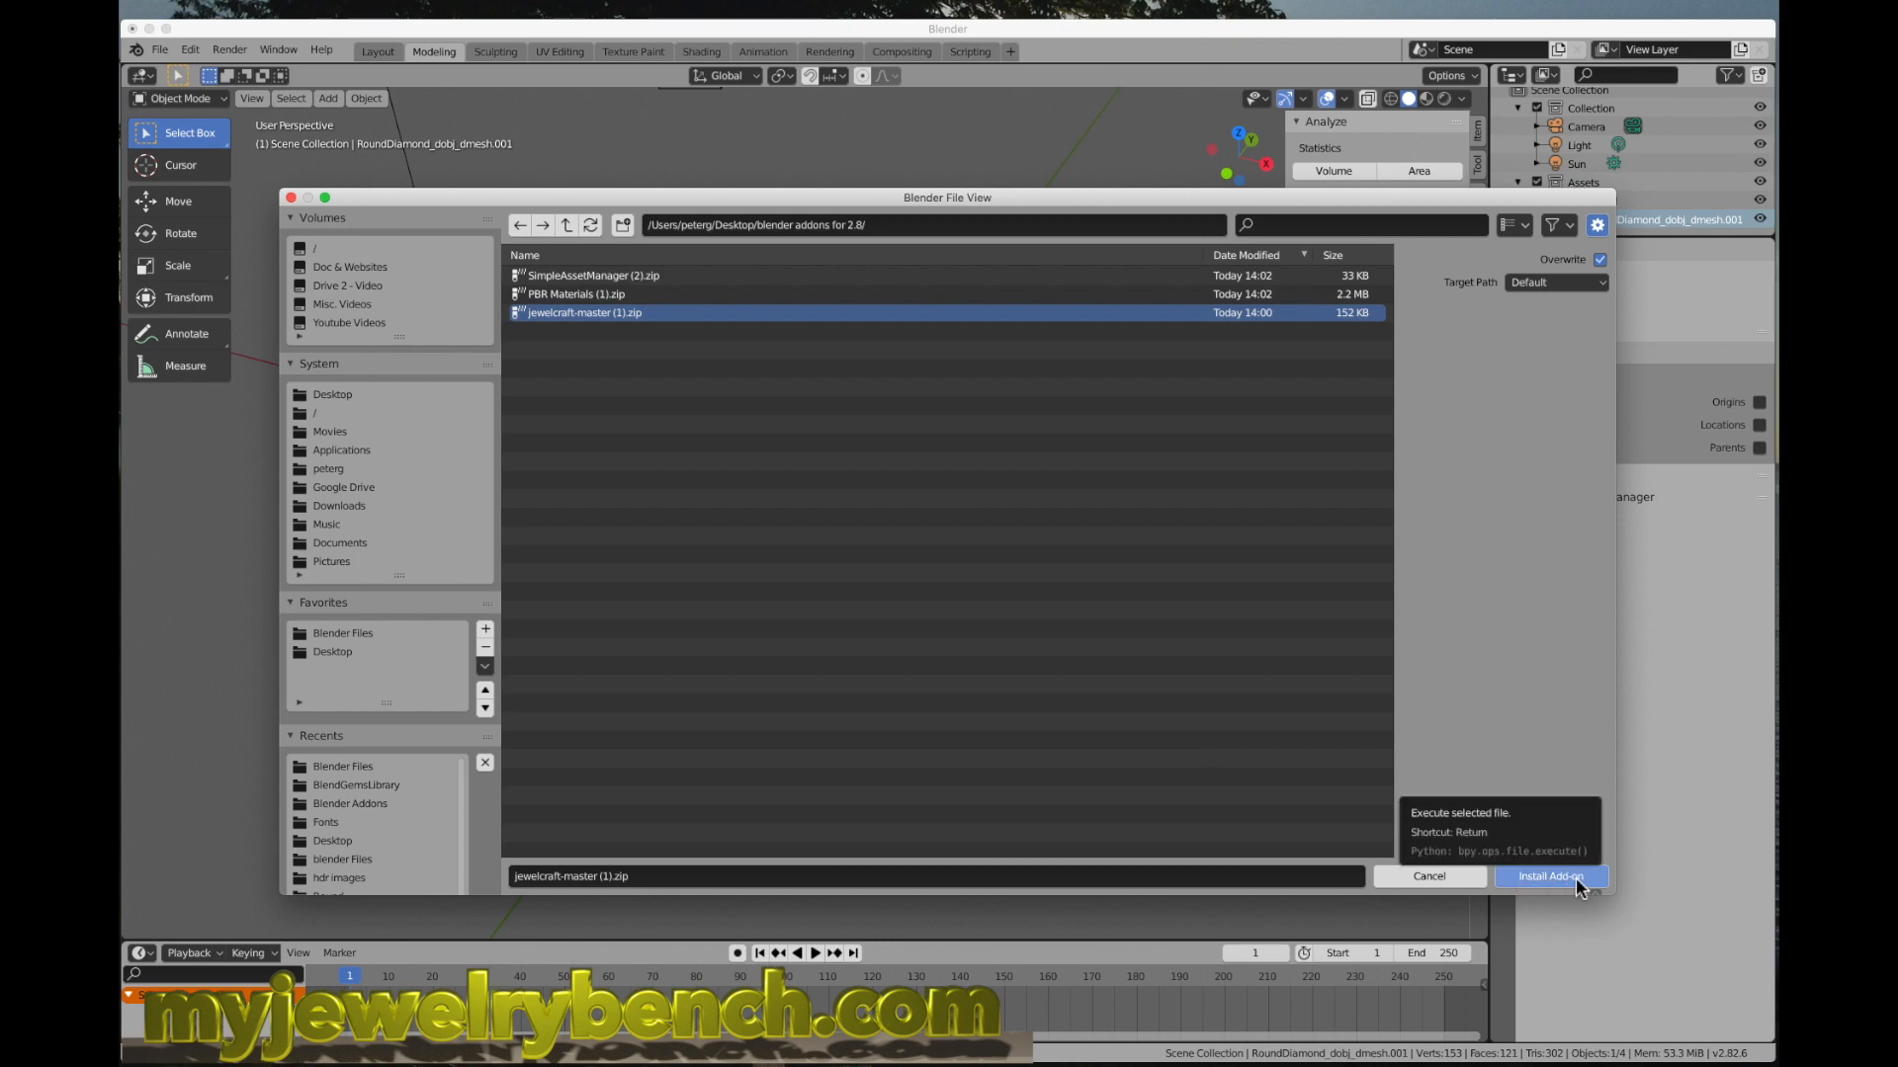
click(1552, 876)
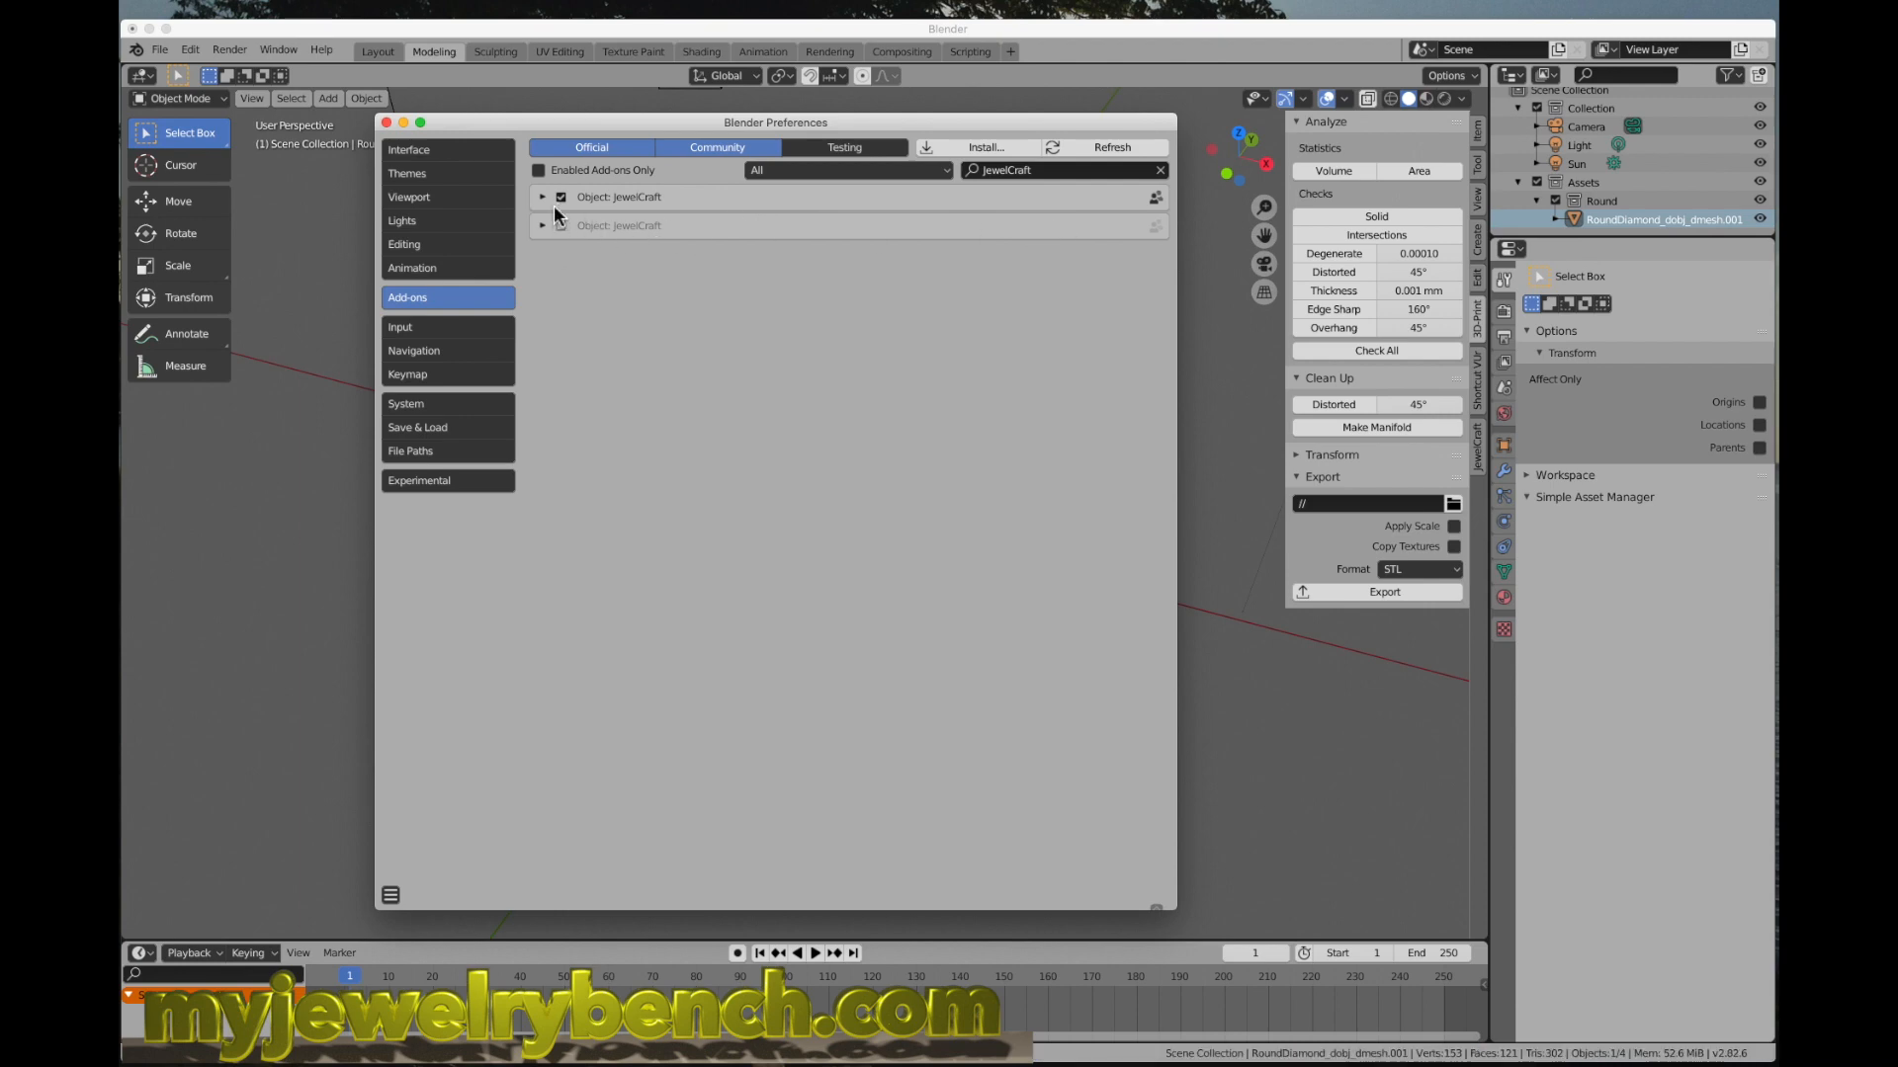
Step: Enable JewelCraft and expand its entry to view version 2.5.0 details
click(560, 196)
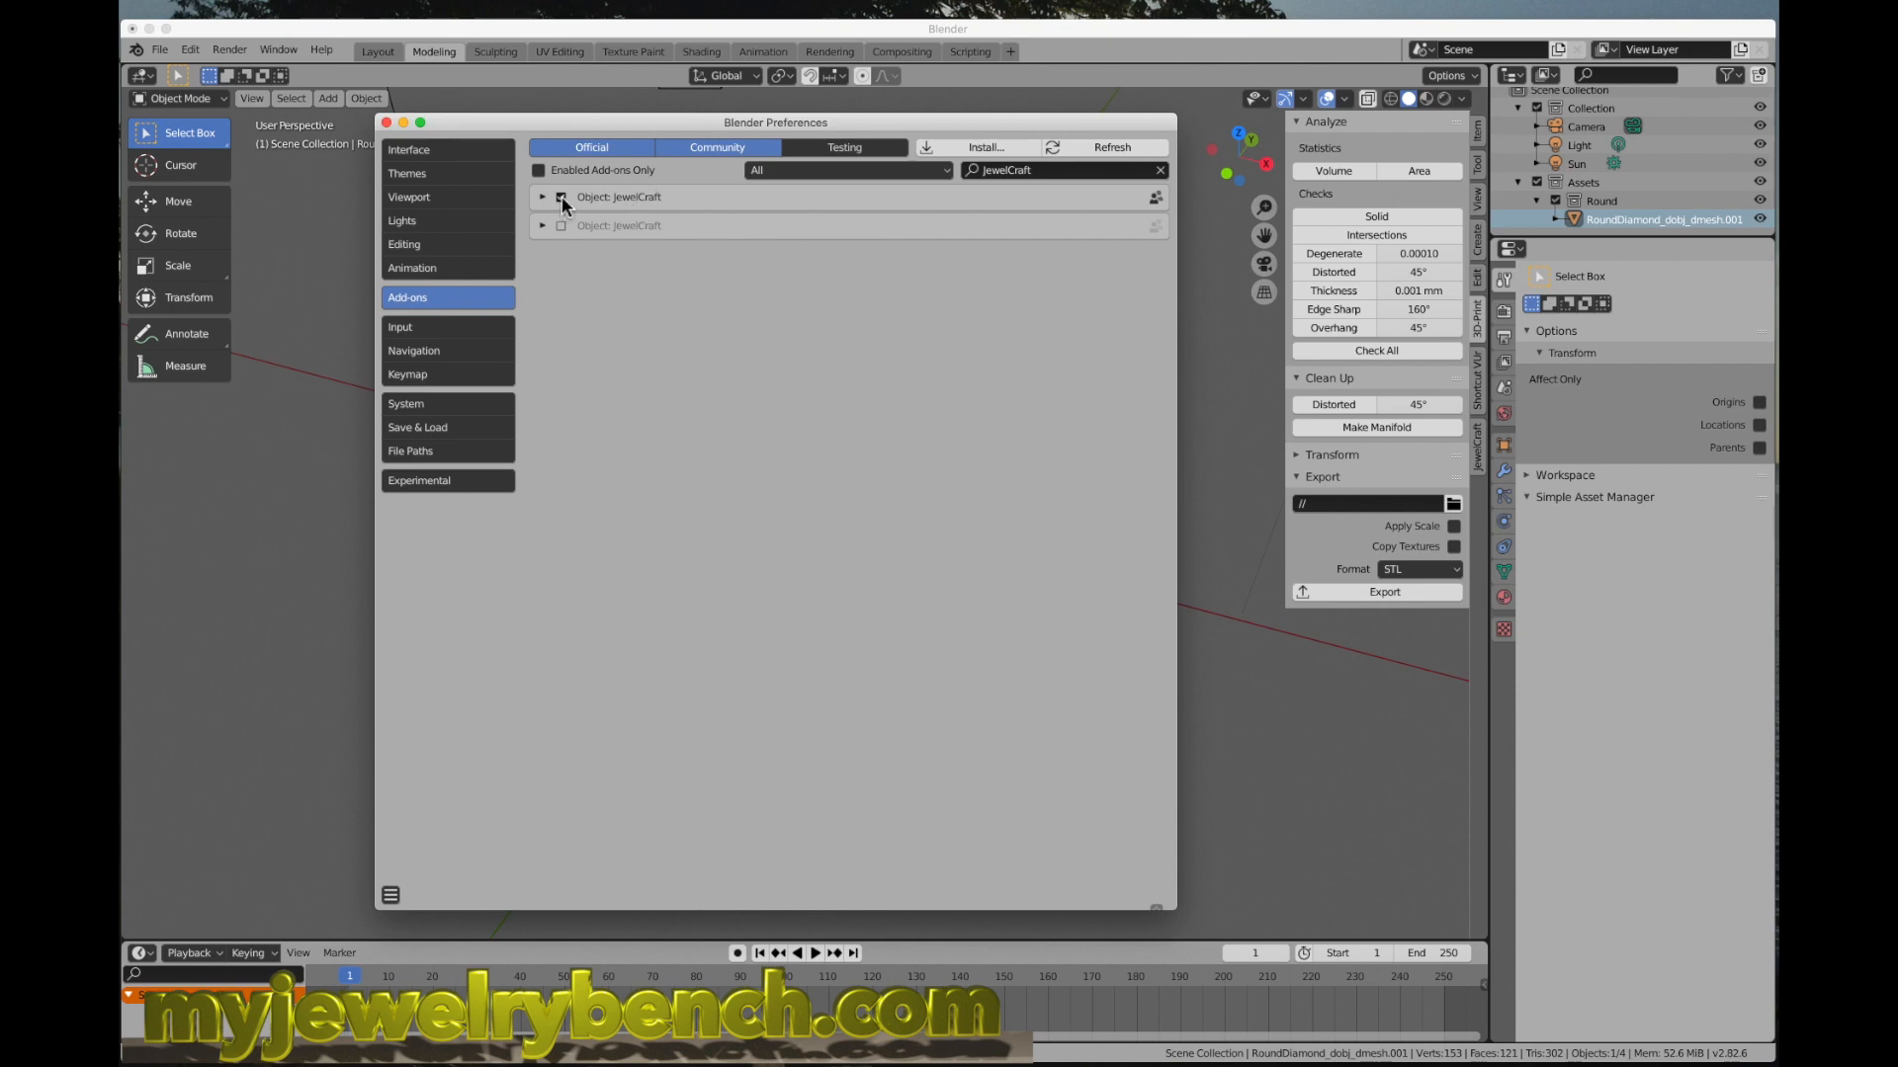
mouse_move(562, 196)
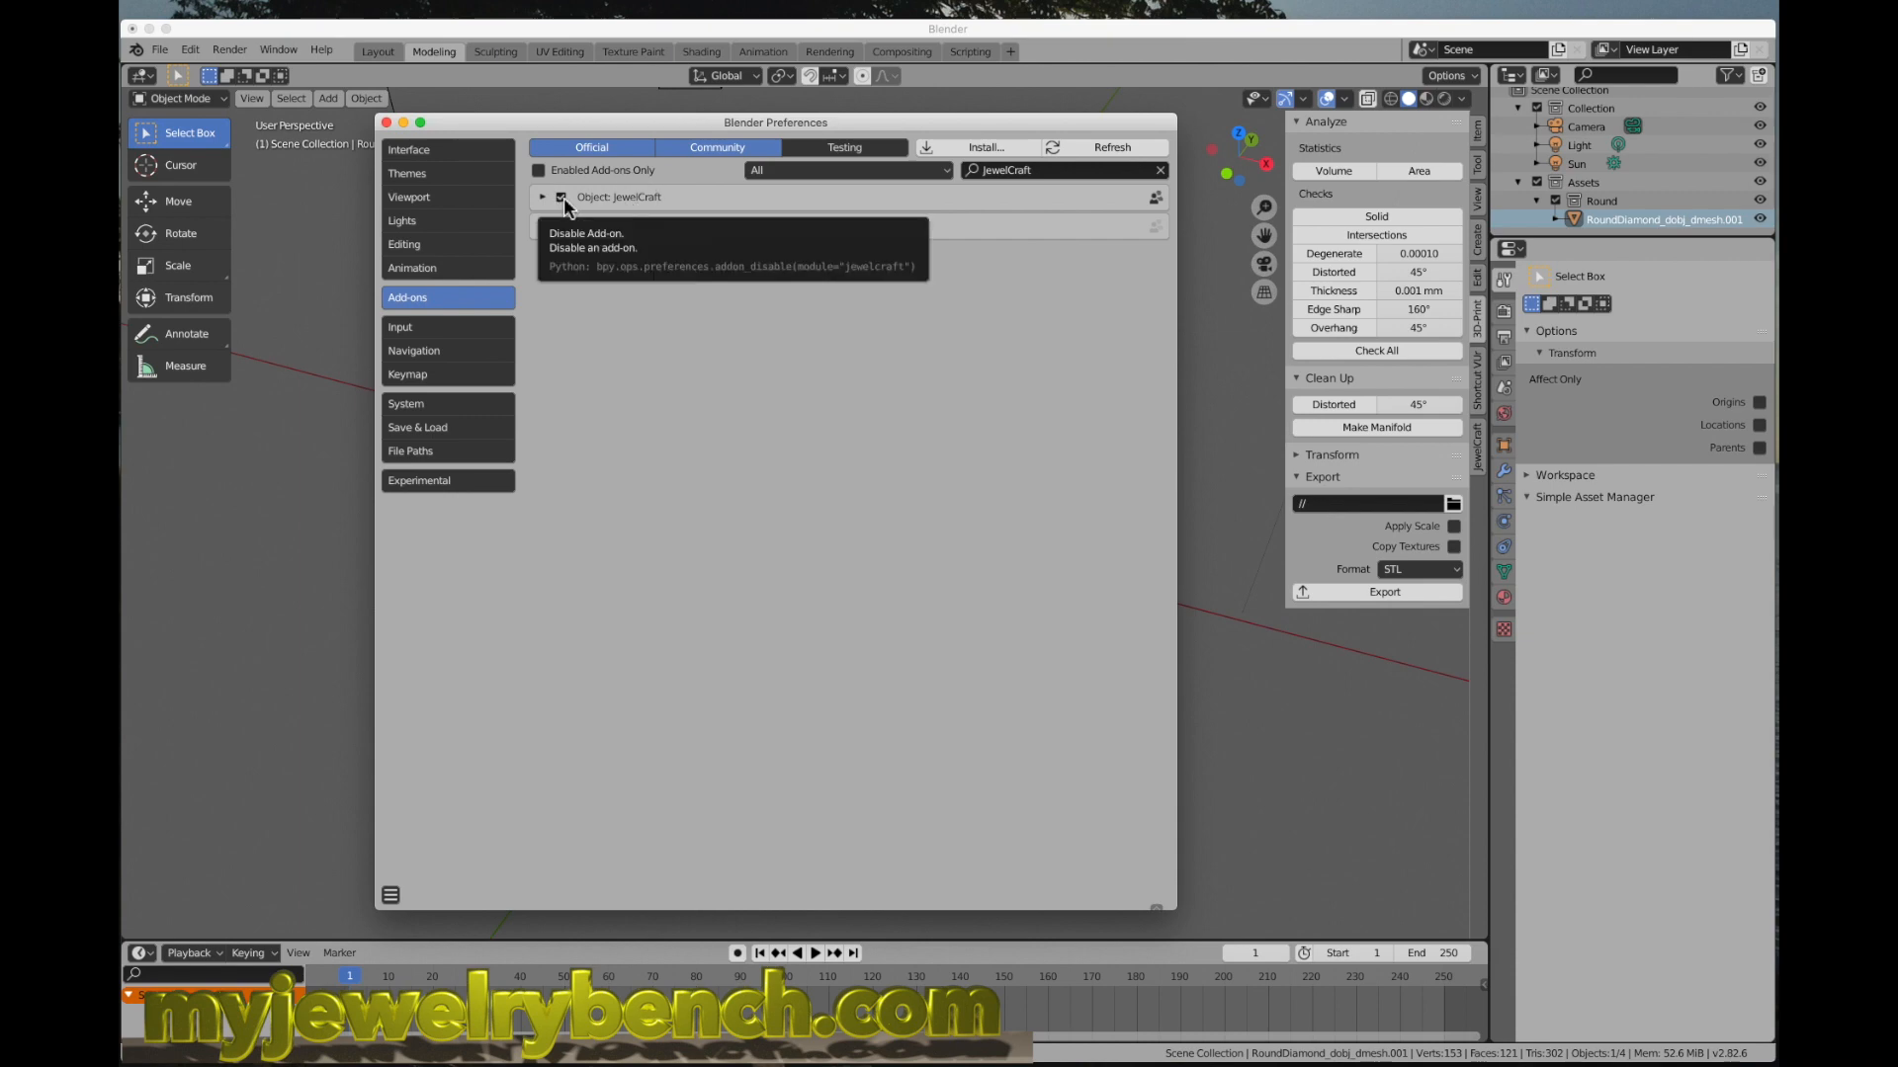
click(543, 196)
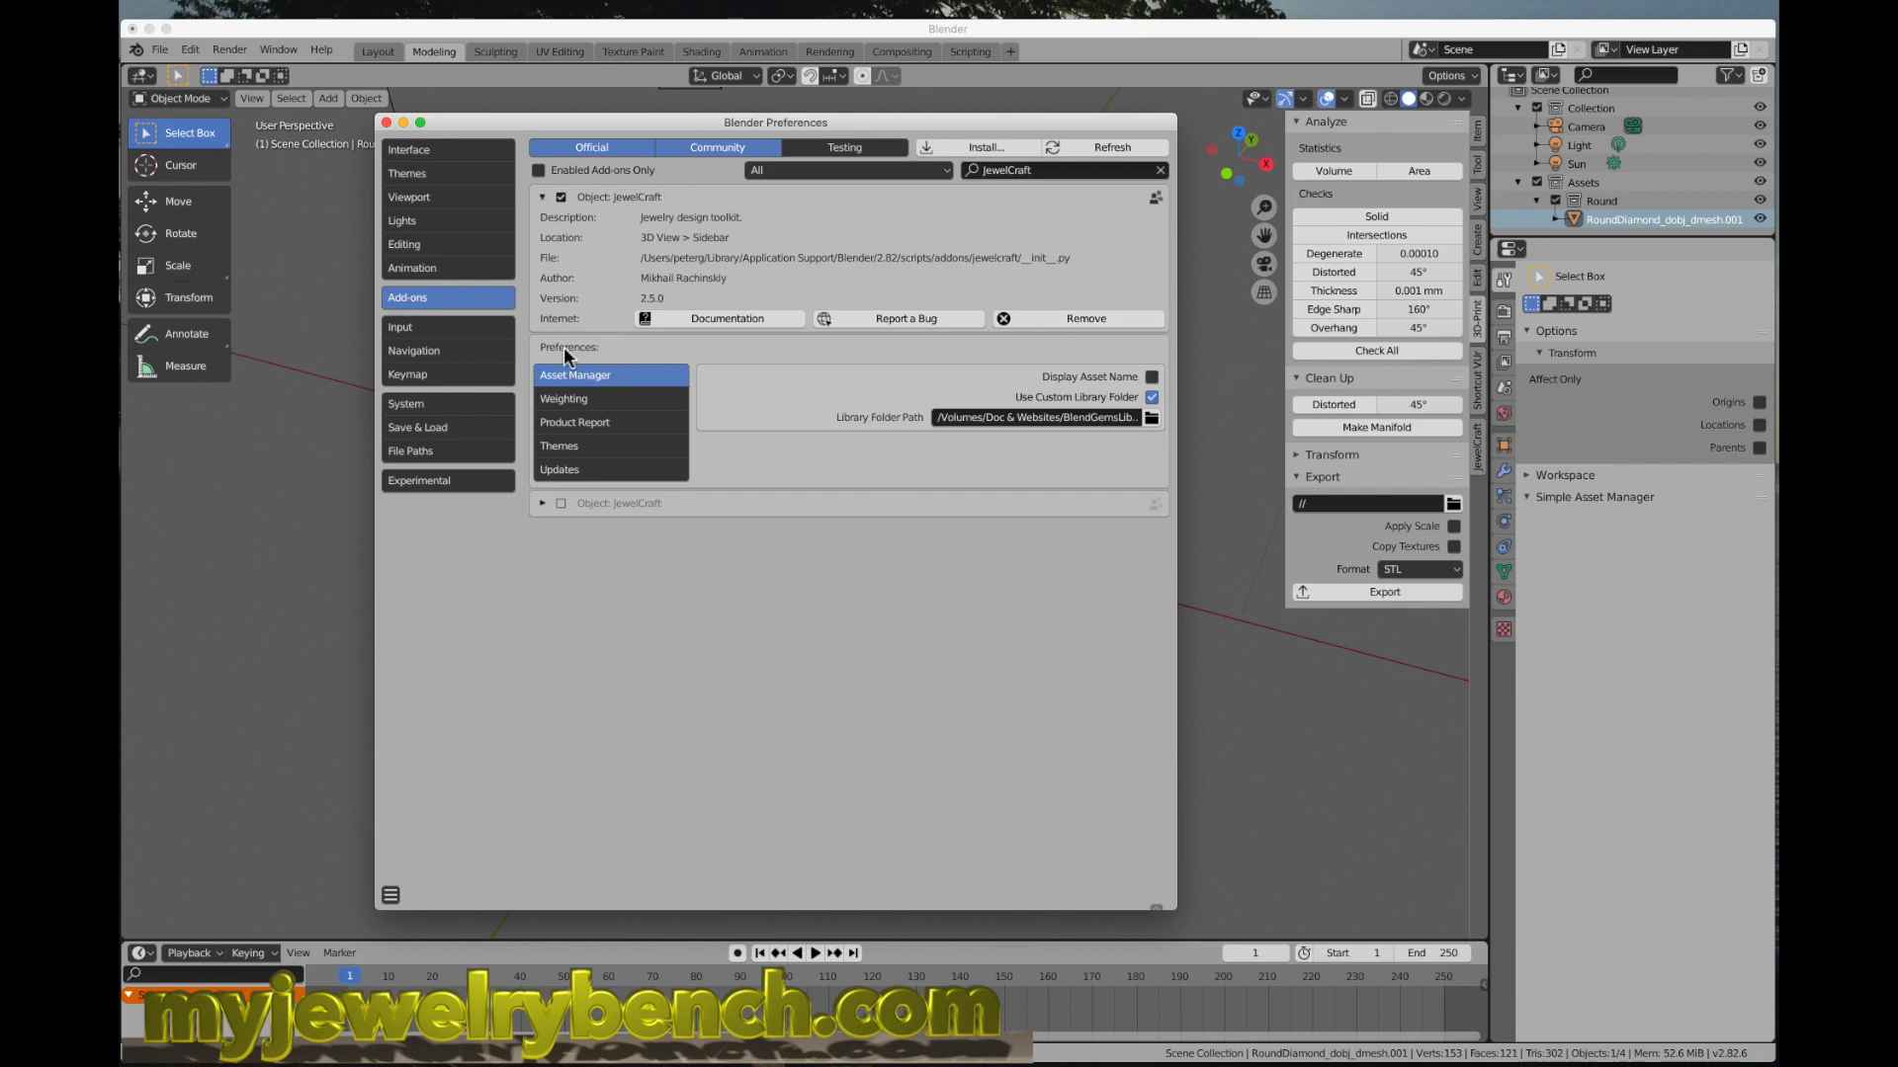
mouse_move(889, 467)
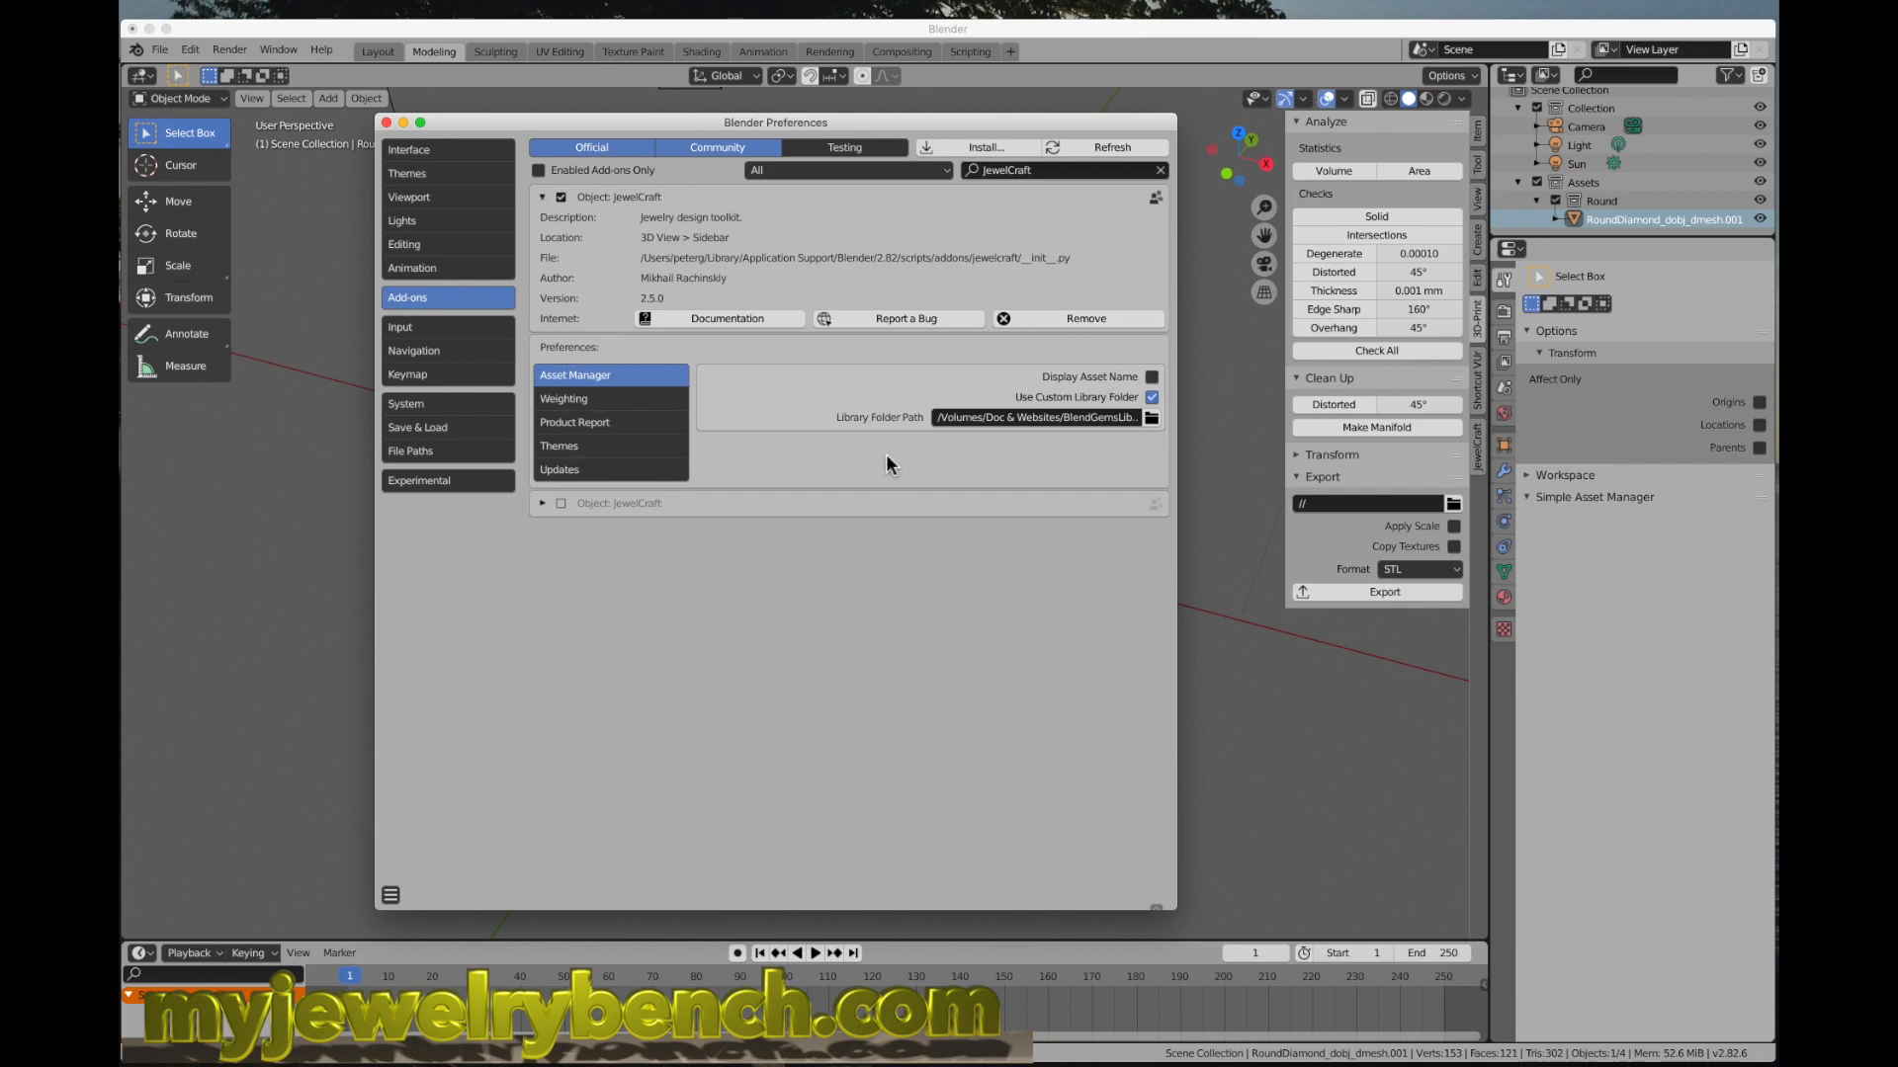
mouse_move(651, 279)
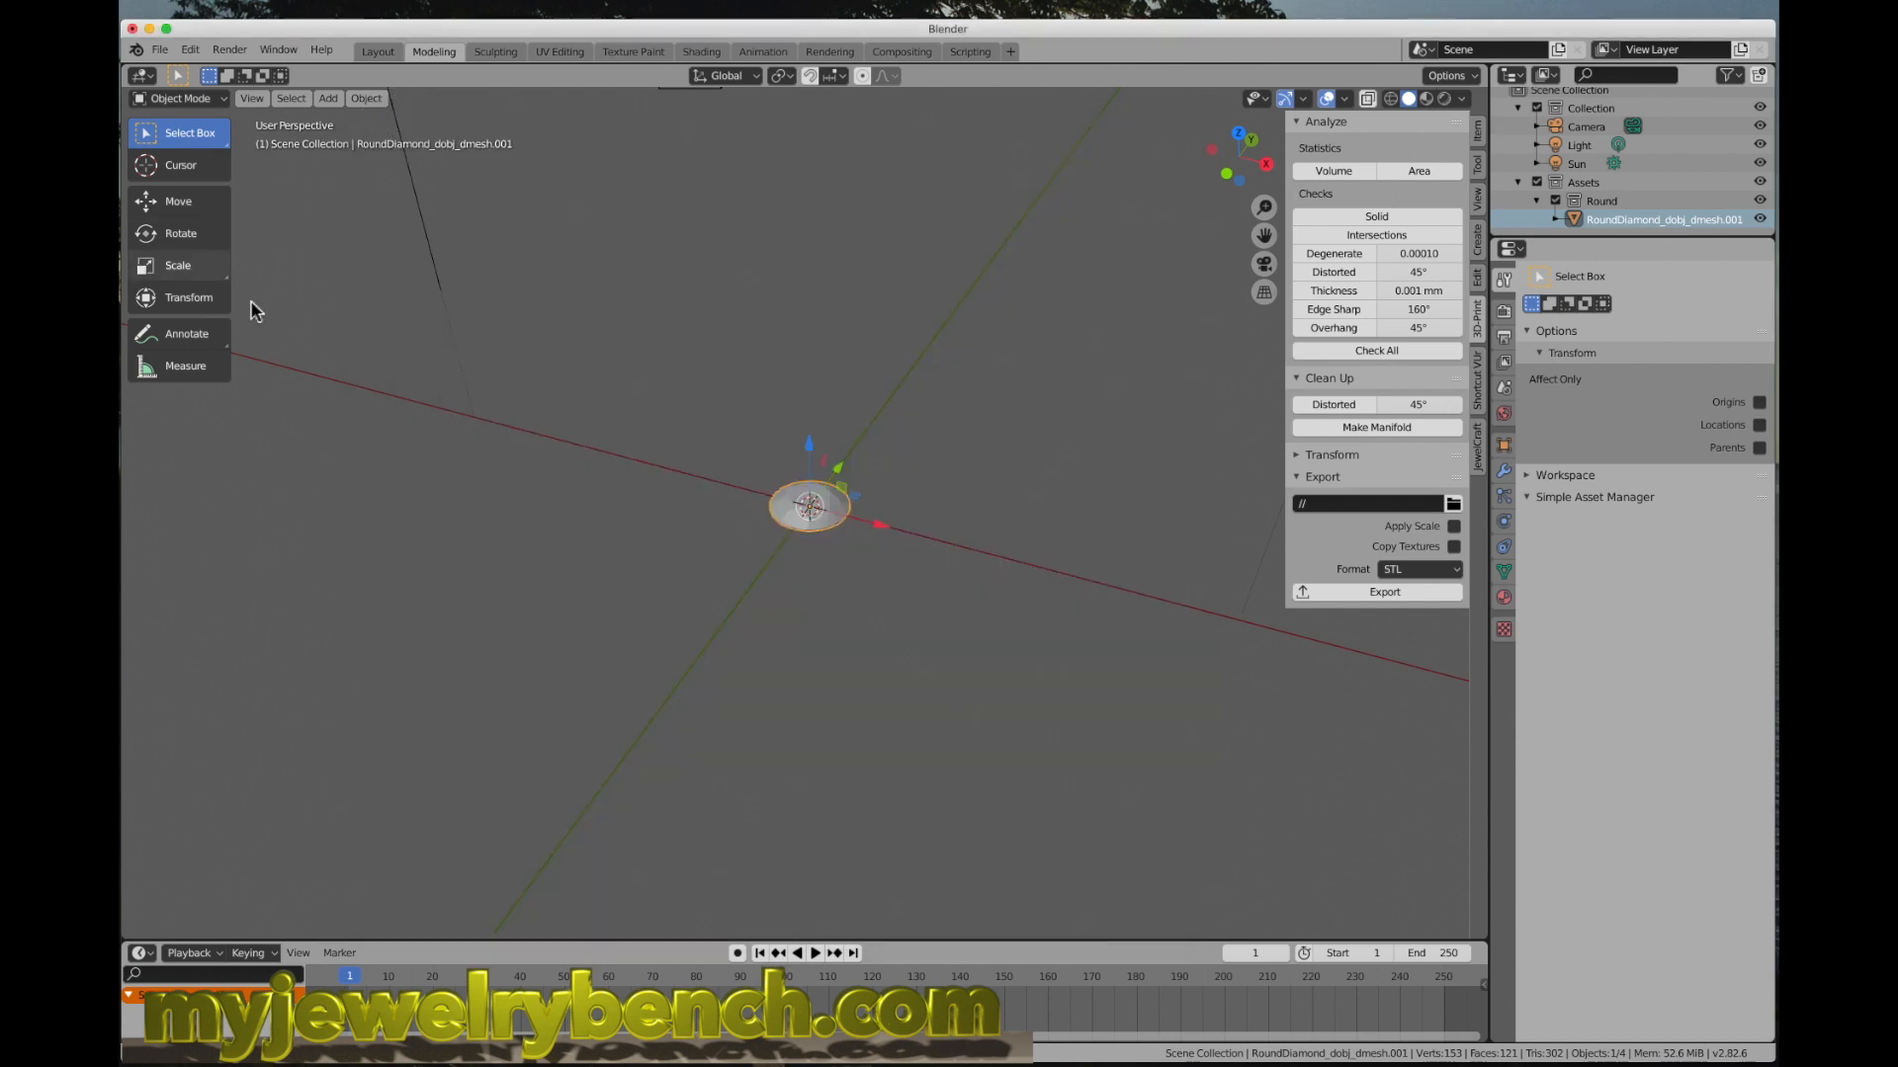
Step: Install PBR Materials (1).zip through the Add-ons preferences
click(190, 49)
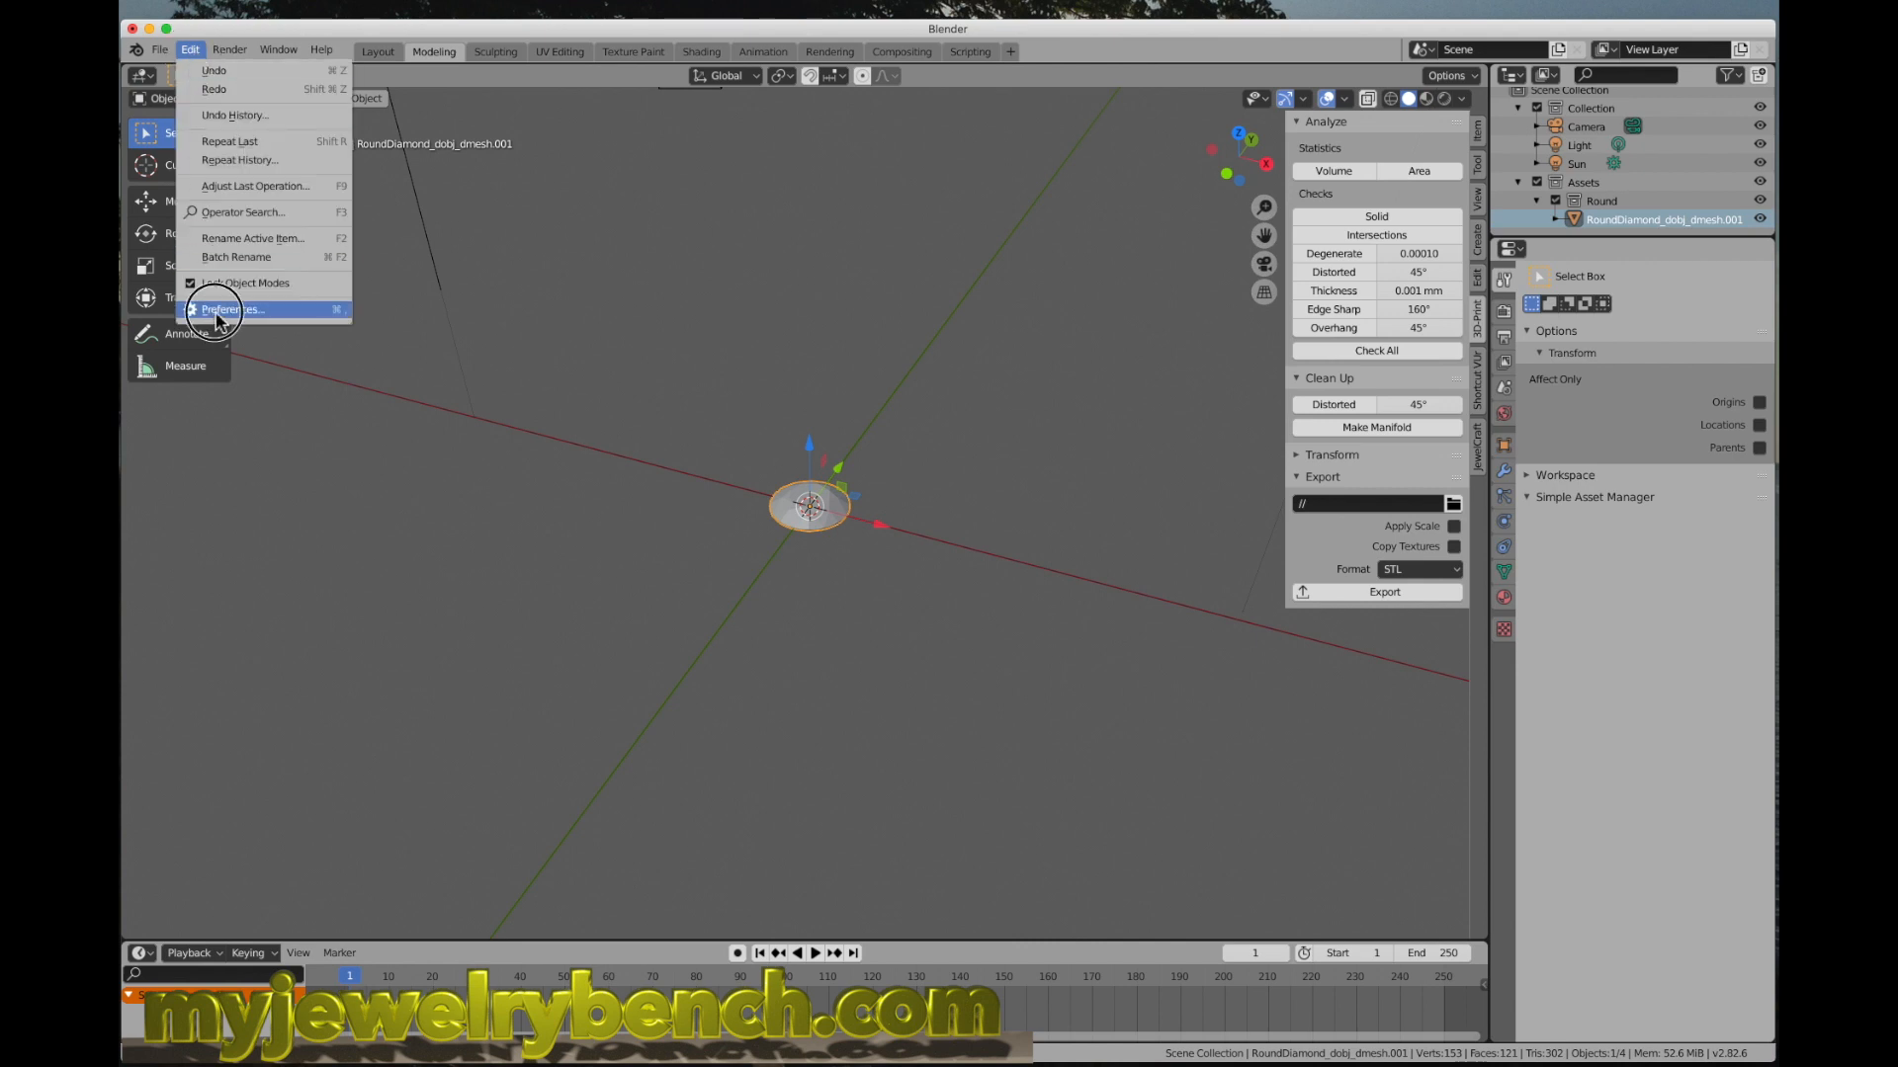
click(229, 310)
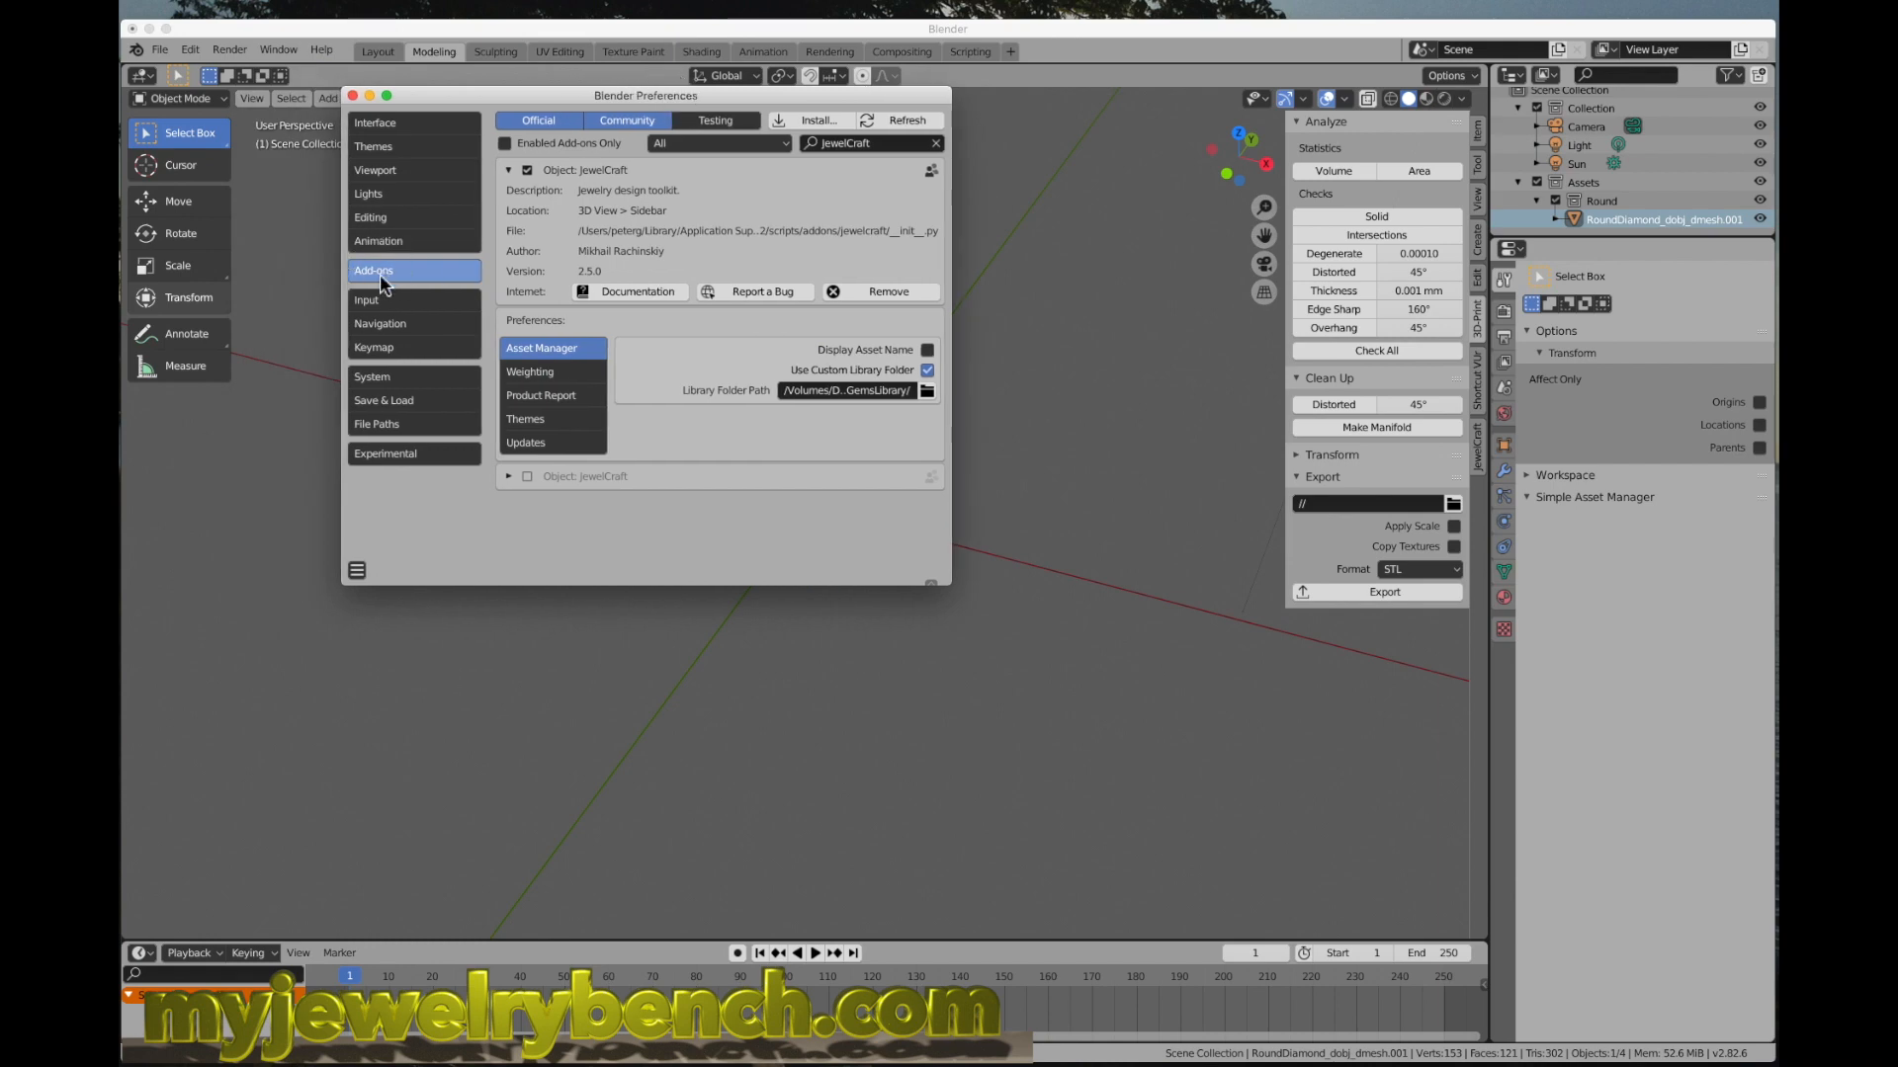
click(816, 121)
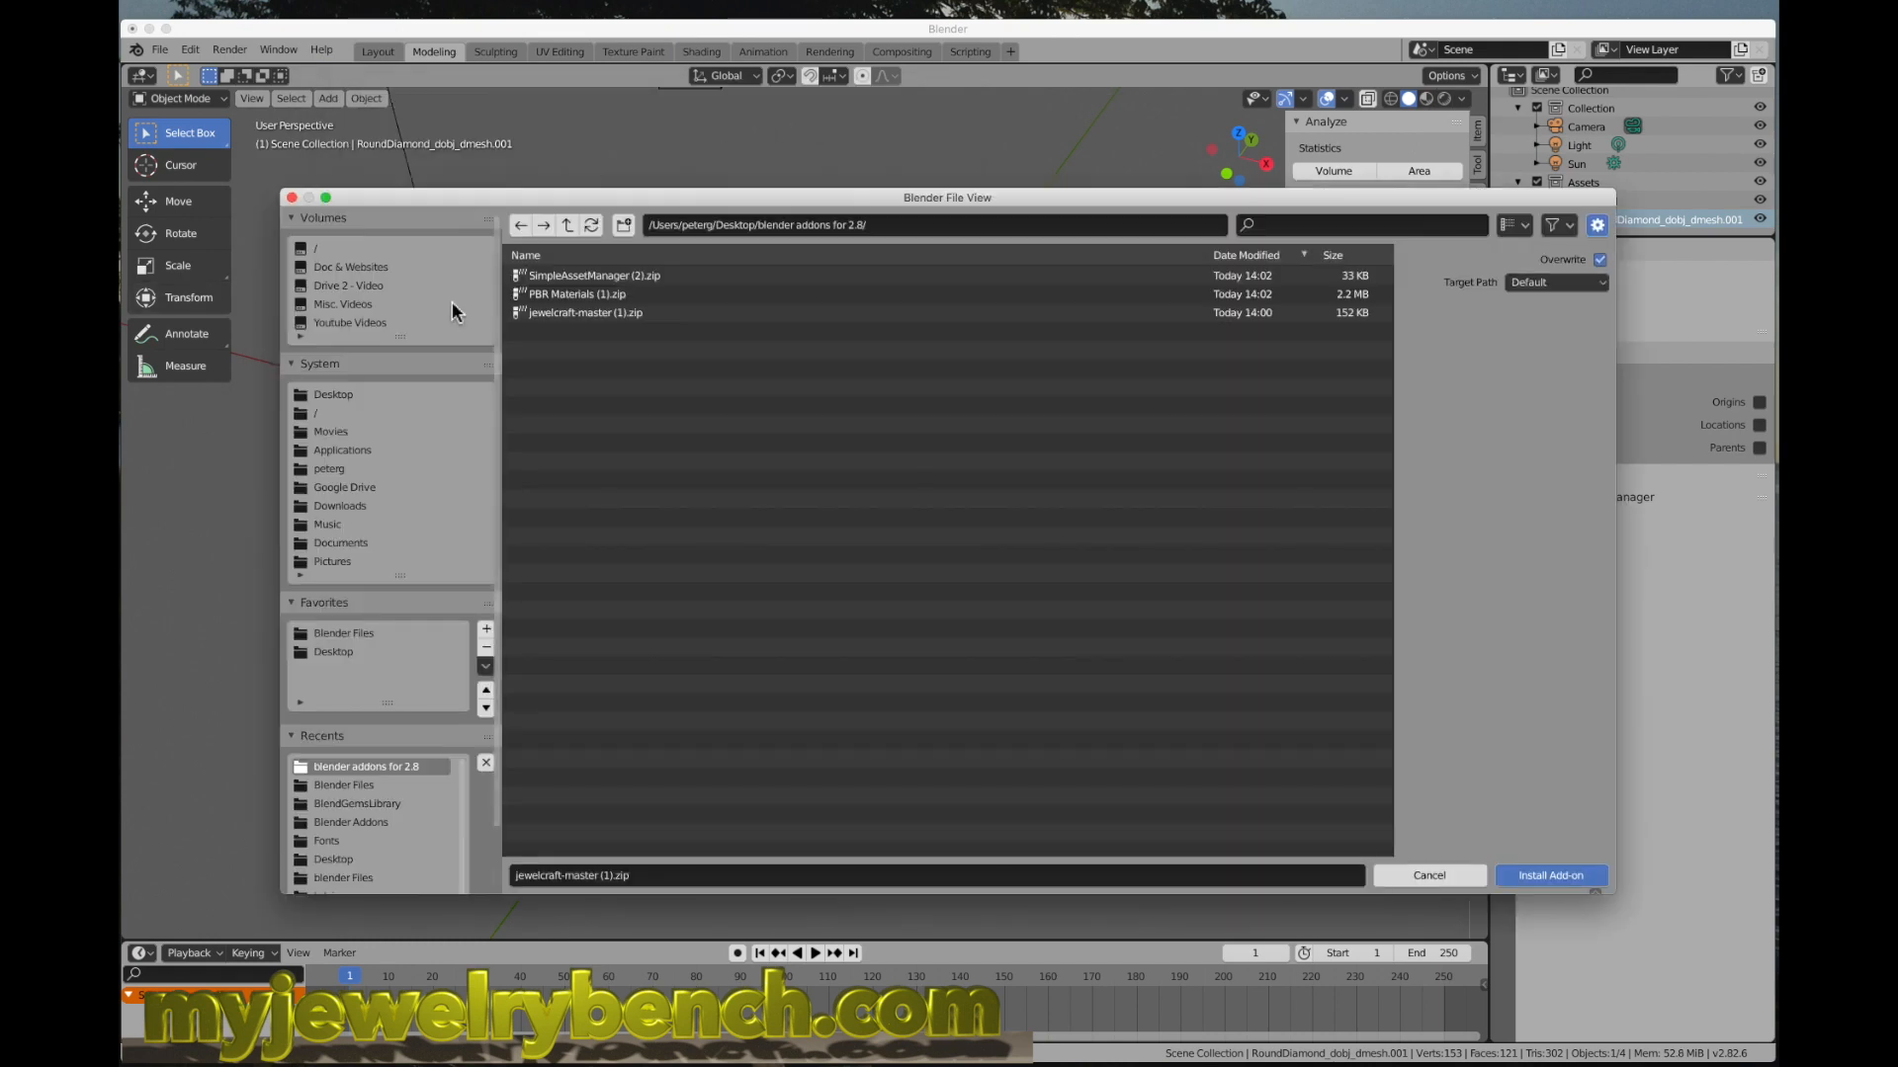
click(577, 294)
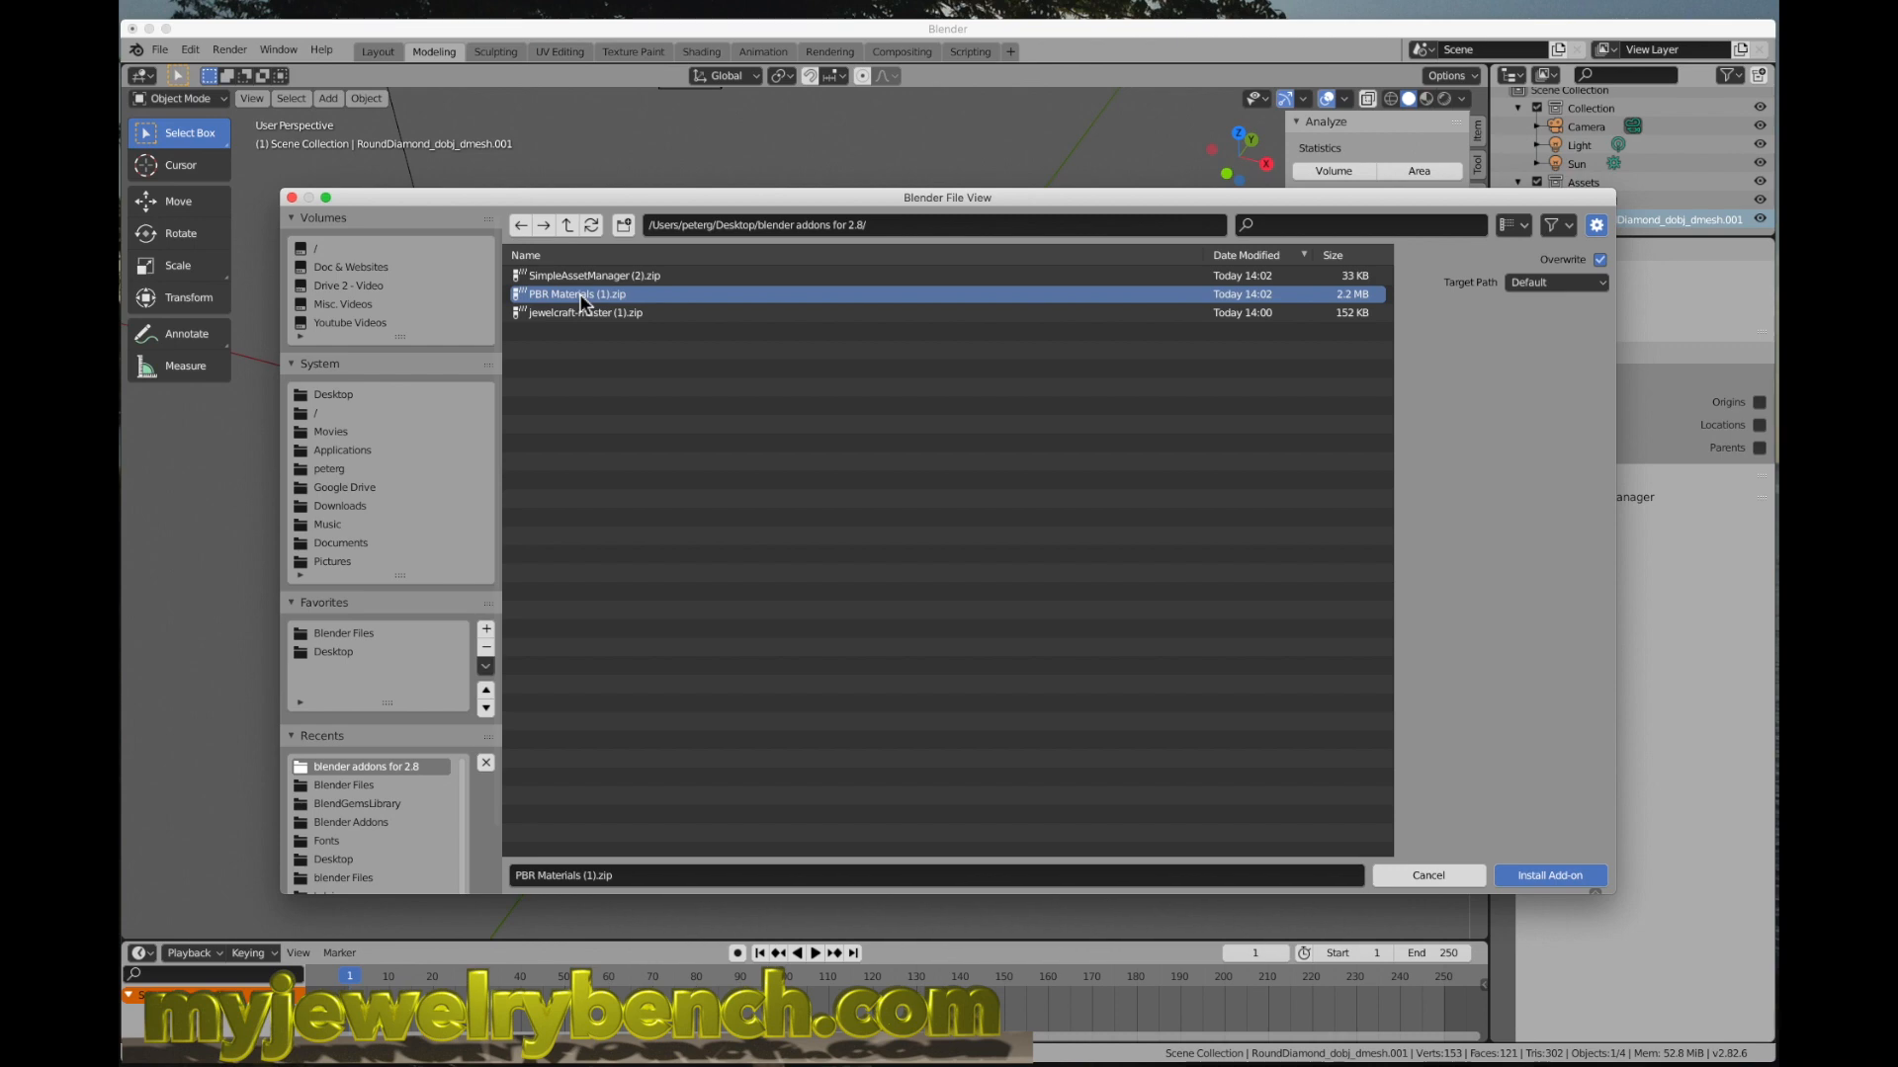
mouse_move(300, 204)
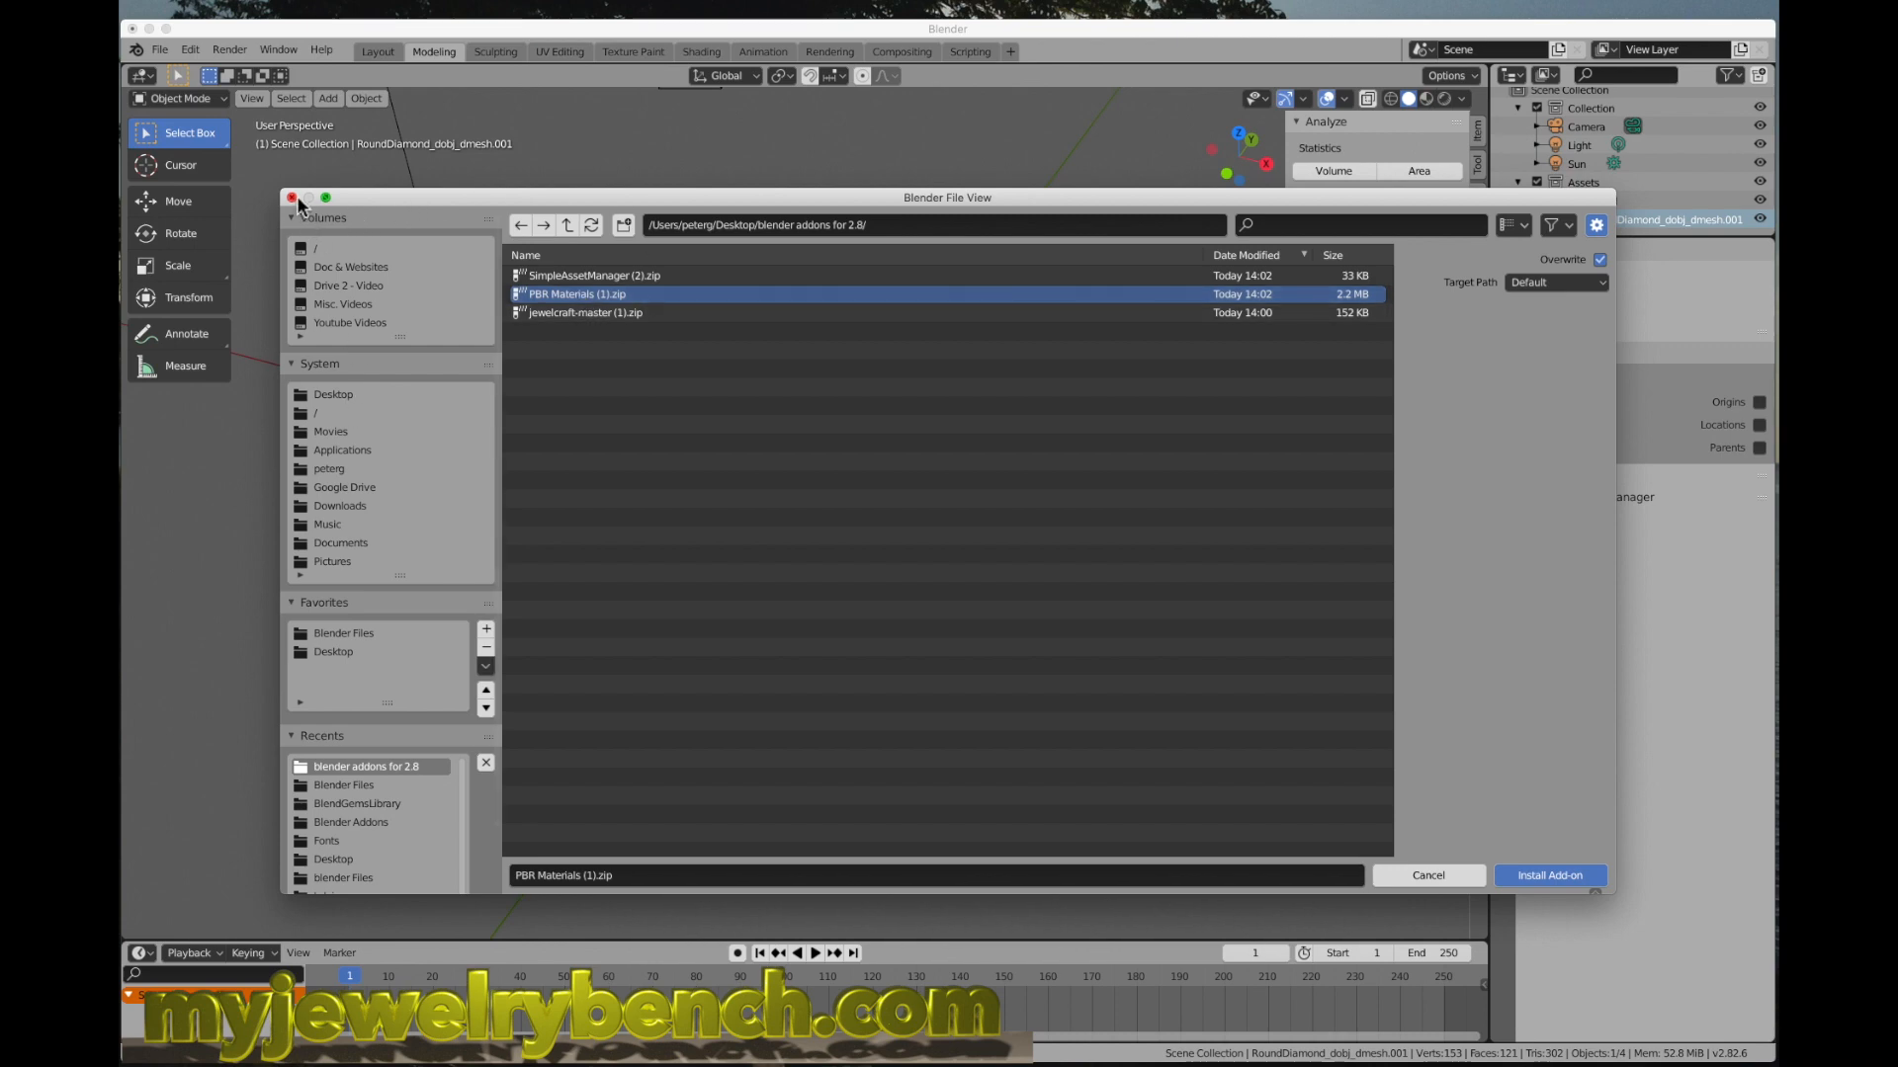
click(1548, 876)
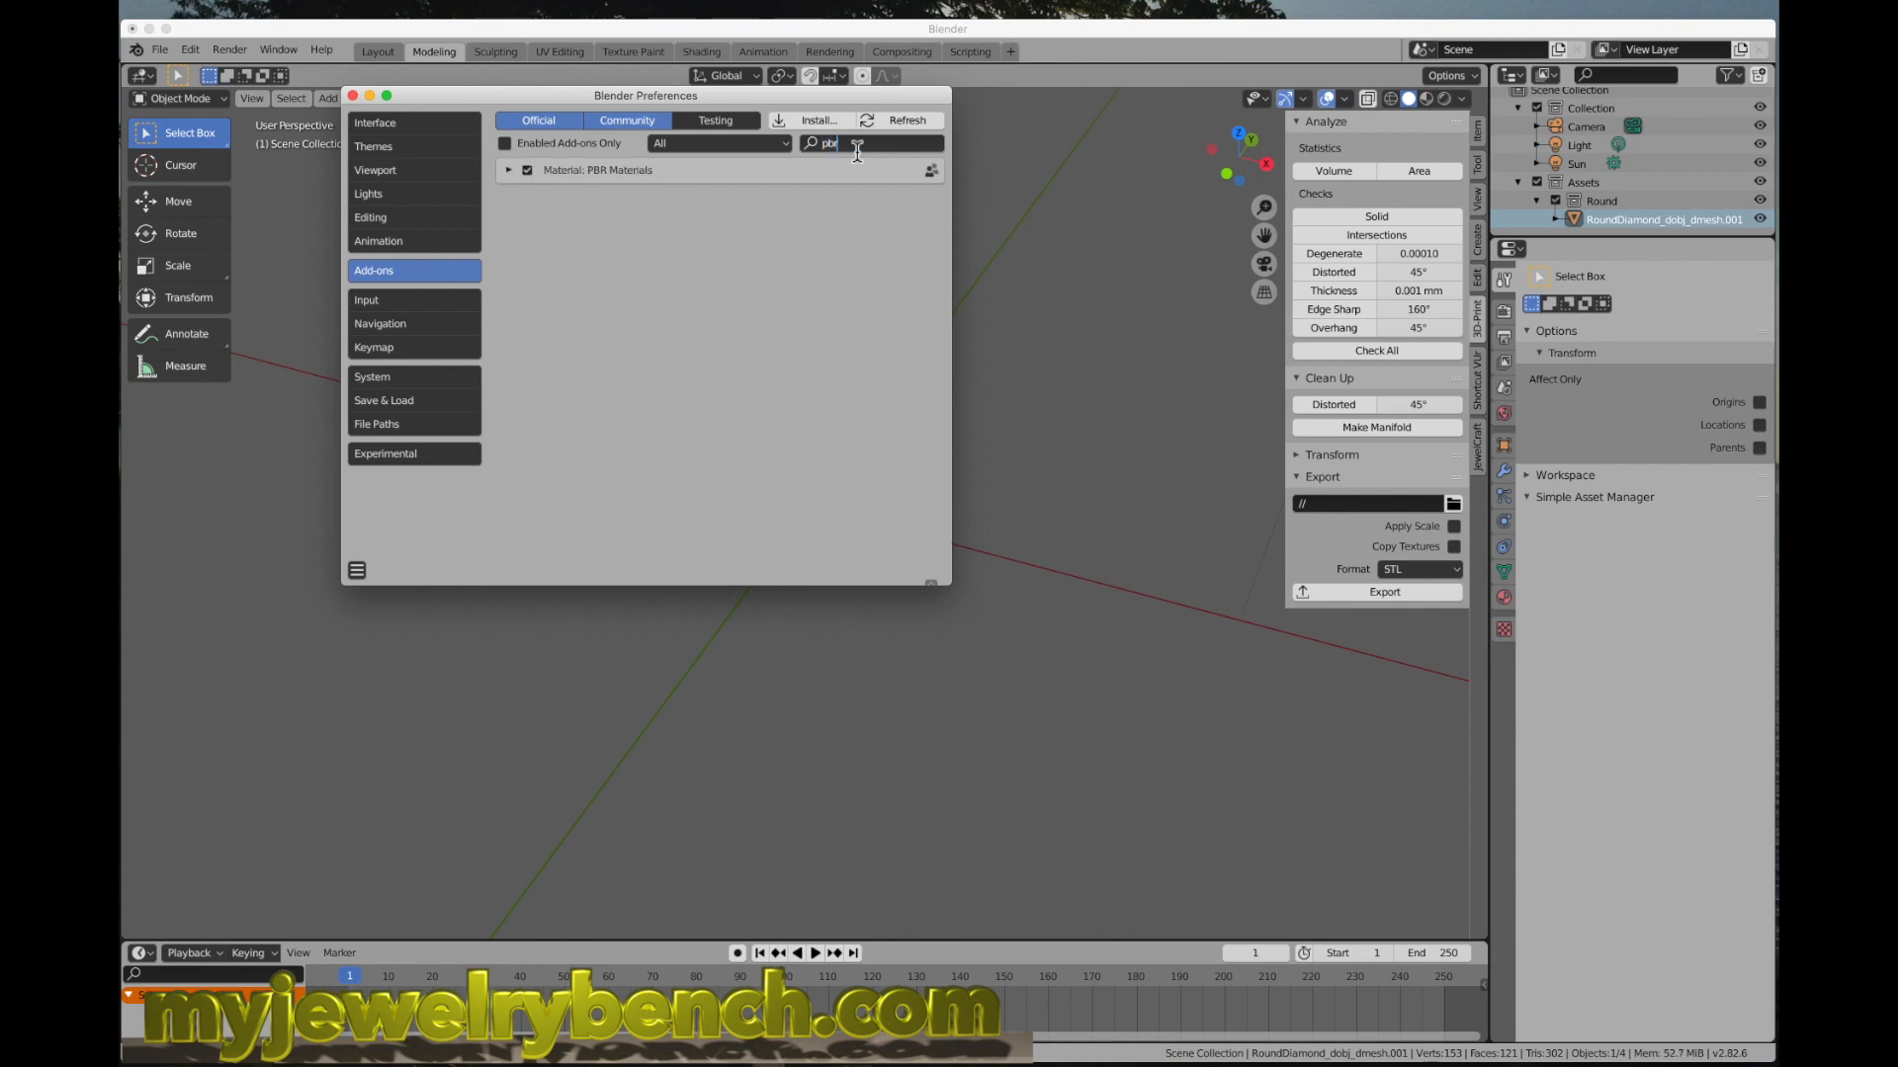
mouse_move(644, 182)
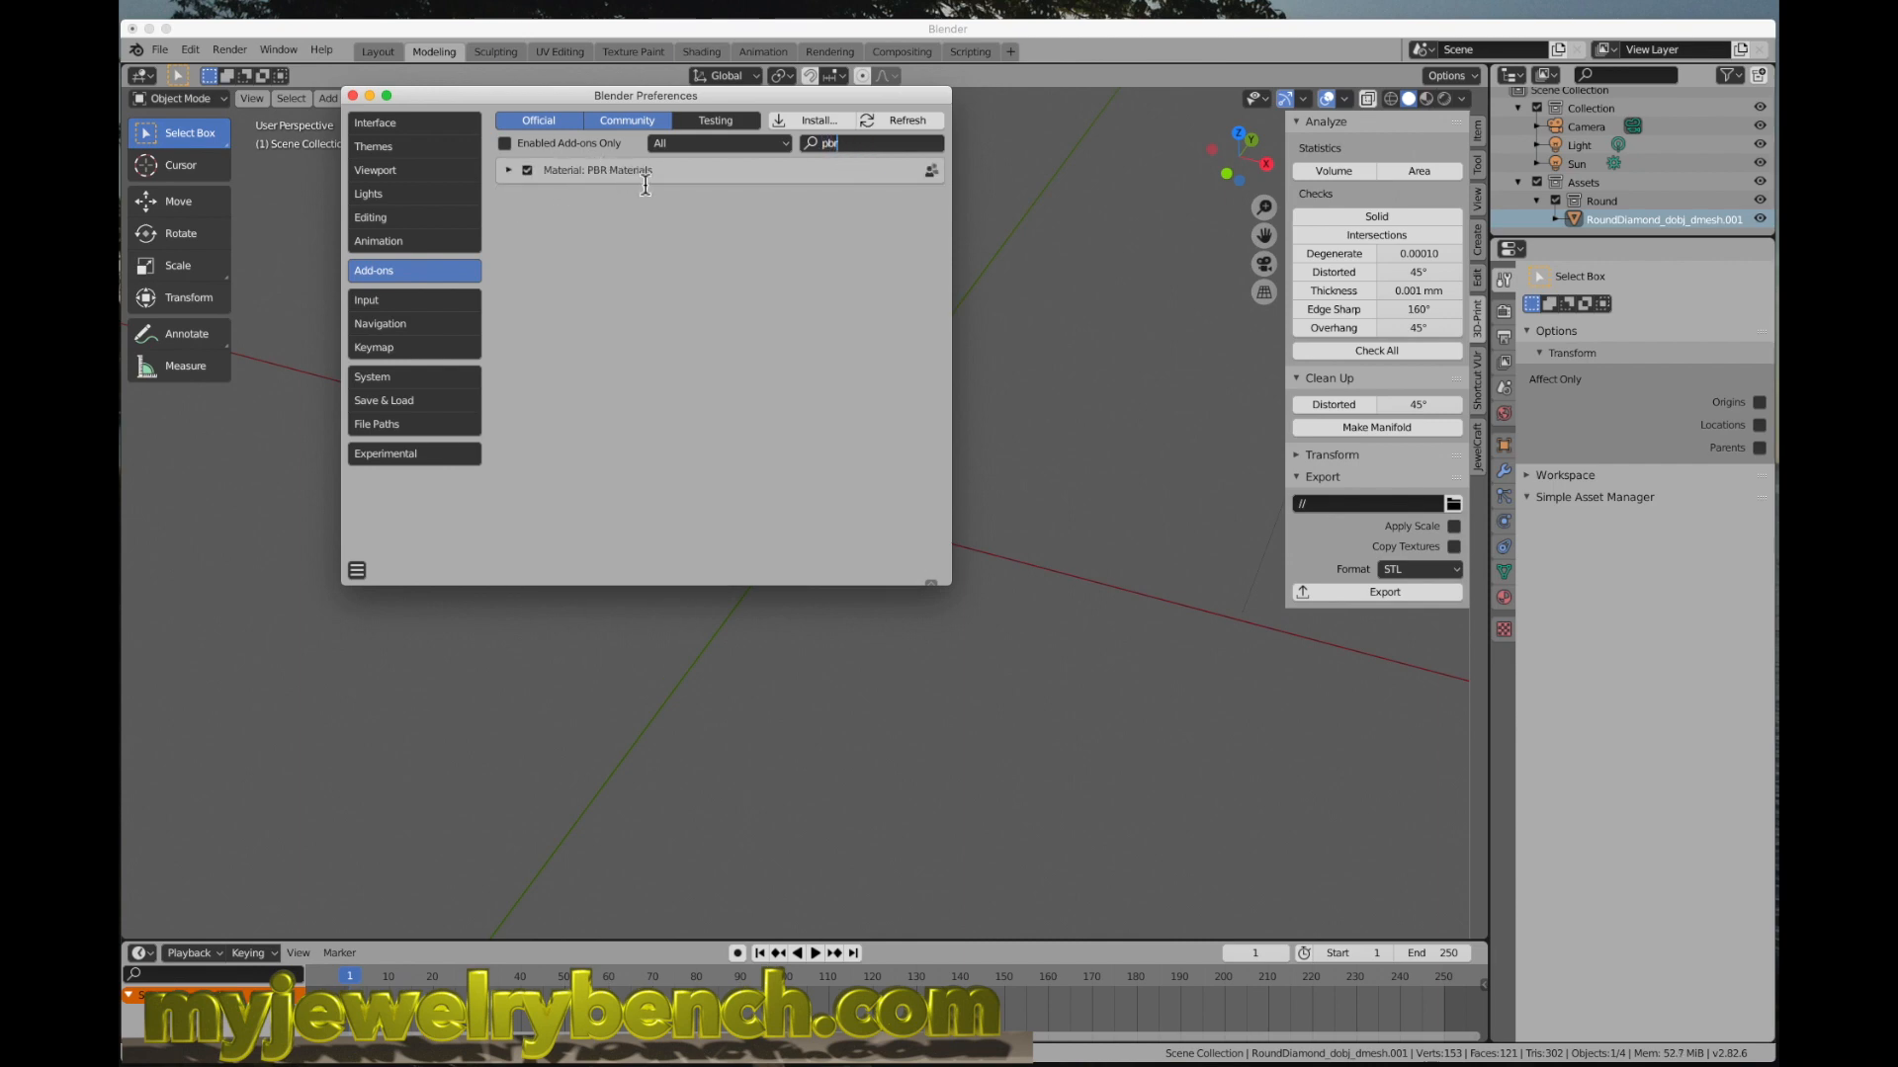
Step: Expand the PBR Materials entry to view its version 3.4 details
click(508, 169)
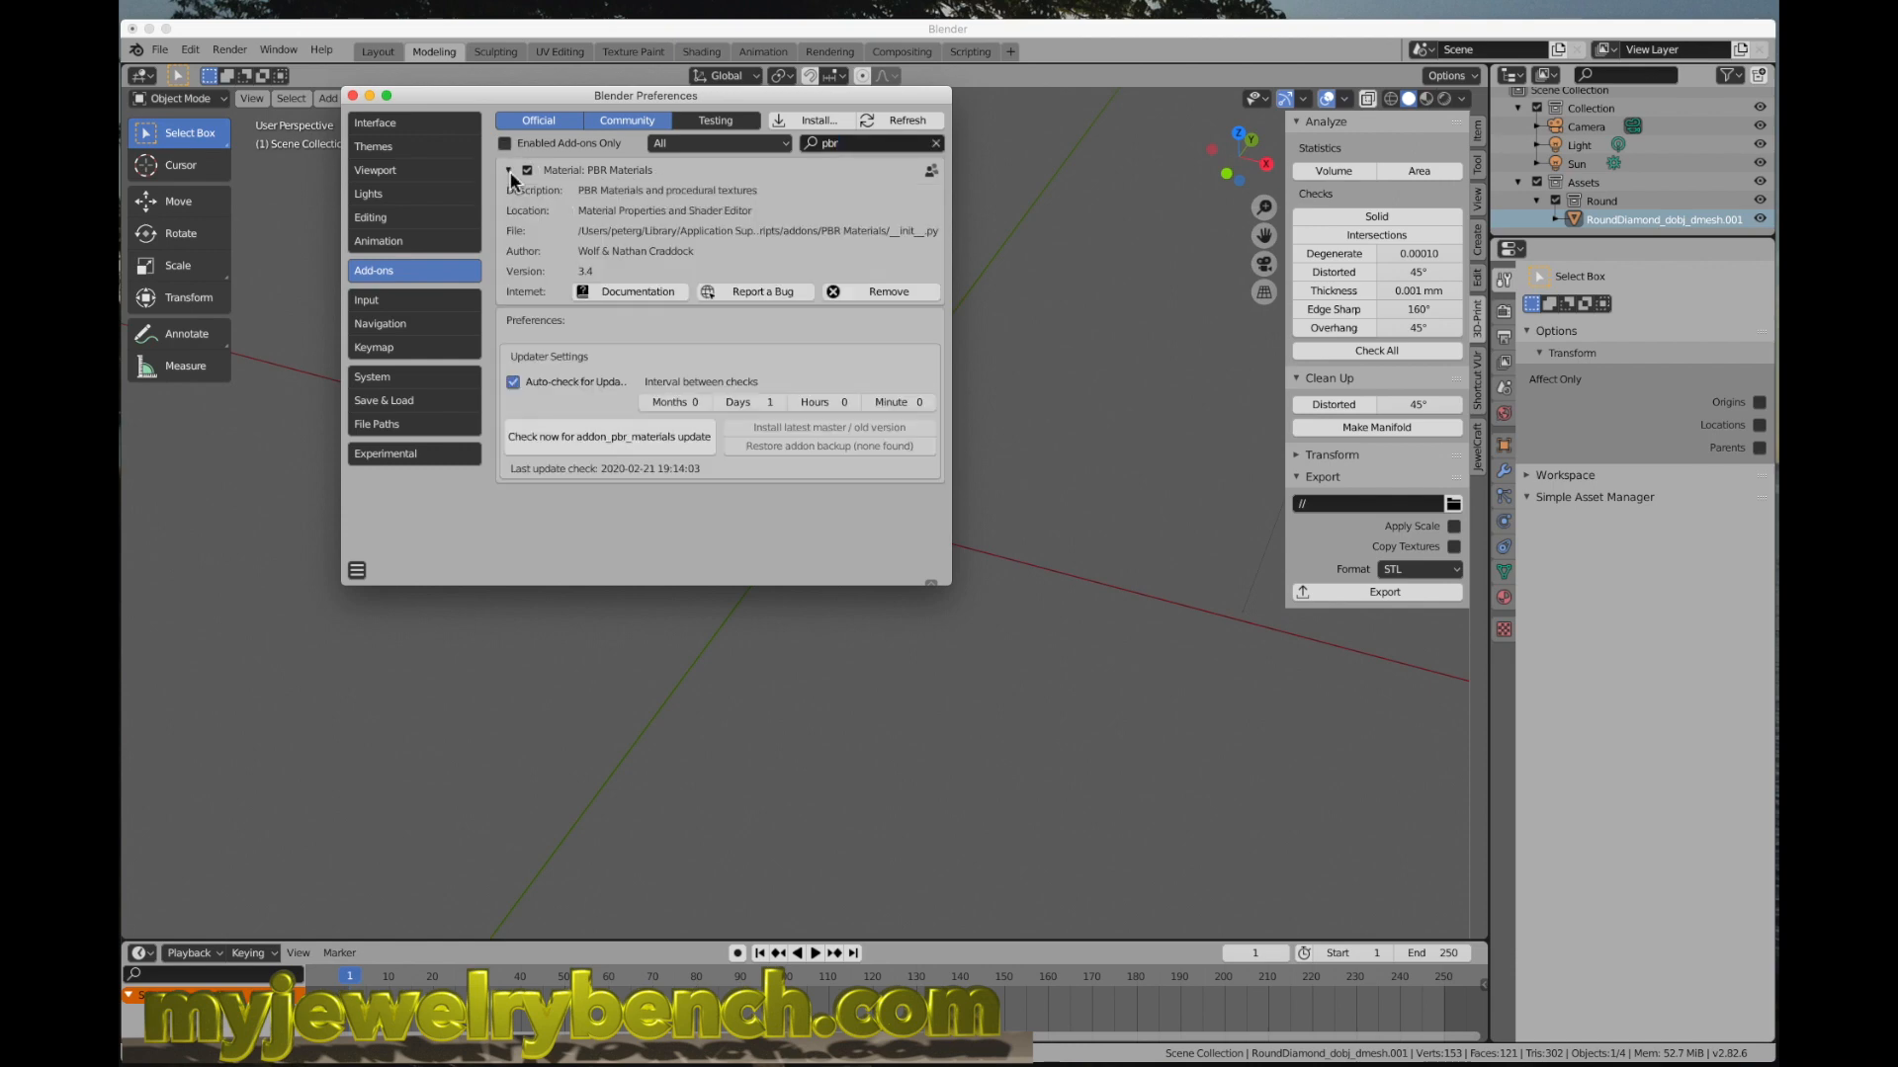
mouse_move(635, 290)
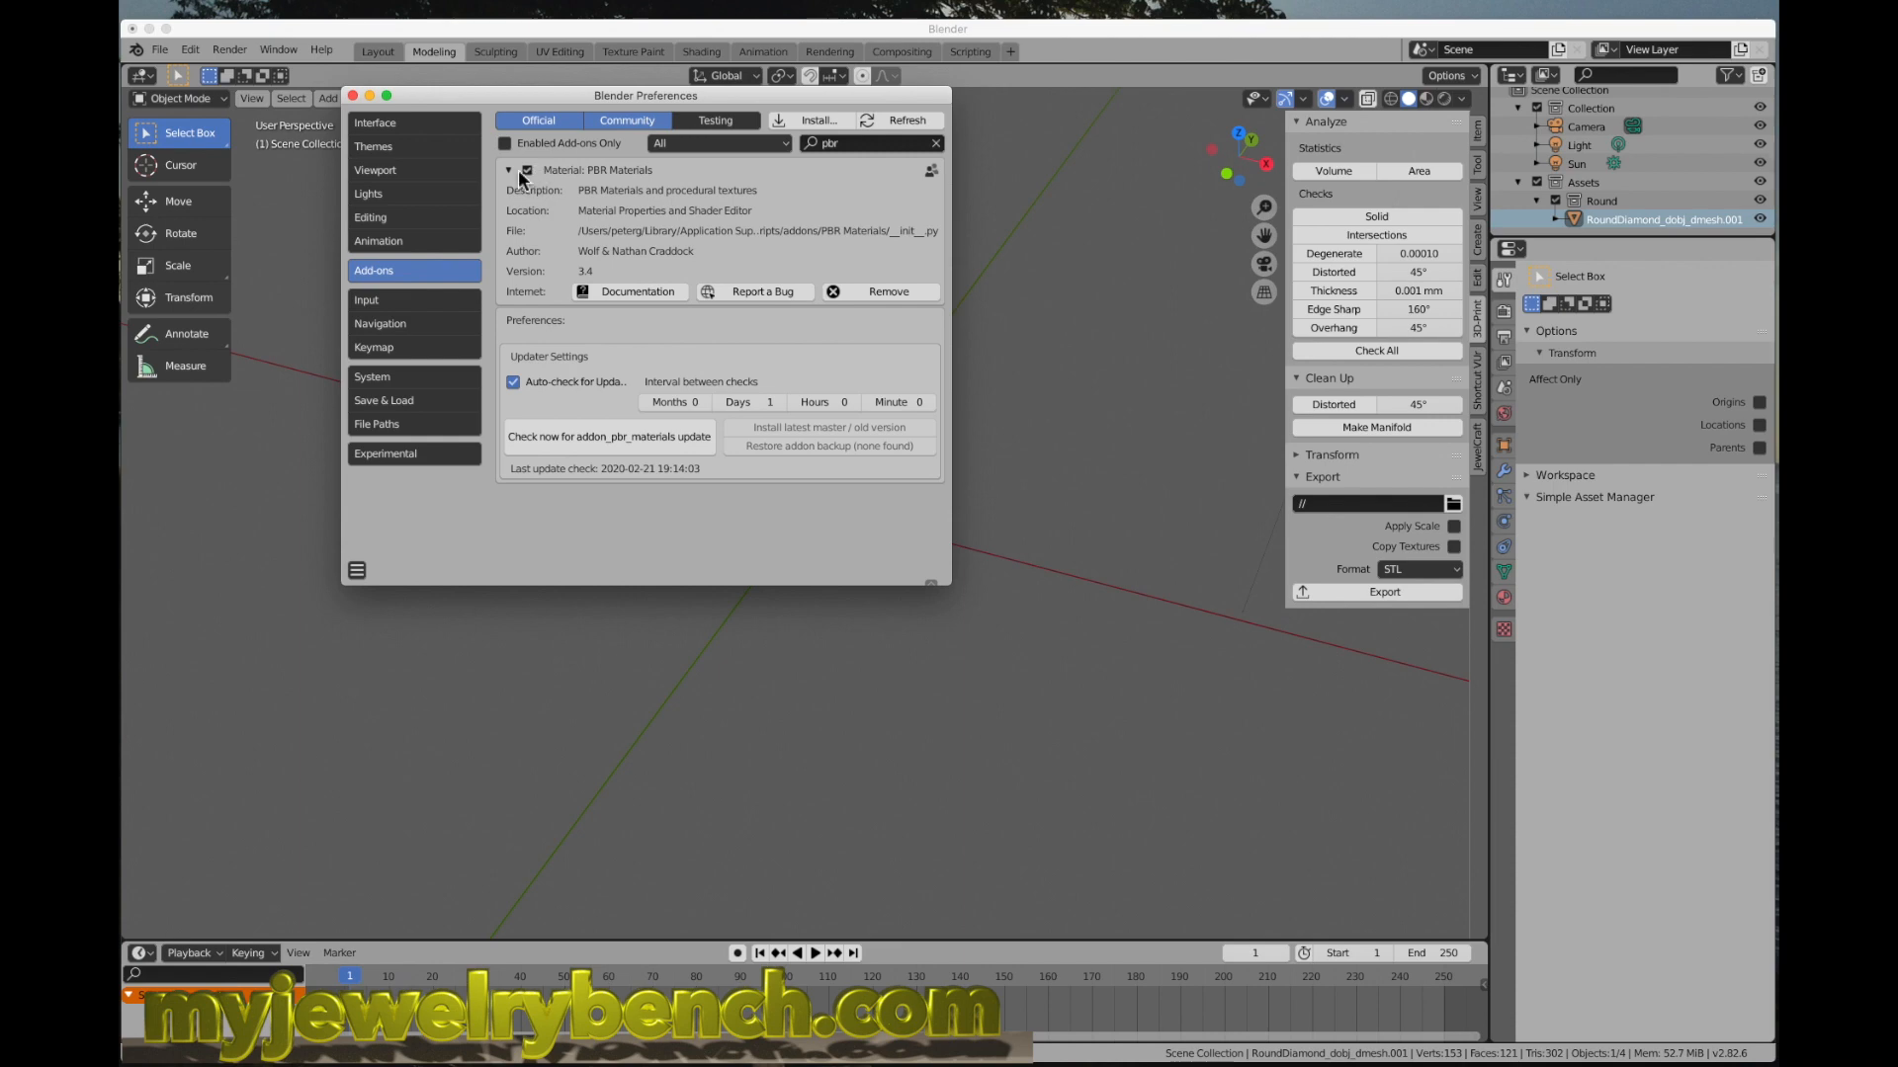
mouse_move(569, 178)
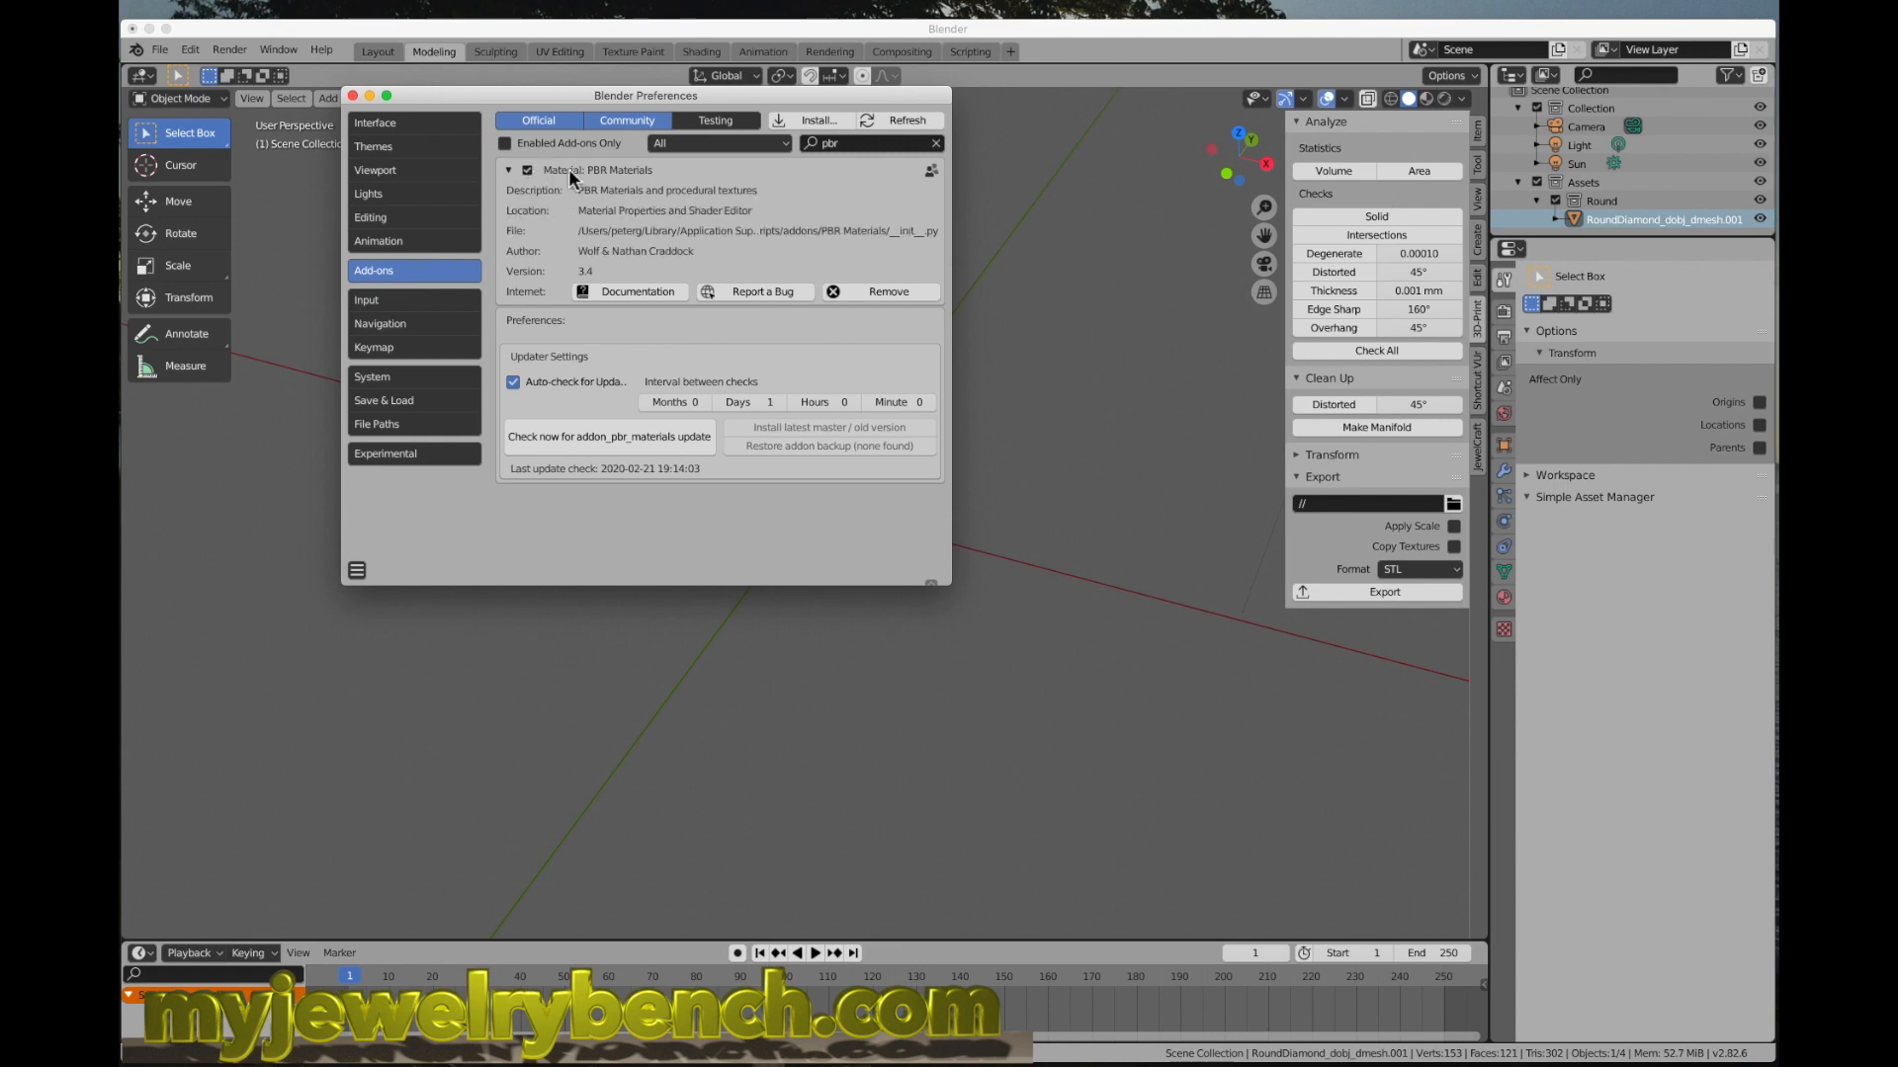
mouse_move(1206, 417)
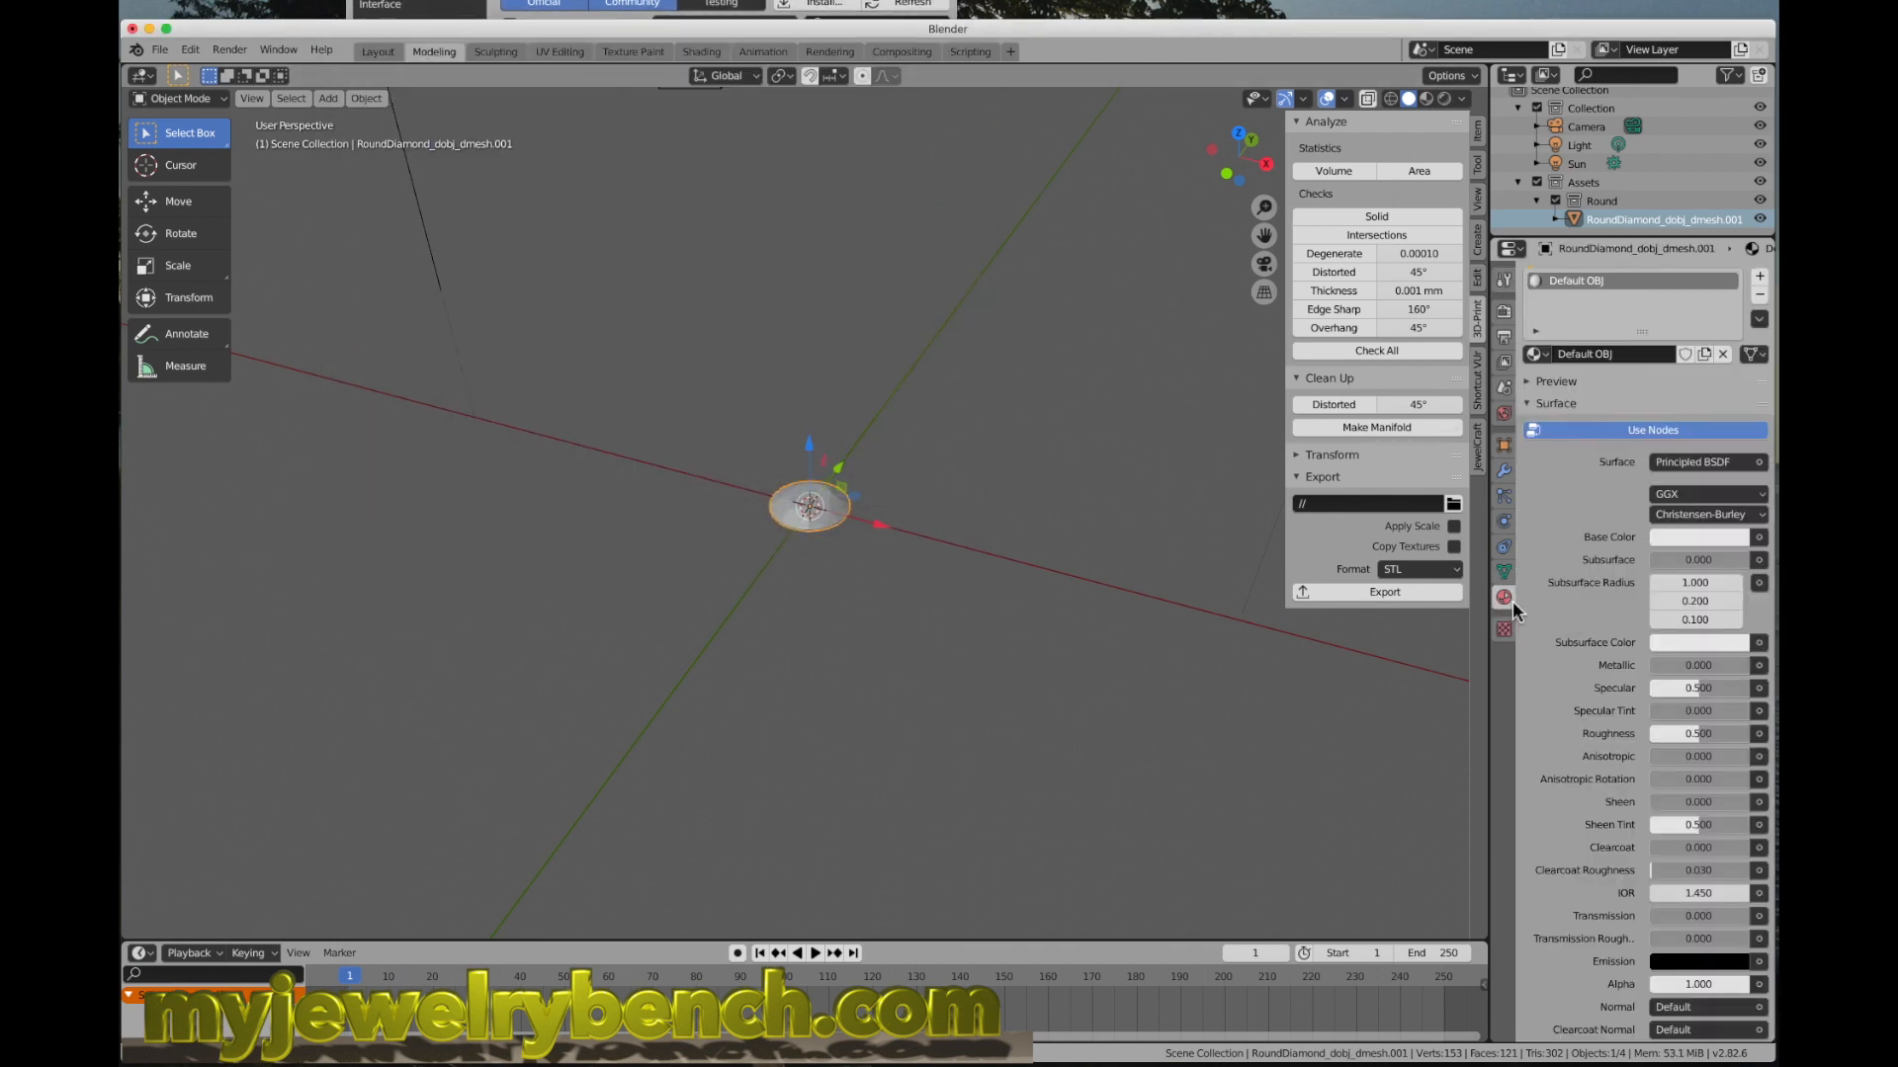
Step: Reach the PBR Materials panel in Material properties and browse the Dielectric library
scroll(down, 3)
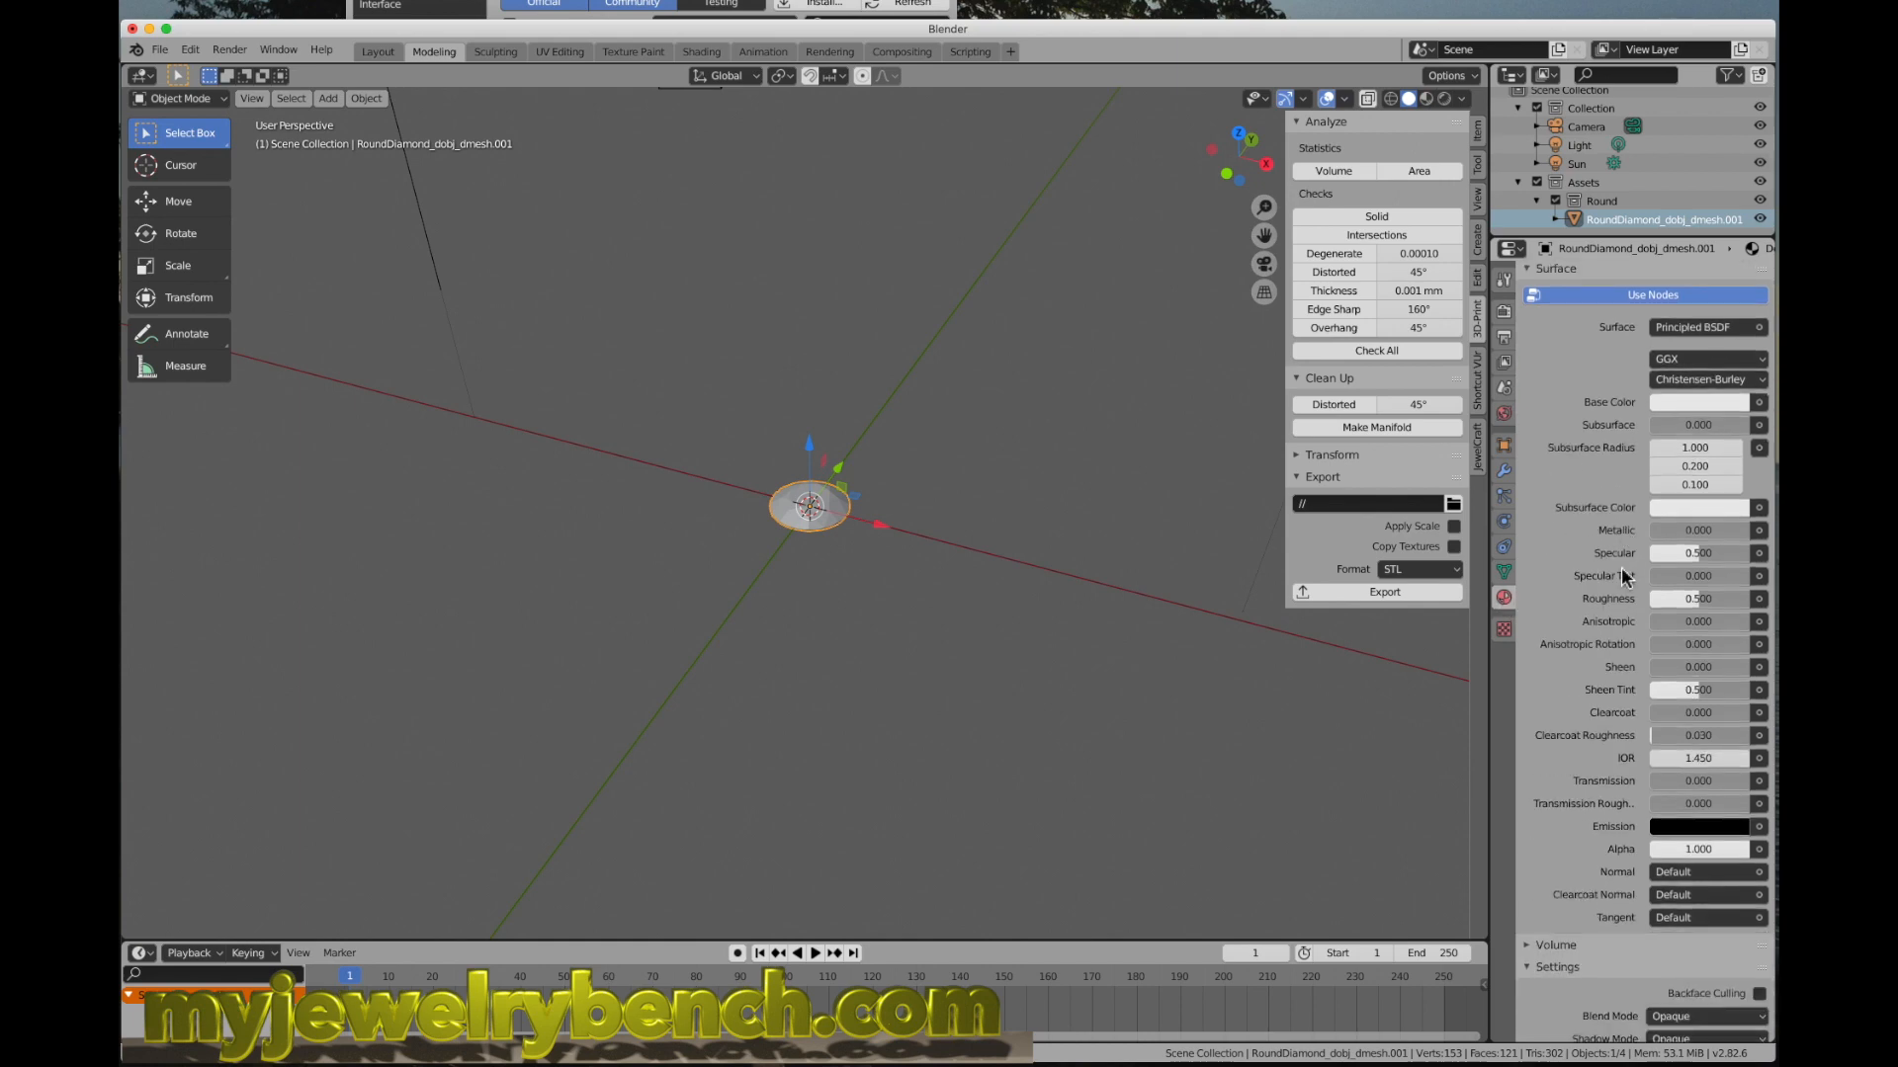
scroll(down, 3)
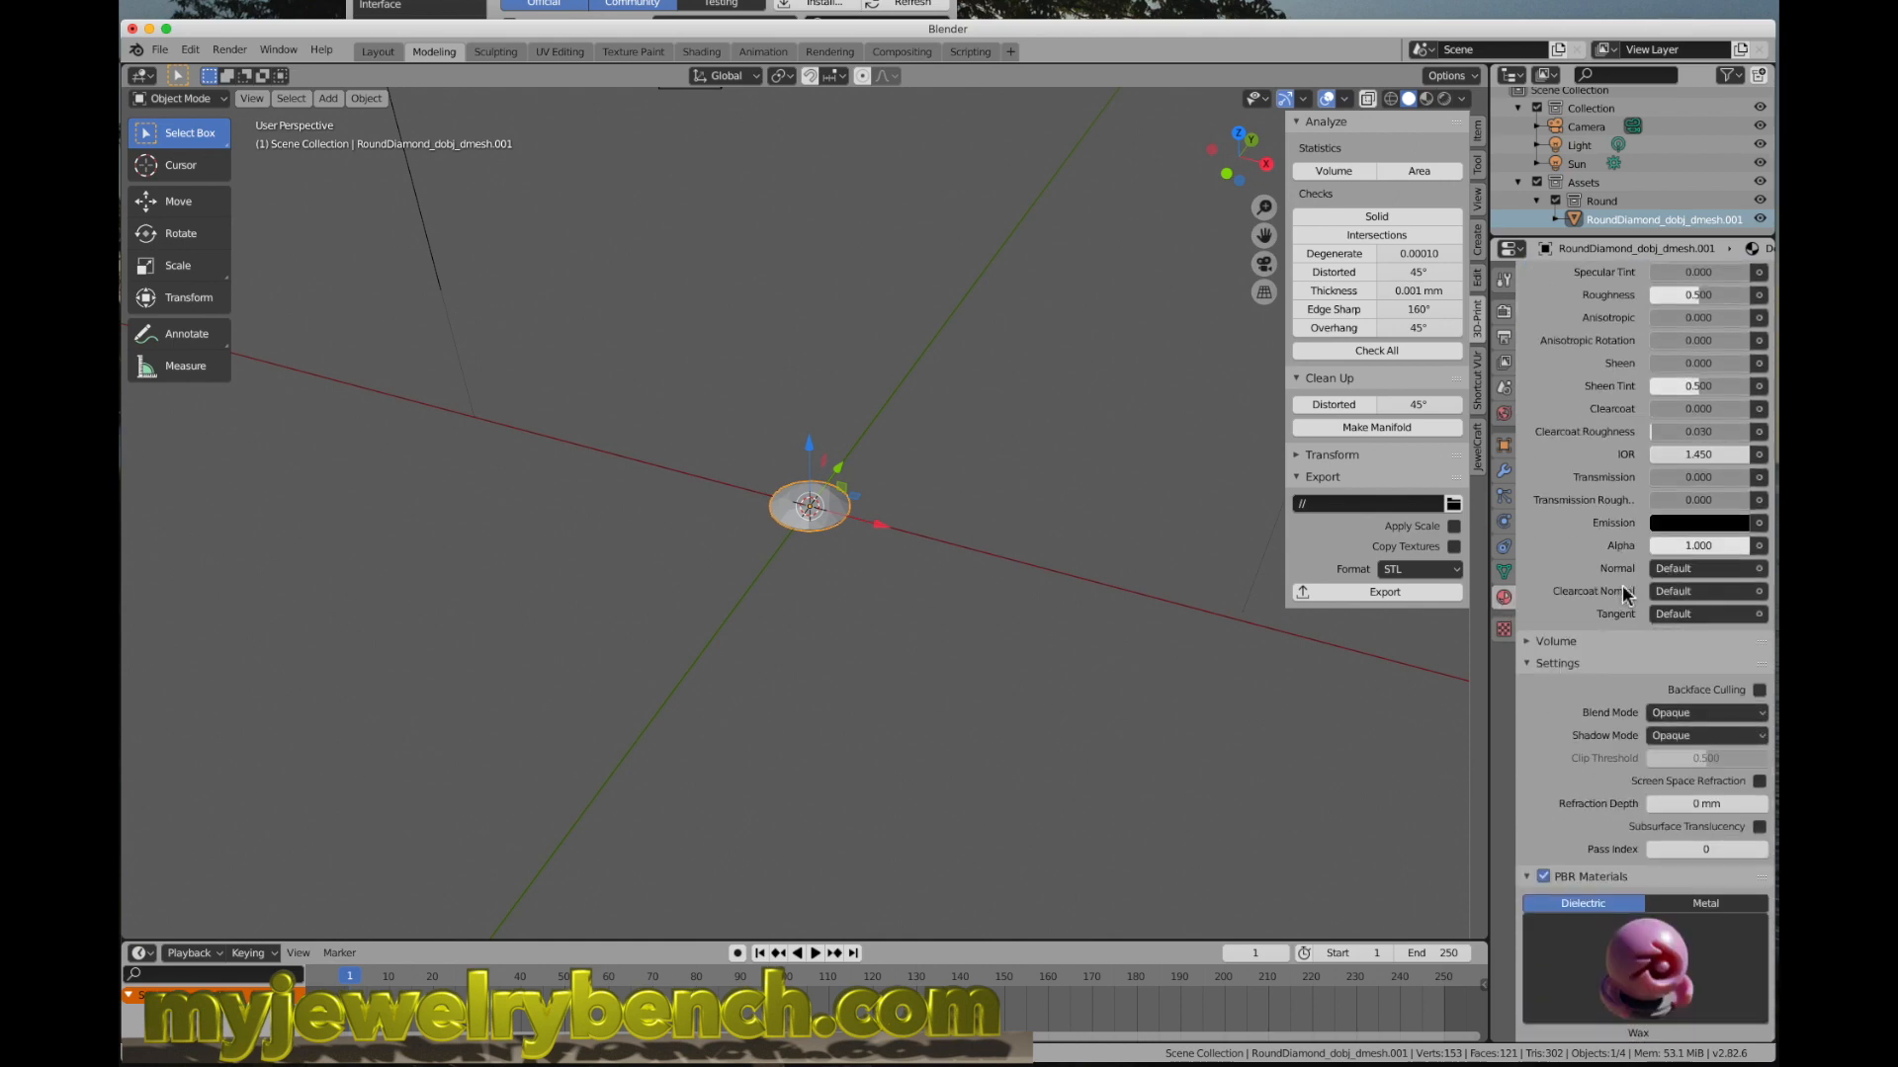
scroll(down, 3)
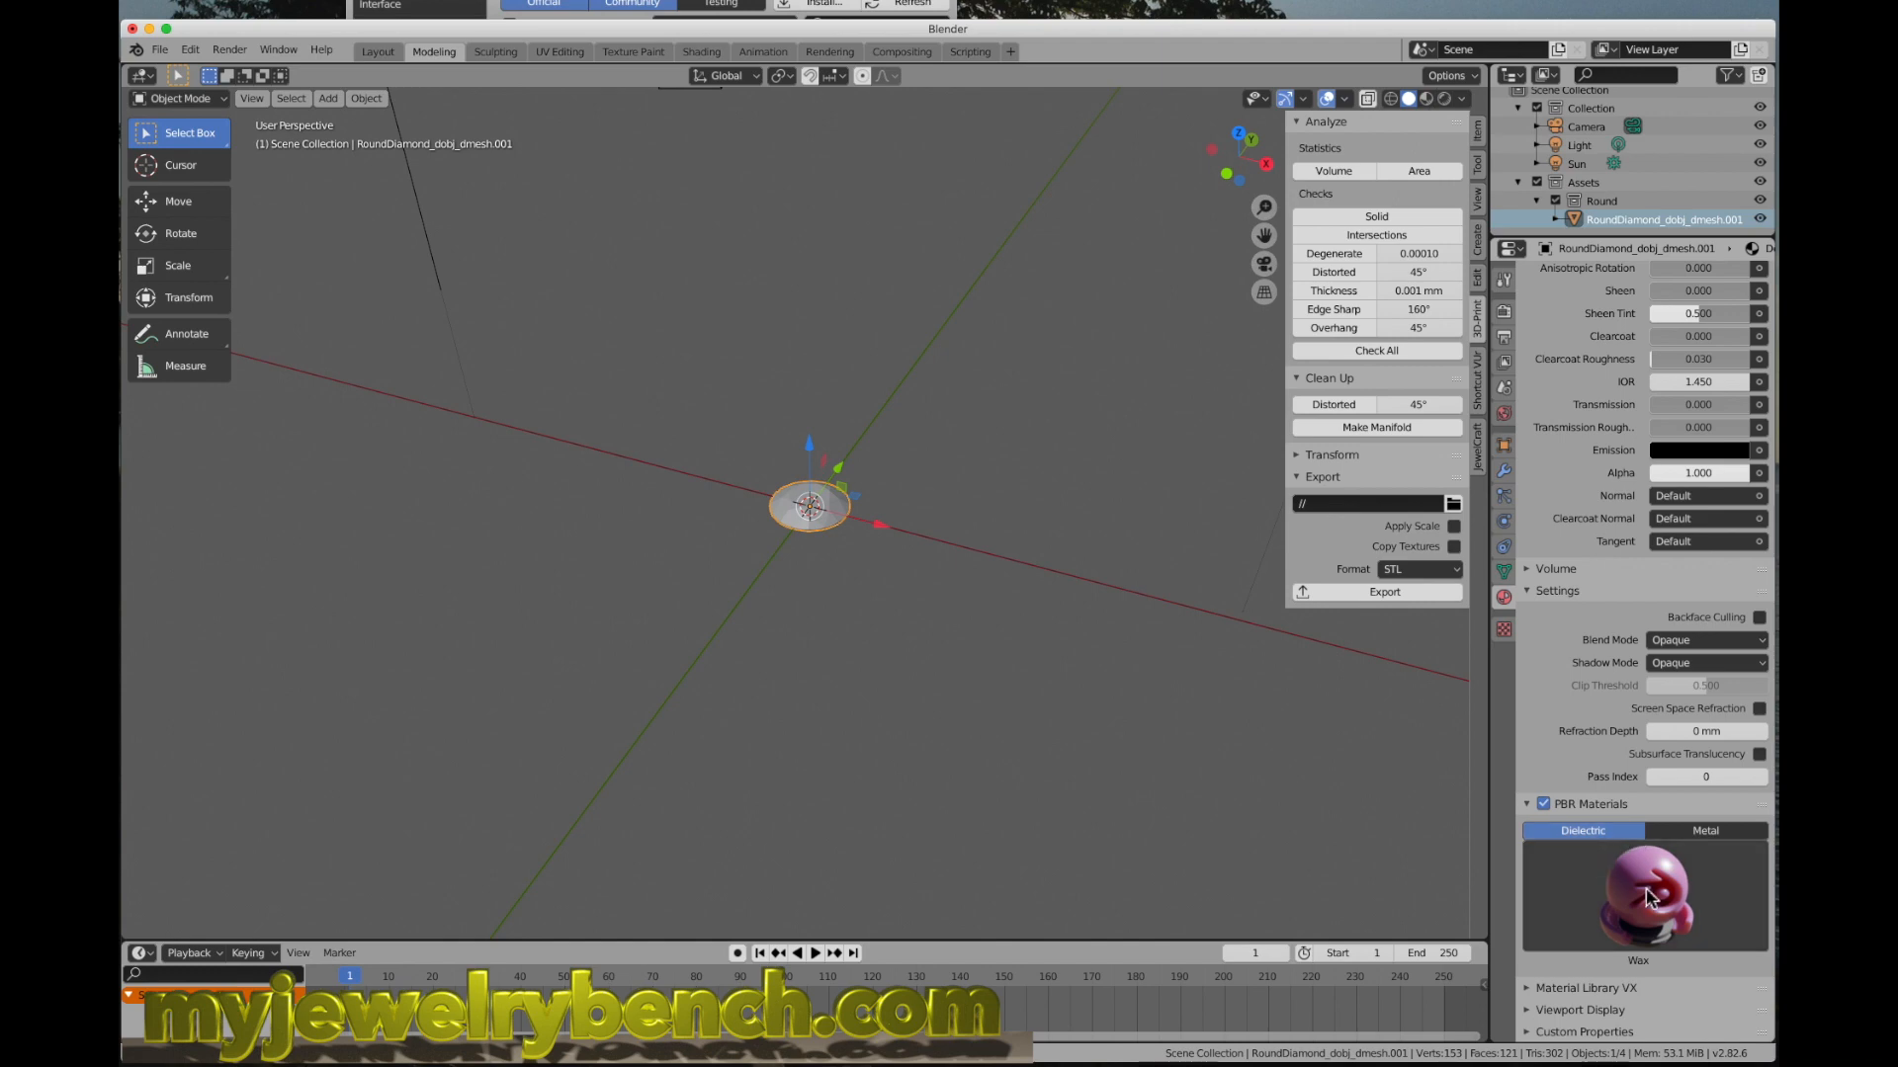
click(1643, 889)
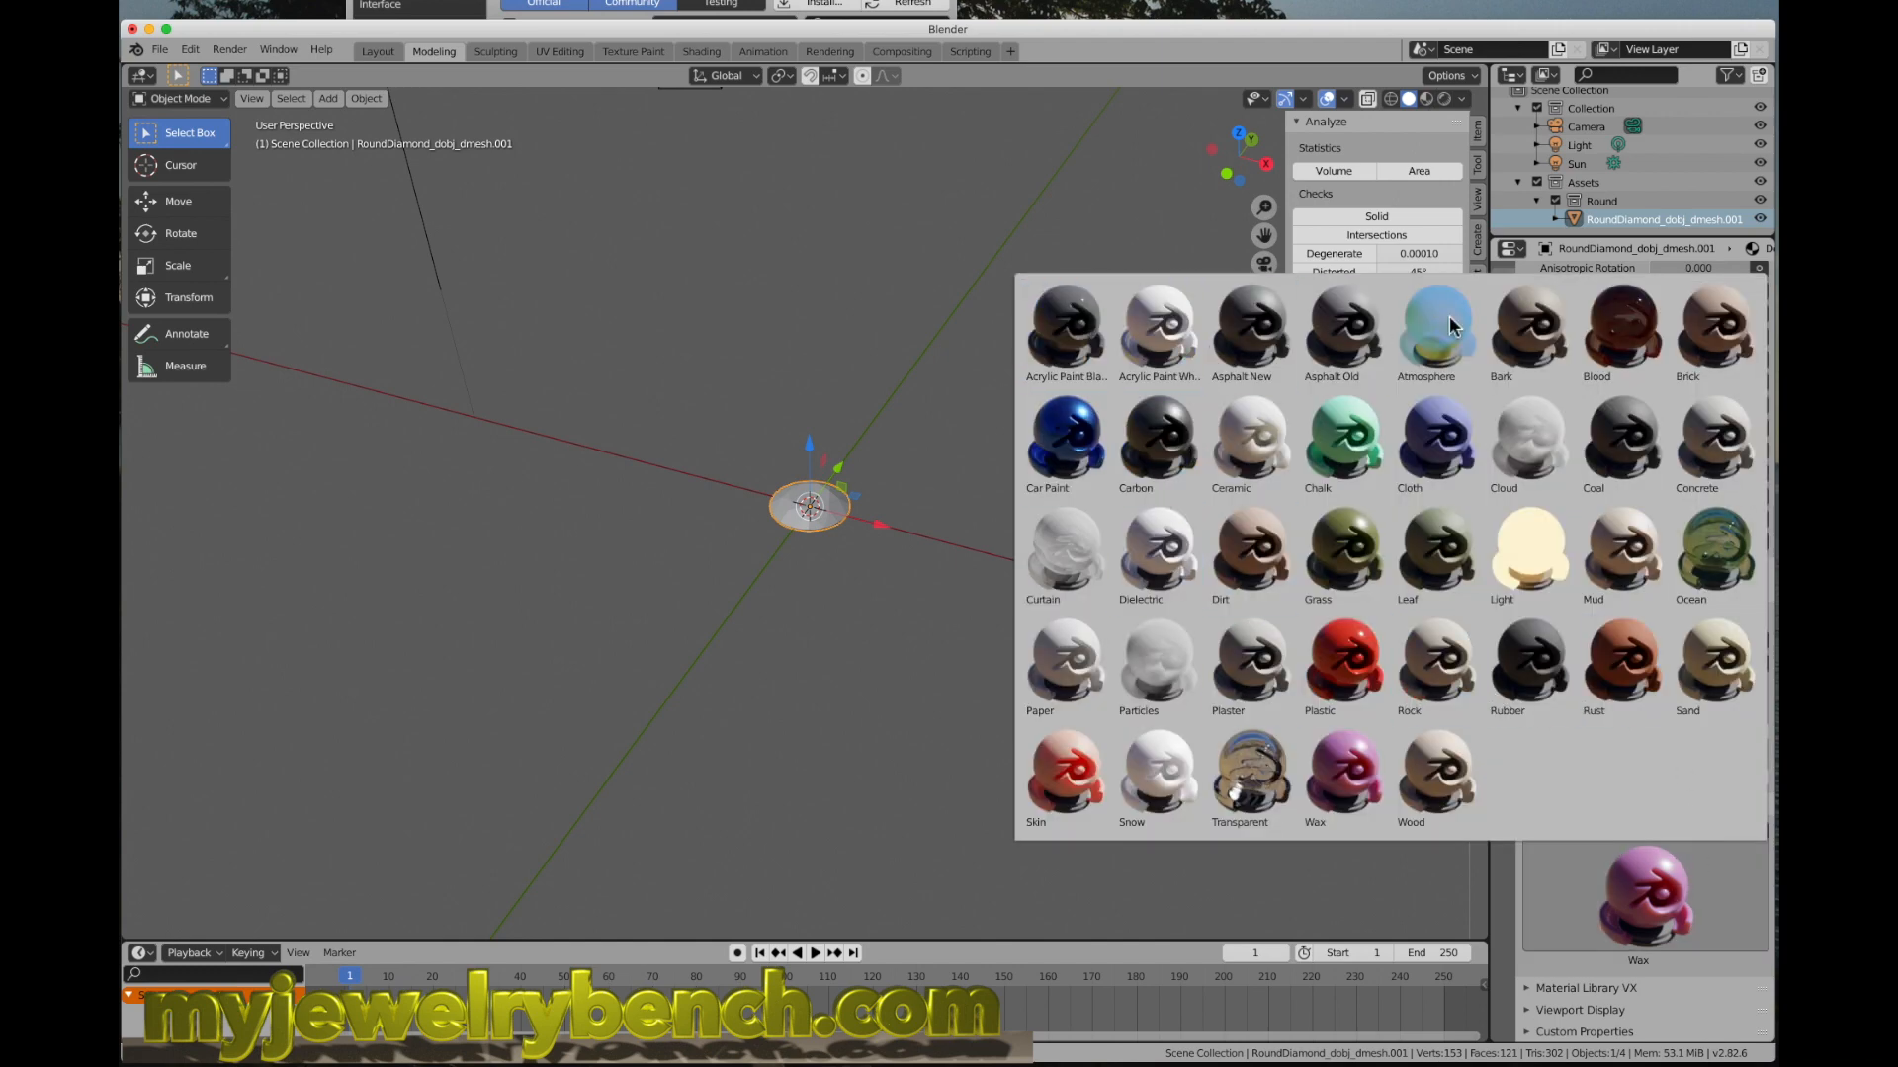
click(1342, 779)
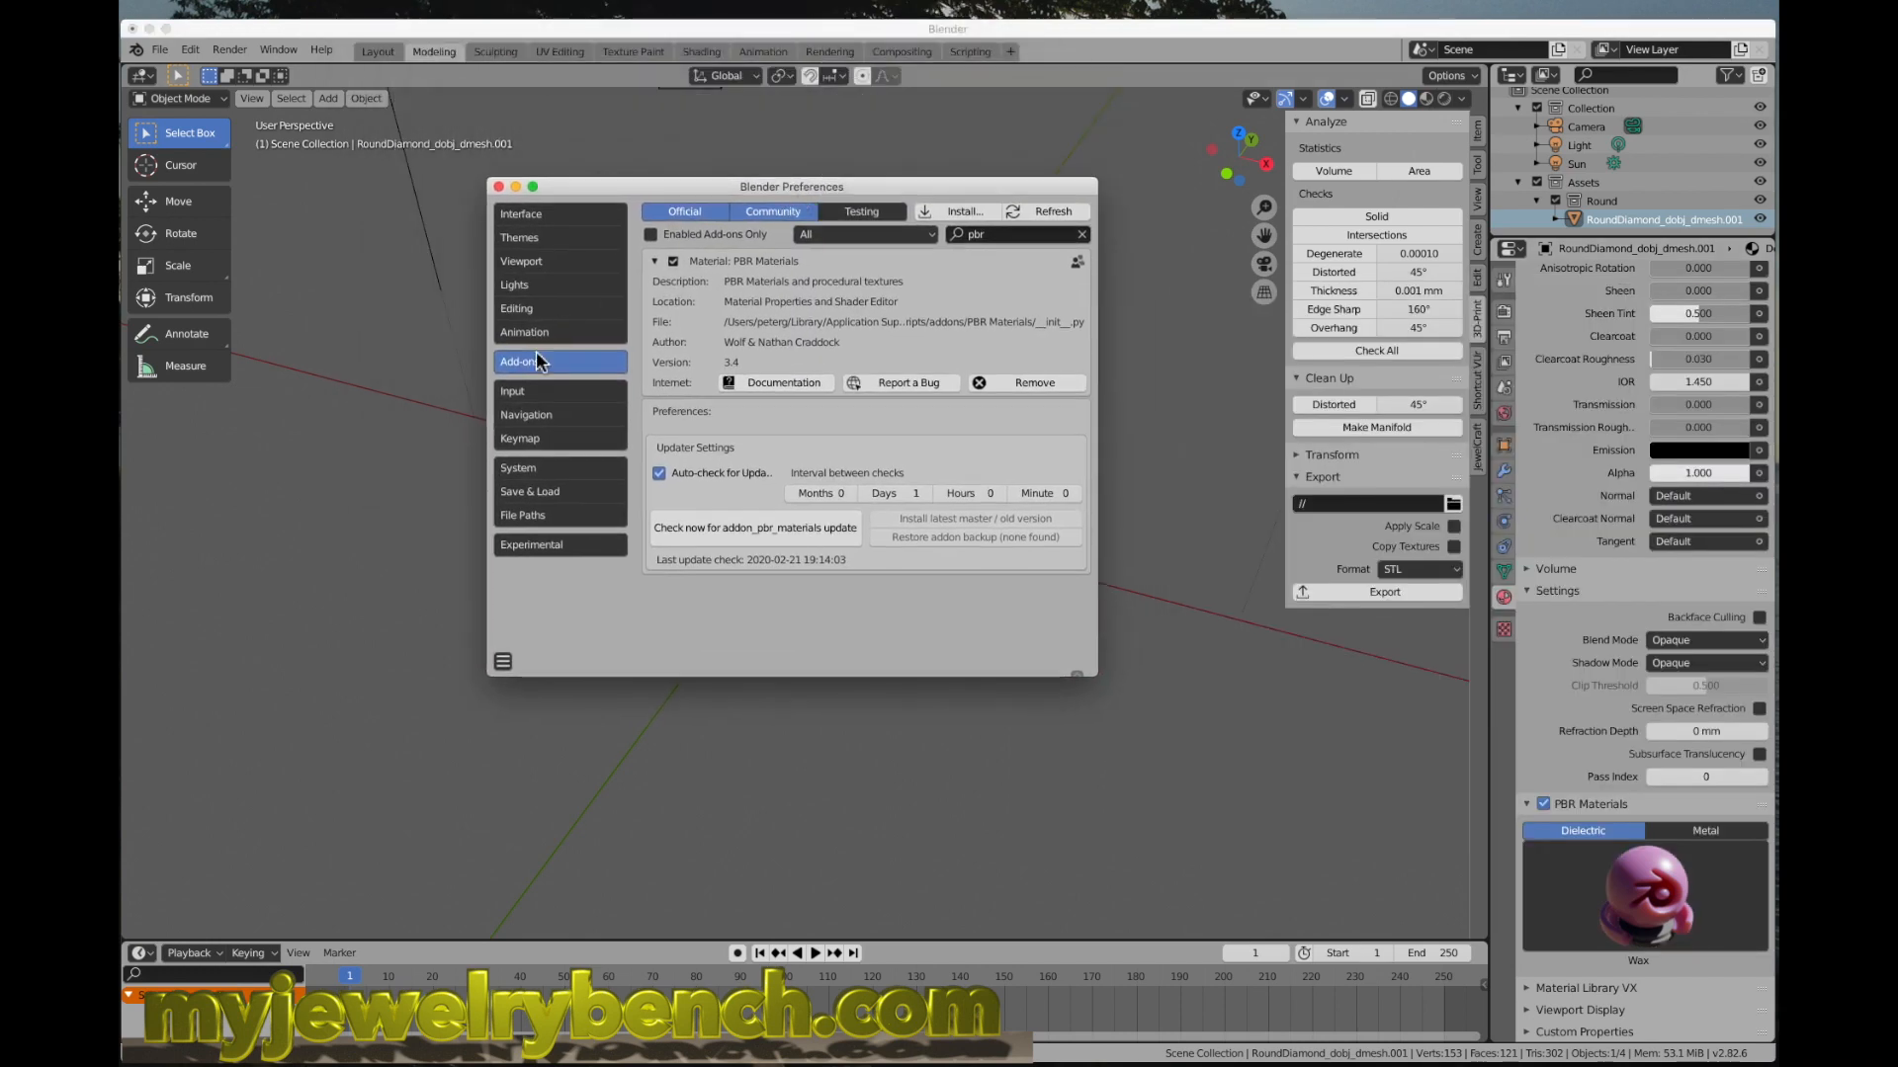
mouse_move(965, 211)
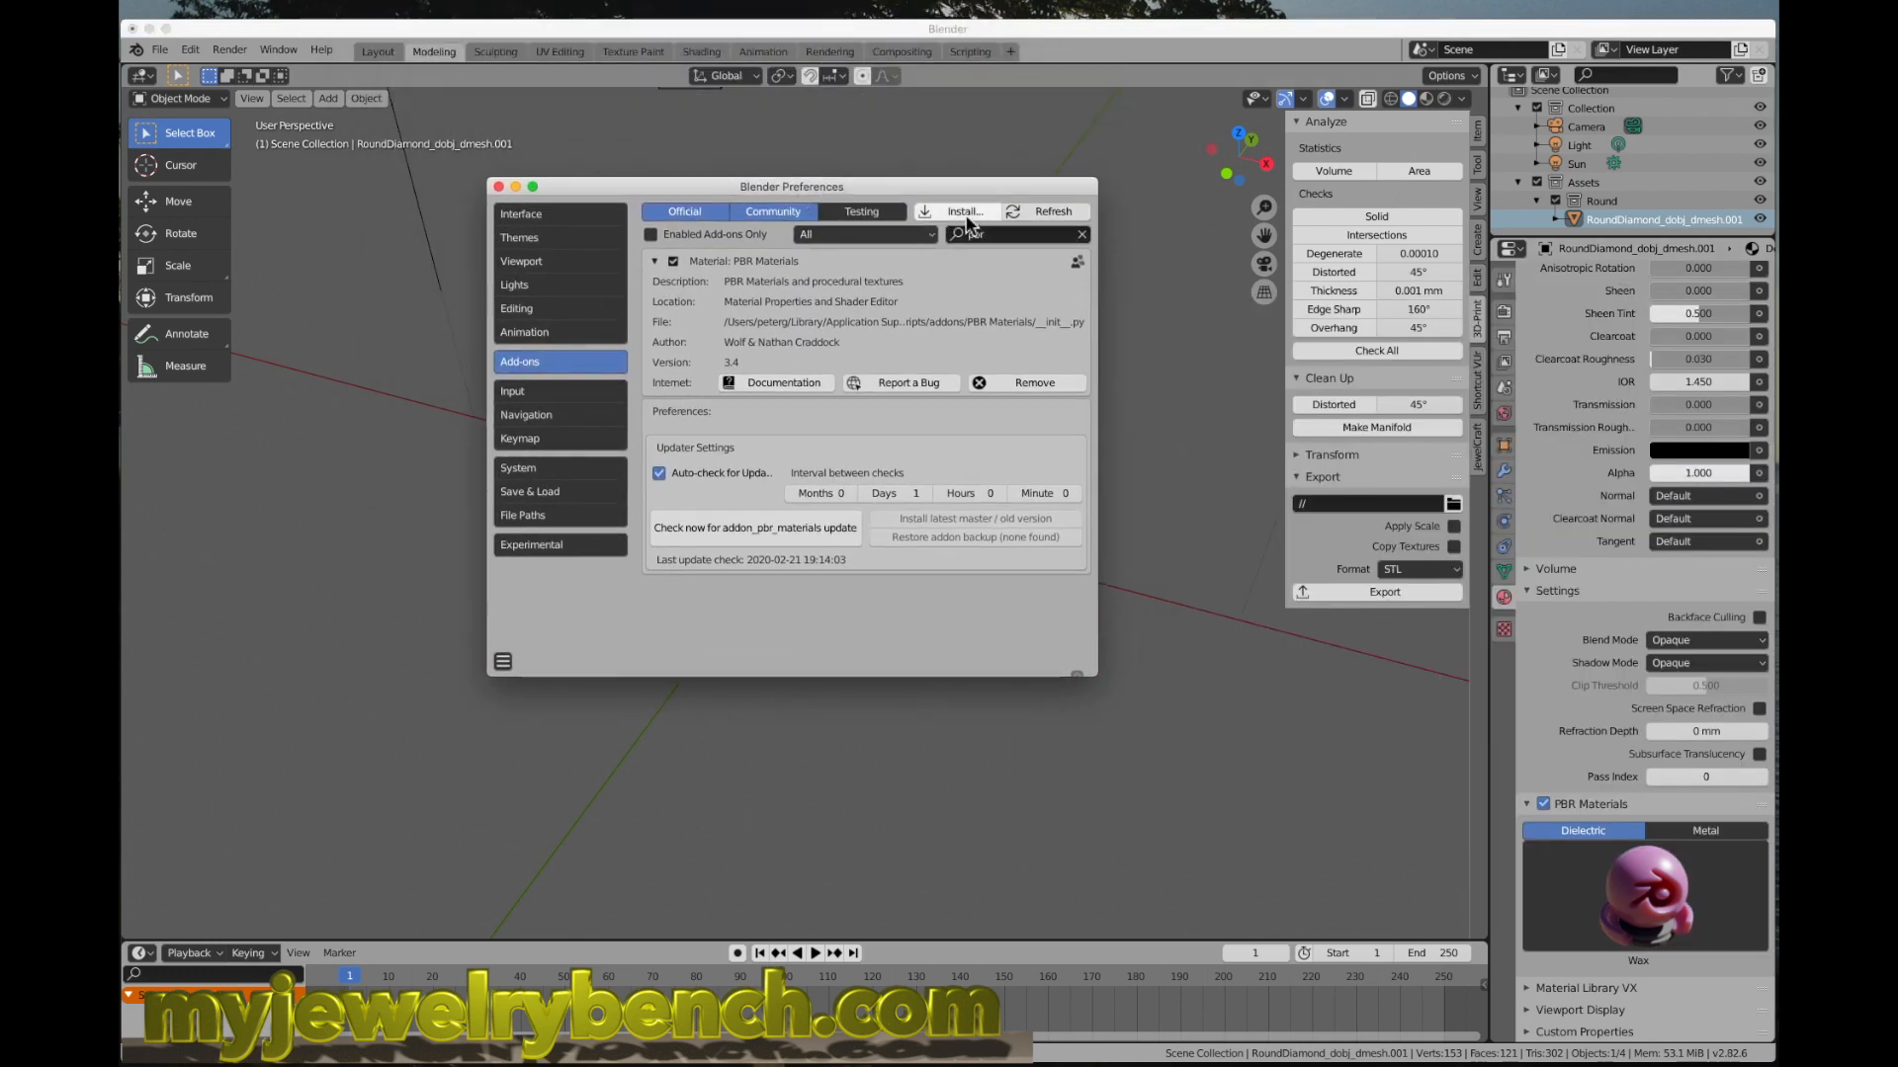
Step: Start another install and choose SimpleAssetManager (2).zip
click(965, 211)
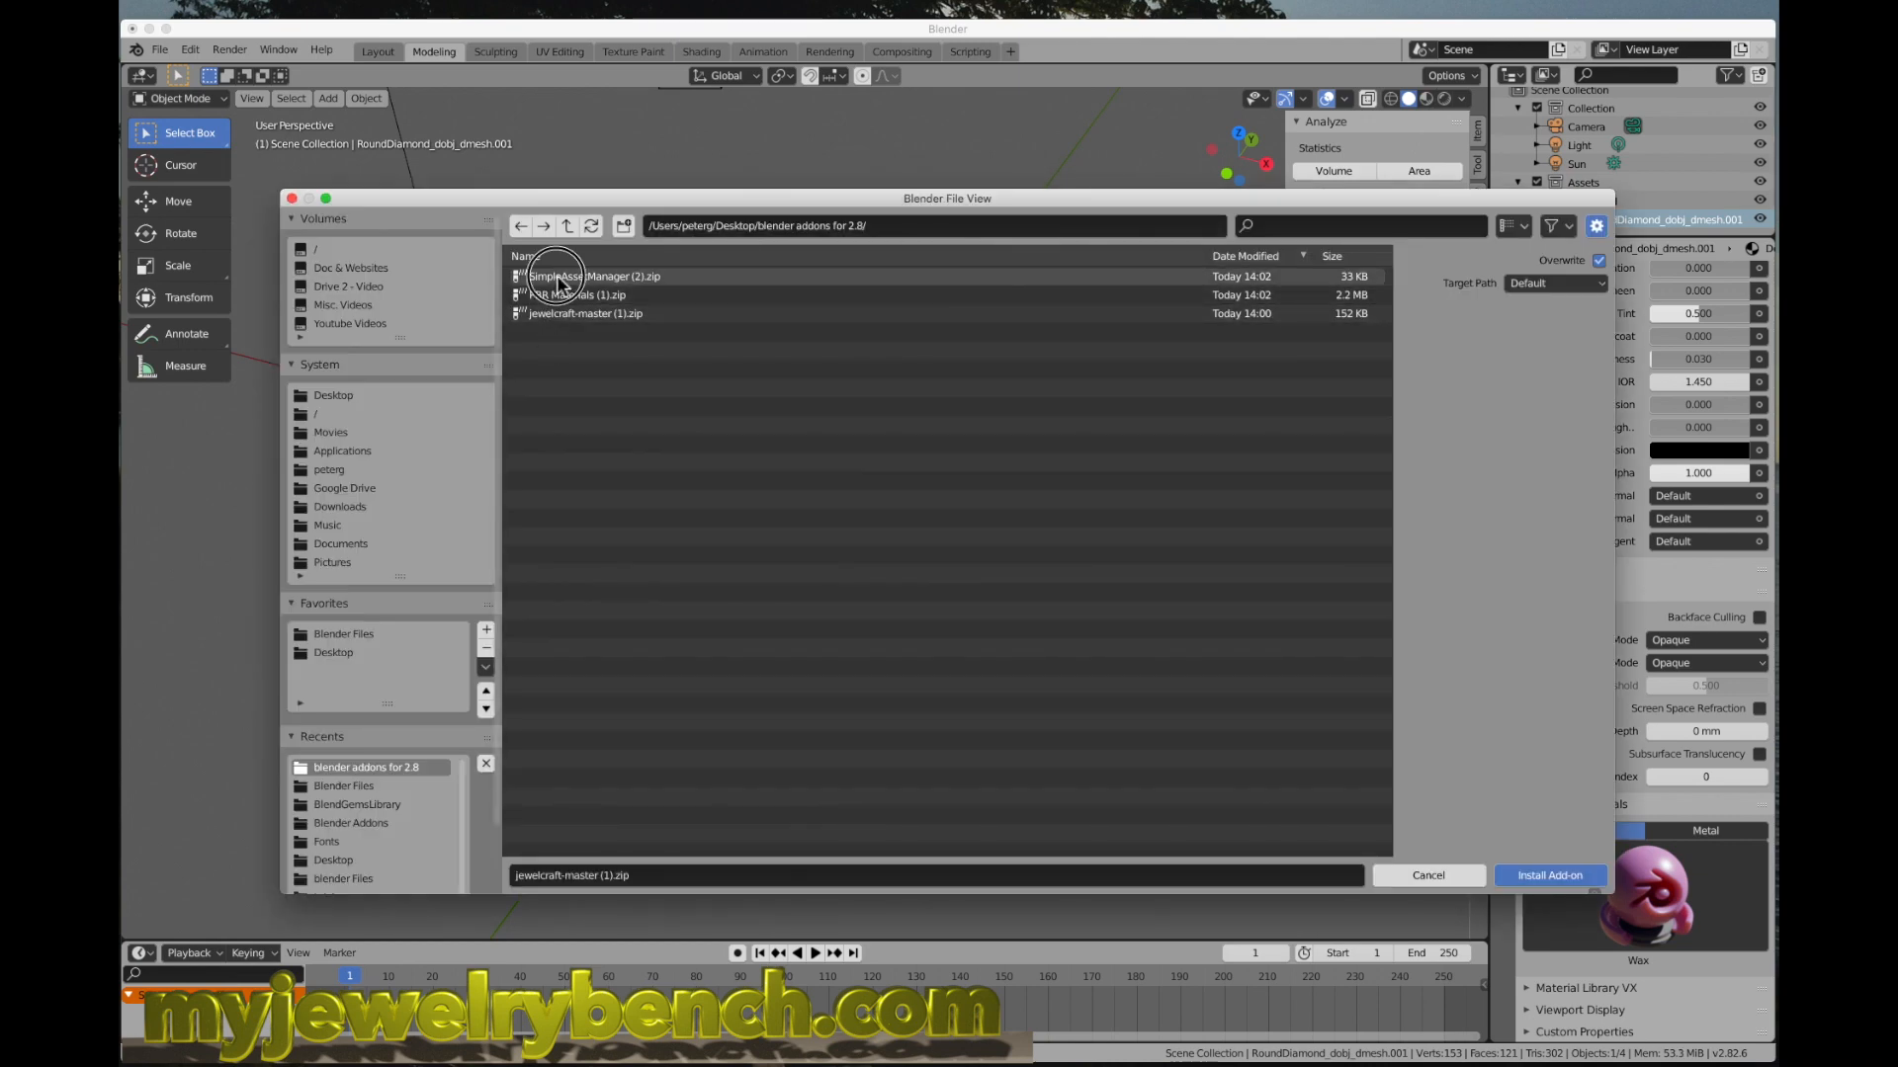
click(593, 276)
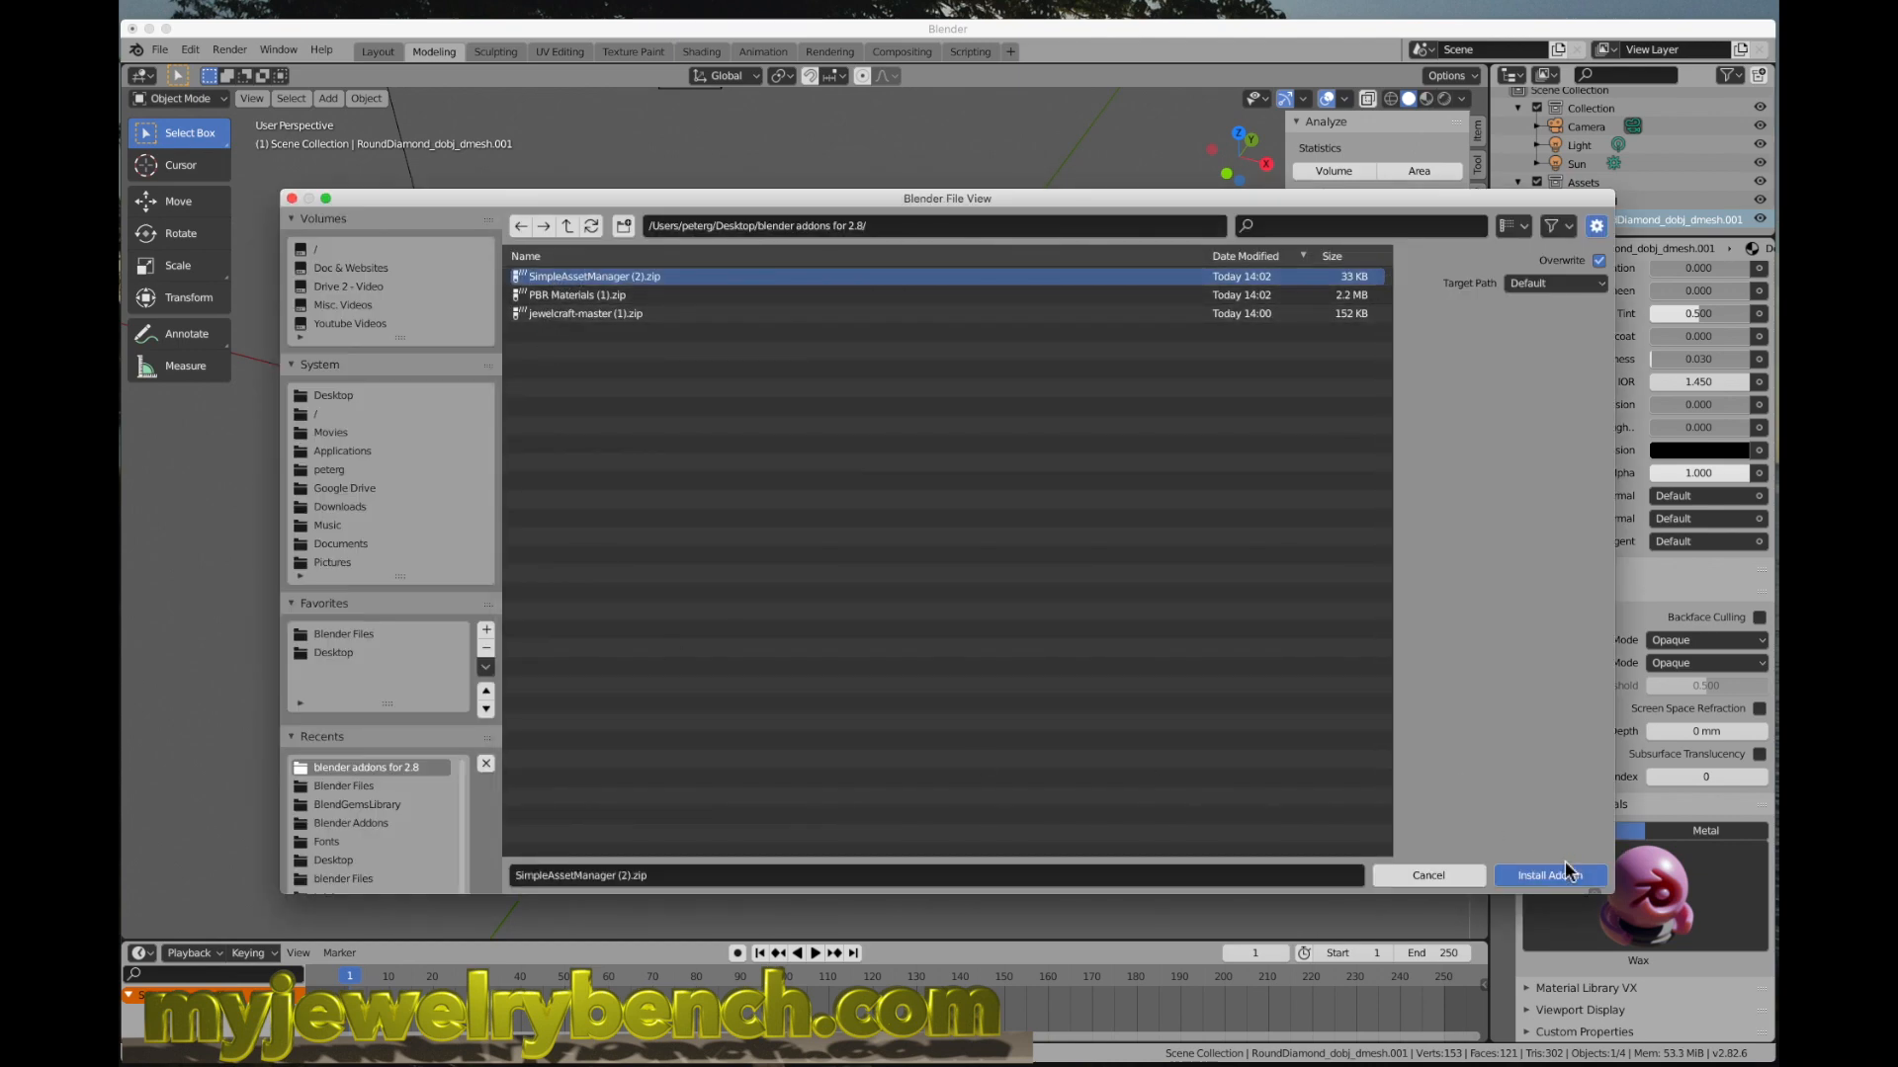
mouse_move(299, 212)
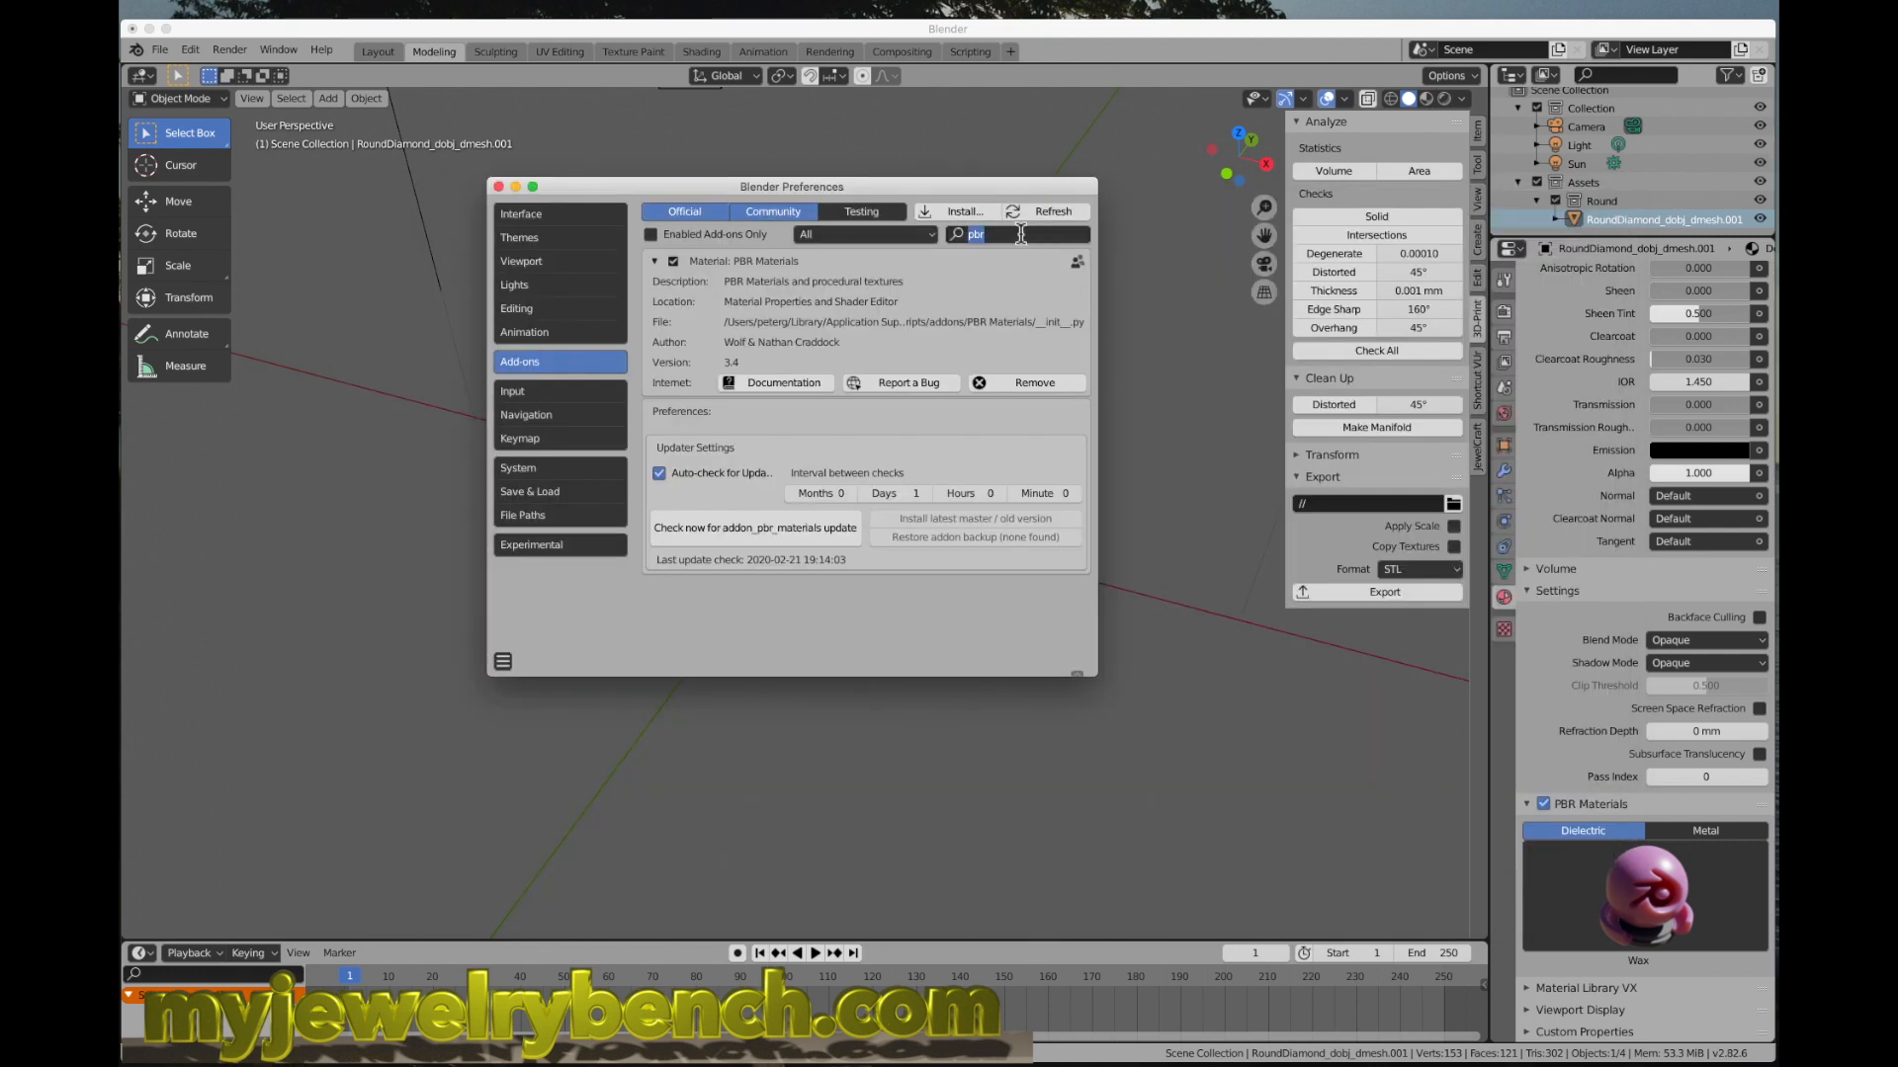
Step: Filter add-ons by 'sim' and expand Simple Asset Manager to read its error message
text(sim)
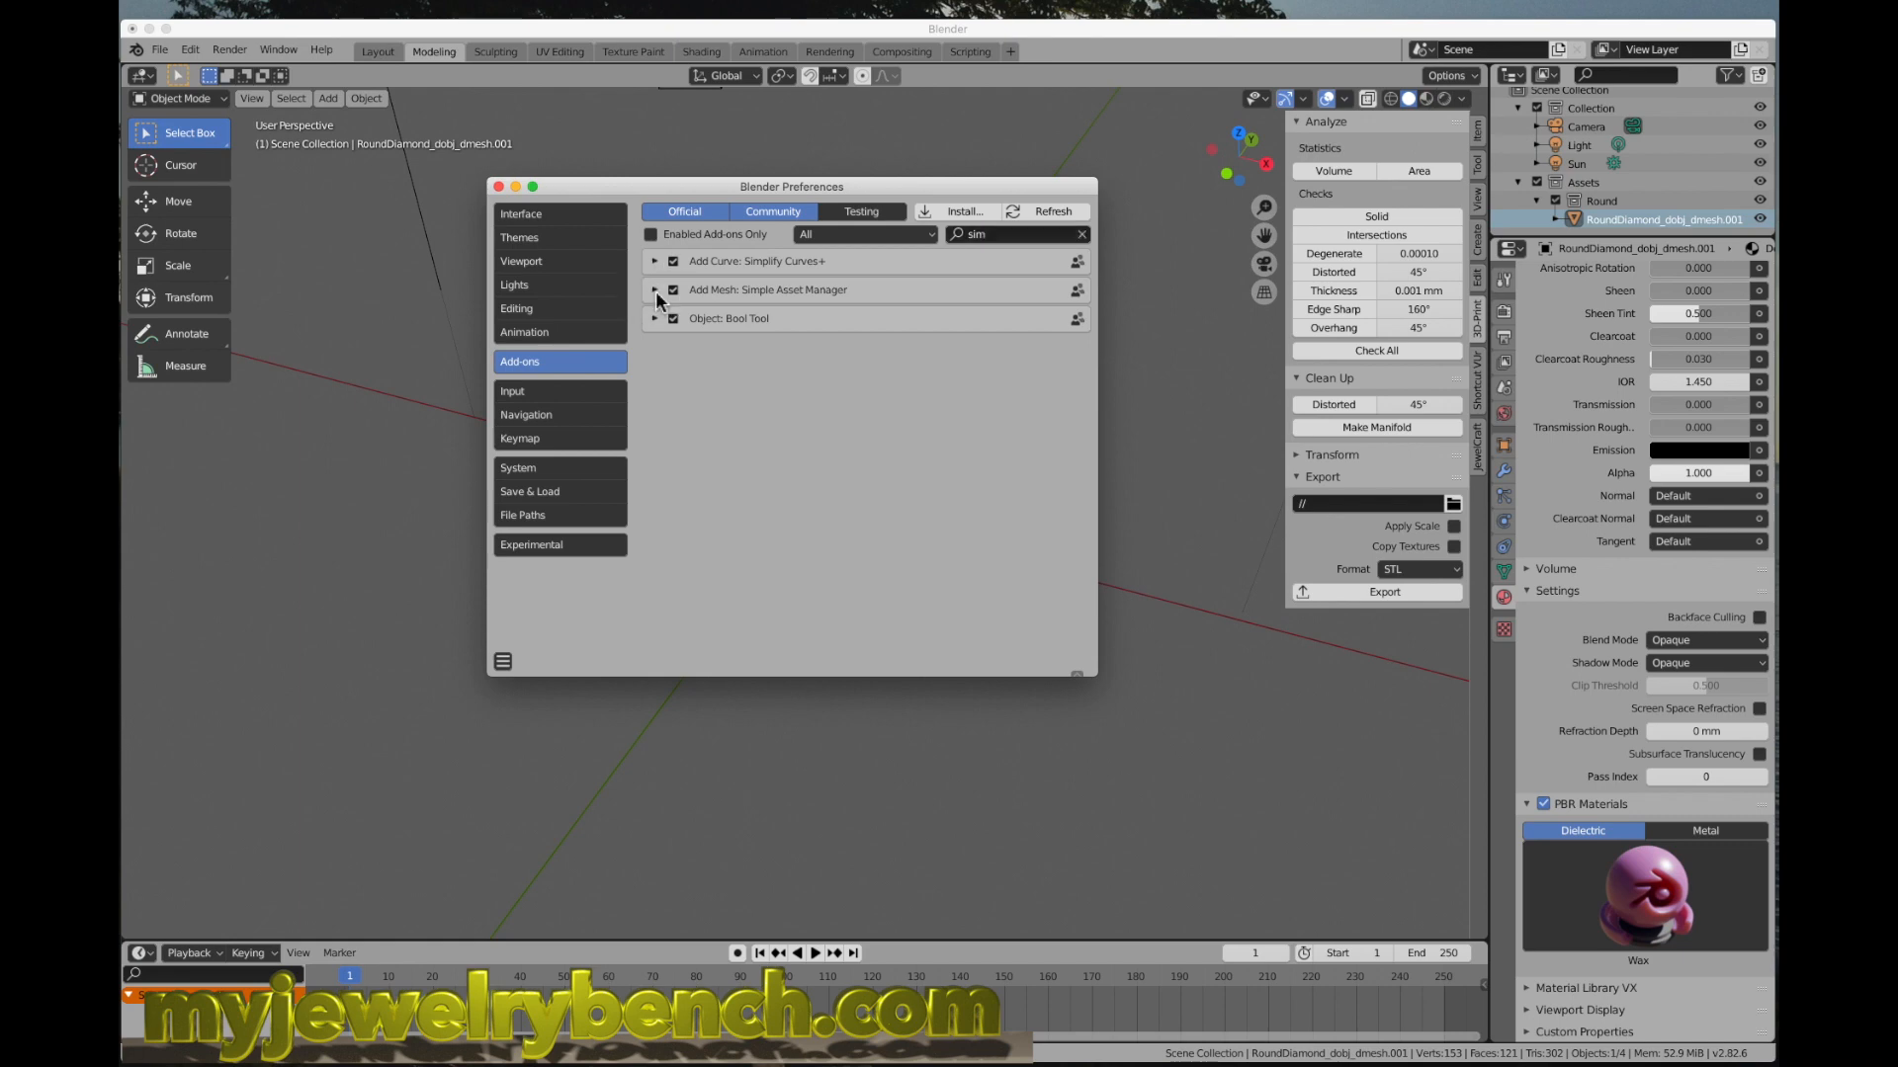
click(654, 289)
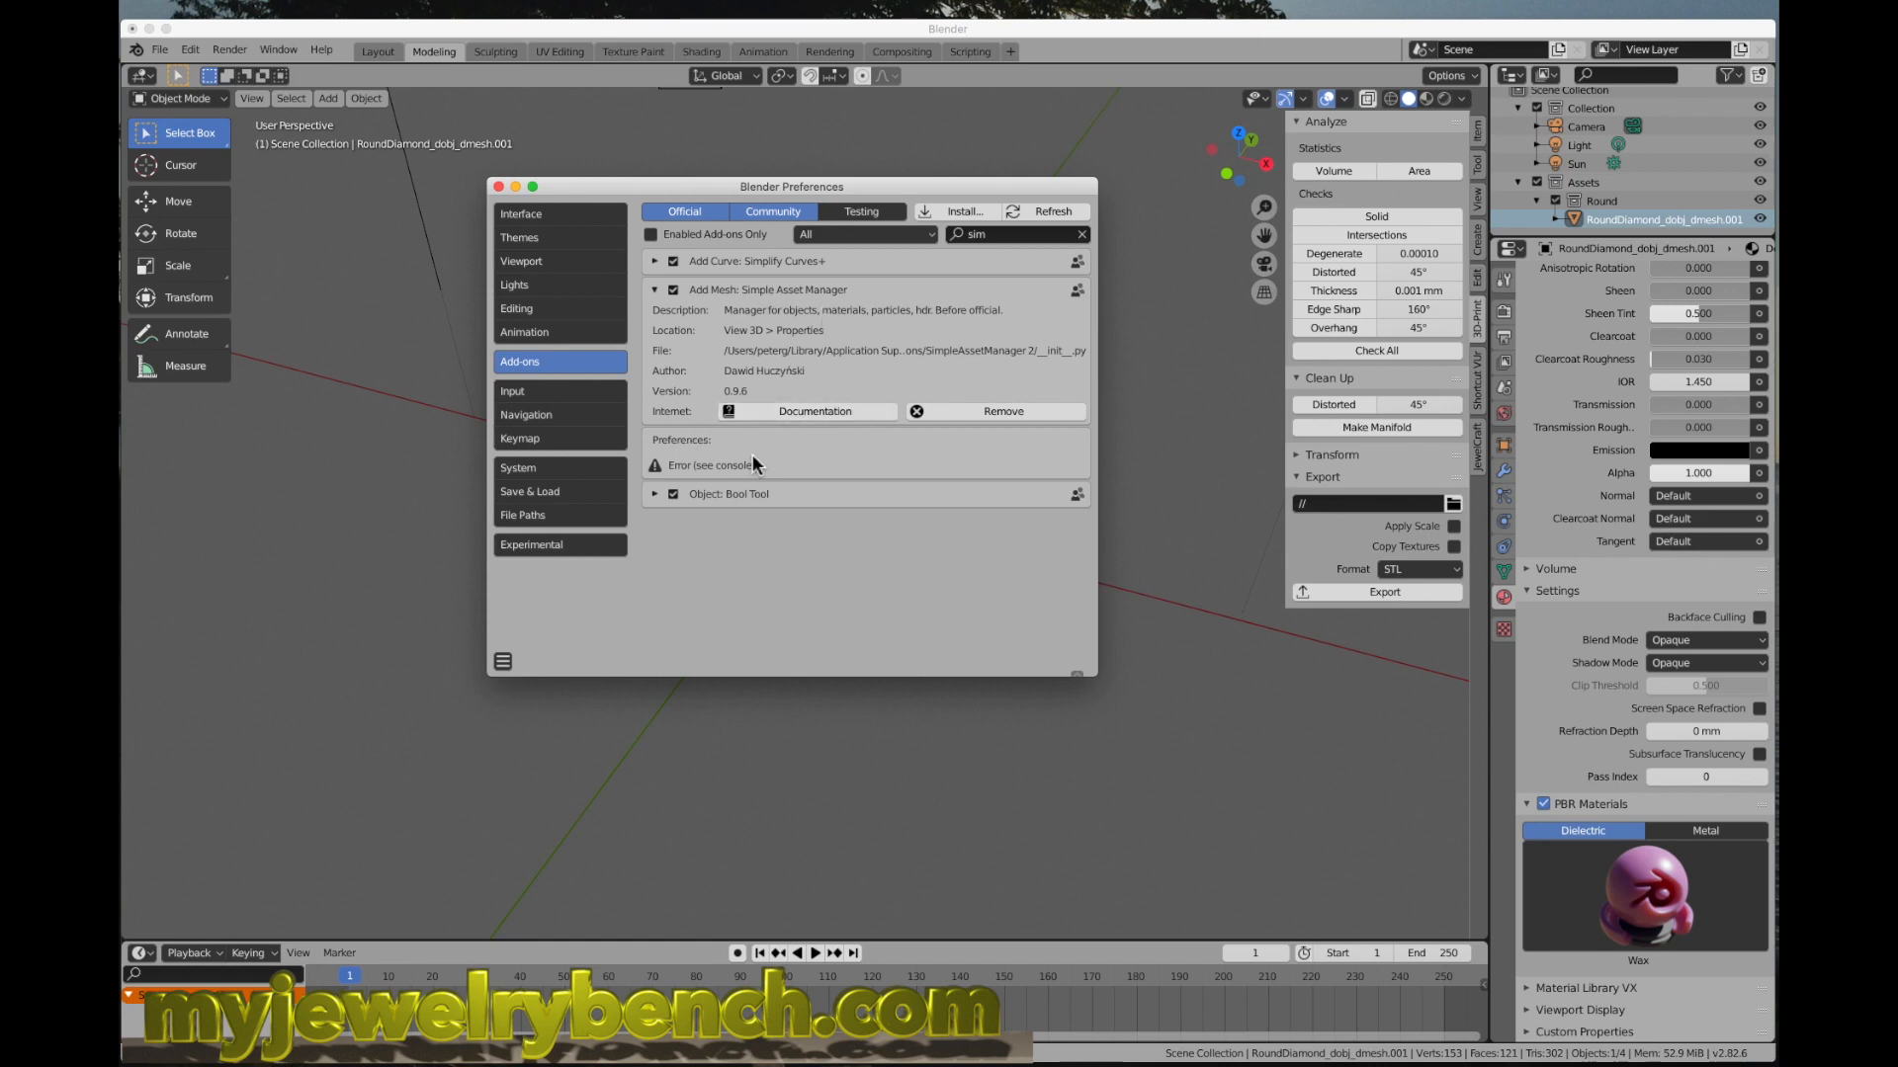
mouse_move(844, 342)
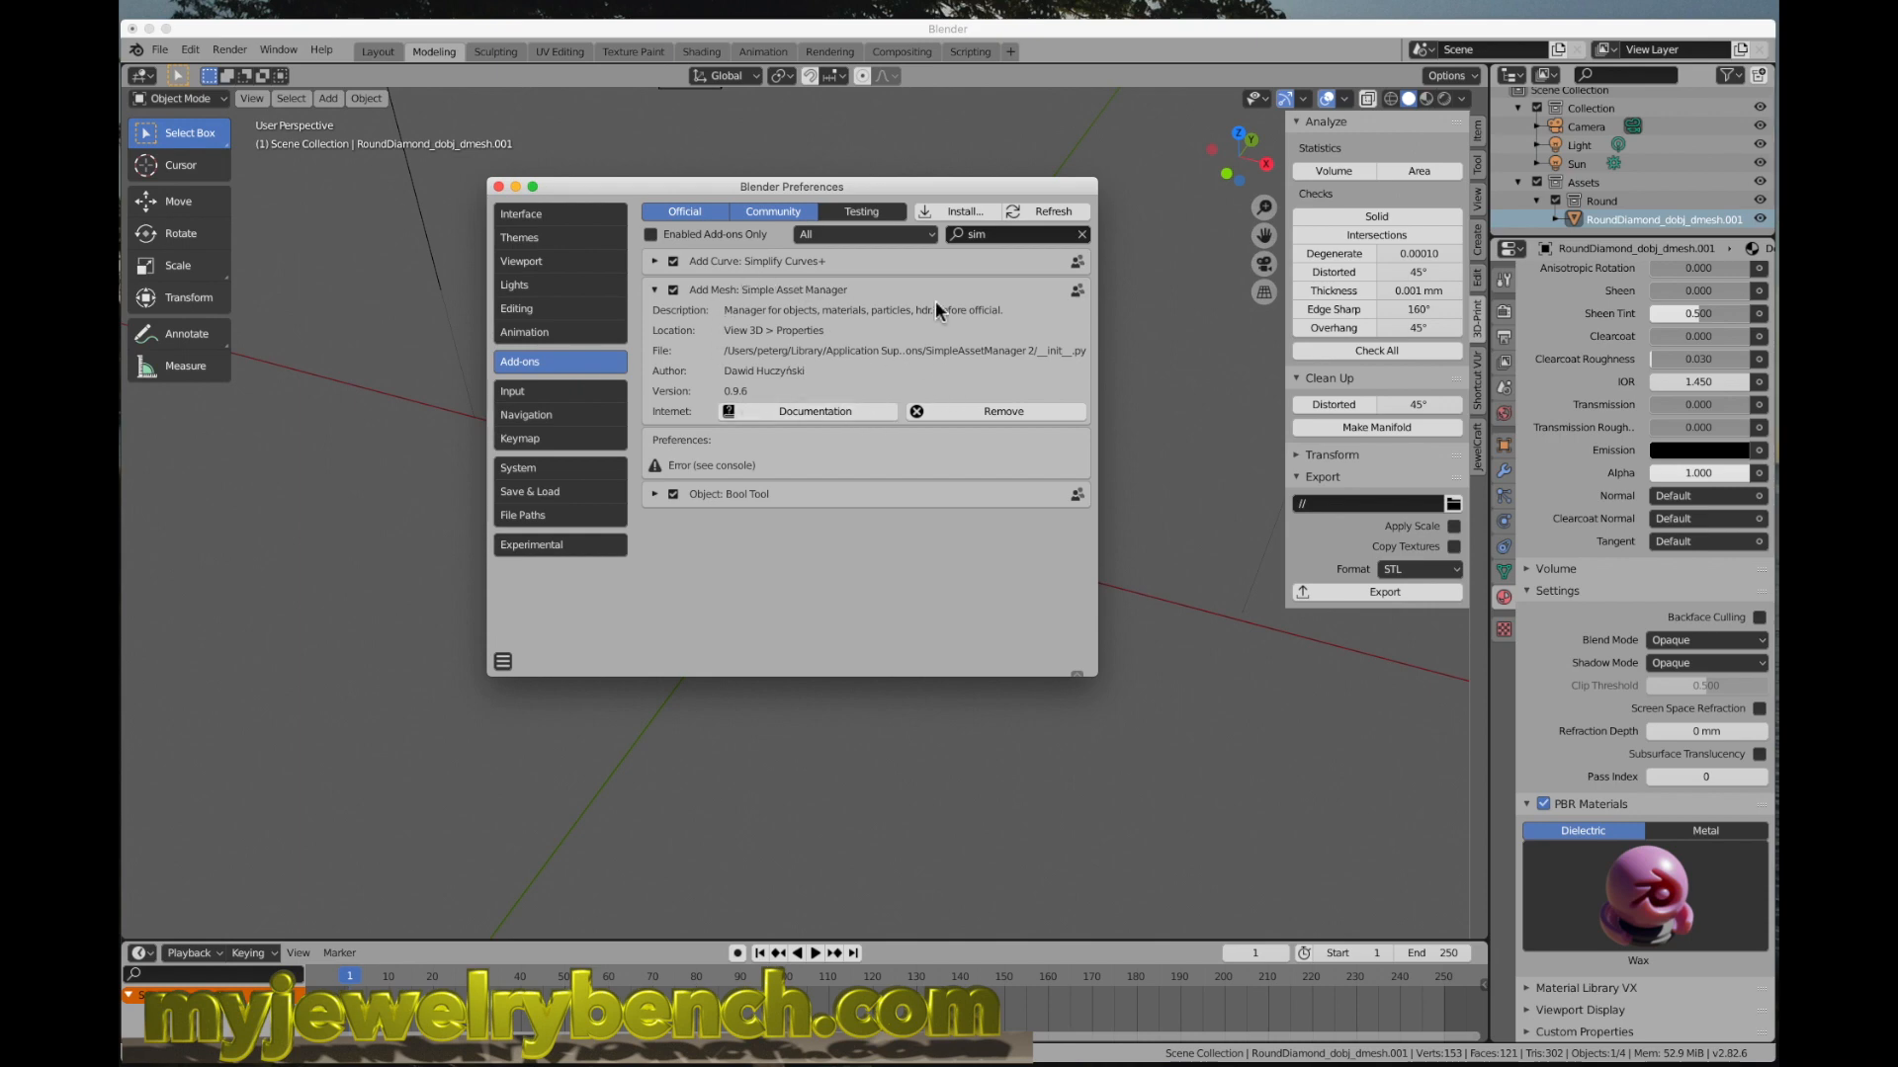
drag(790, 185, 648, 138)
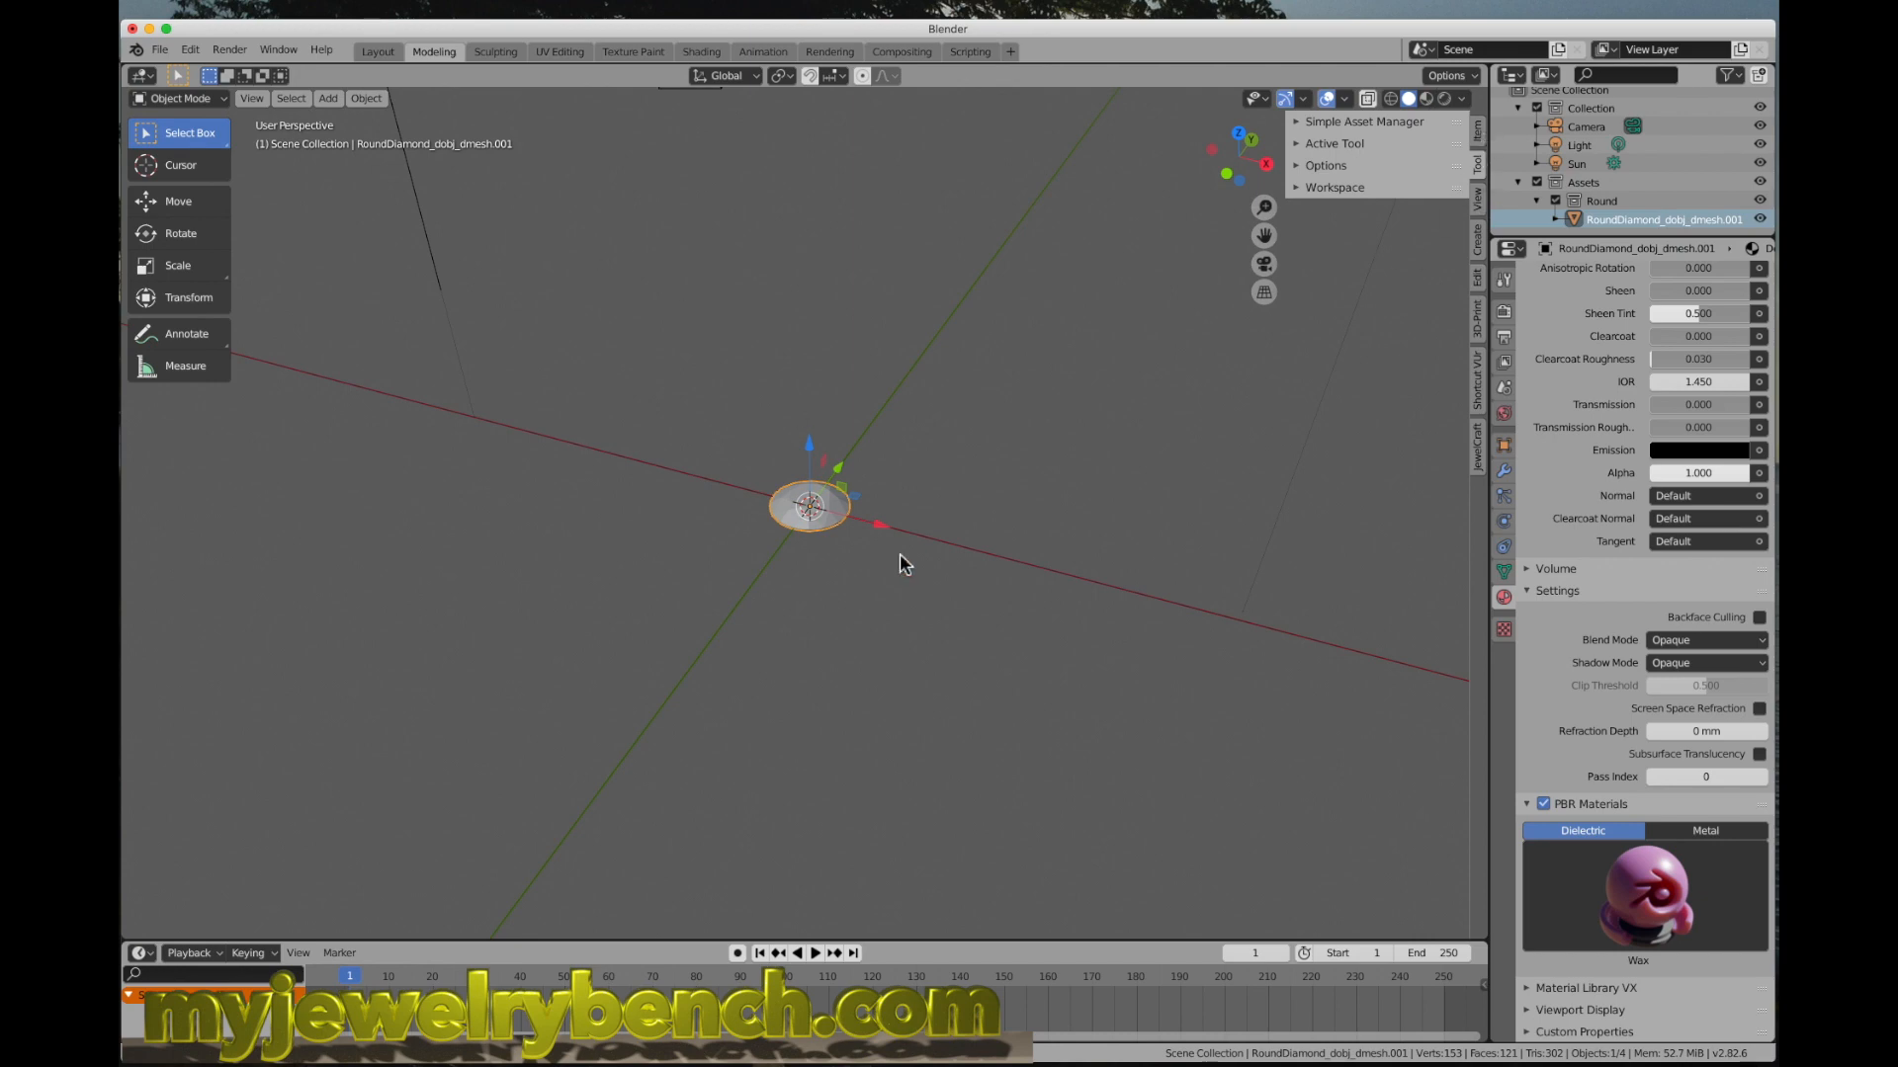
Step: Reopen Preferences on the Add-ons section via the Edit menu
click(229, 49)
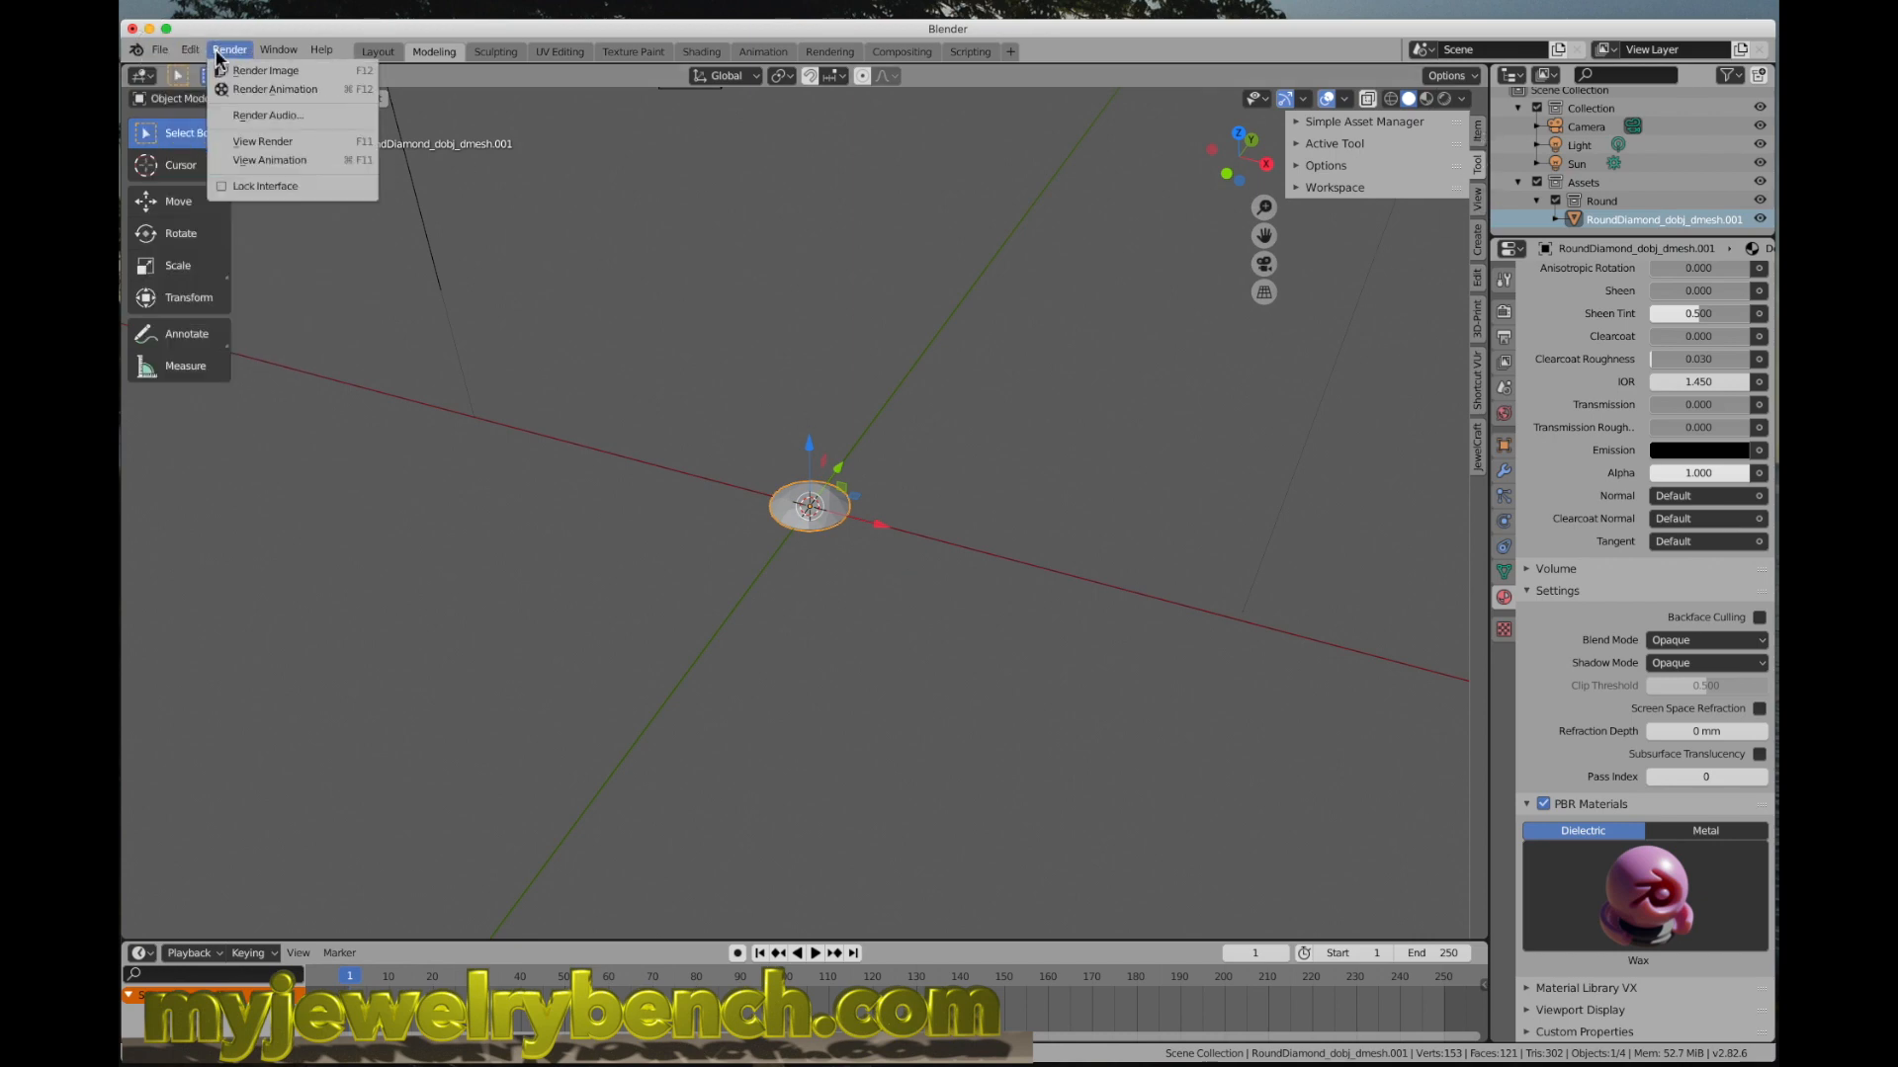
click(190, 50)
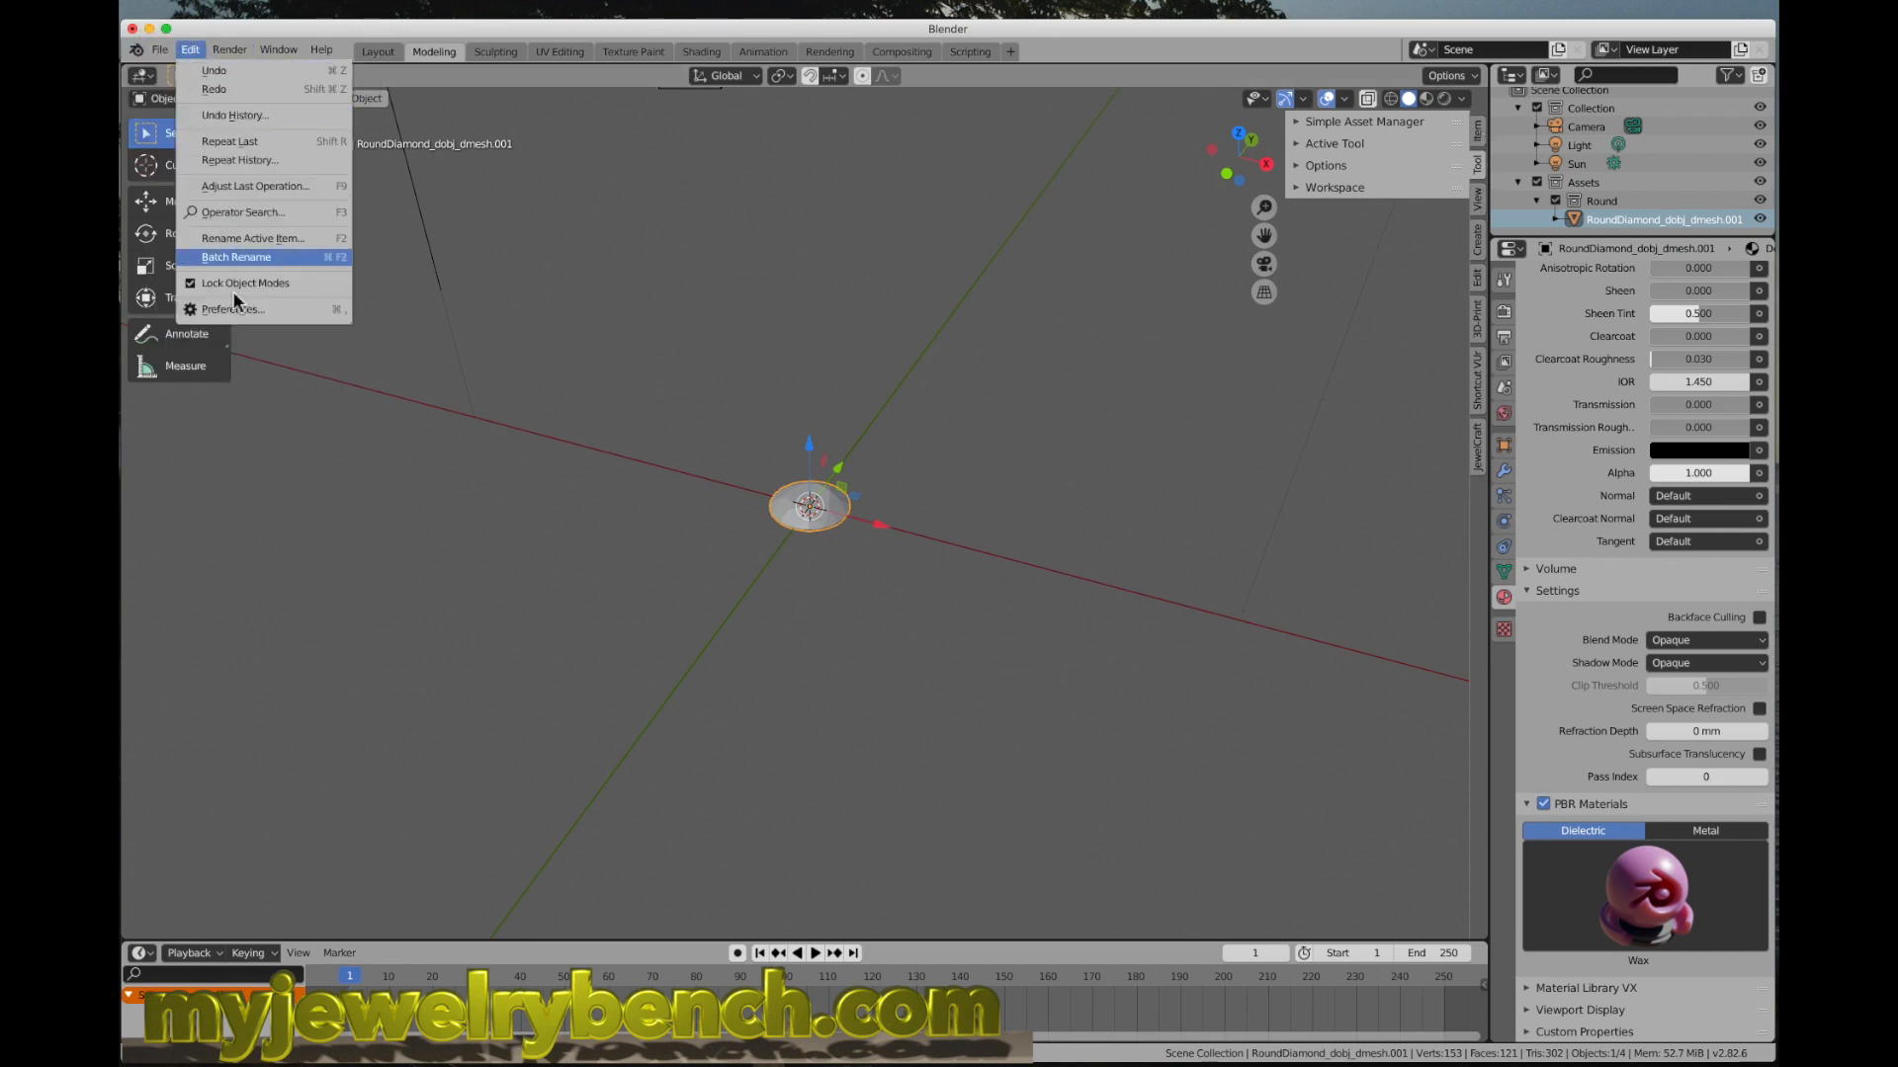
click(233, 311)
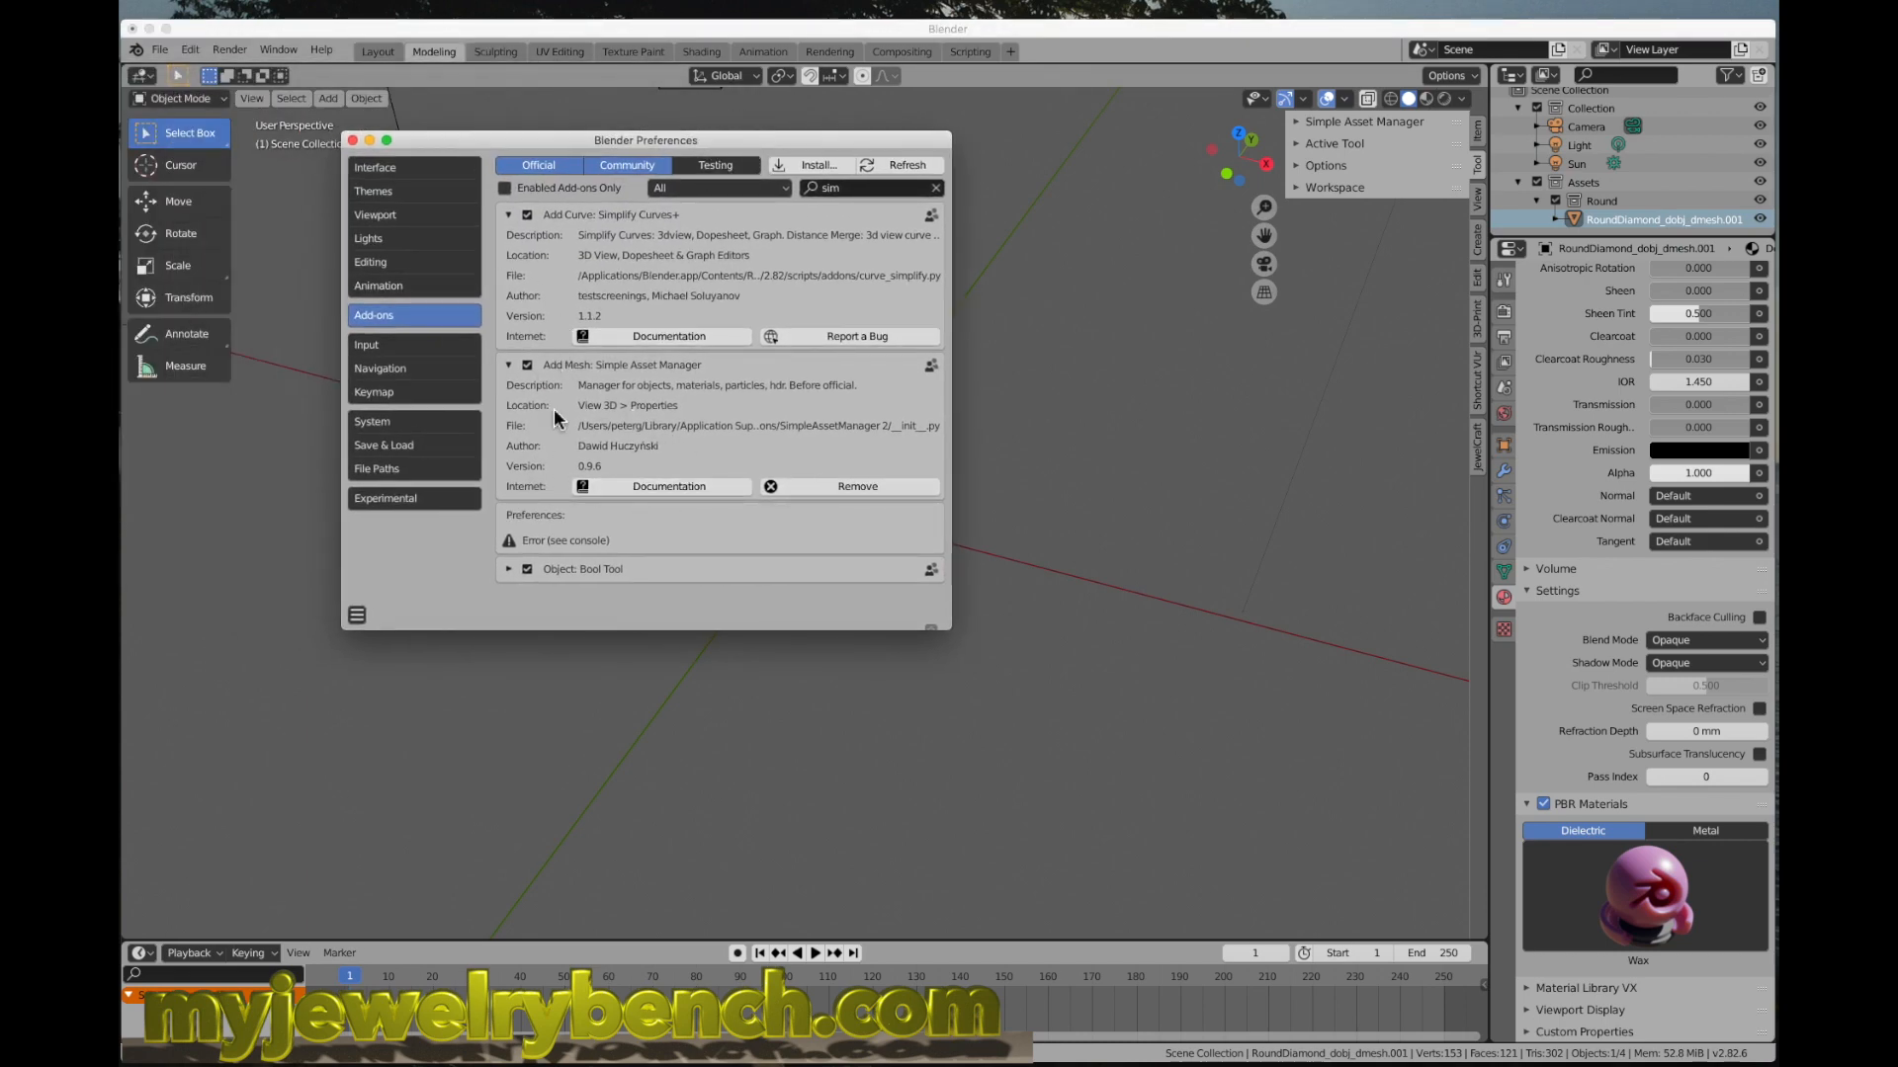
Step: Remove the faulty Simple Asset Manager add-on and confirm
click(508, 363)
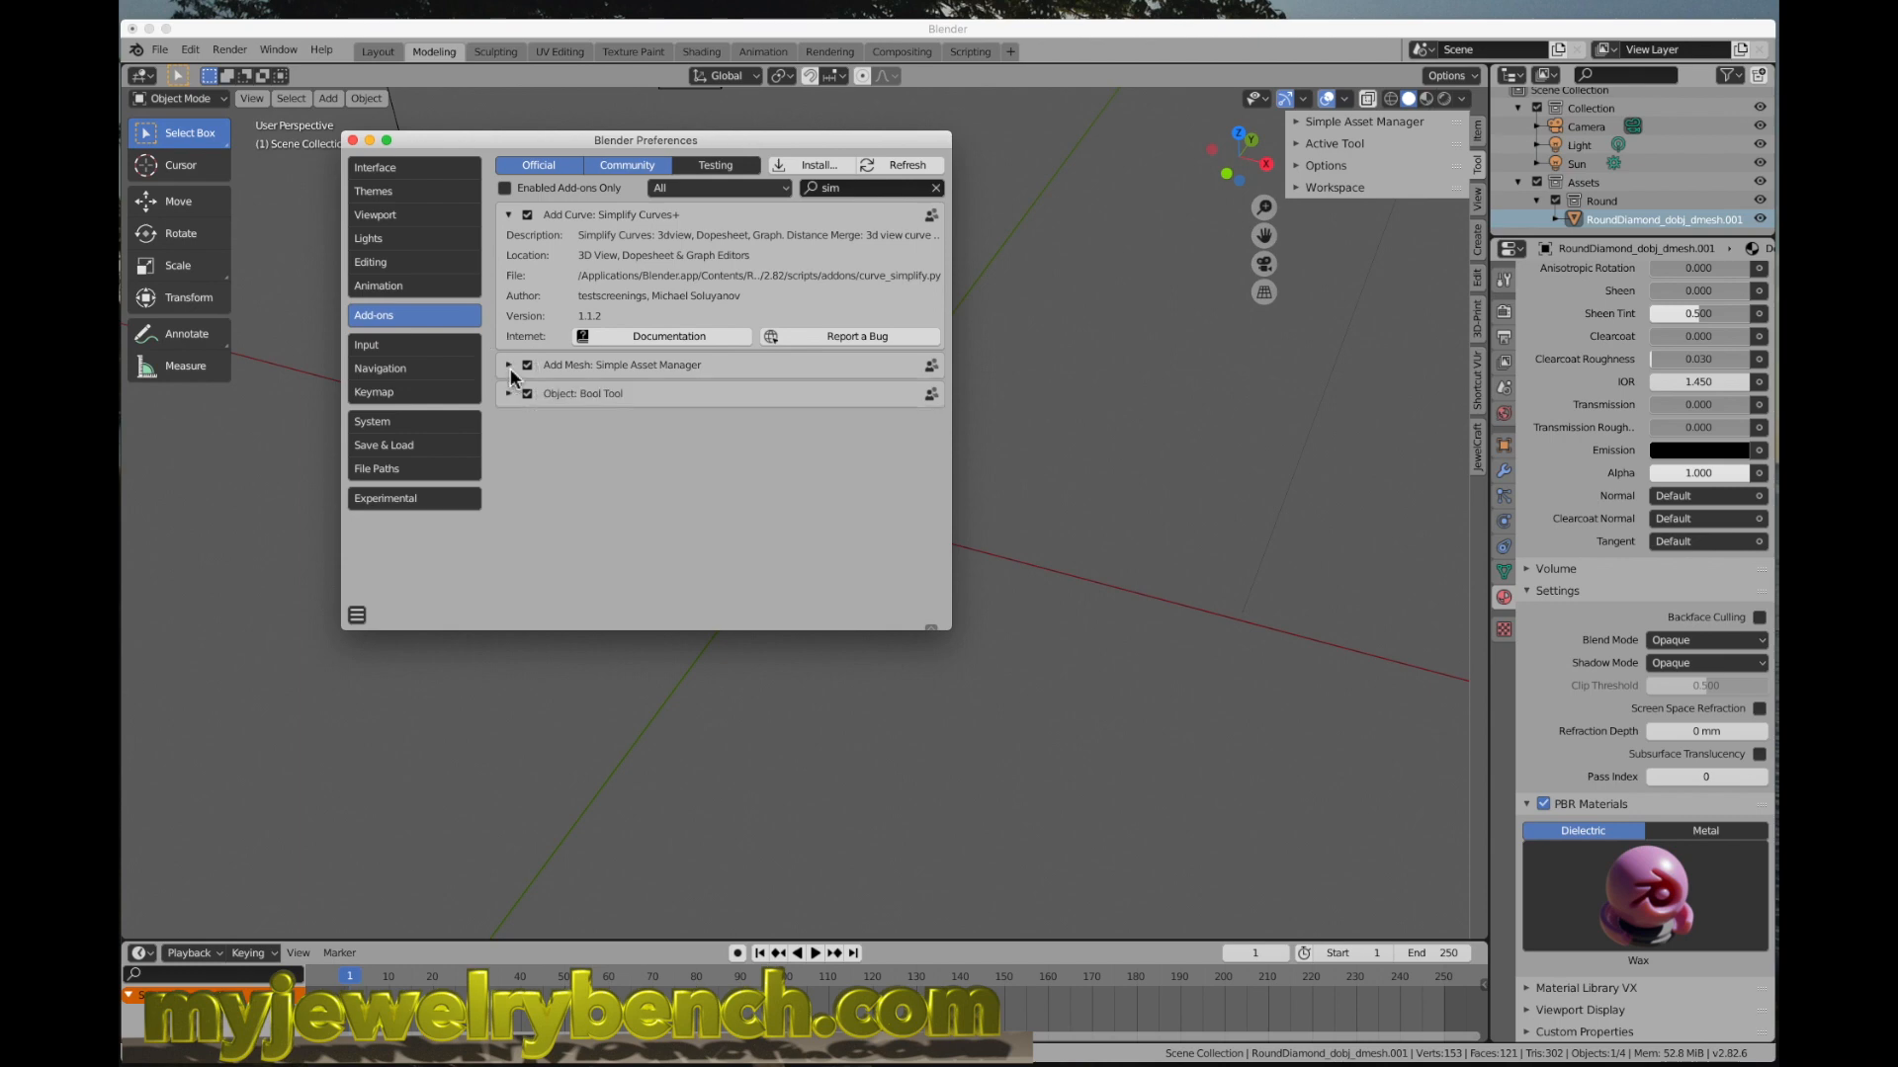
click(510, 363)
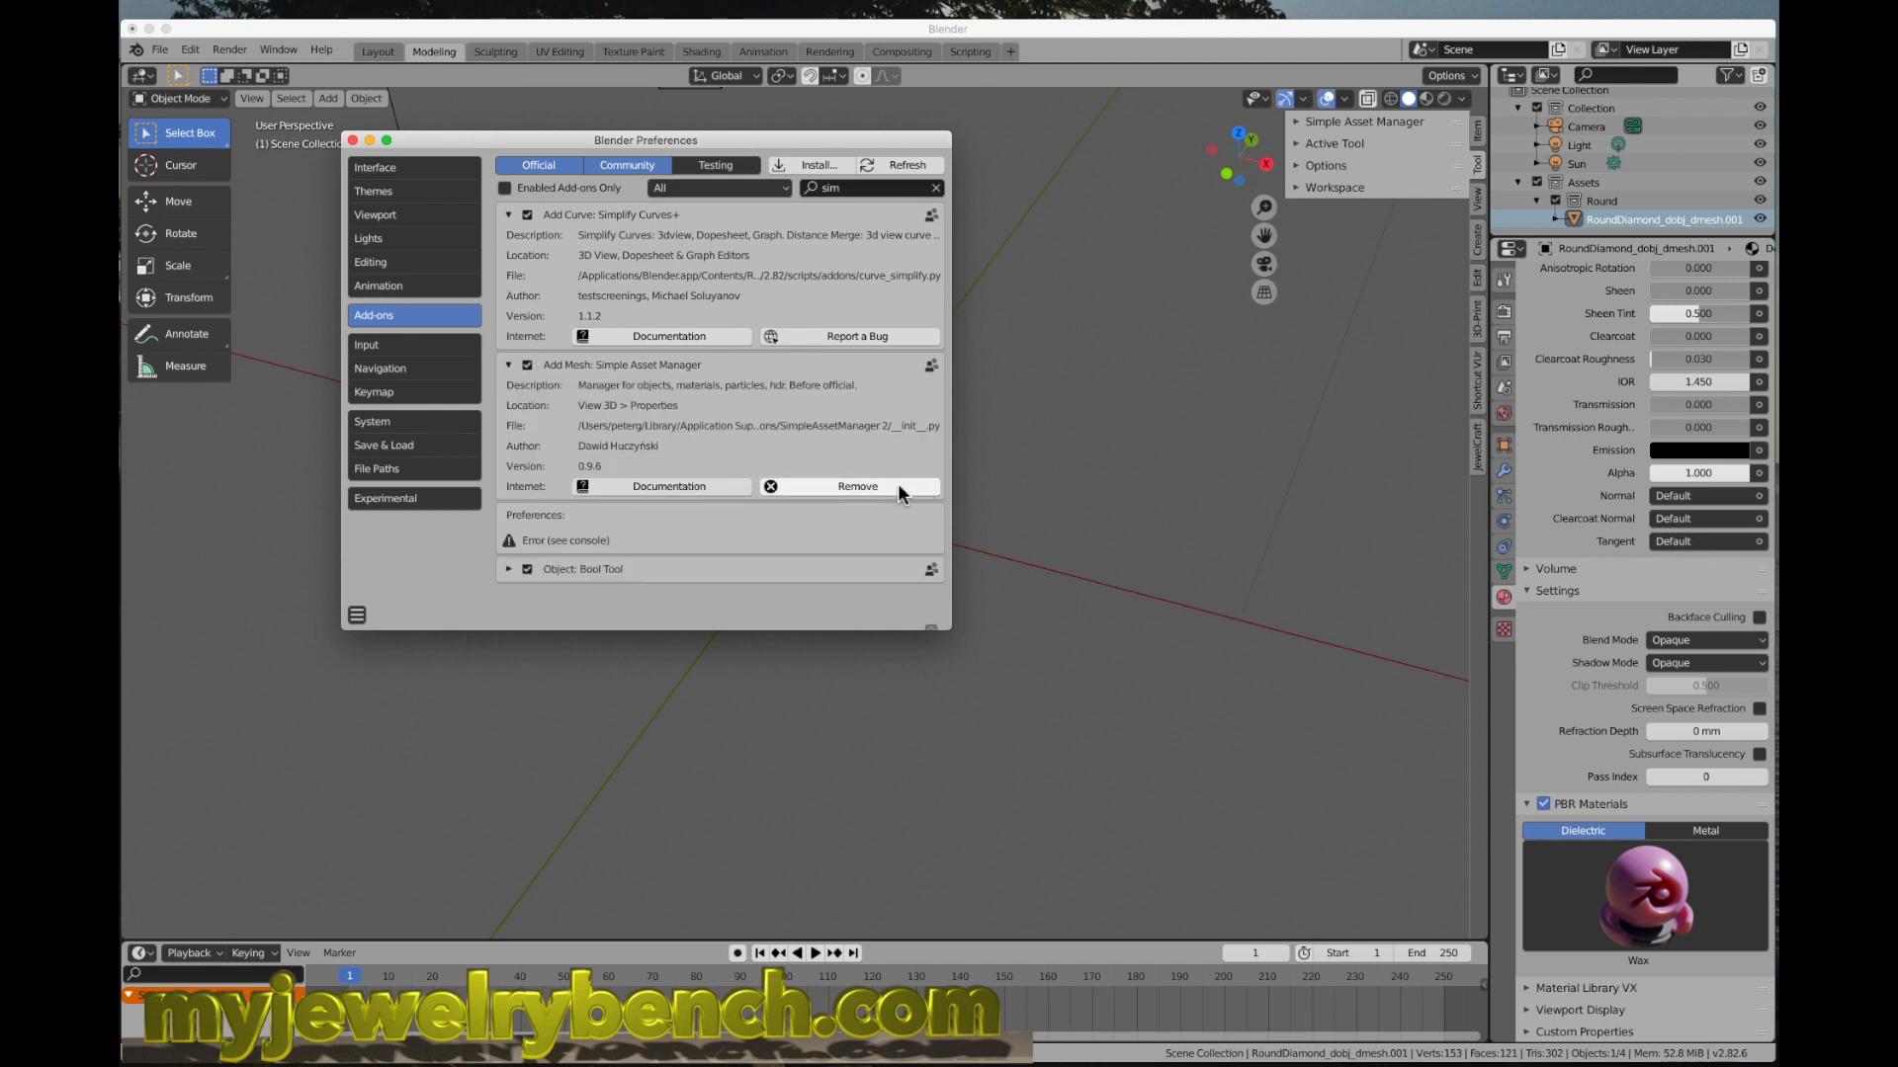
mouse_move(854, 496)
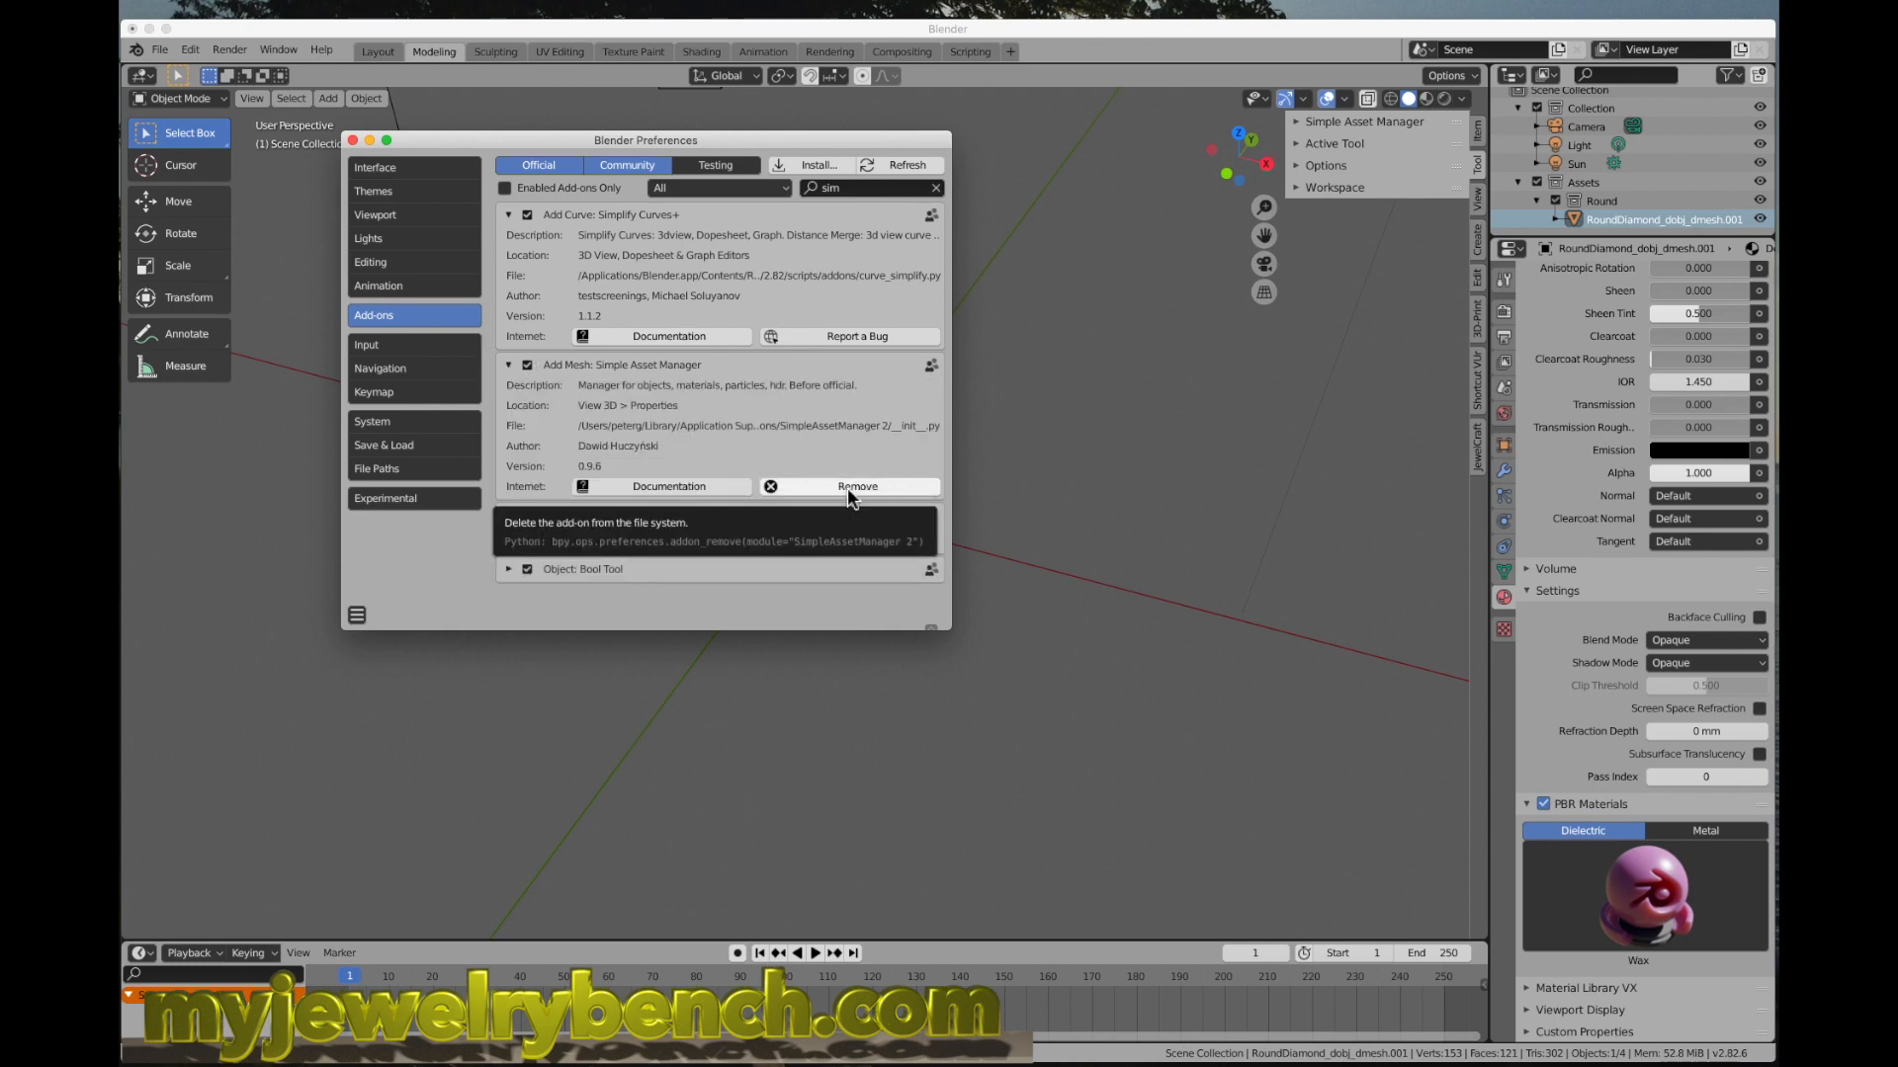
click(856, 486)
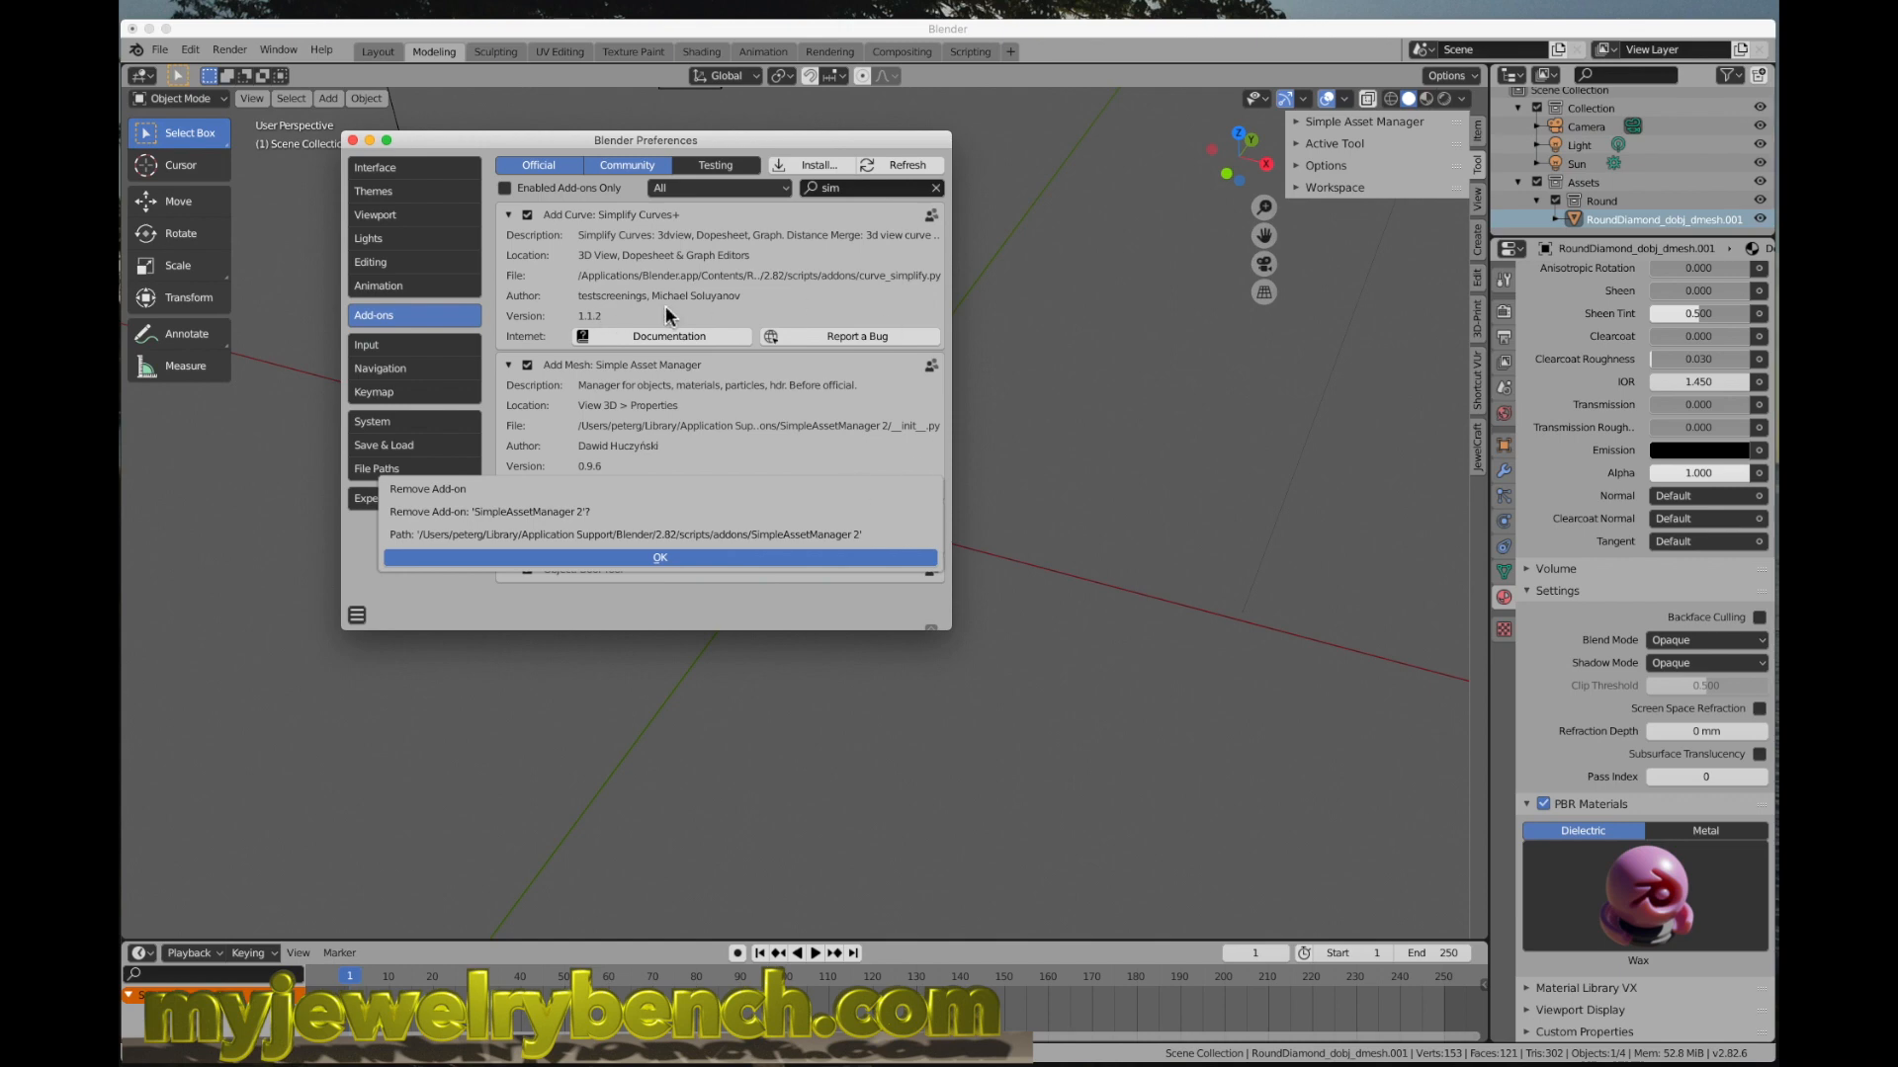
click(661, 557)
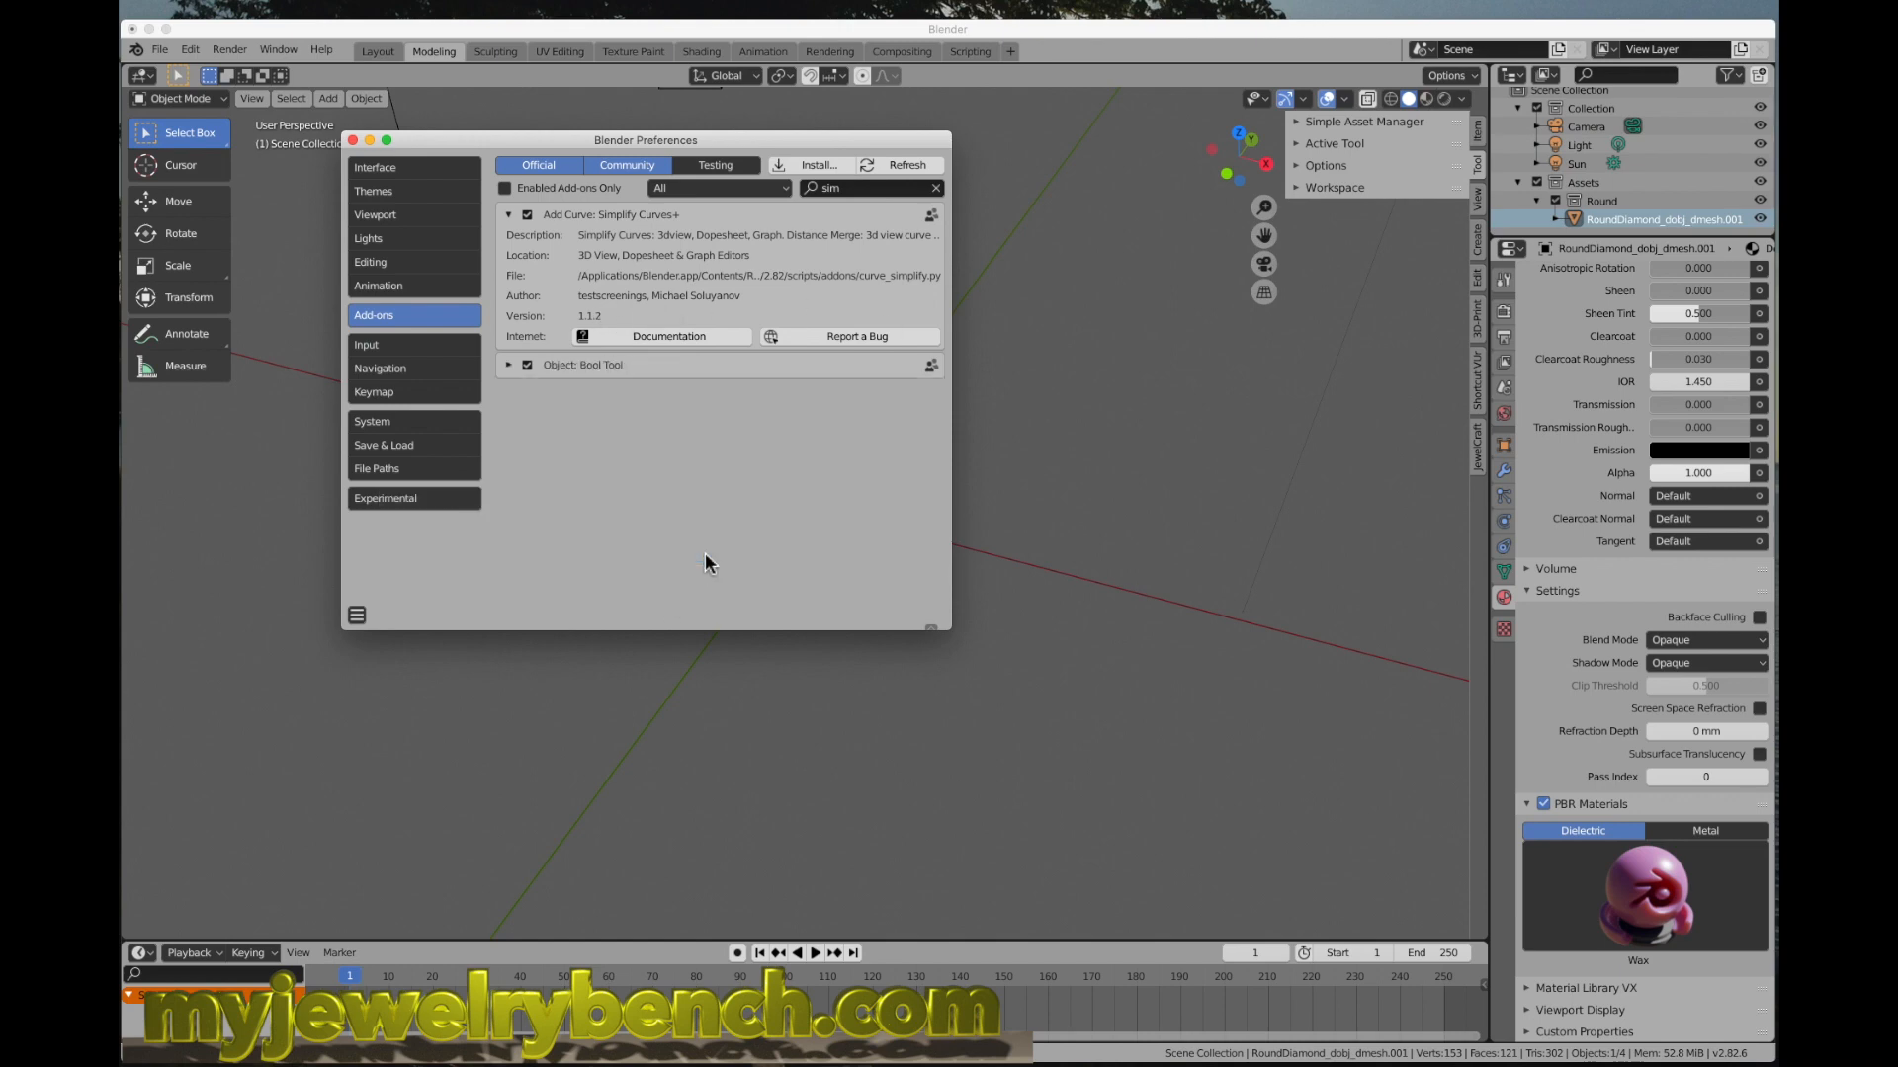
mouse_move(375, 214)
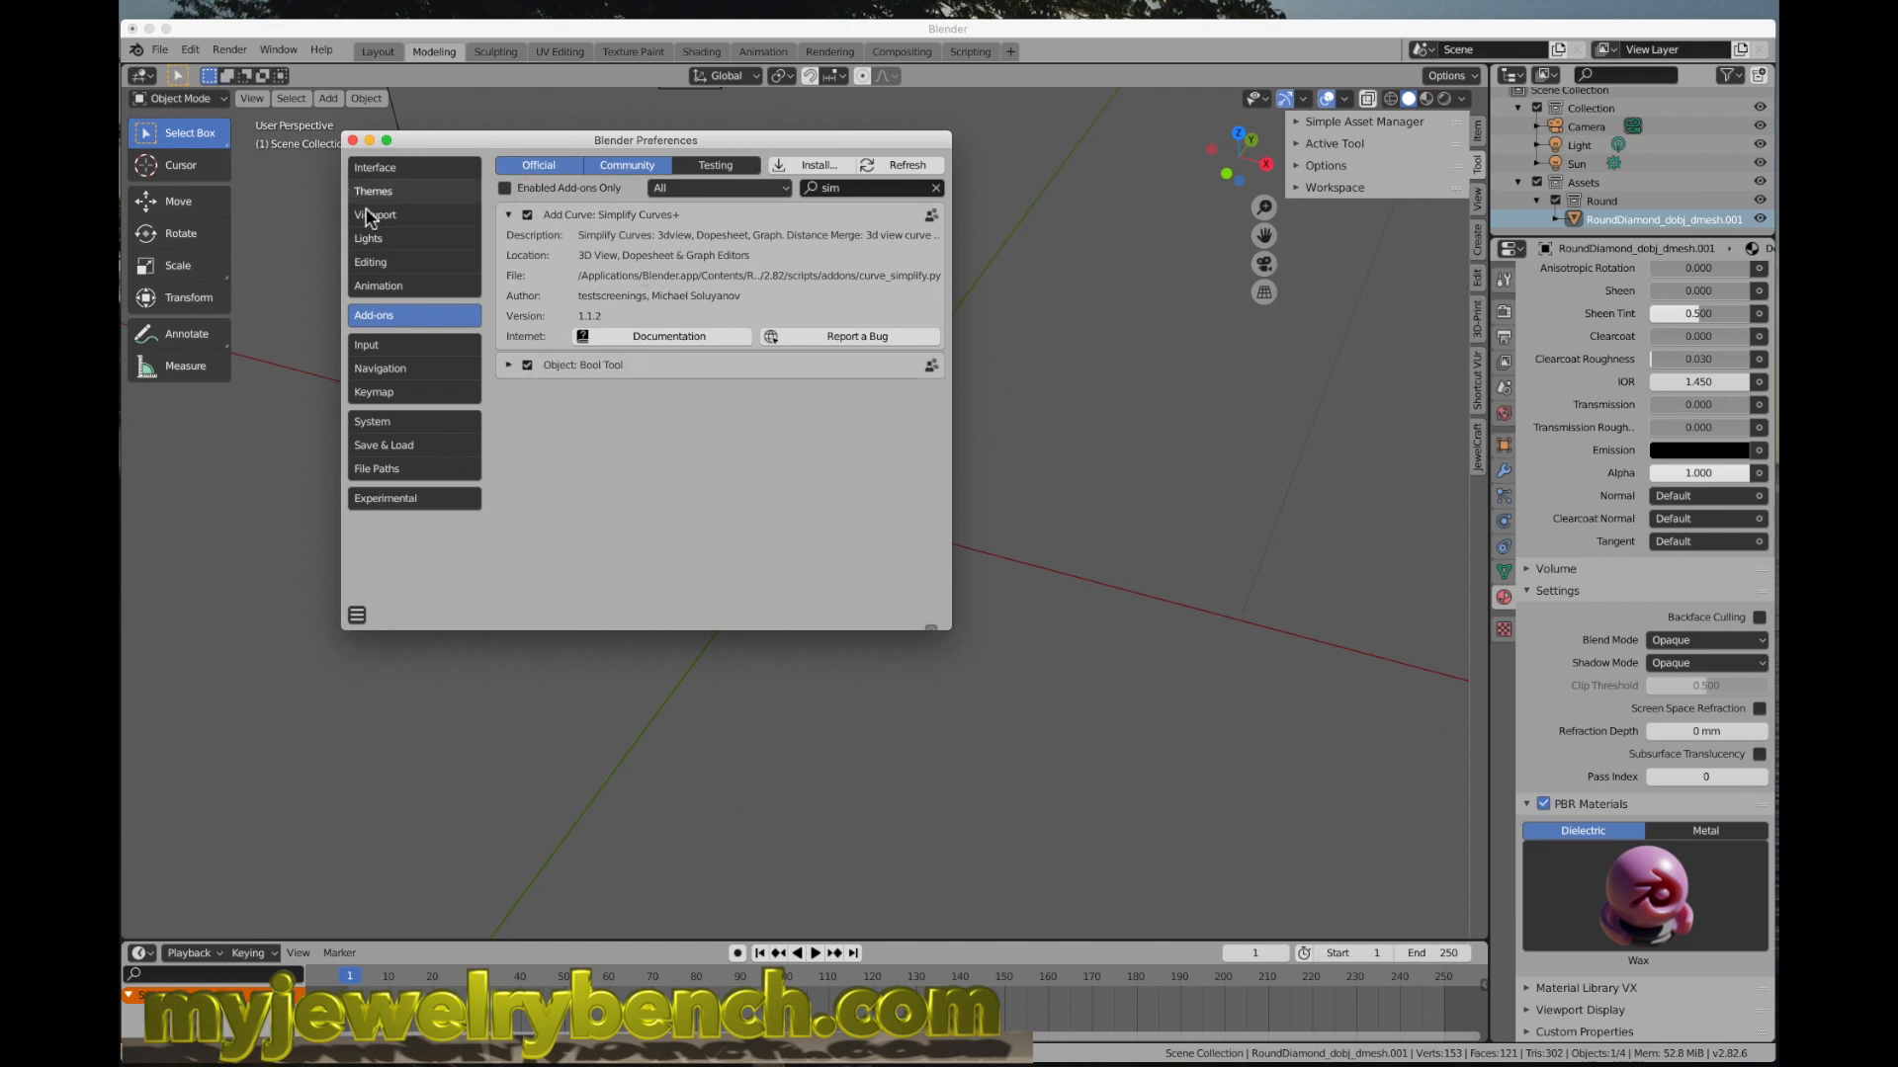
mouse_move(516, 196)
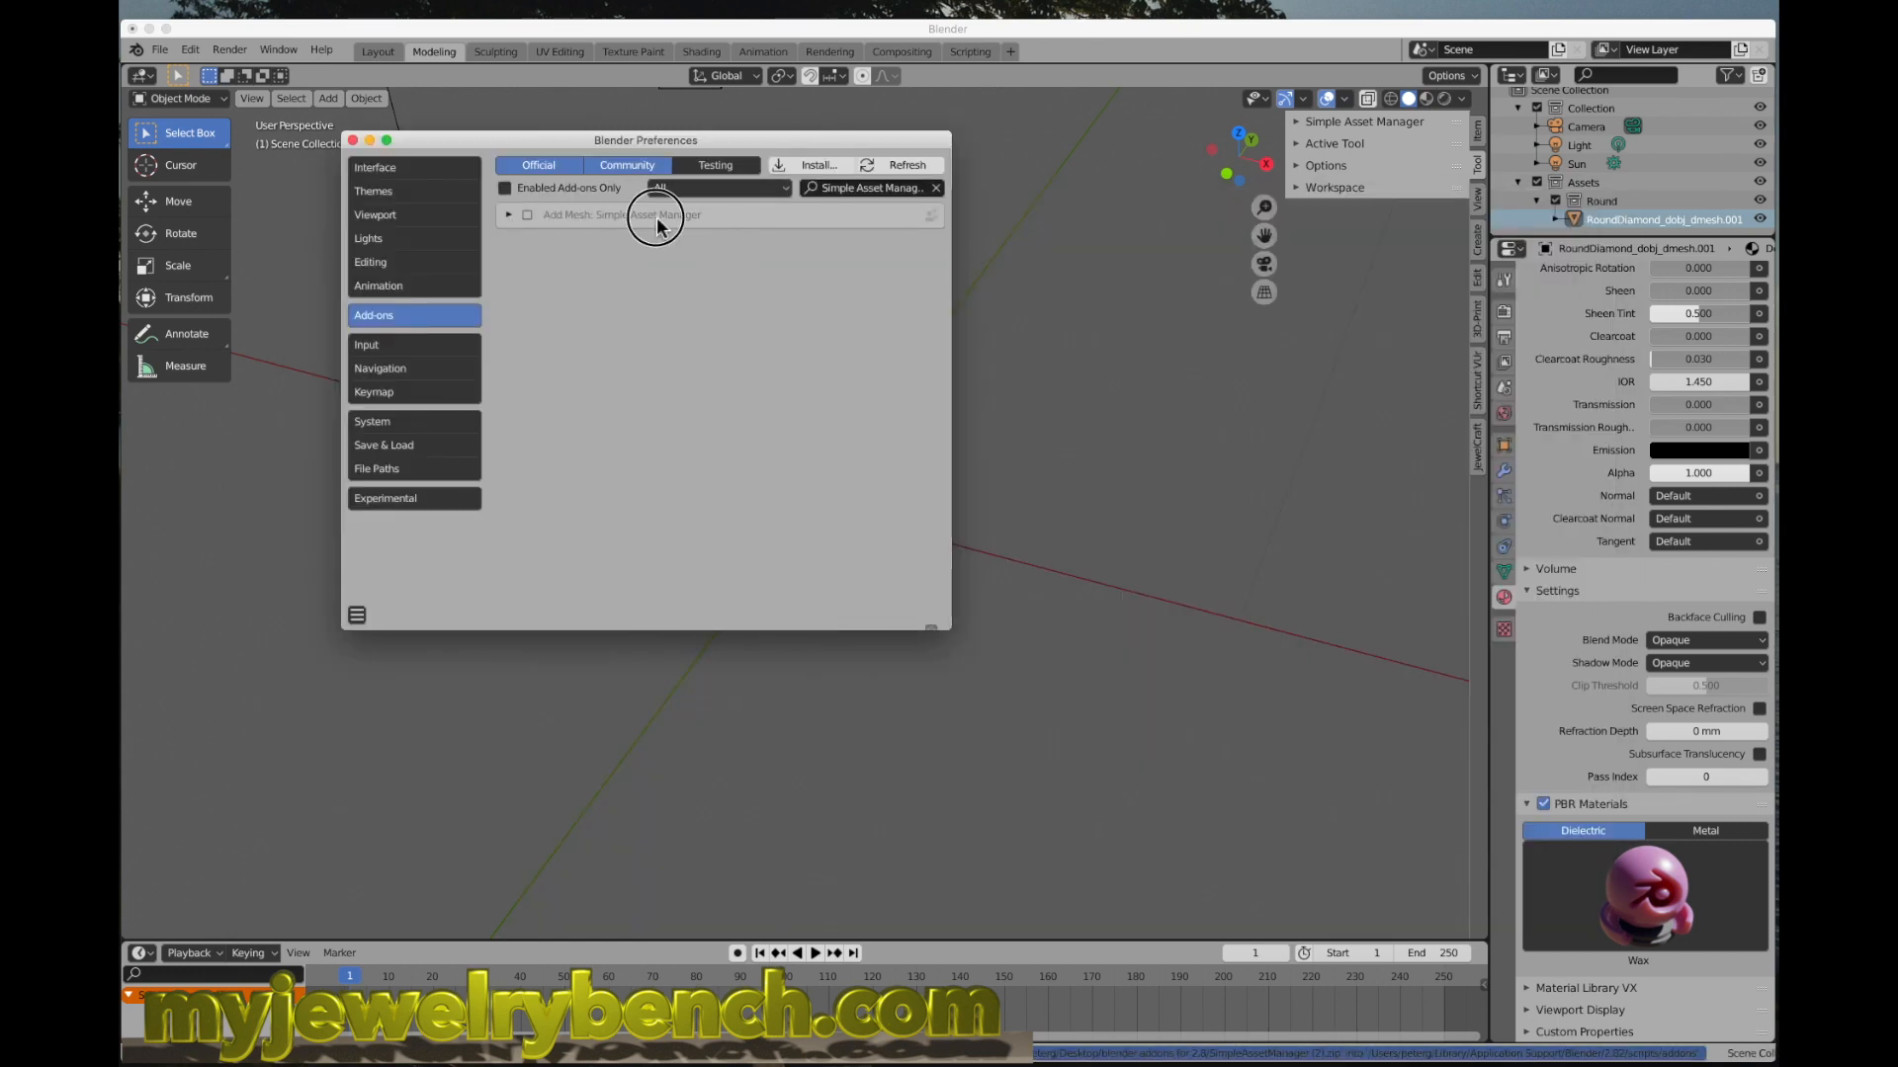
Step: Enable the Simple Asset Manager add-on and expand its preferences
click(526, 214)
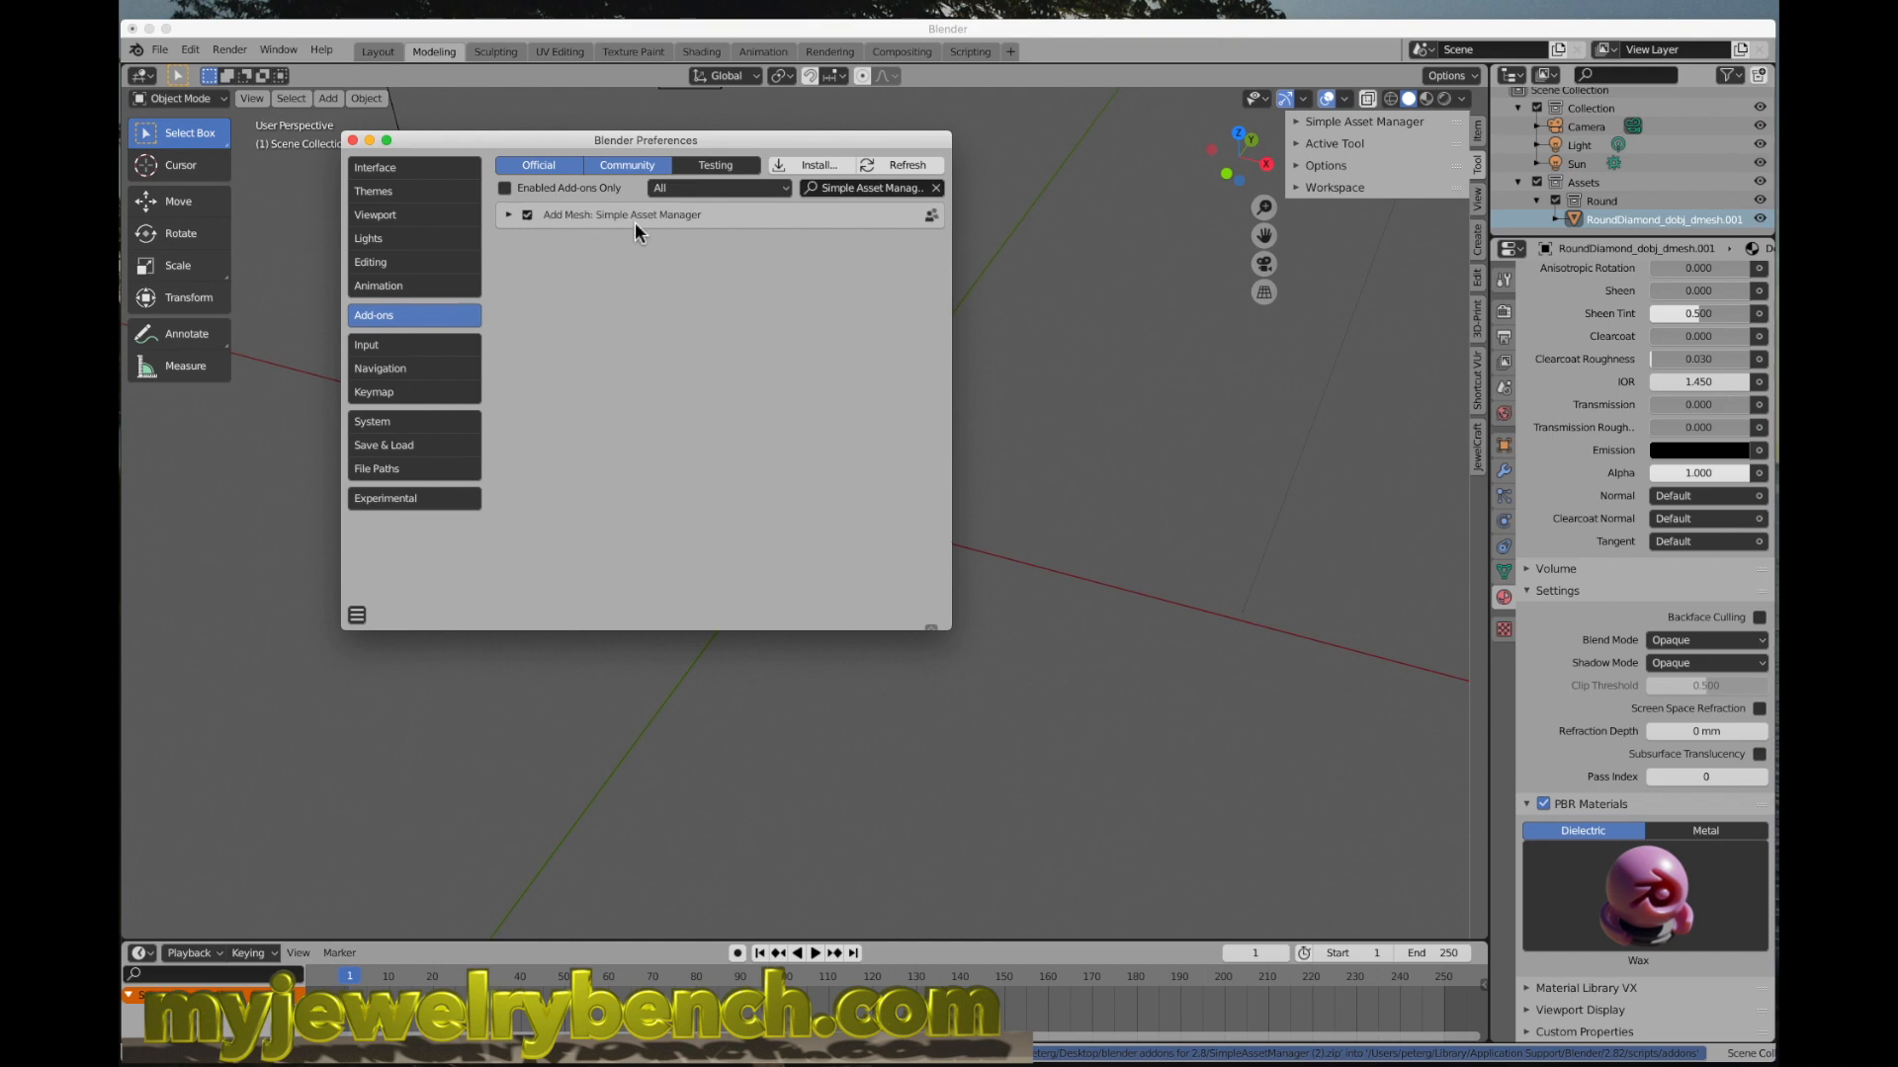
click(508, 213)
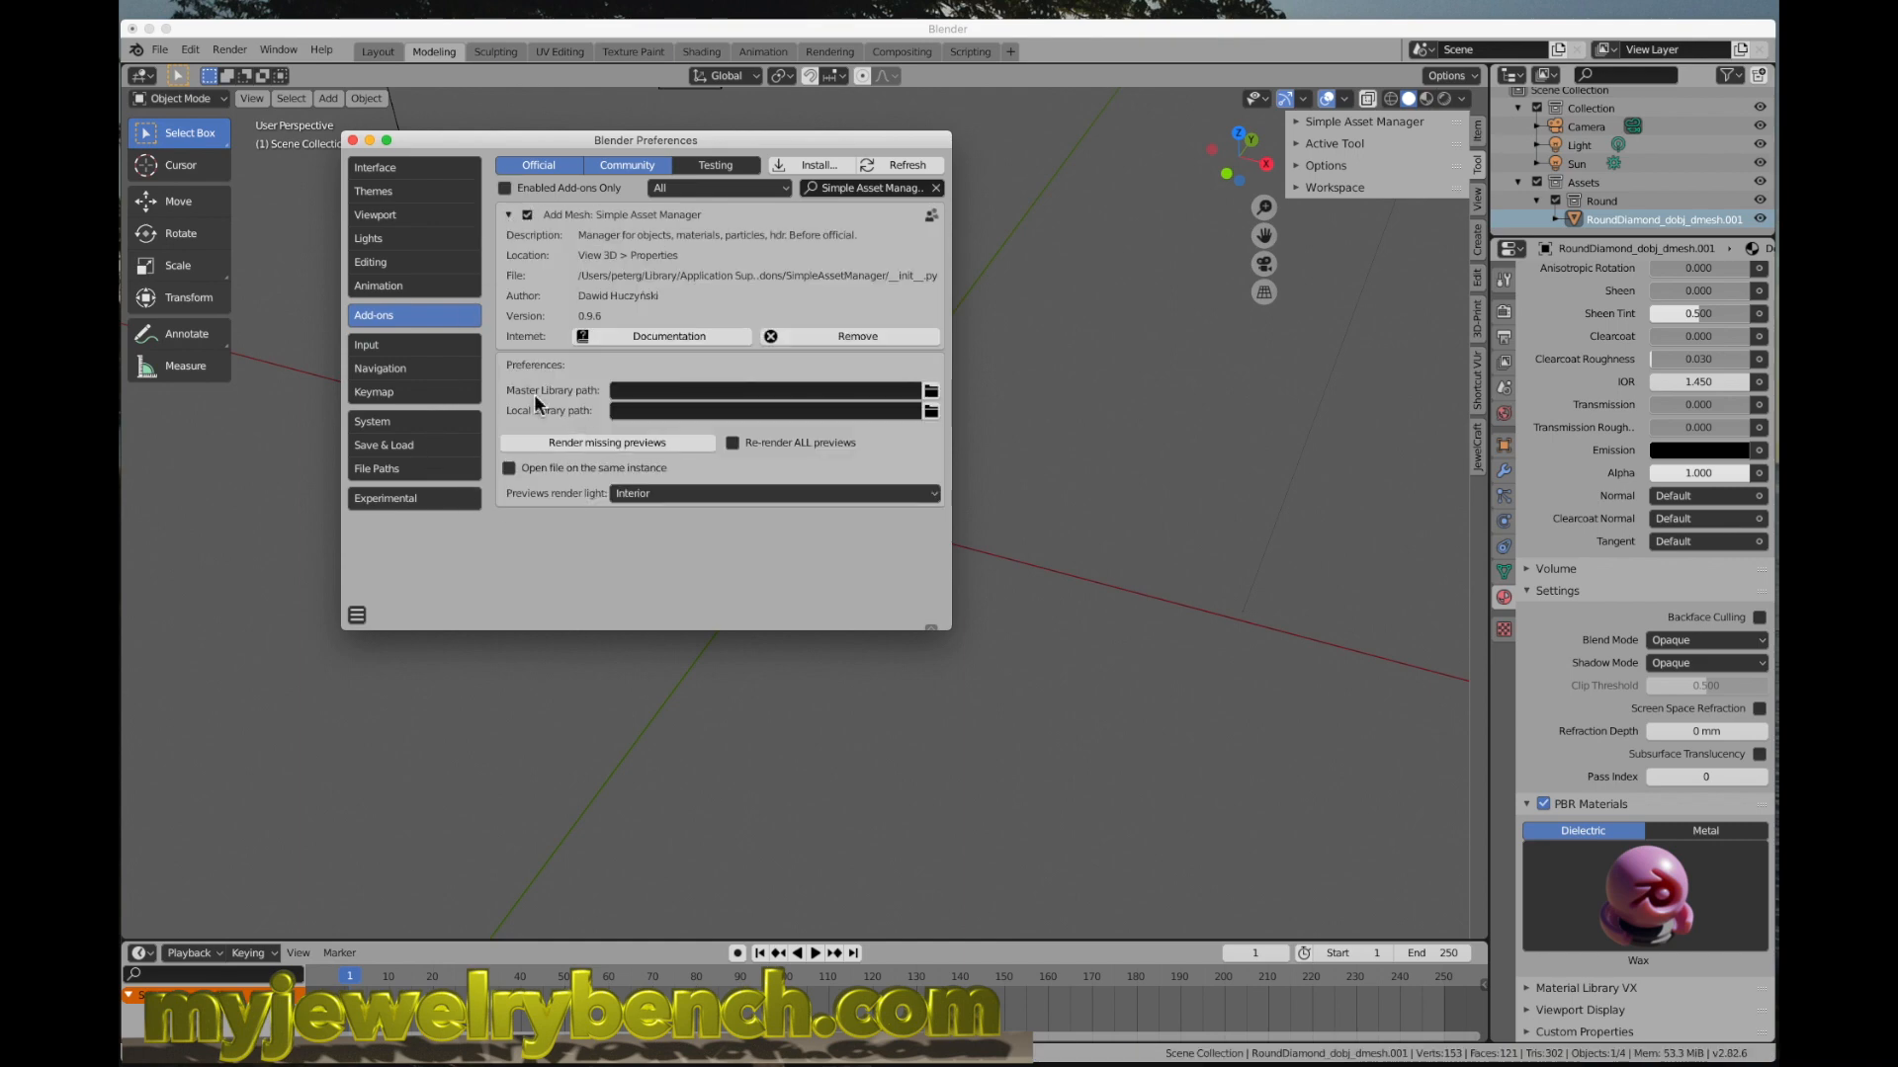
mouse_move(746, 390)
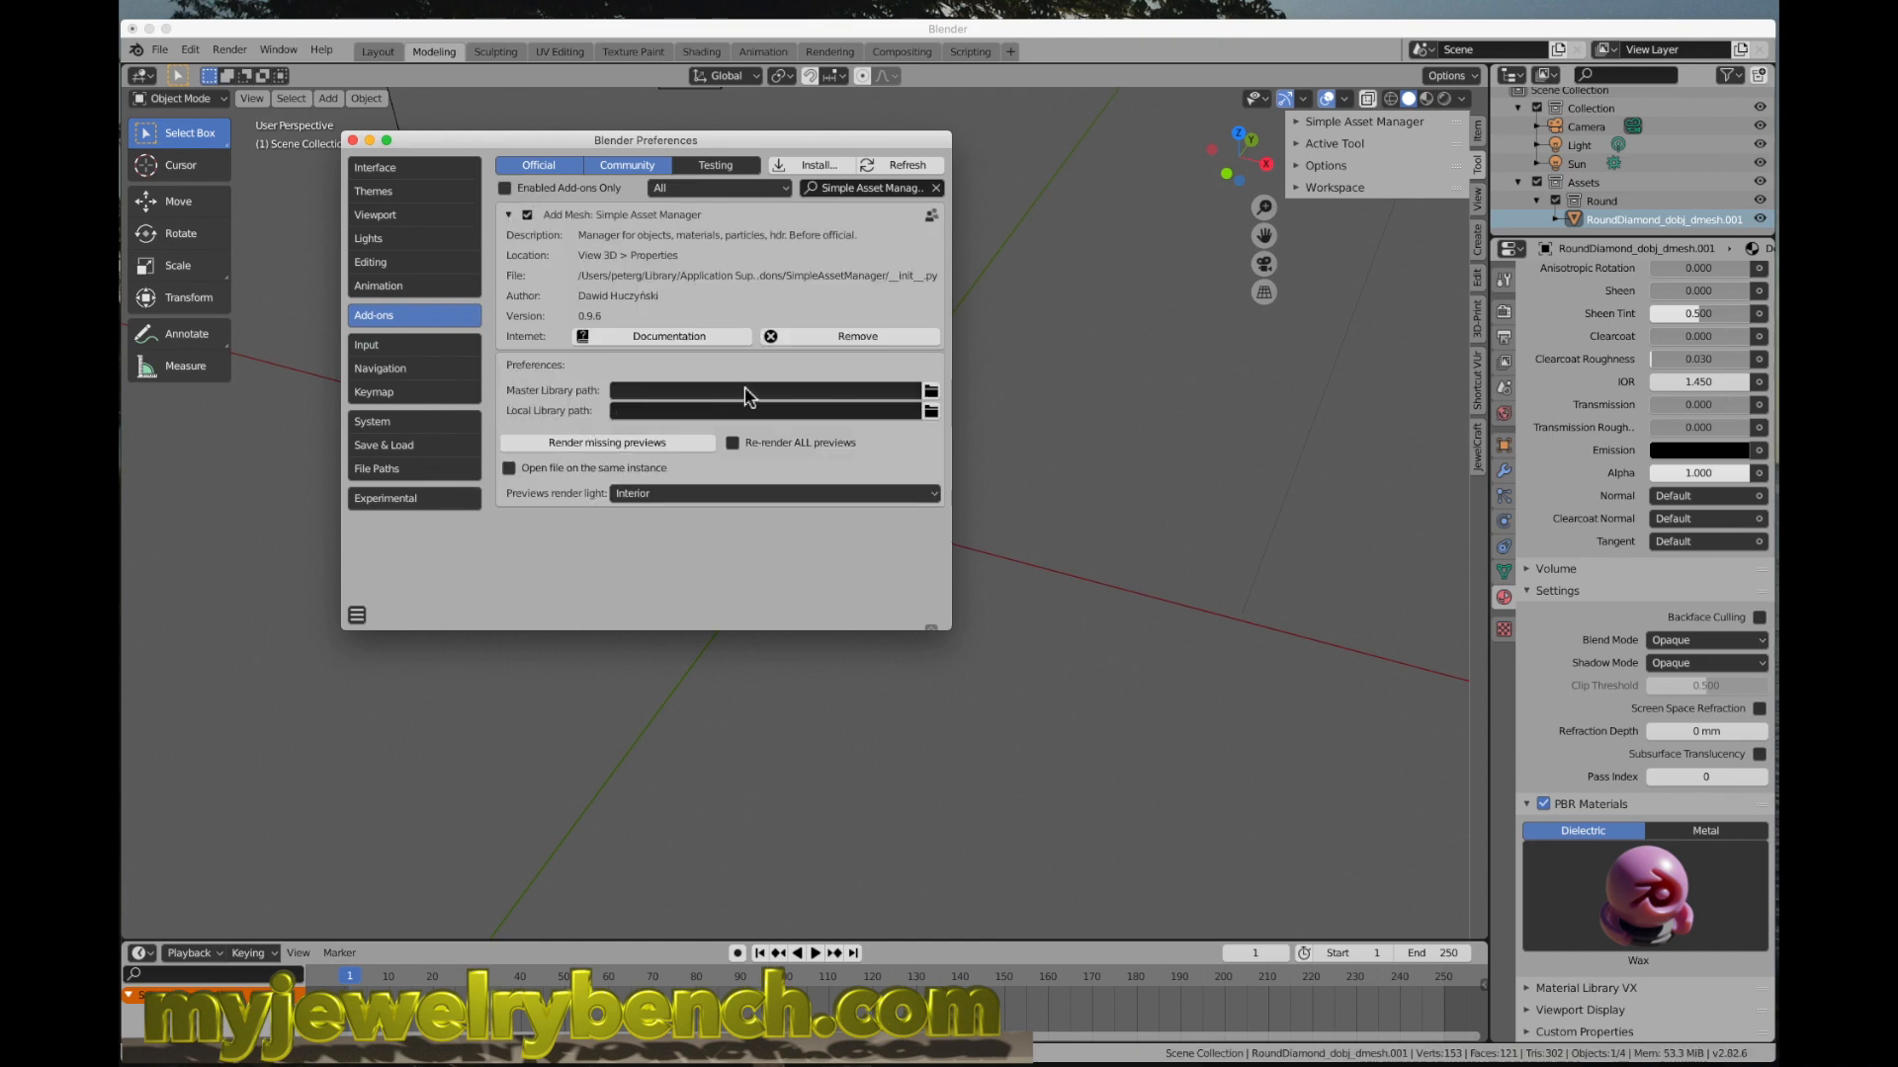
mouse_move(799, 415)
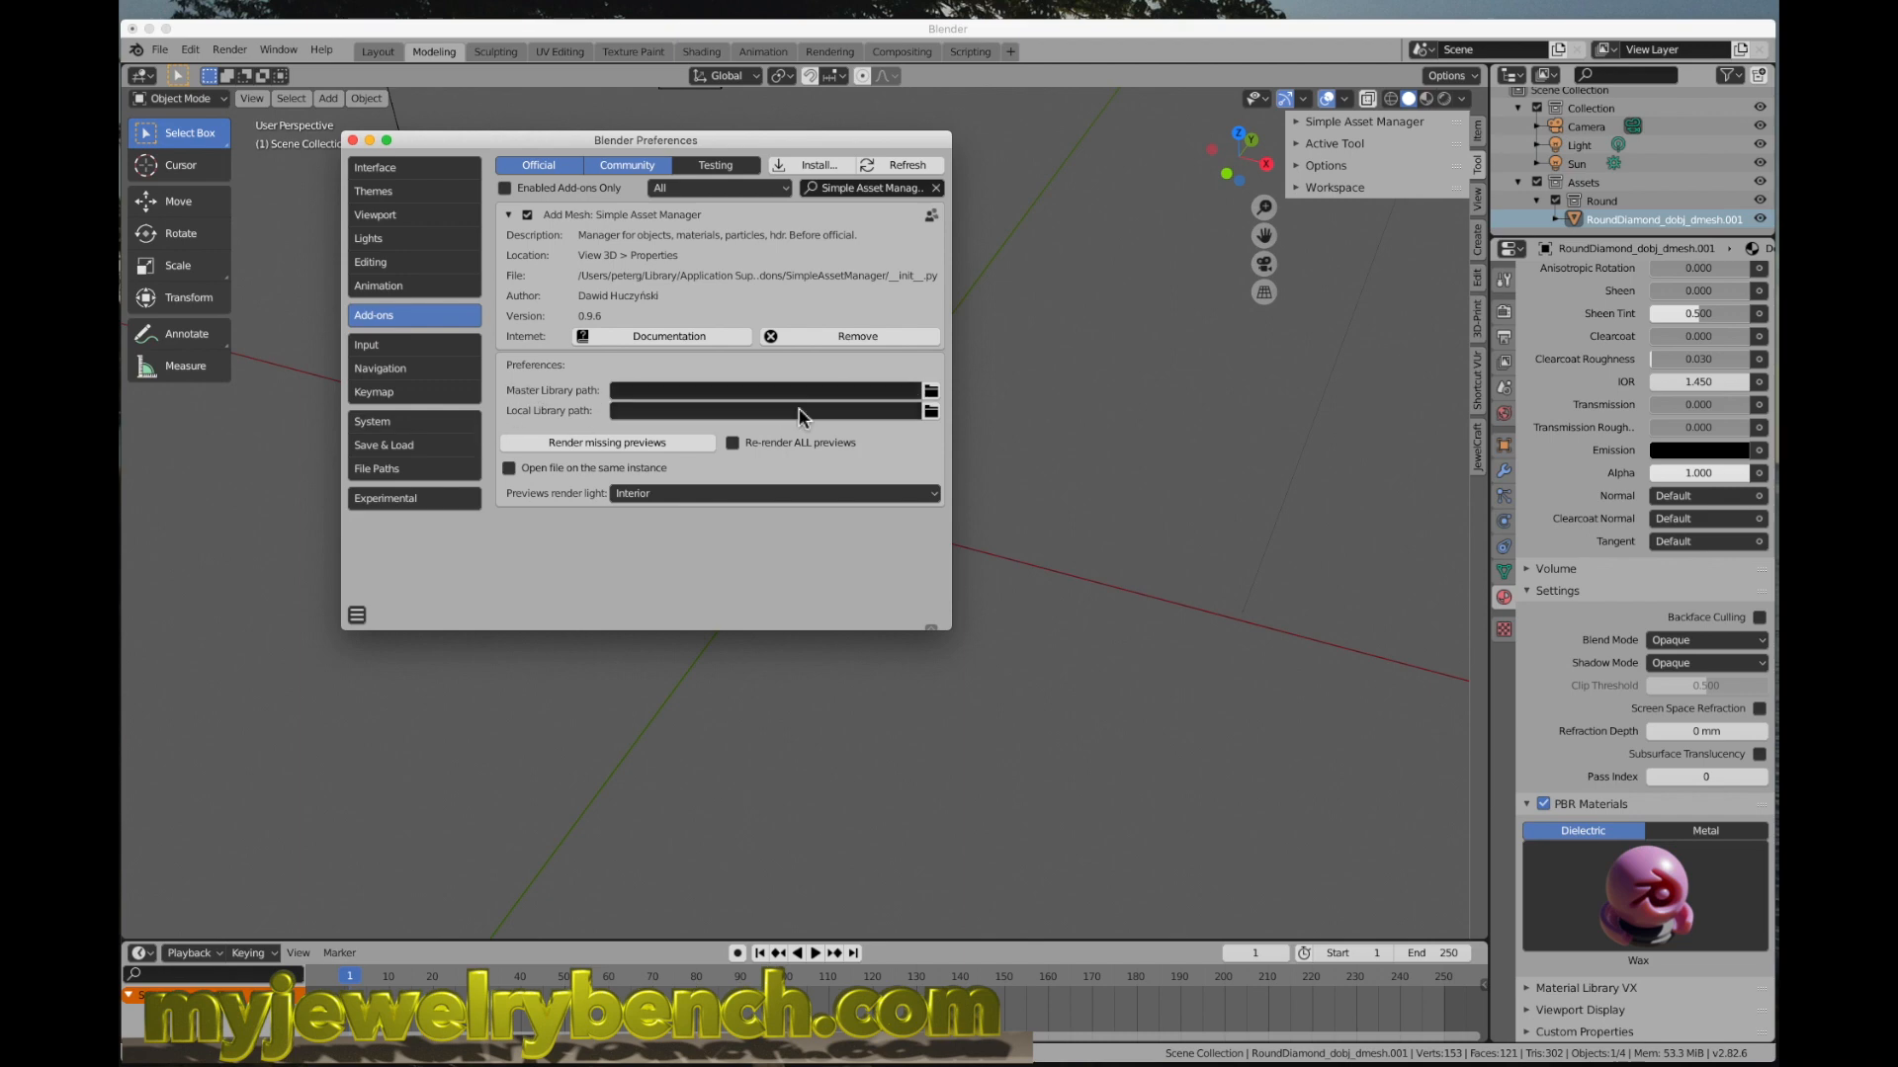
Step: Set the Master Library path to the BlendGemsLibrary folder on the Doc & Websites drive
click(929, 390)
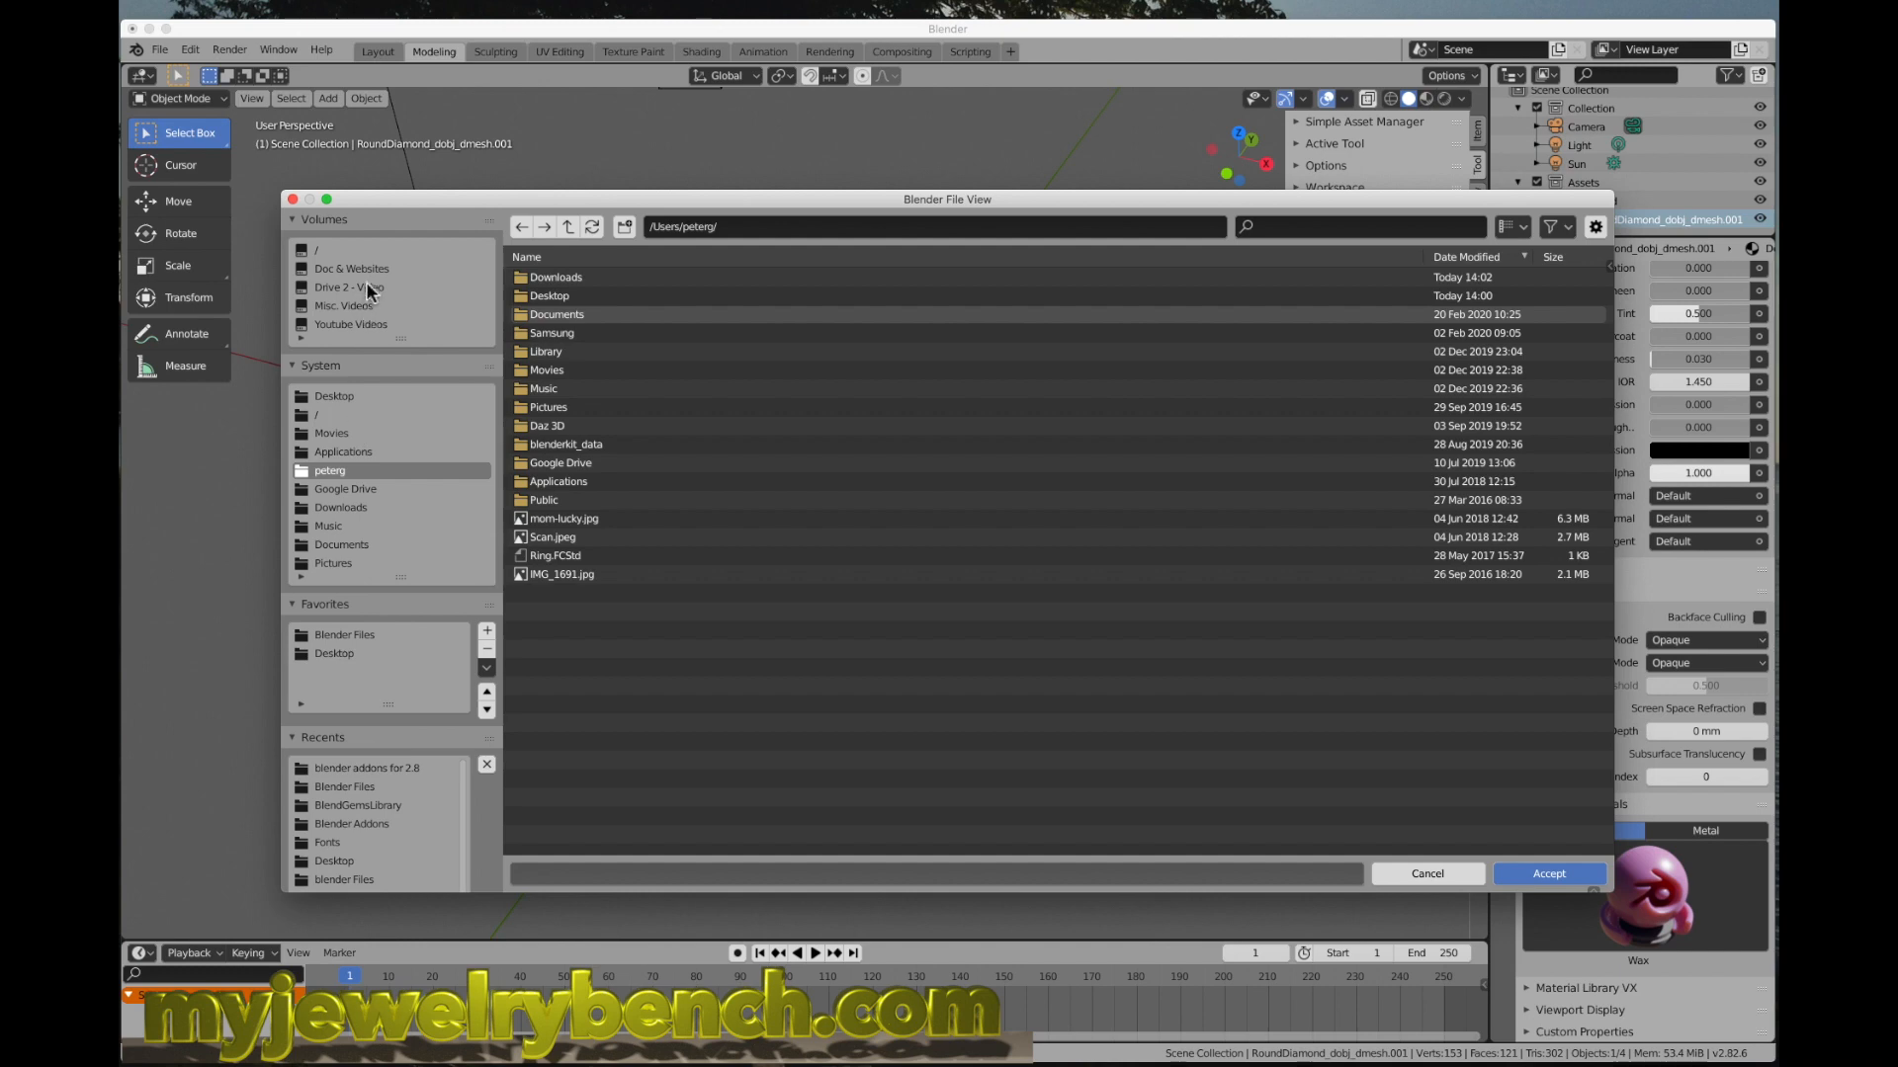
click(352, 267)
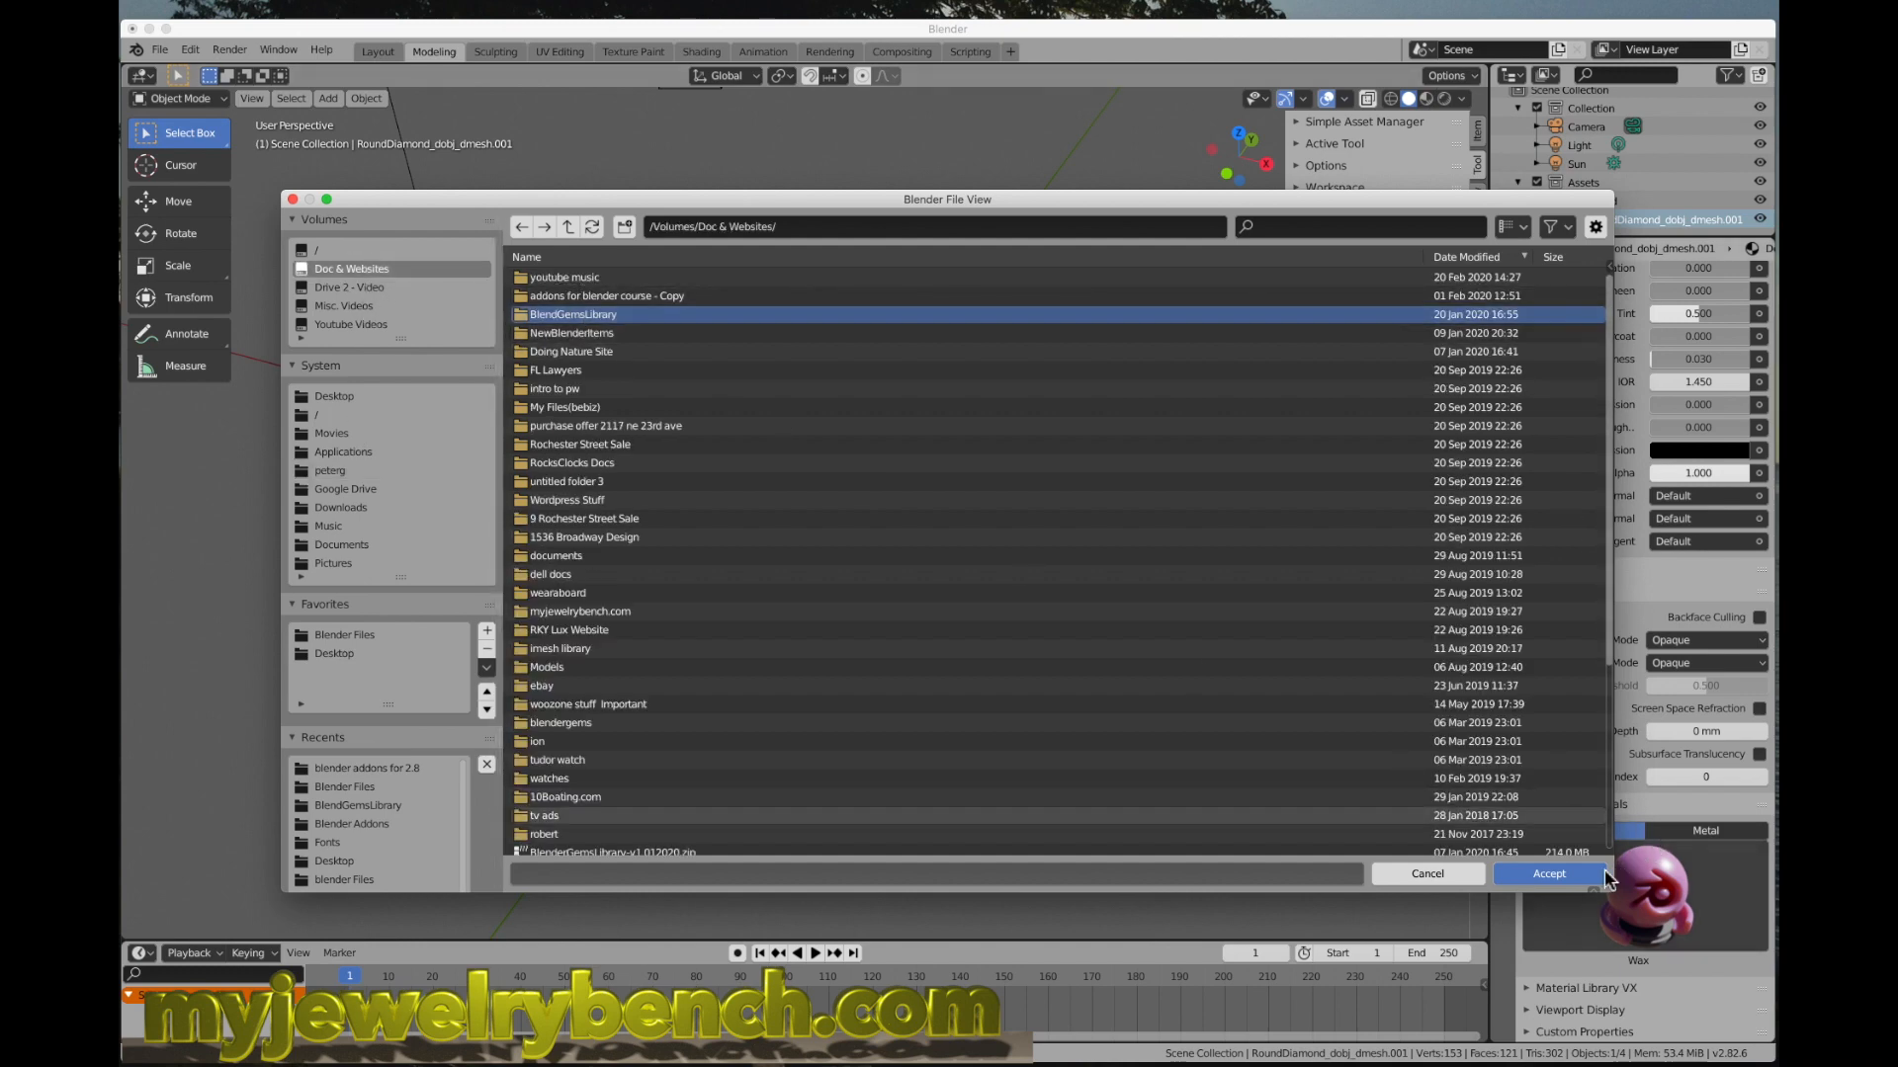
double_click(573, 314)
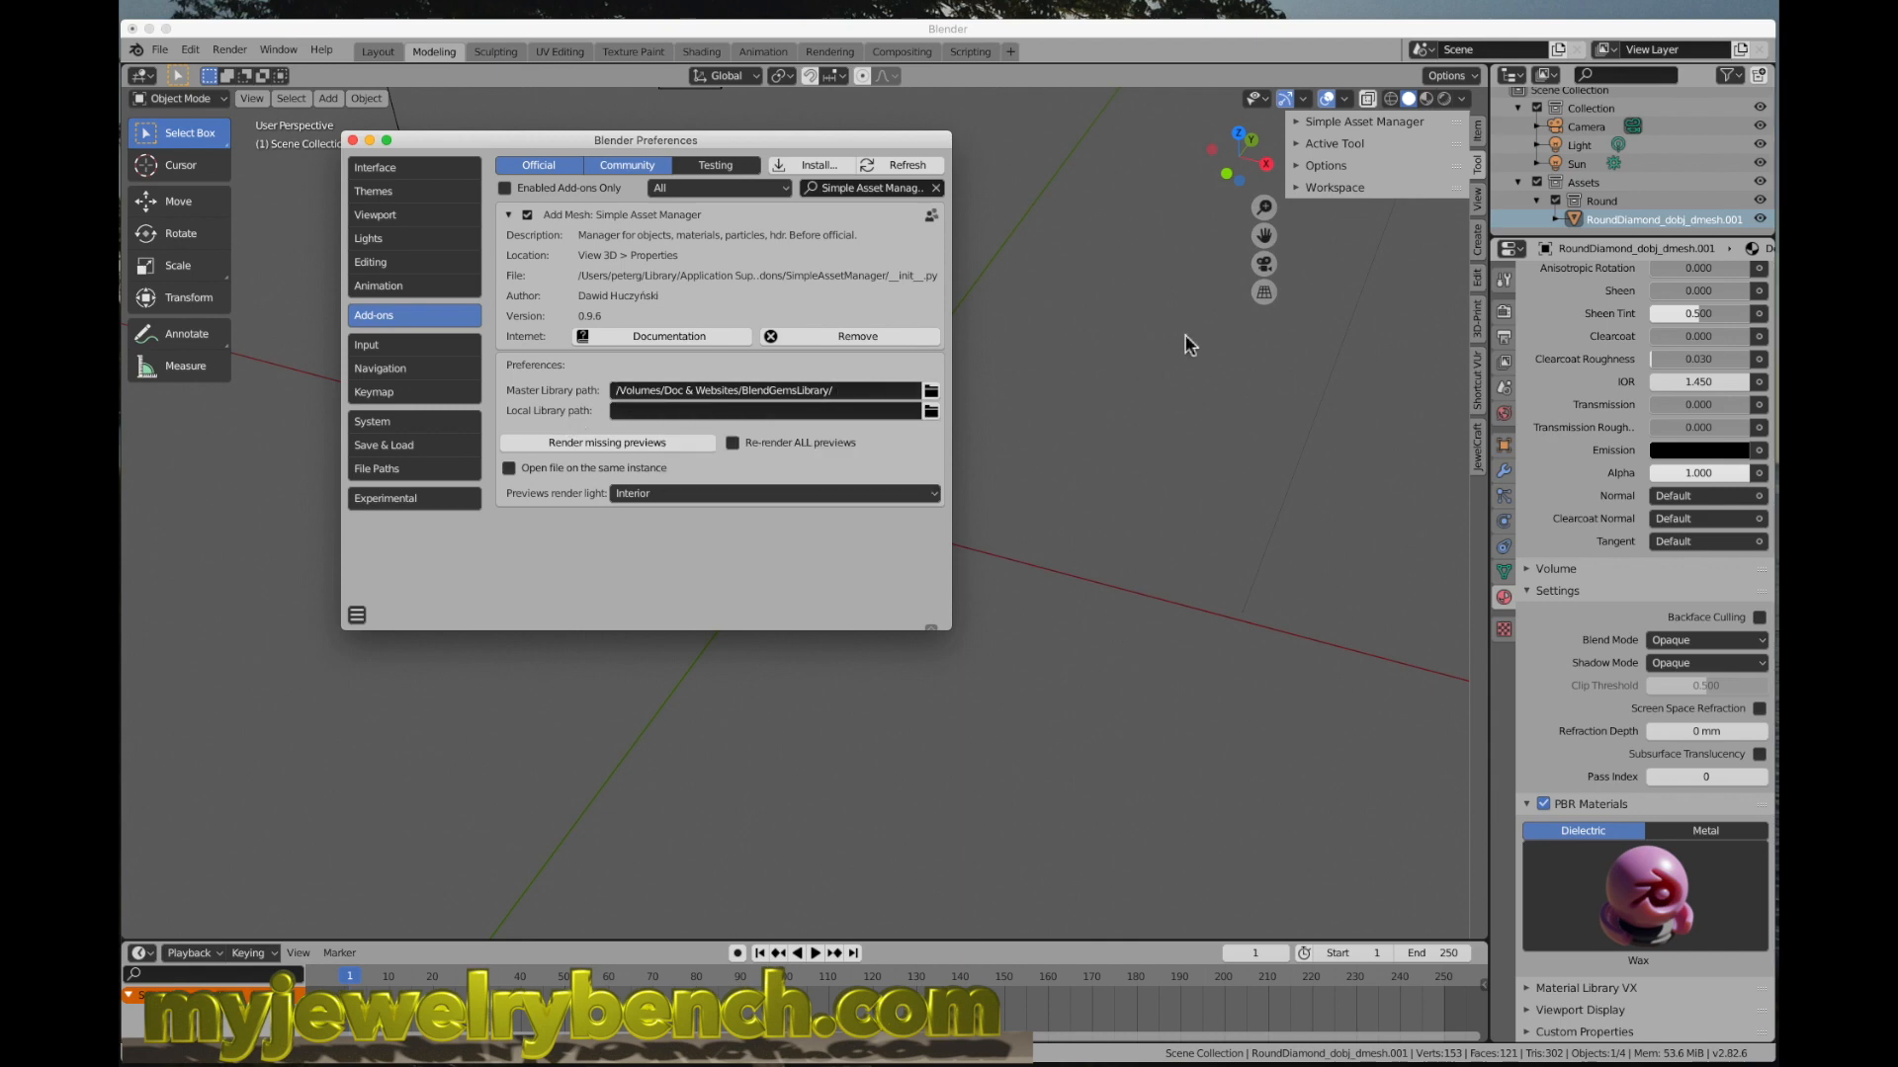
mouse_move(348, 552)
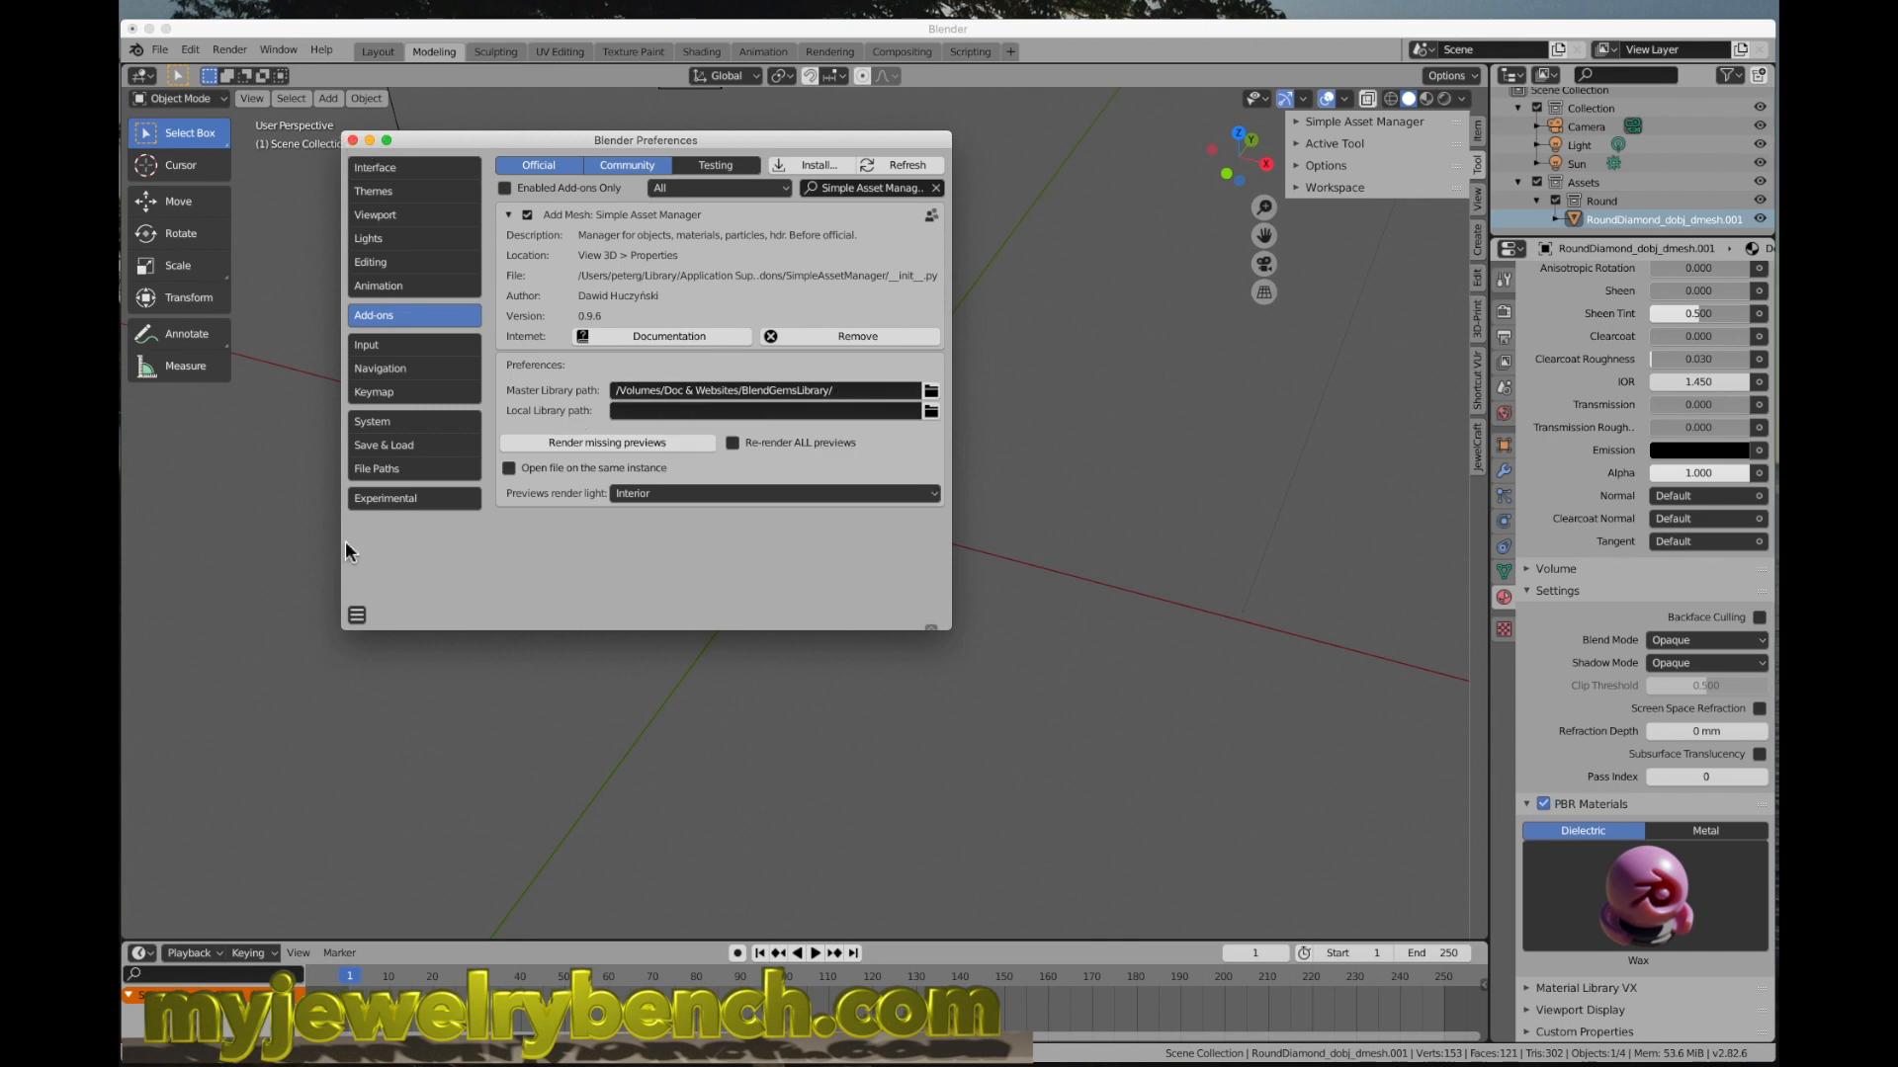
click(356, 615)
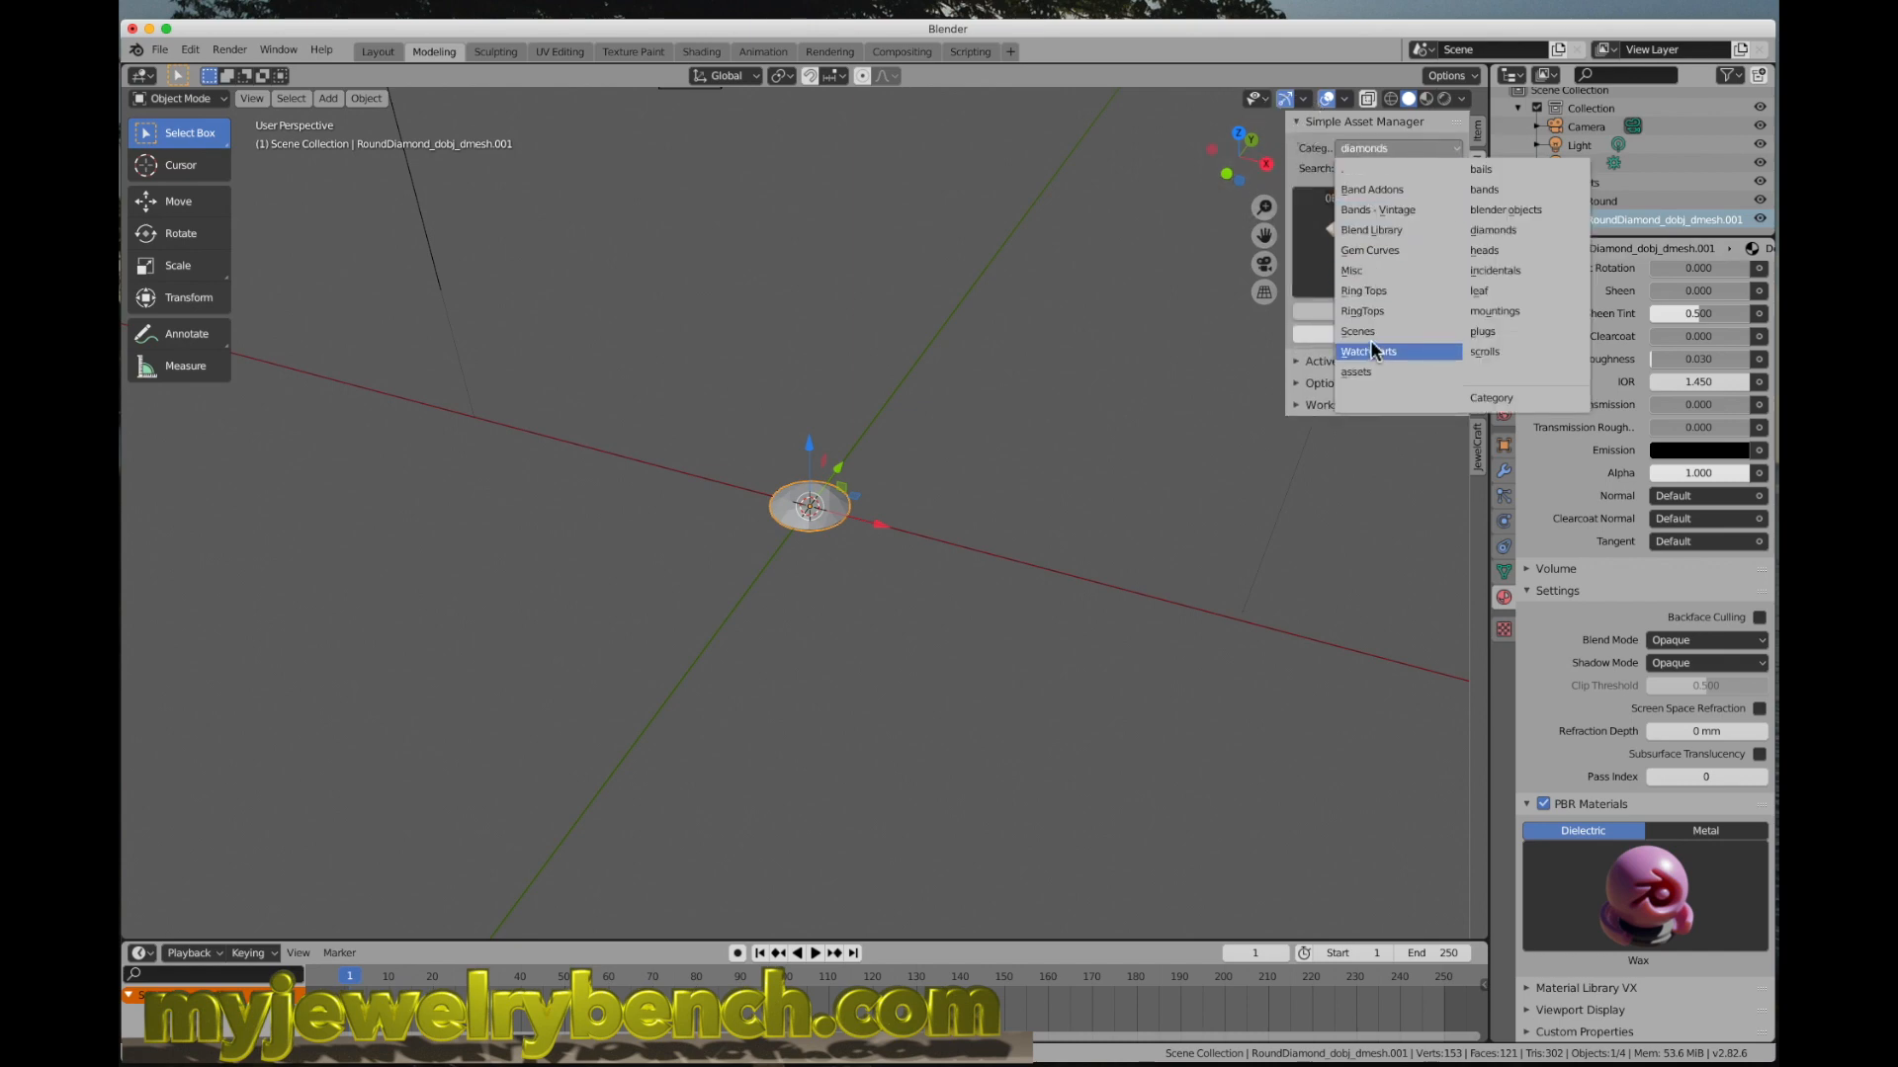
Step: Filter the asset library to the heads category, Square subcategory
click(1481, 252)
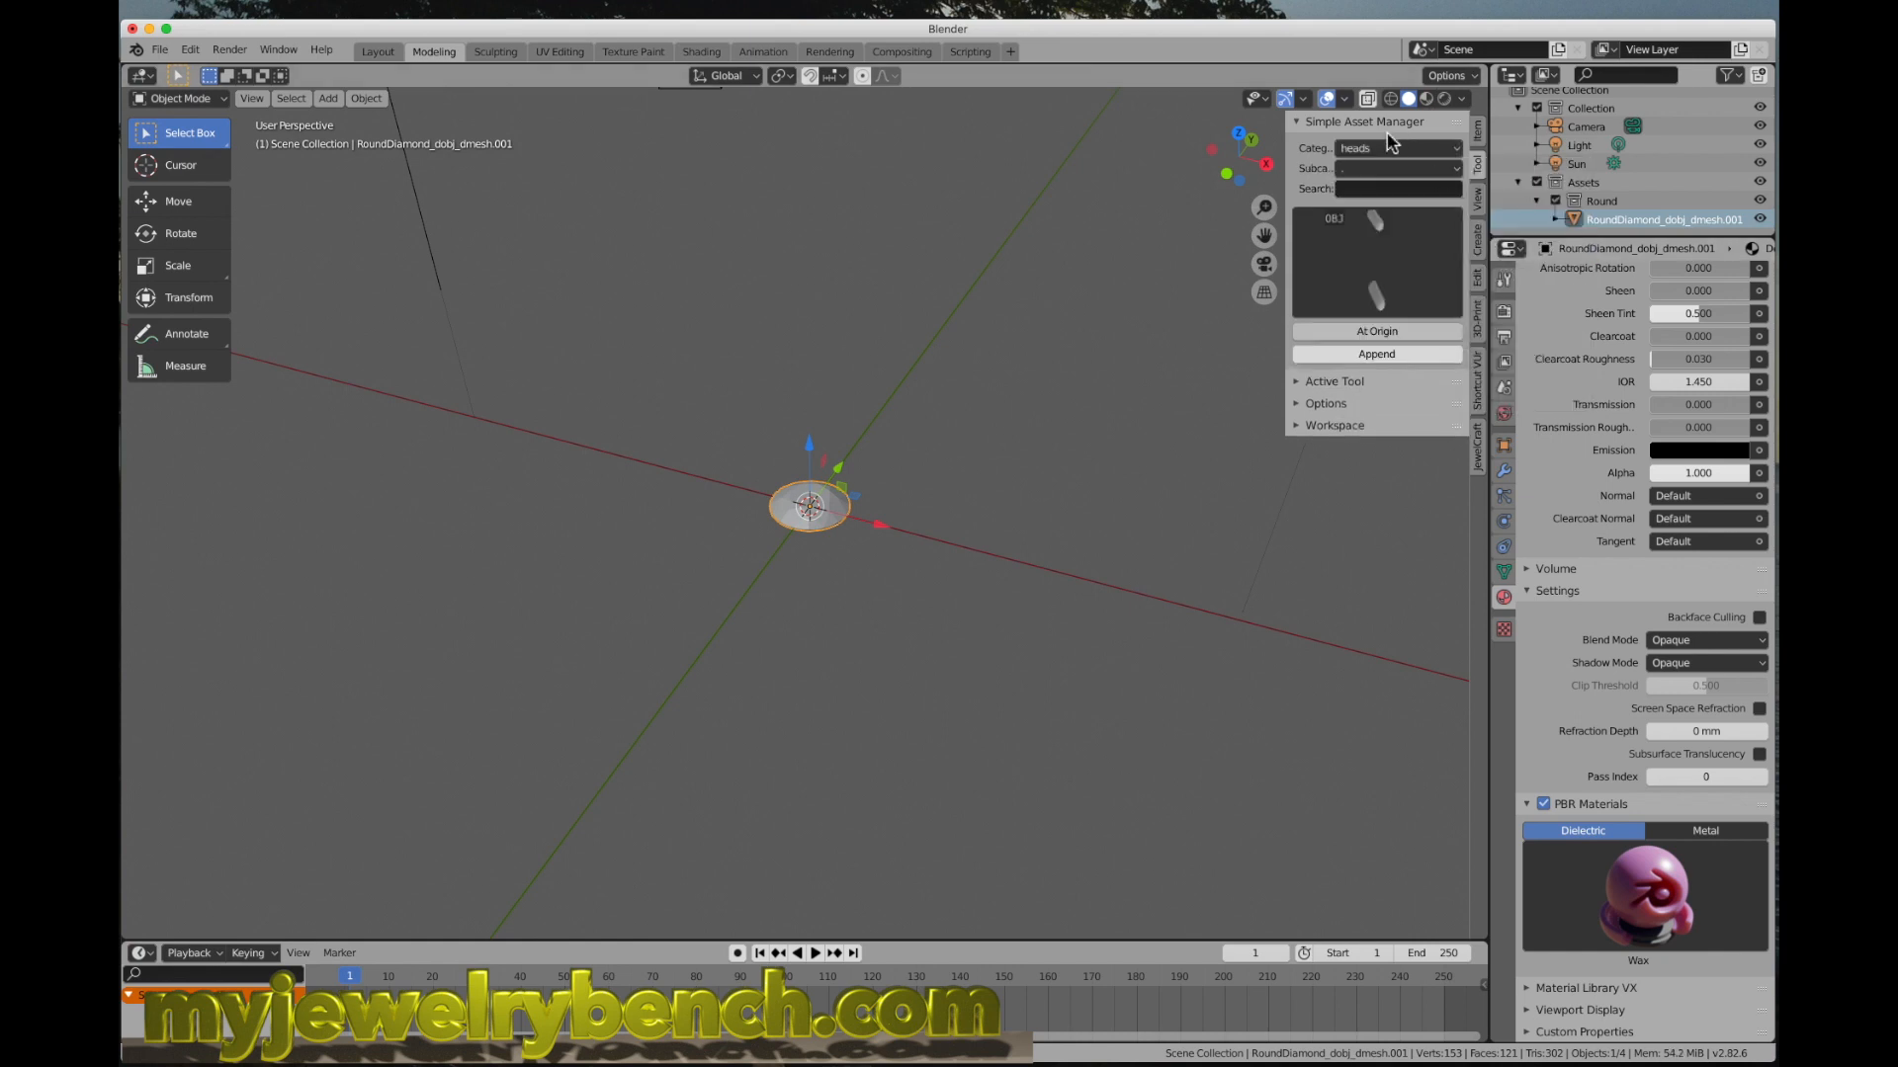
click(1398, 148)
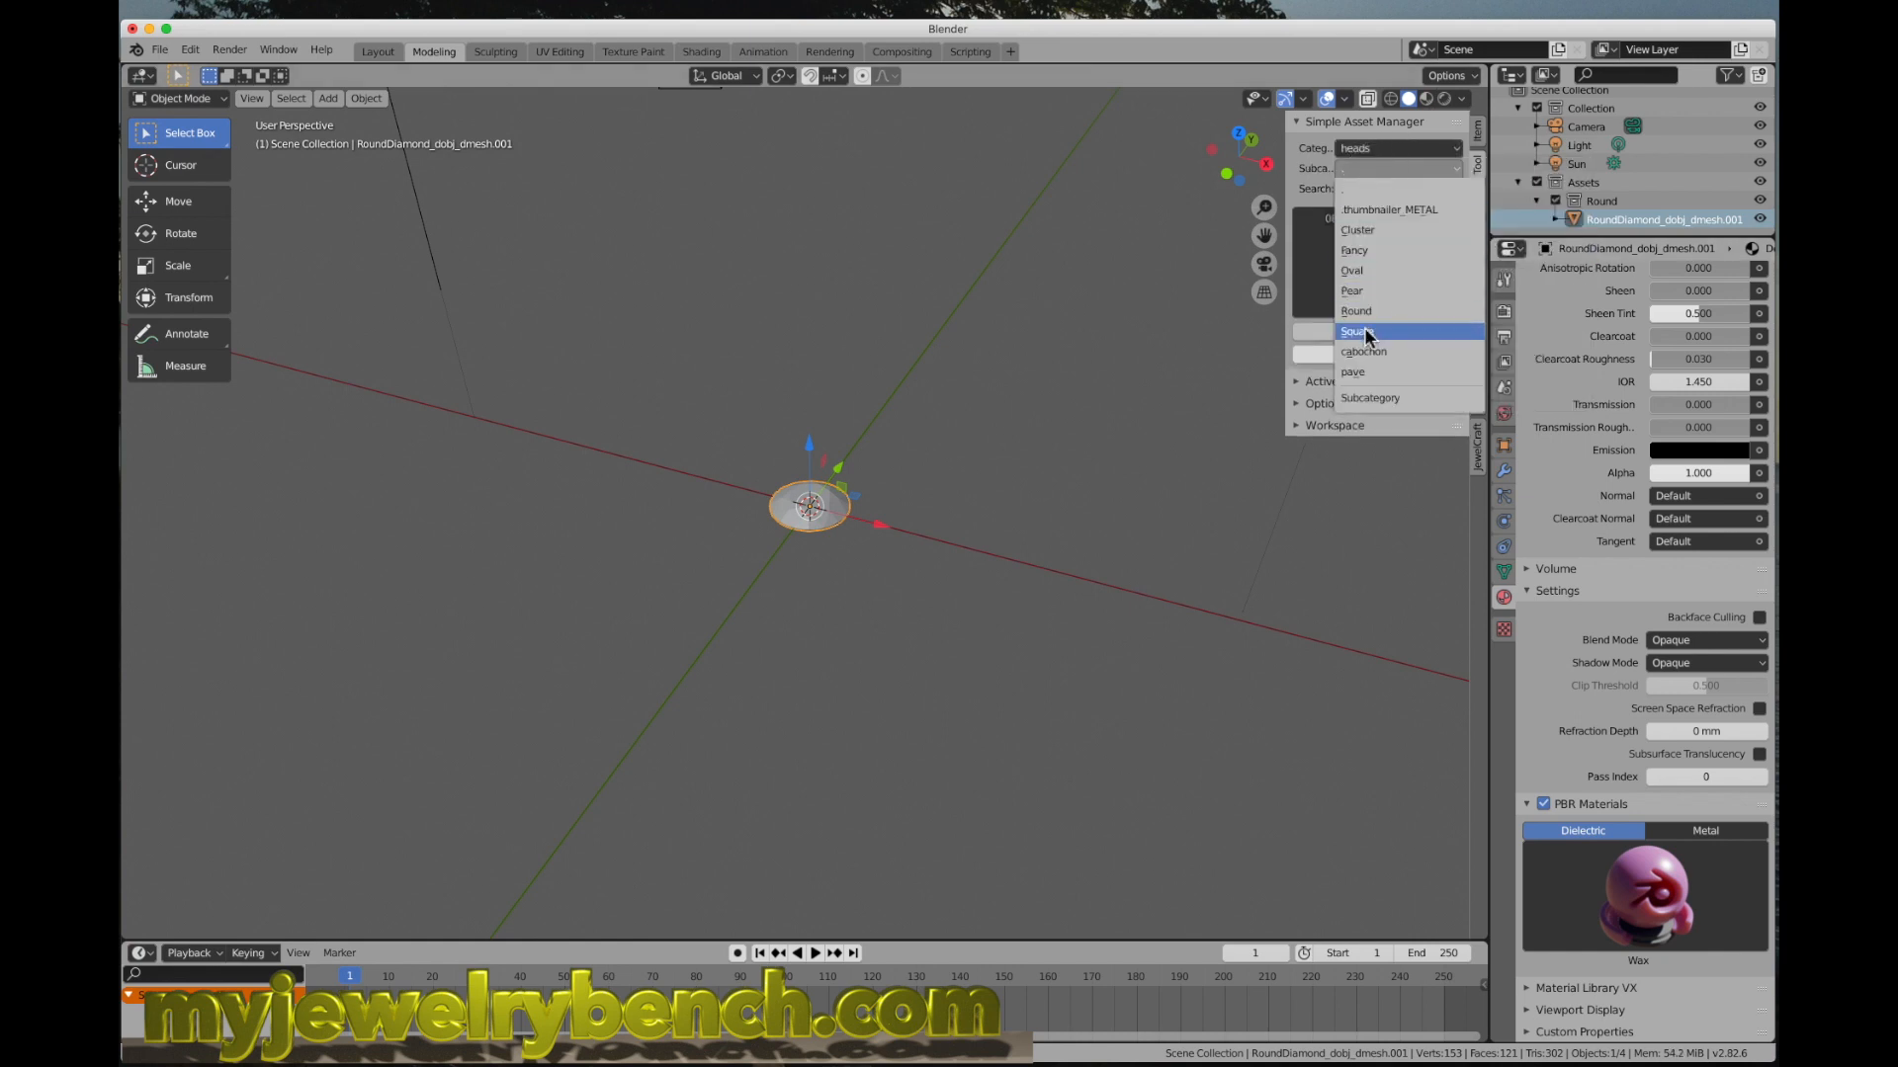
click(1354, 330)
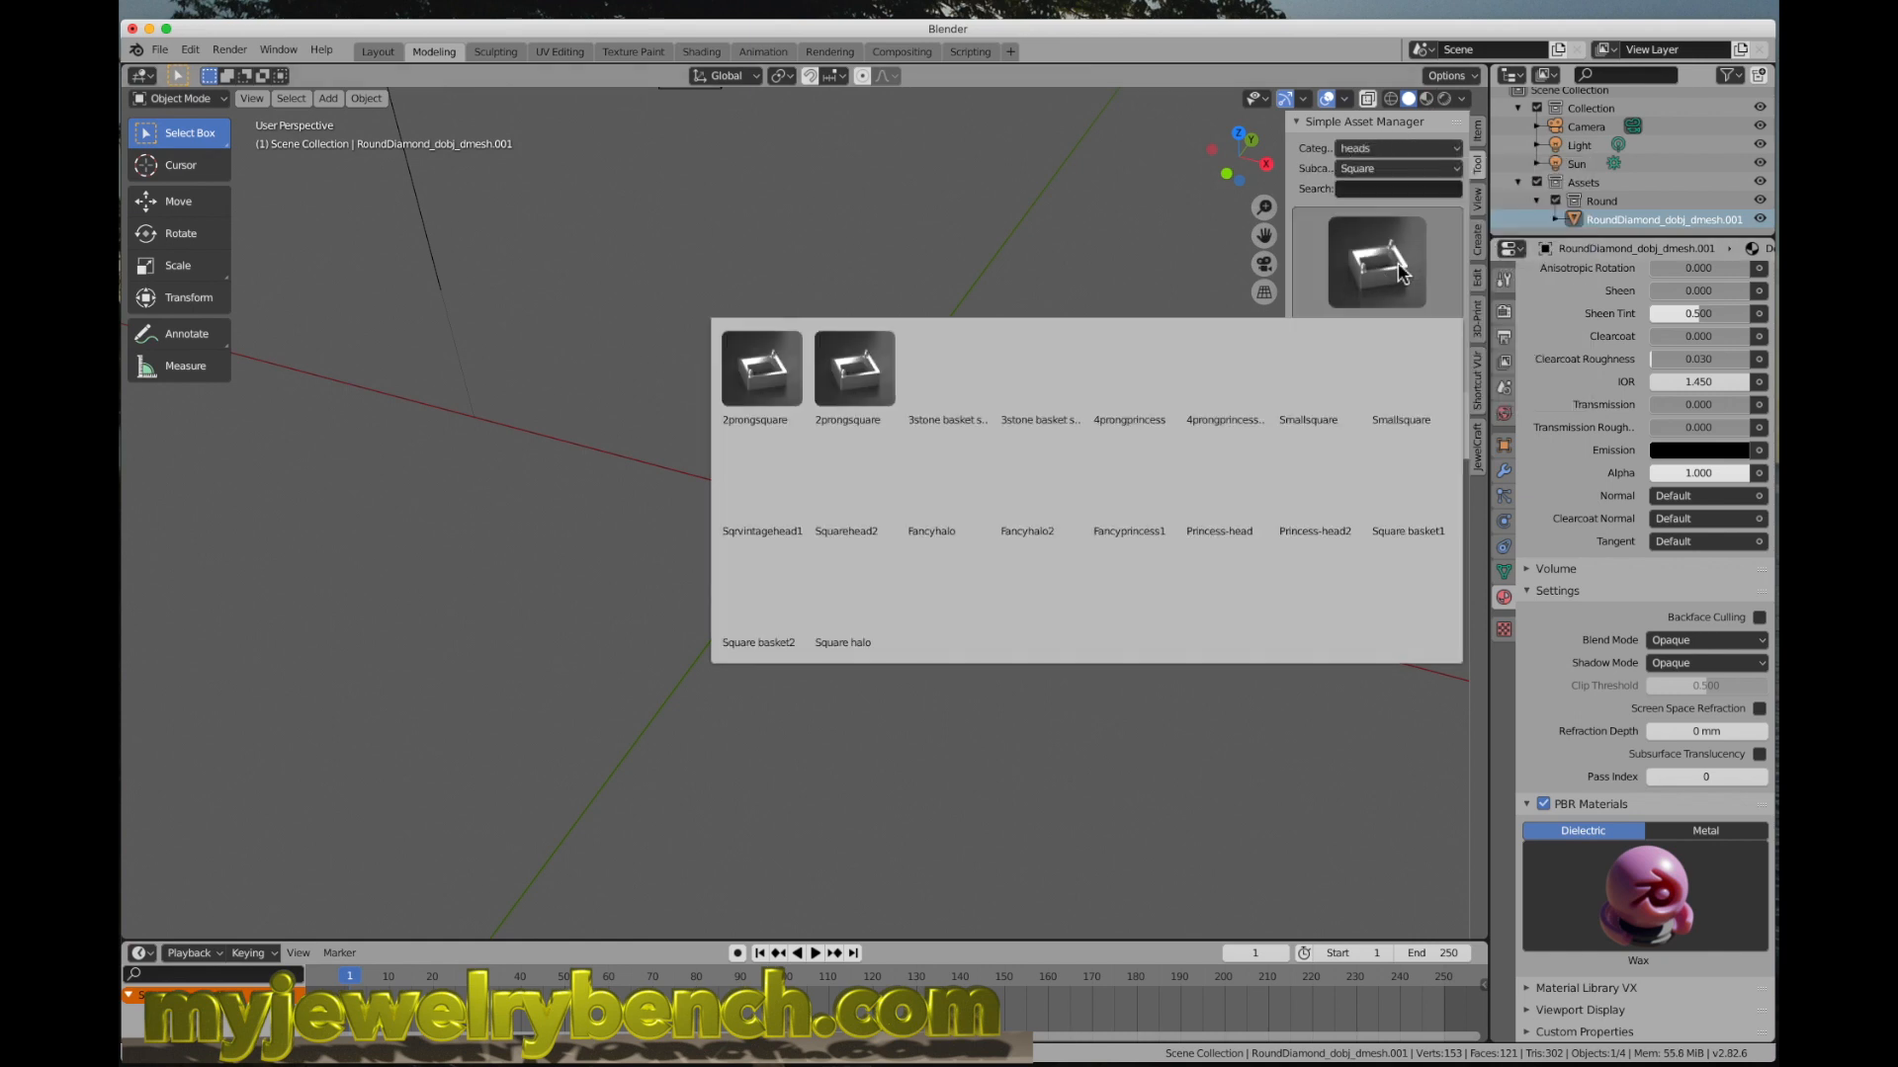
Step: Append the Square basket1 head from the preview gallery into the scene
click(1407, 482)
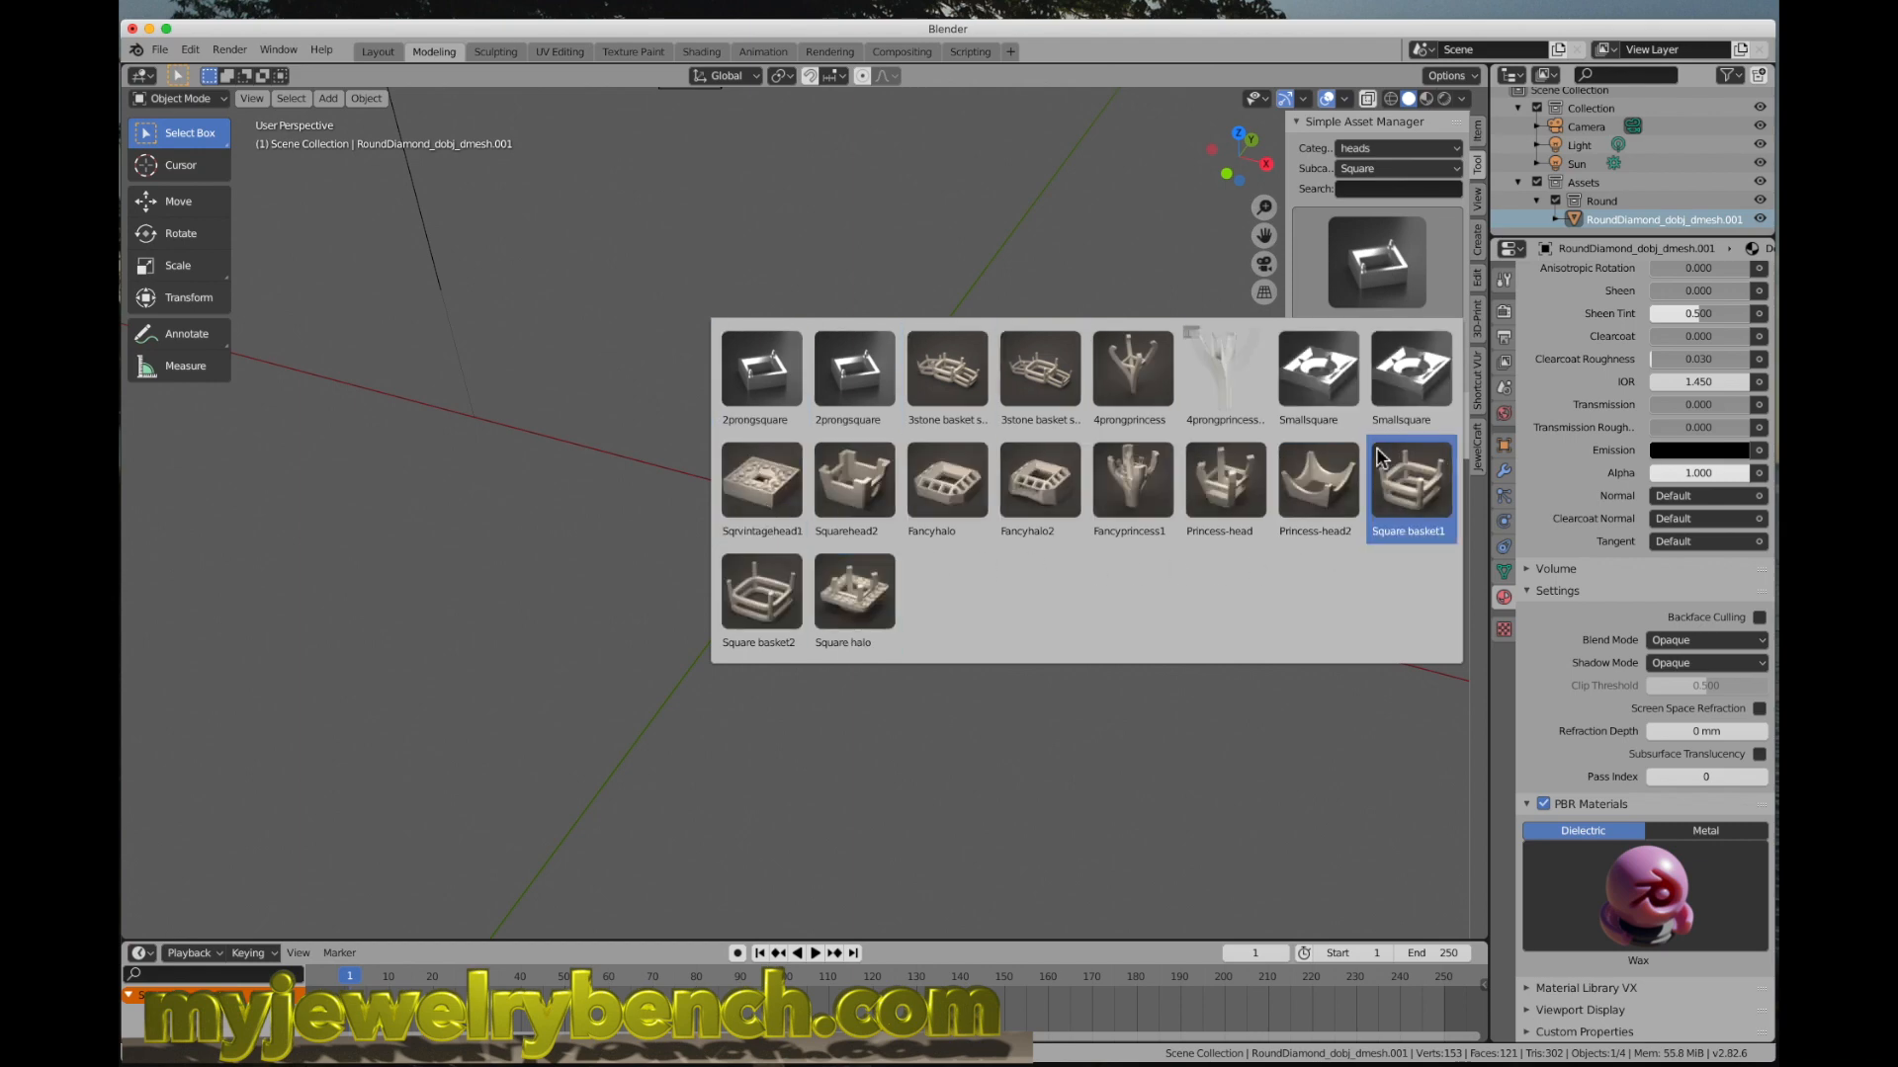
click(1038, 489)
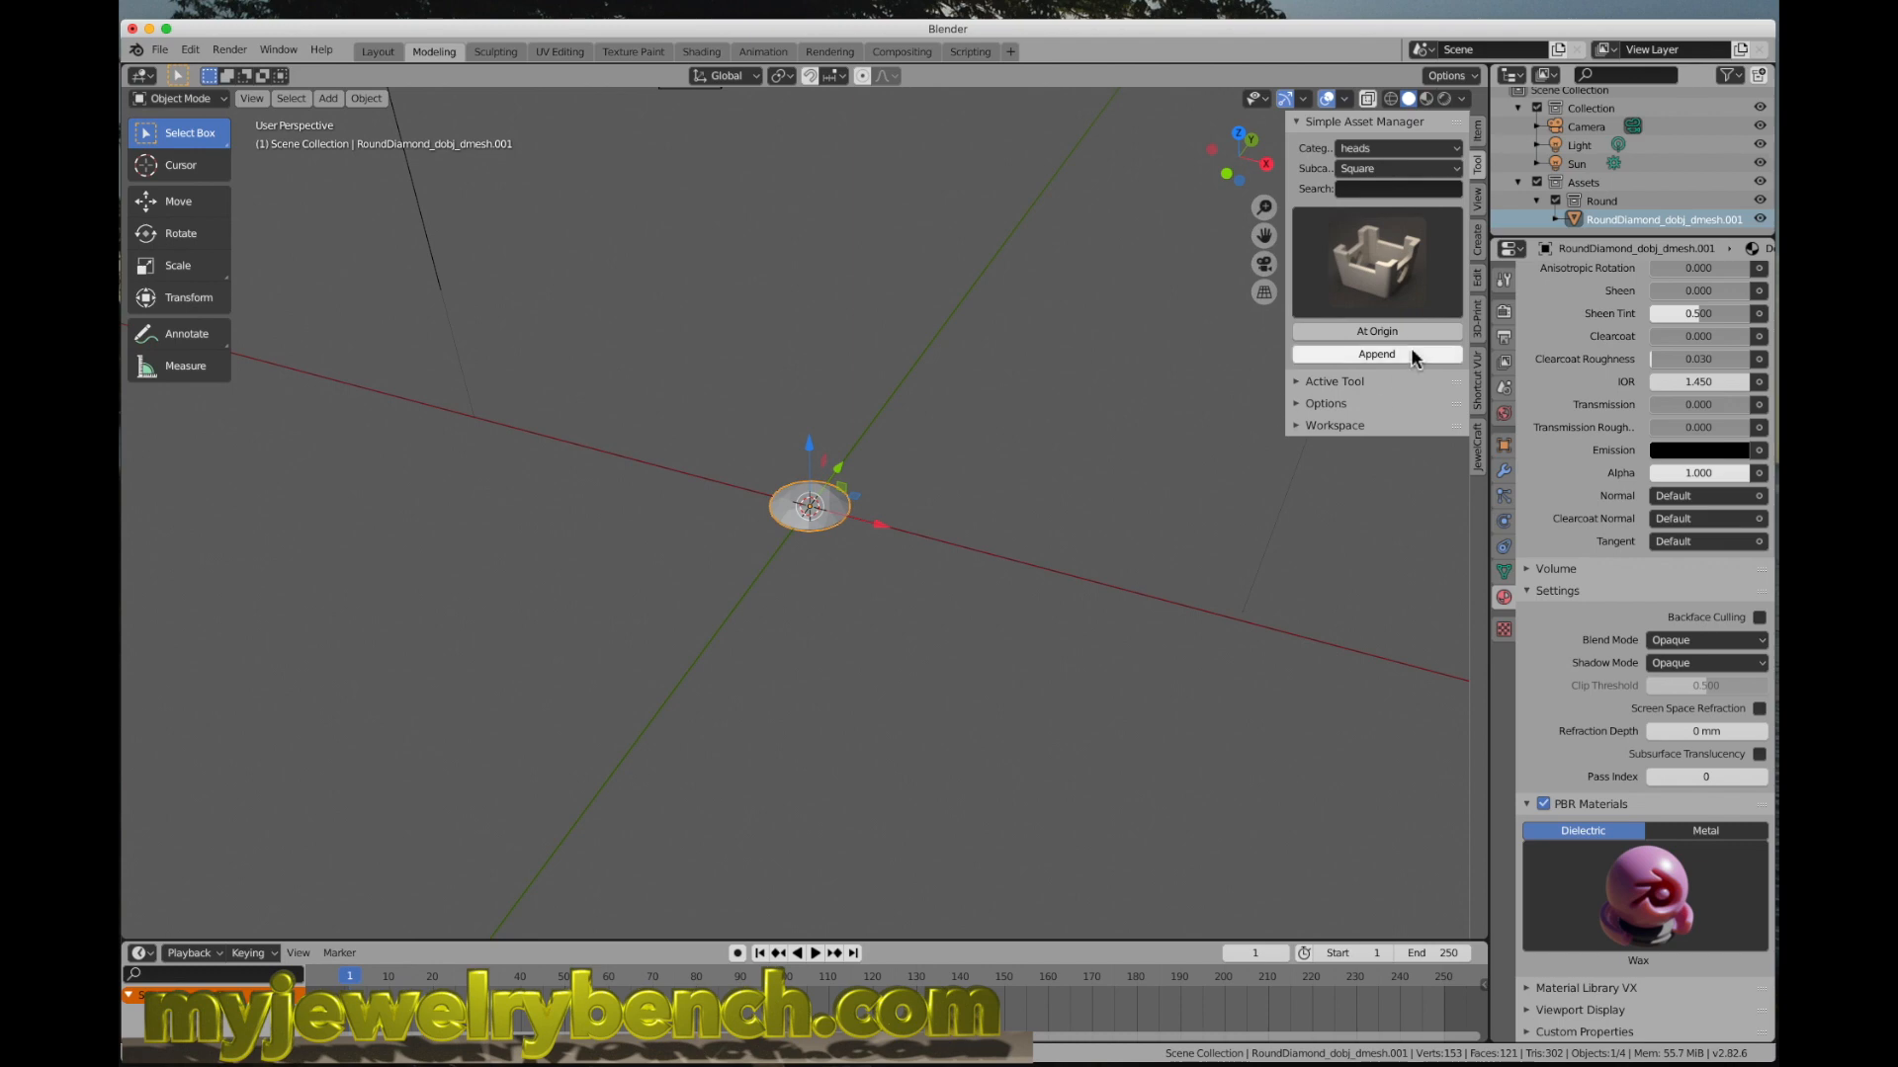
click(1376, 354)
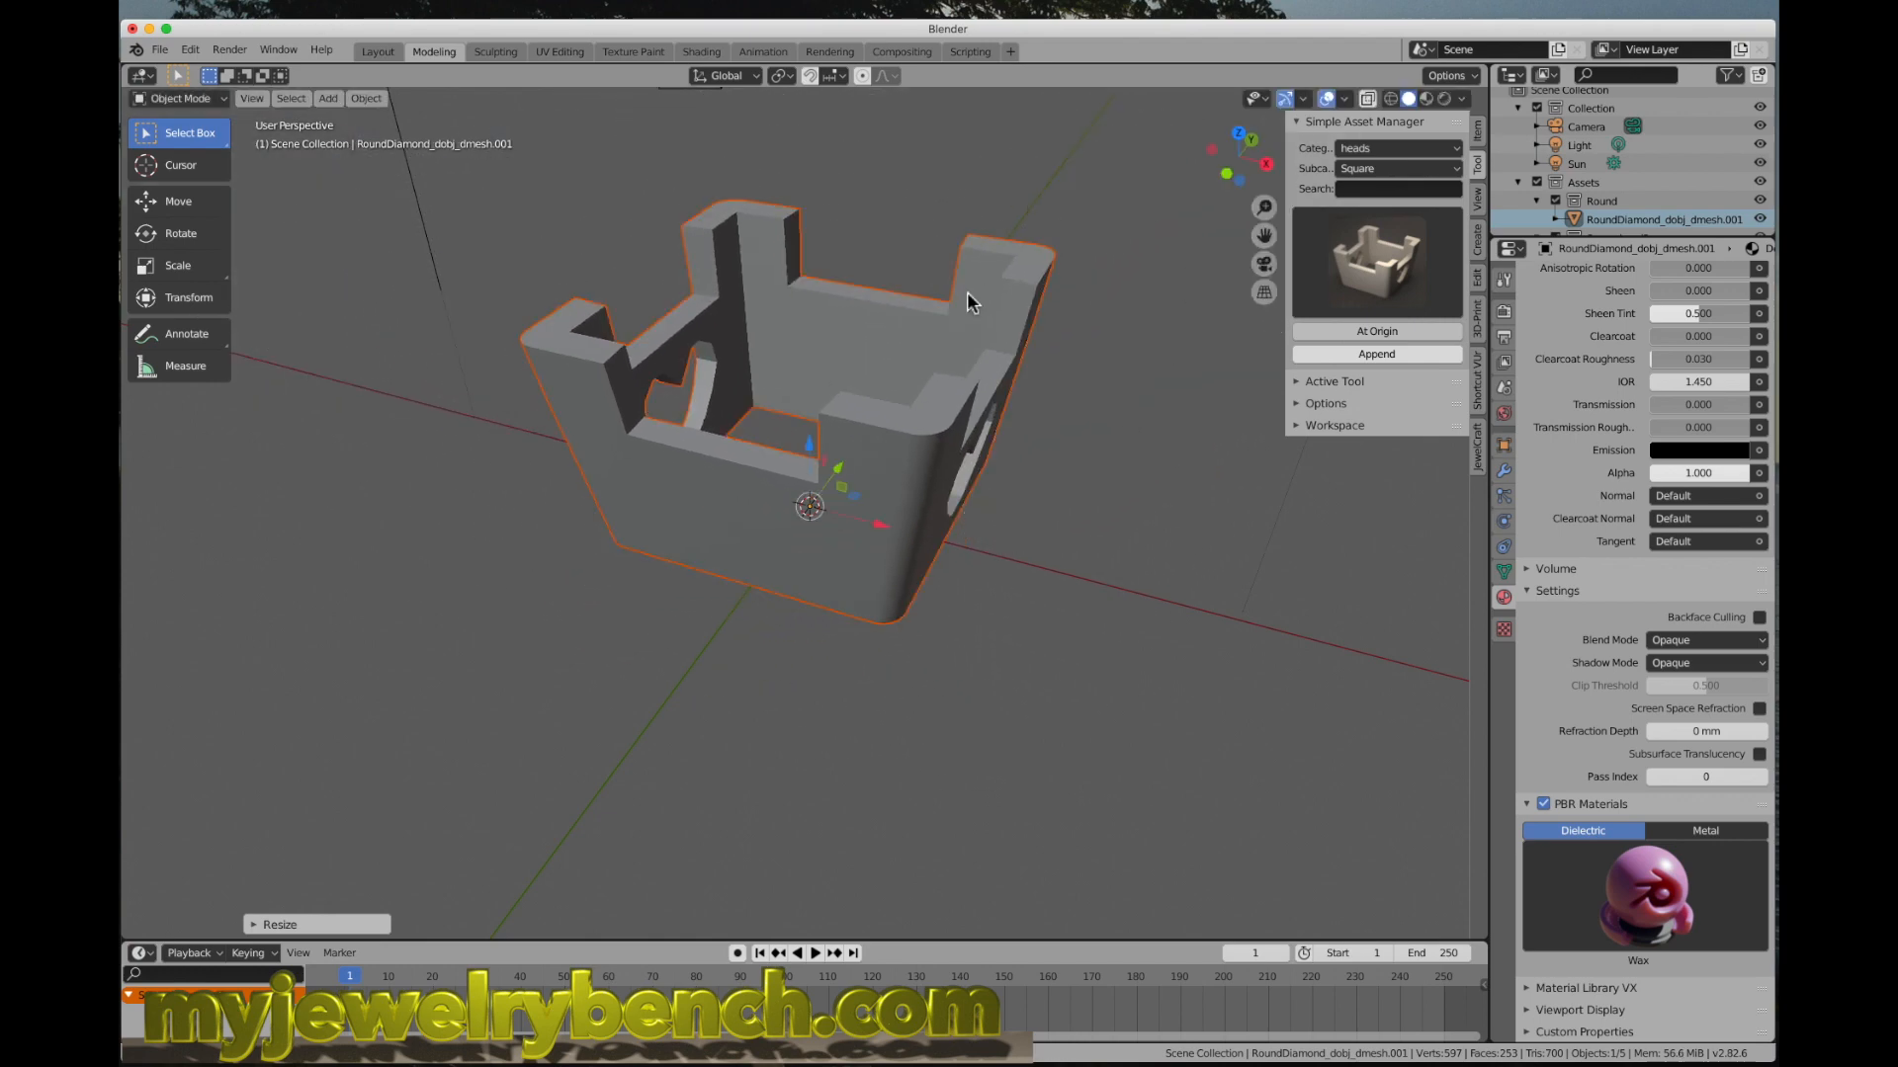
mouse_move(1079, 439)
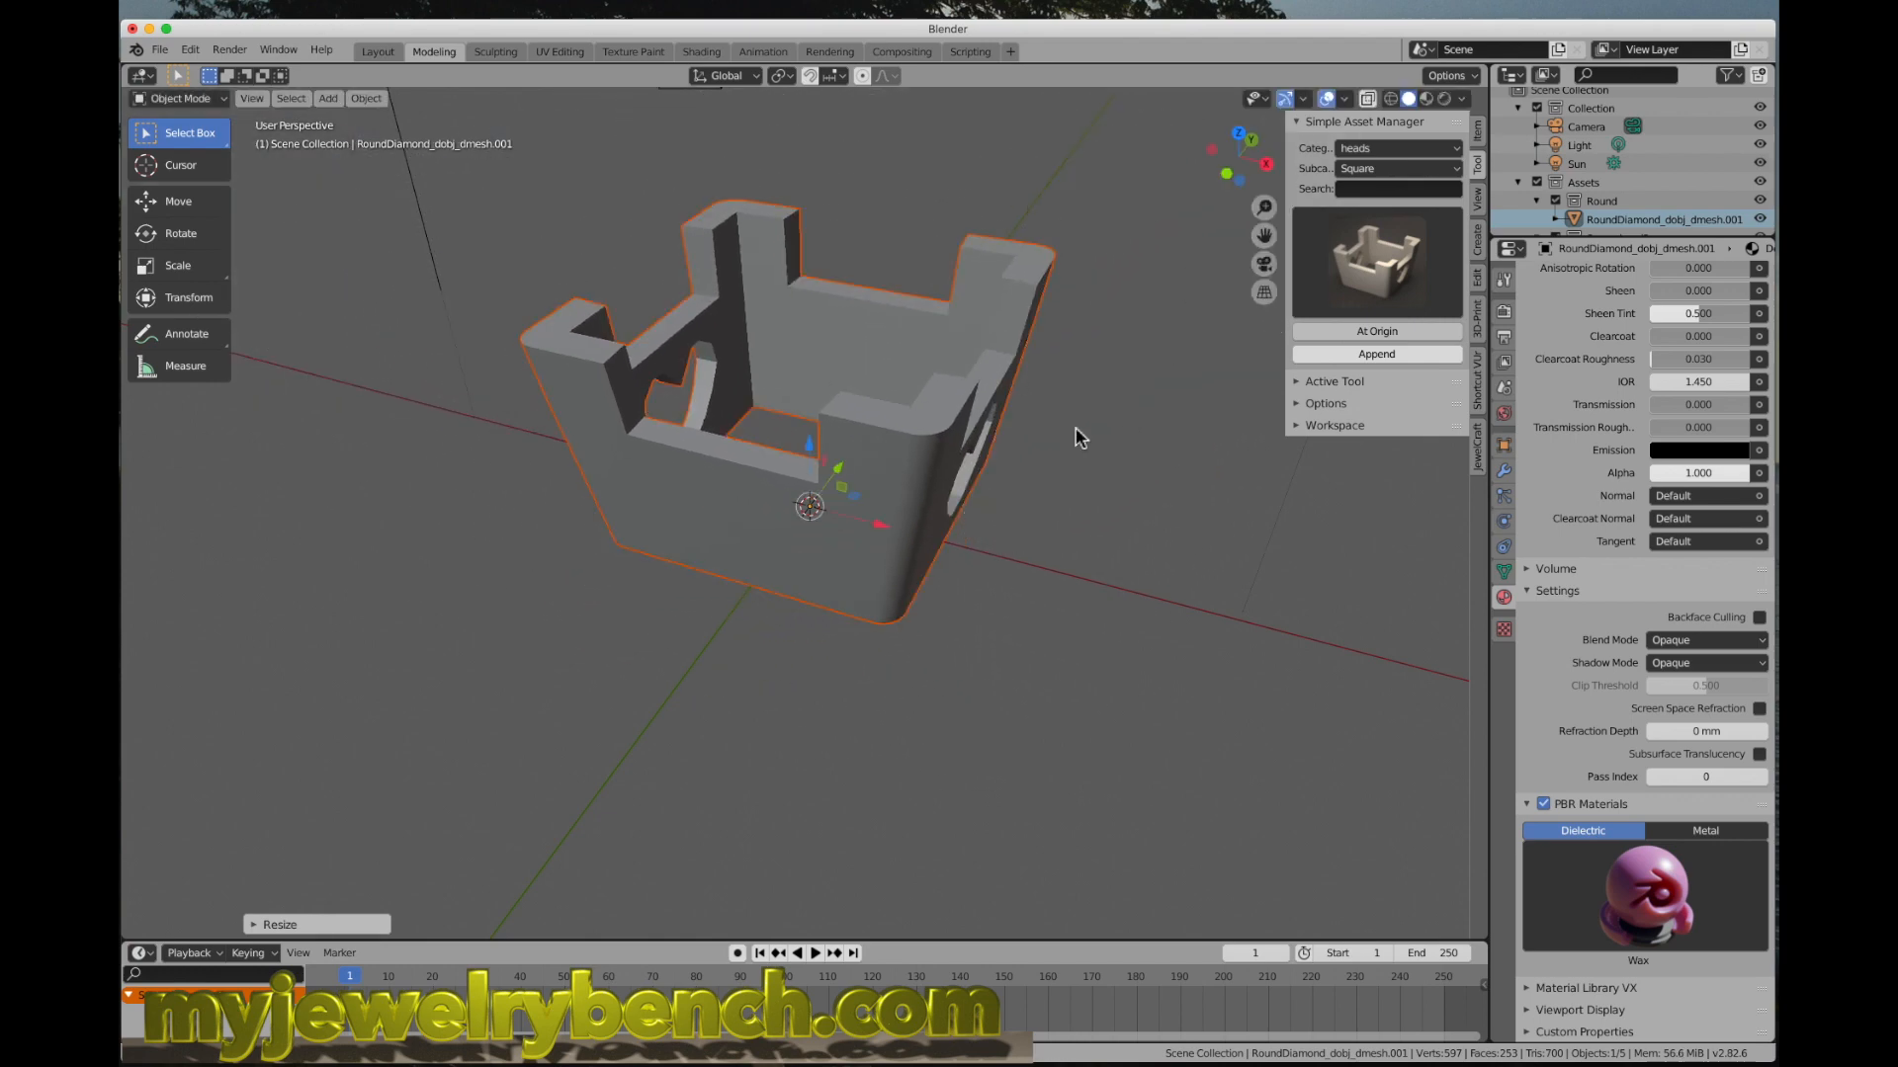